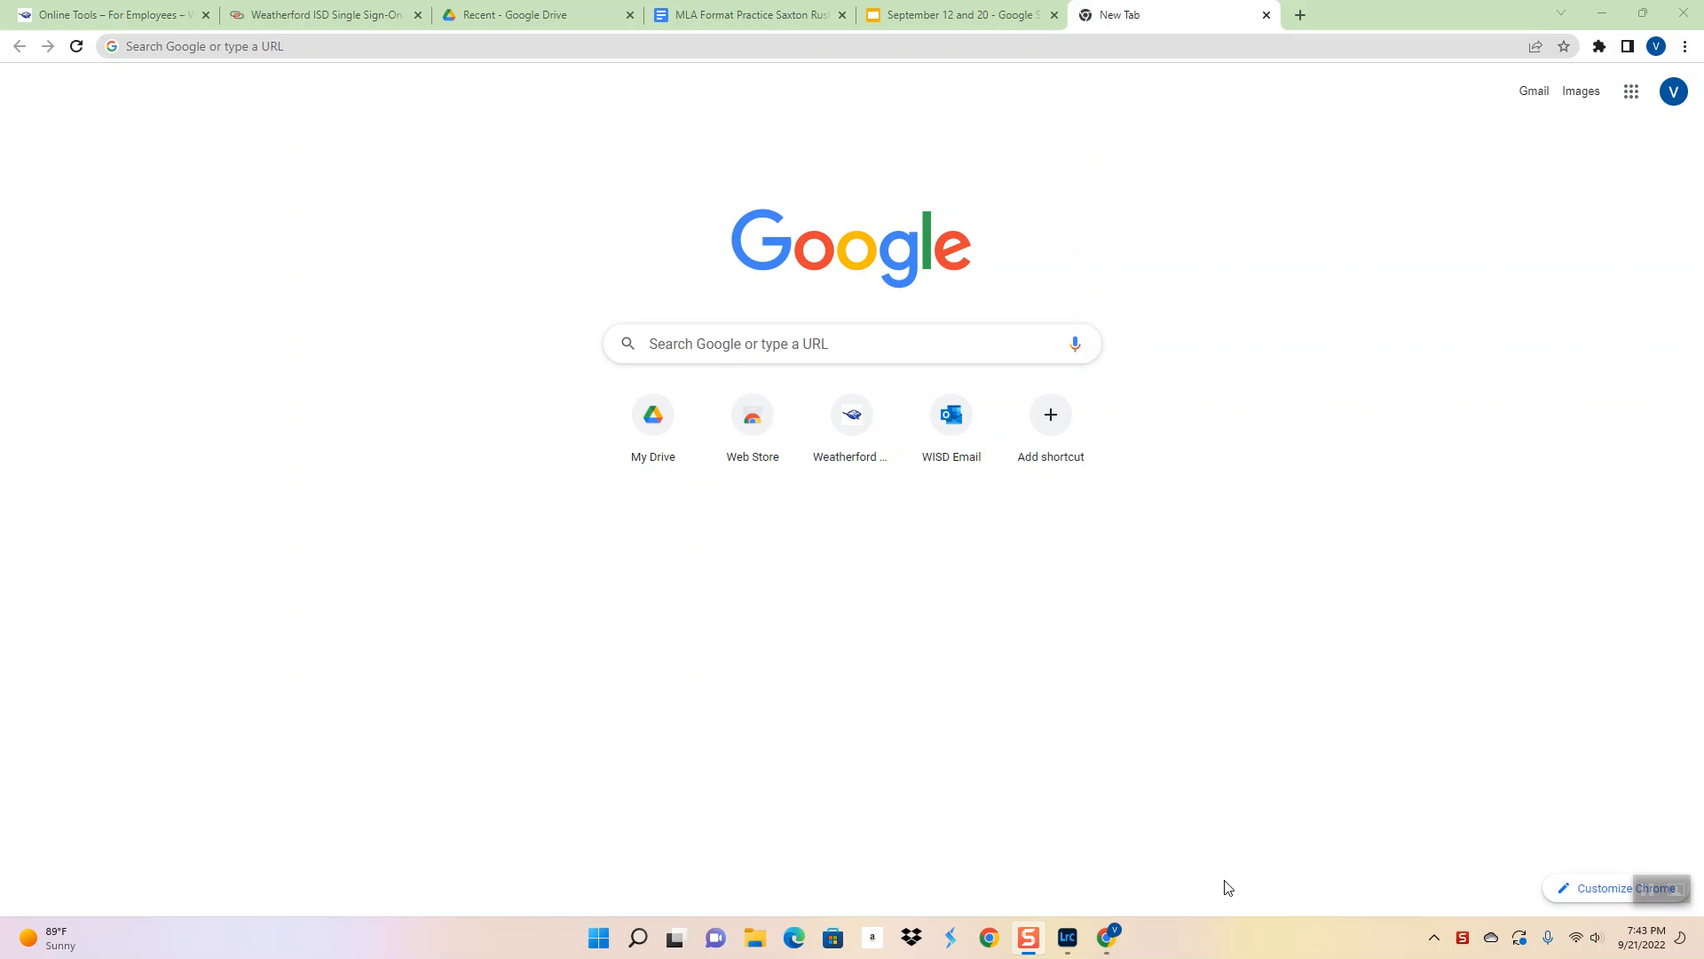
pyautogui.moveTo(1063, 149)
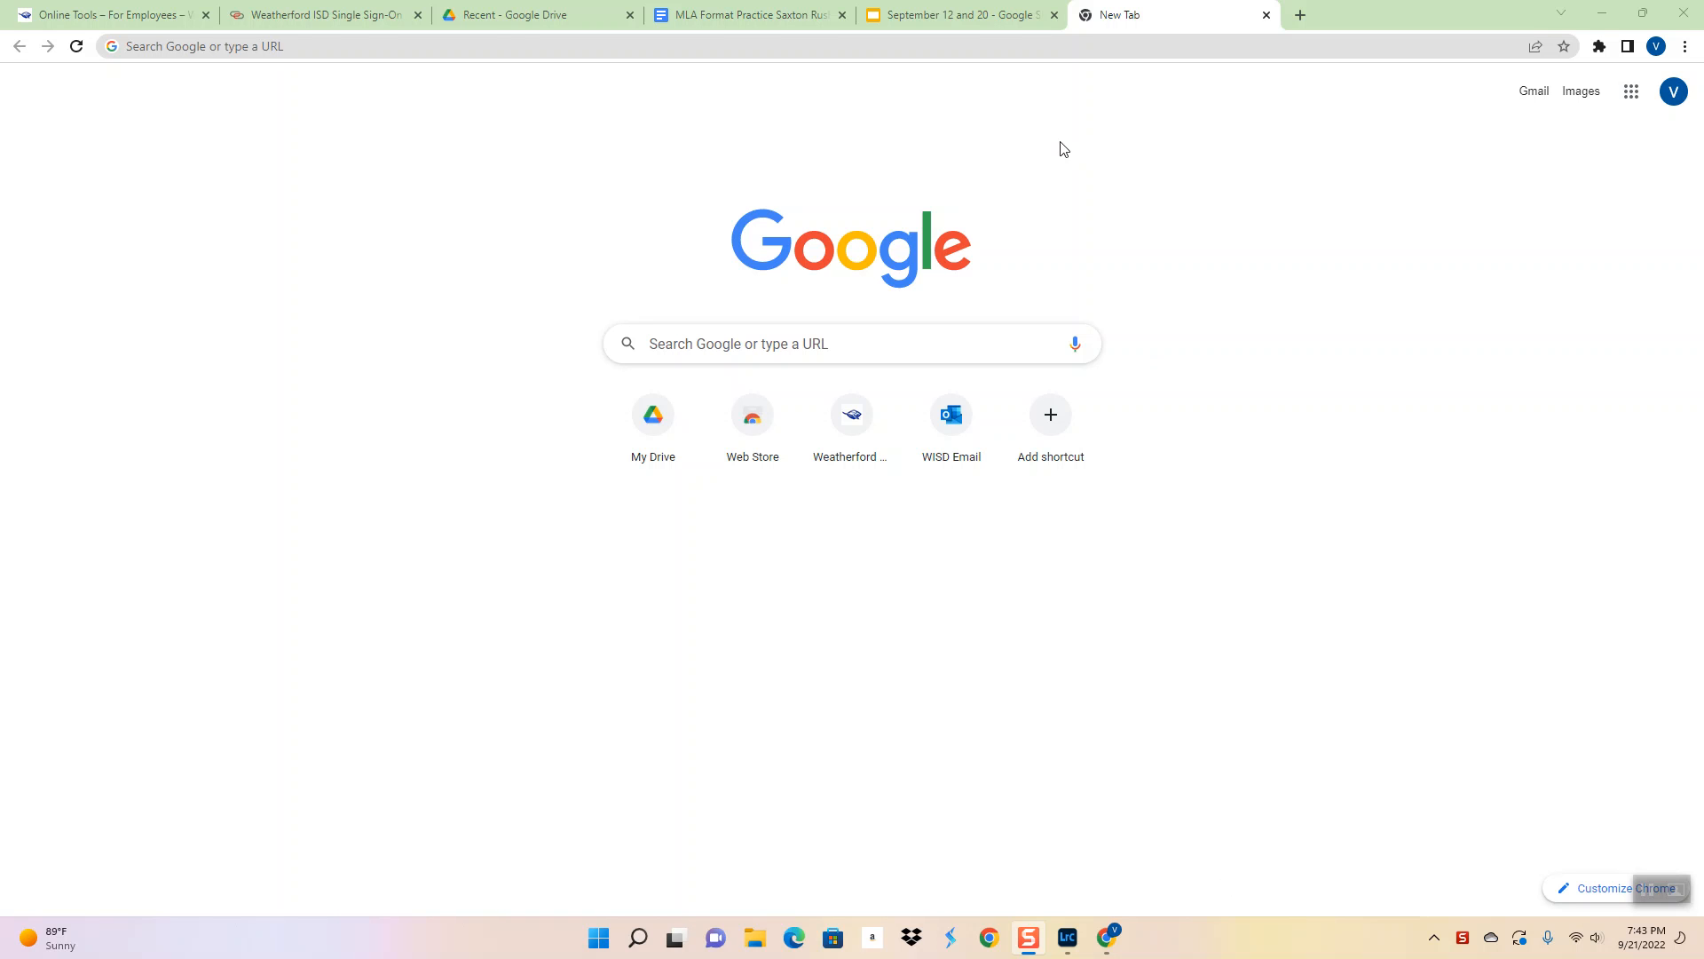
# Switch to the 'September 12 and 20' deck and show slide 34, Research Norms
pyautogui.click(961, 14)
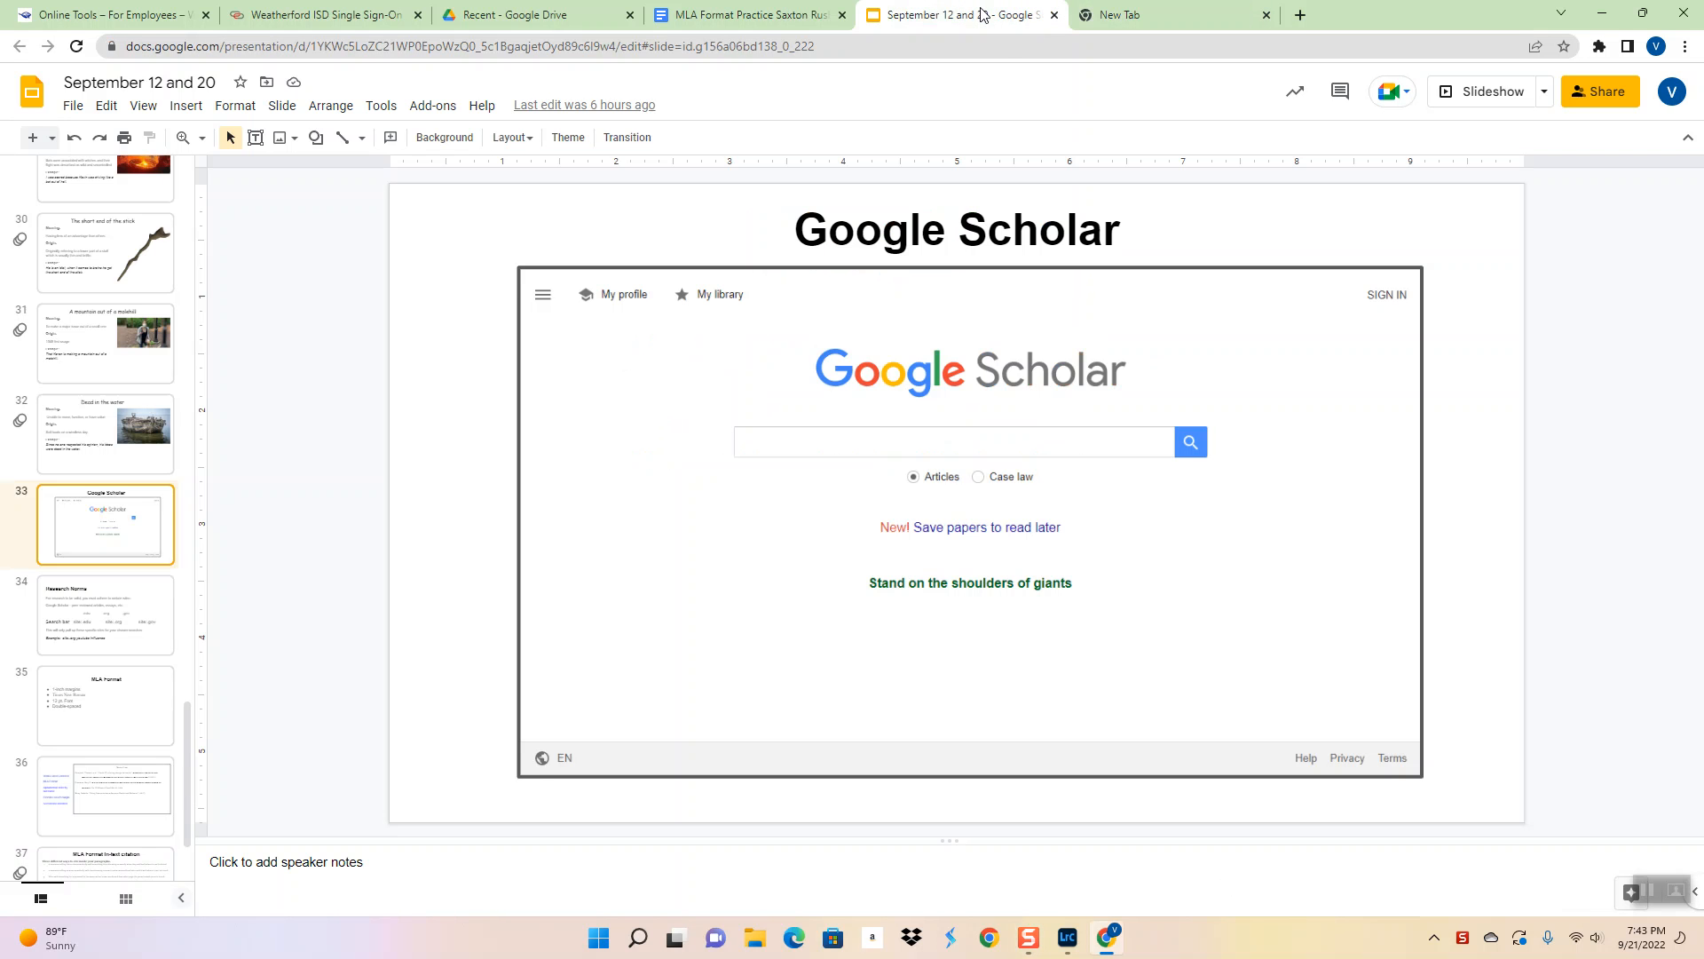
pyautogui.moveTo(1036, 92)
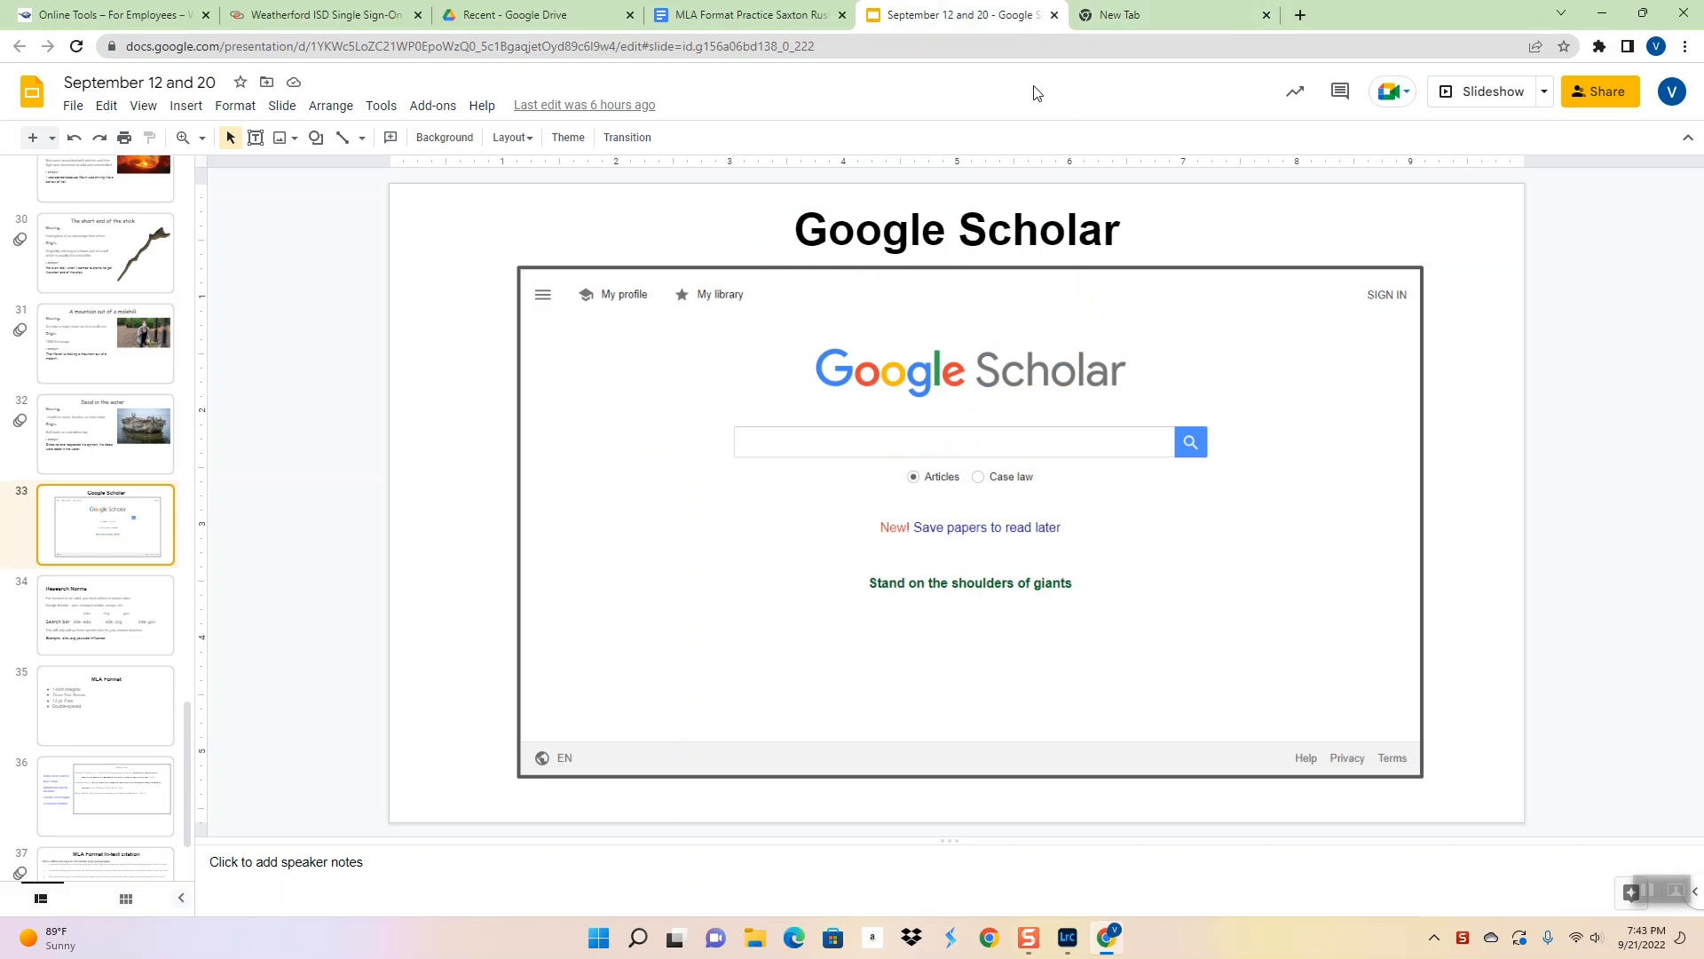
pyautogui.click(105, 615)
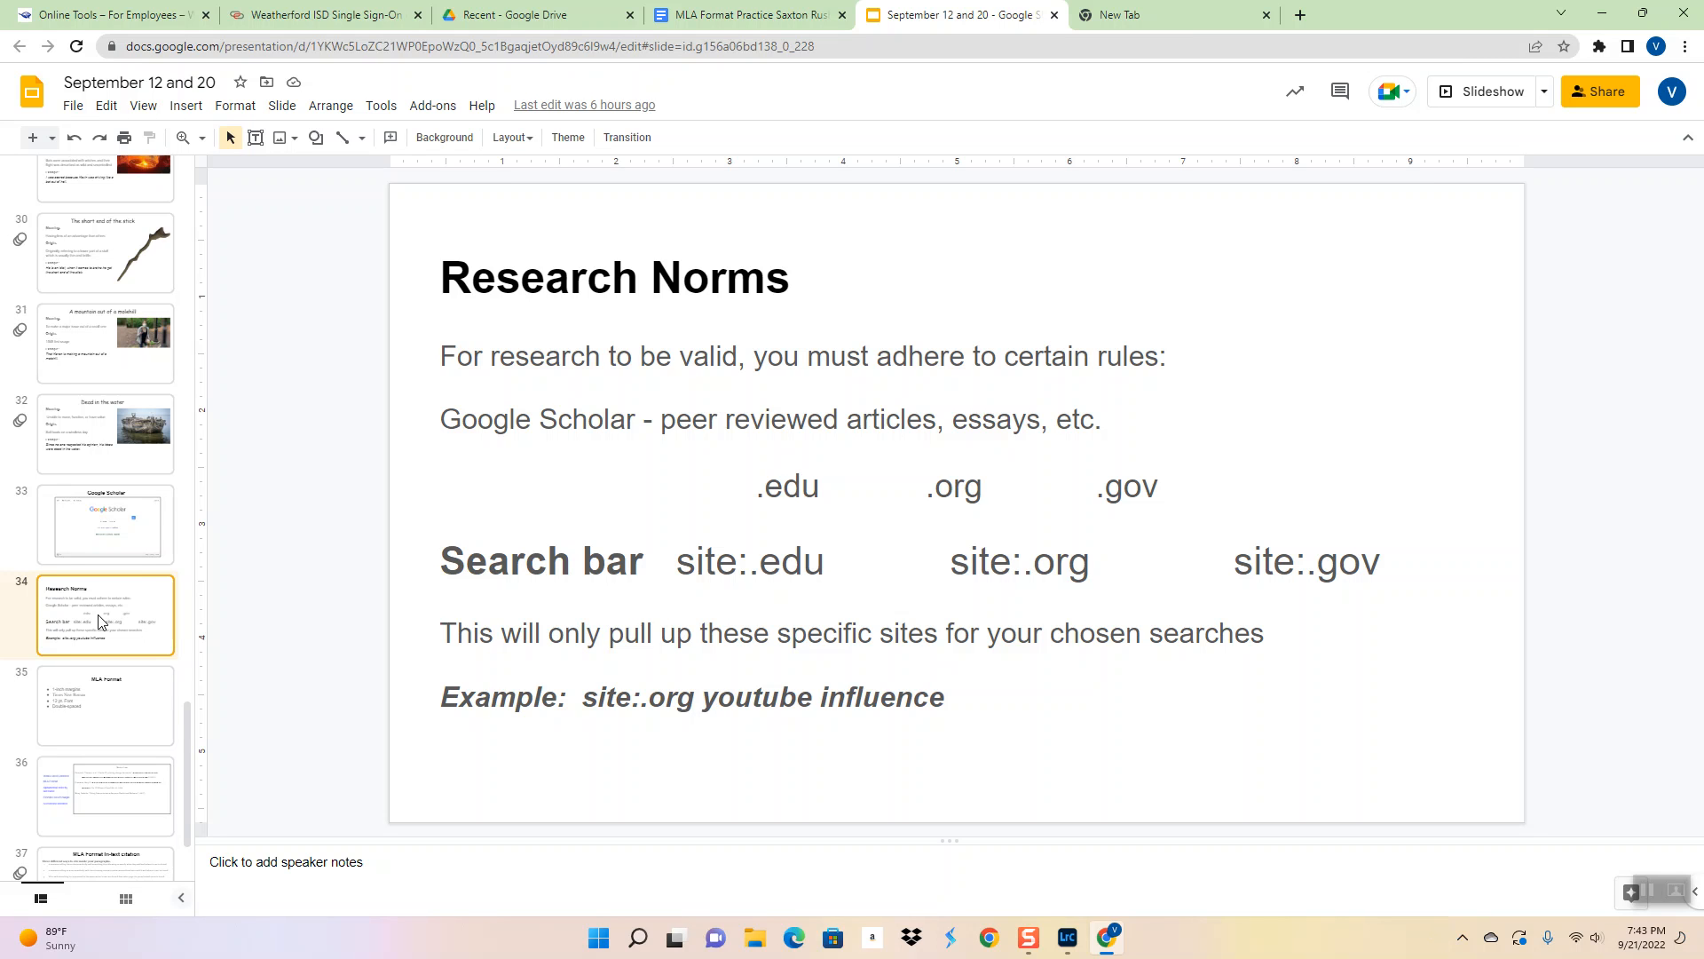
# Leave the Research Norms slide for the blank Google search homepage tab
pyautogui.doubleClick(540, 561)
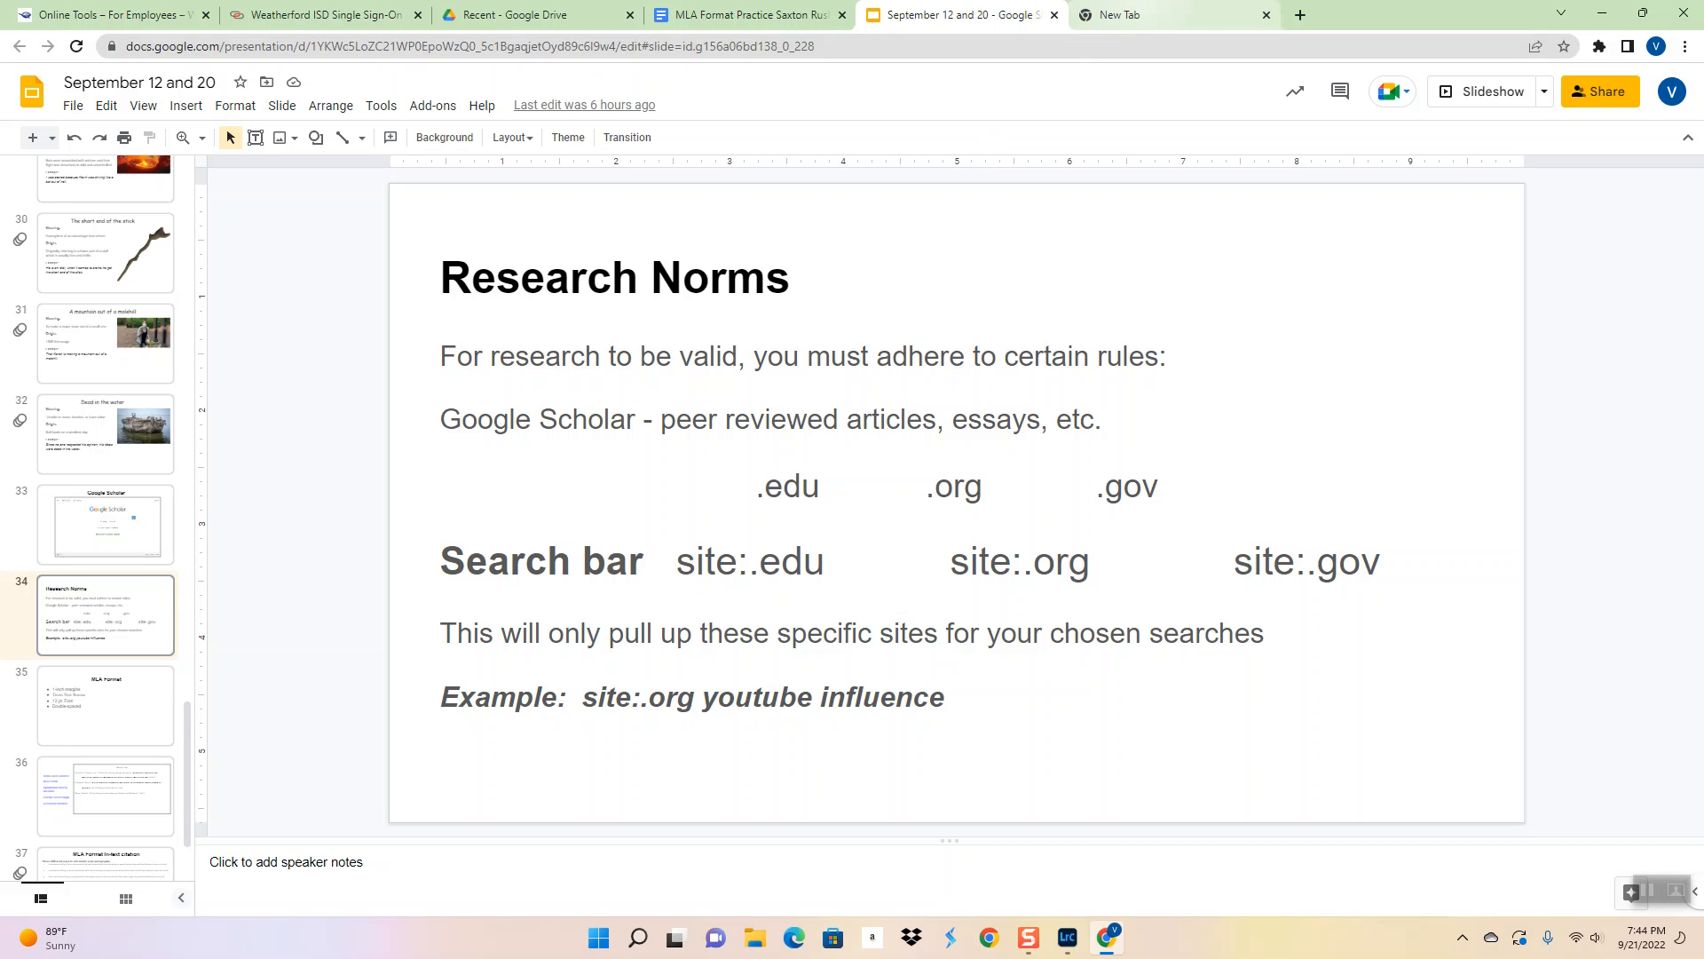
pyautogui.click(1174, 14)
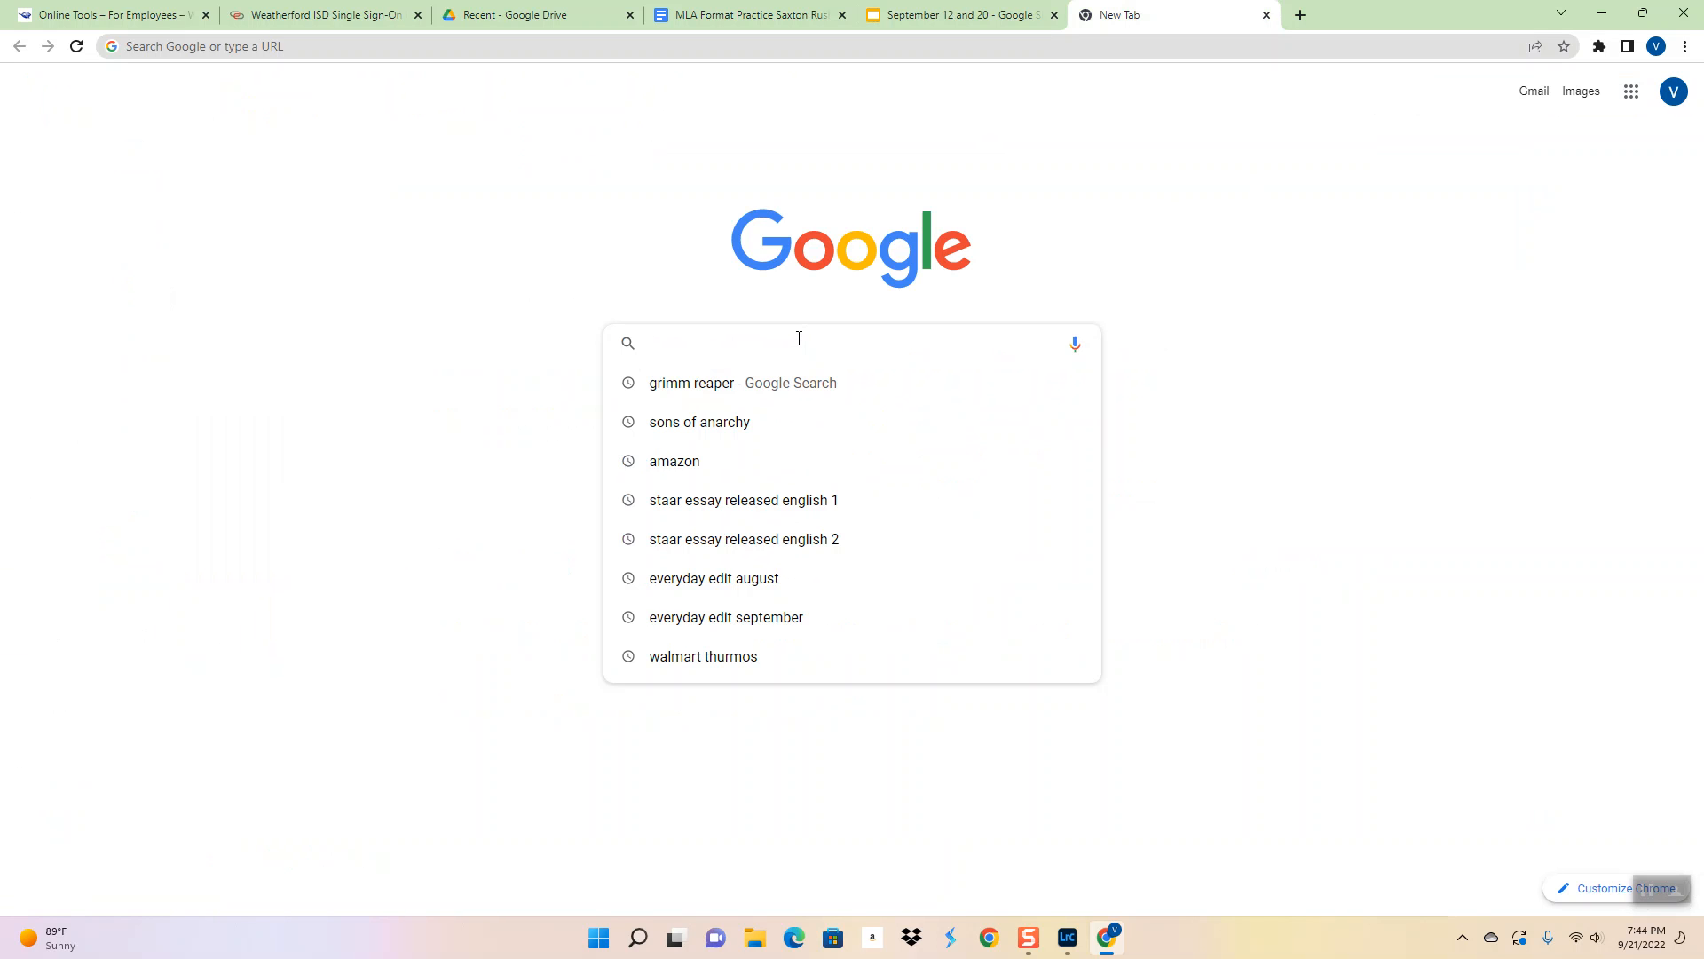
# Search Google for 'site:.org cowboys'
pyautogui.write('site:')
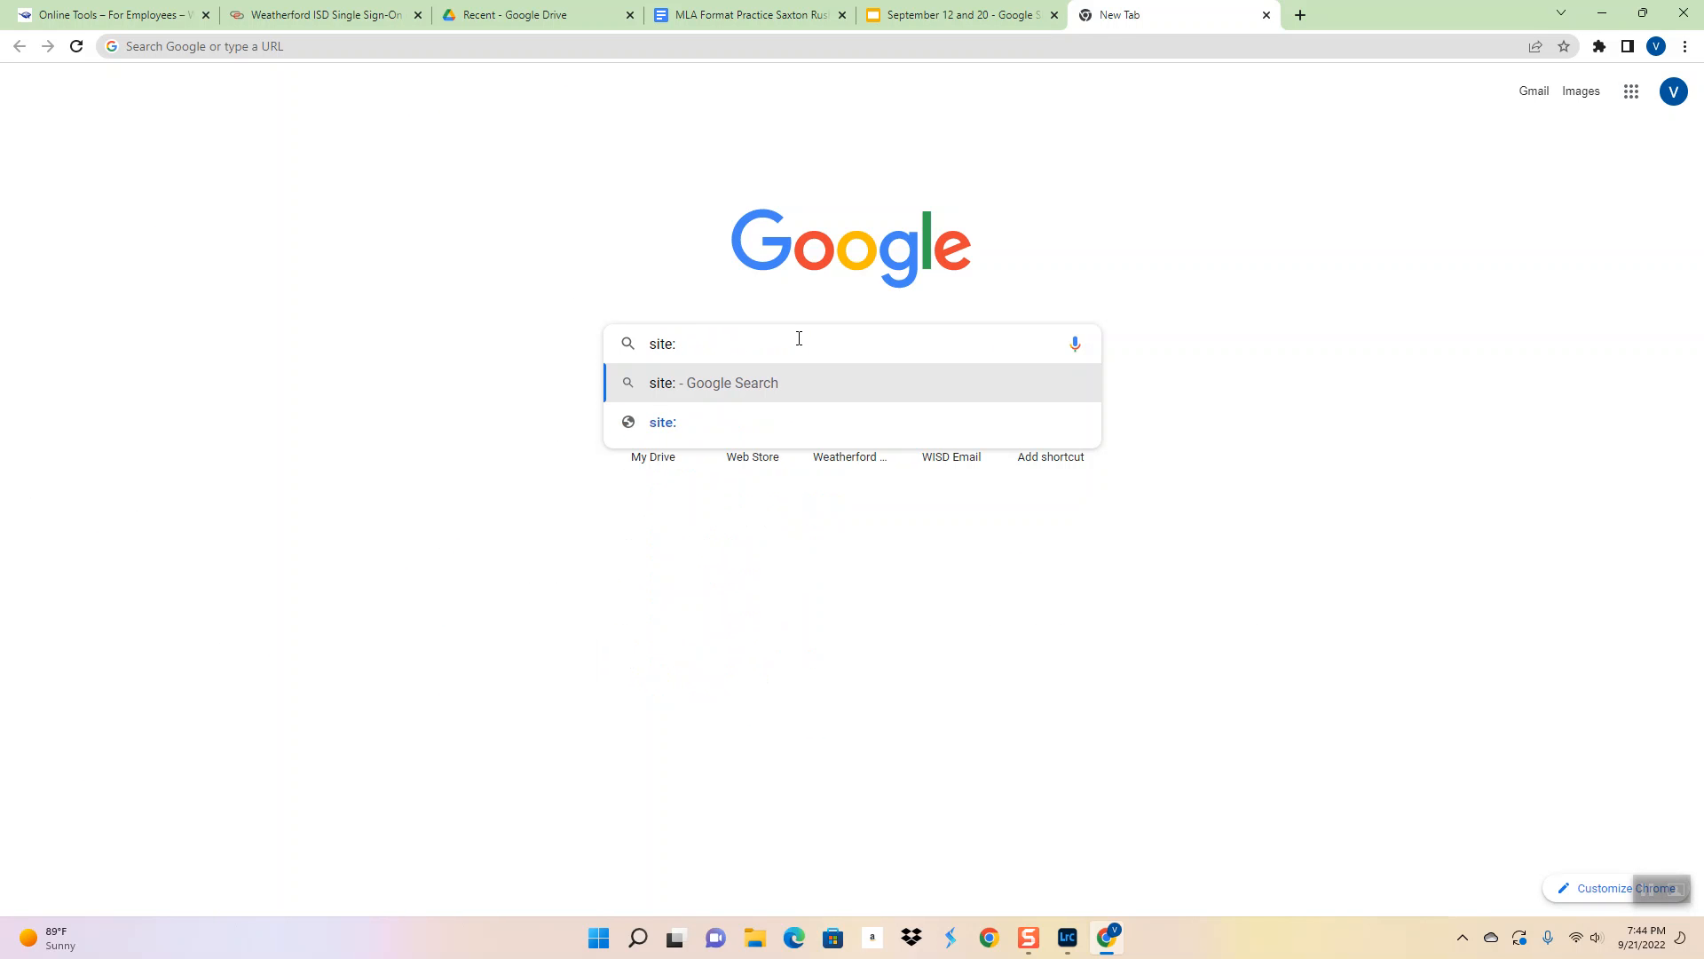
pyautogui.write('.')
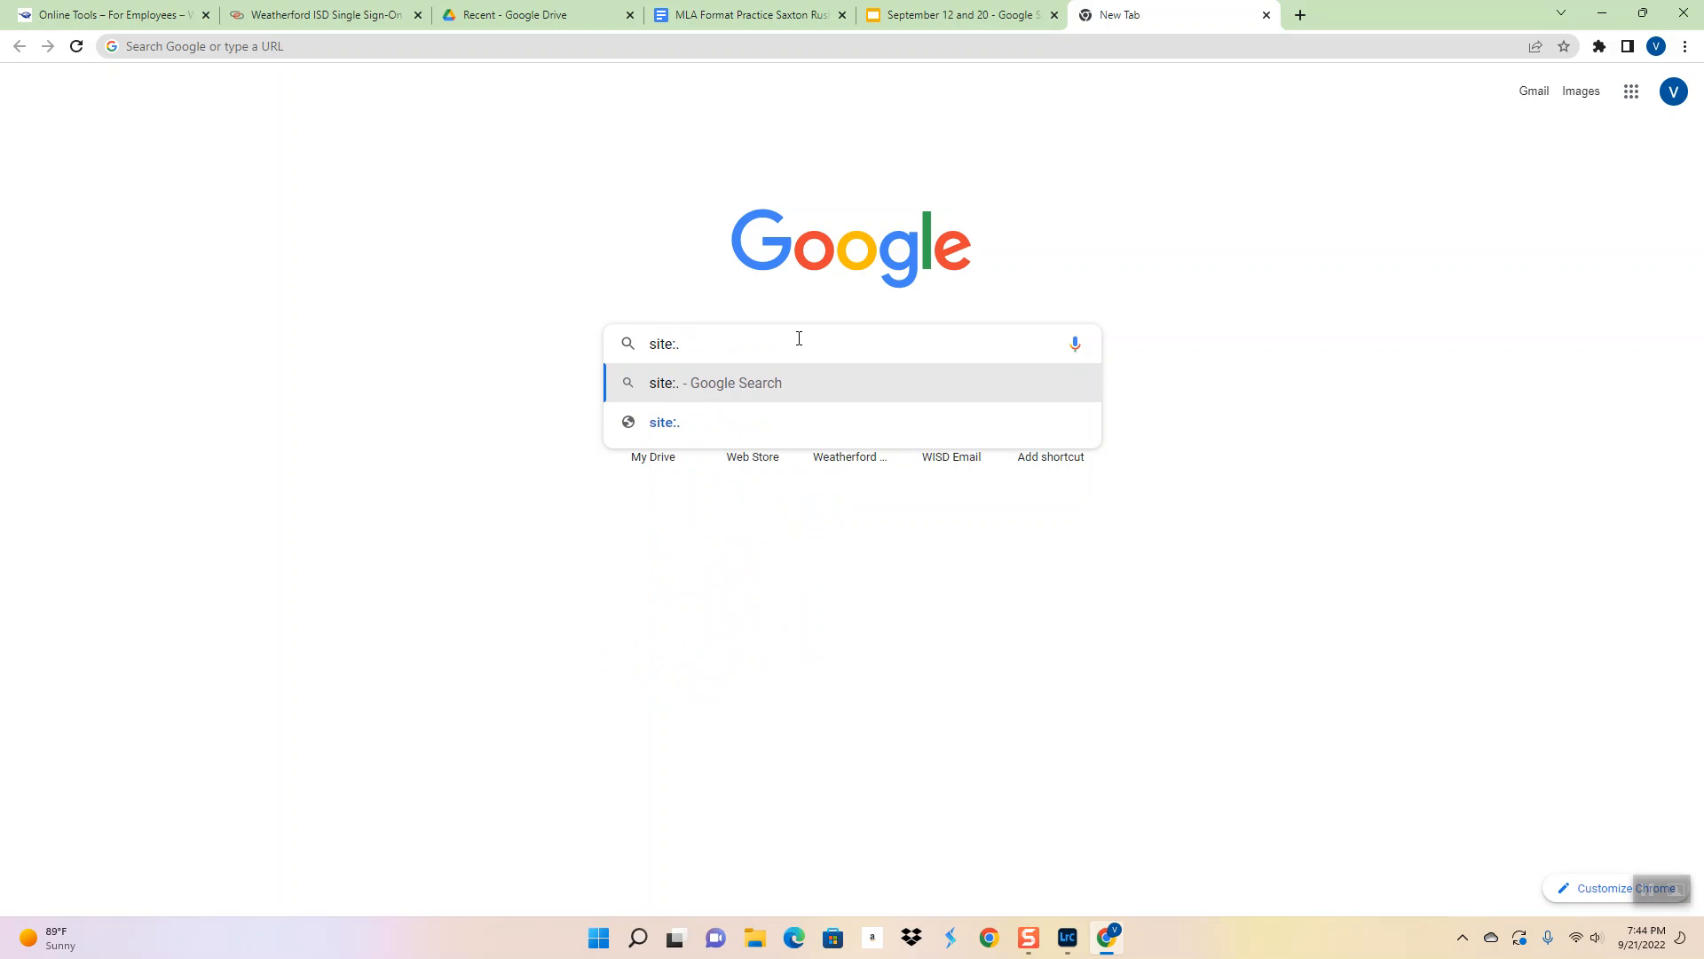
pyautogui.write('org')
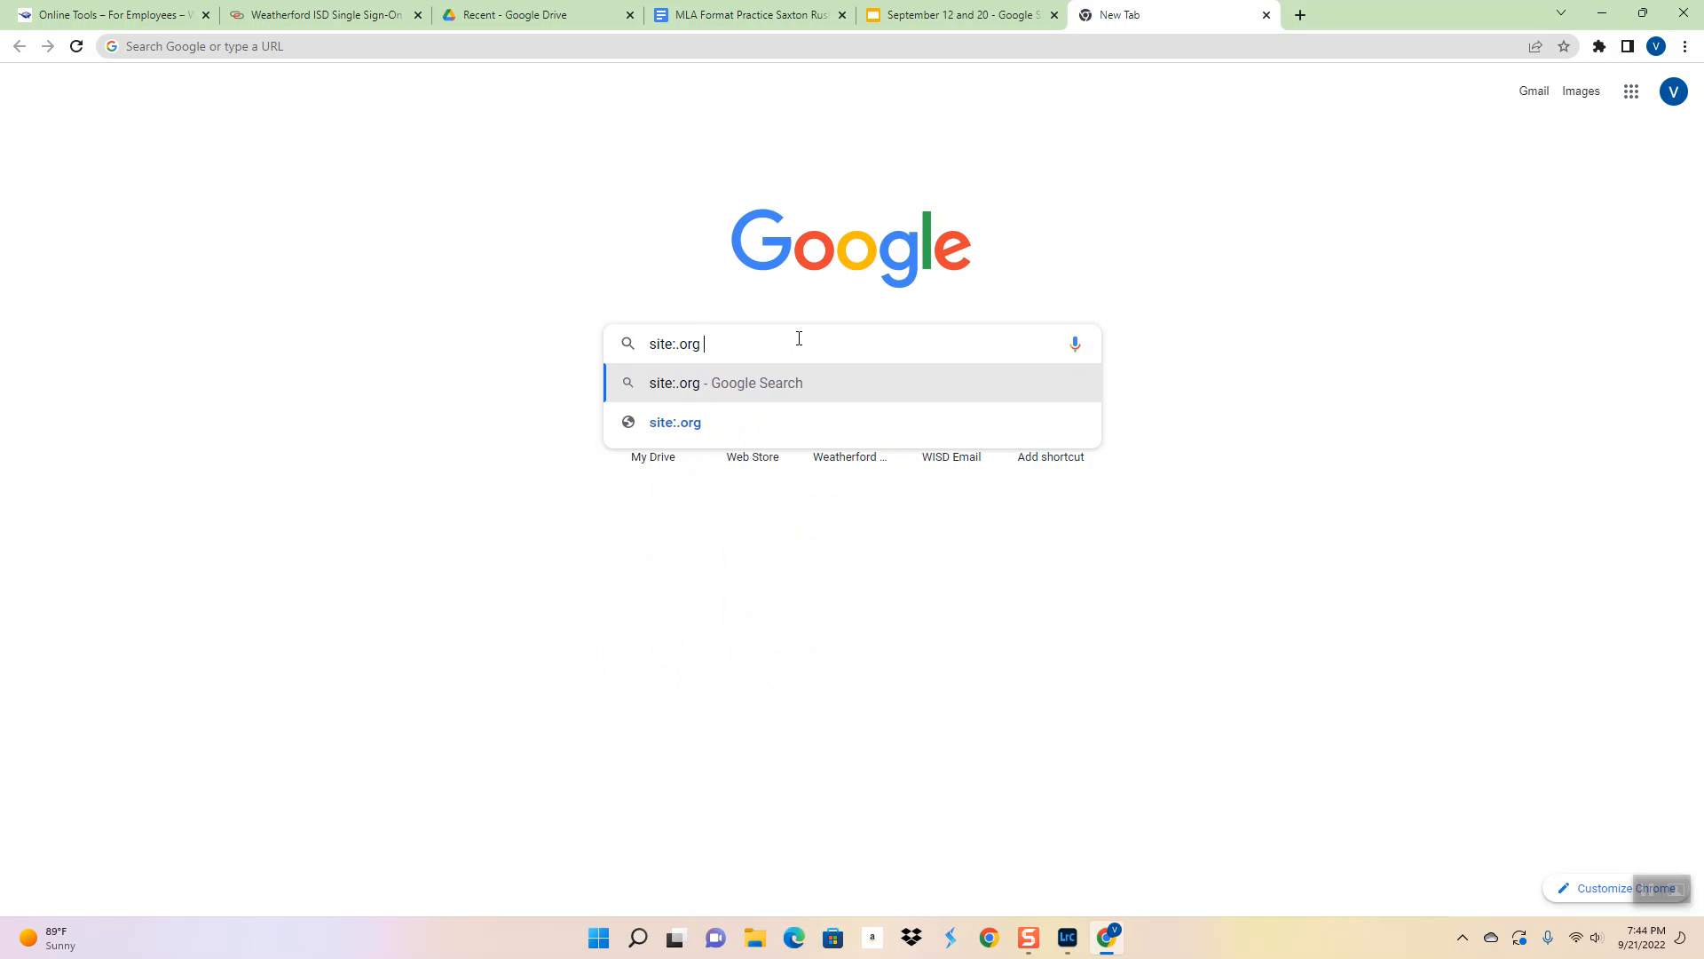
pyautogui.write('cowbo')
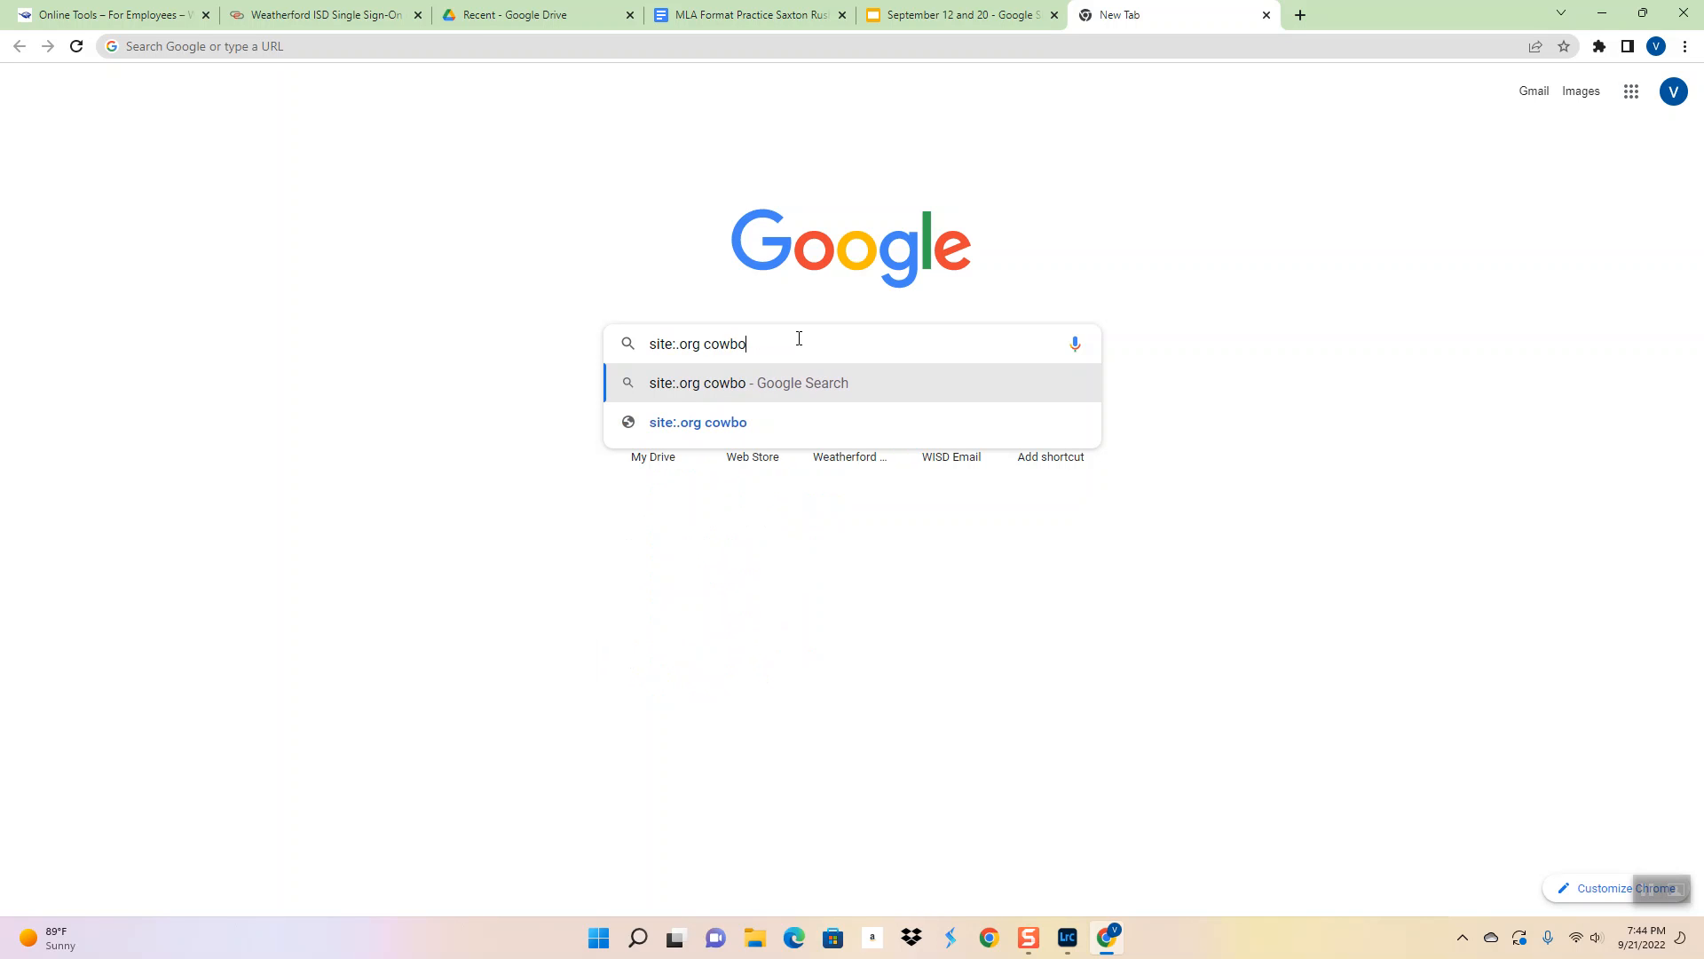
pyautogui.write('ys')
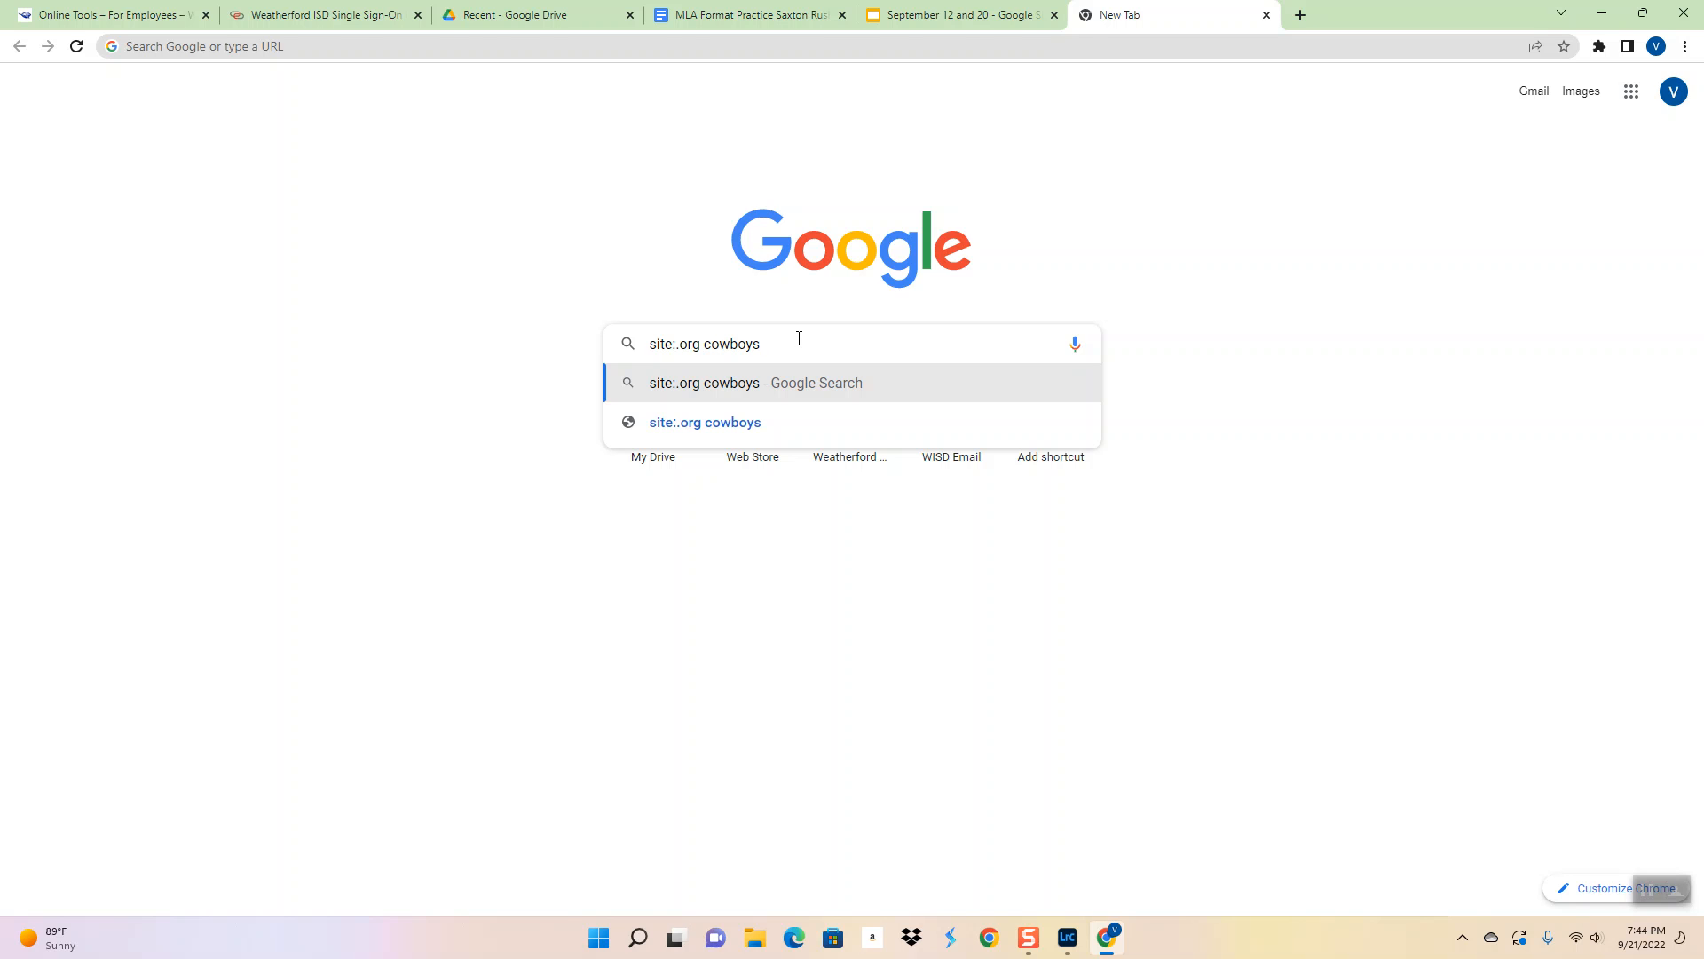
pyautogui.press('Return')
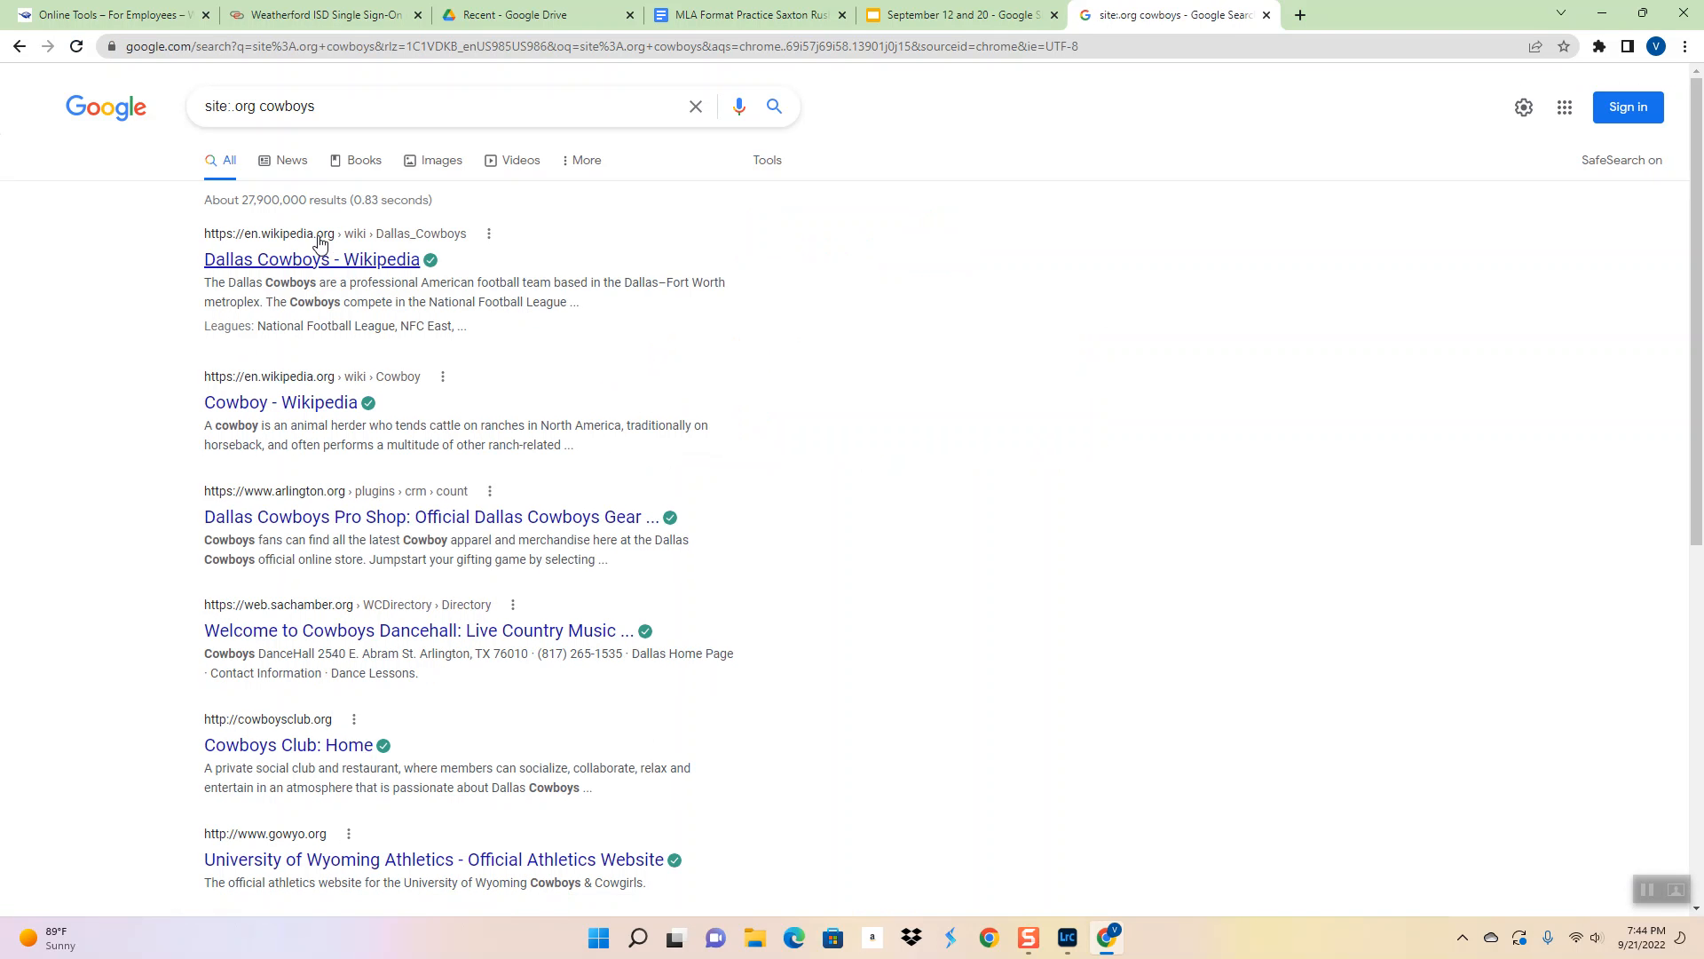
pyautogui.moveTo(280, 401)
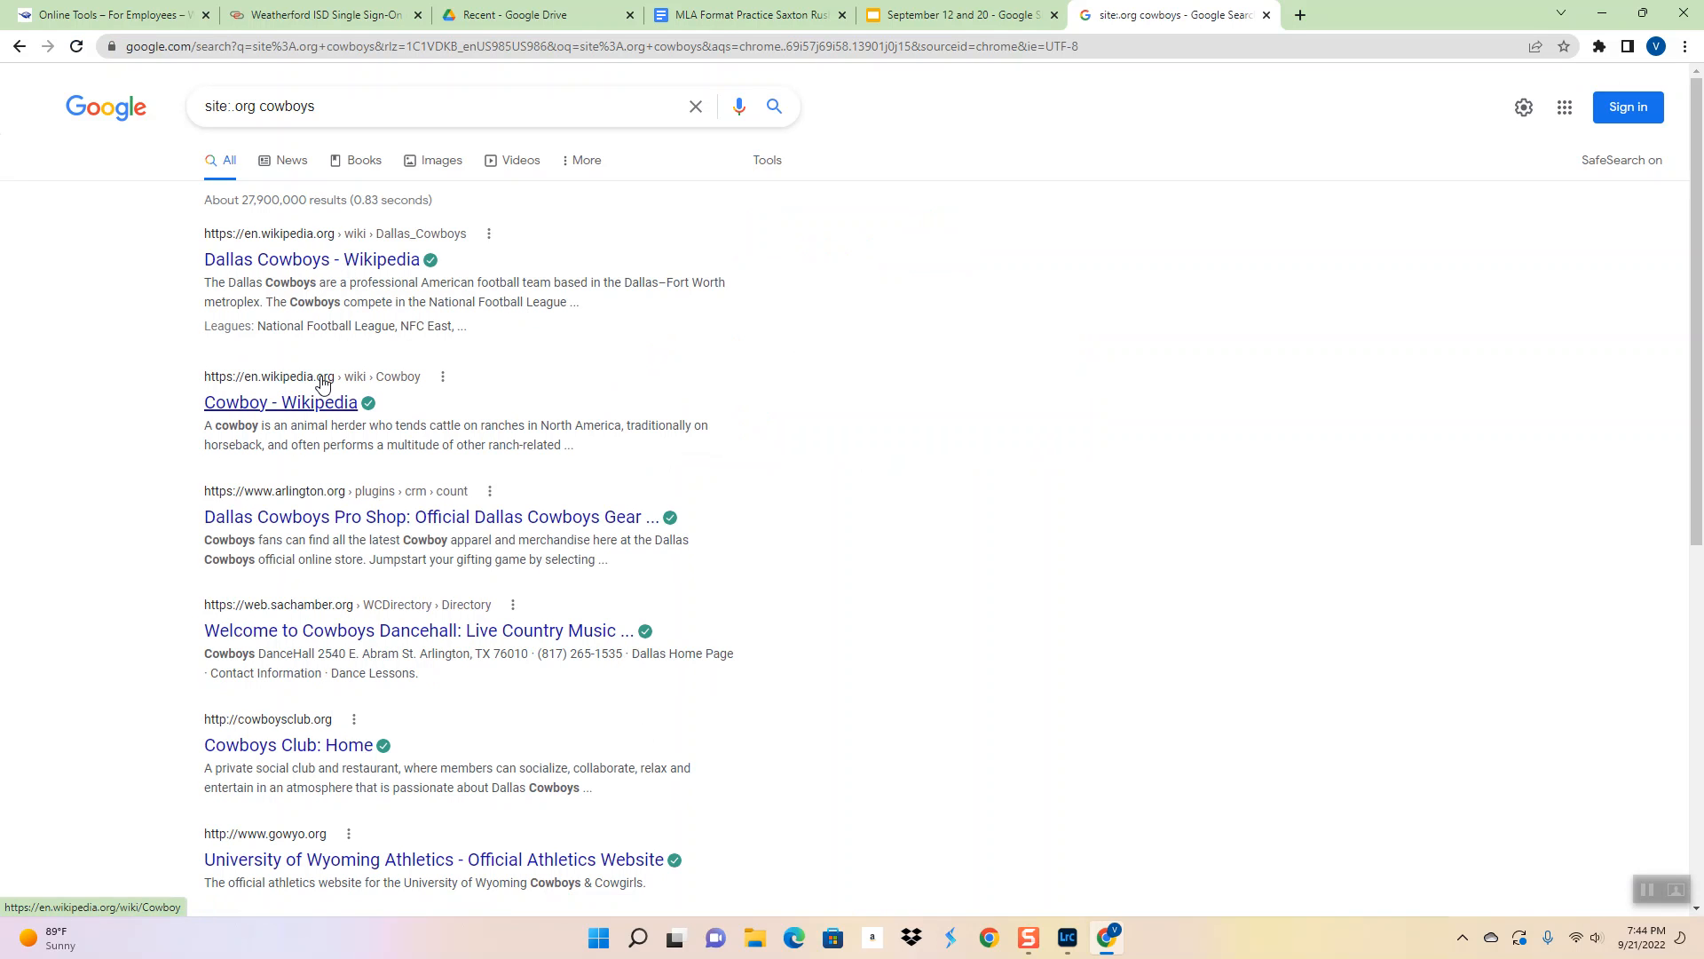
pyautogui.moveTo(345, 251)
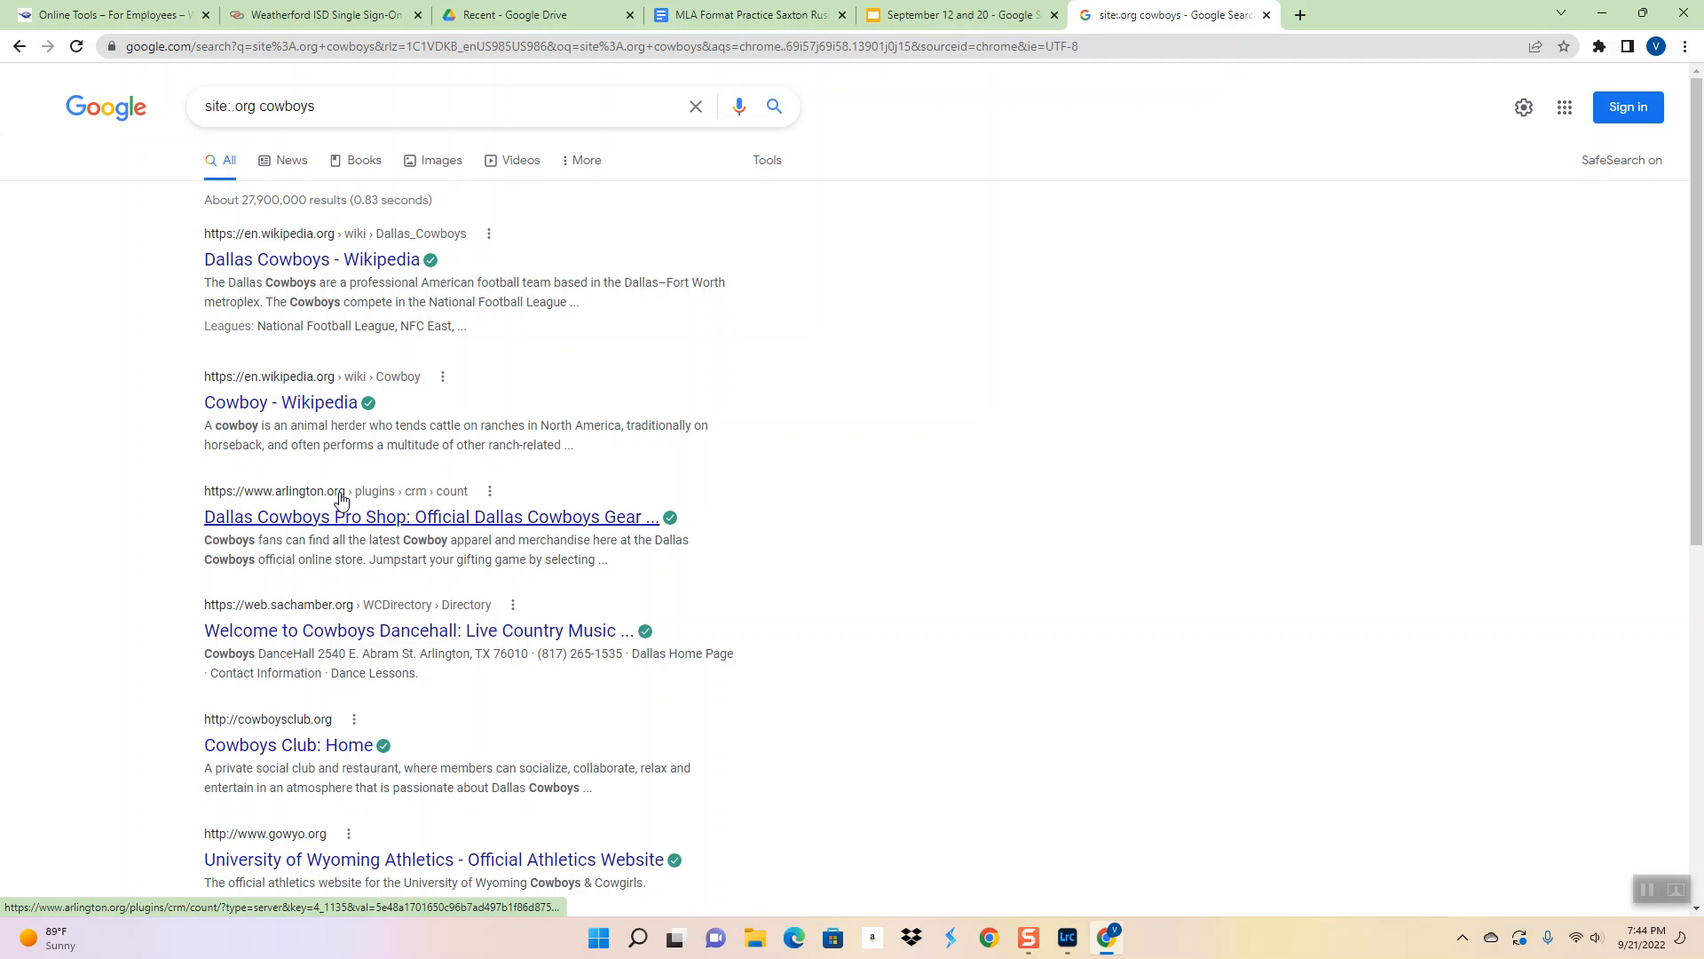
pyautogui.moveTo(346, 616)
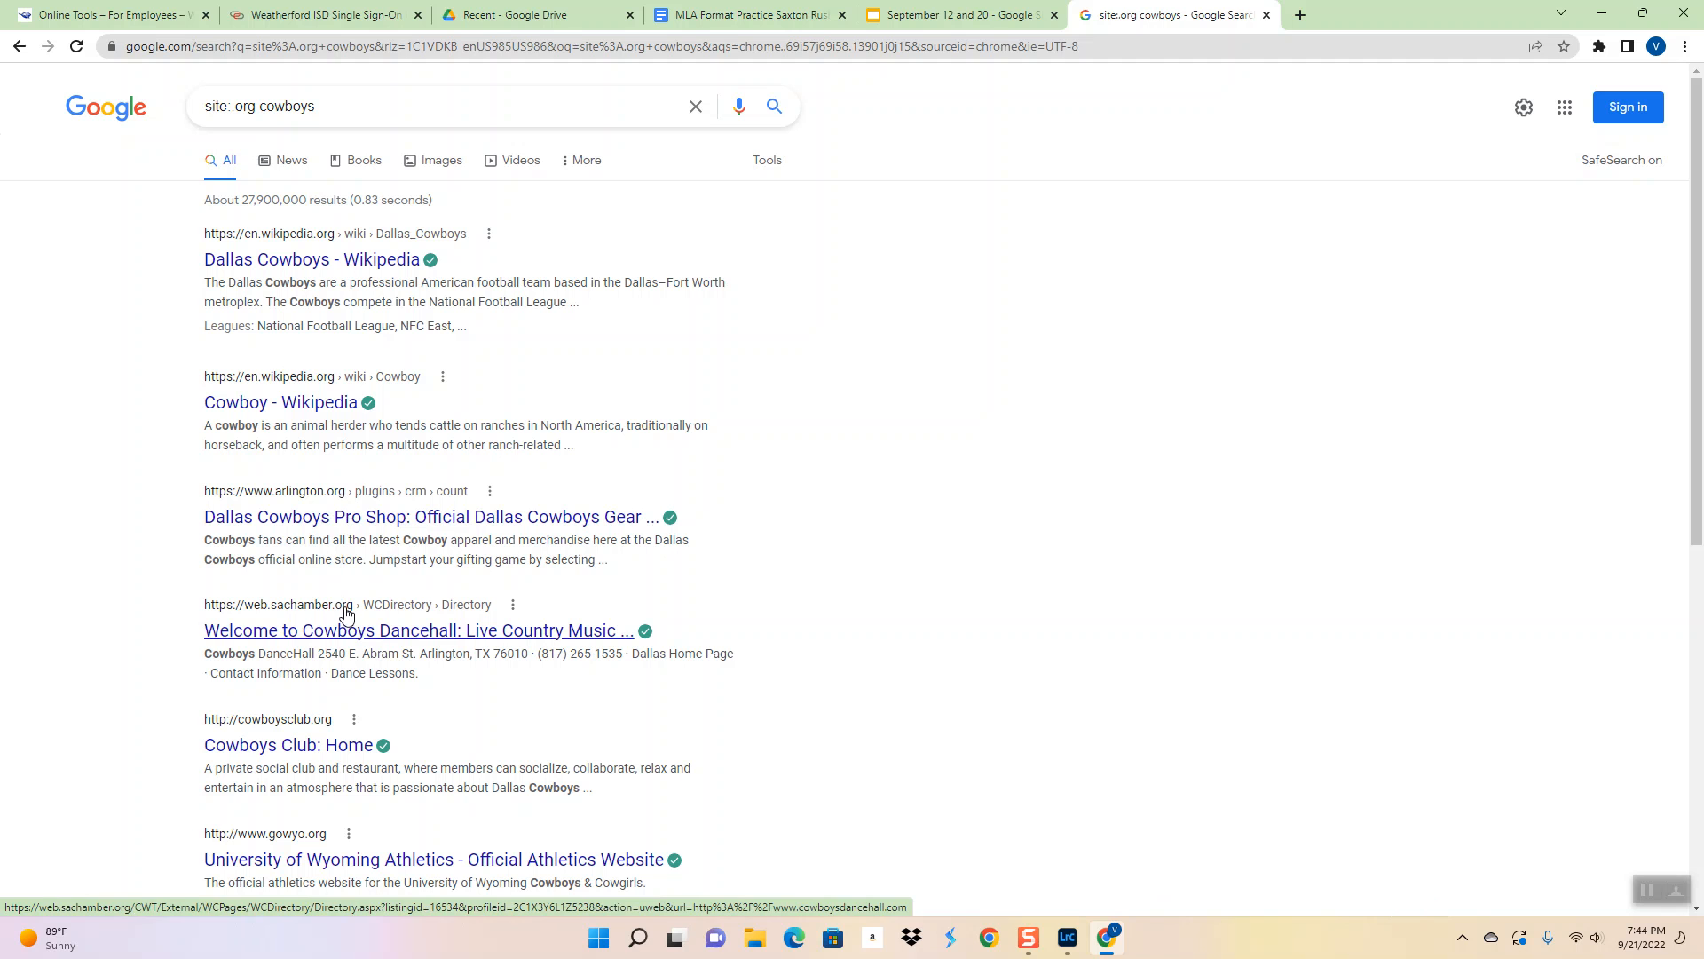
pyautogui.moveTo(328, 720)
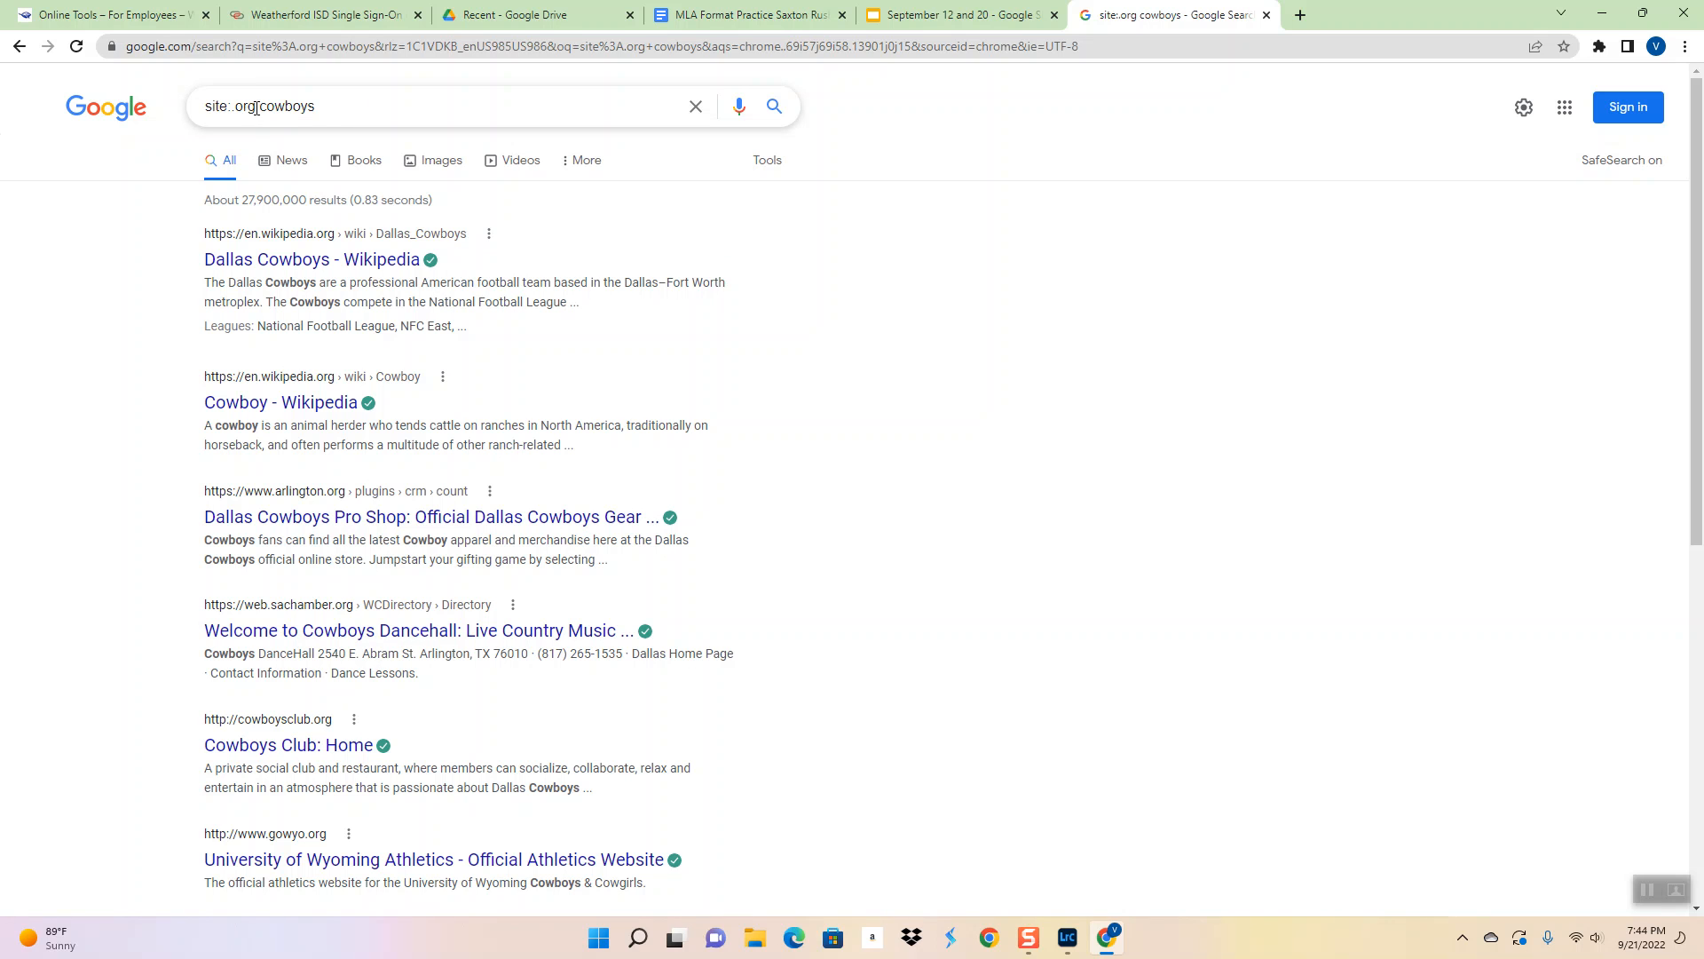
pyautogui.moveTo(323, 113)
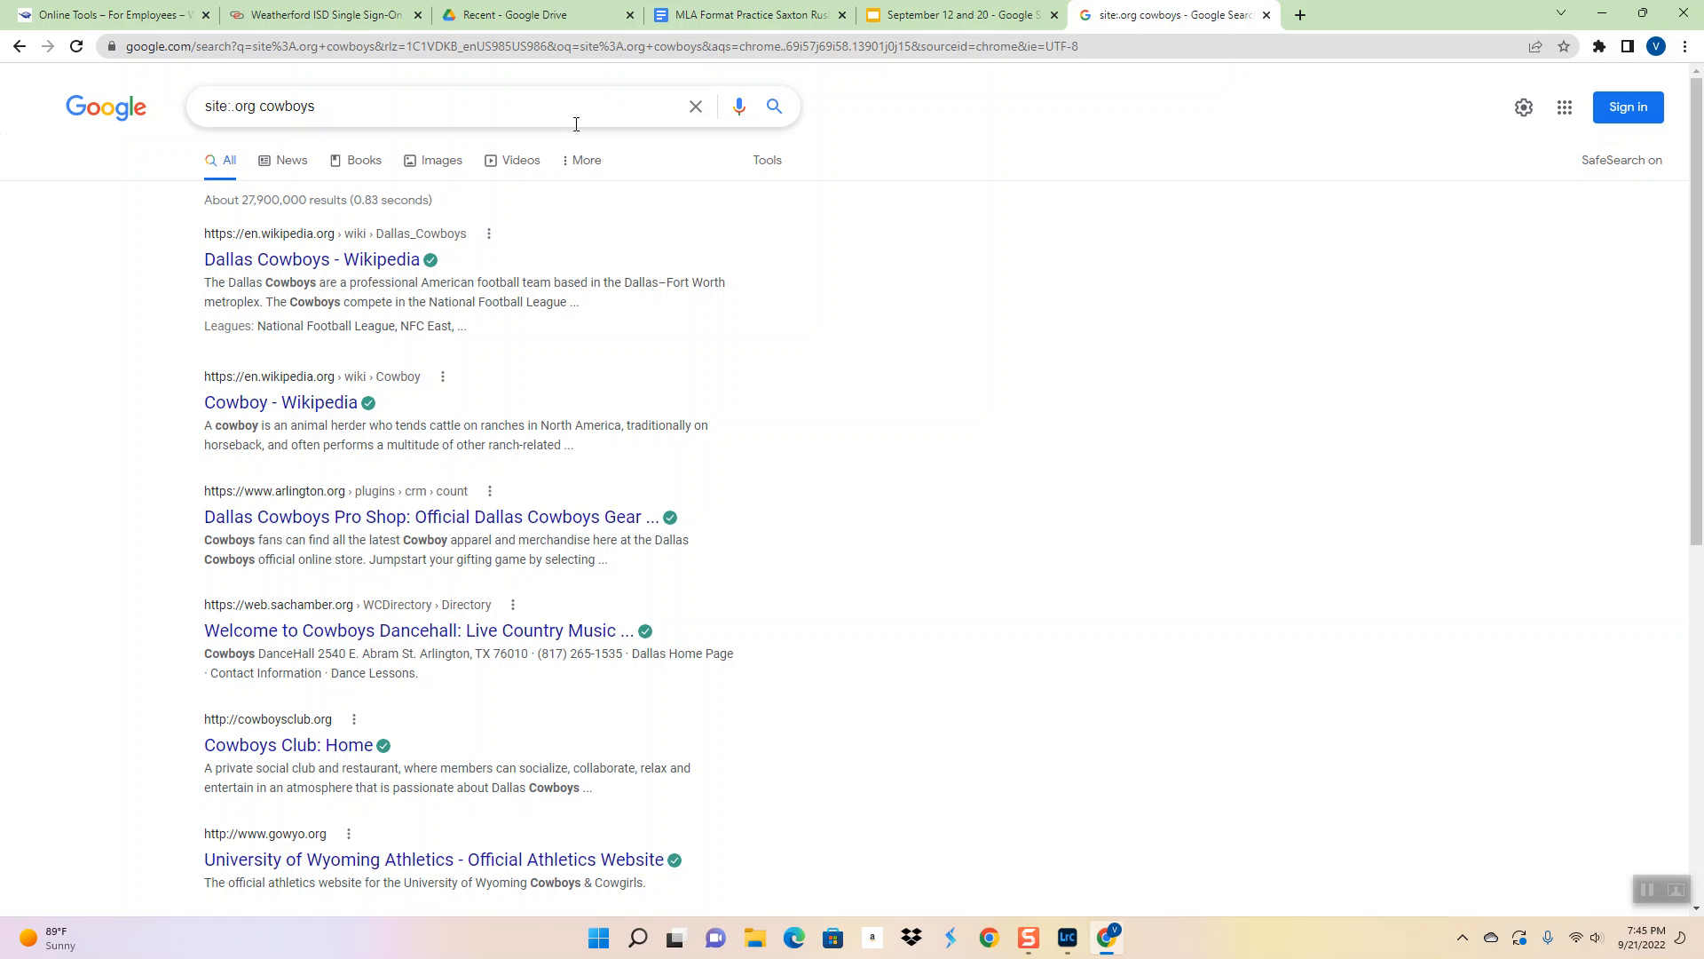
pyautogui.moveTo(686, 68)
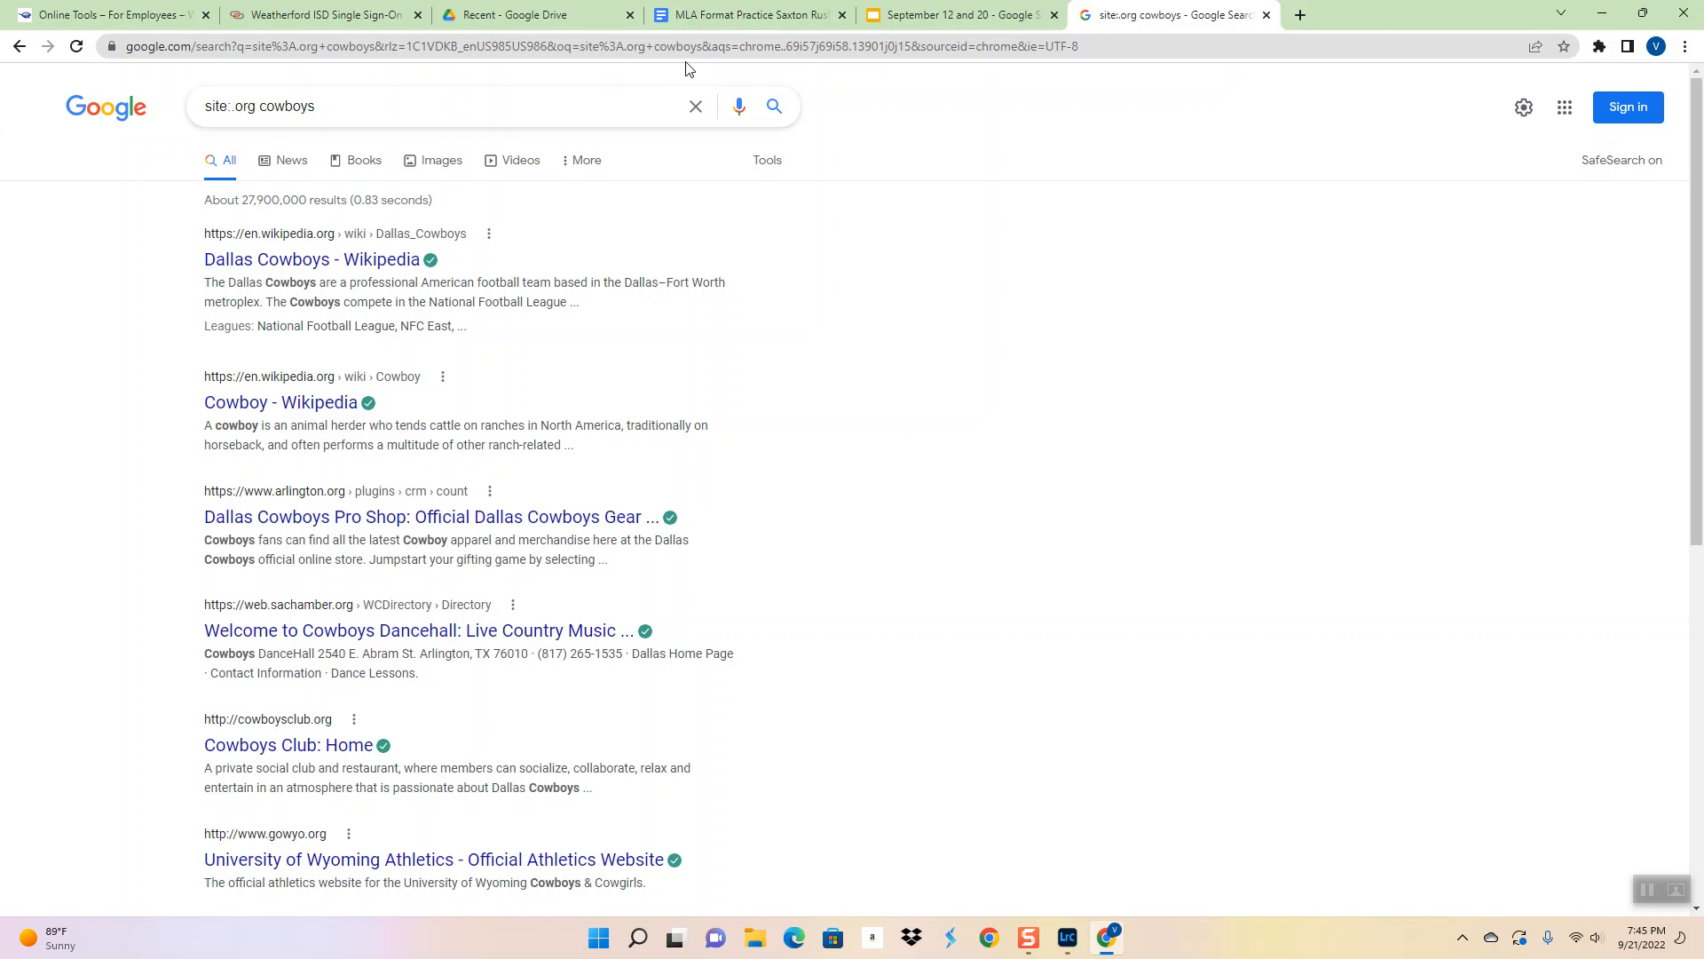
pyautogui.moveTo(852, 136)
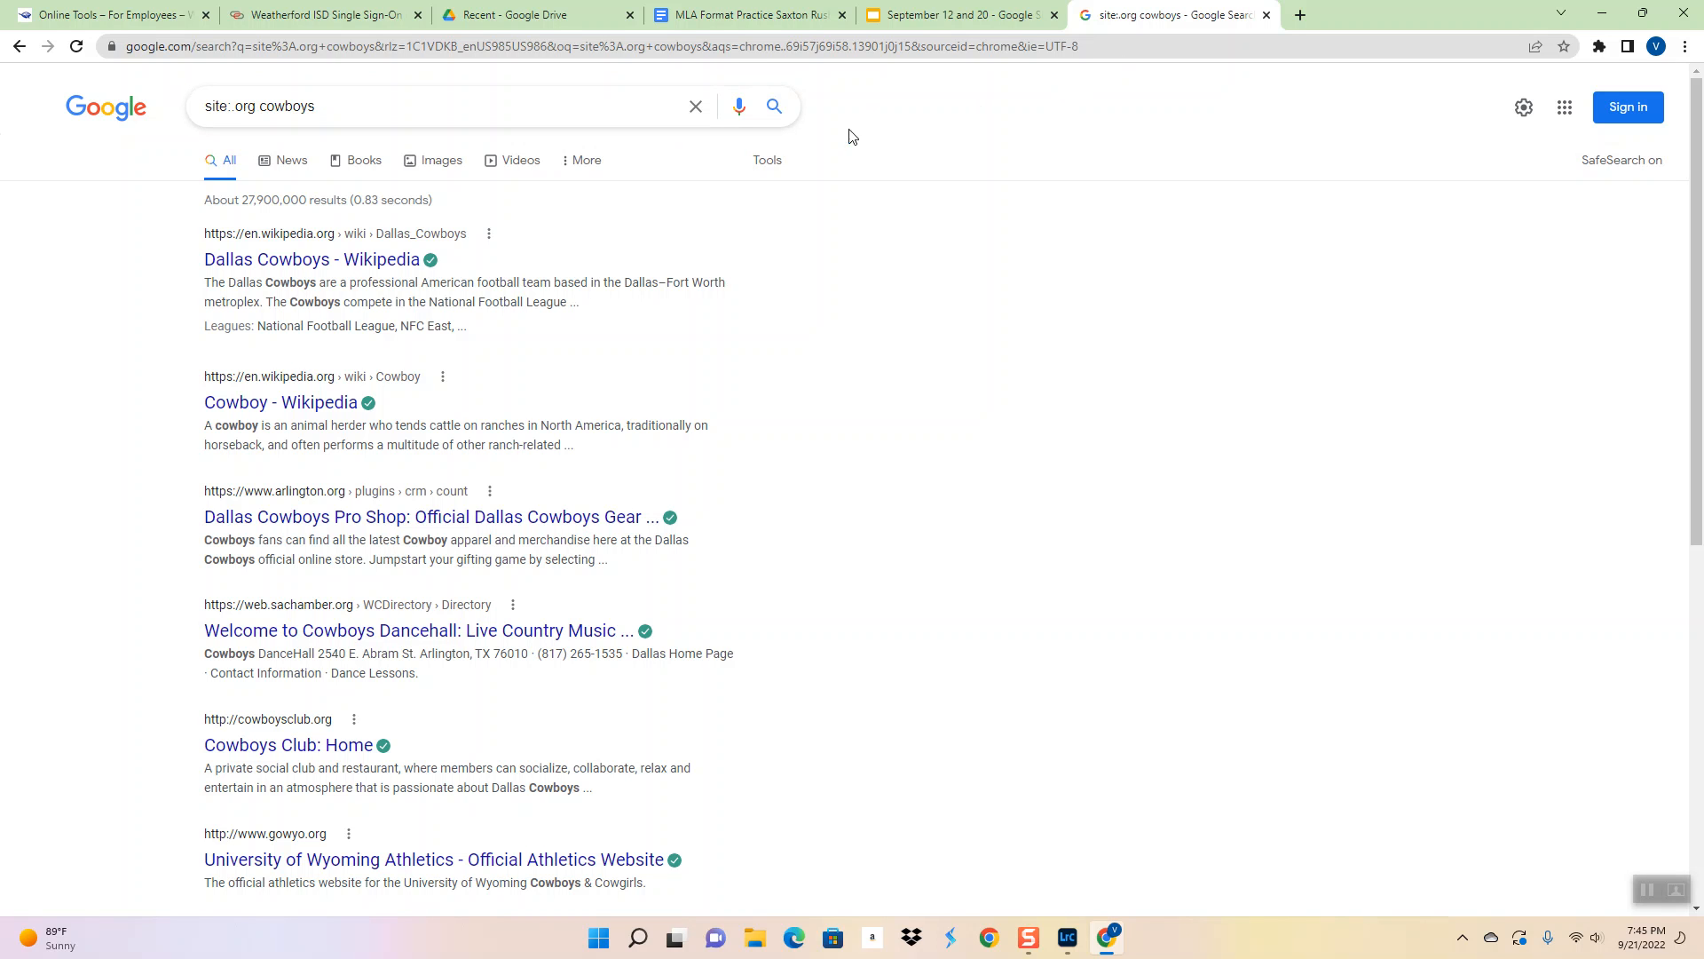
# Replace the query with 'google scholar' and go to the Google Scholar homepage
pyautogui.tripleClick(261, 105)
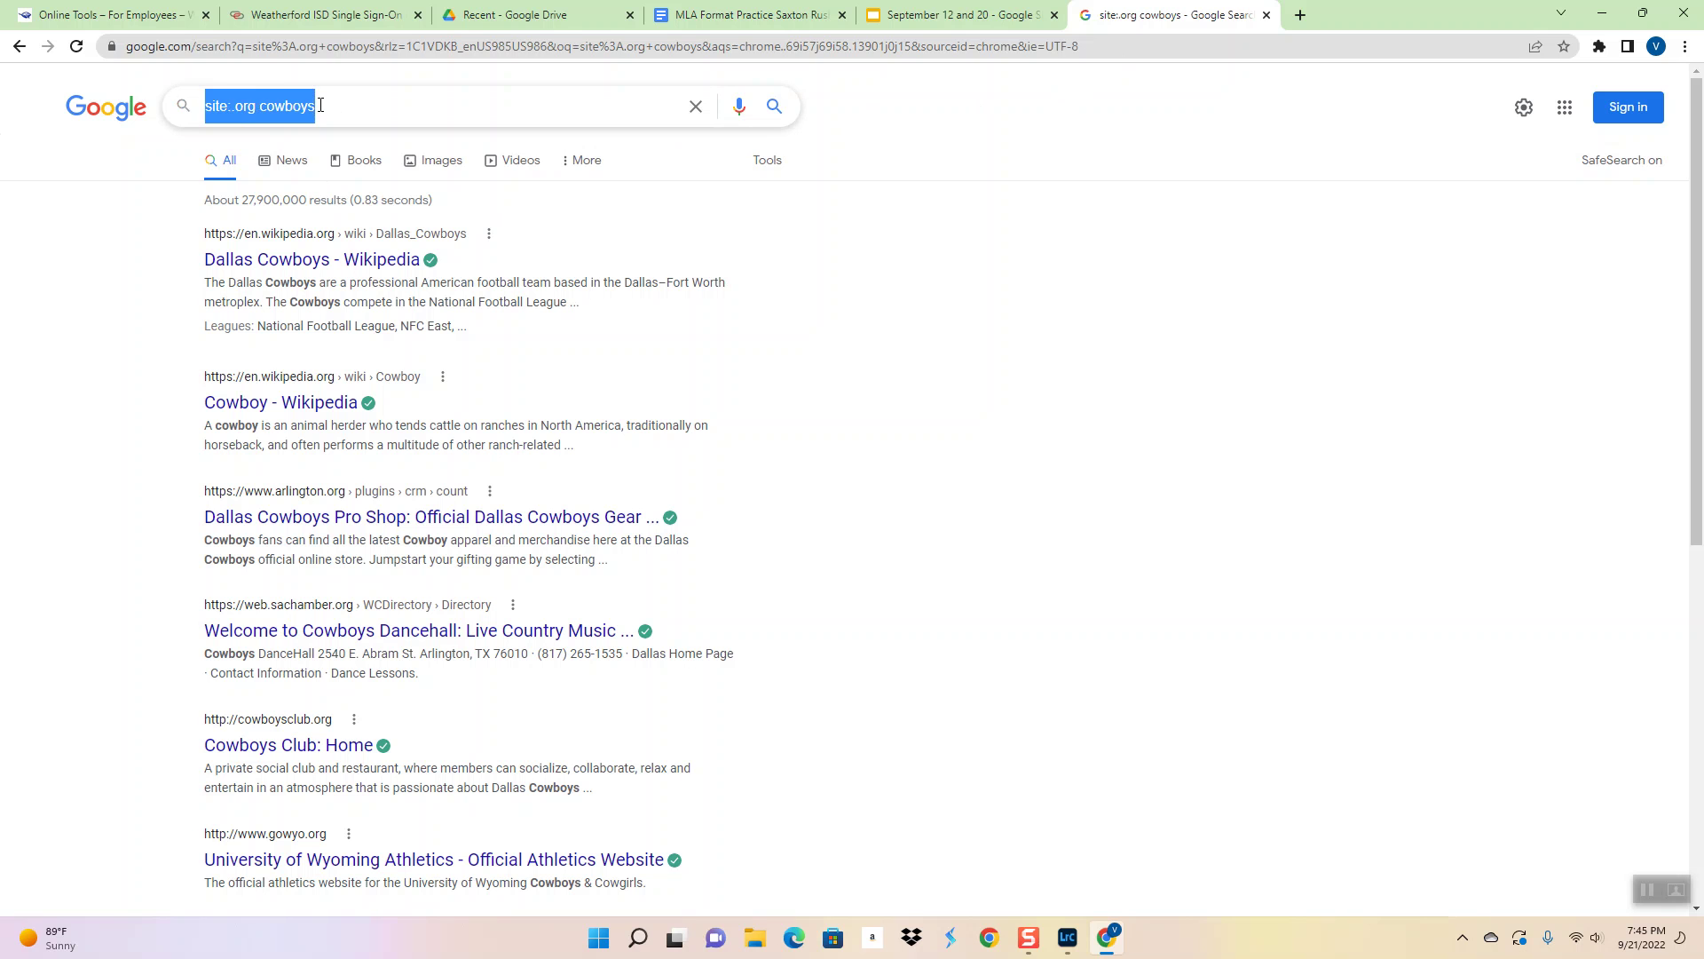
pyautogui.write('google')
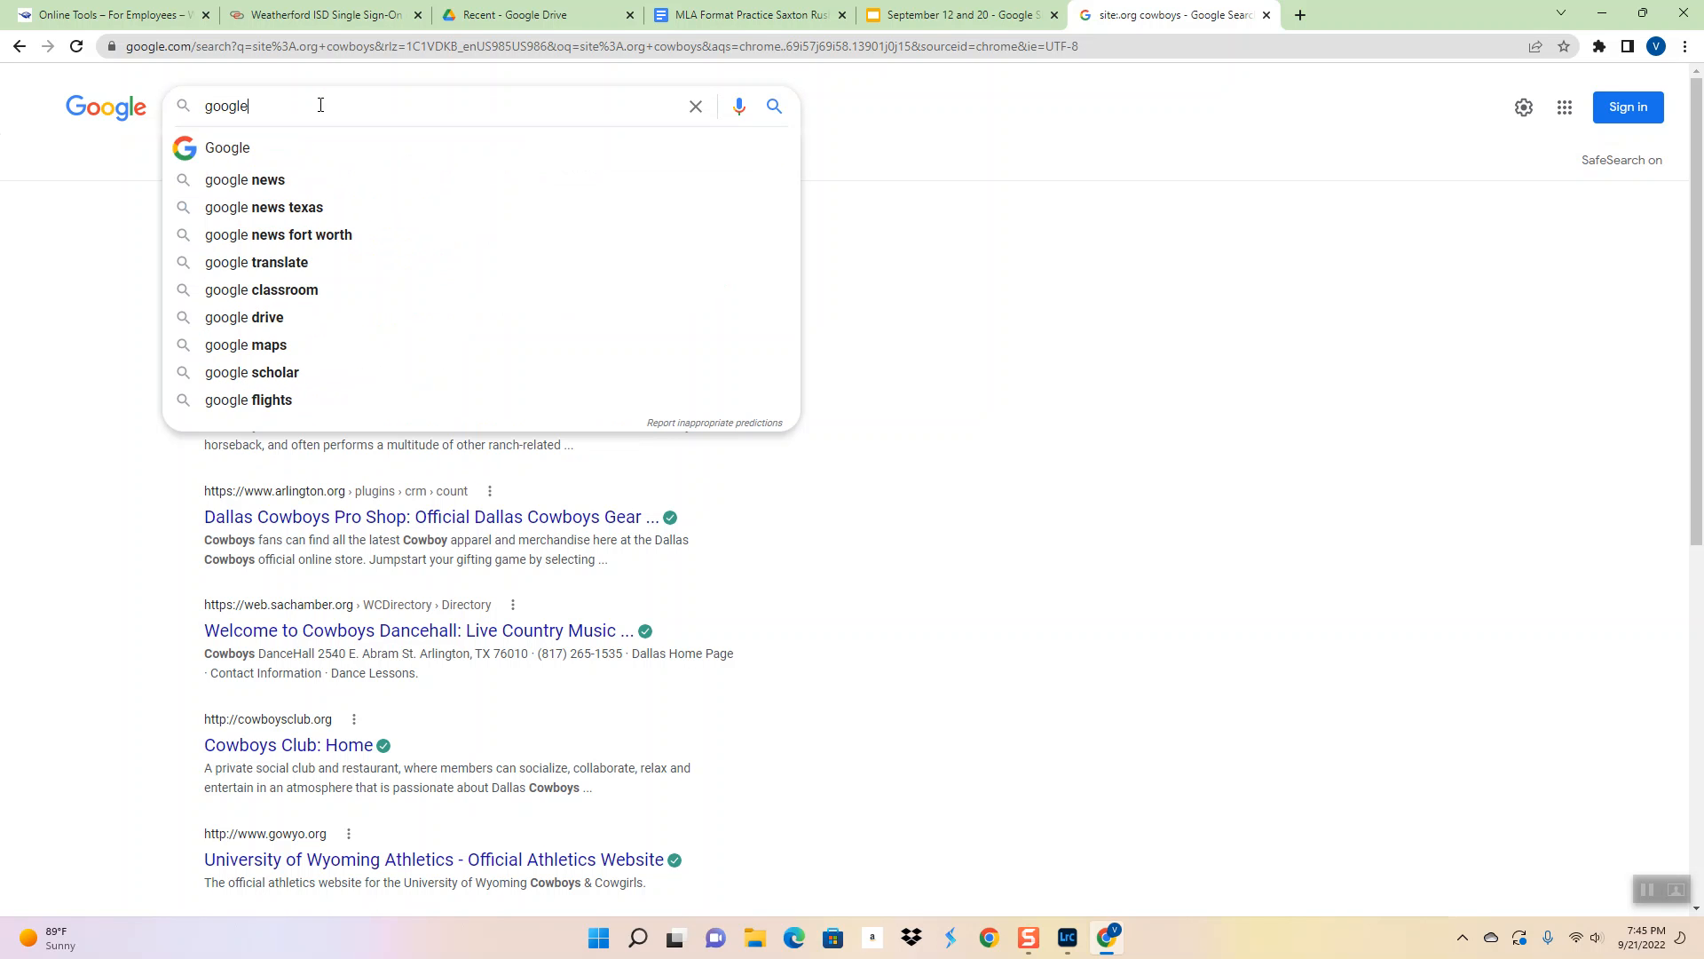
pyautogui.click(252, 372)
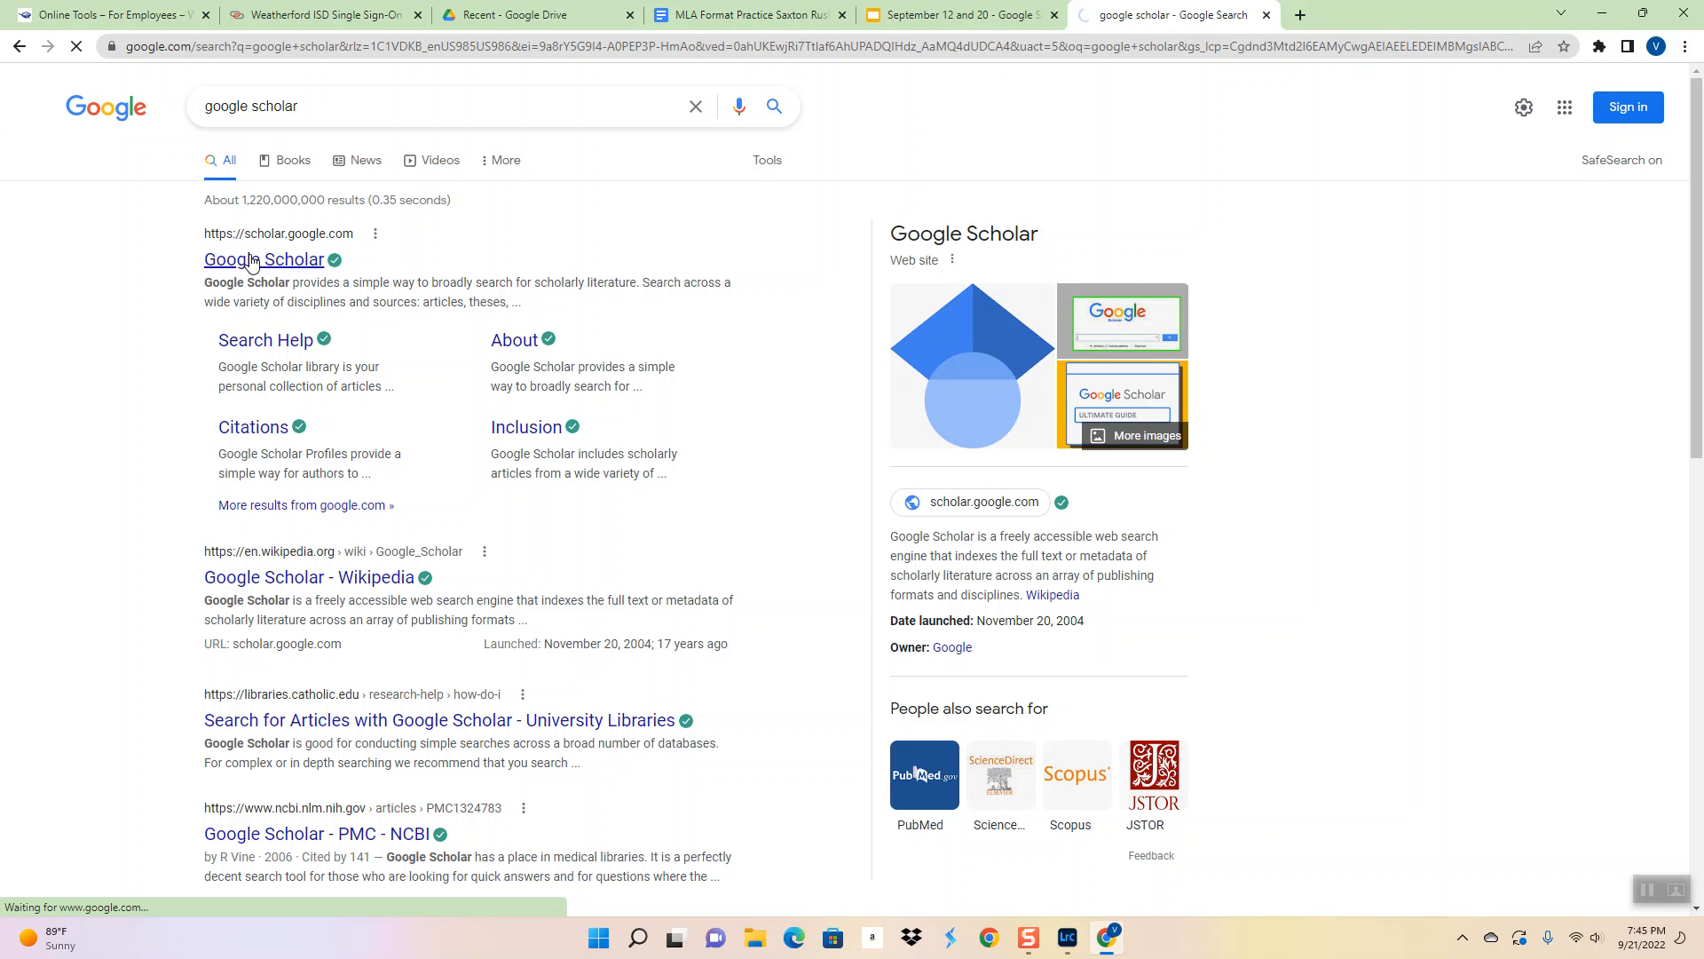
pyautogui.click(263, 258)
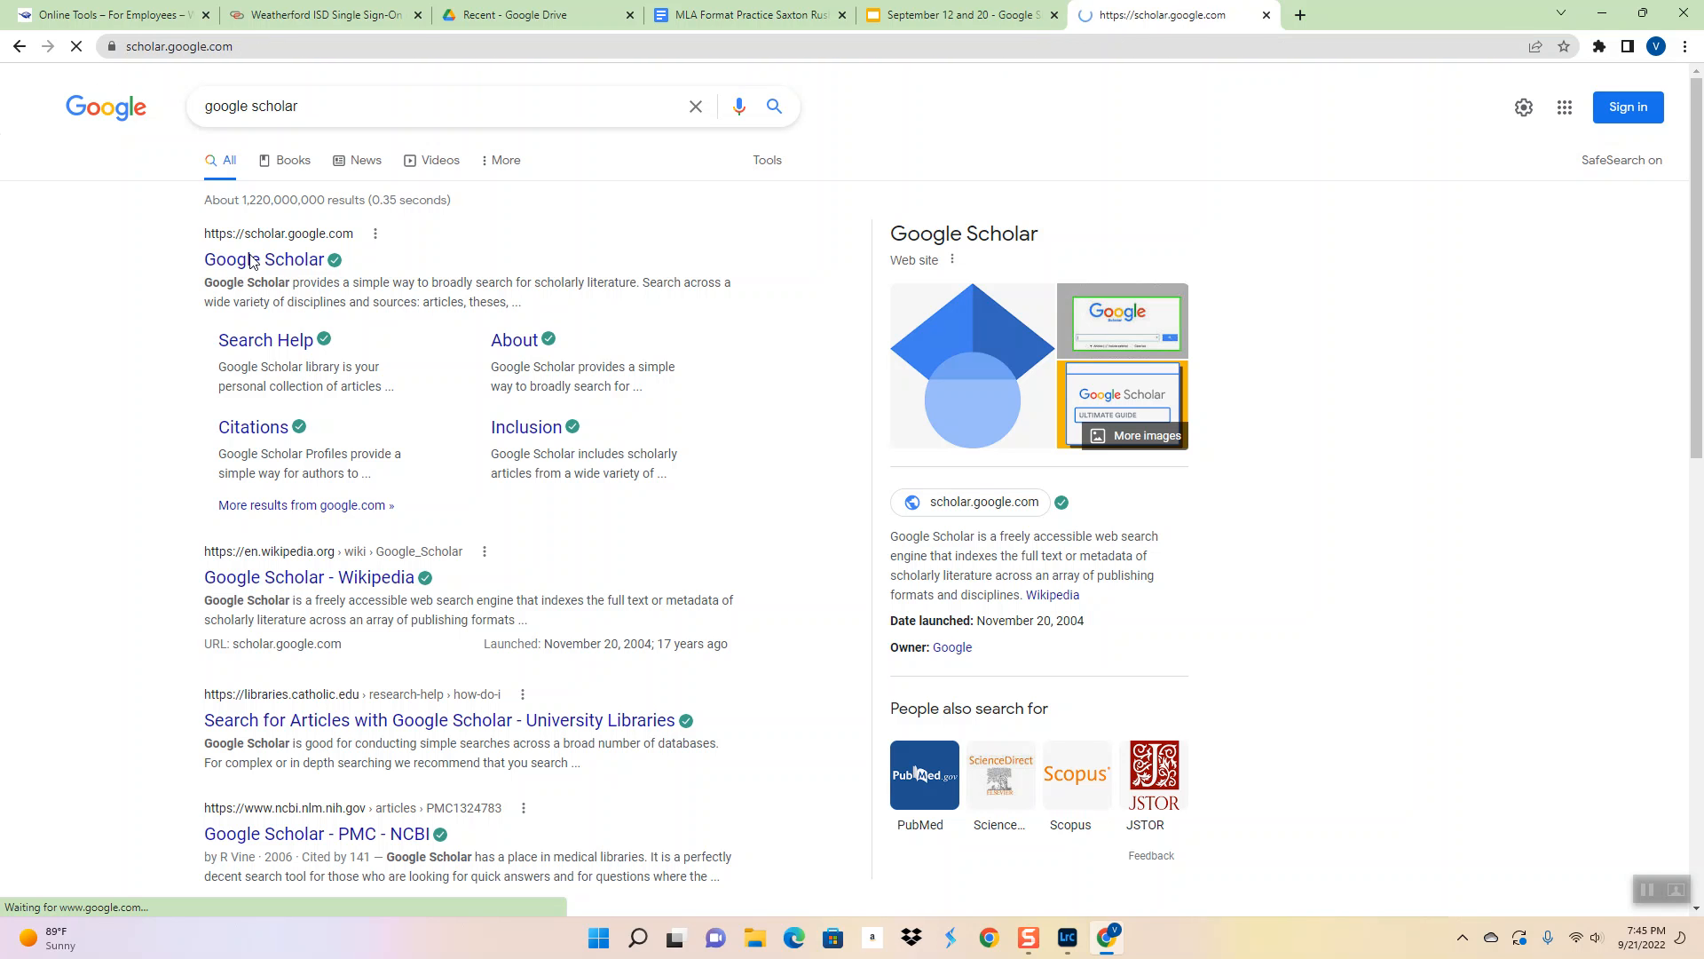
pyautogui.click(262, 259)
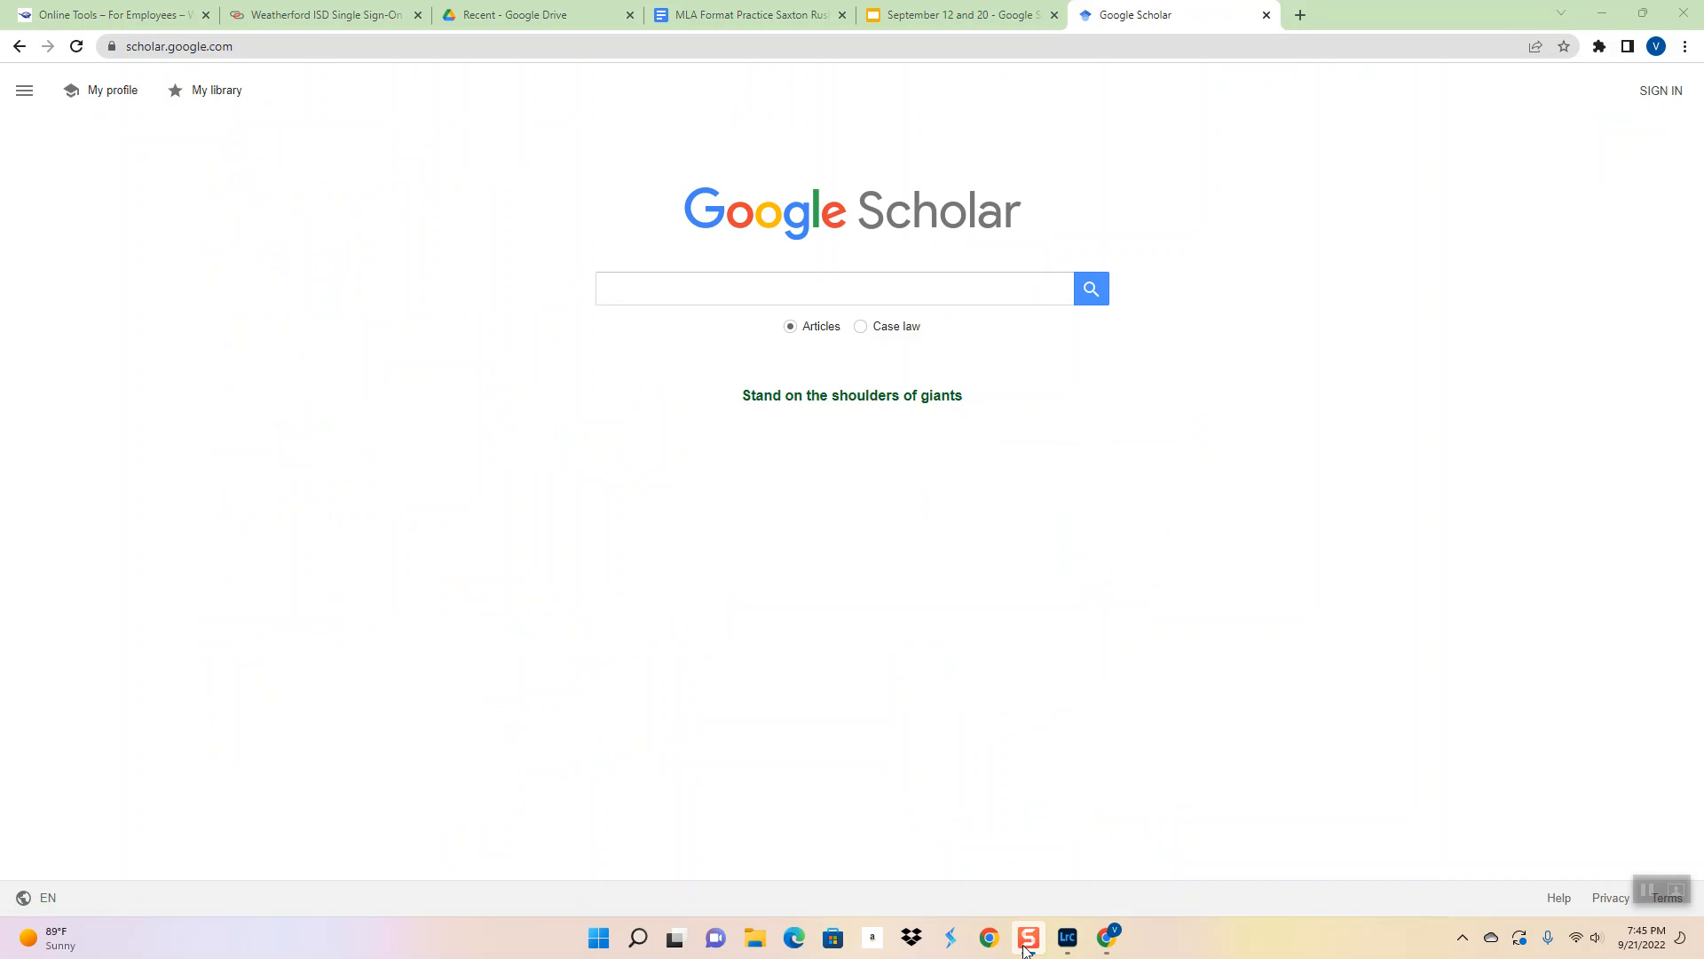
pyautogui.moveTo(1118, 590)
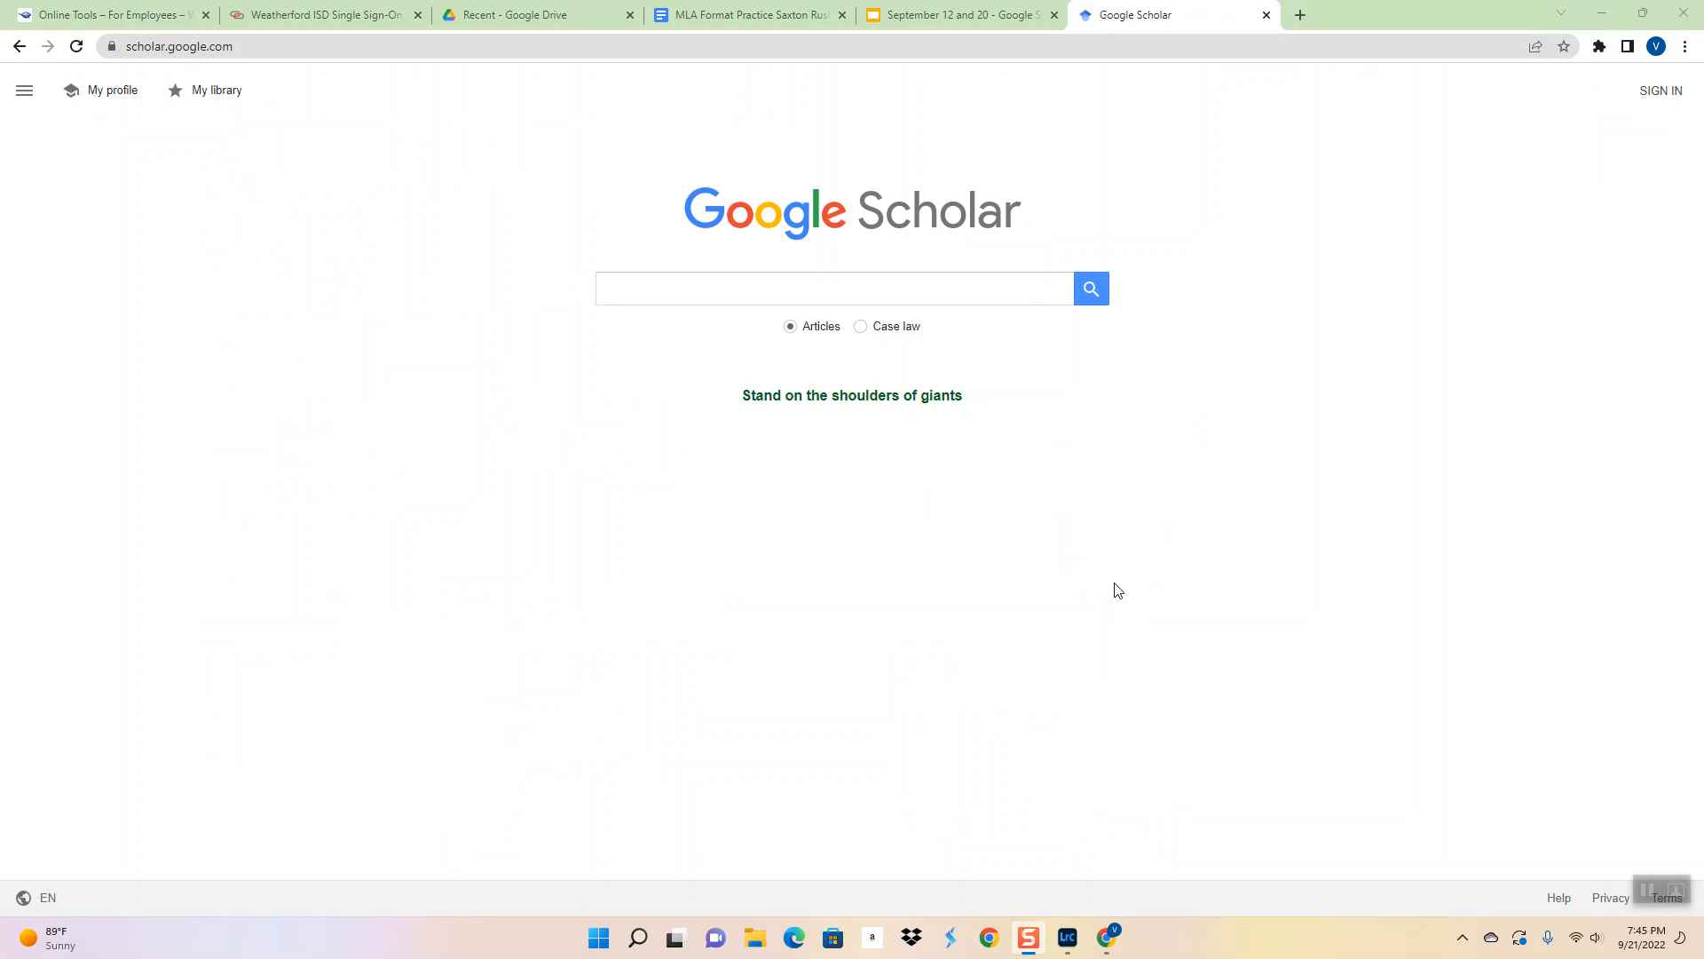
pyautogui.moveTo(937, 261)
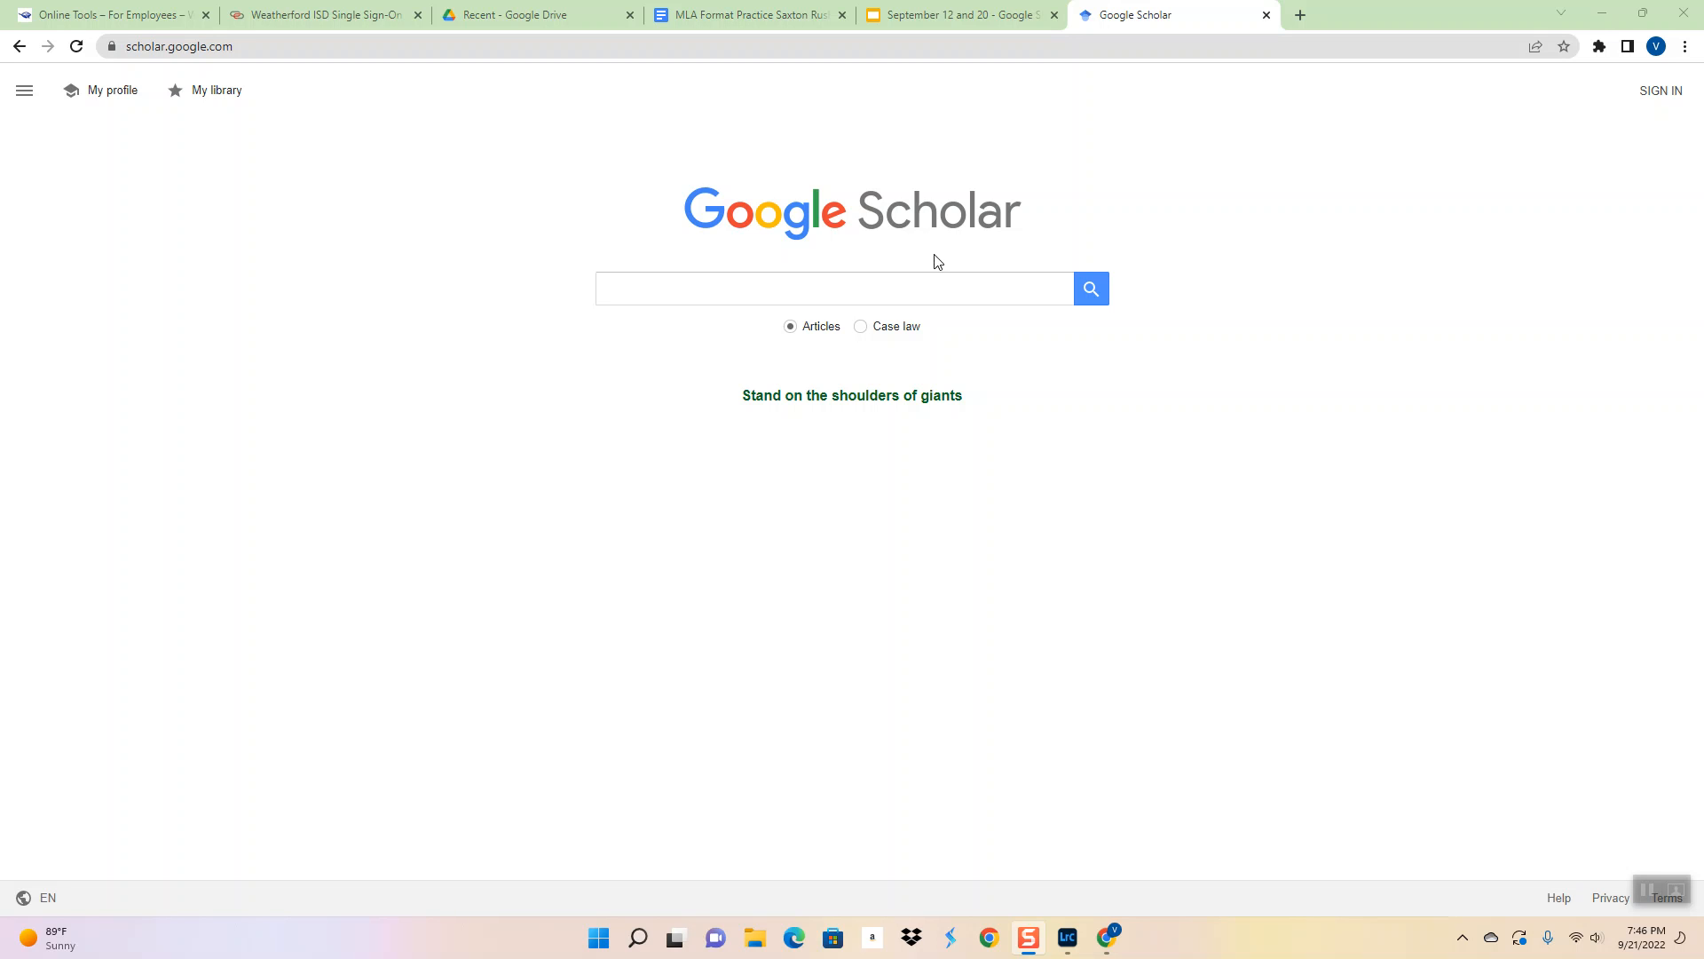
pyautogui.moveTo(921, 333)
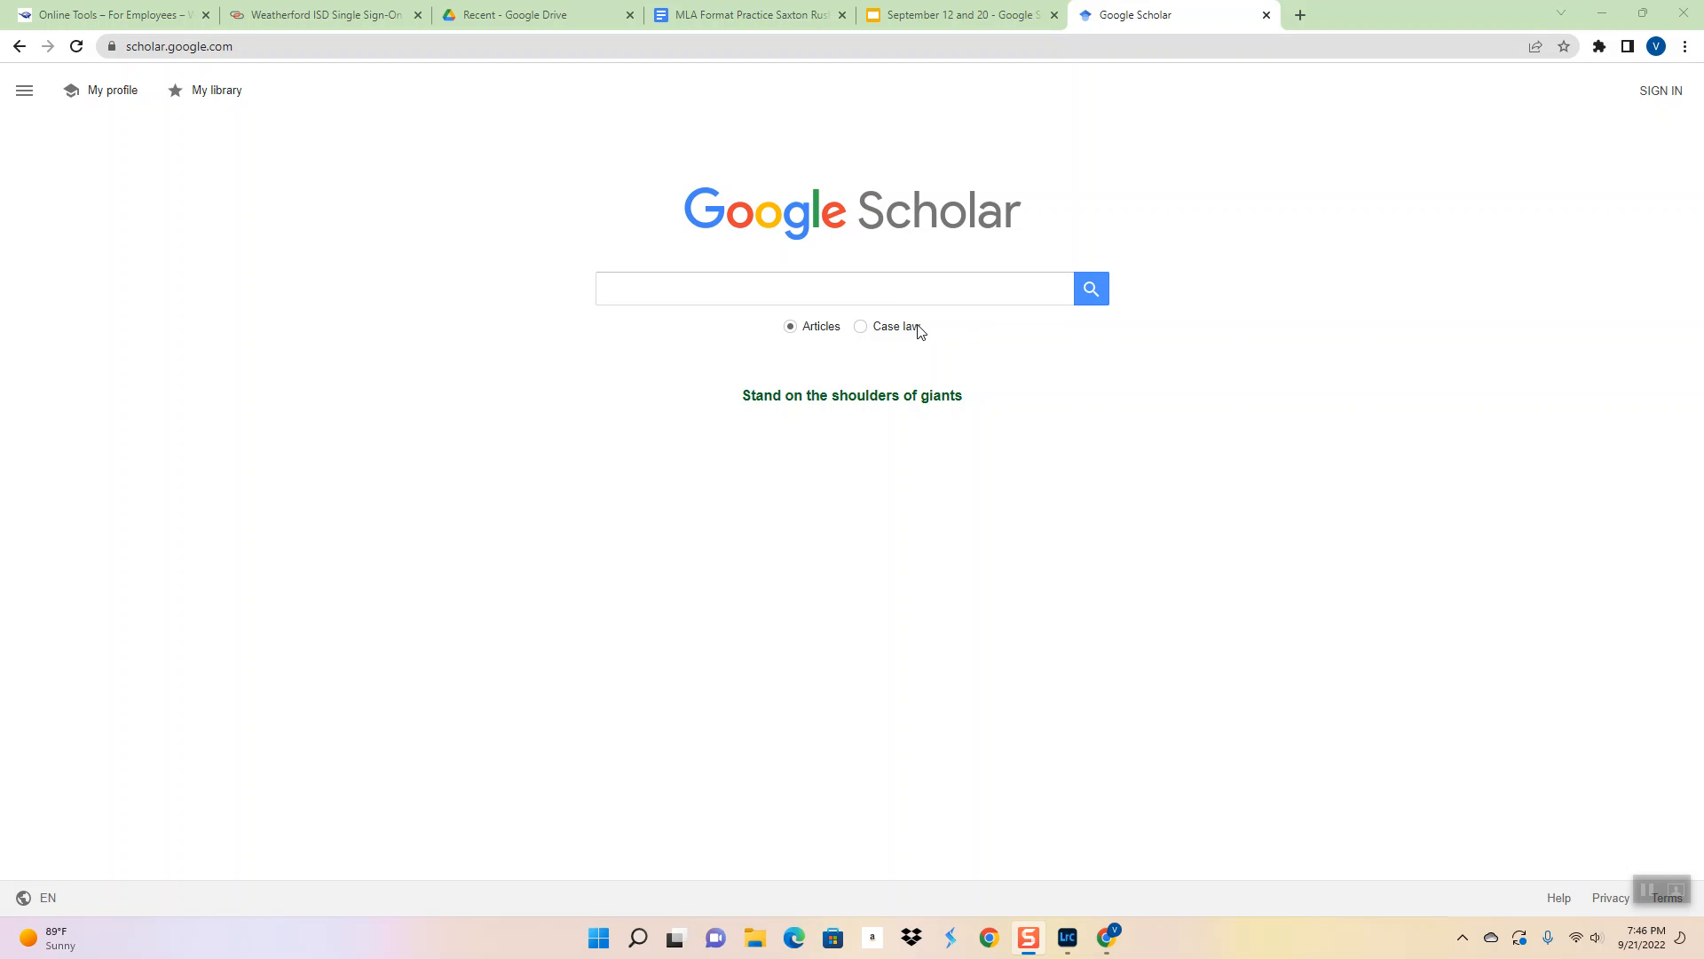
pyautogui.click(833, 288)
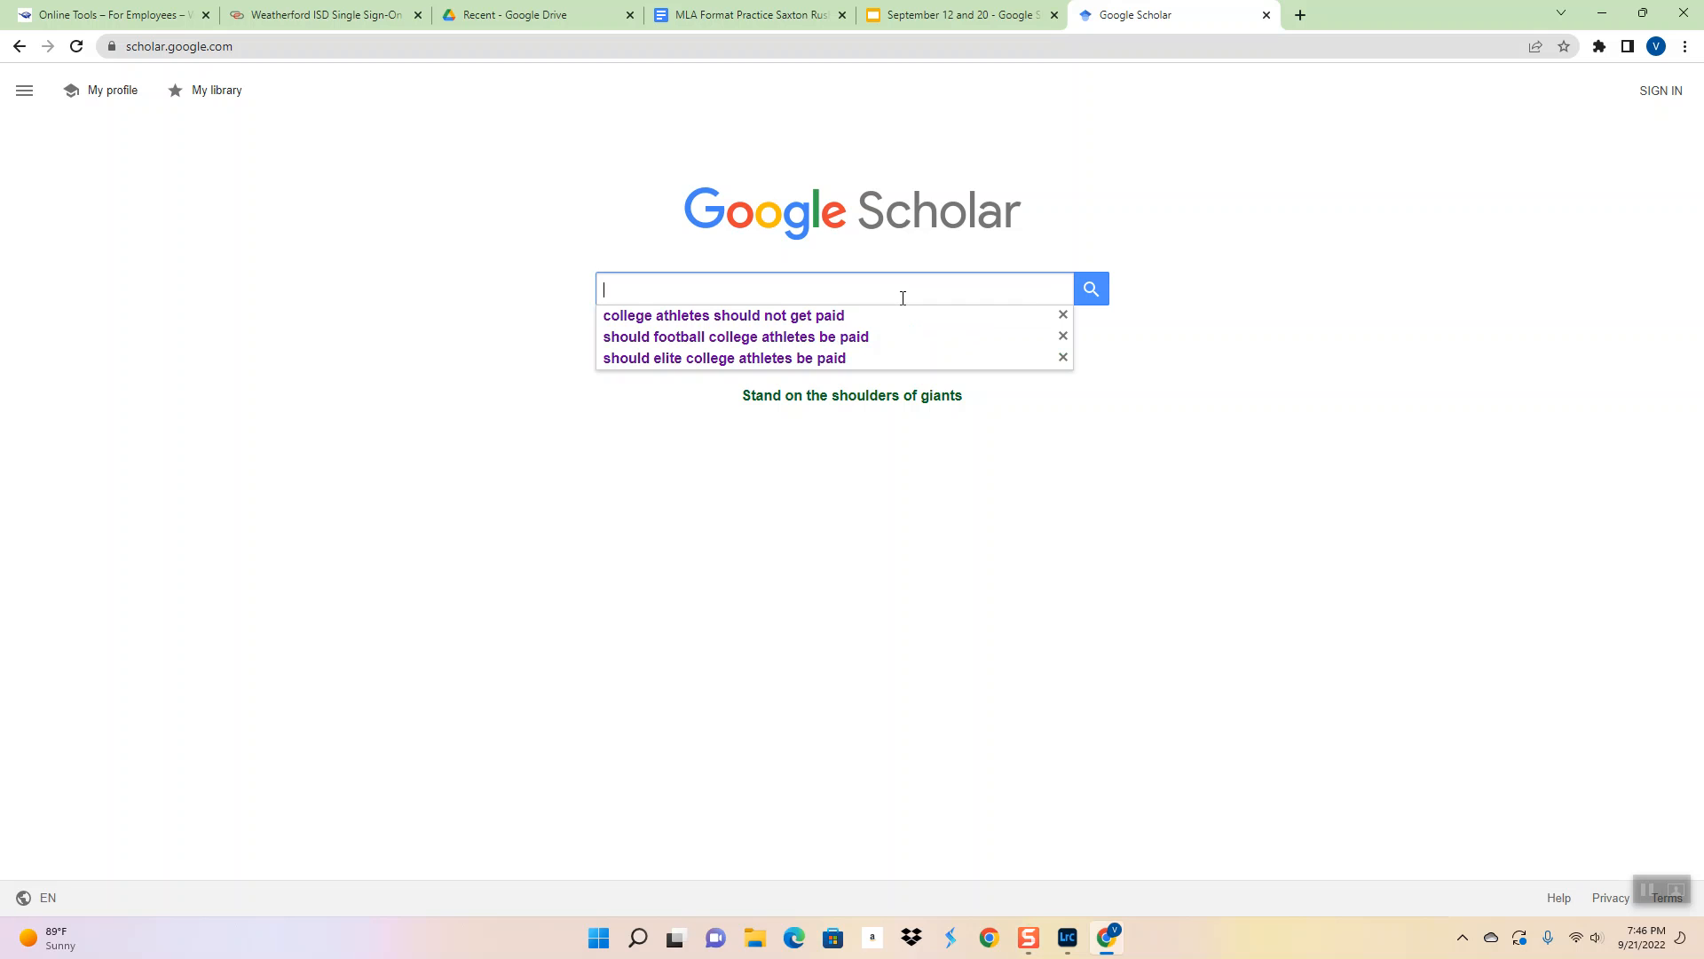
# Enter 'site:.org digital watches' in the Scholar search box, correcting a mistyped period
pyautogui.write('site.')
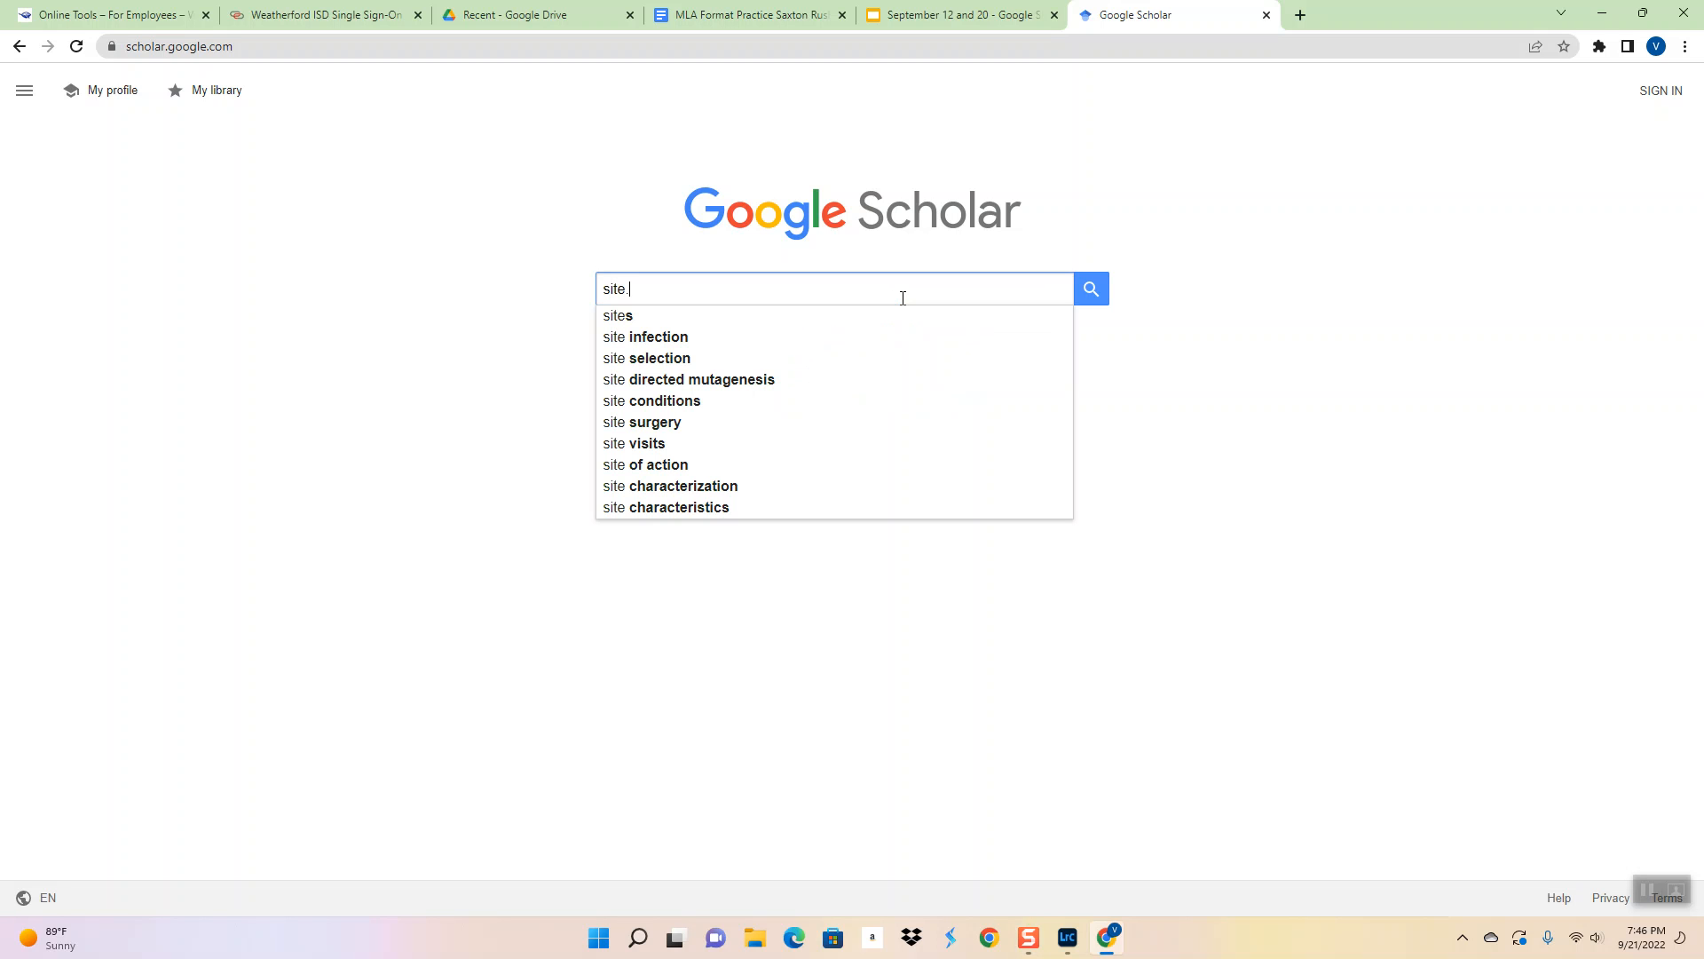
pyautogui.write('.')
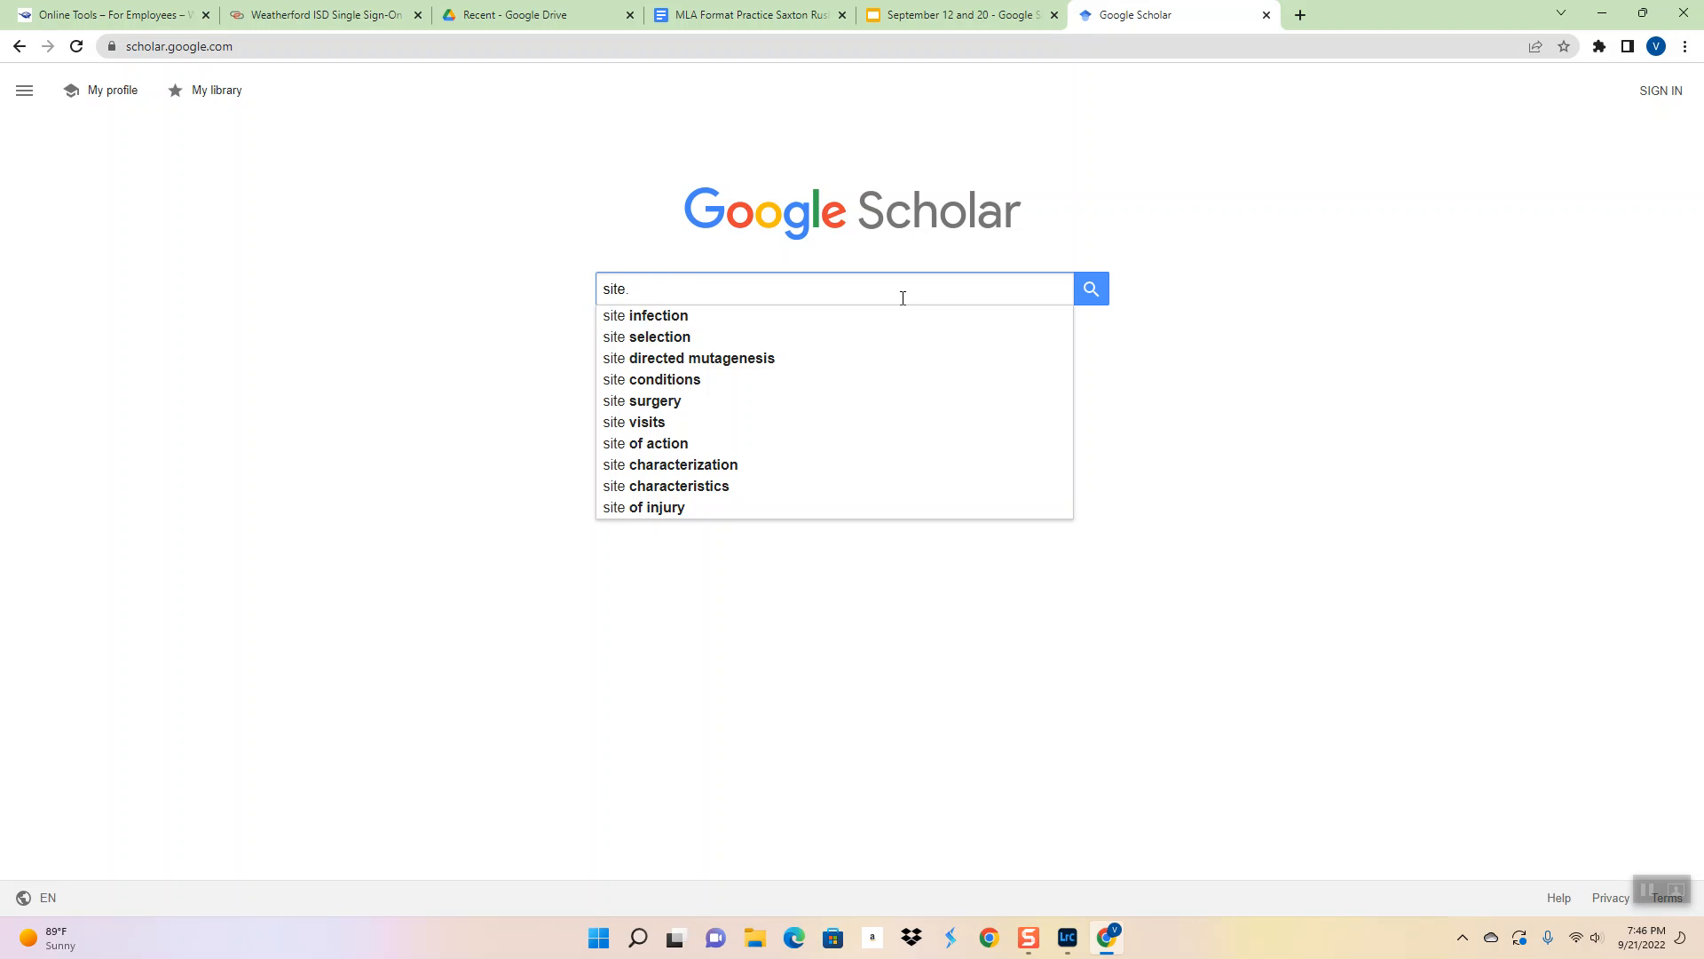
pyautogui.press('Backspace')
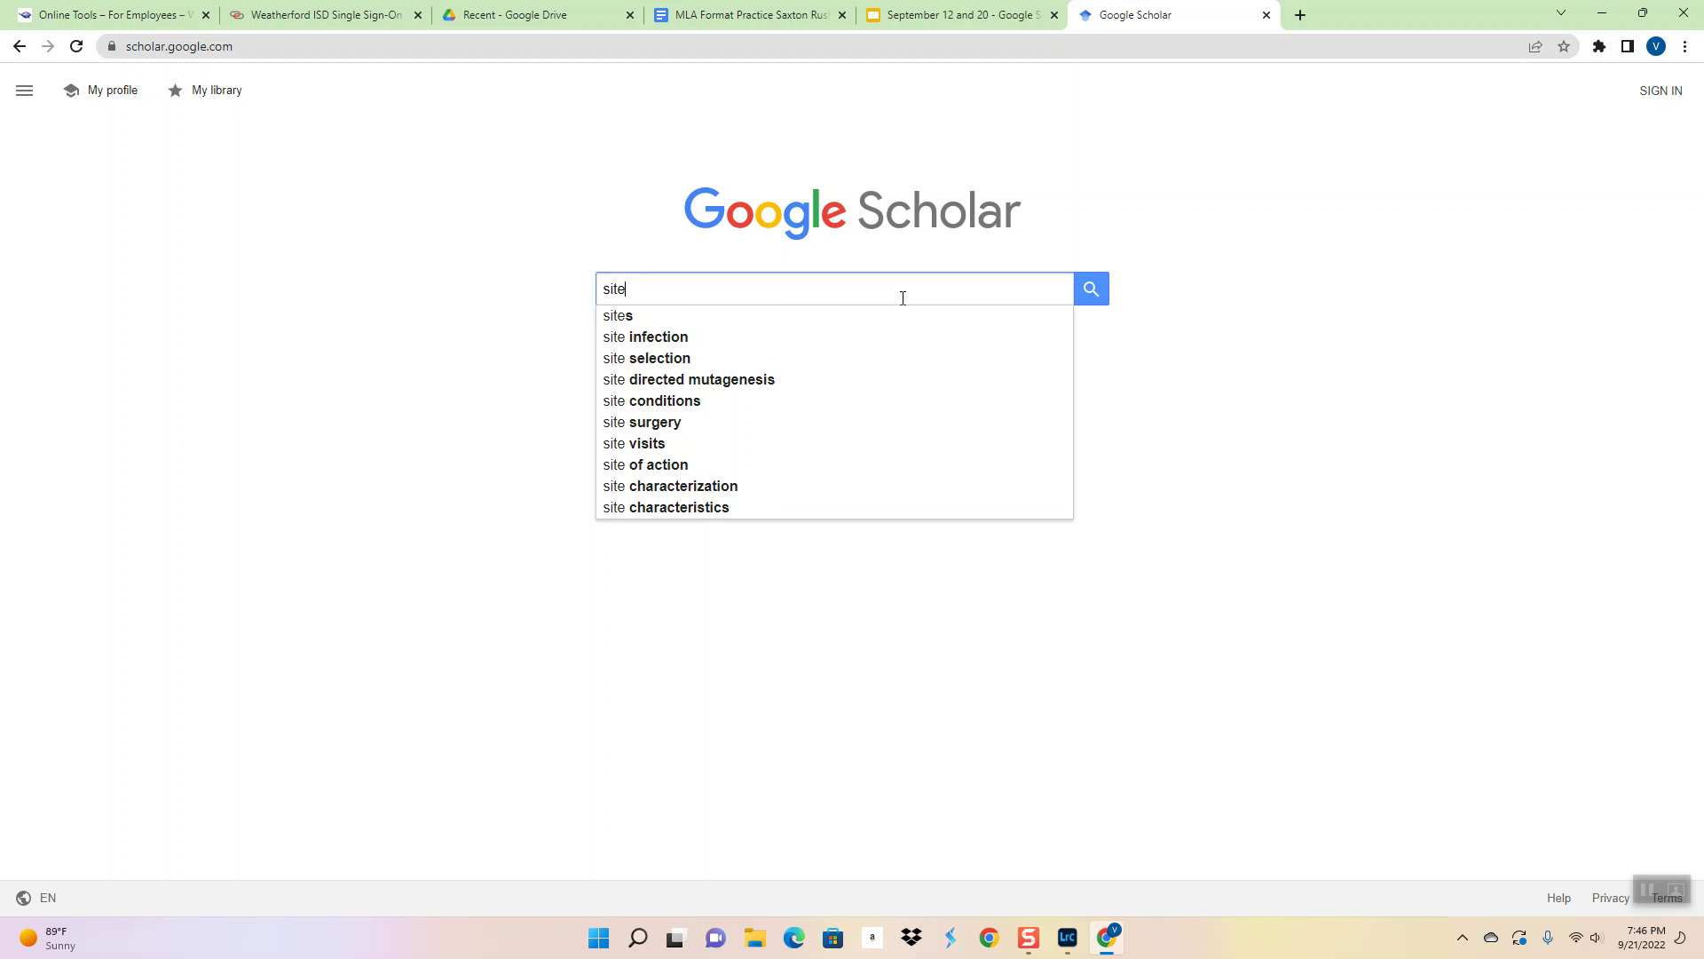
pyautogui.write(':')
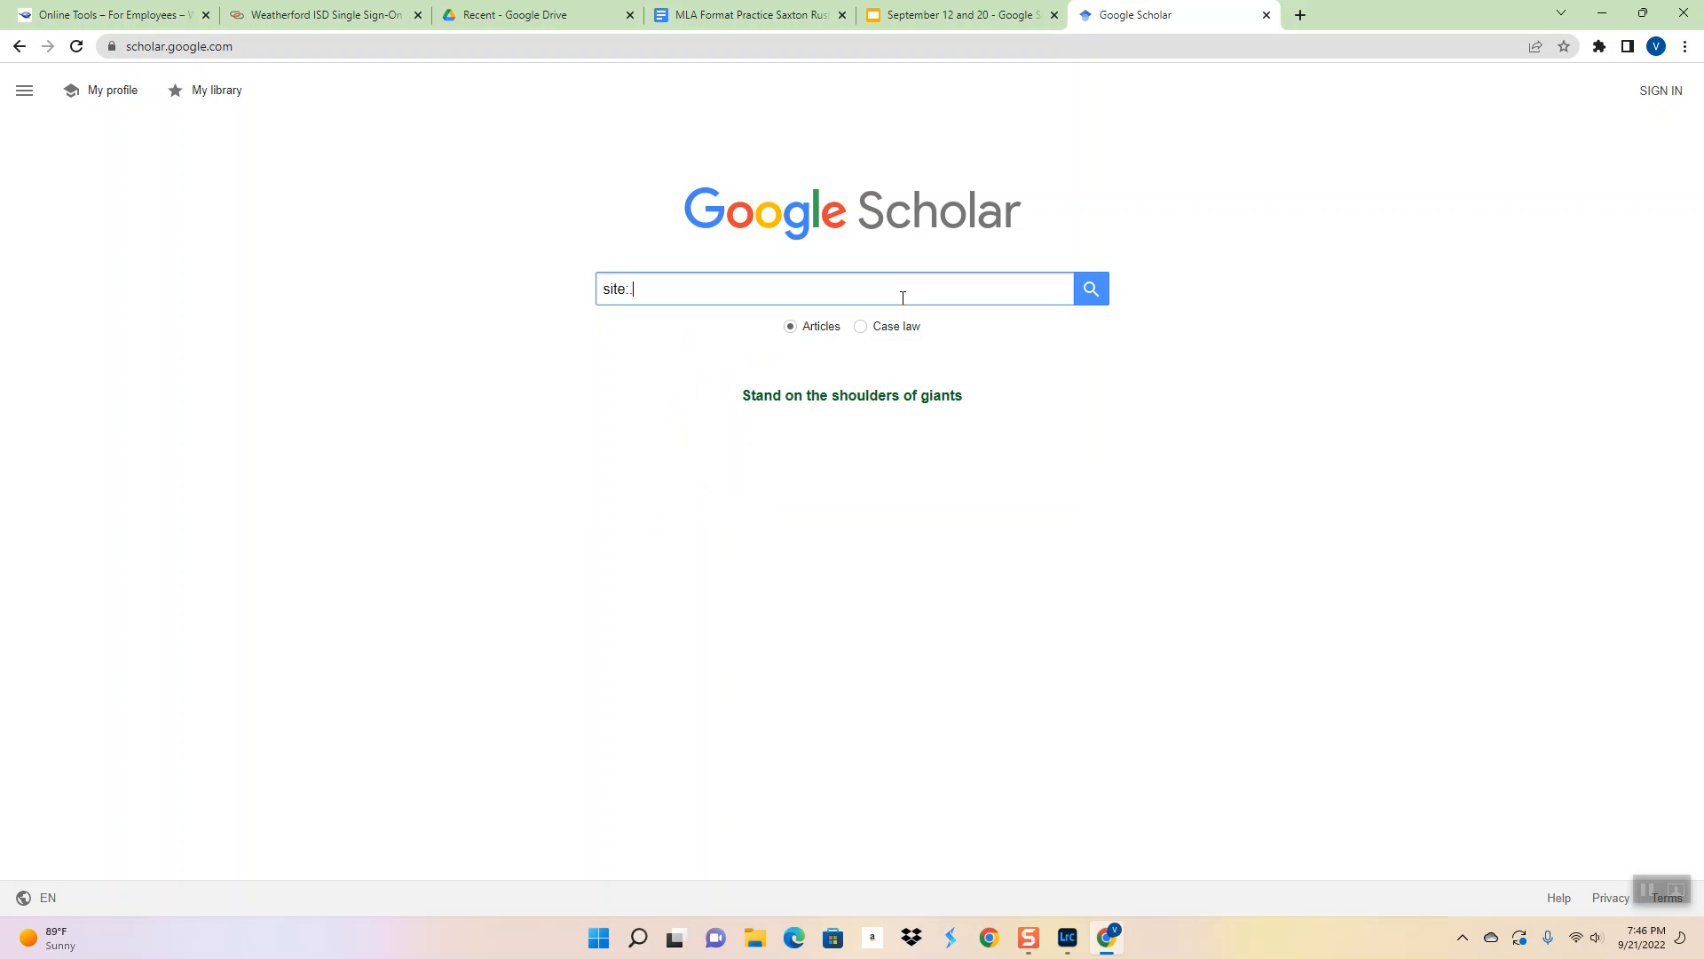
pyautogui.write('.')
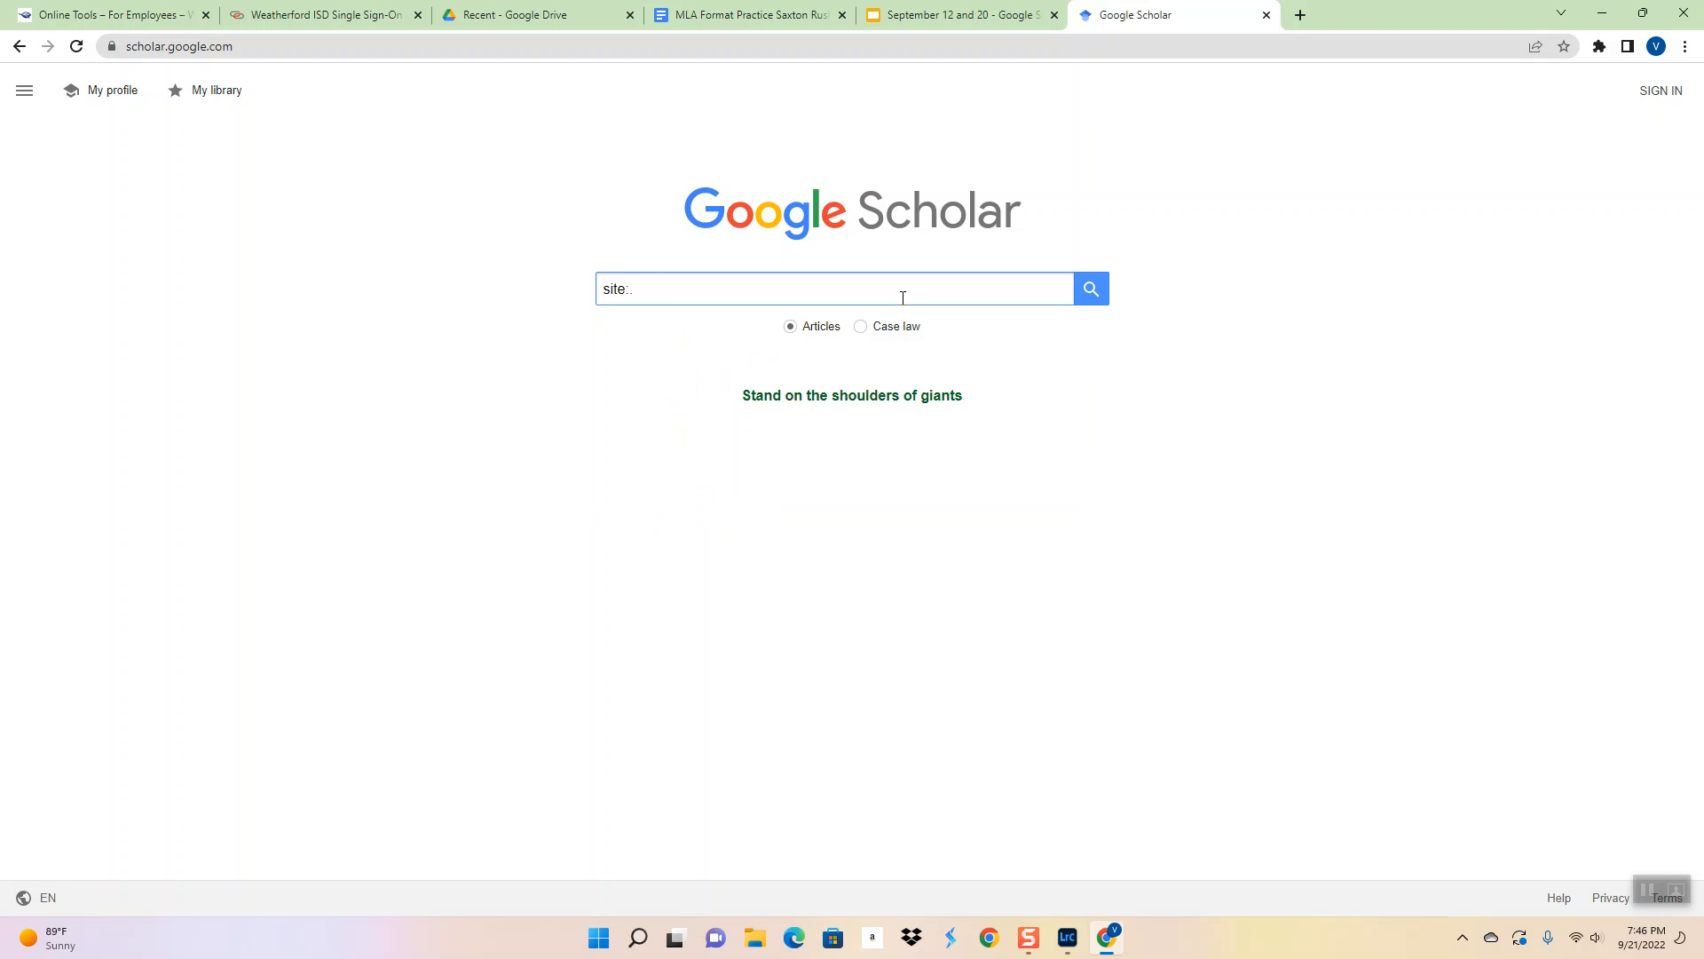
pyautogui.write('org')
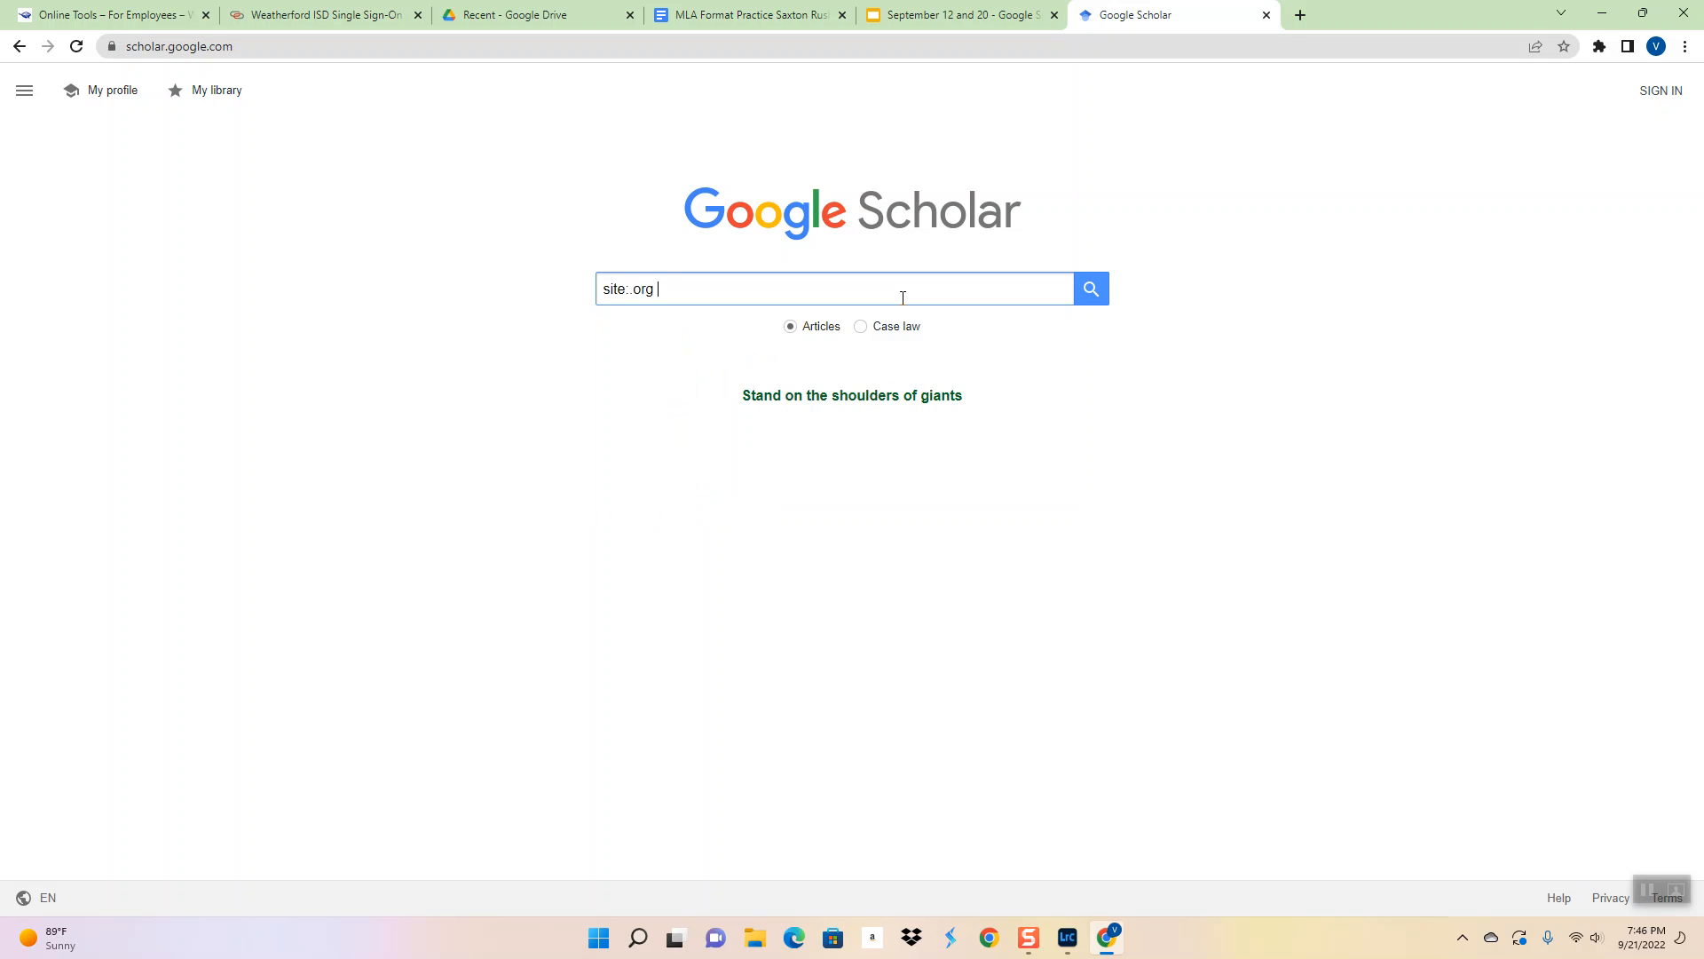
pyautogui.write('digi')
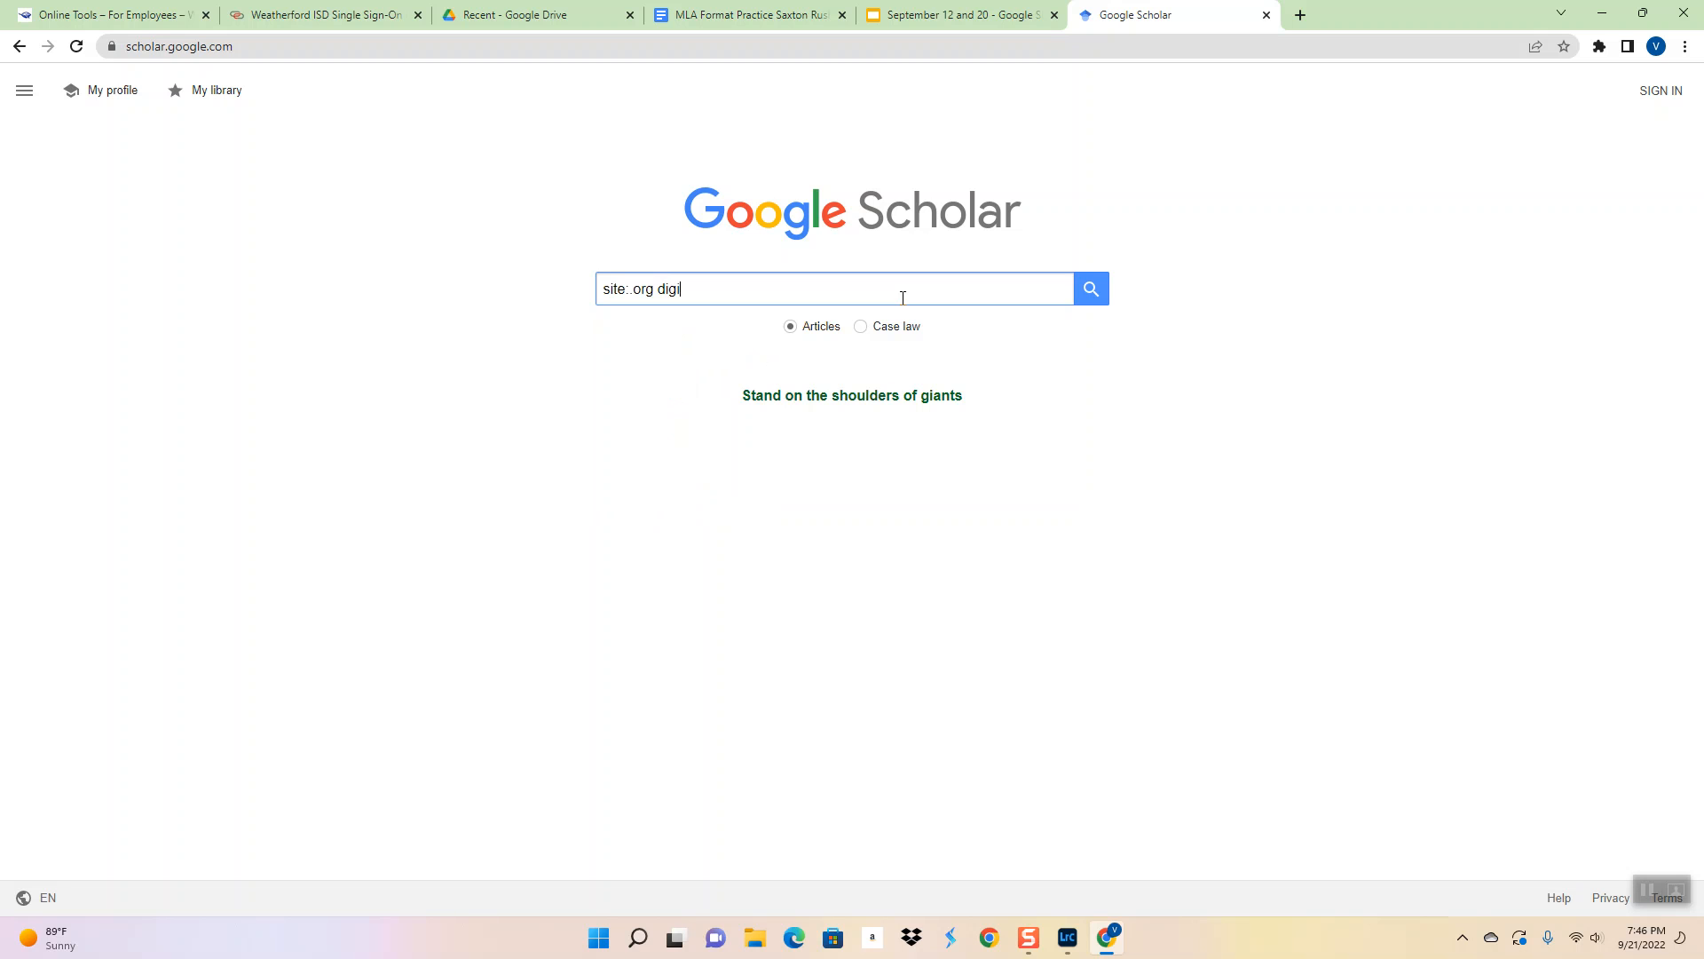
pyautogui.write('tal watches')
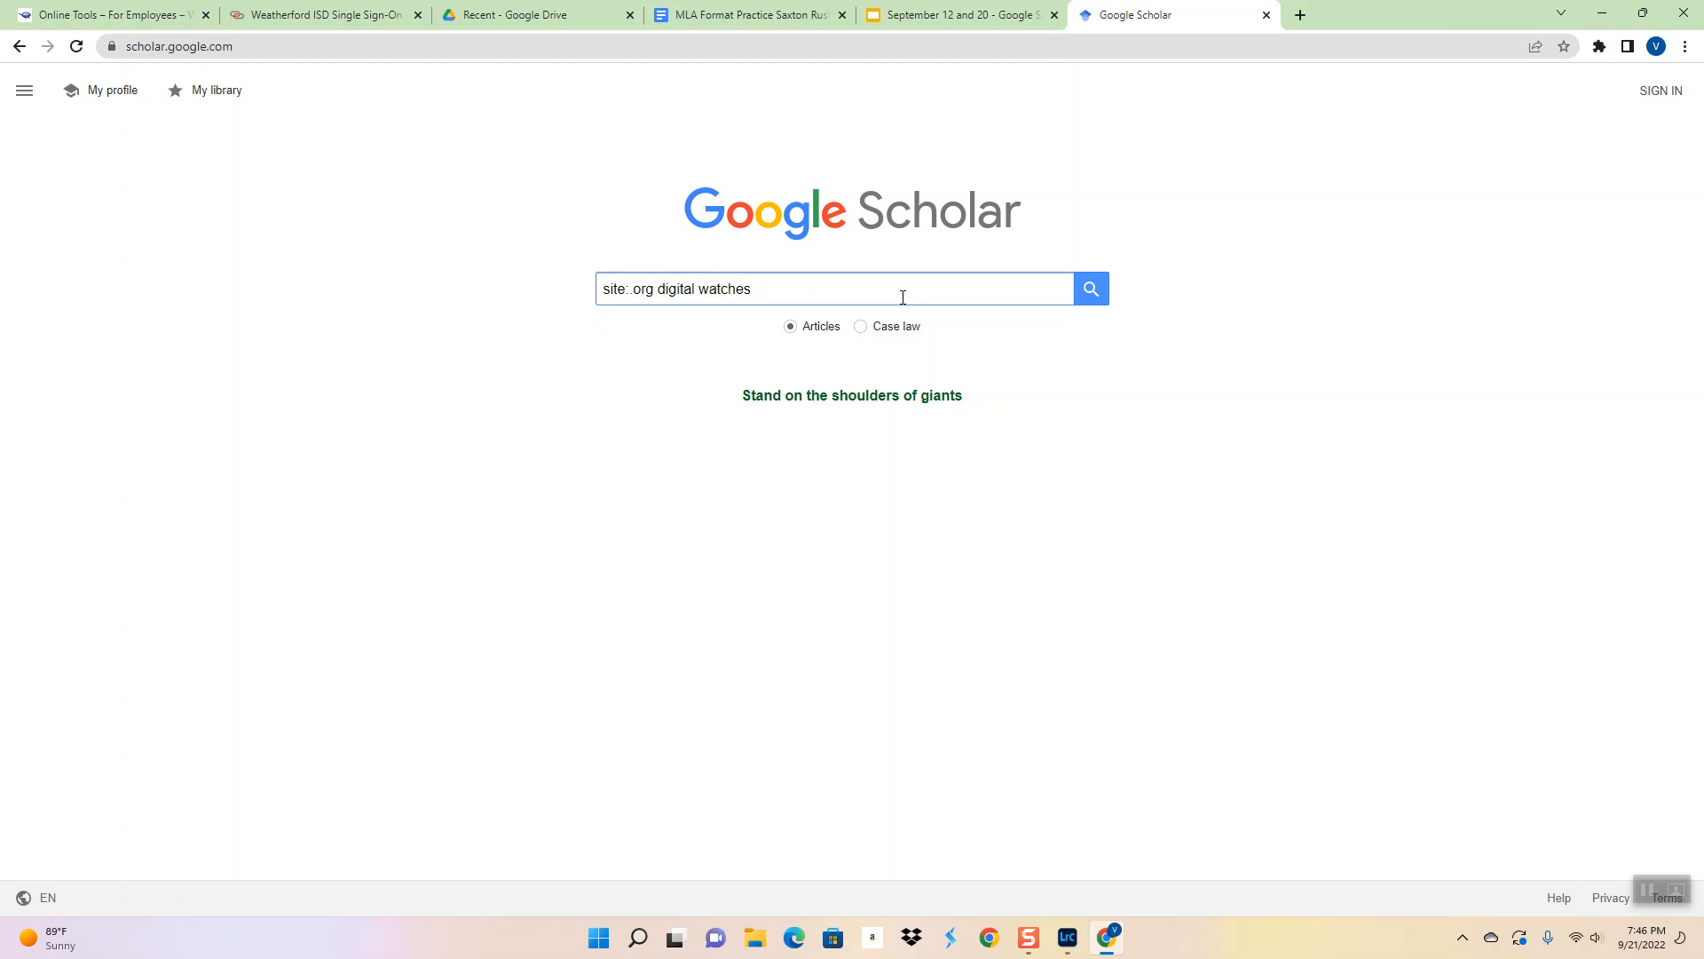
# Run the 'site:.org digital watches' search and scroll through the roughly 31,600 results
pyautogui.click(1089, 288)
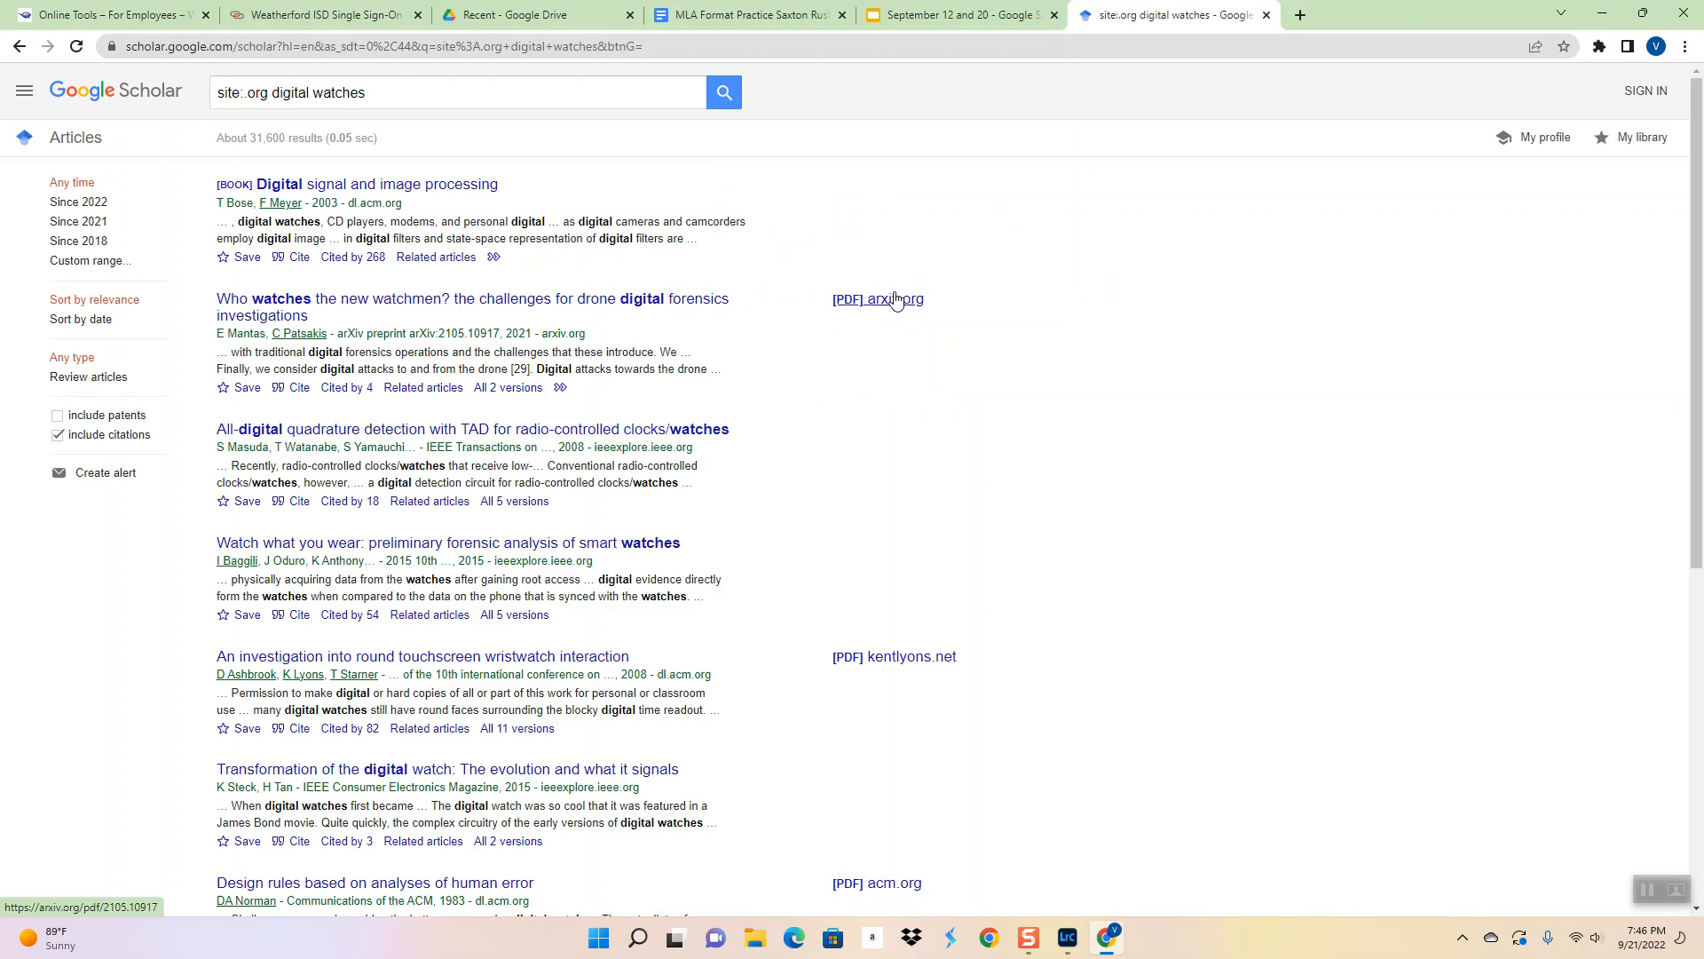
pyautogui.moveTo(407, 188)
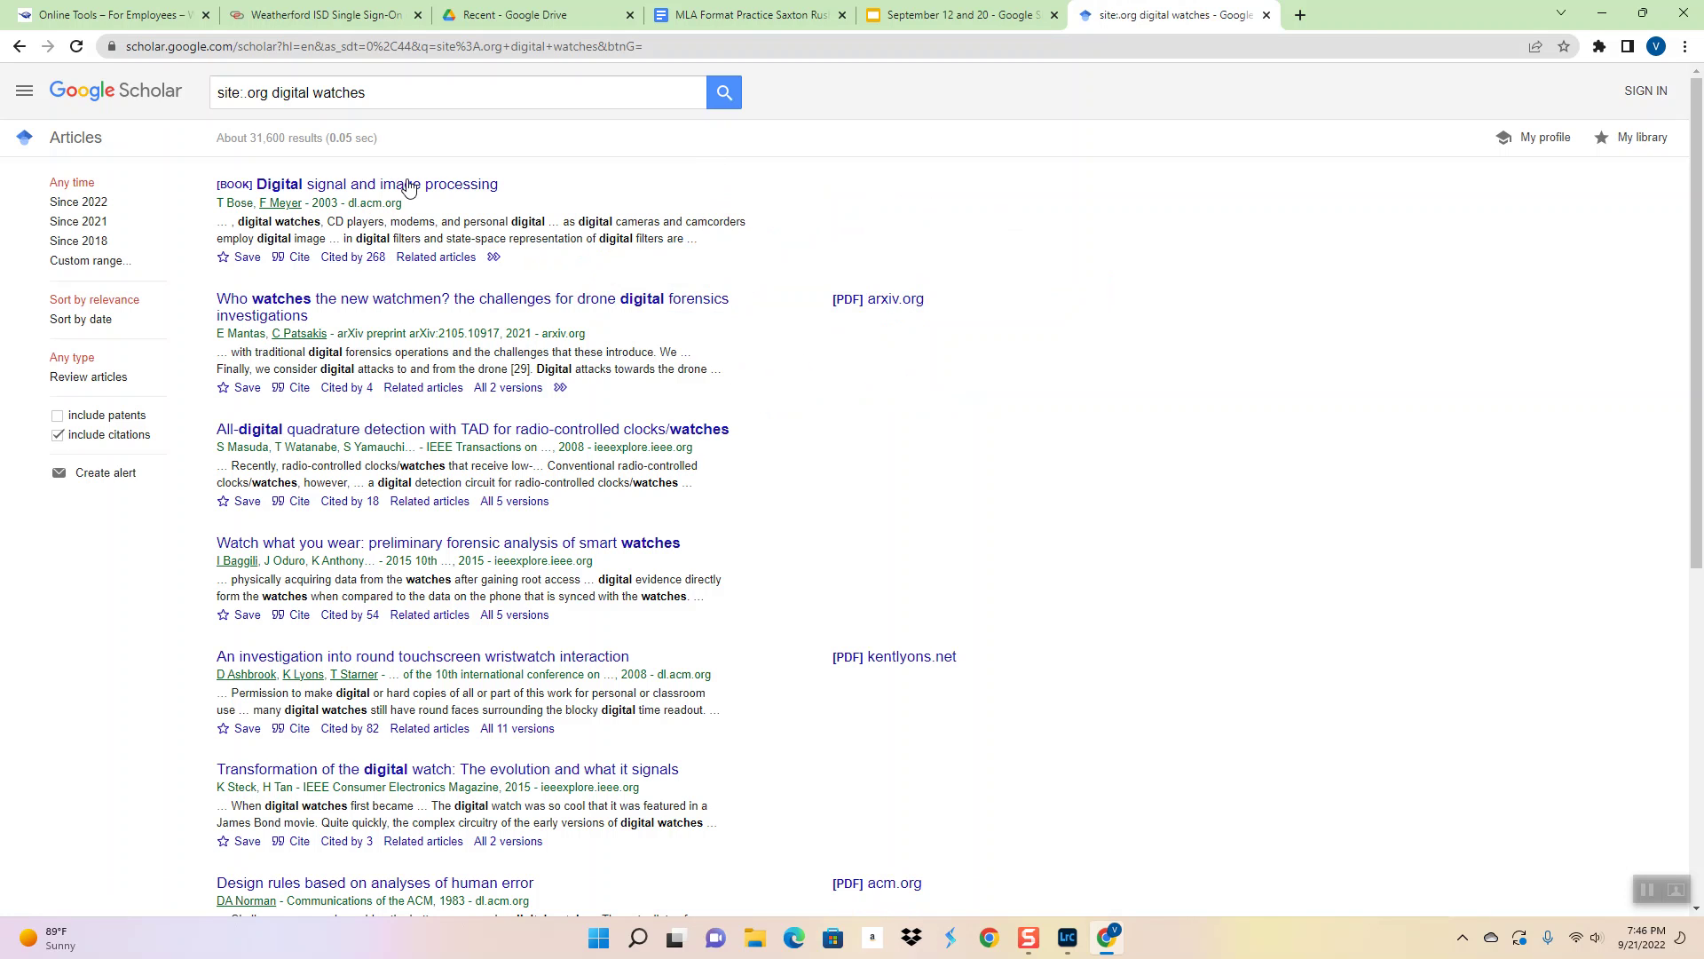
pyautogui.moveTo(398, 218)
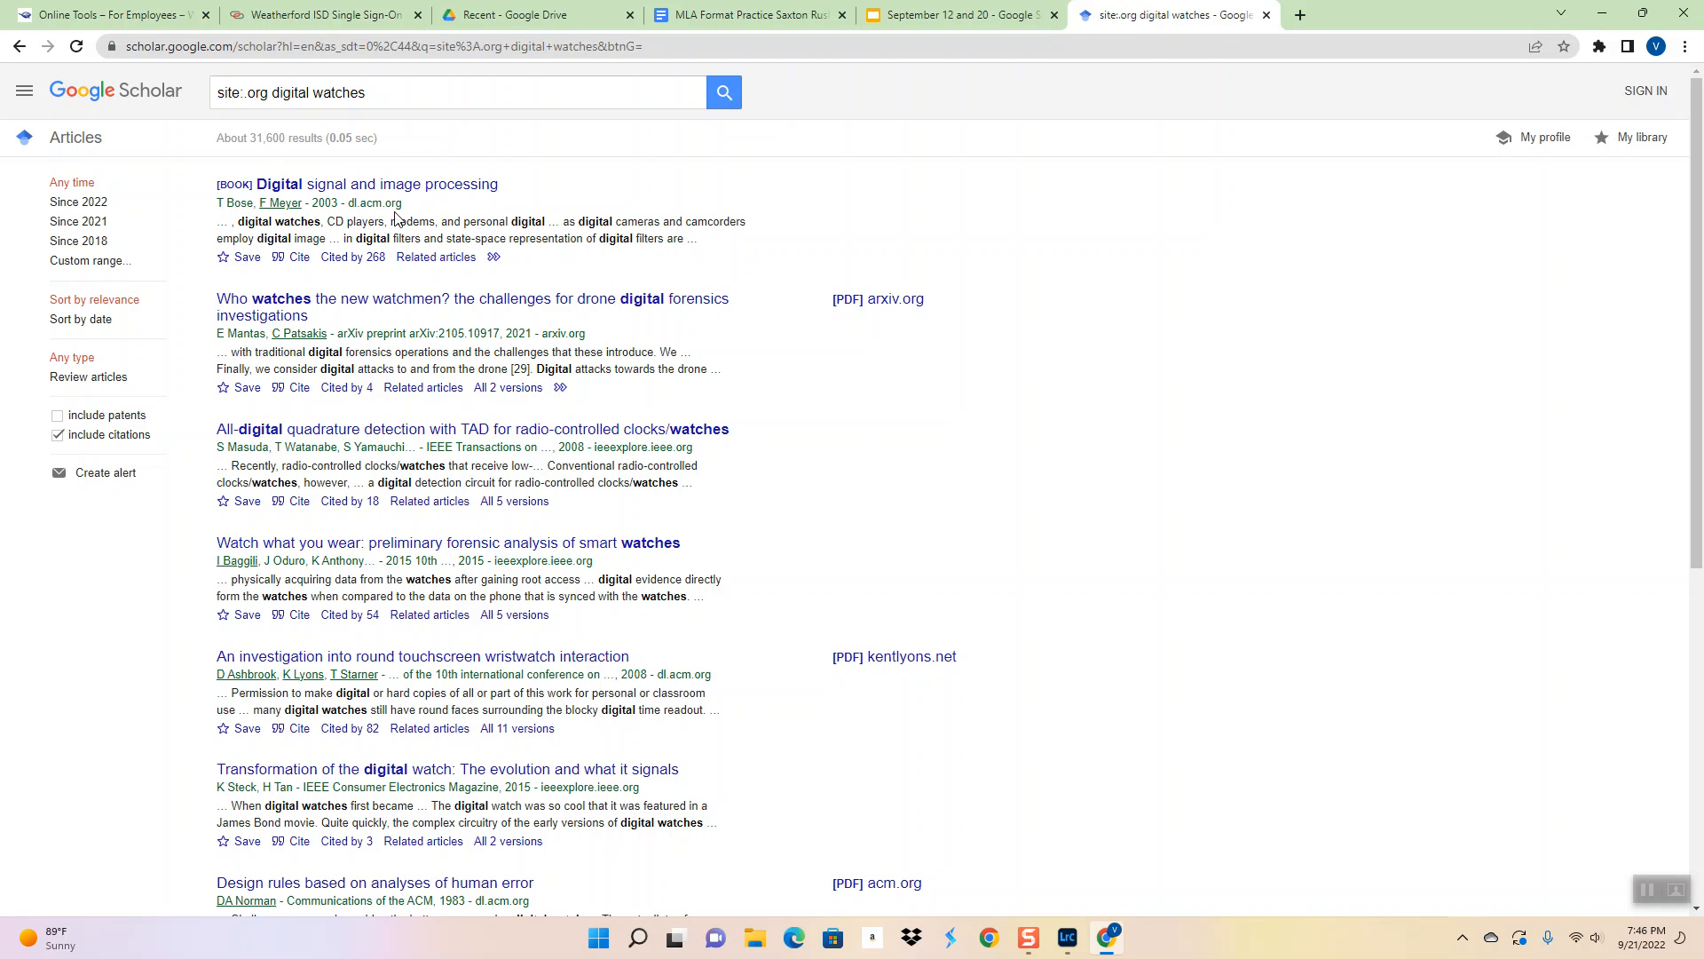
pyautogui.moveTo(320, 242)
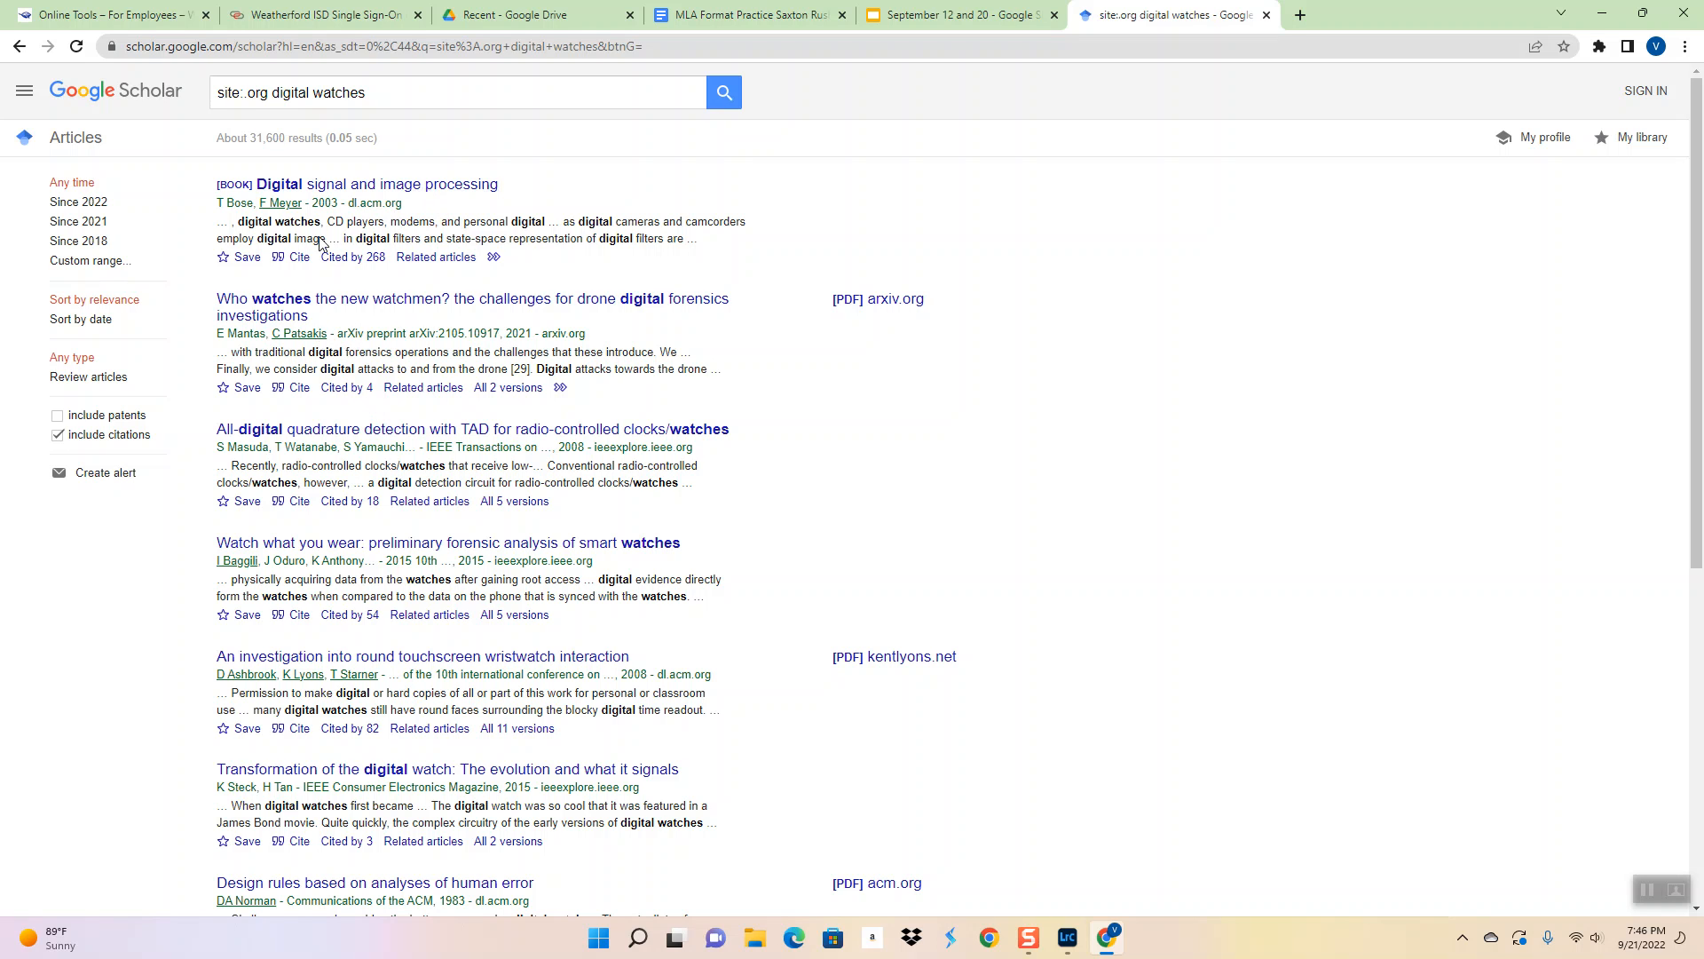
pyautogui.moveTo(424, 236)
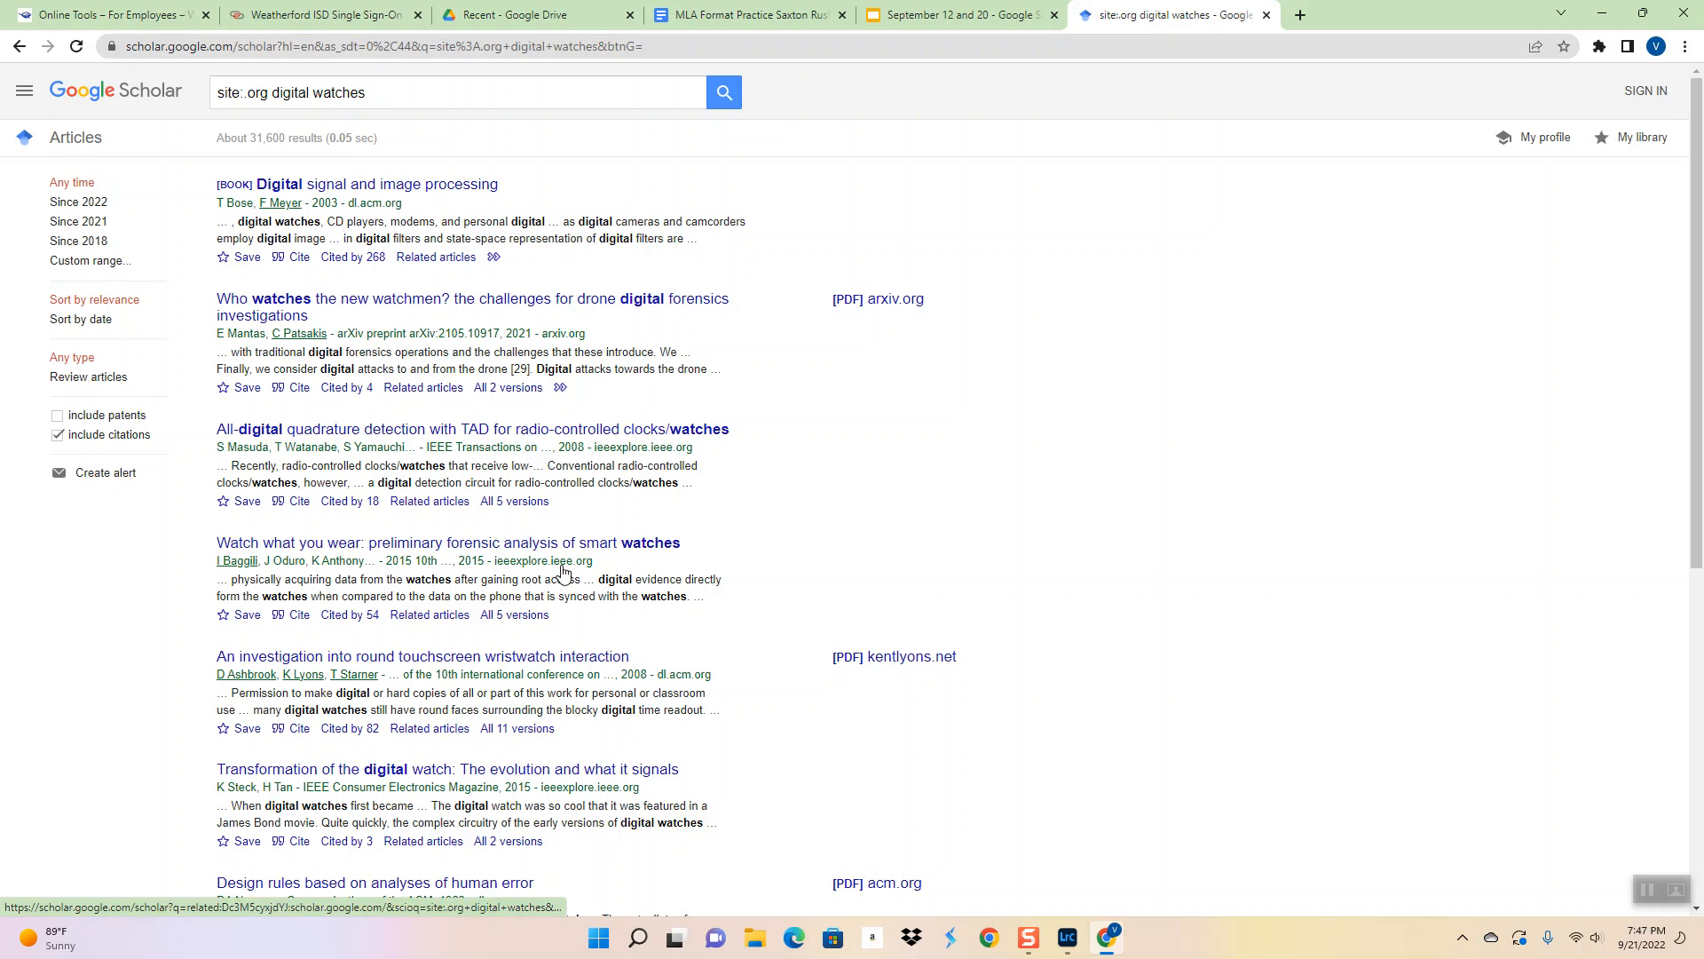
pyautogui.scroll(-3)
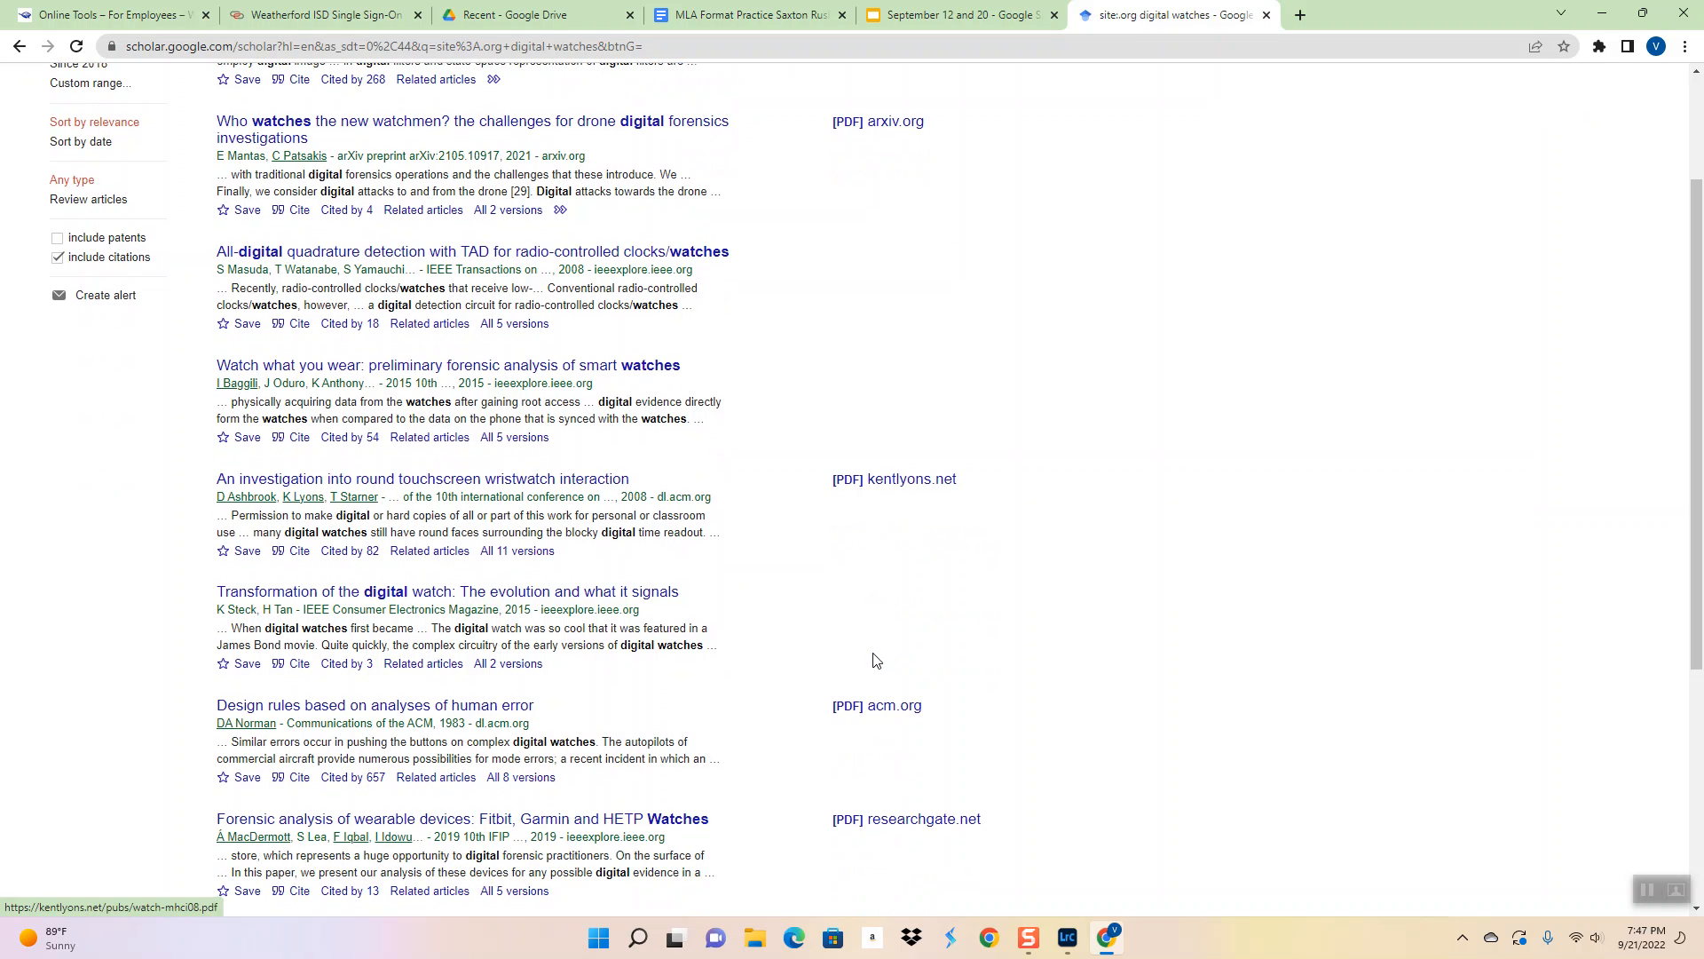
pyautogui.moveTo(371, 497)
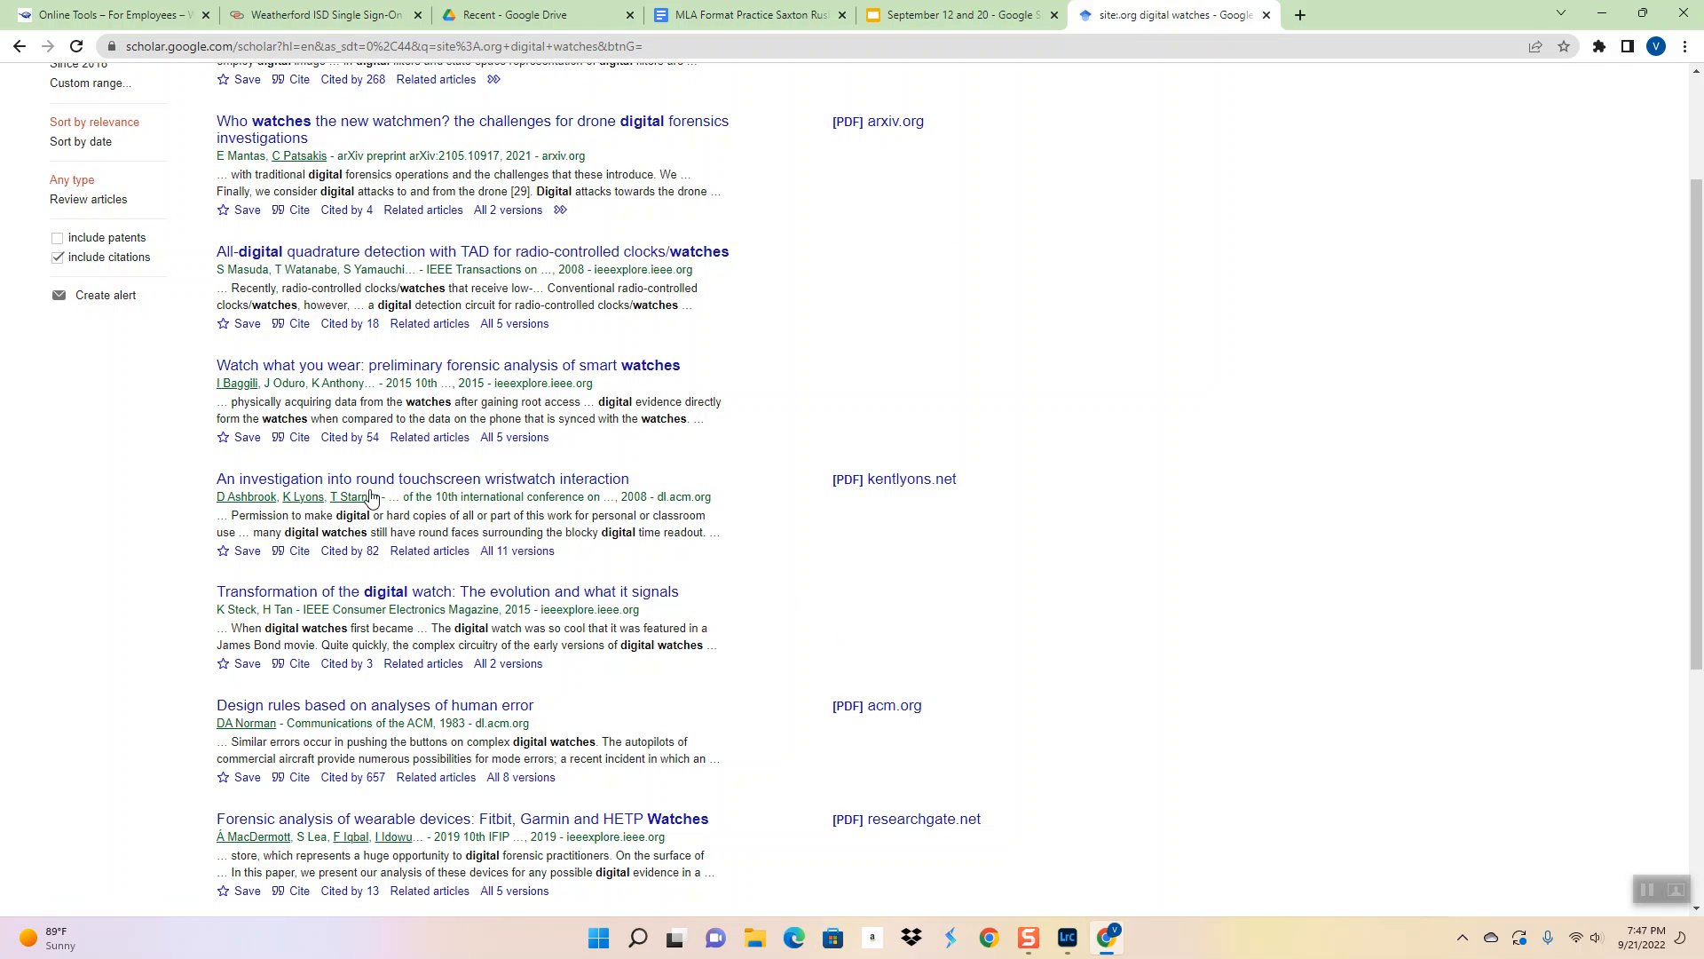
pyautogui.moveTo(489, 566)
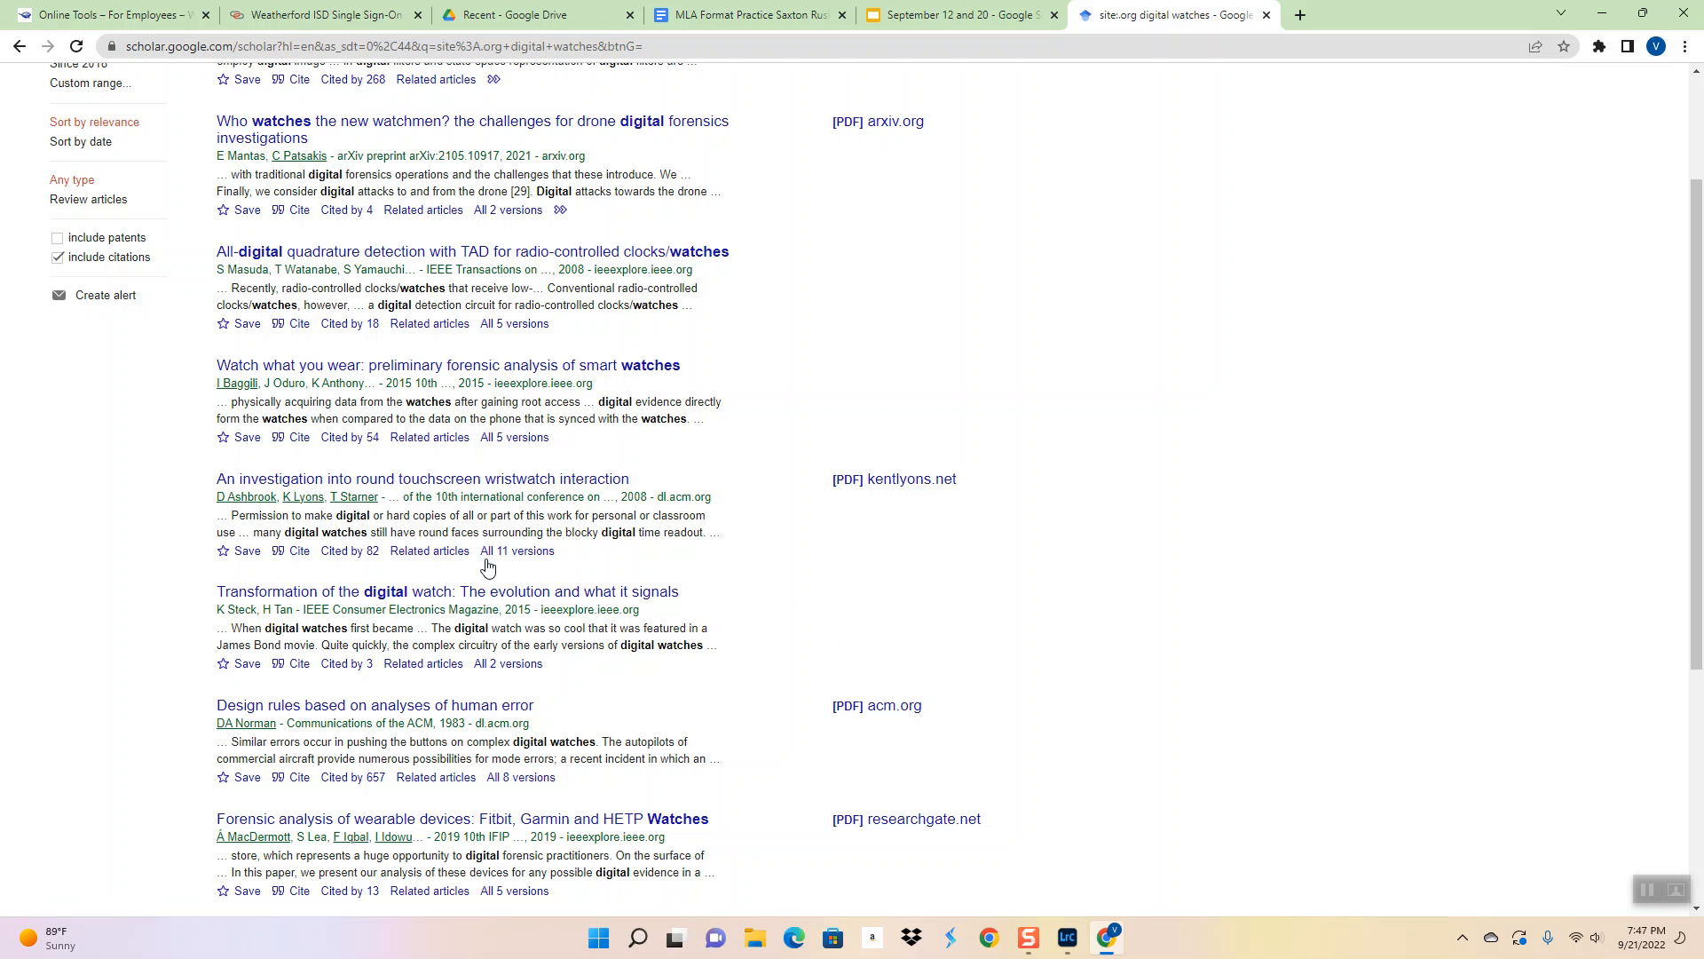
pyautogui.moveTo(374, 704)
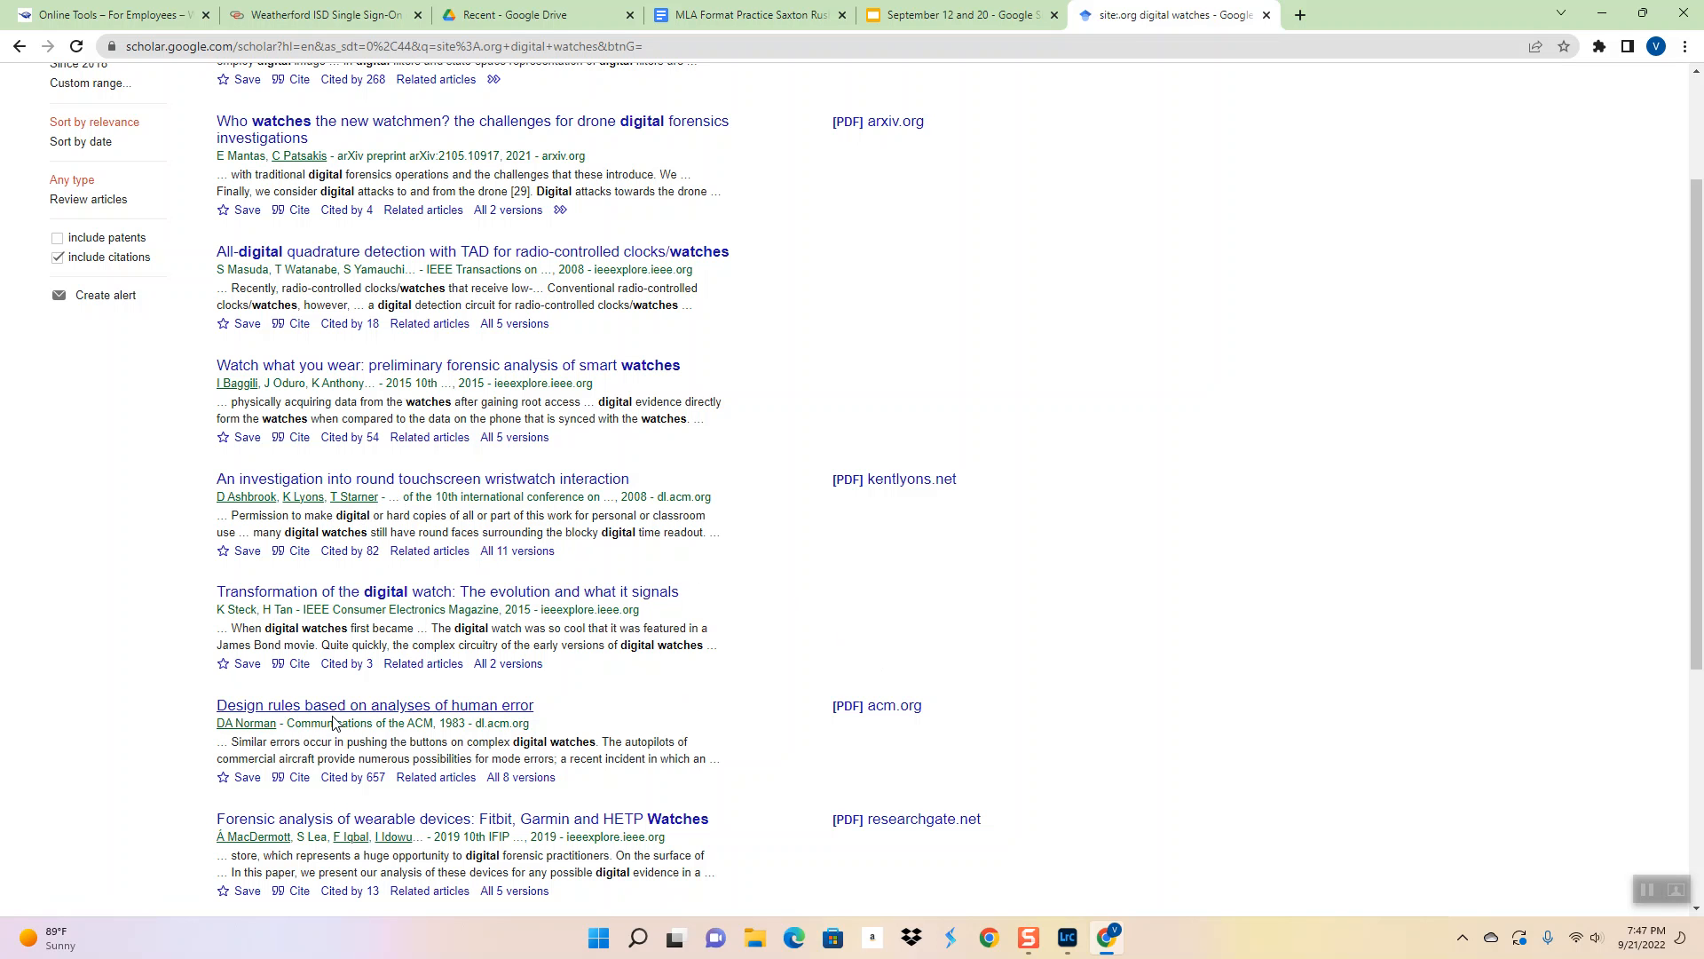
pyautogui.scroll(-3)
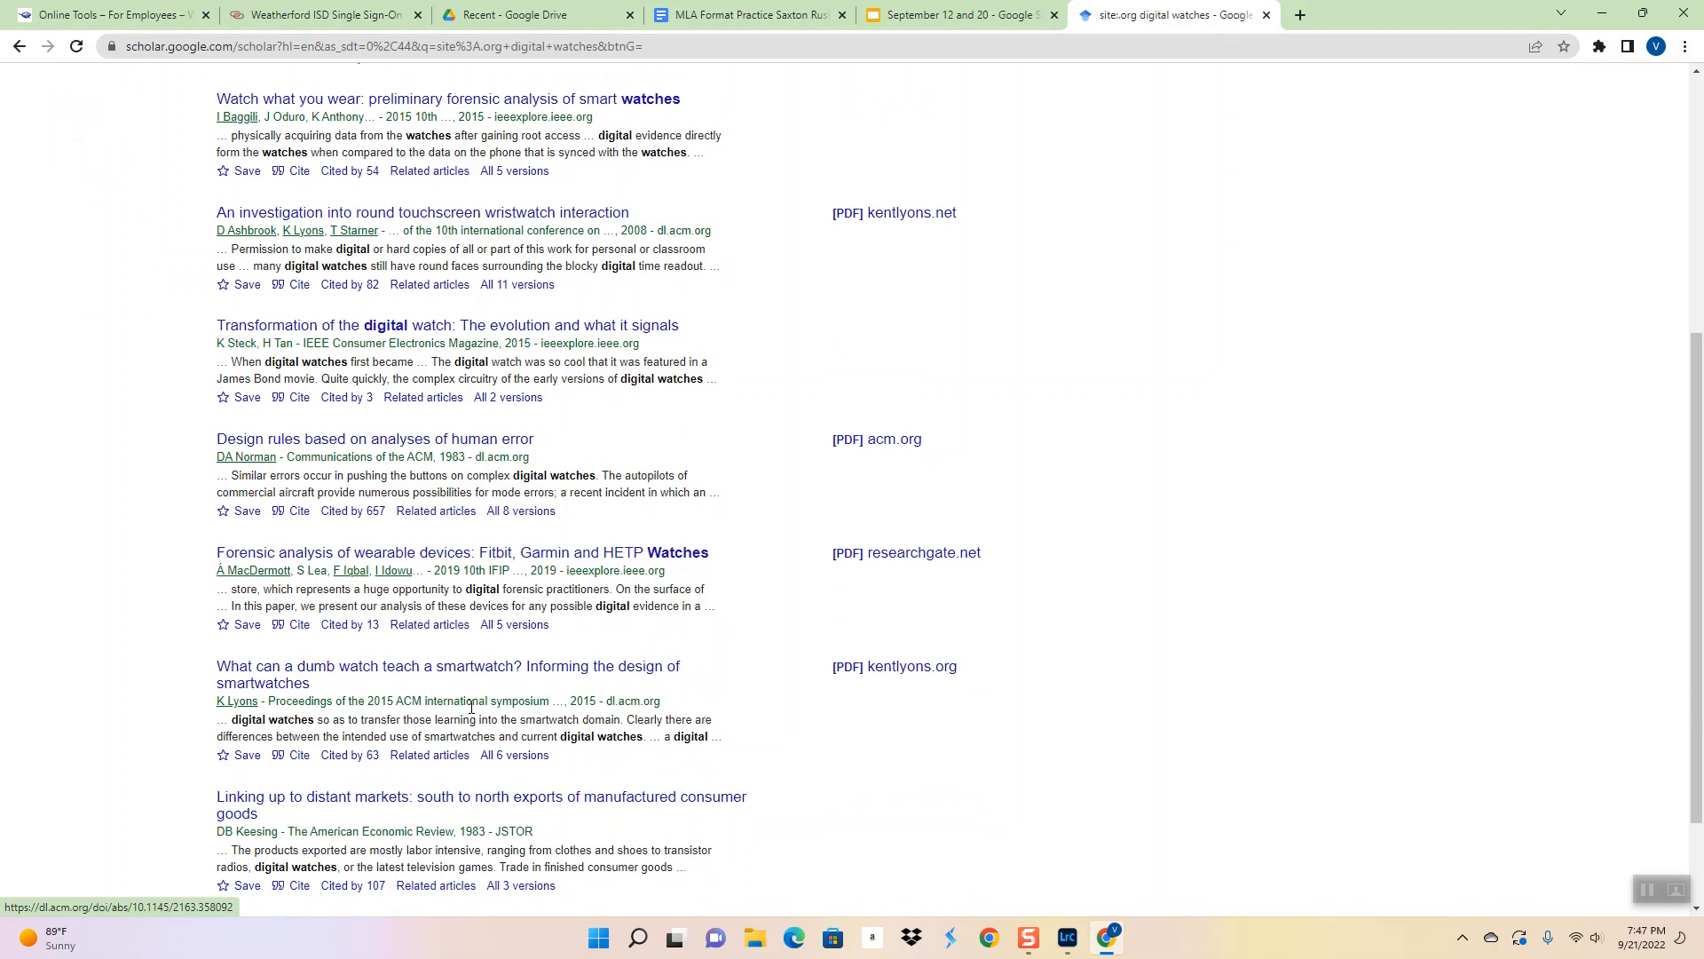
pyautogui.moveTo(311, 687)
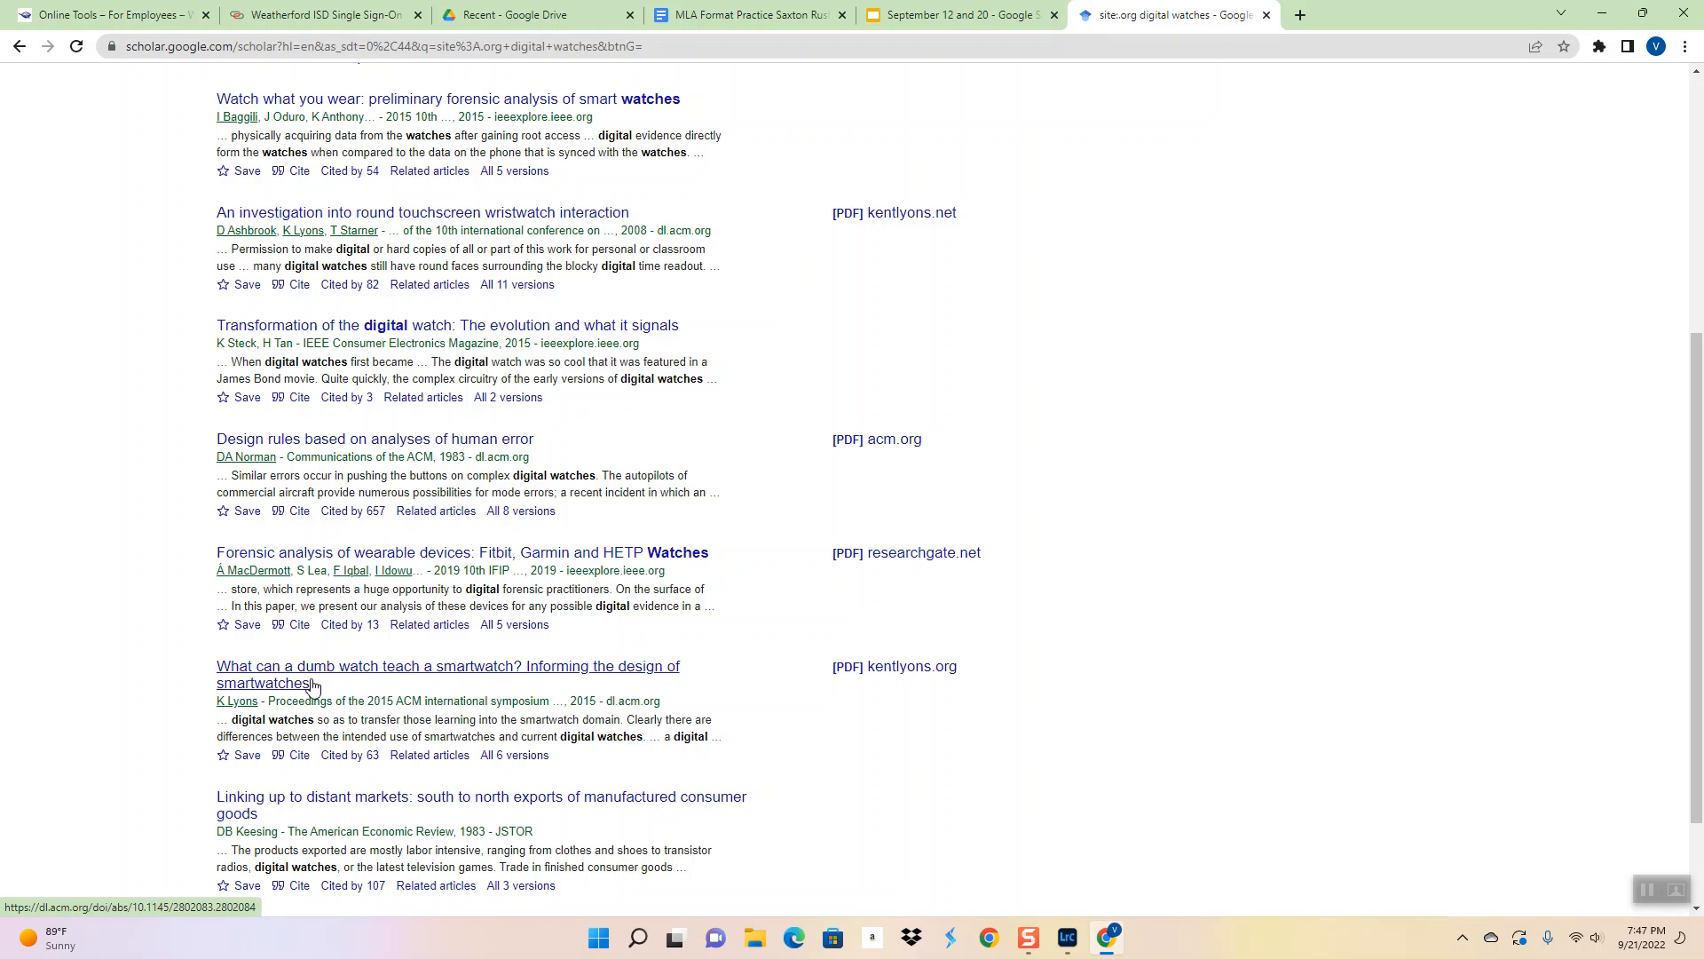
pyautogui.moveTo(547, 686)
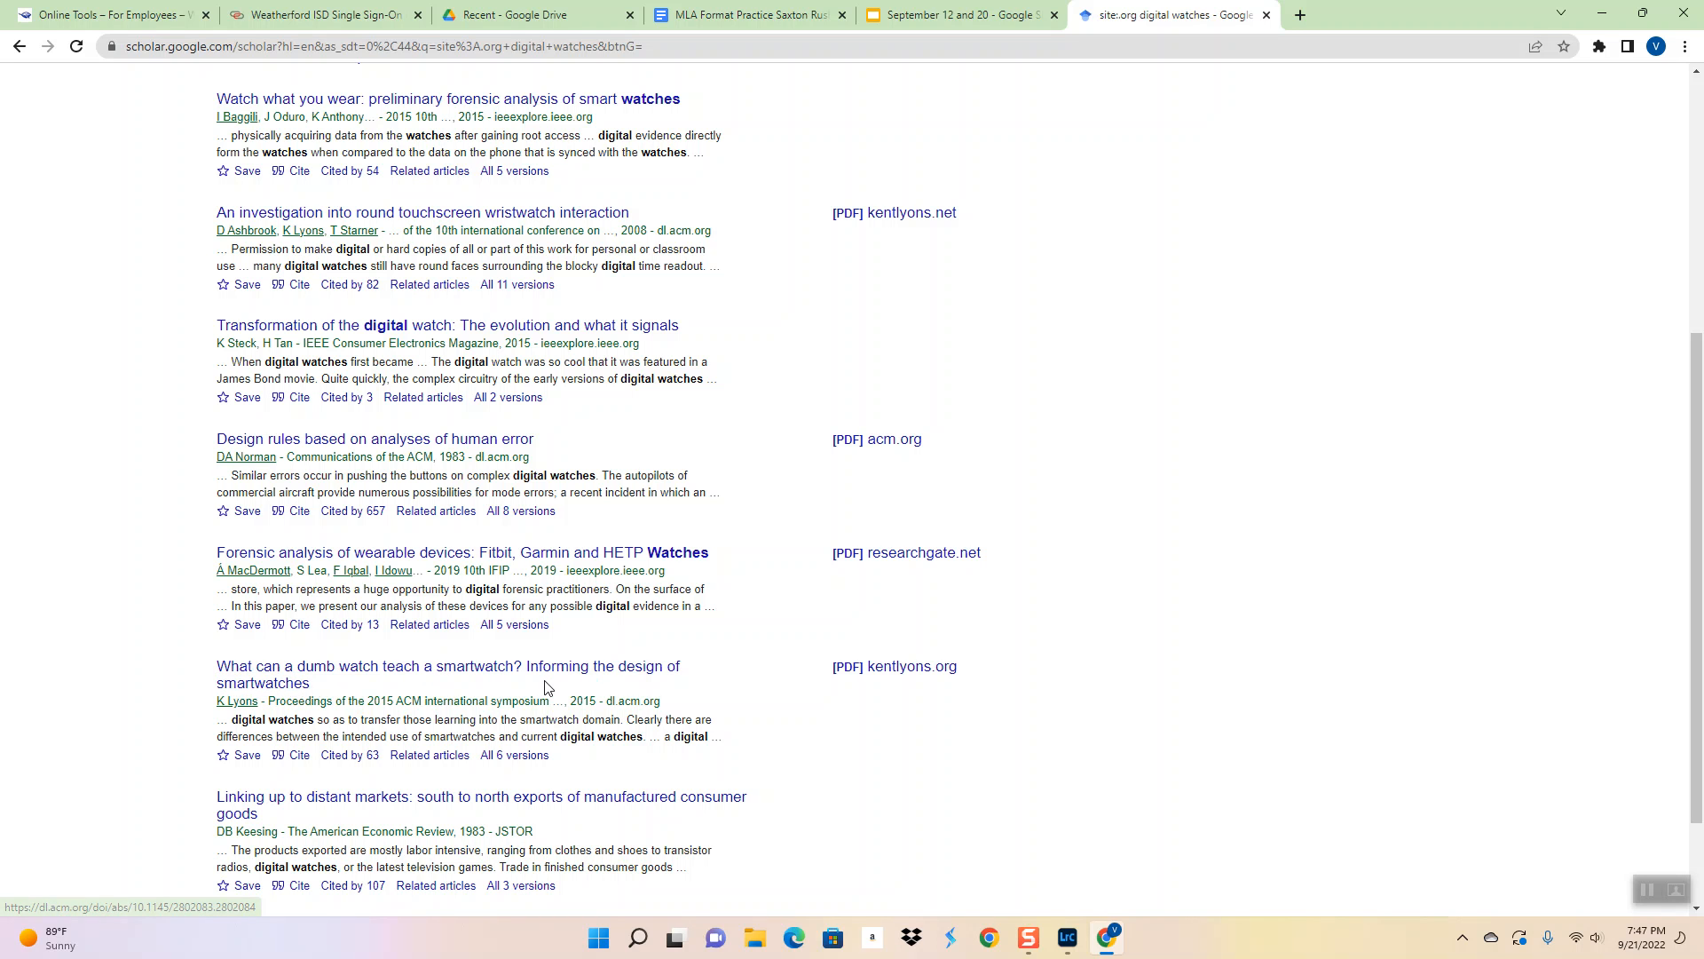
pyautogui.moveTo(910, 667)
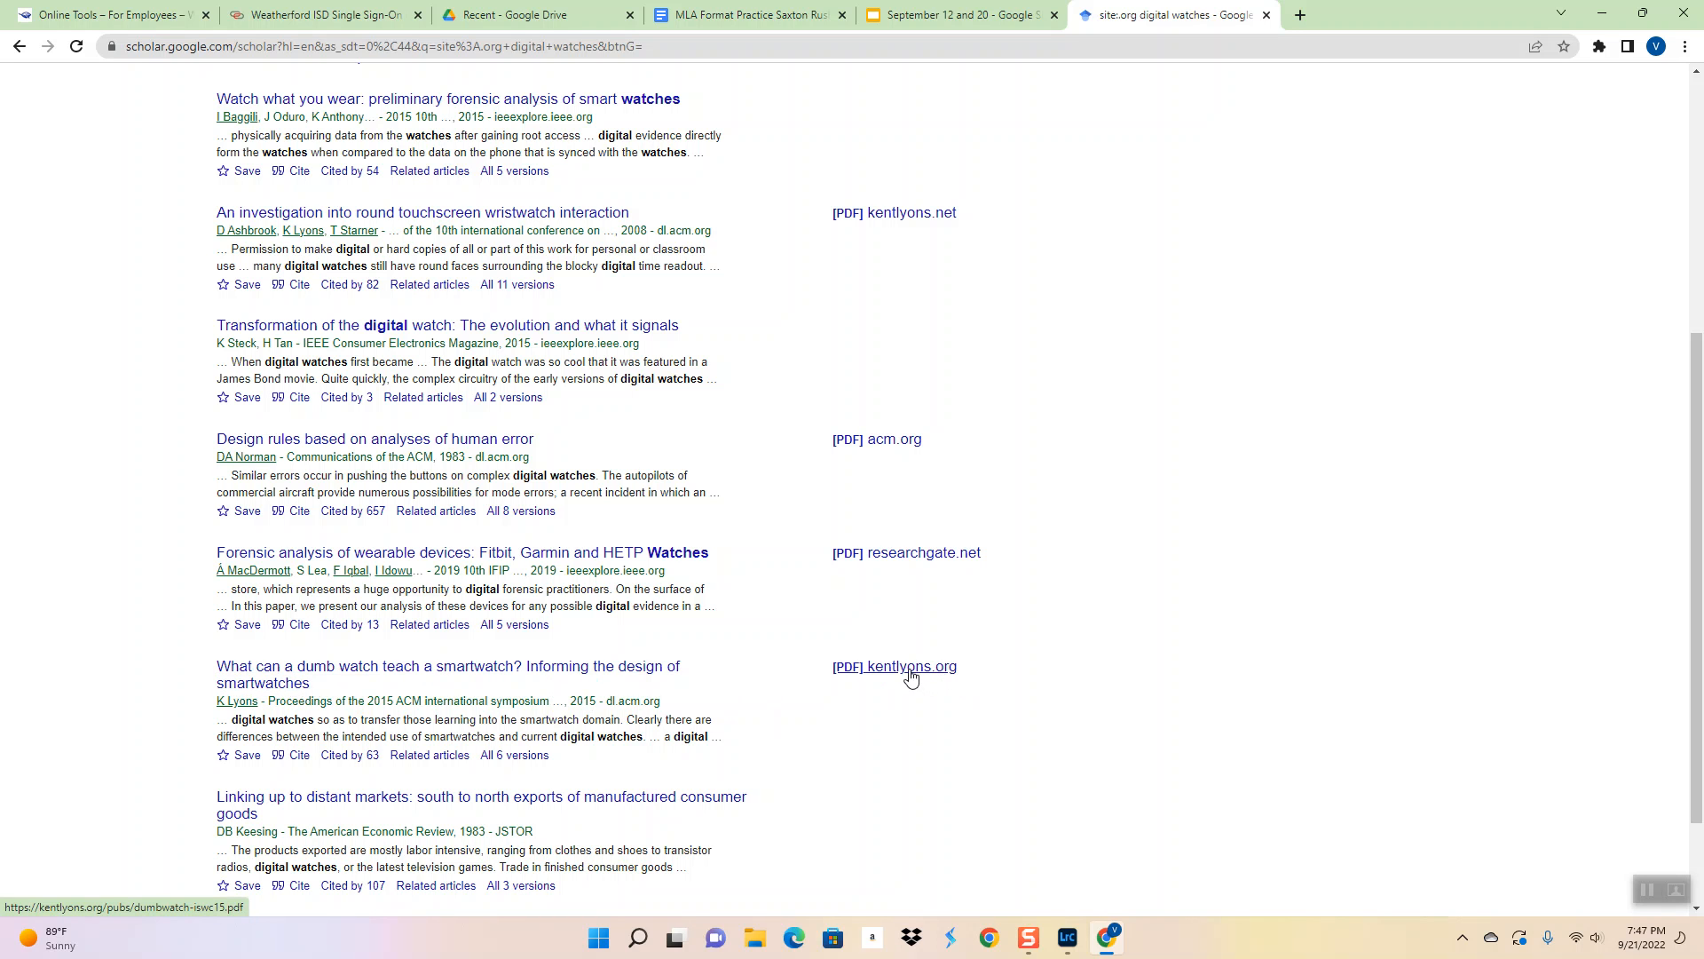
# Skim the kentlyons.org smartwatch PDF, then open Research Page Example from Drive
pyautogui.click(911, 666)
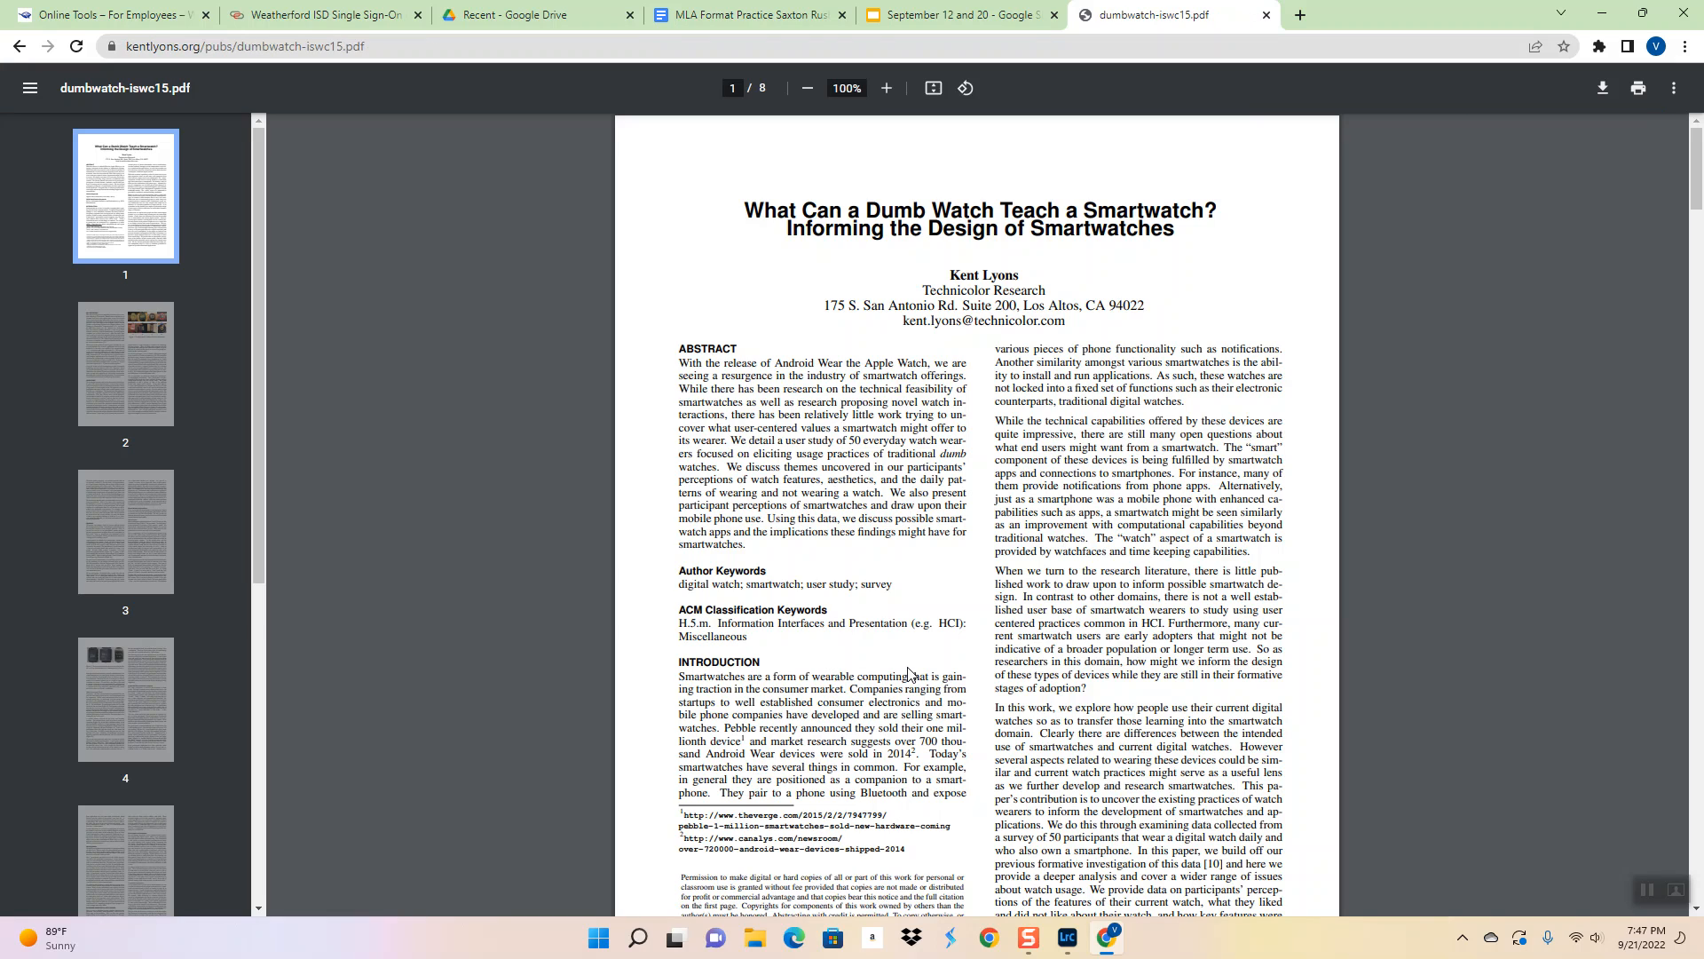
pyautogui.scroll(-3)
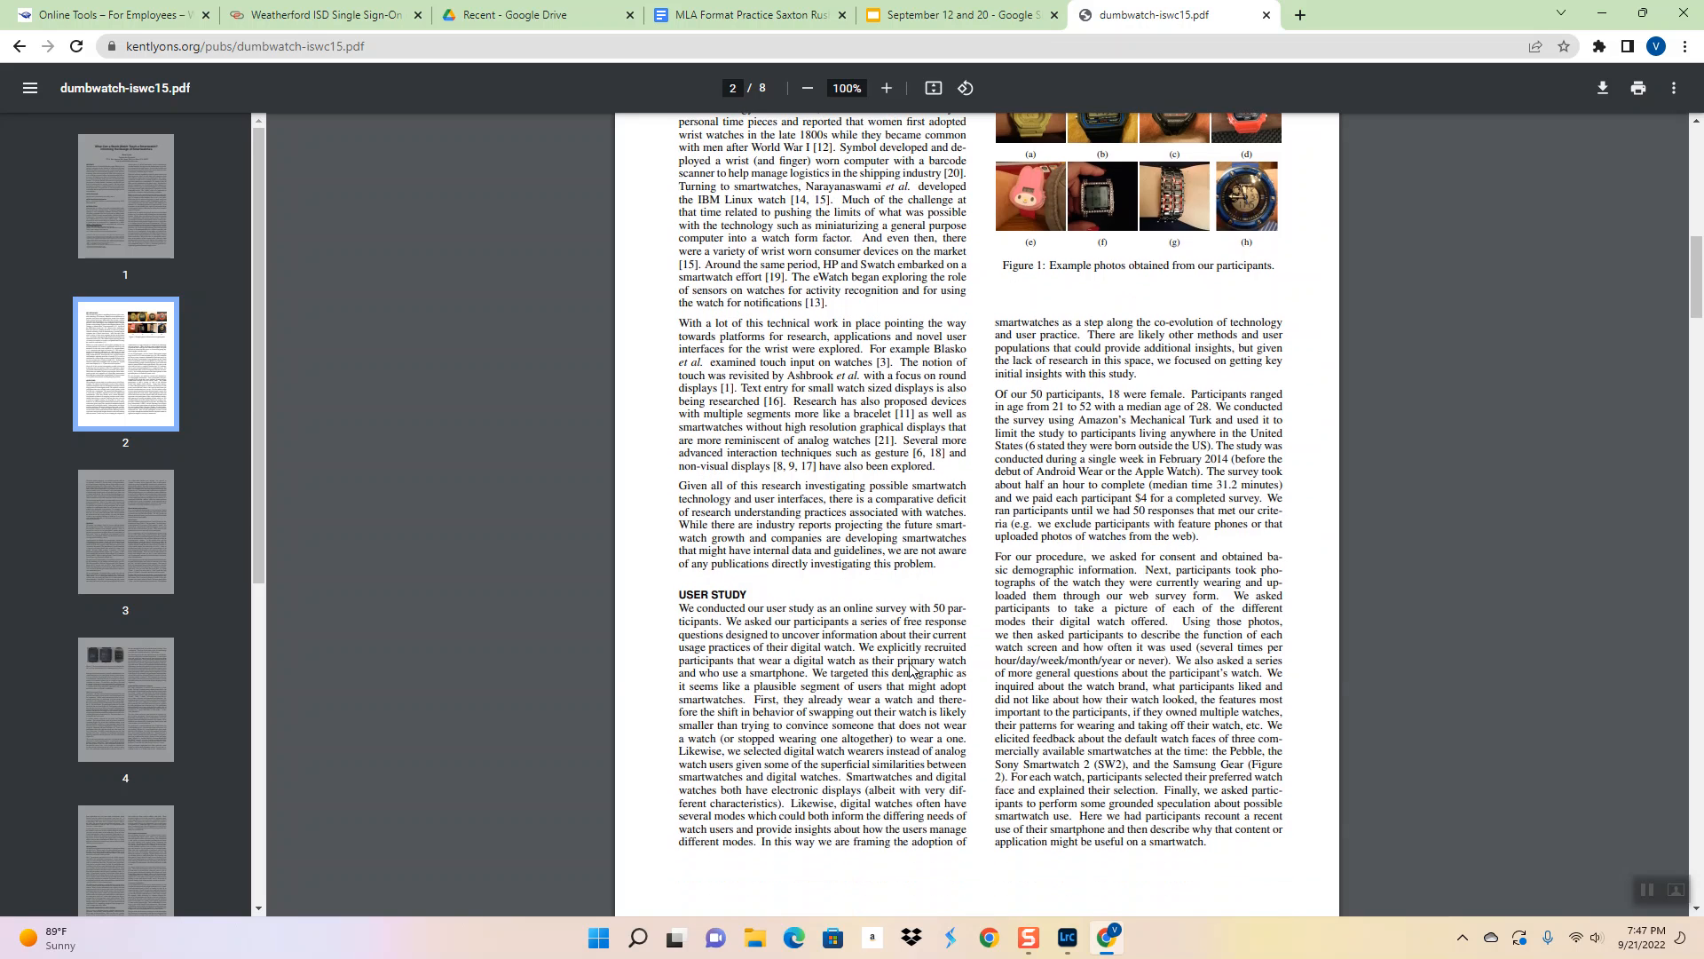
pyautogui.scroll(-3)
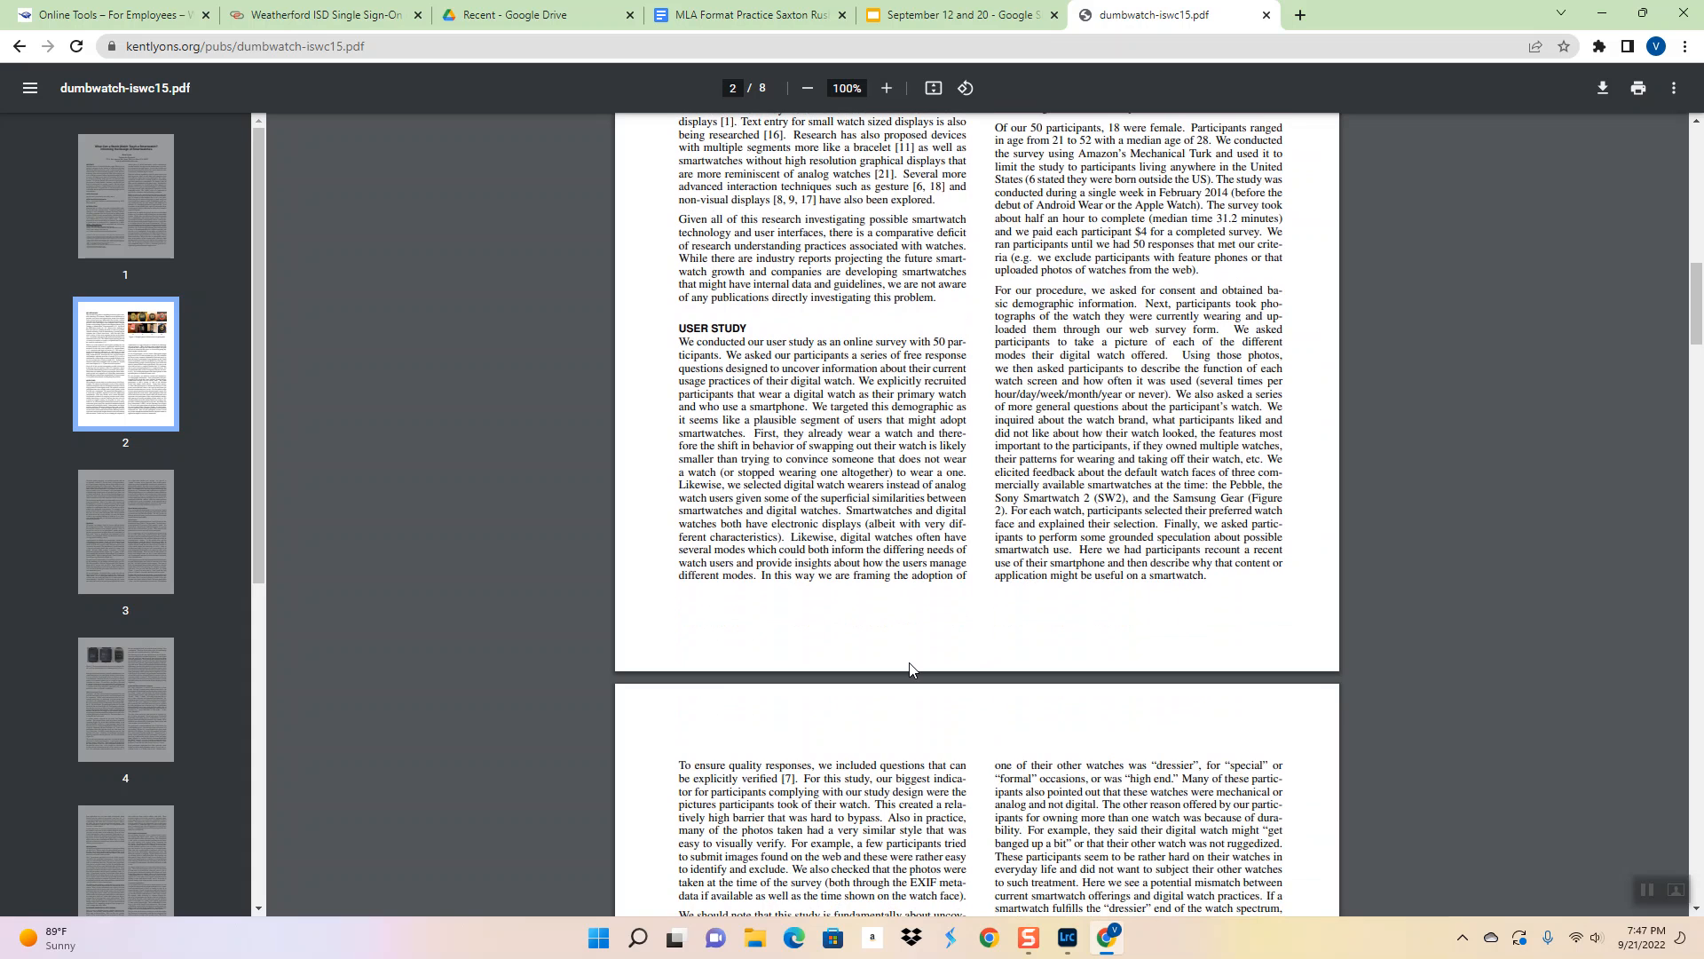
pyautogui.scroll(3)
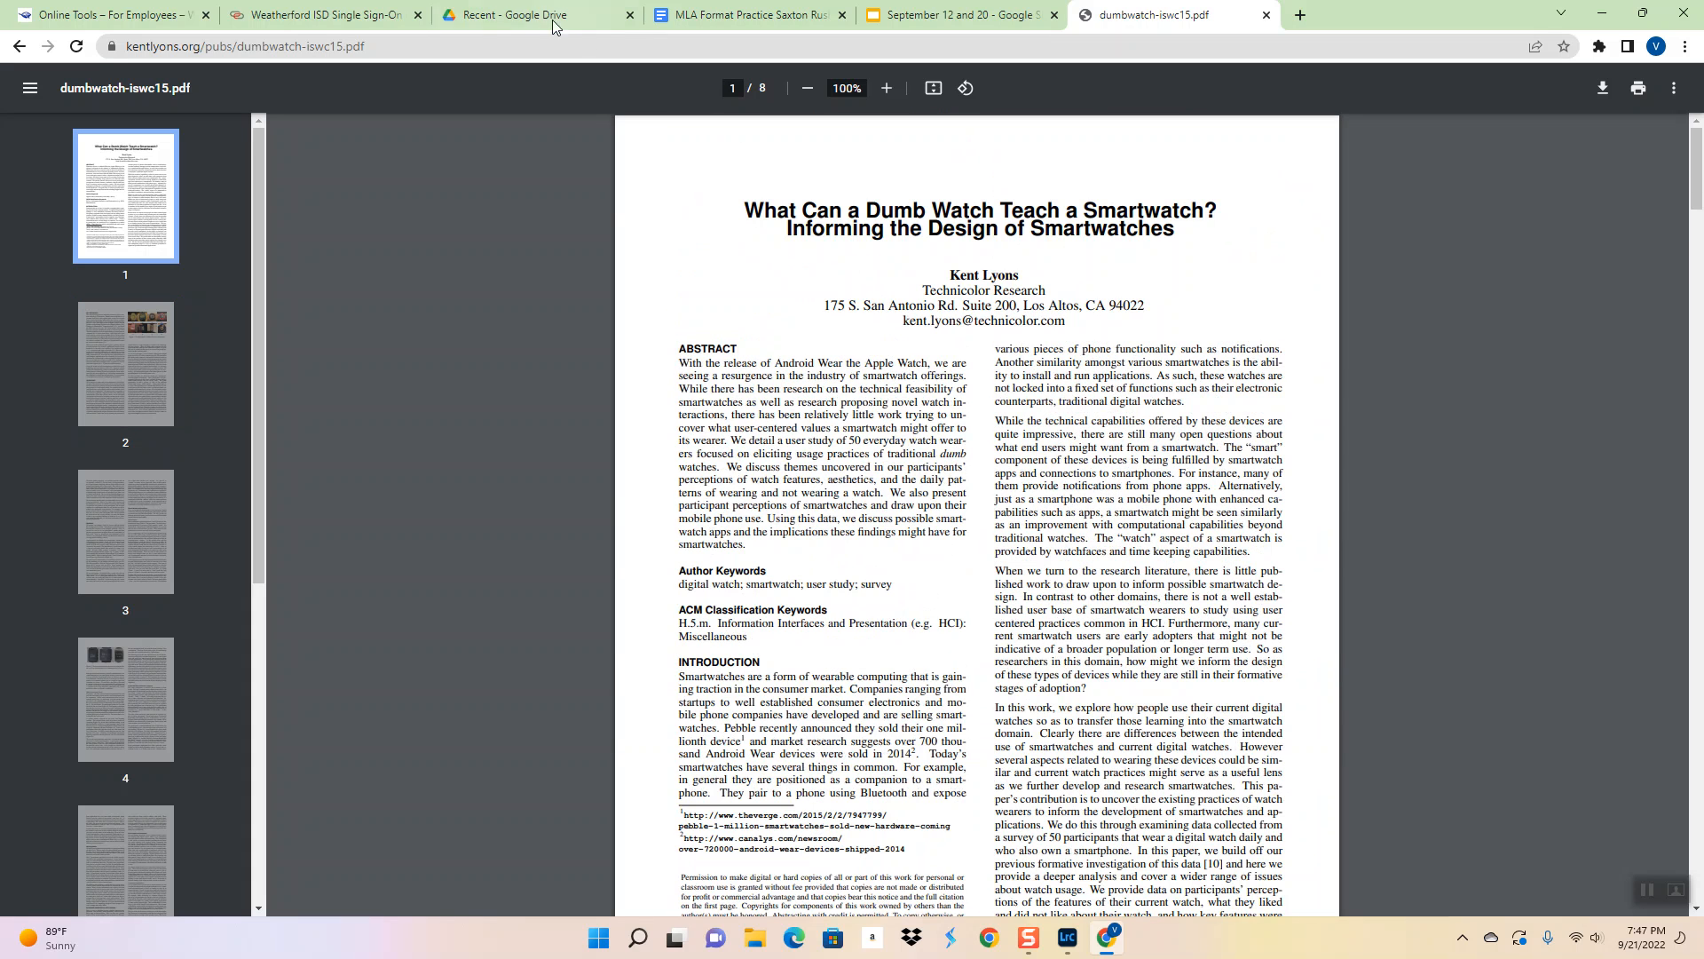
pyautogui.click(538, 14)
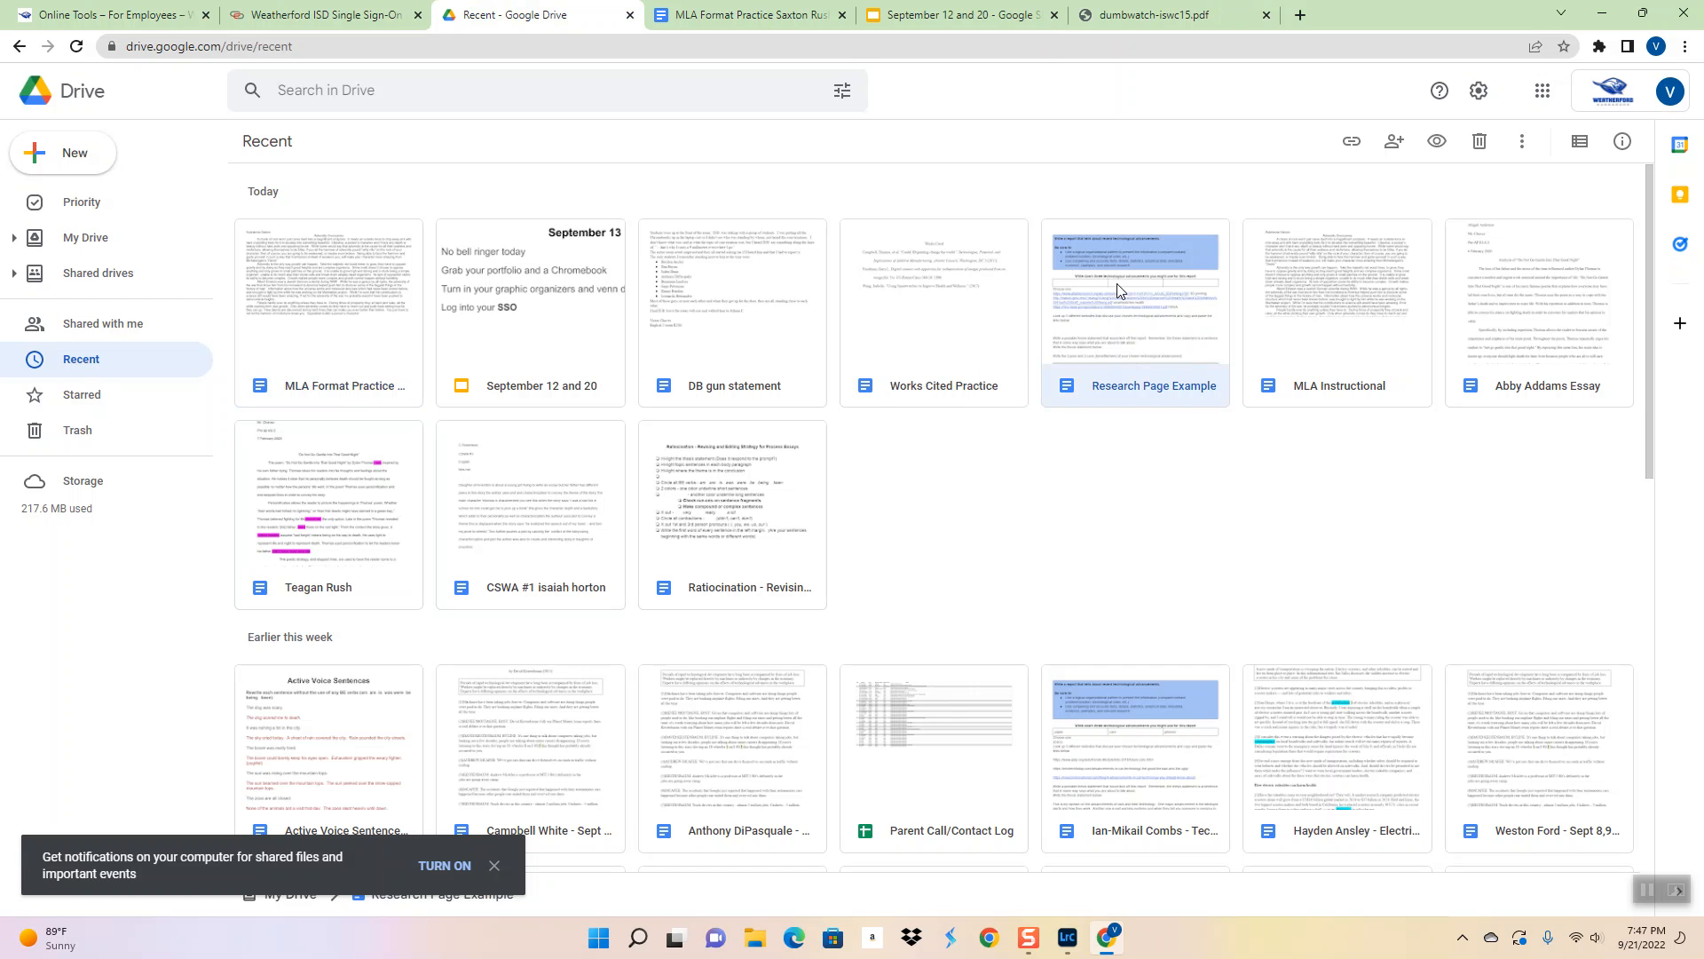
pyautogui.doubleClick(1134, 308)
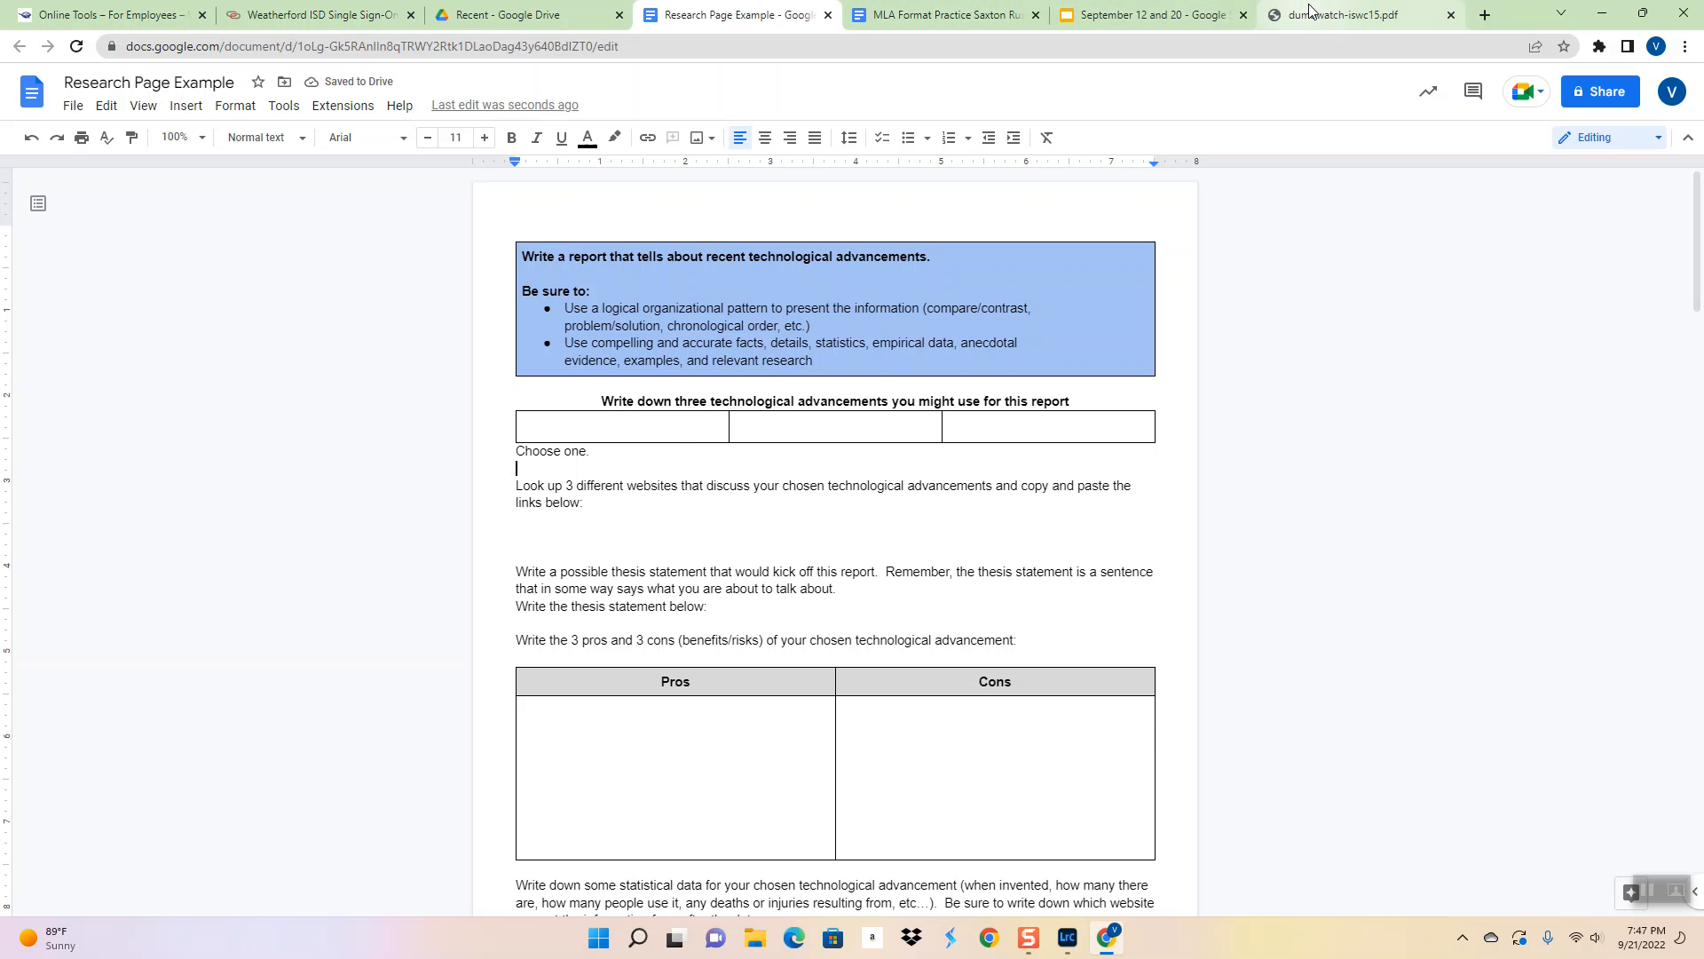
pyautogui.click(1362, 14)
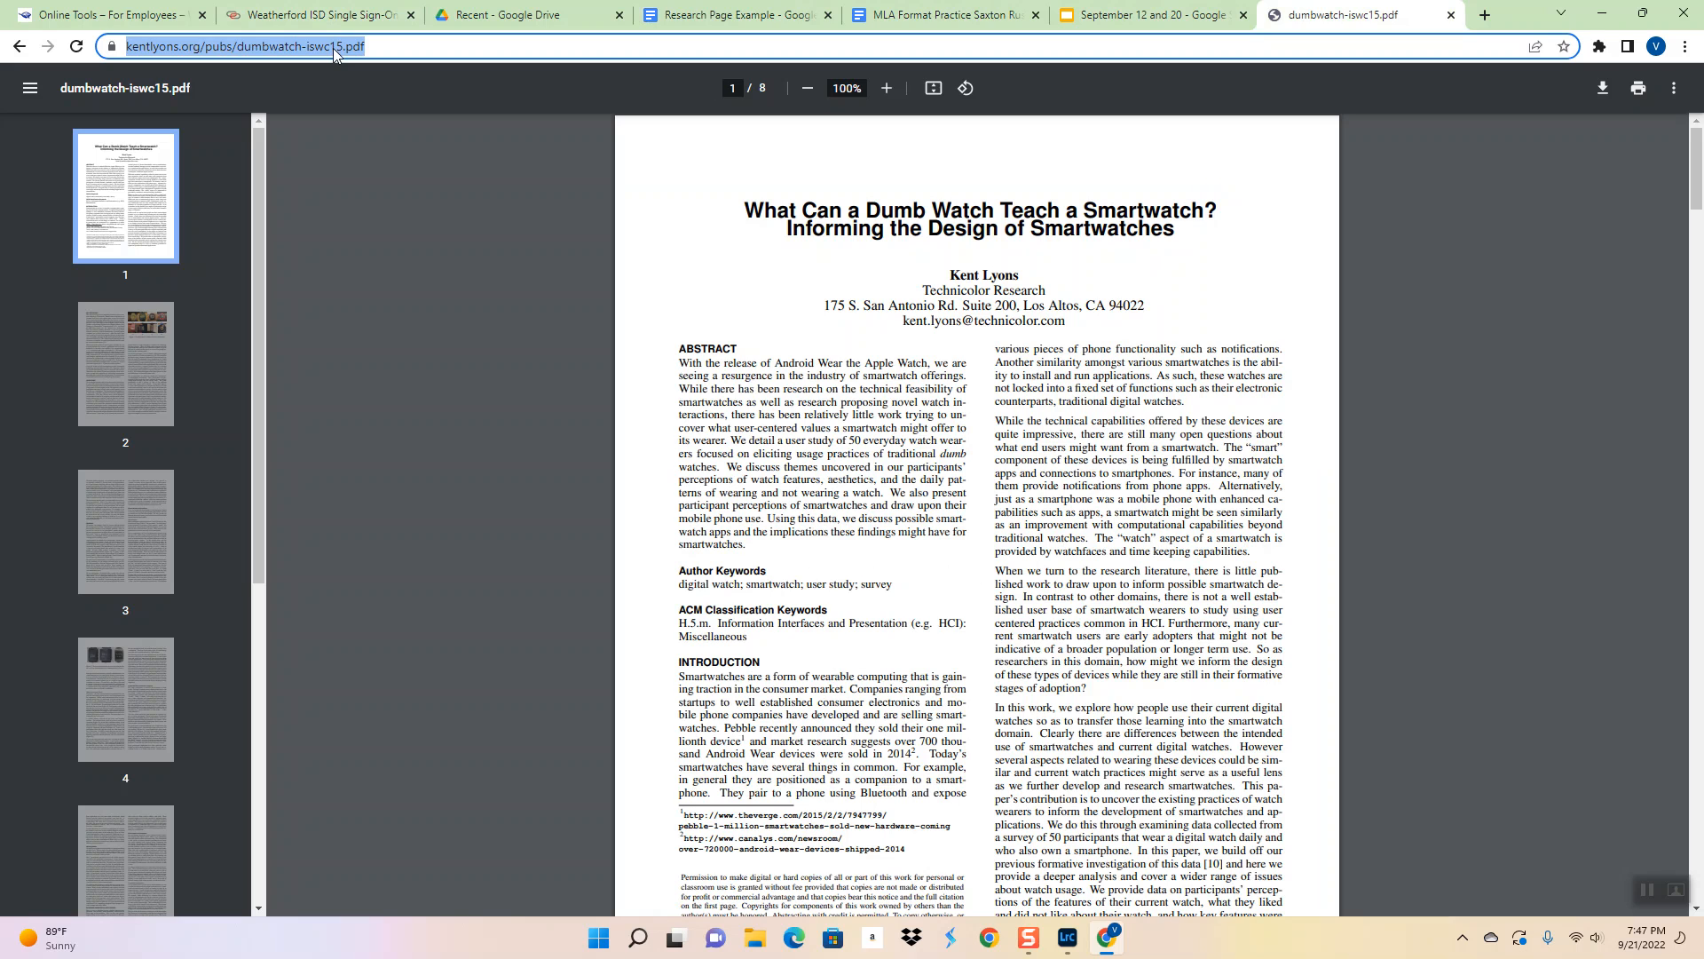
pyautogui.click(735, 14)
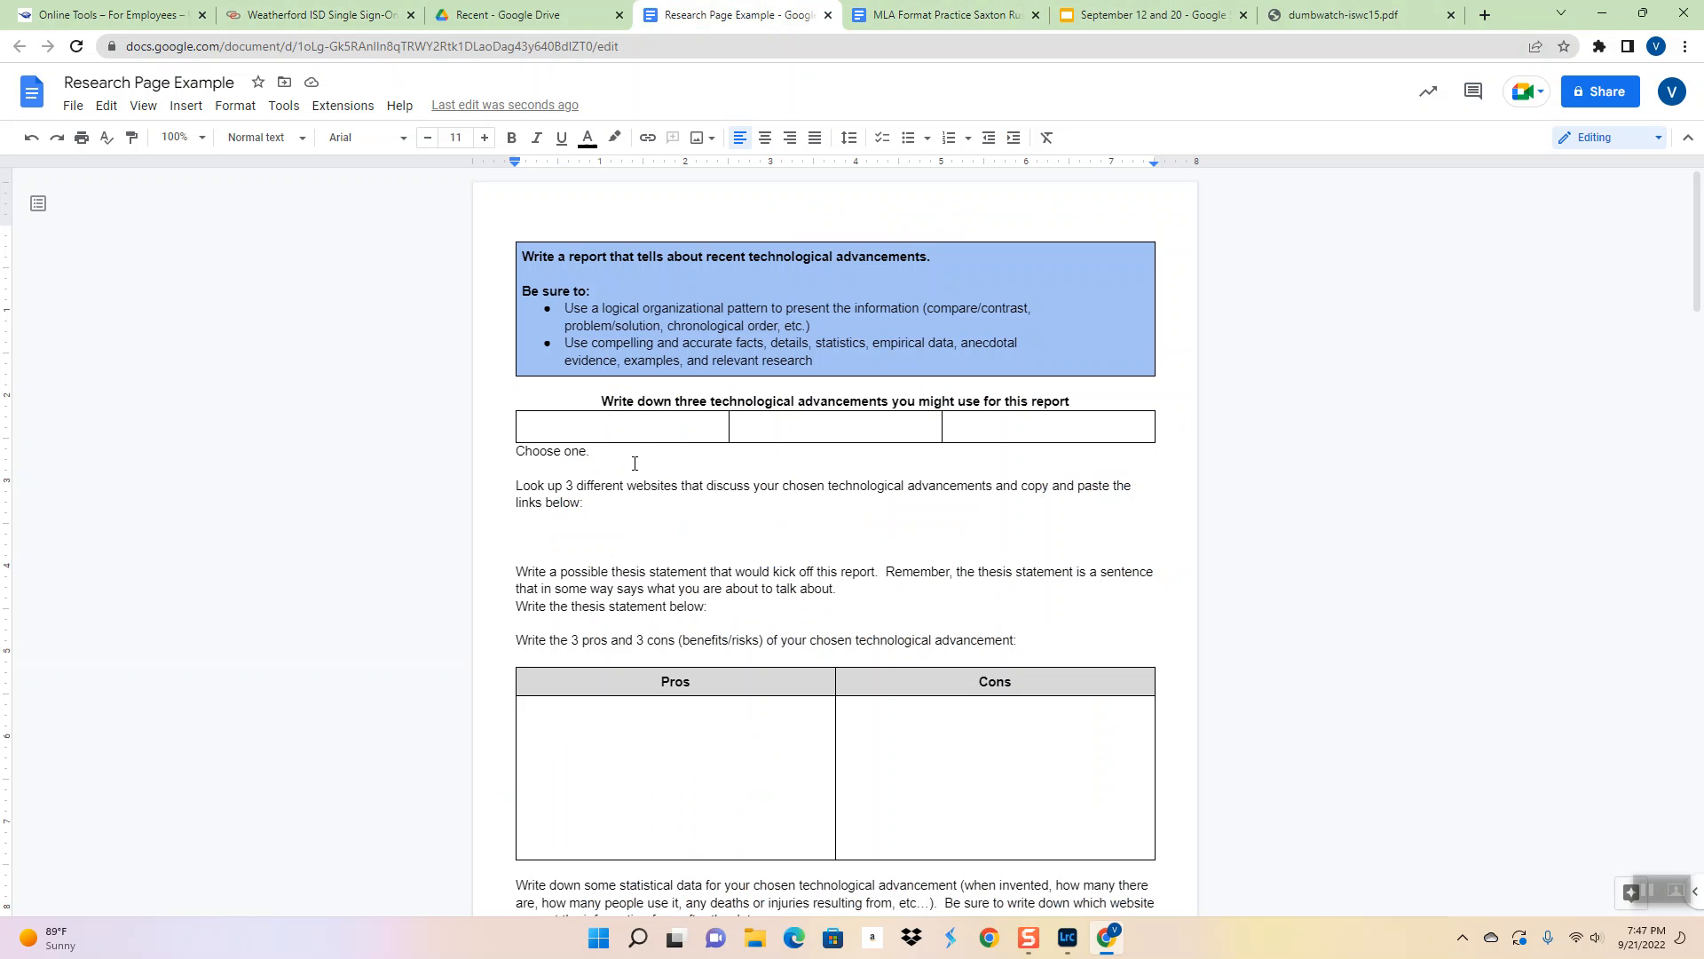
pyautogui.write('https://kentlyons.org/pubs/dumbwatch-iswc15.pdf')
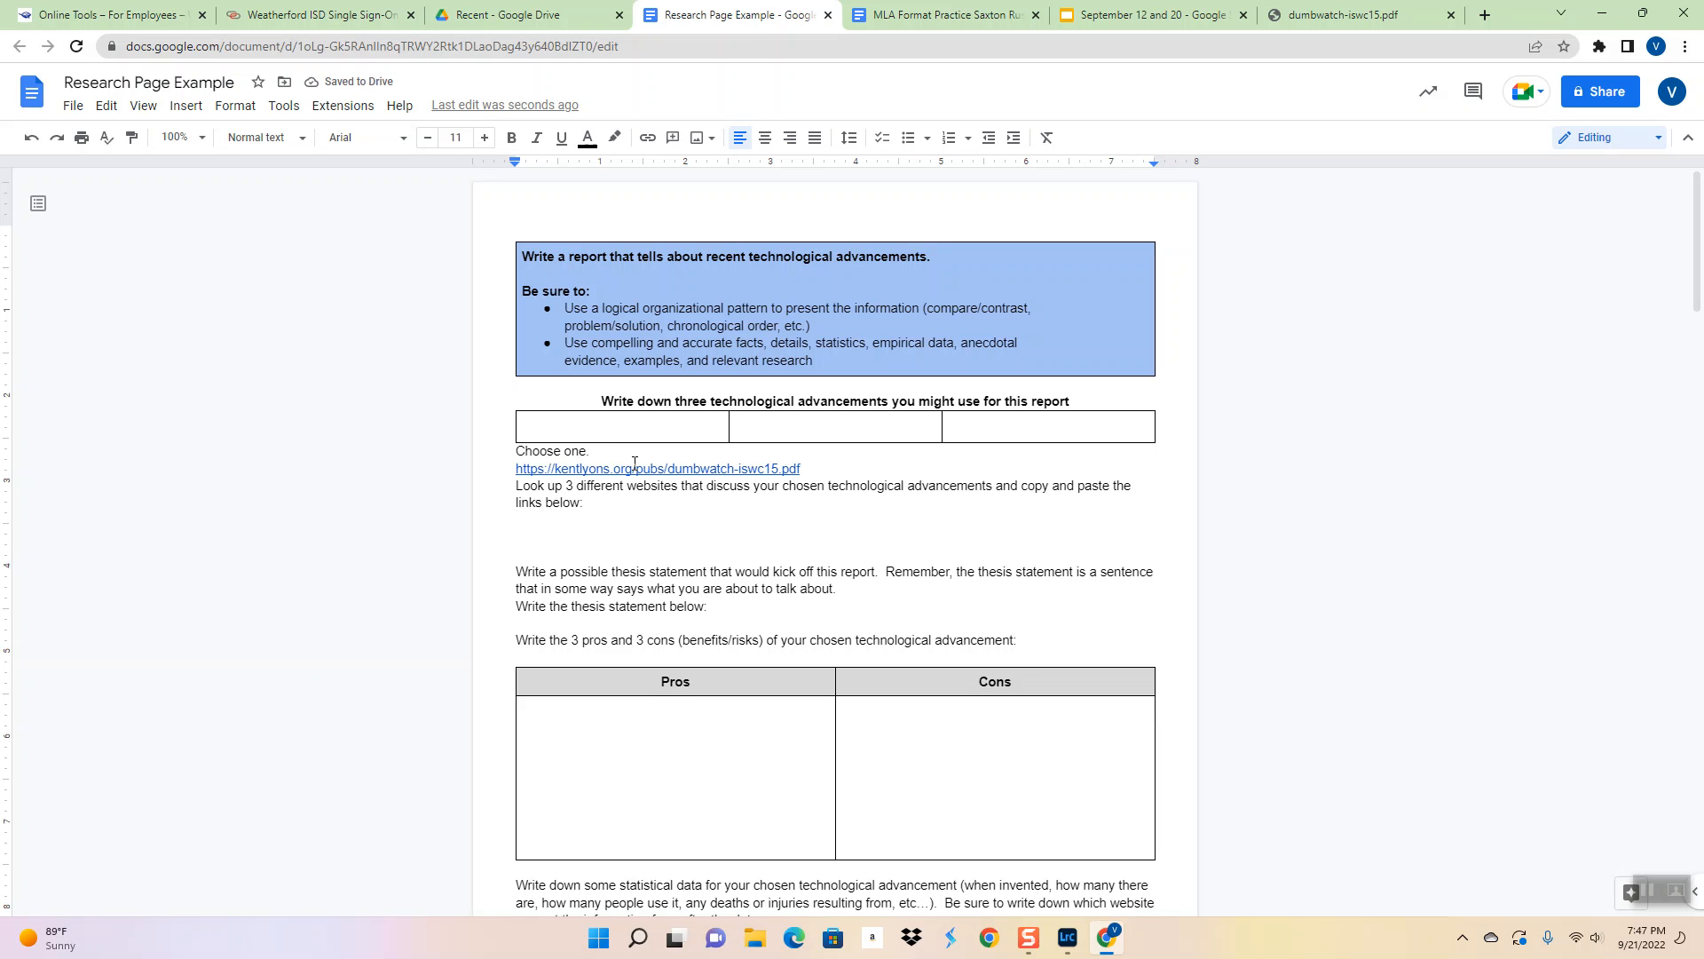
pyautogui.write('W')
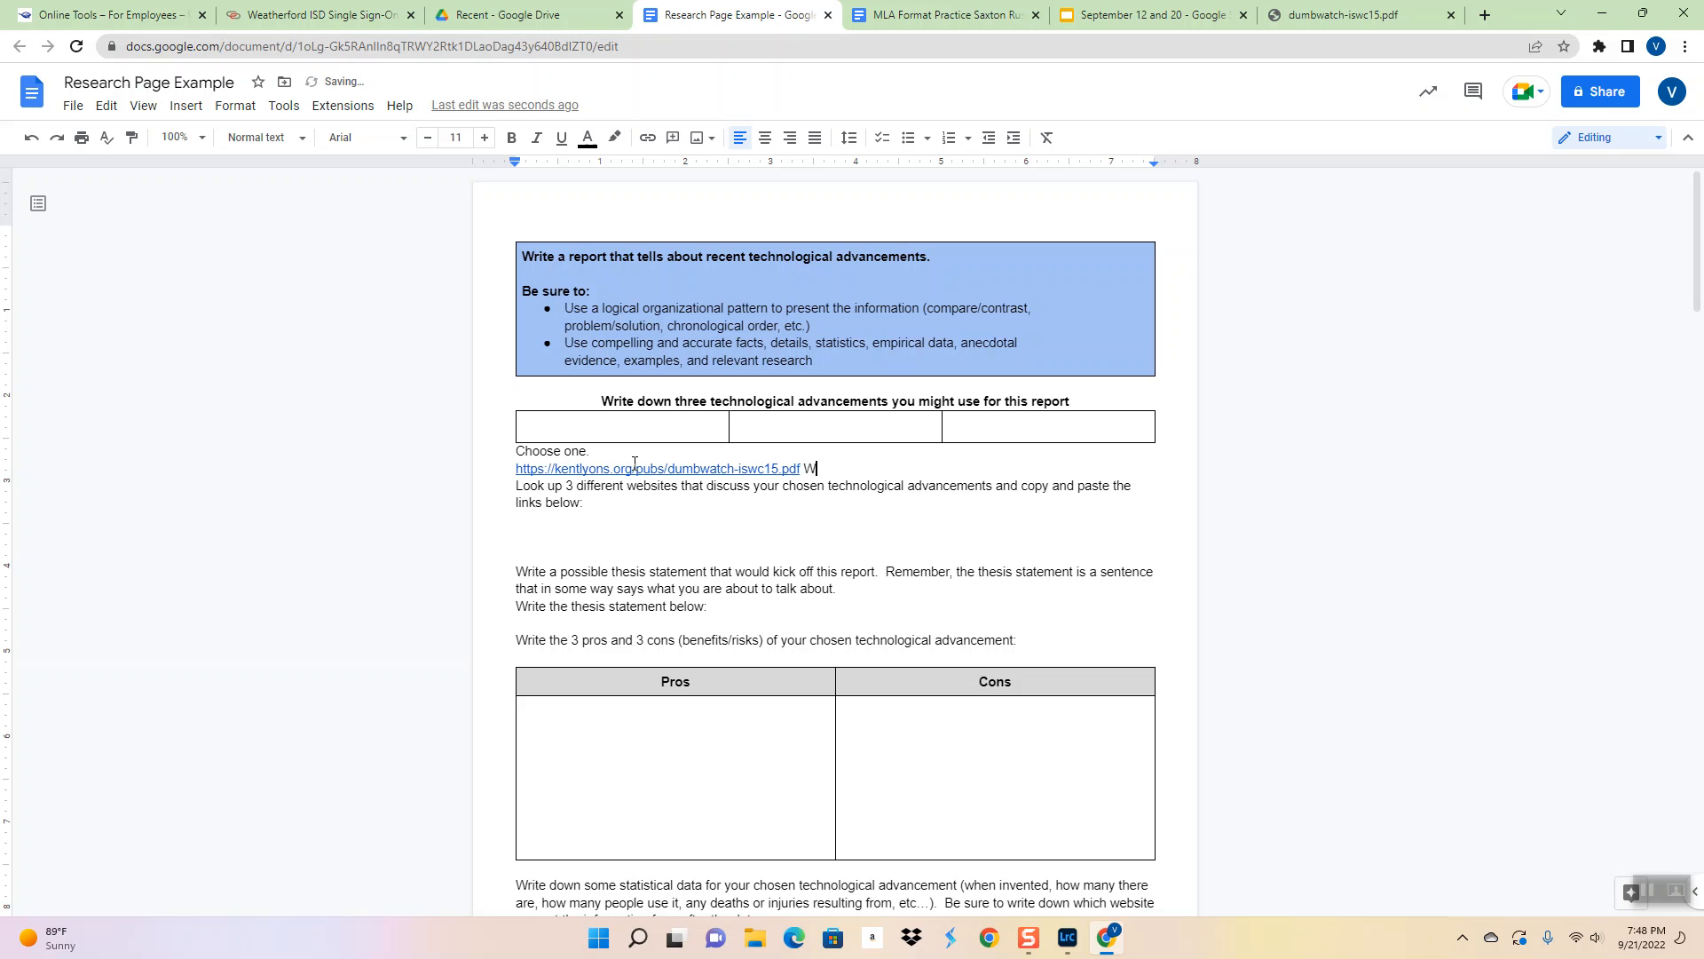
pyautogui.write('smart w')
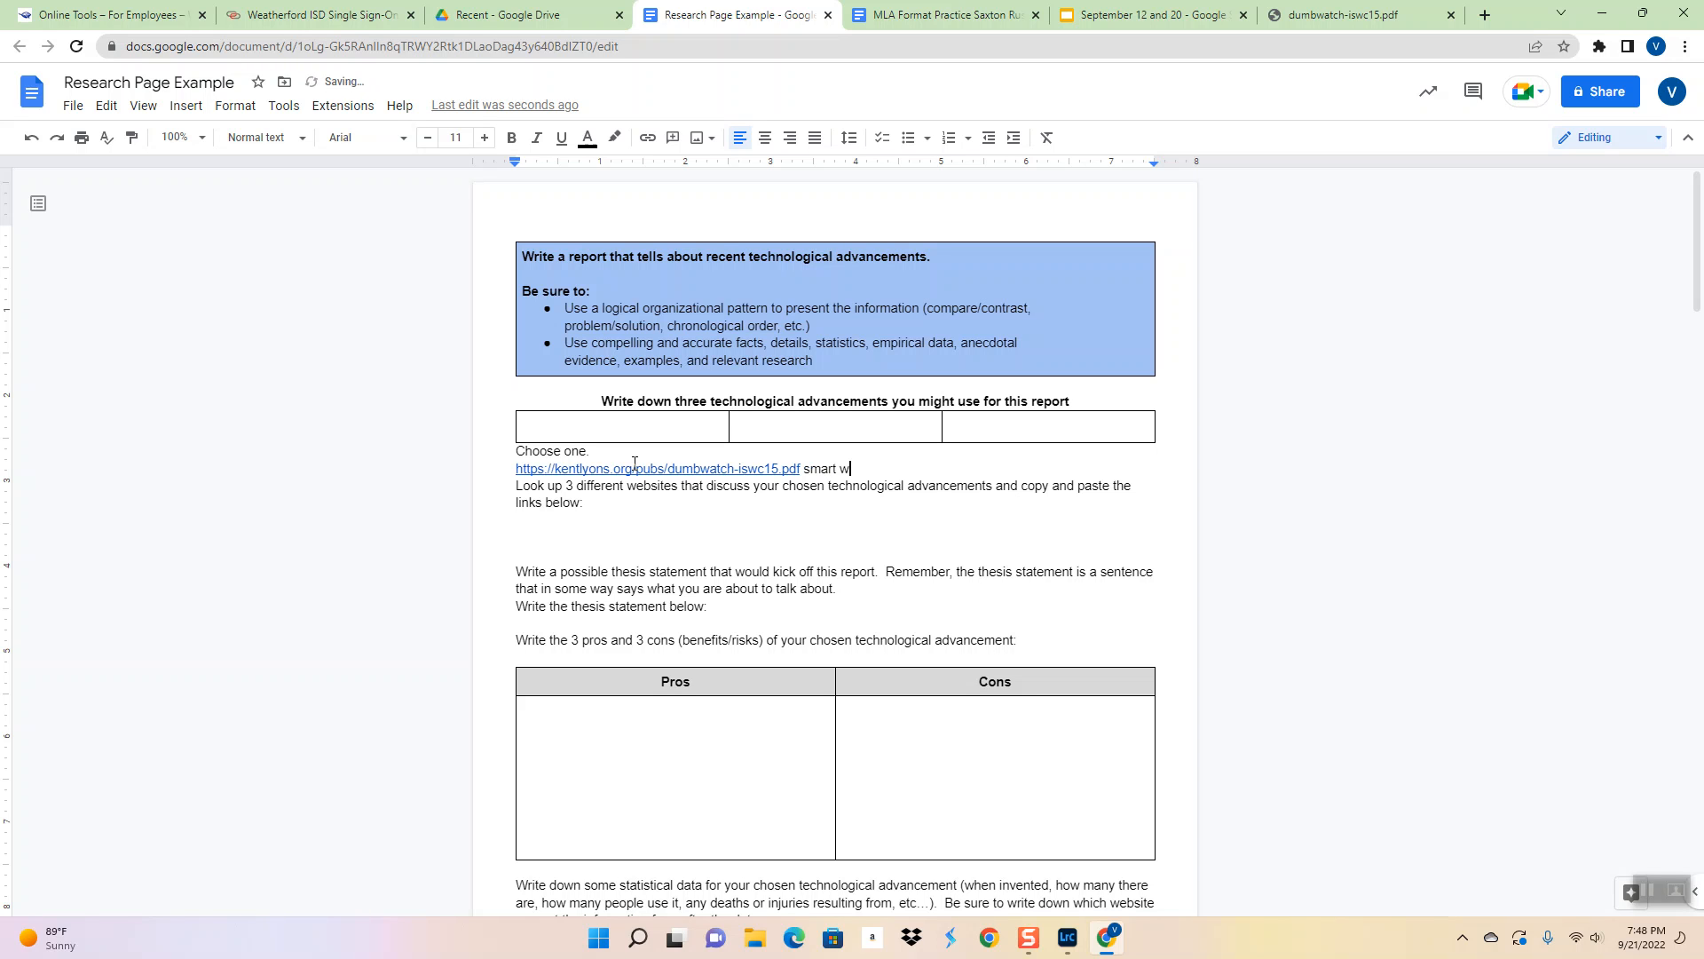
pyautogui.write('atch dumb watch')
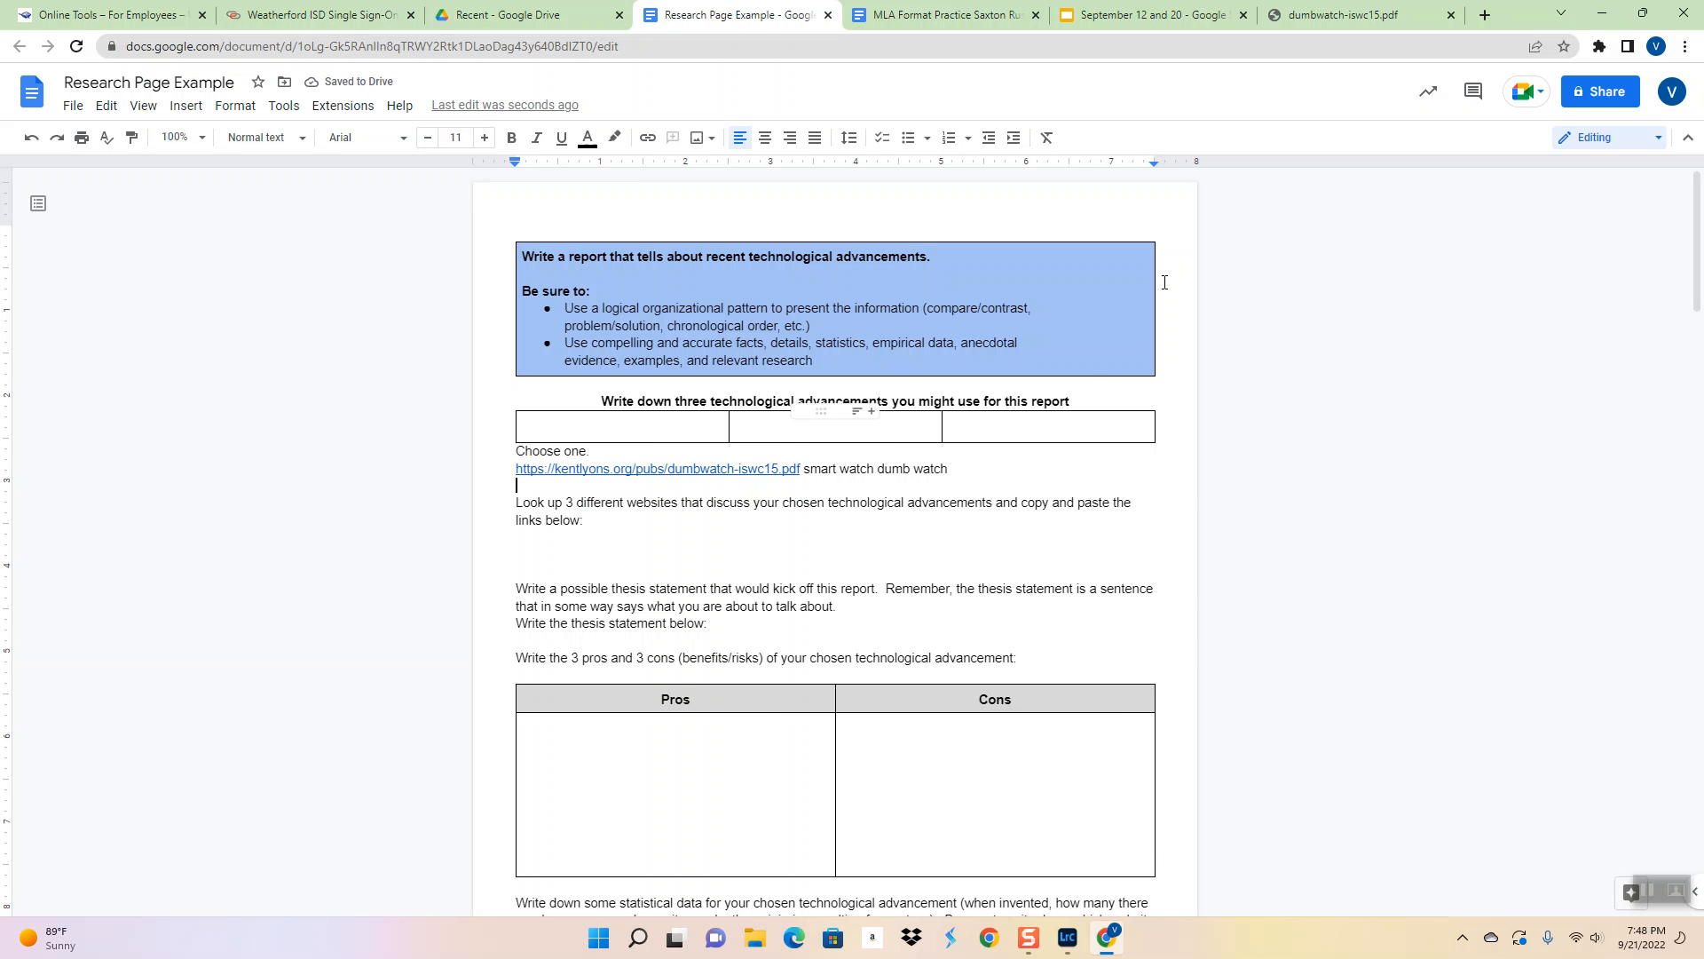
pyautogui.click(1360, 15)
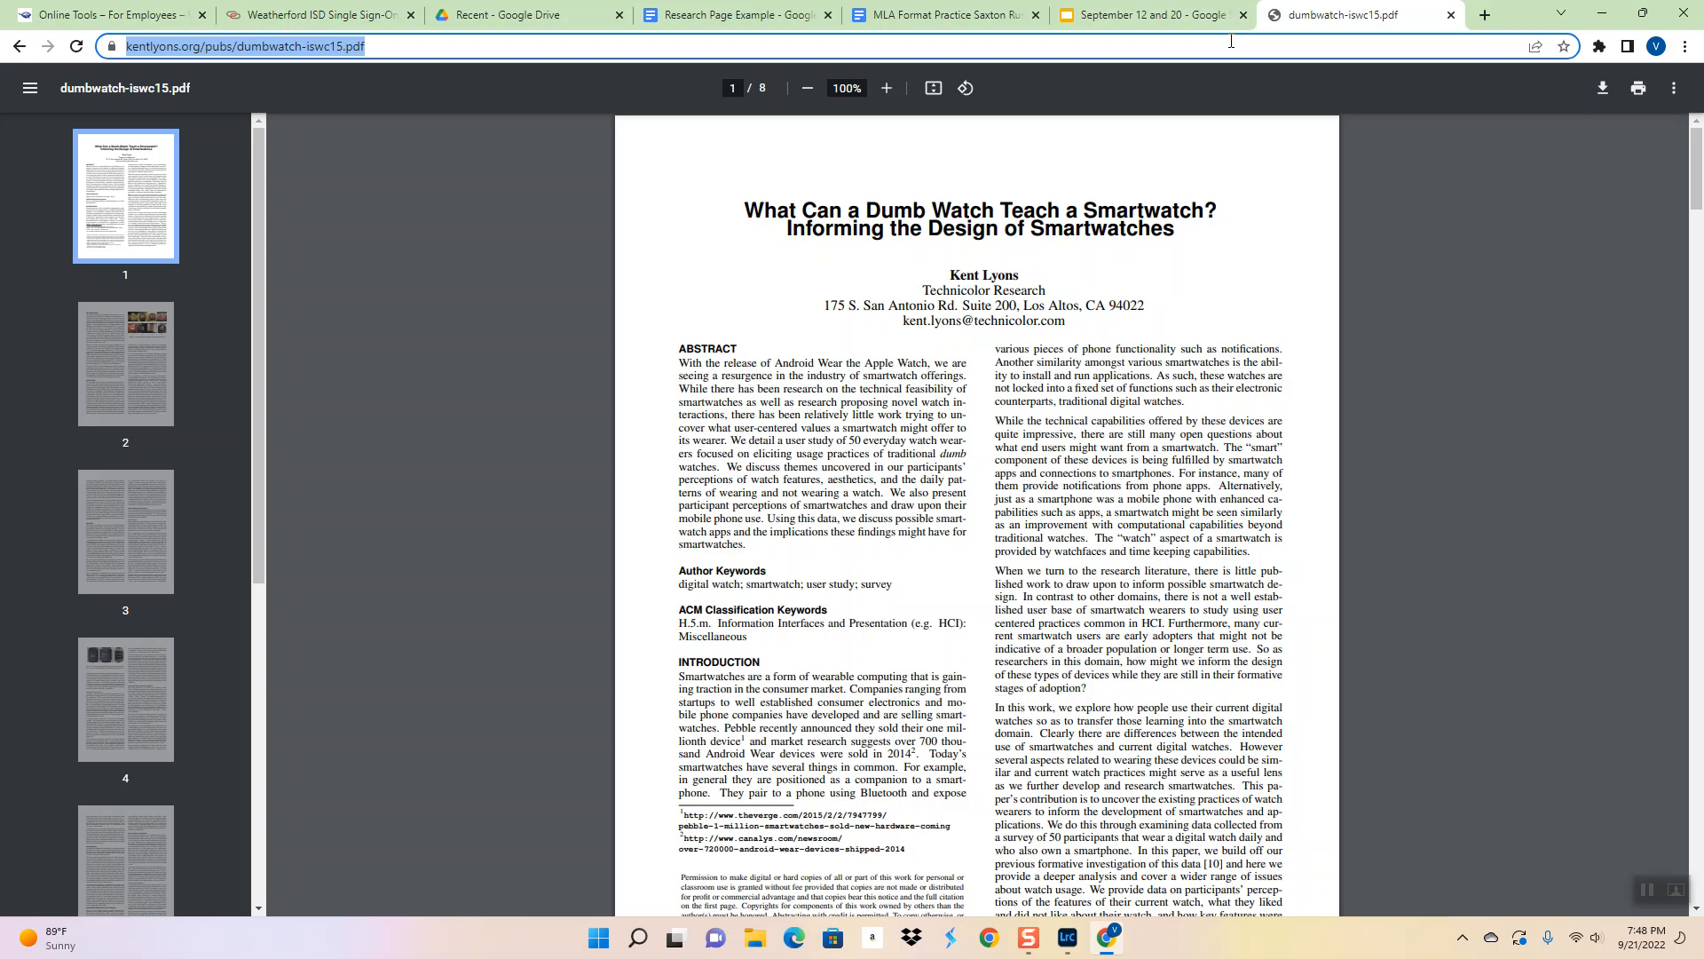
pyautogui.moveTo(941, 146)
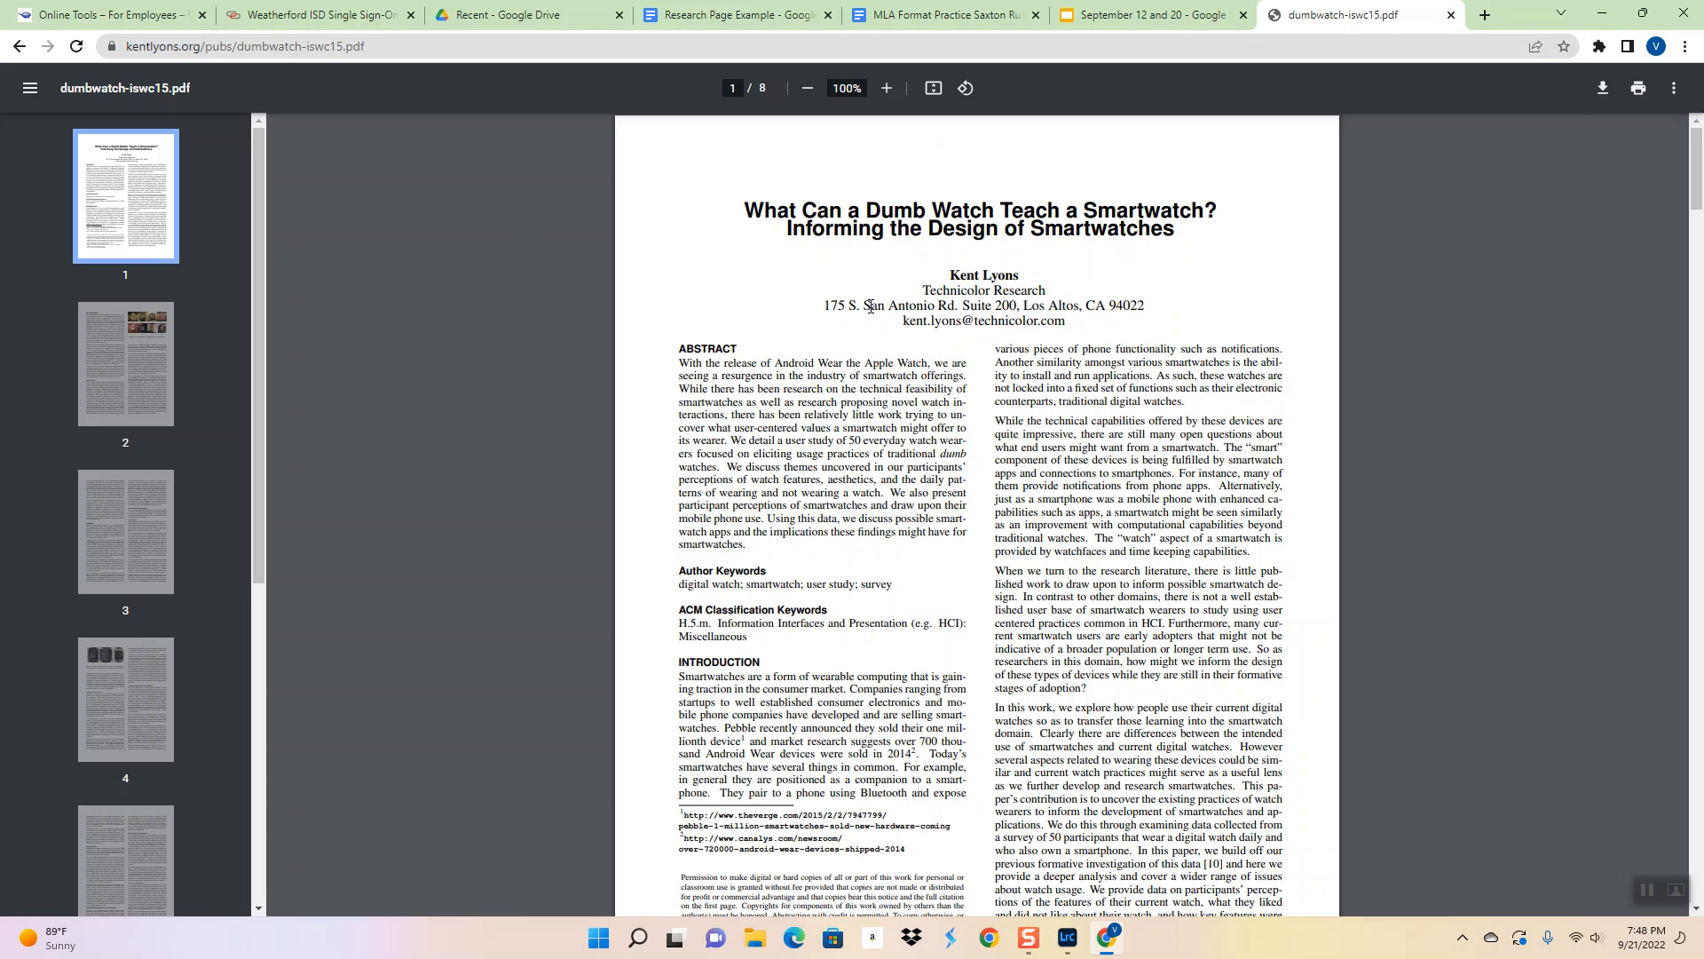
# Return to the Scholar results and open Cite for 'What can a dumb watch teach a smartwatch?'
pyautogui.click(17, 46)
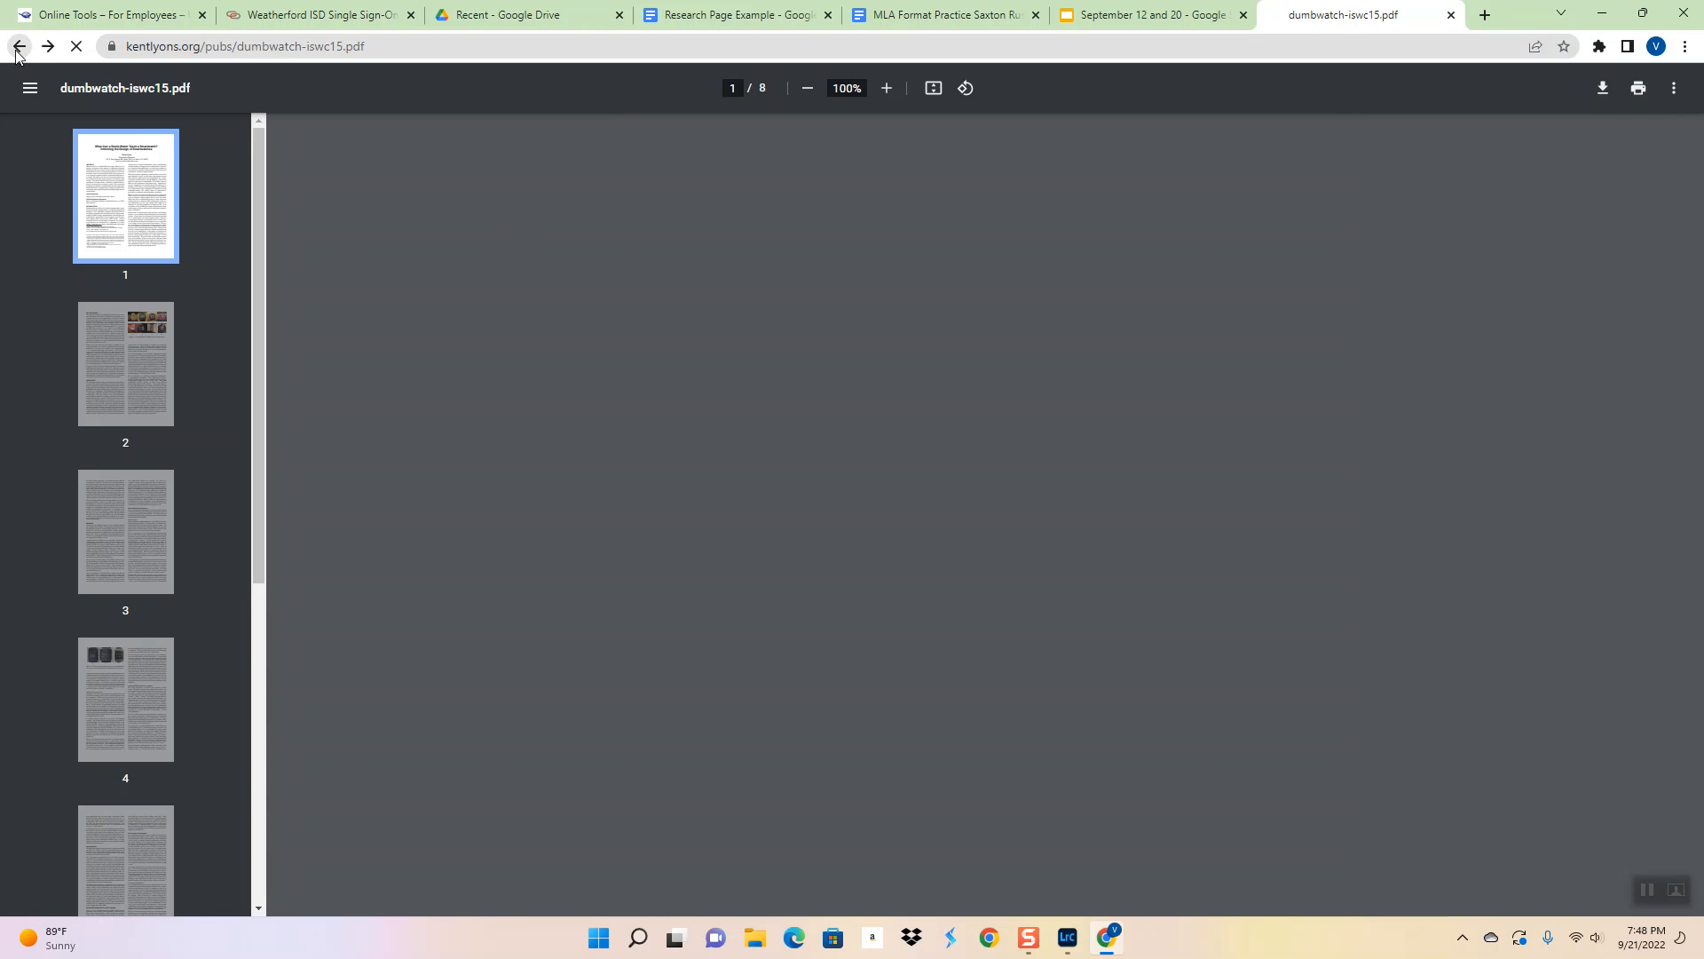
pyautogui.click(18, 45)
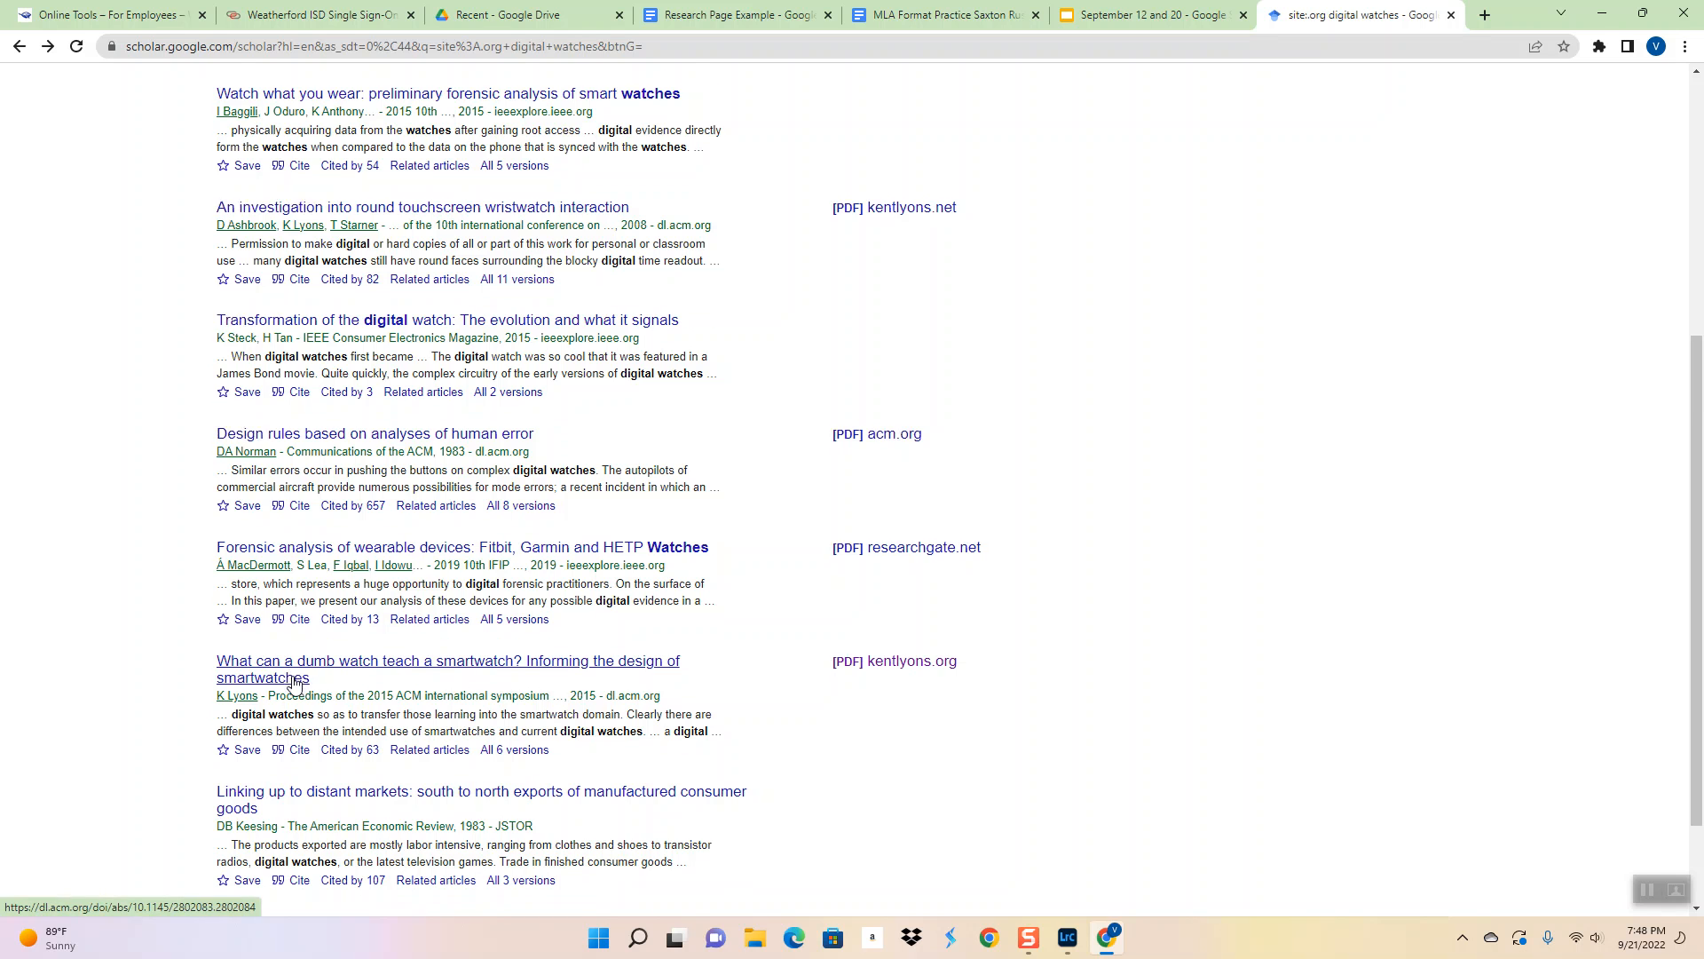
pyautogui.scroll(-3)
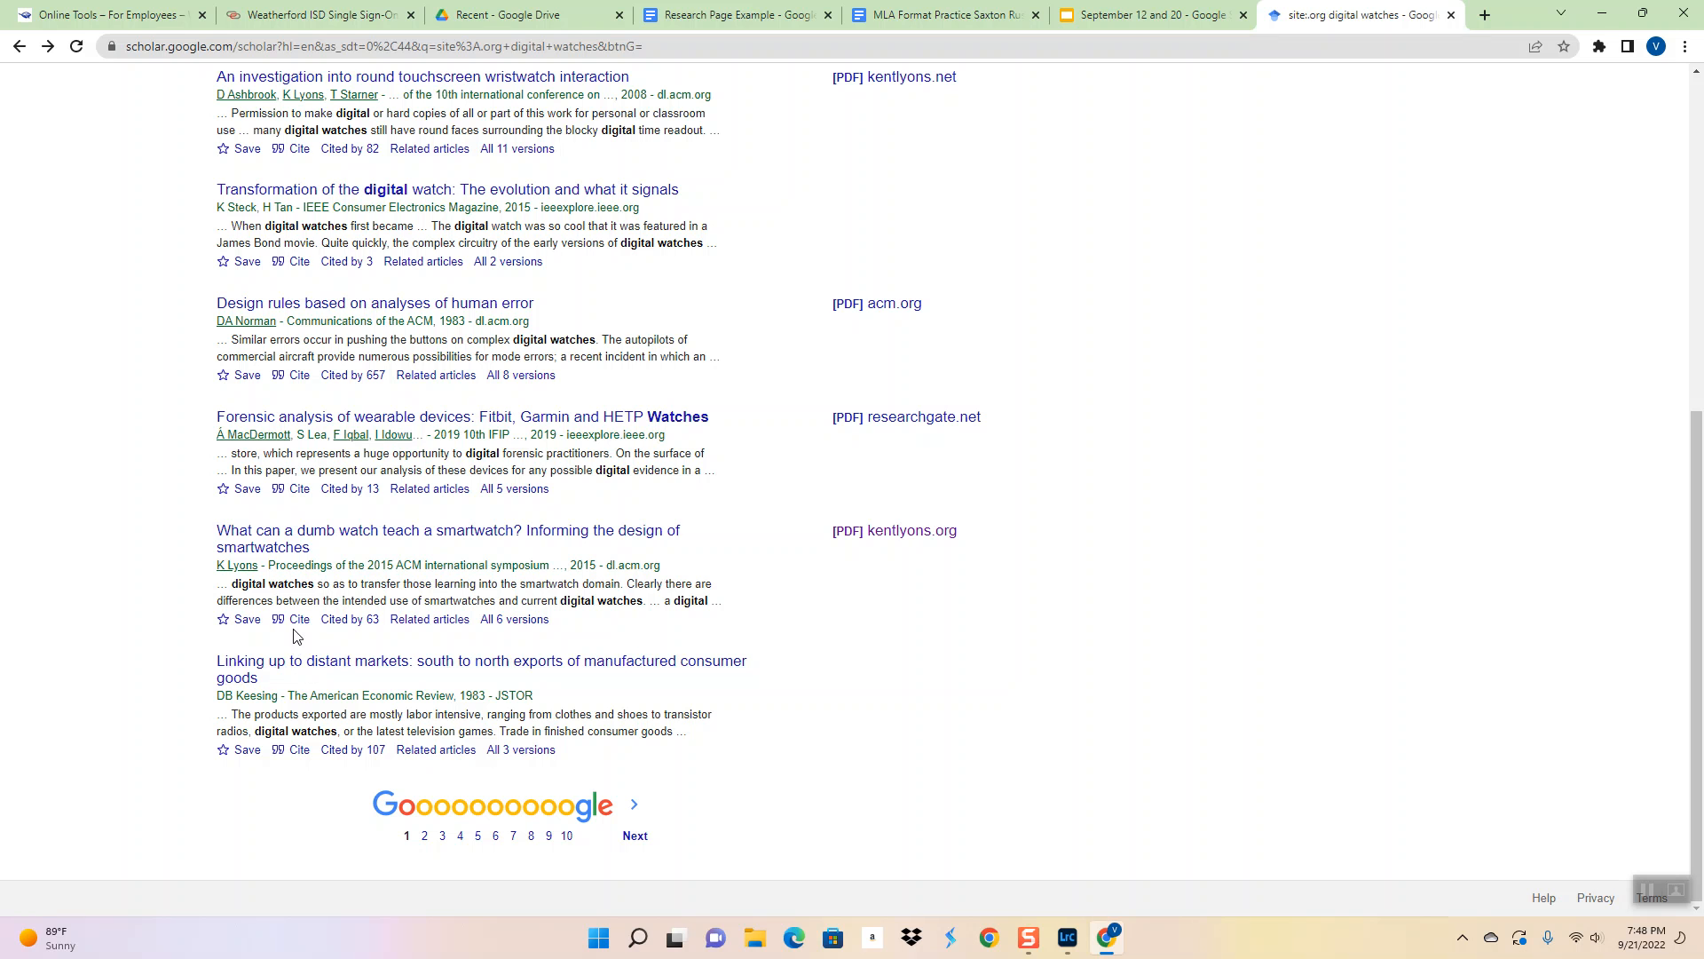
pyautogui.click(299, 620)
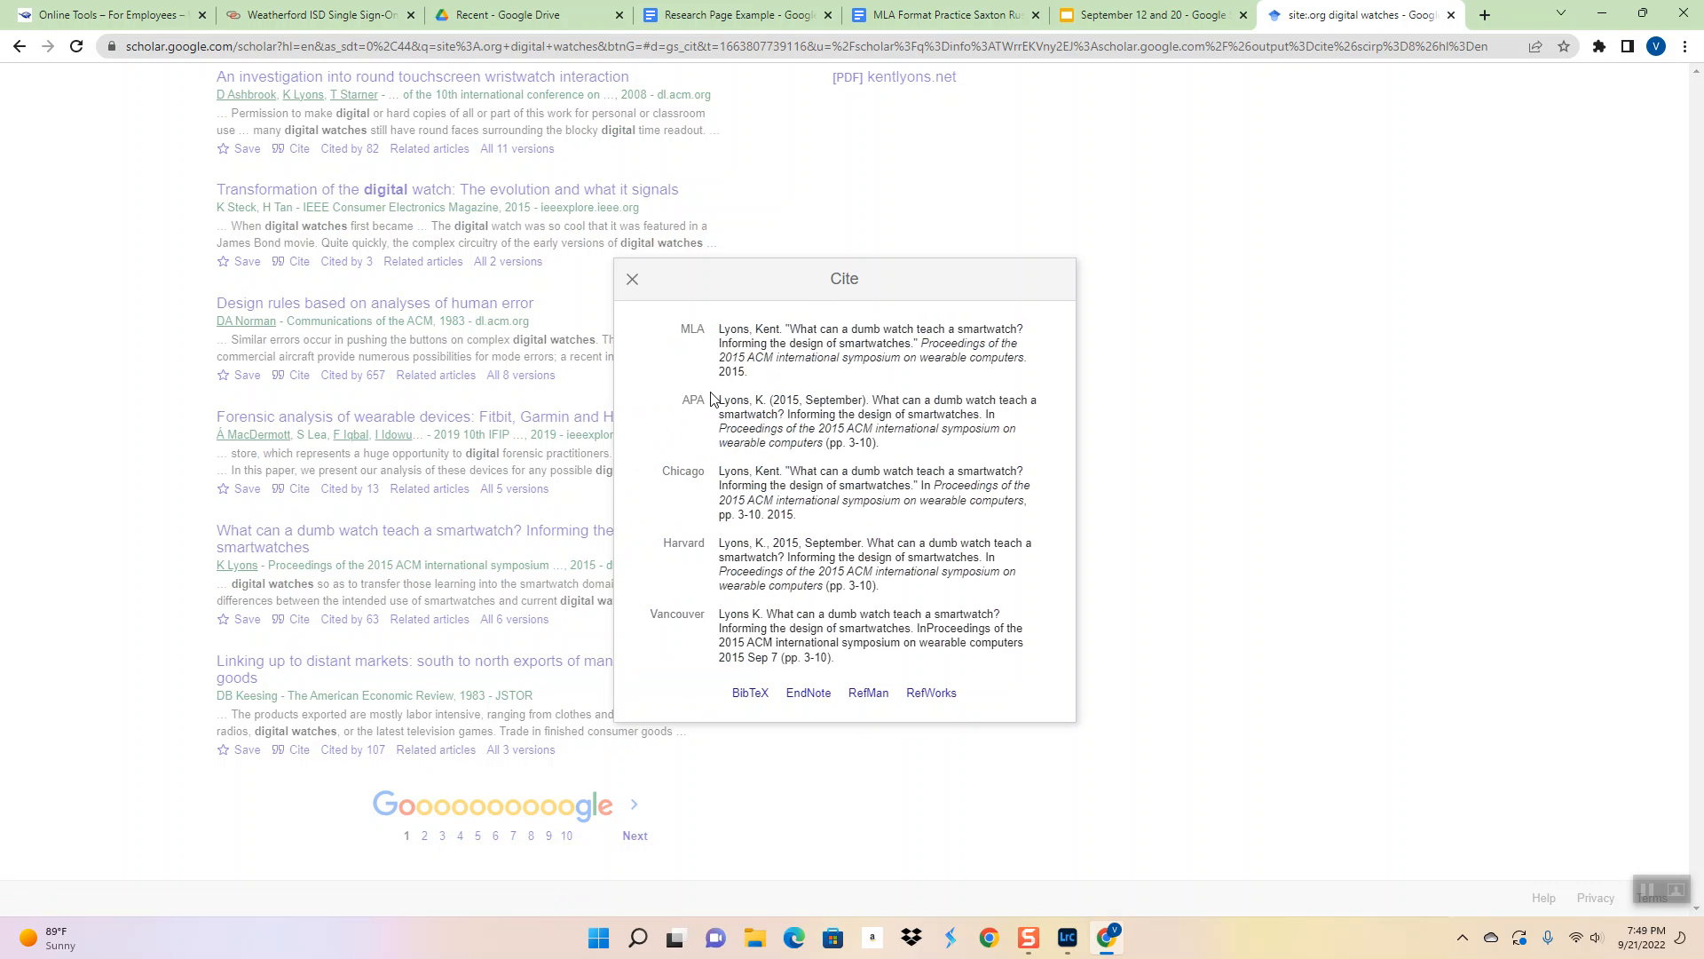
pyautogui.moveTo(710, 361)
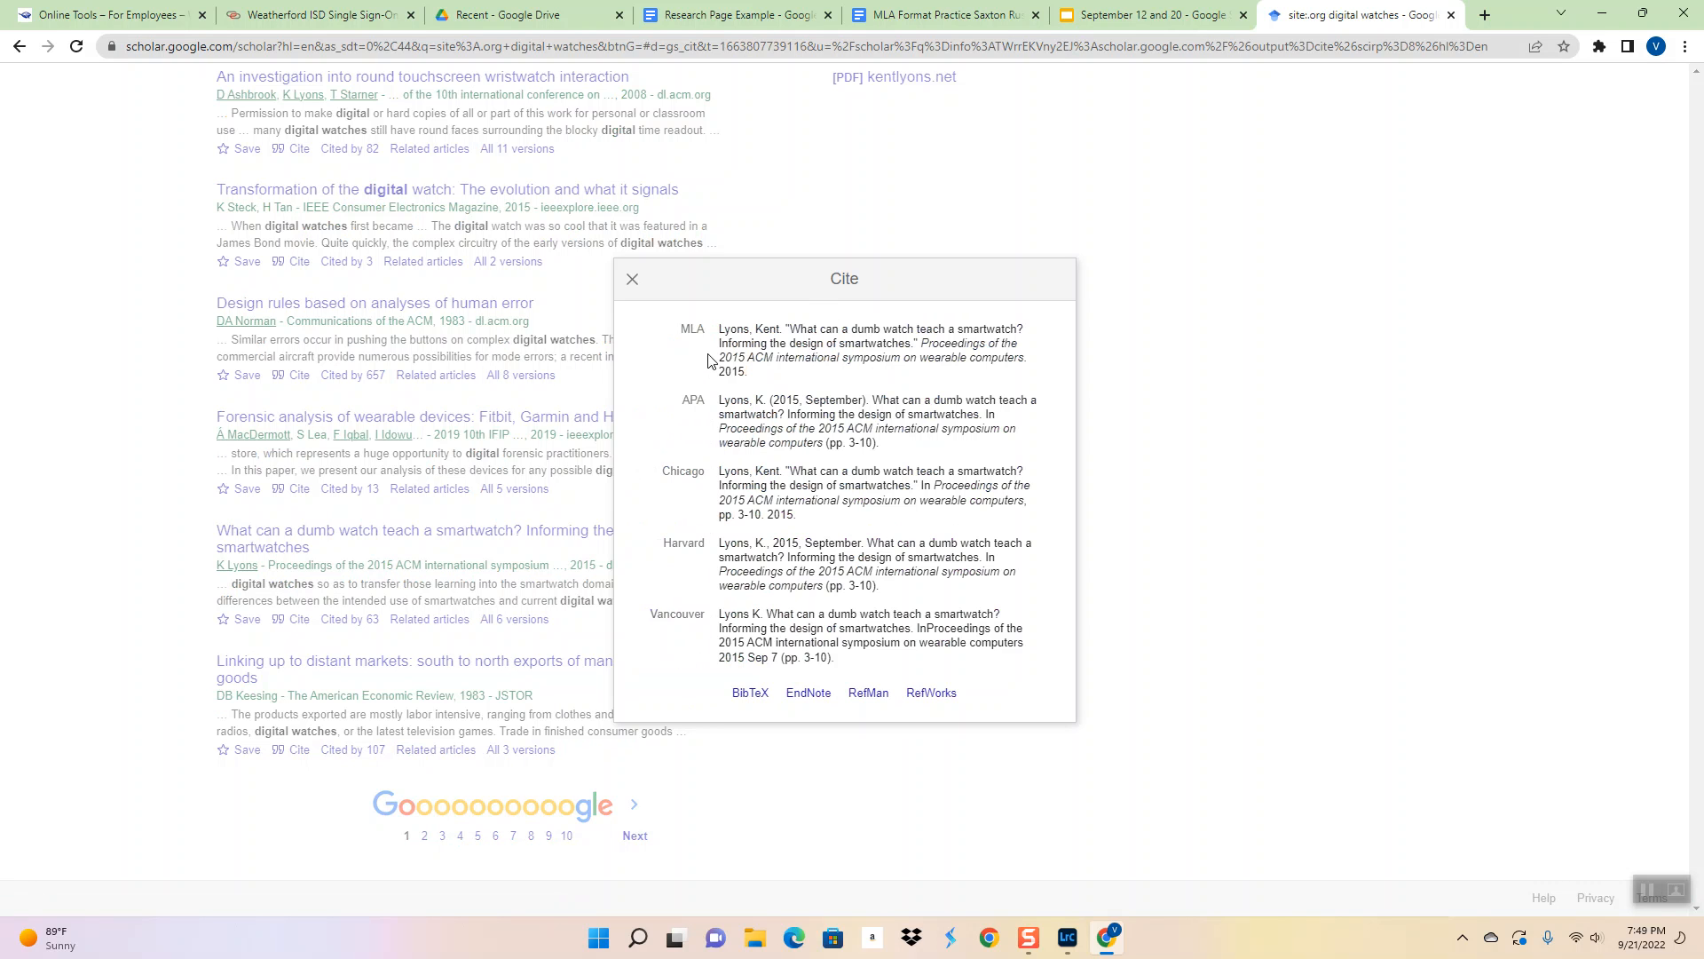
pyautogui.moveTo(688, 580)
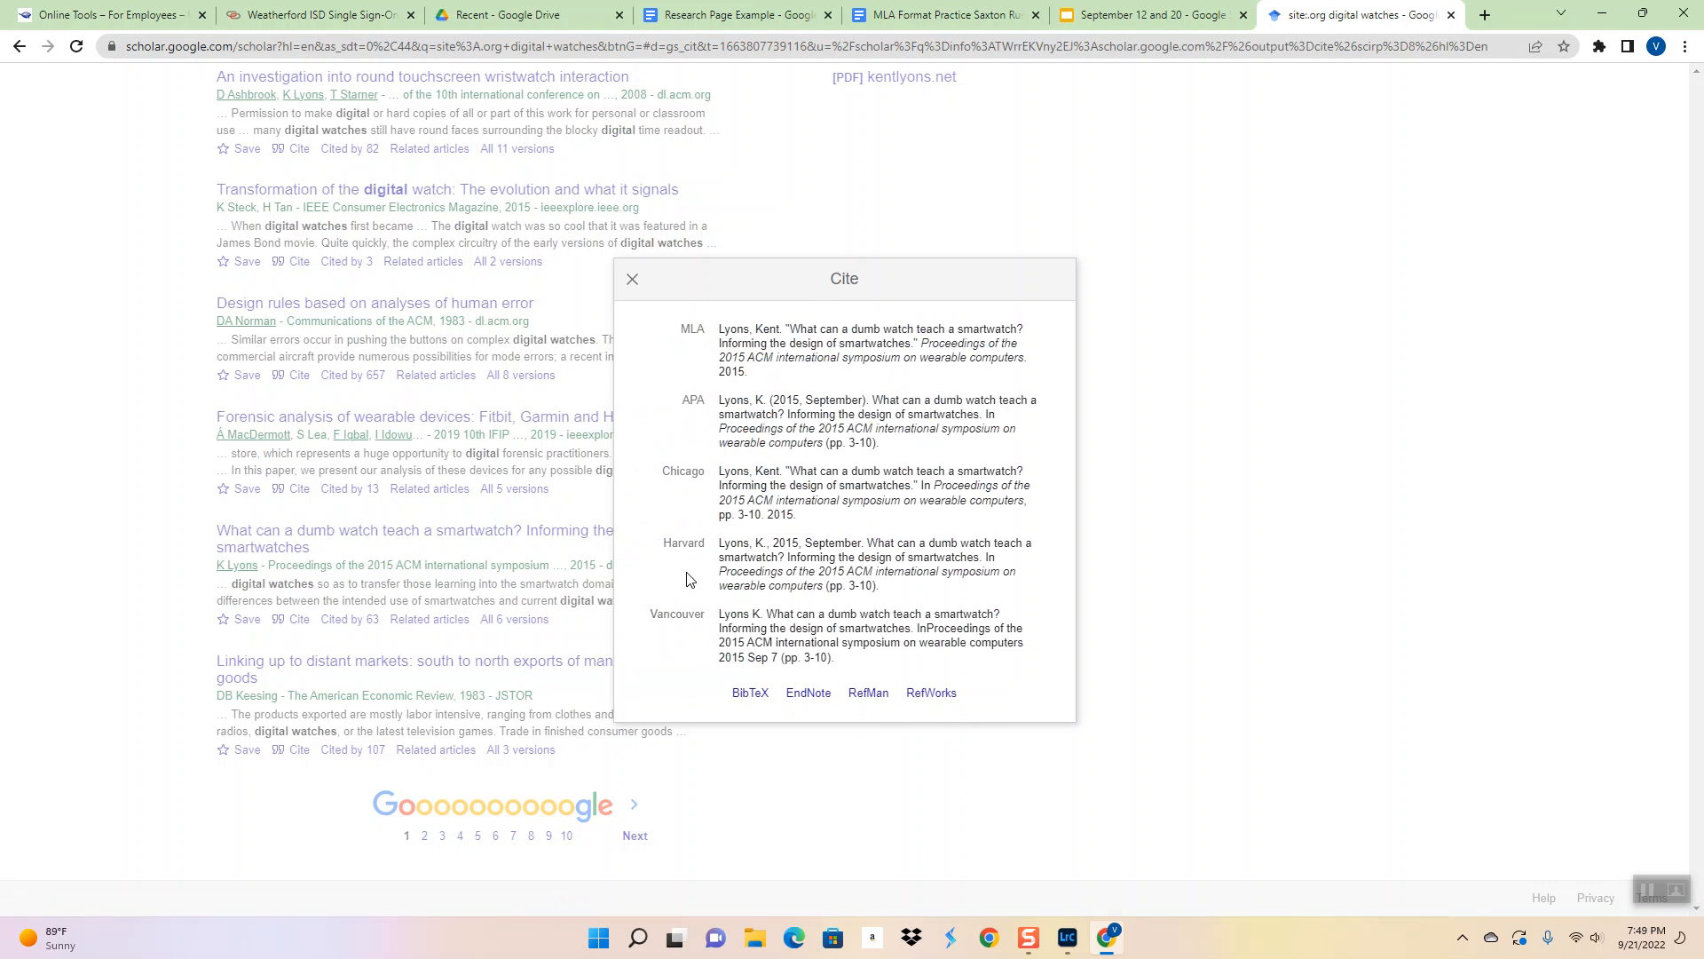
pyautogui.moveTo(696, 341)
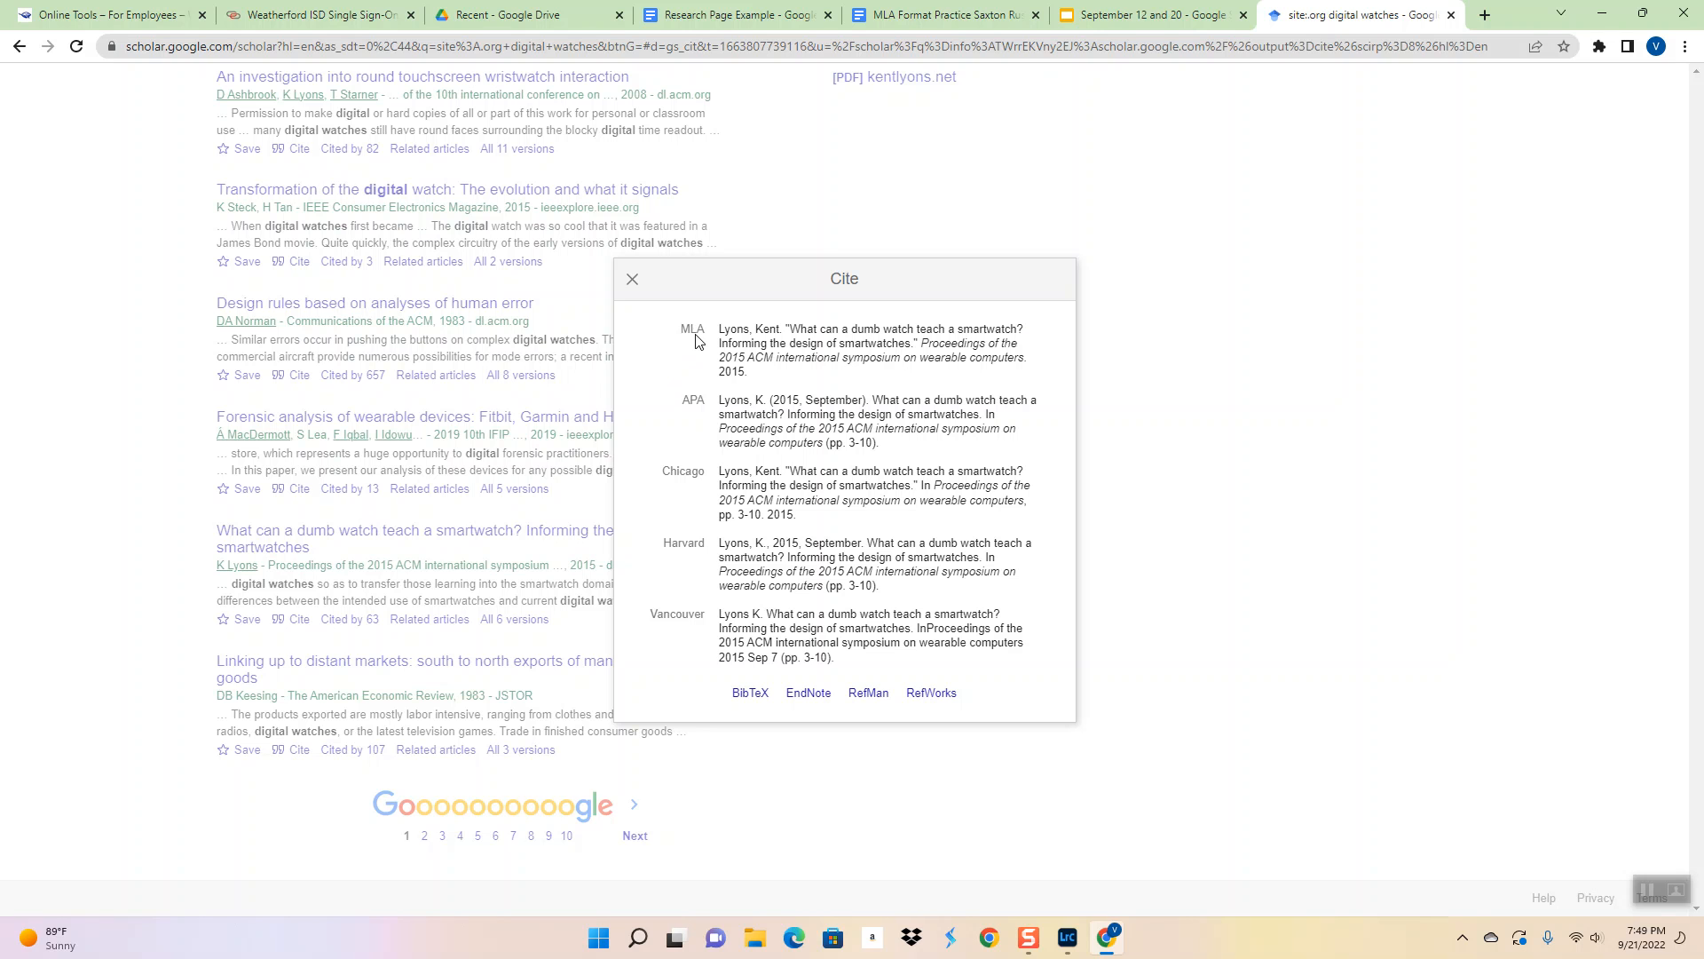
pyautogui.moveTo(742, 349)
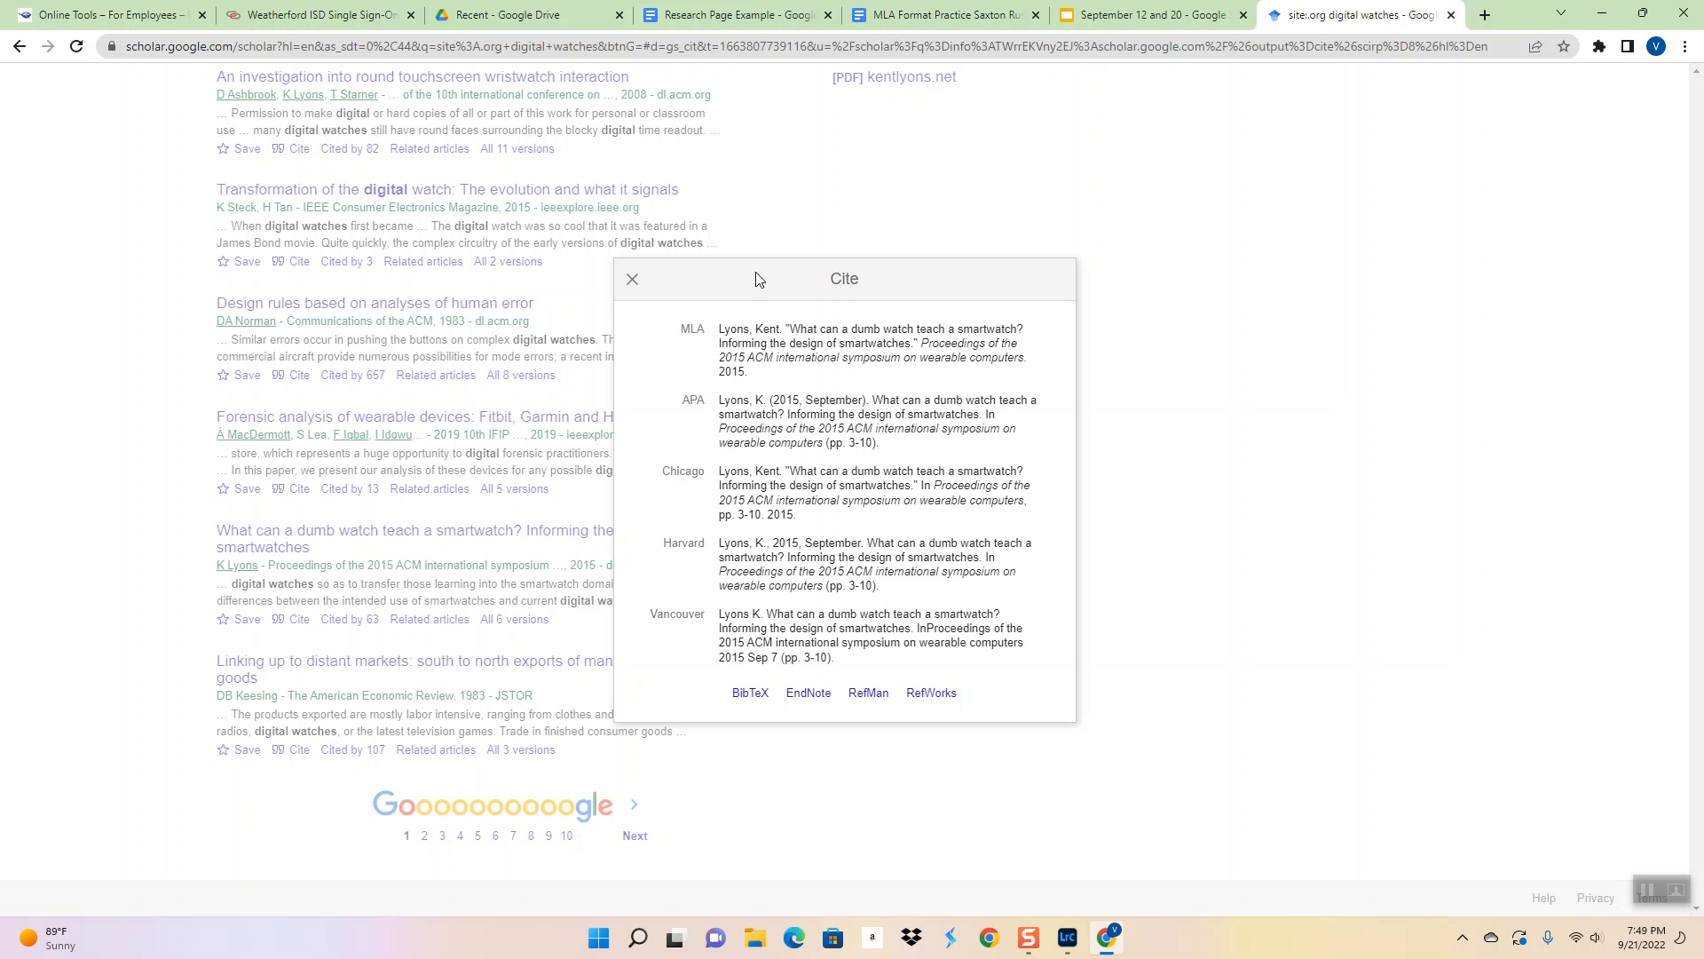
# Open Works Cited Practice, type the 'Works Cited' heading, and centre it
pyautogui.click(511, 14)
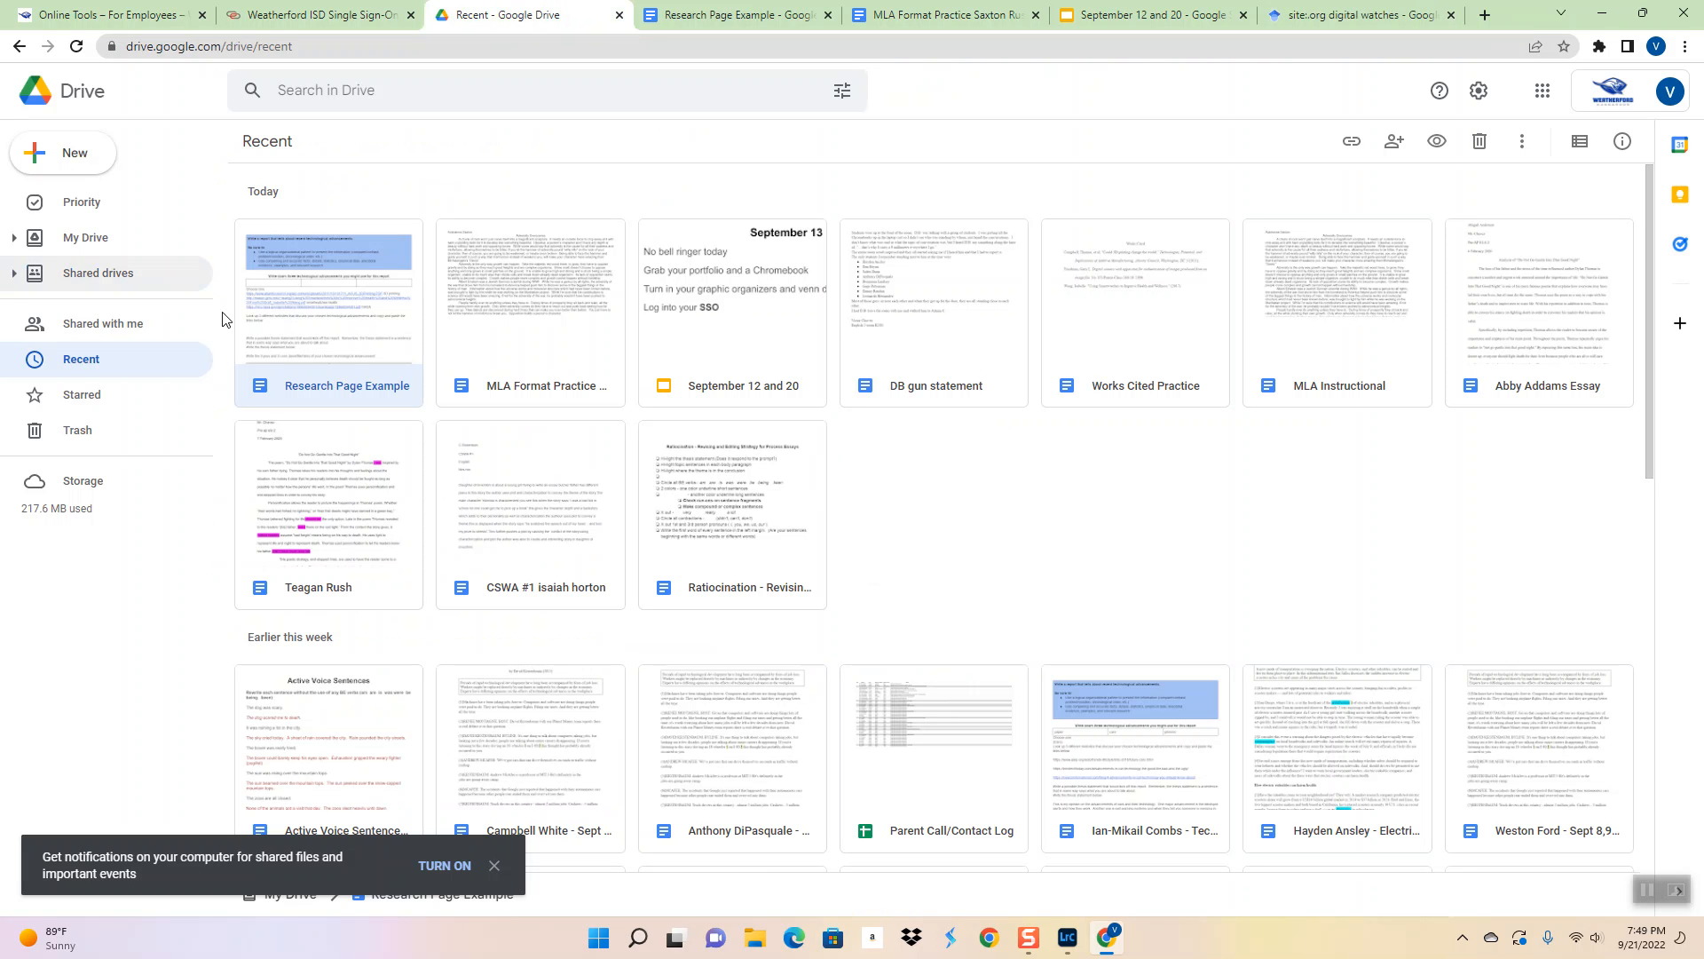
pyautogui.moveTo(1147, 314)
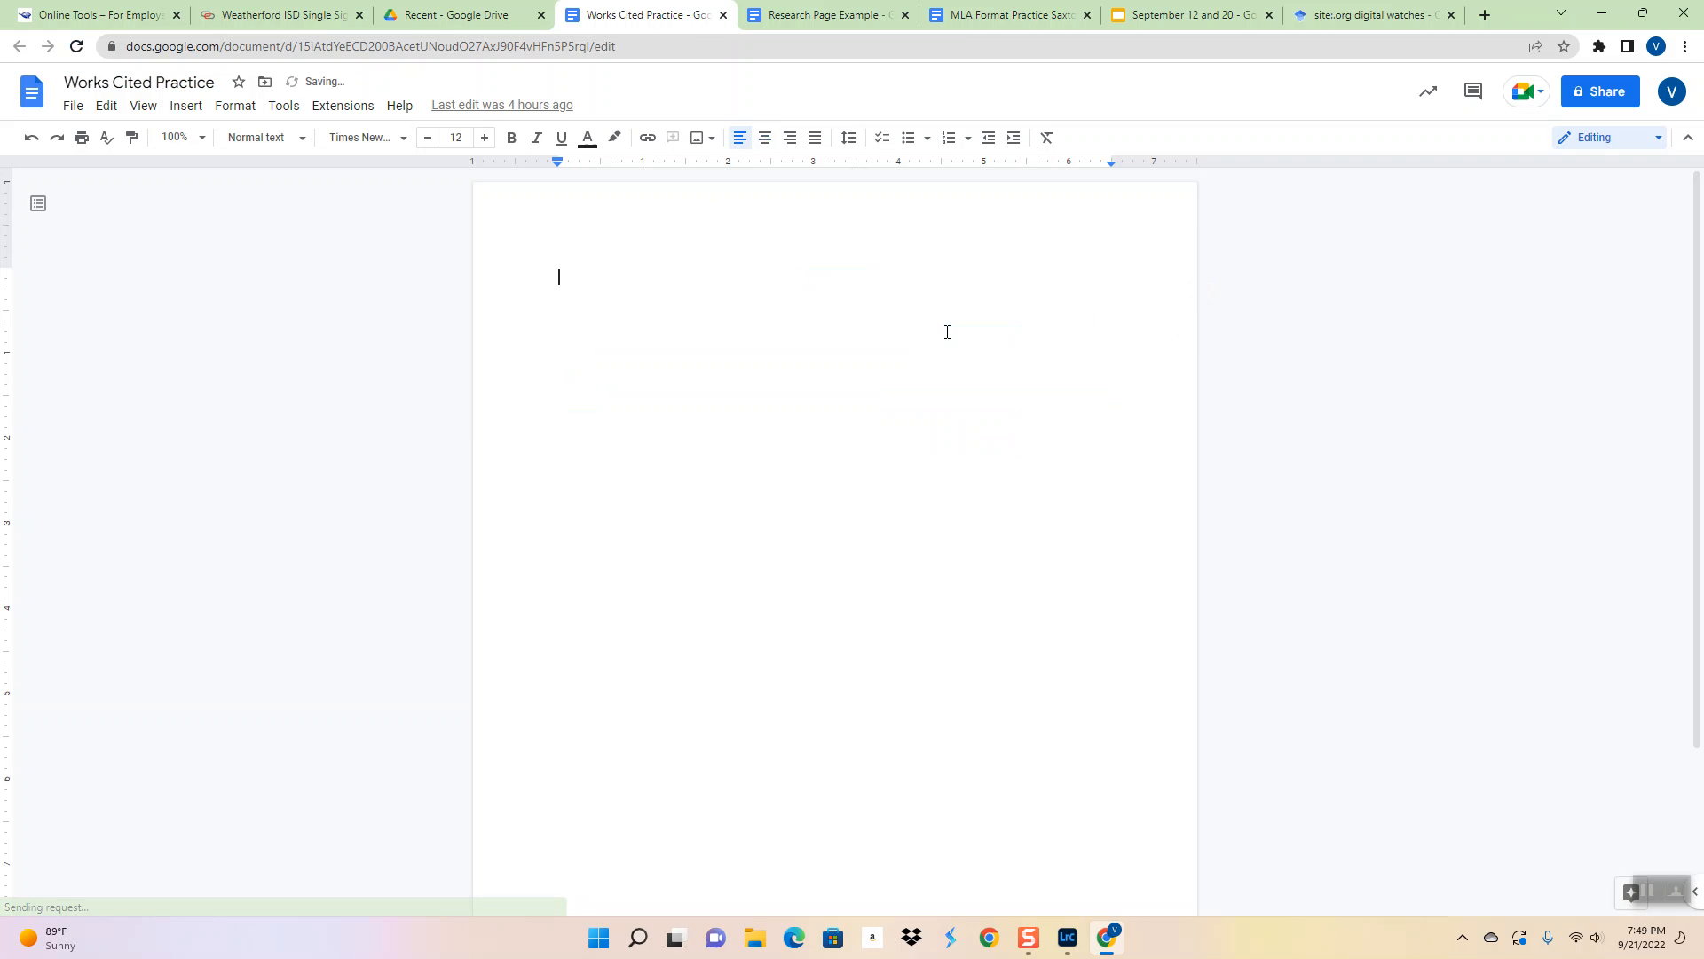
pyautogui.write('works Cited')
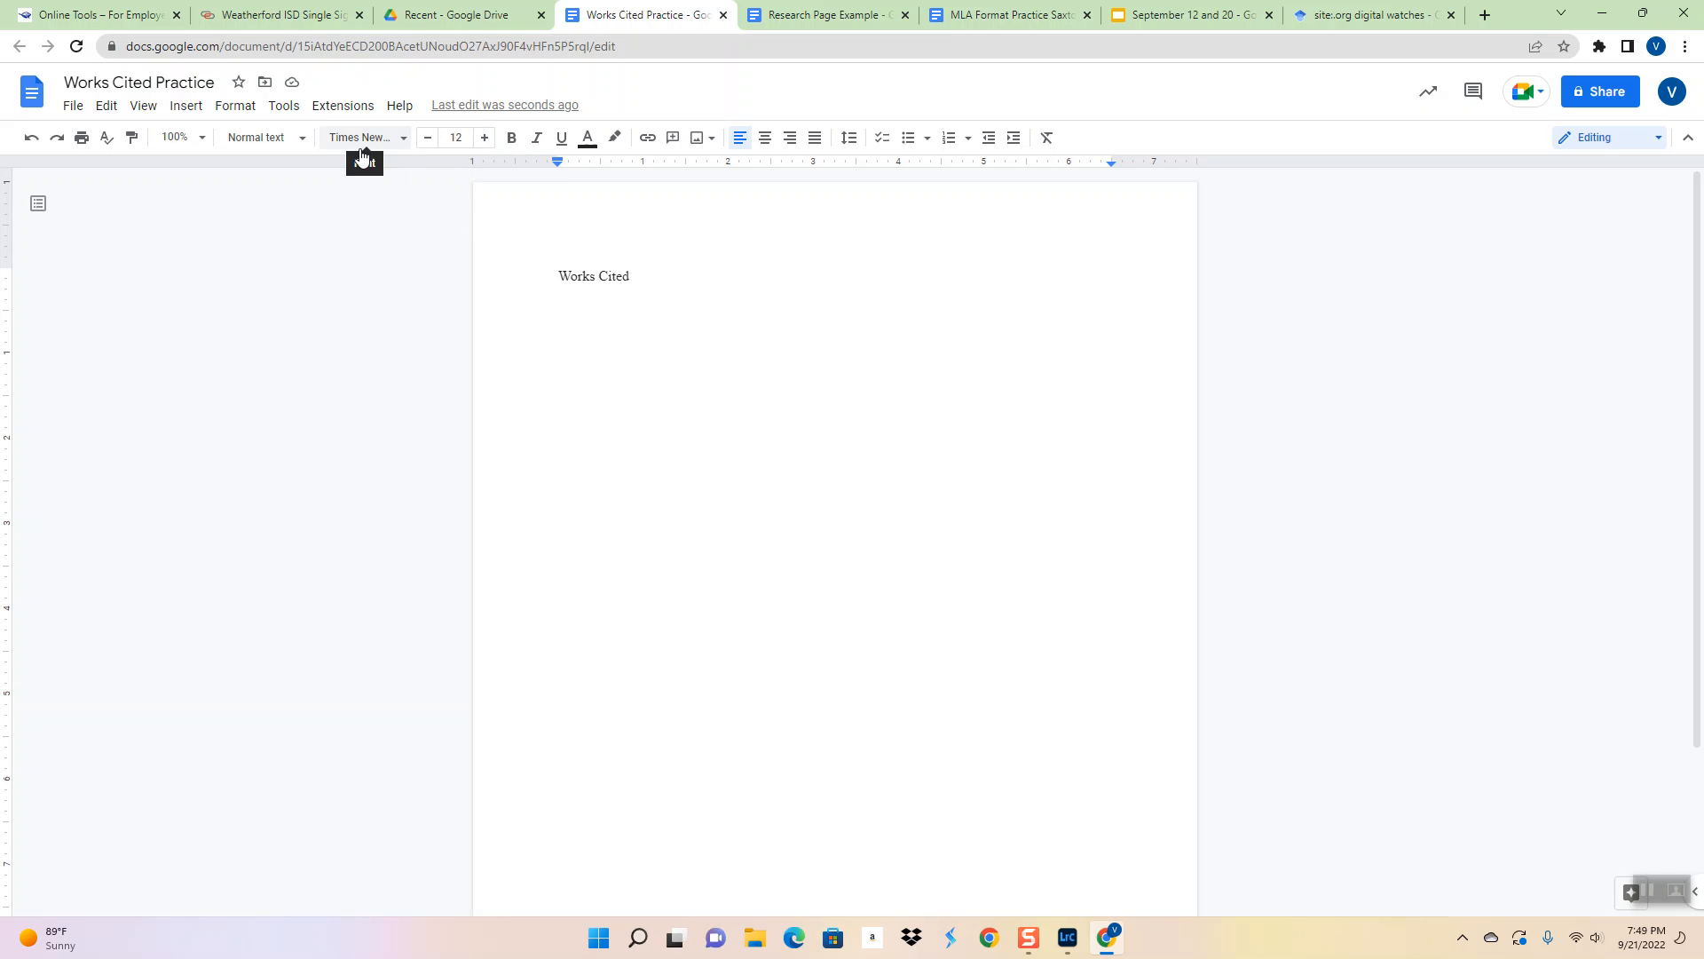
pyautogui.moveTo(534, 164)
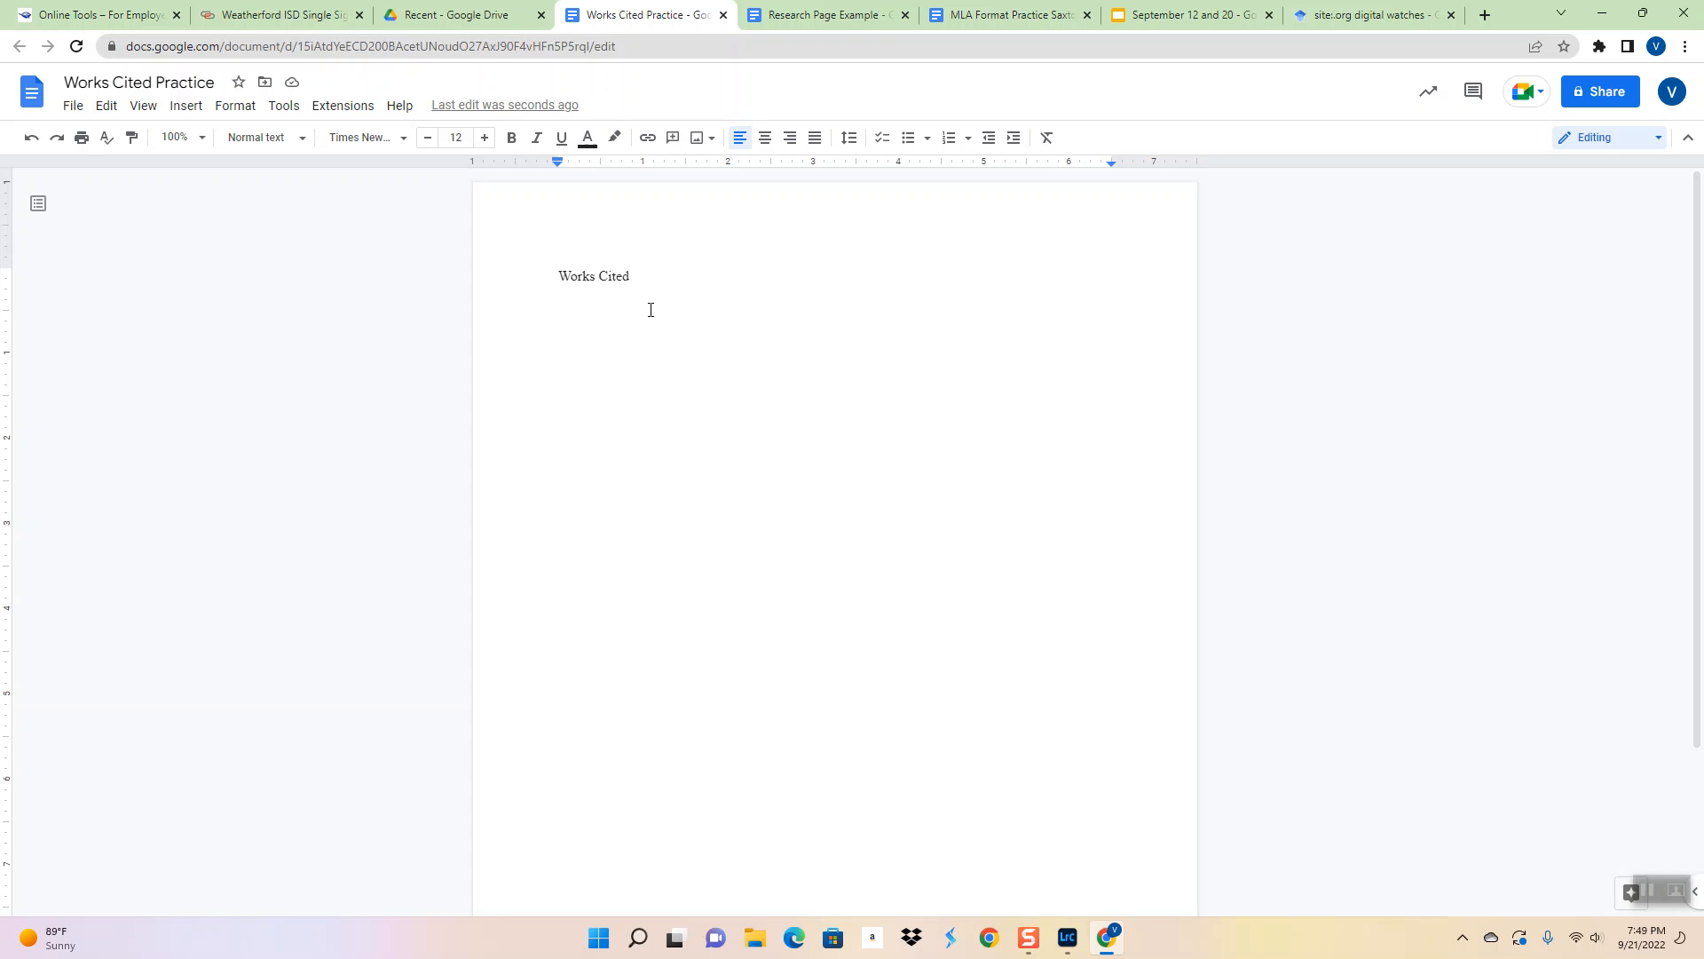
pyautogui.click(849, 138)
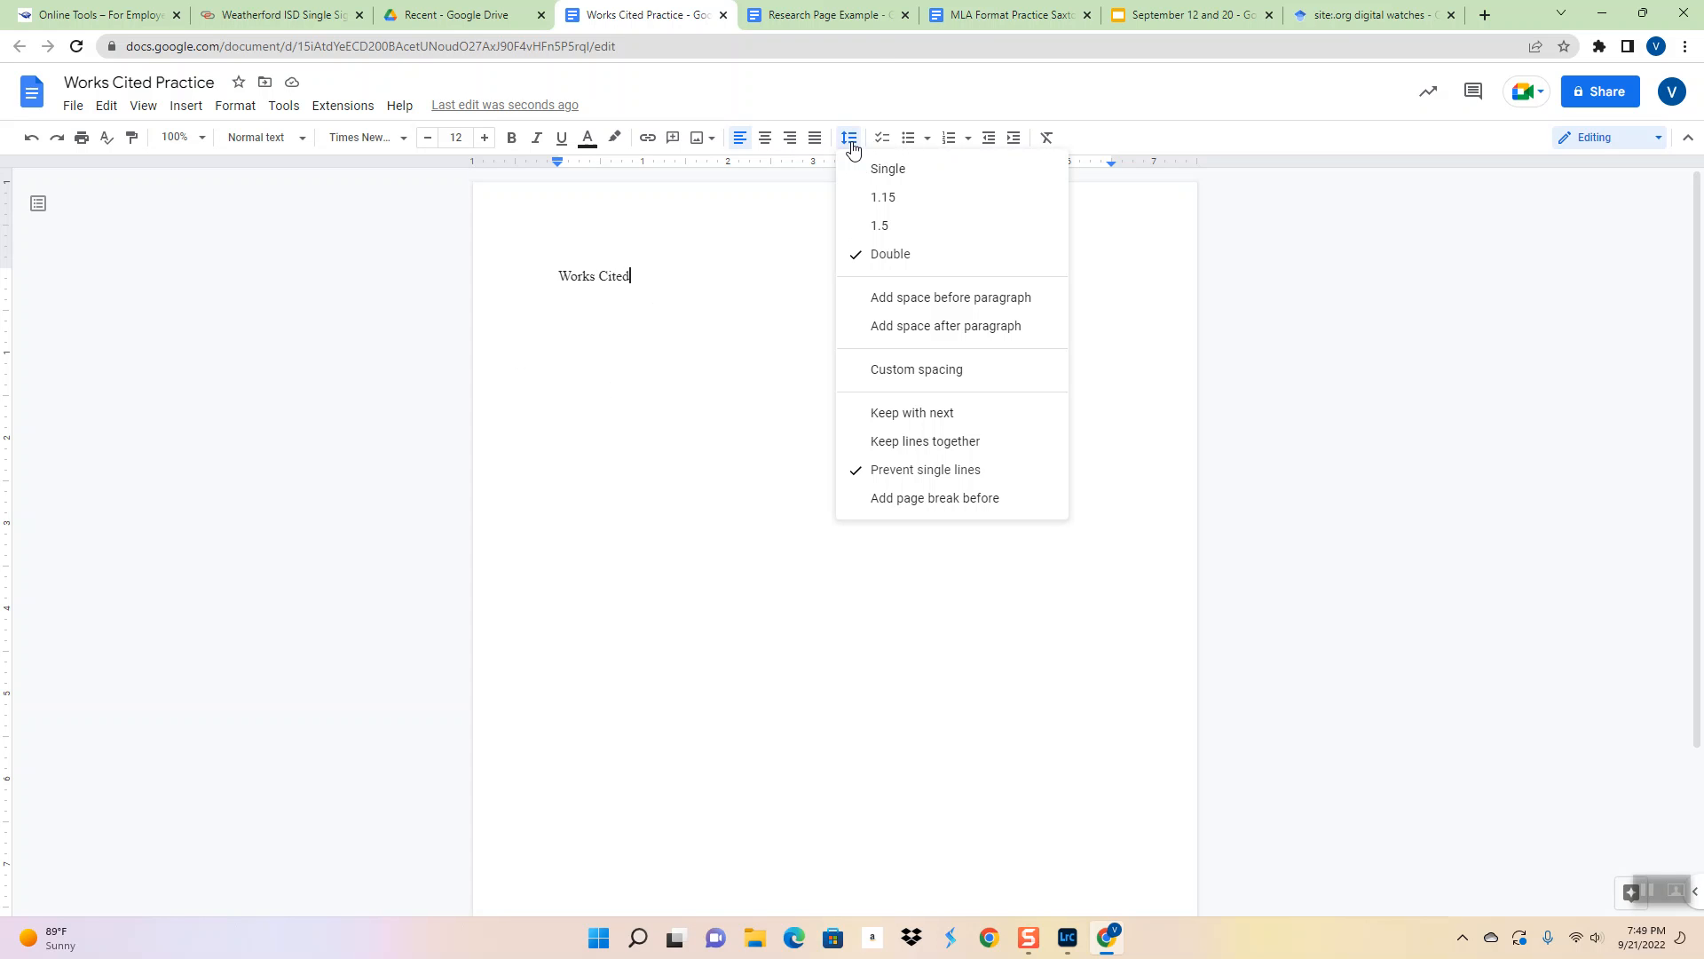
pyautogui.click(884, 85)
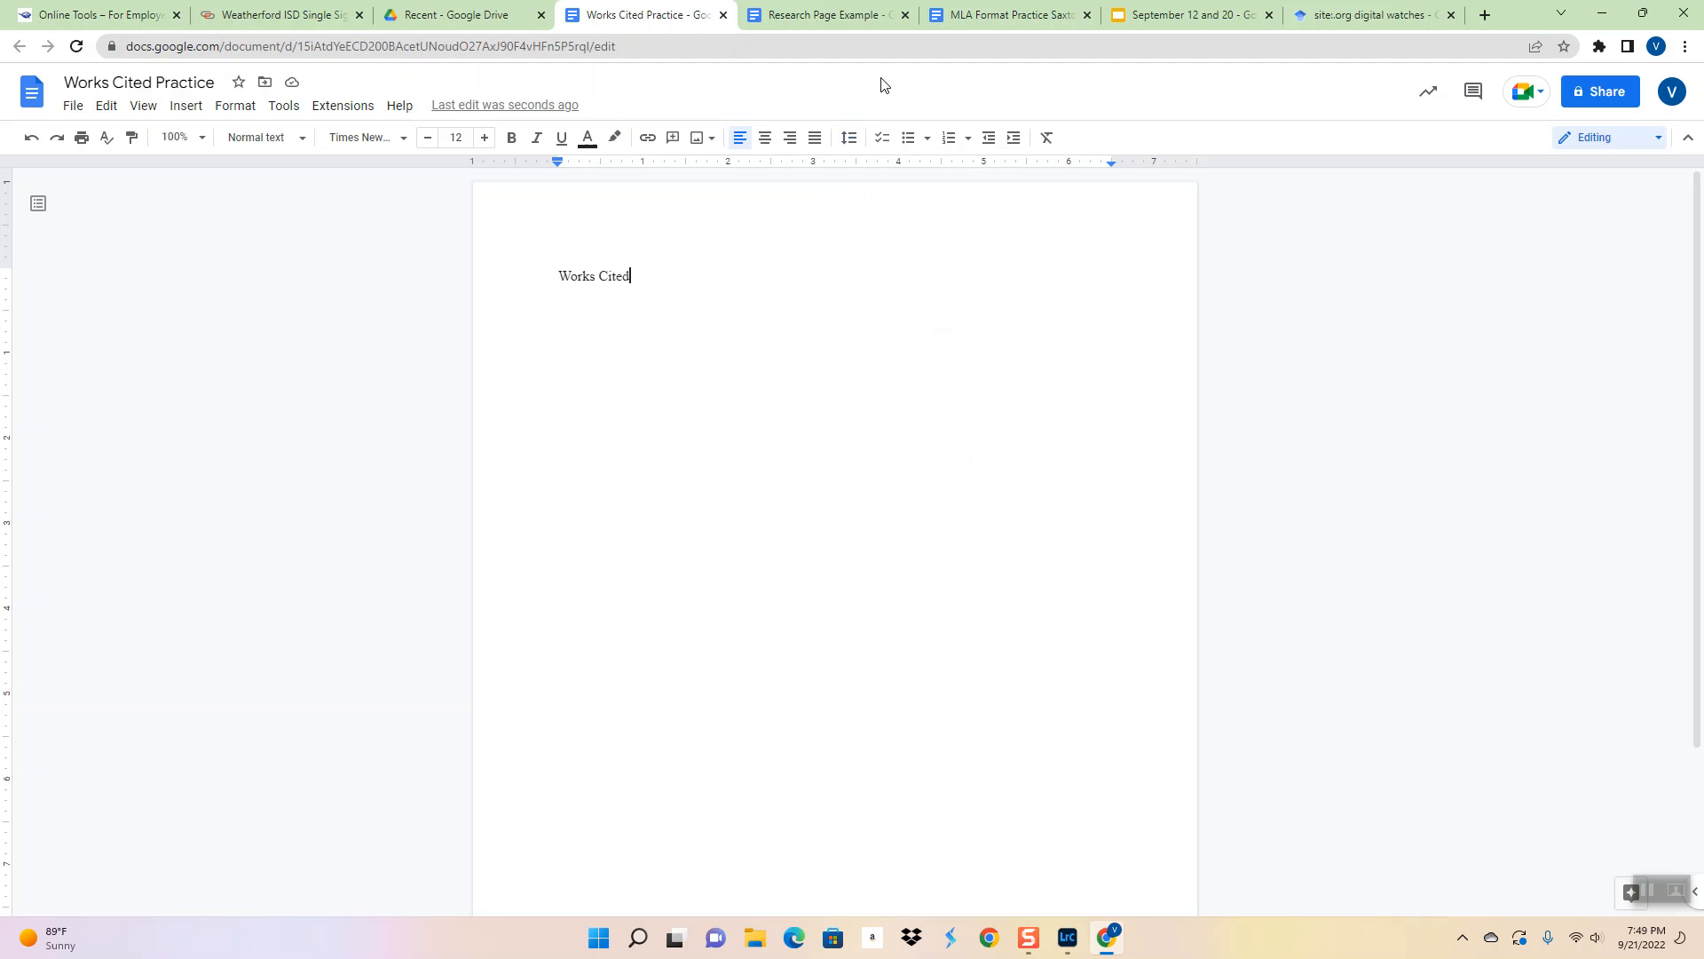
pyautogui.click(560, 275)
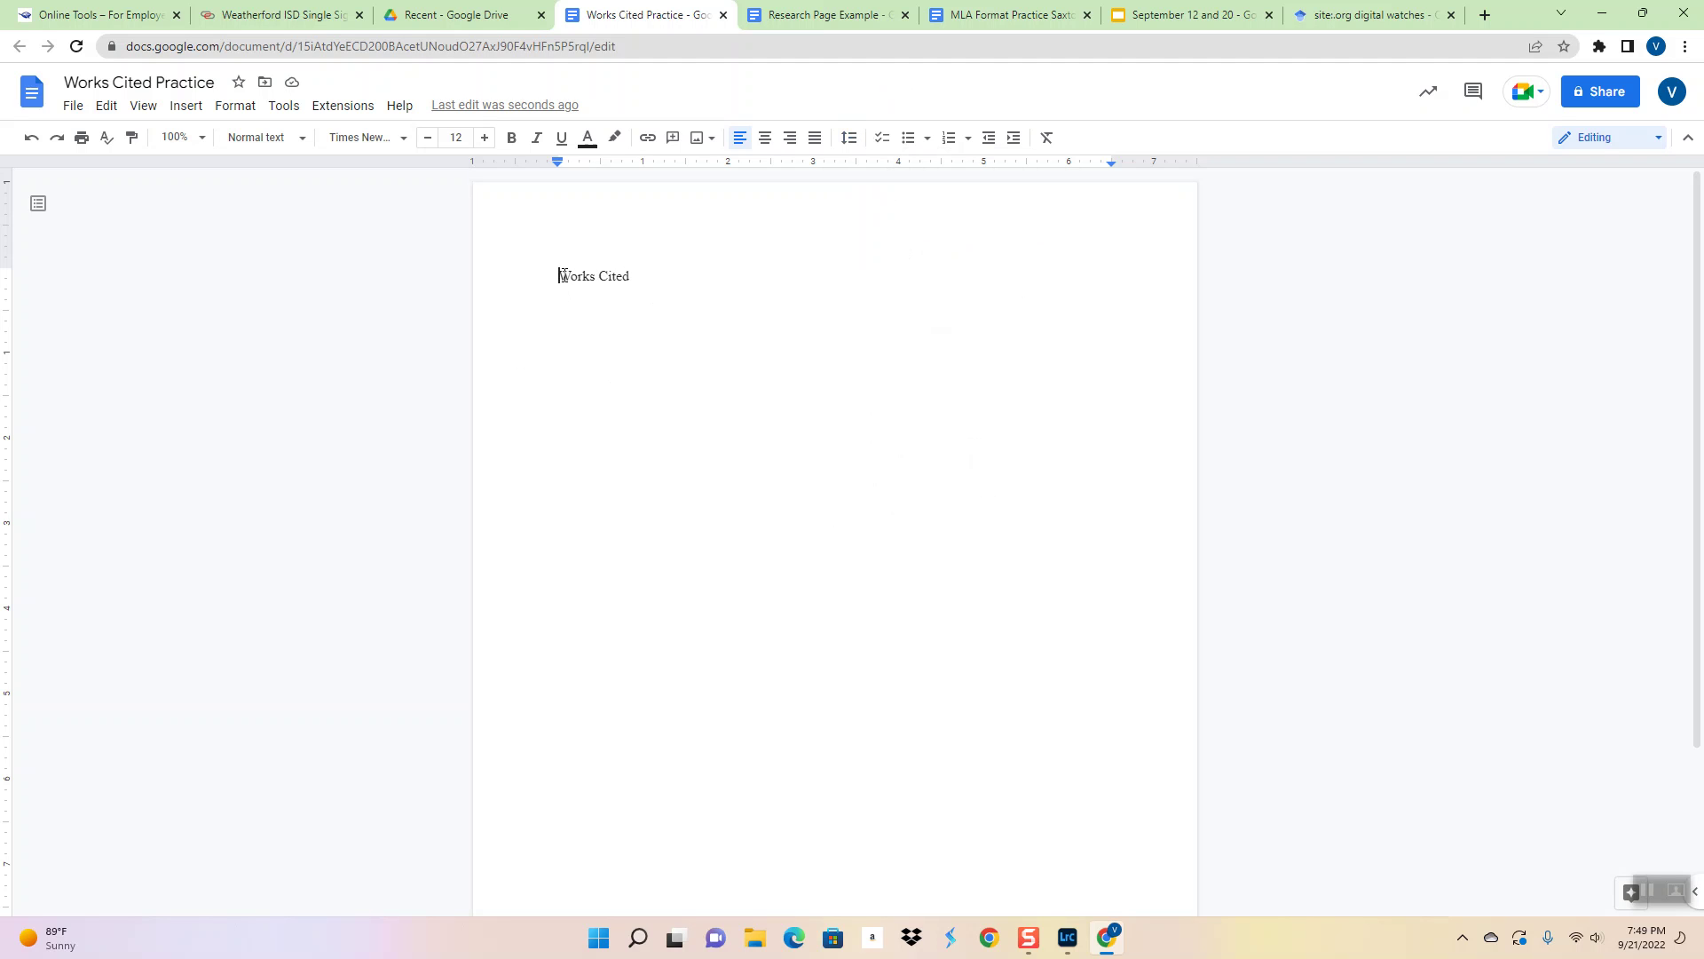
pyautogui.click(763, 137)
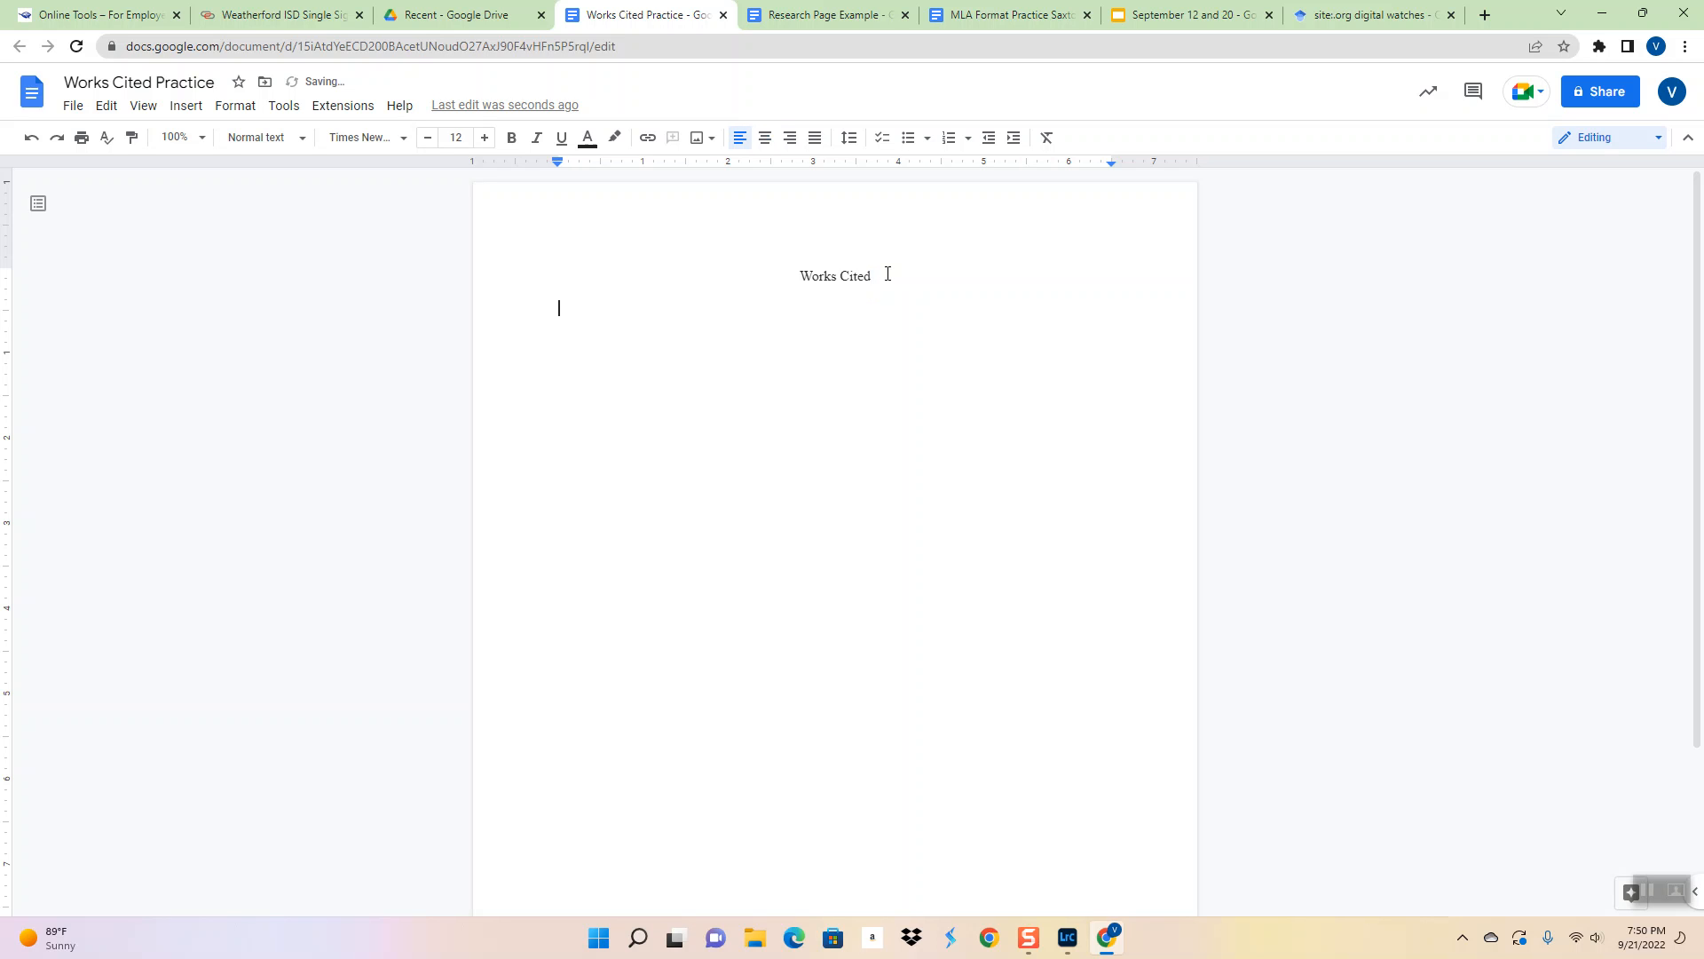
# Paste Lyons's MLA citation for the dumb watch paper under the Works Cited heading
pyautogui.click(1369, 14)
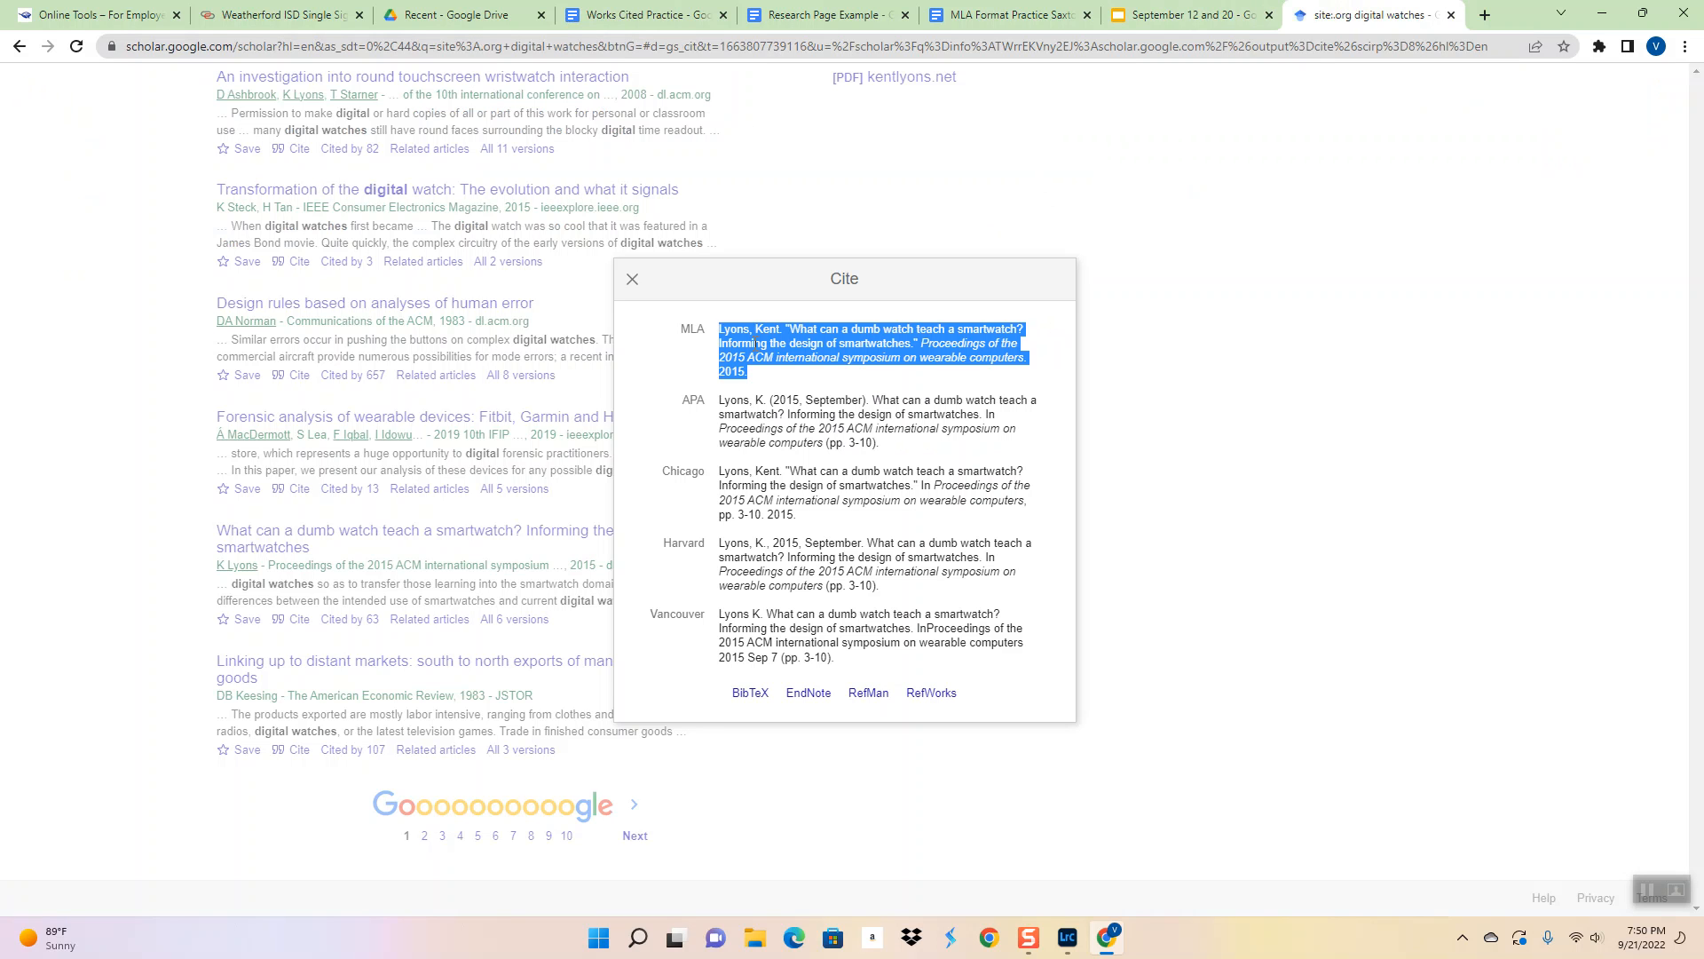
pyautogui.moveTo(750, 144)
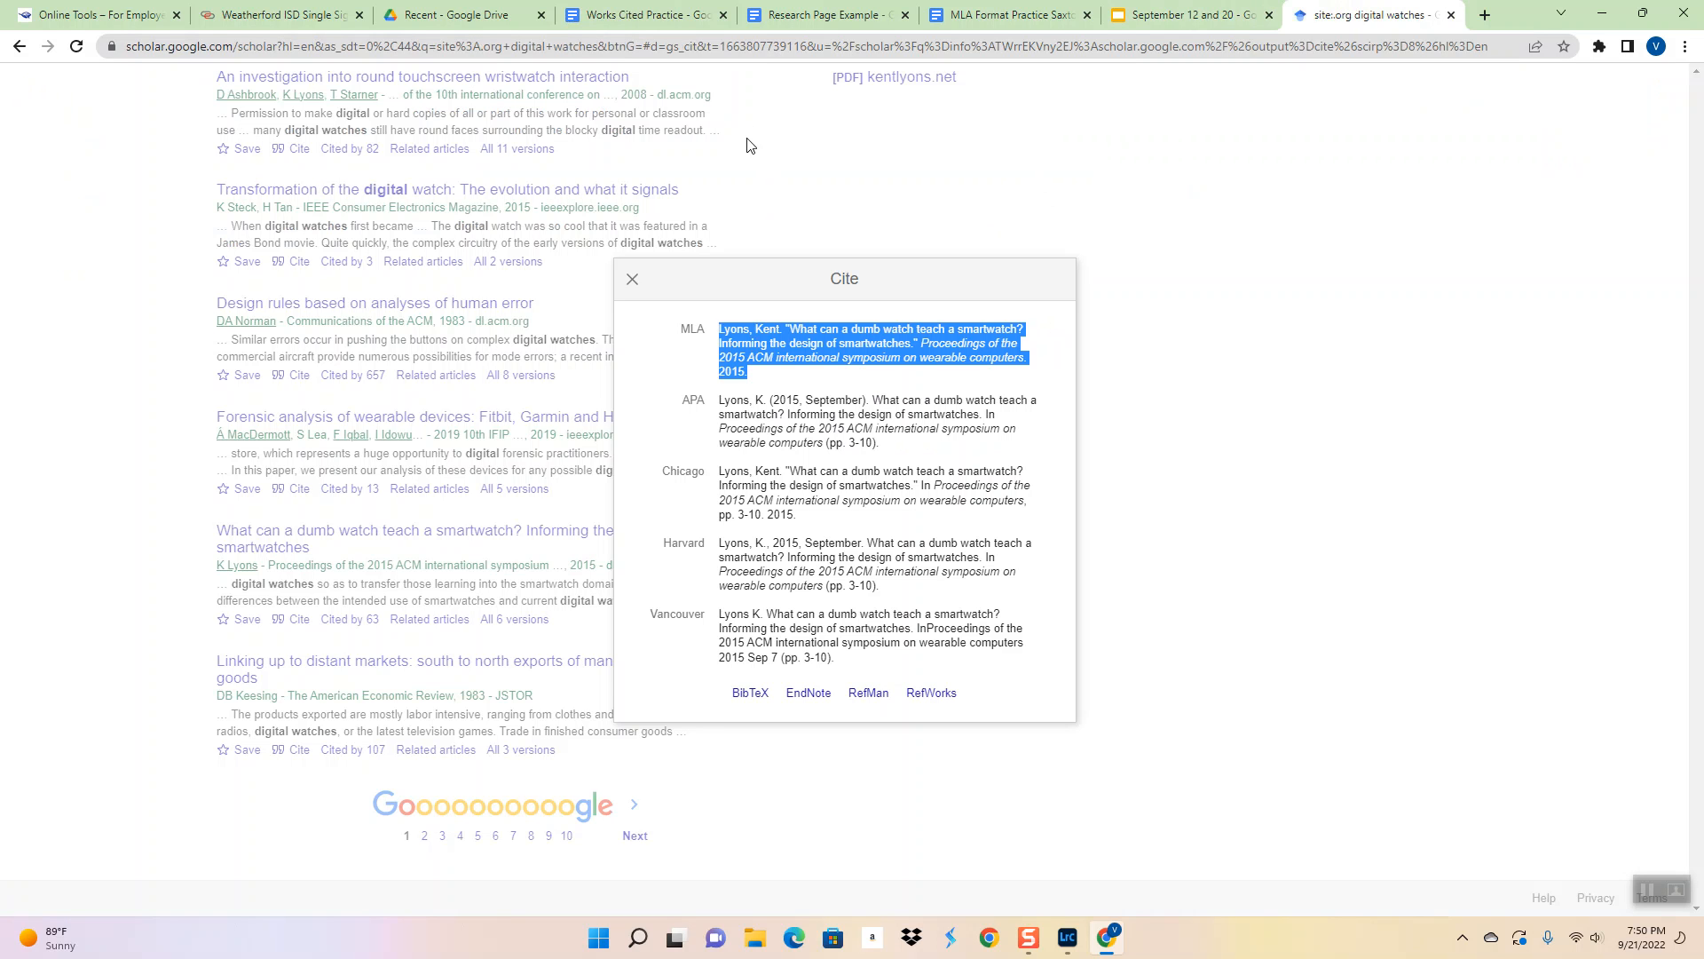
pyautogui.click(644, 15)
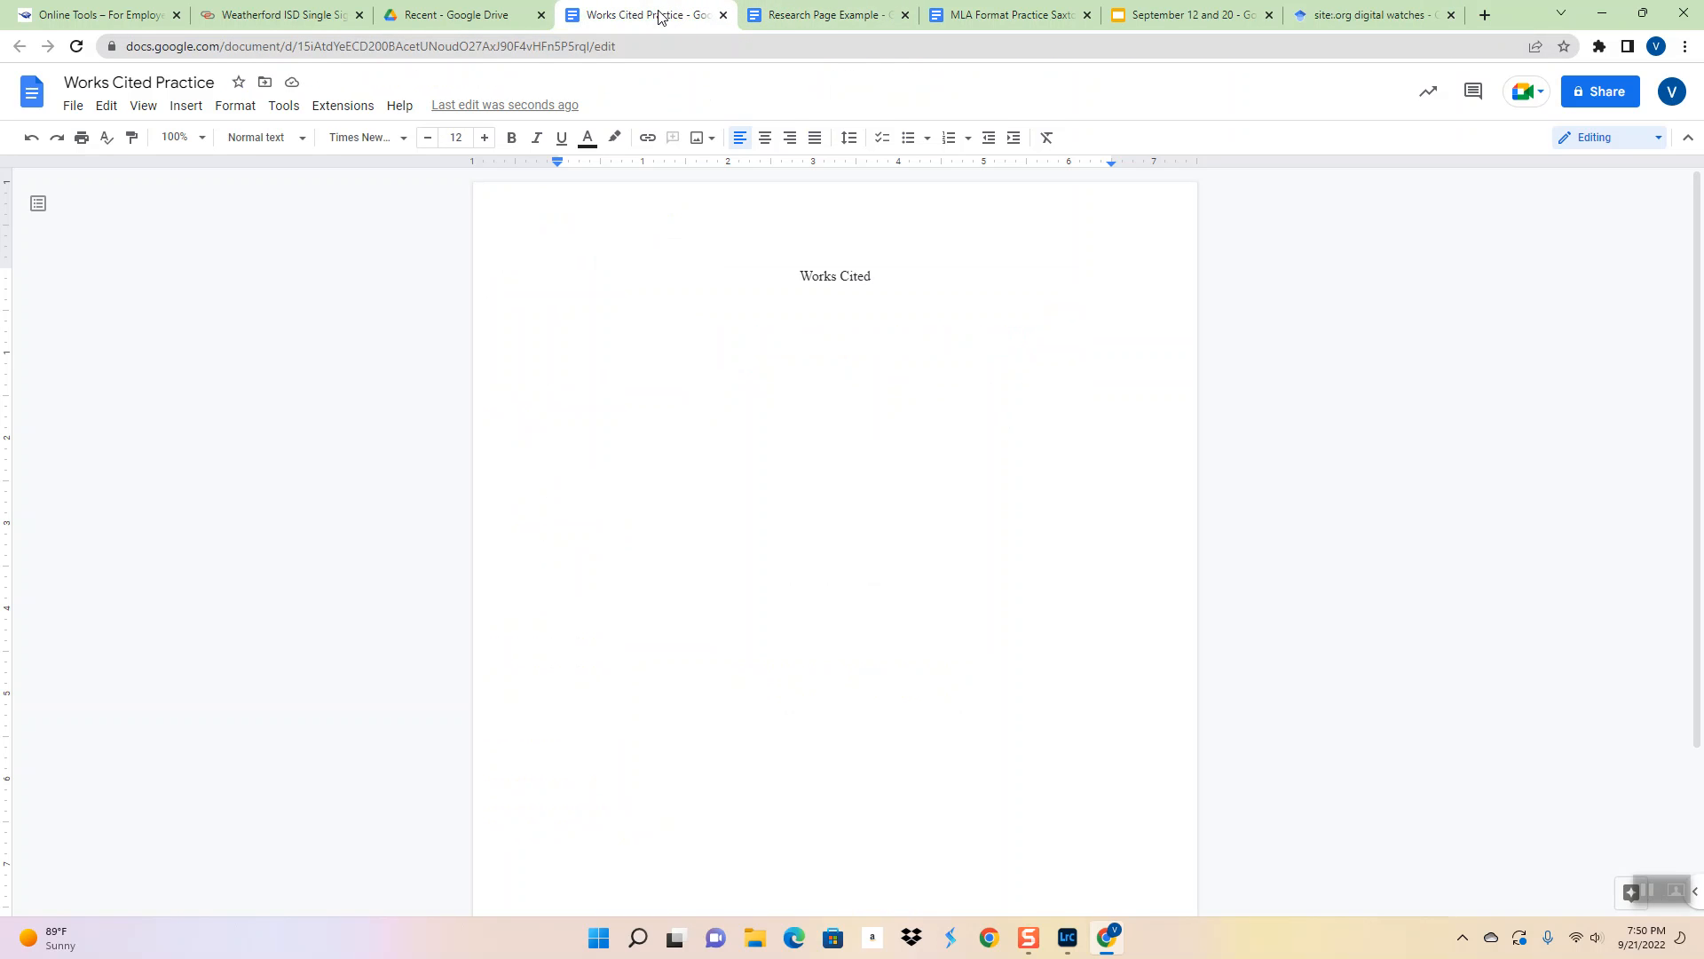
pyautogui.write('Lyons, Kent. "What can a dumb watch teach a smartwatch? Informing the design of smartwatches." Proceedings of the 2015 ACM international symposium on wearable computers. 2015.')
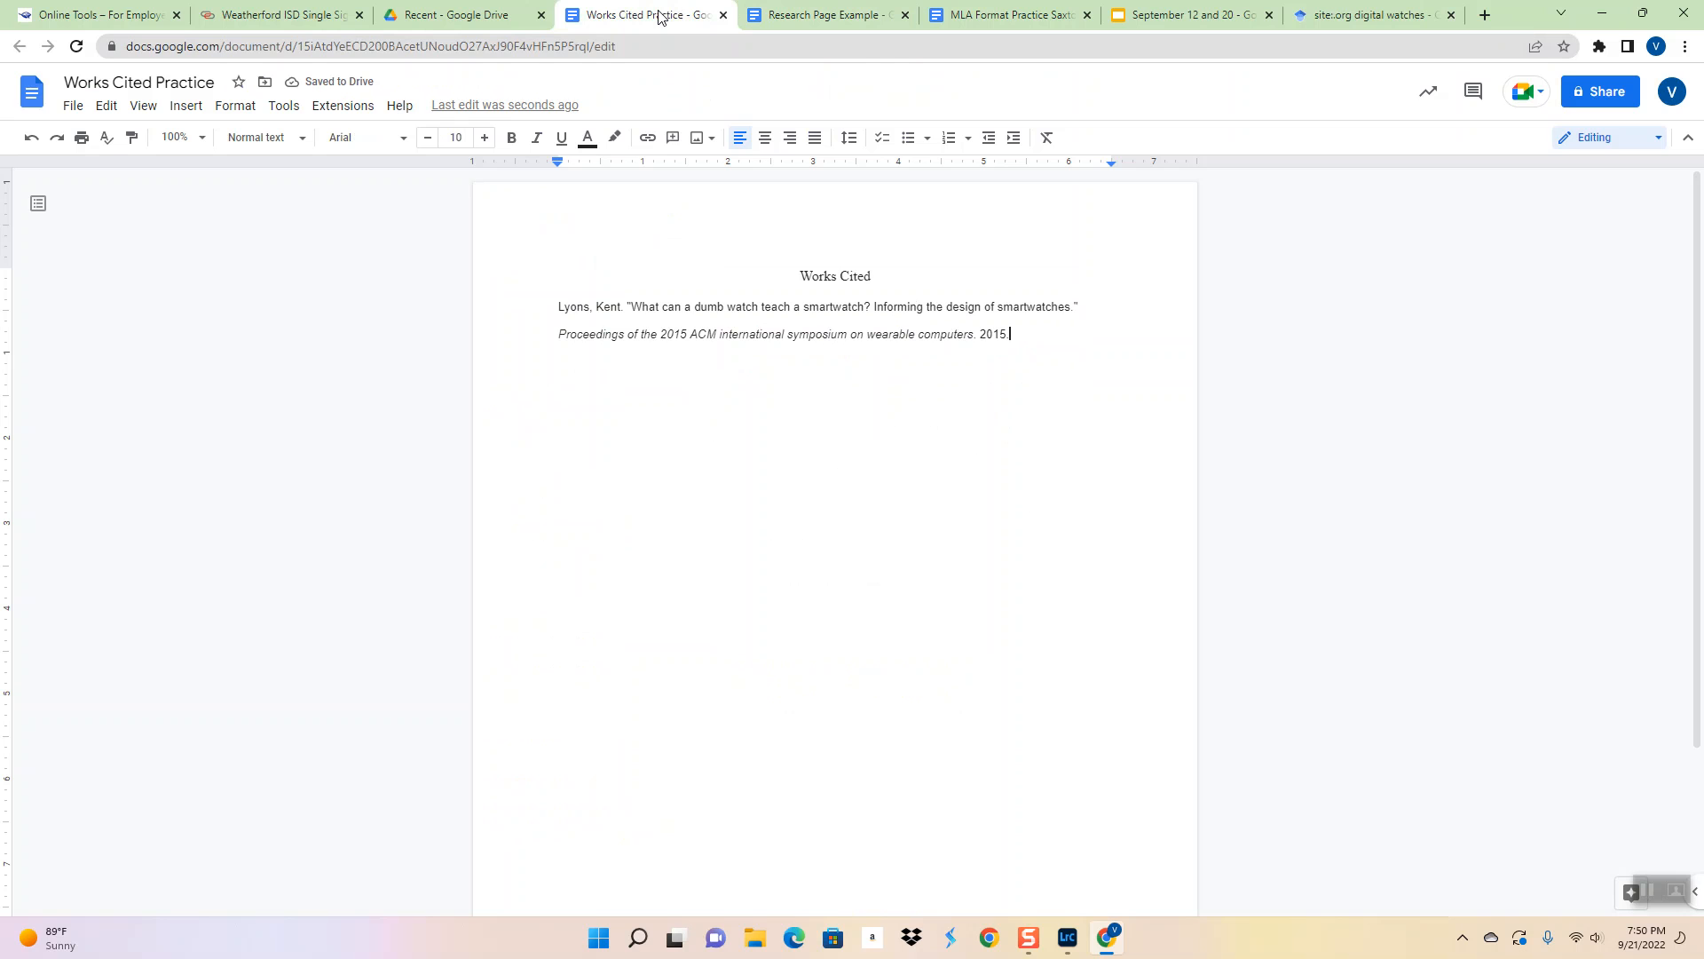
pyautogui.moveTo(359, 141)
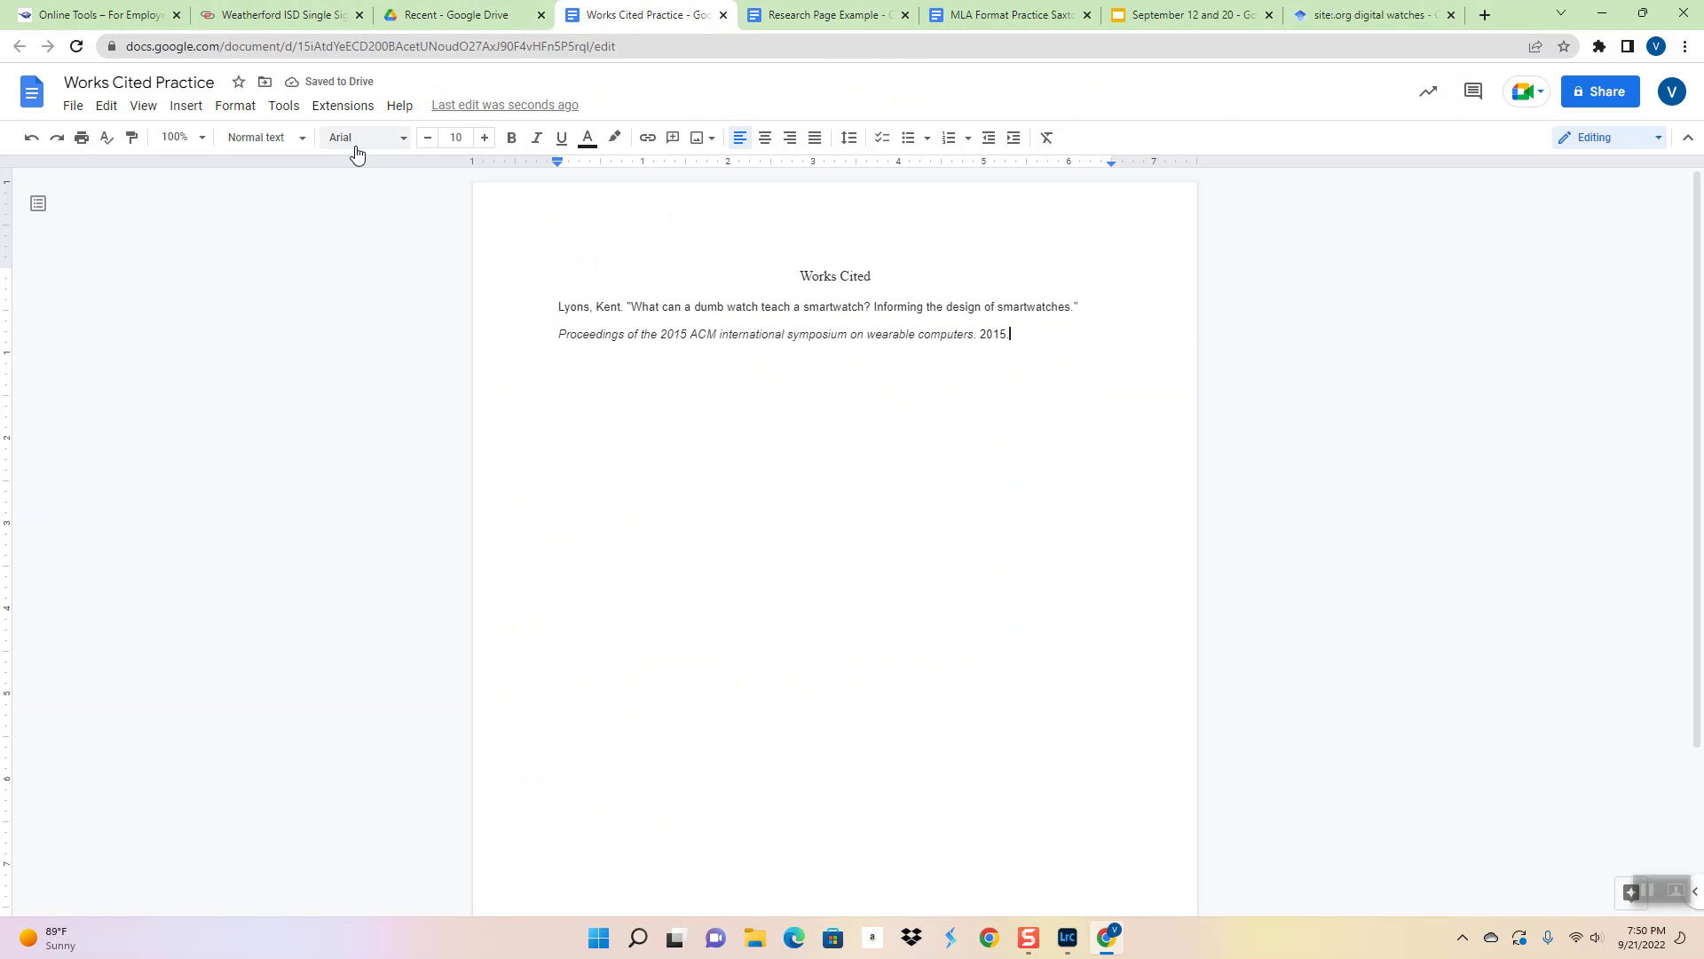
pyautogui.moveTo(483, 138)
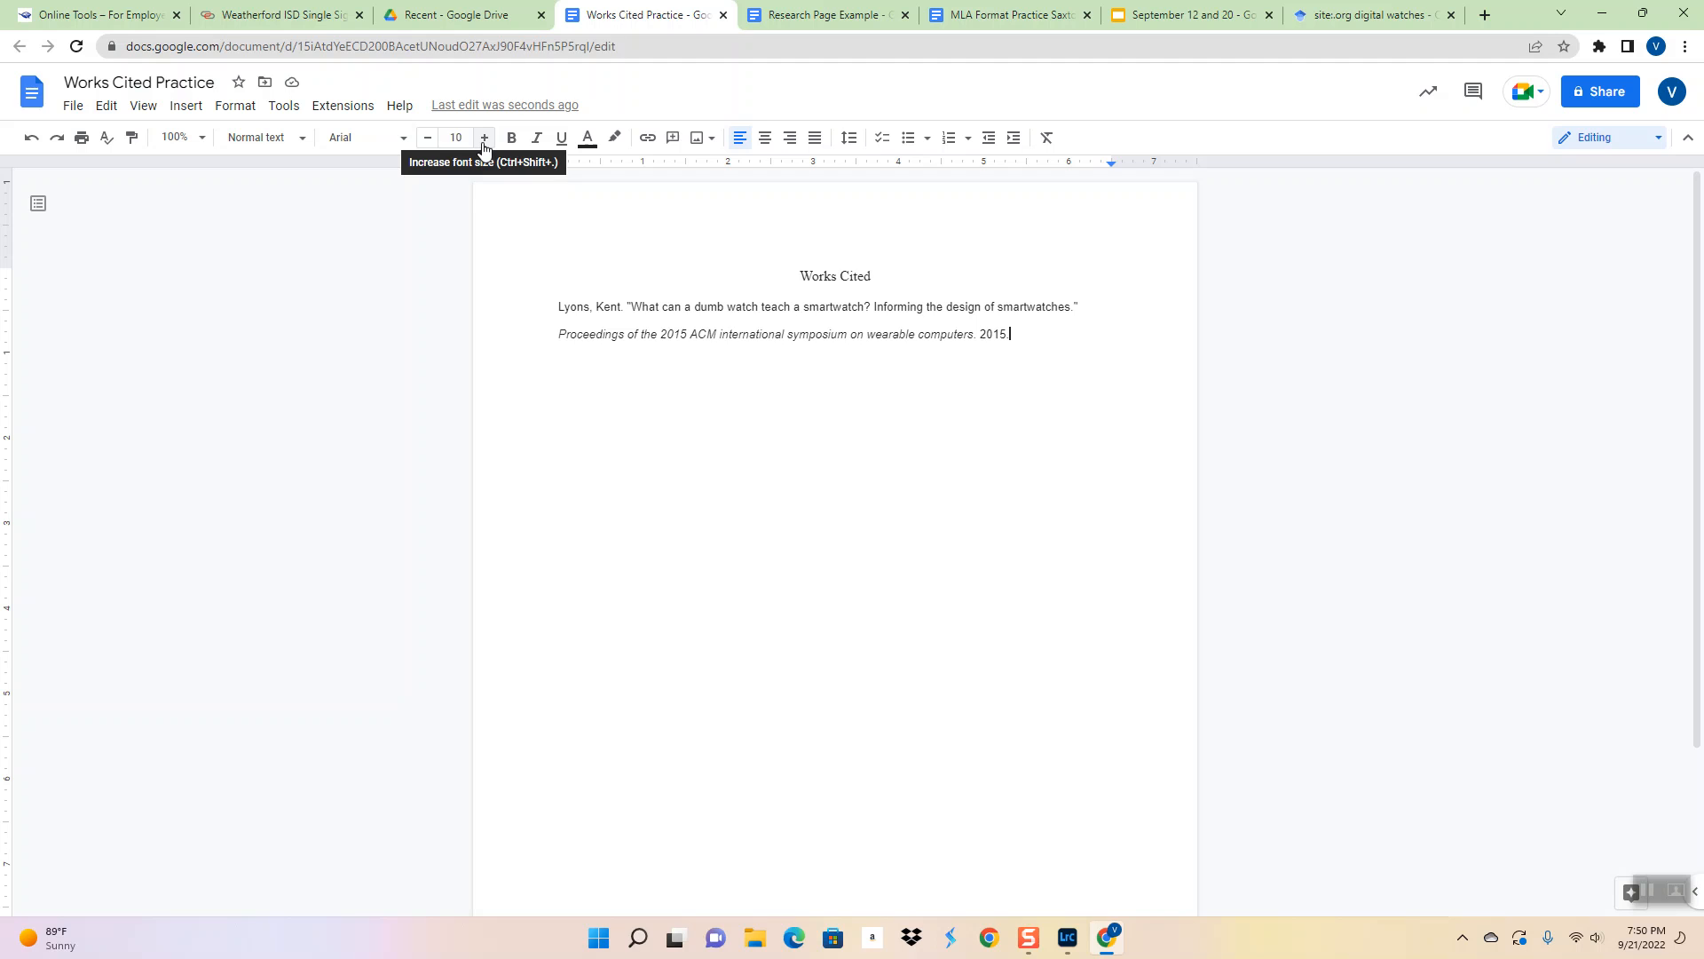
pyautogui.moveTo(687, 263)
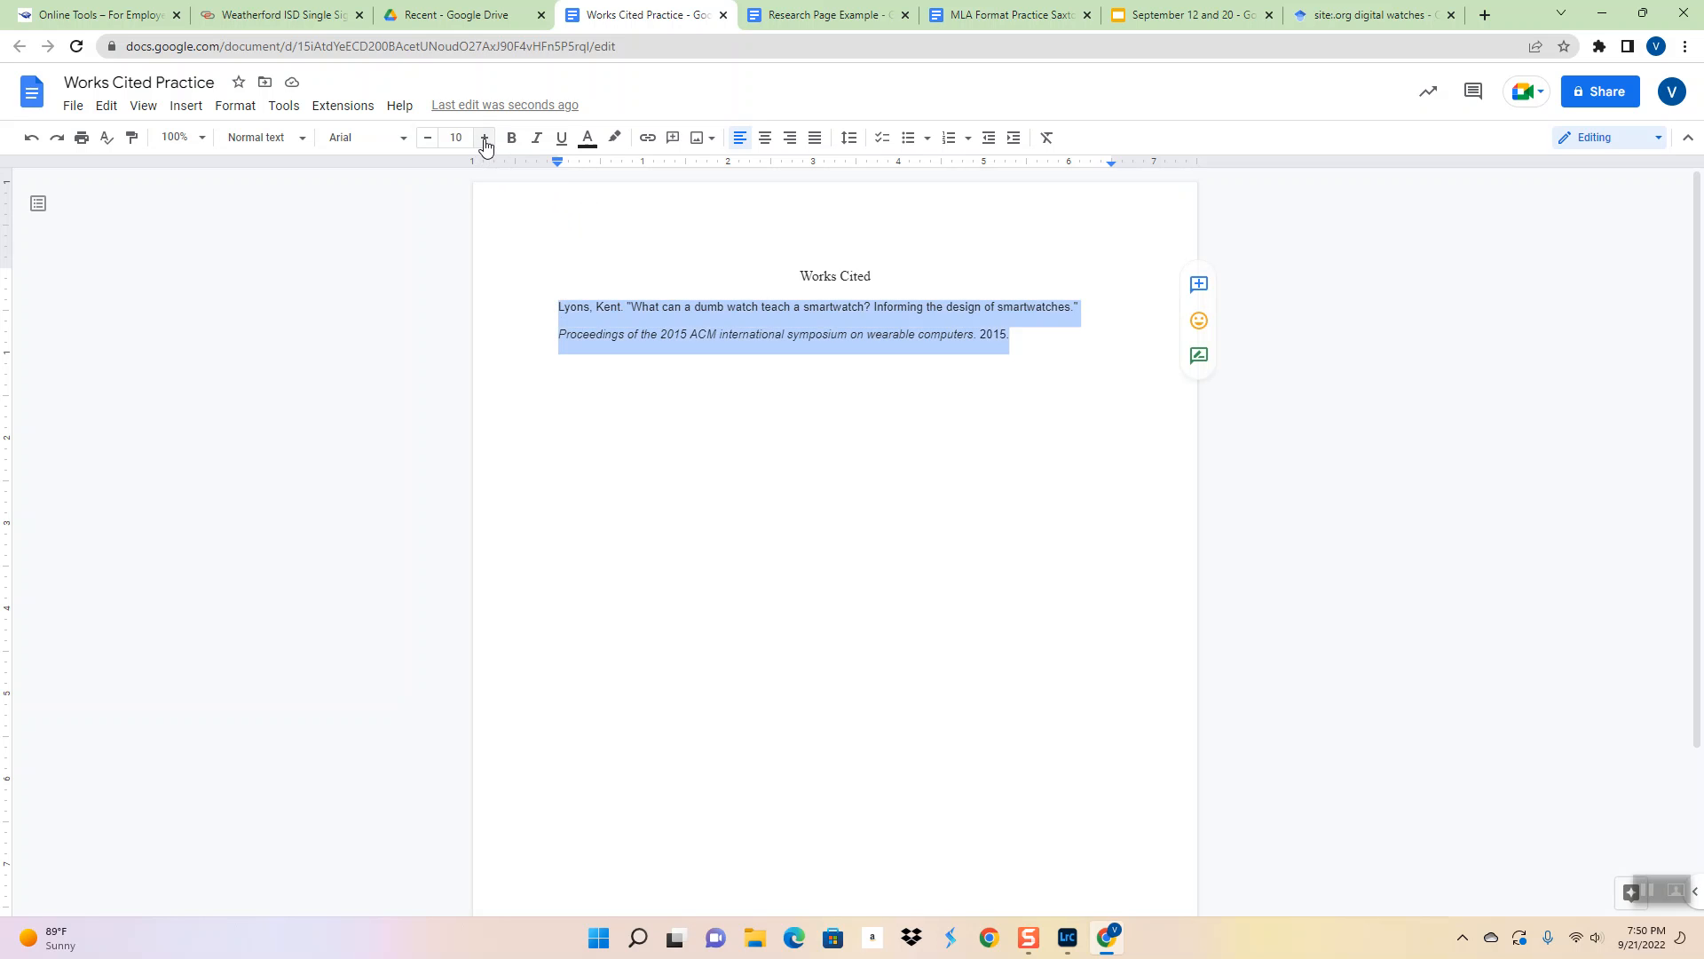
# Set the Lyons citation to Times New Roman 12pt with a hanging indent
pyautogui.click(484, 136)
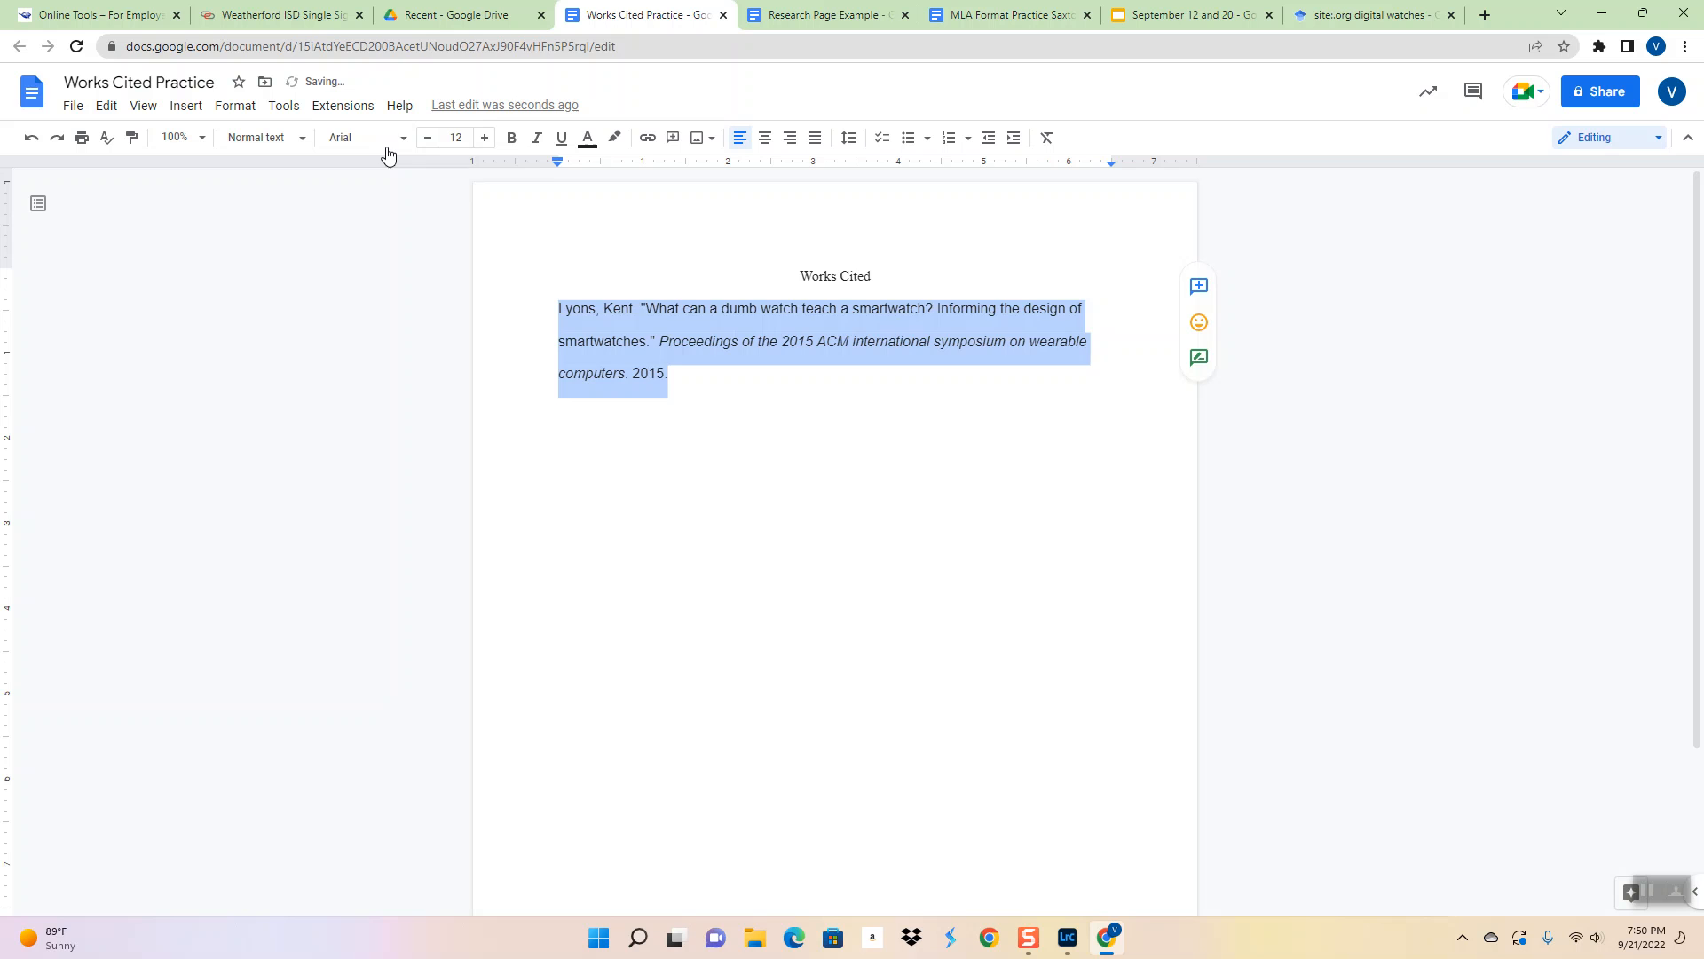
pyautogui.click(362, 137)
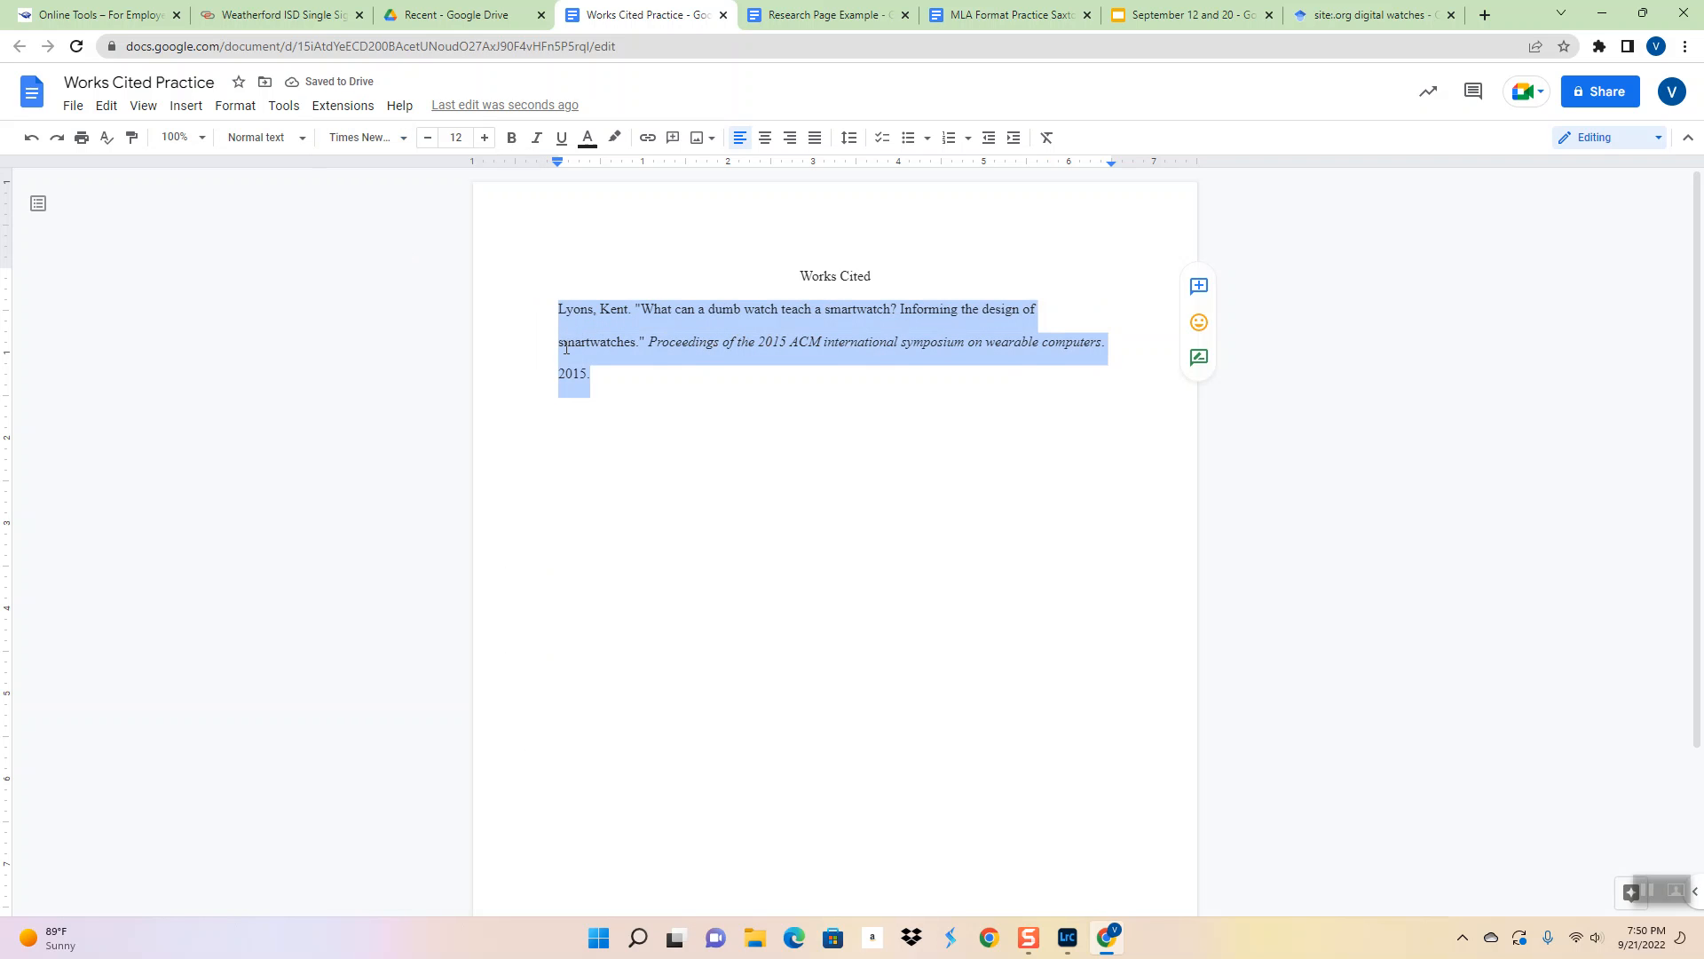
pyautogui.click(596, 373)
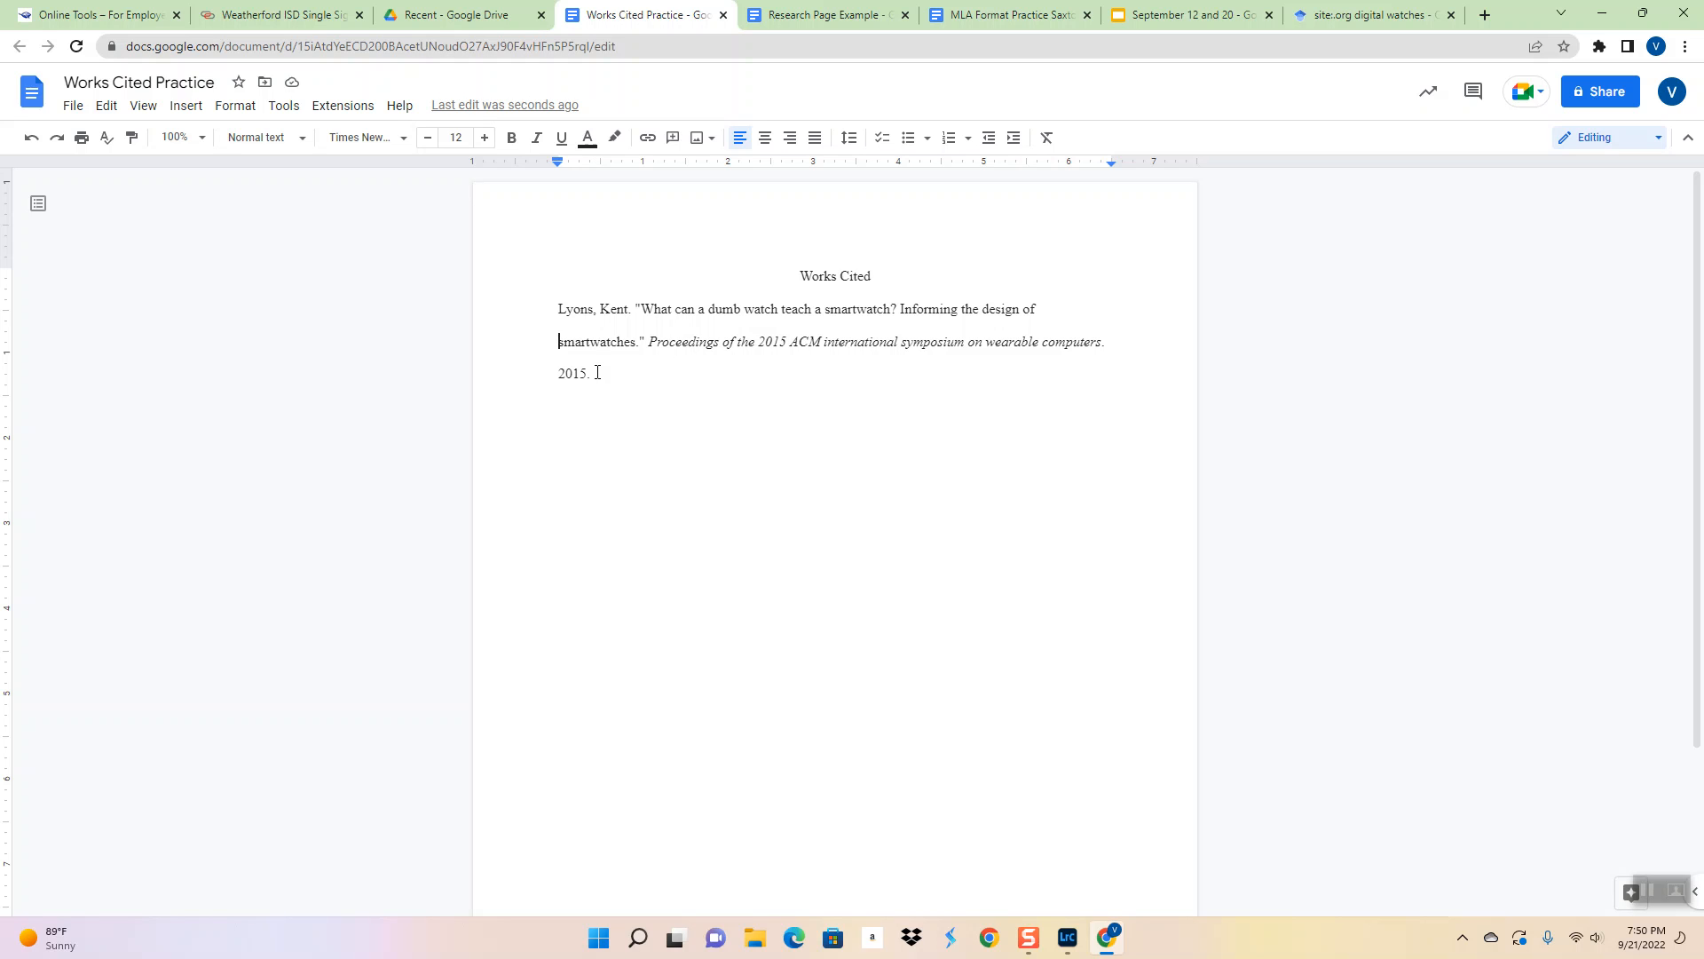
pyautogui.click(1042, 309)
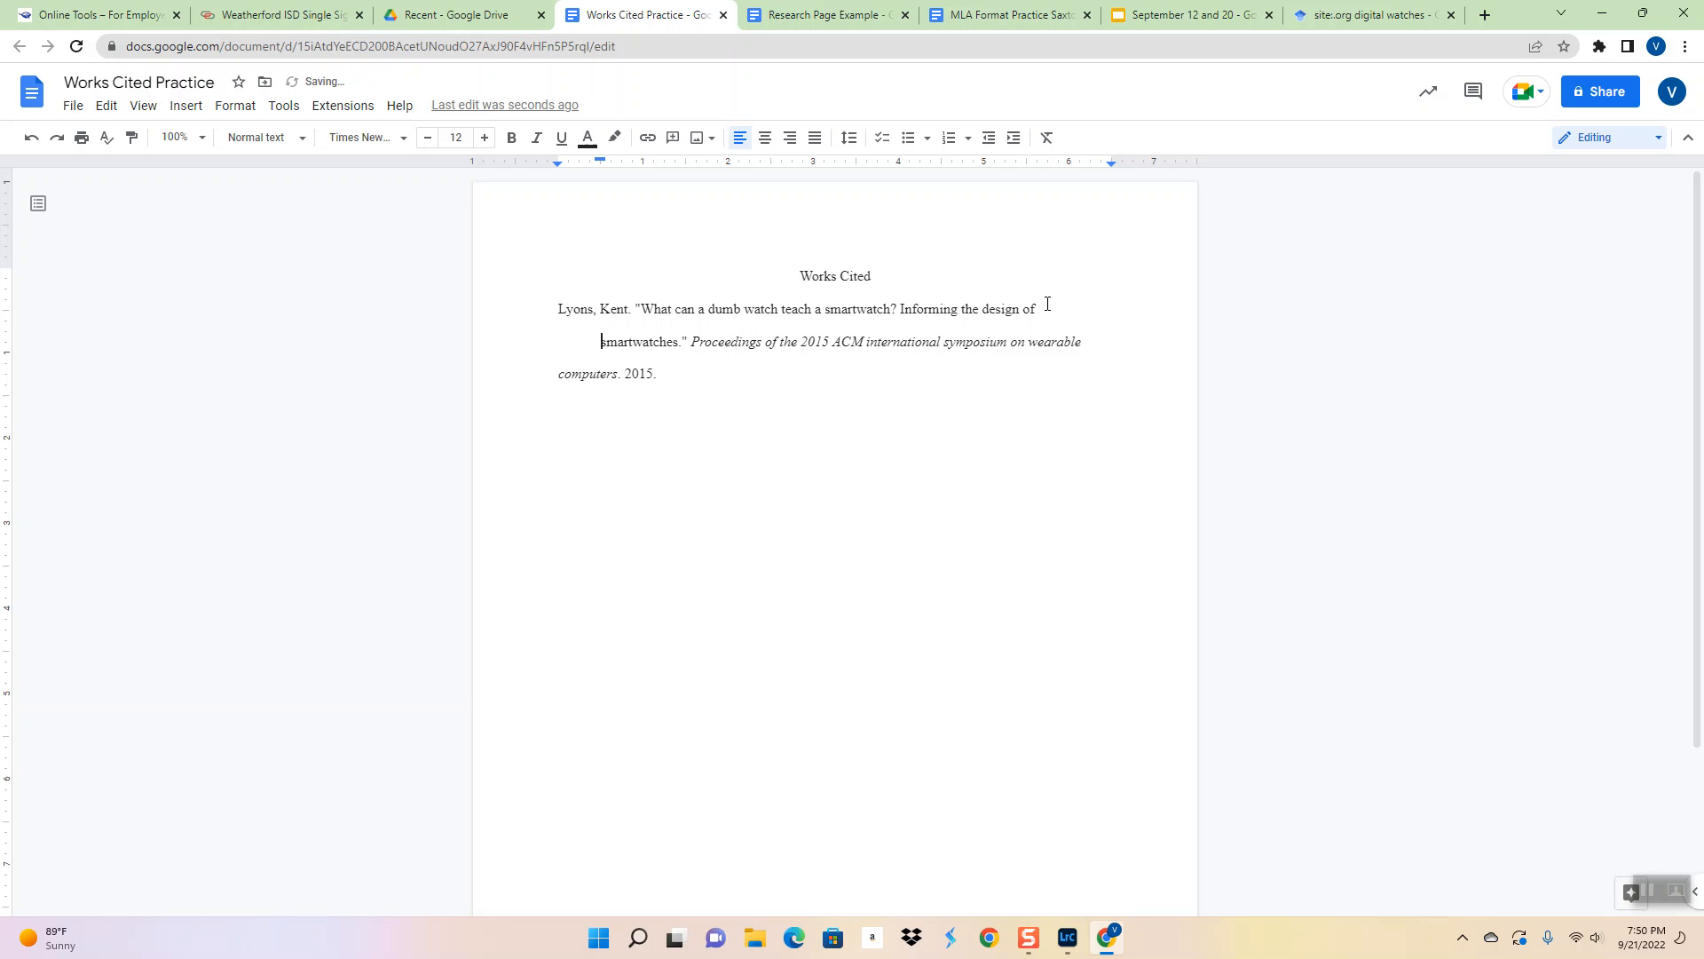
pyautogui.click(595, 373)
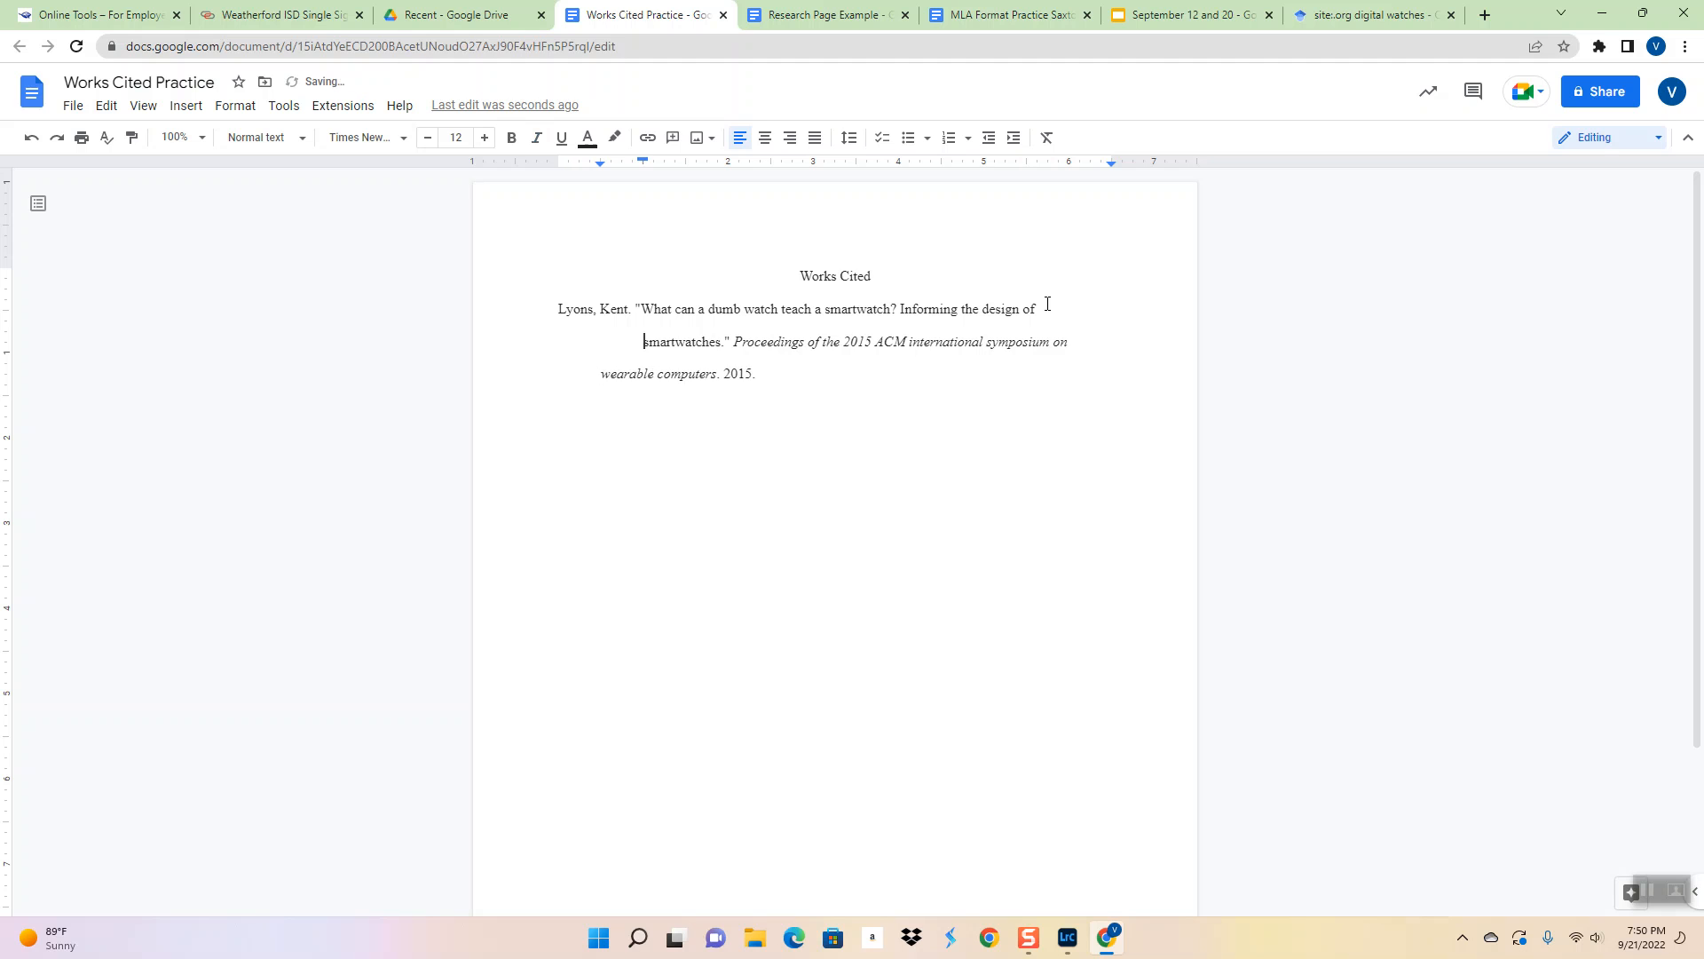
pyautogui.click(536, 139)
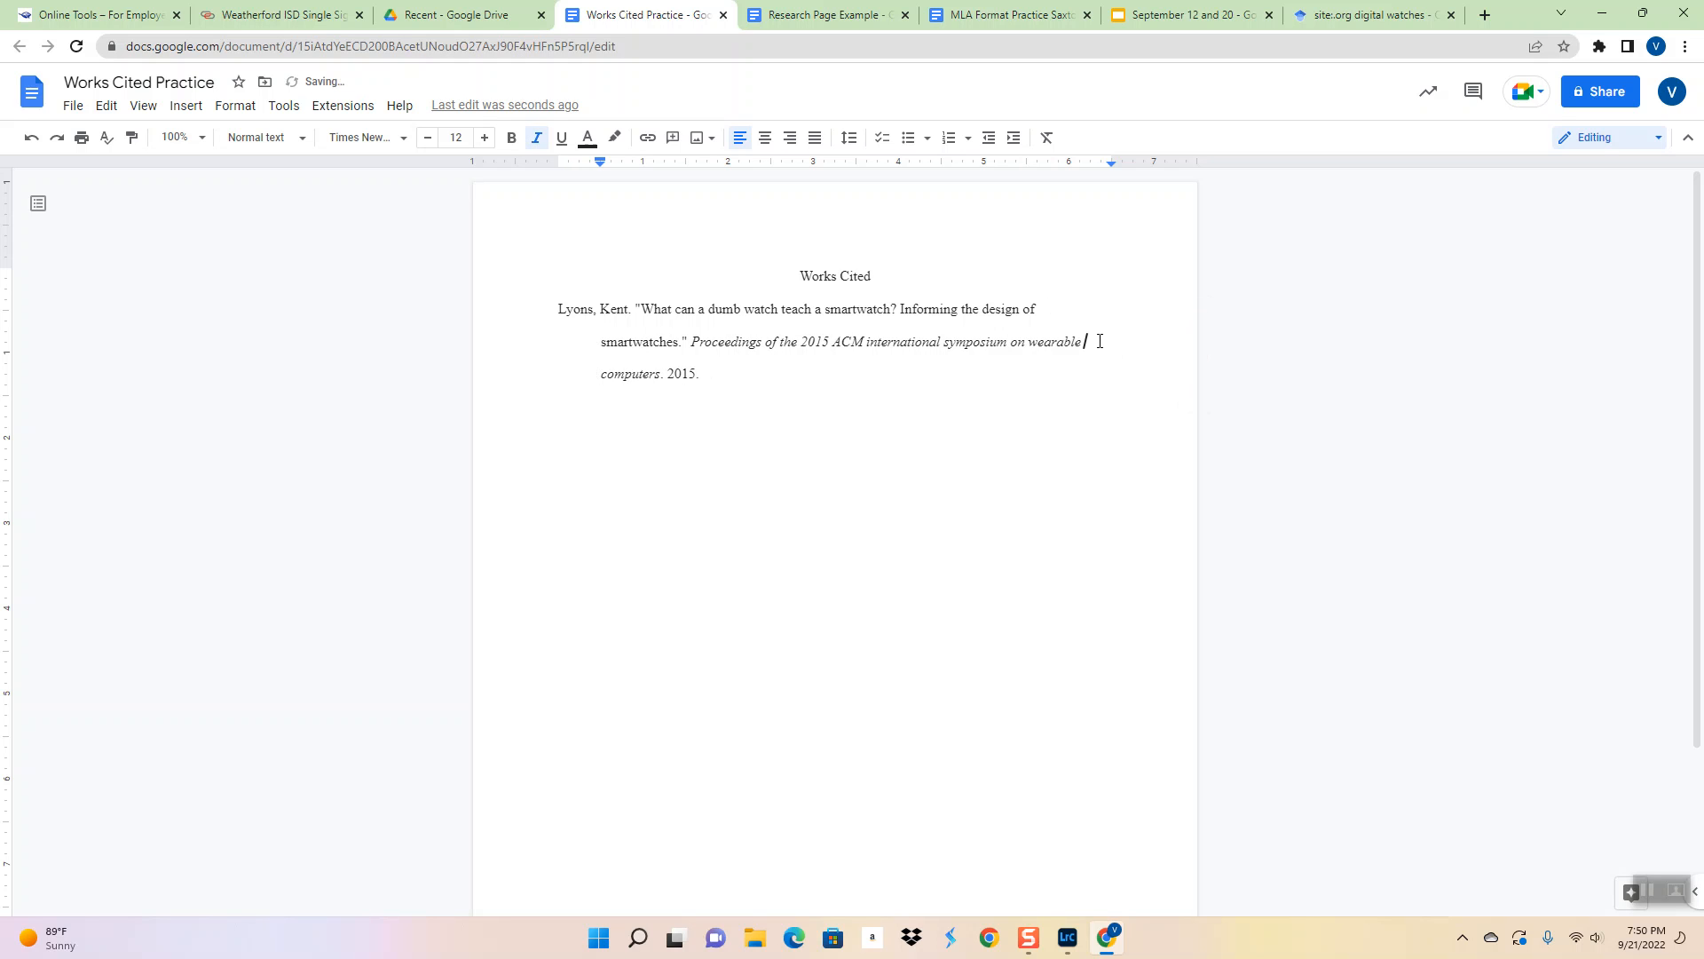
pyautogui.click(599, 373)
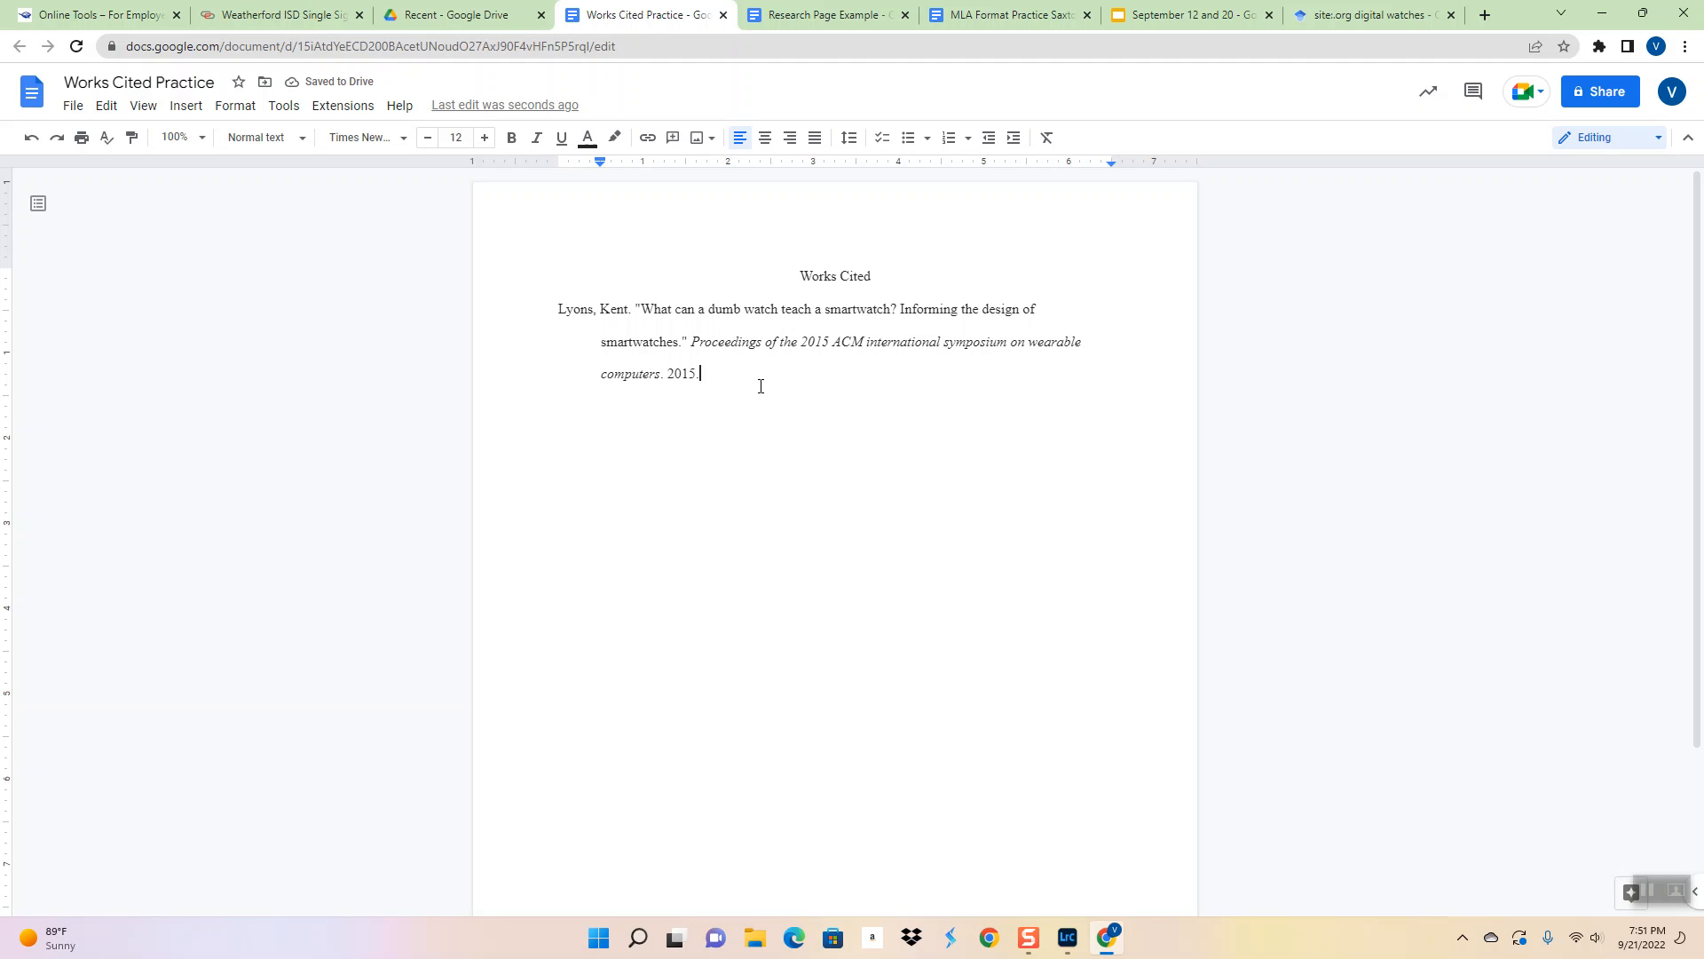
pyautogui.moveTo(1060, 334)
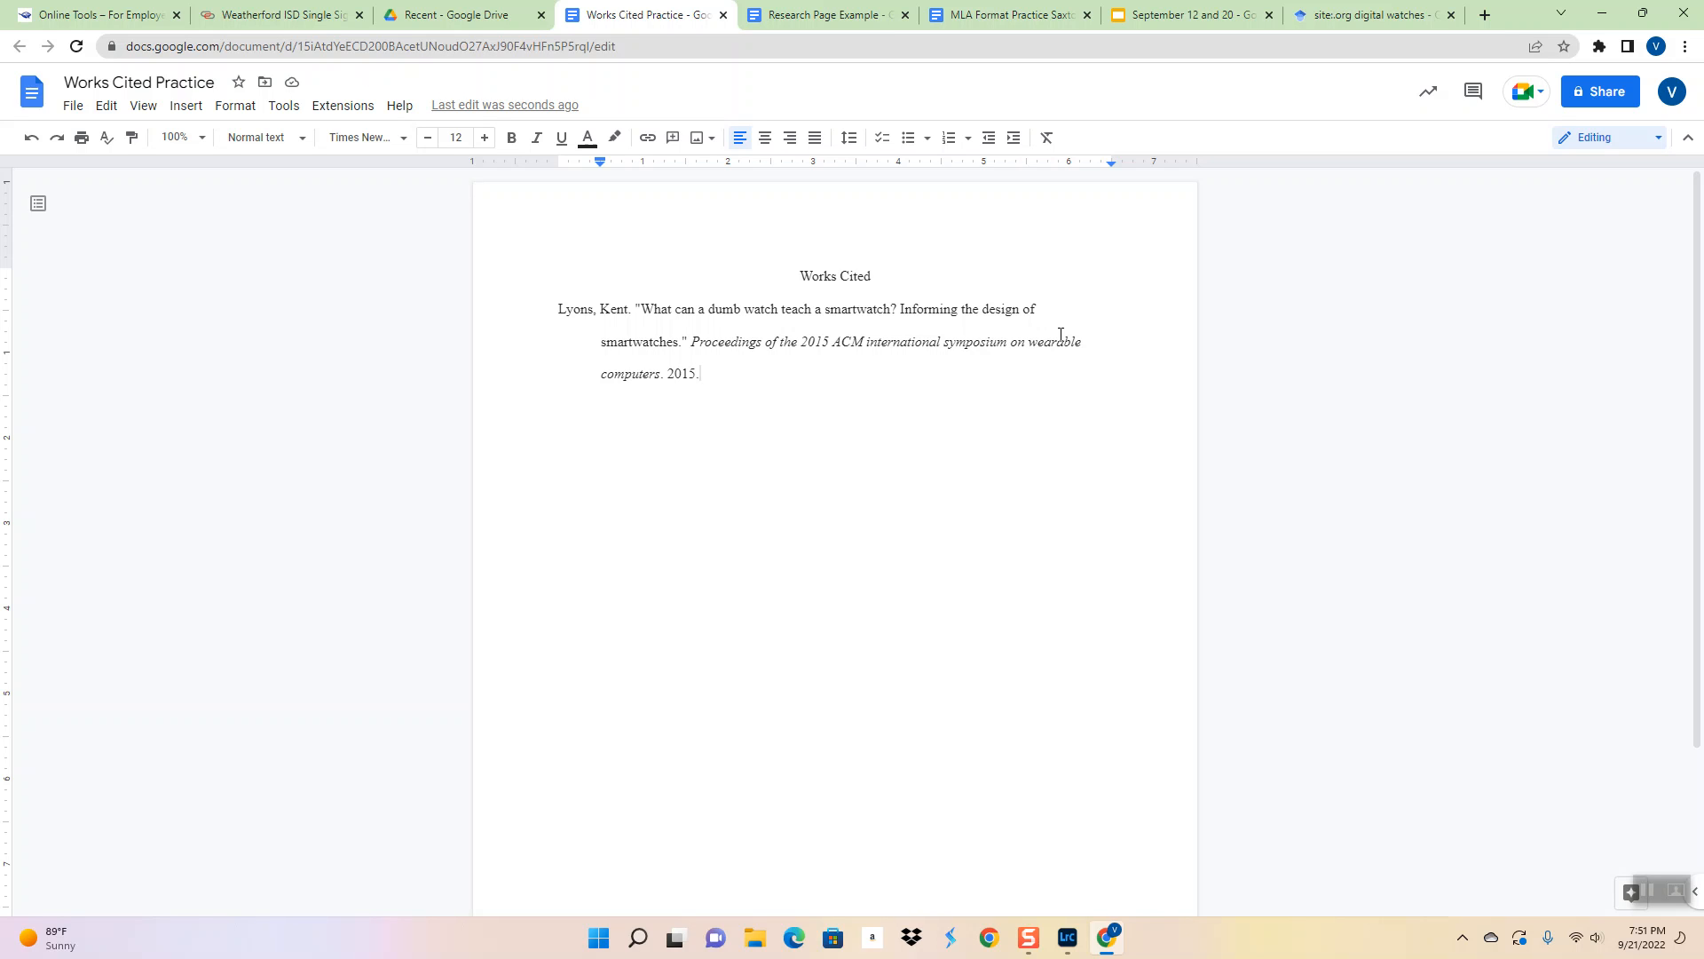
pyautogui.click(700, 373)
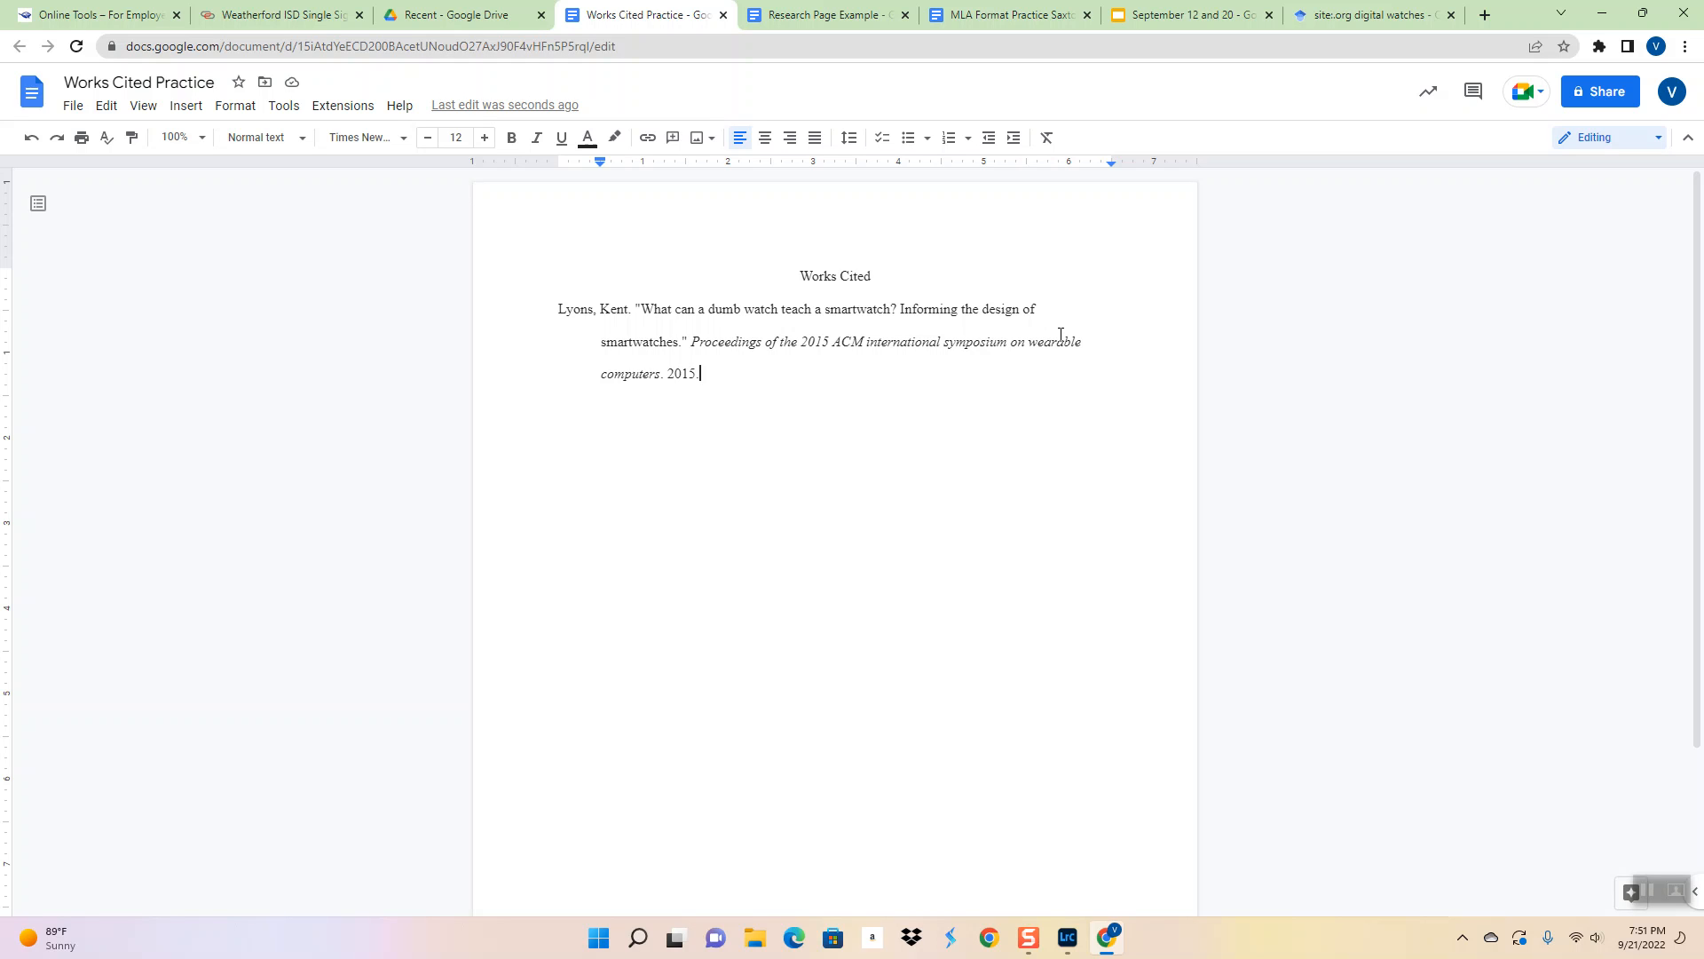
pyautogui.moveTo(1258, 178)
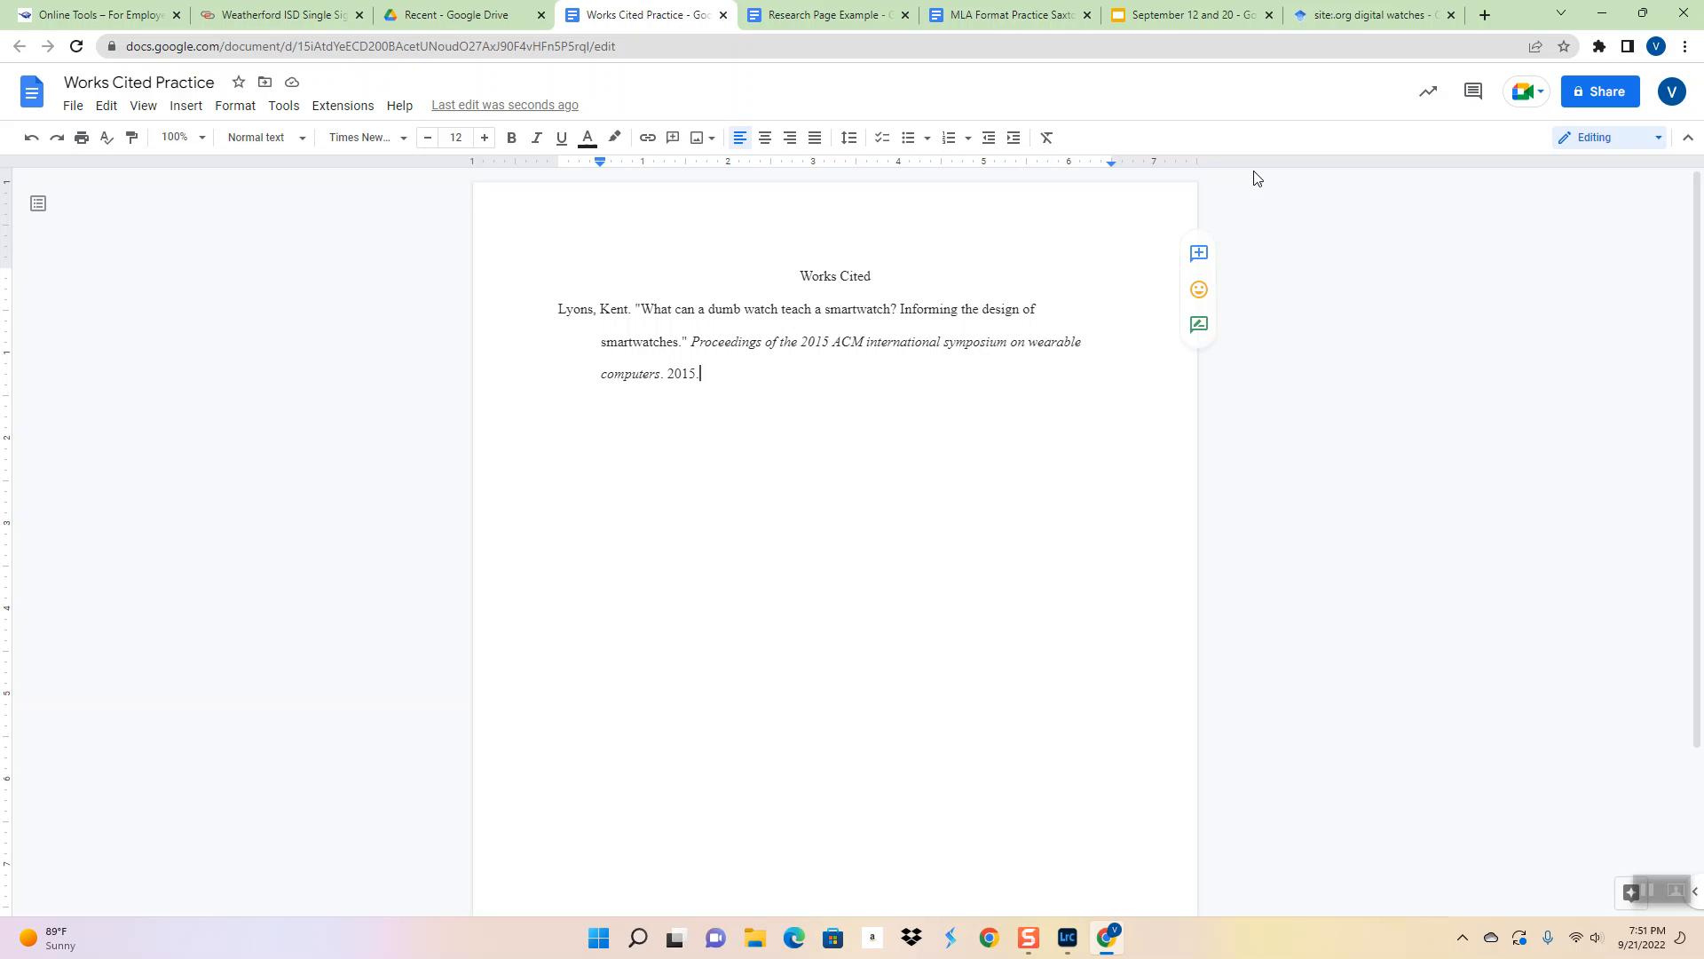
pyautogui.moveTo(1011, 14)
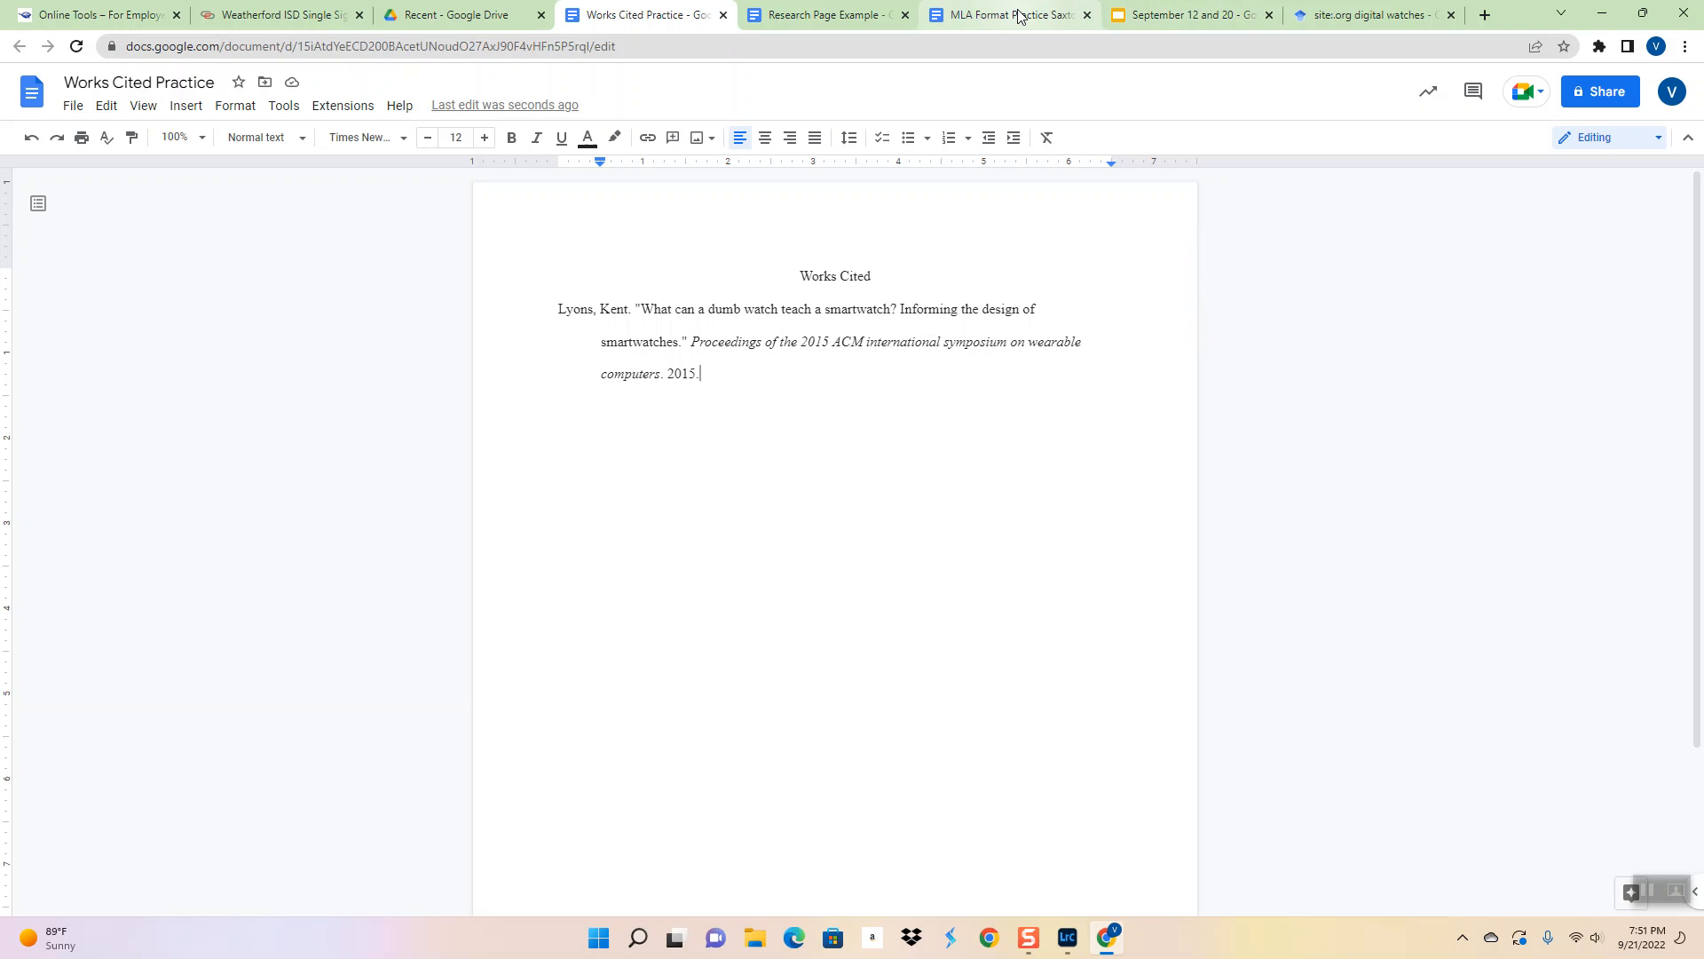
# Return to Google Scholar and close the Cite popup
pyautogui.click(1371, 14)
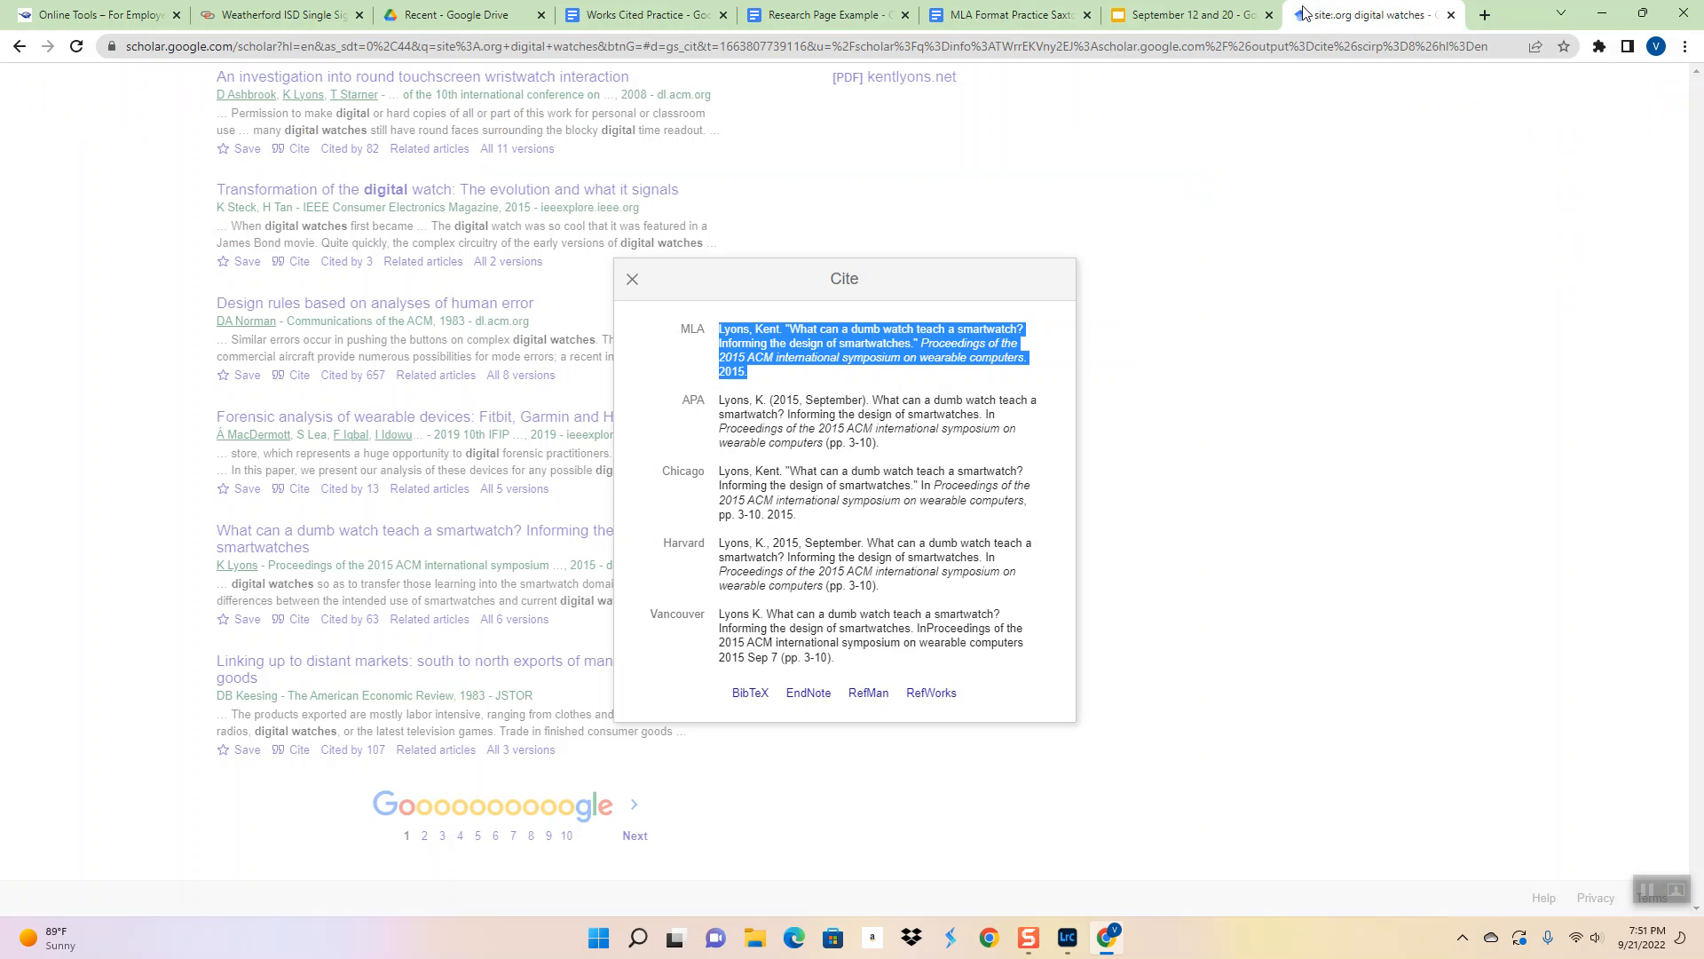
pyautogui.click(631, 280)
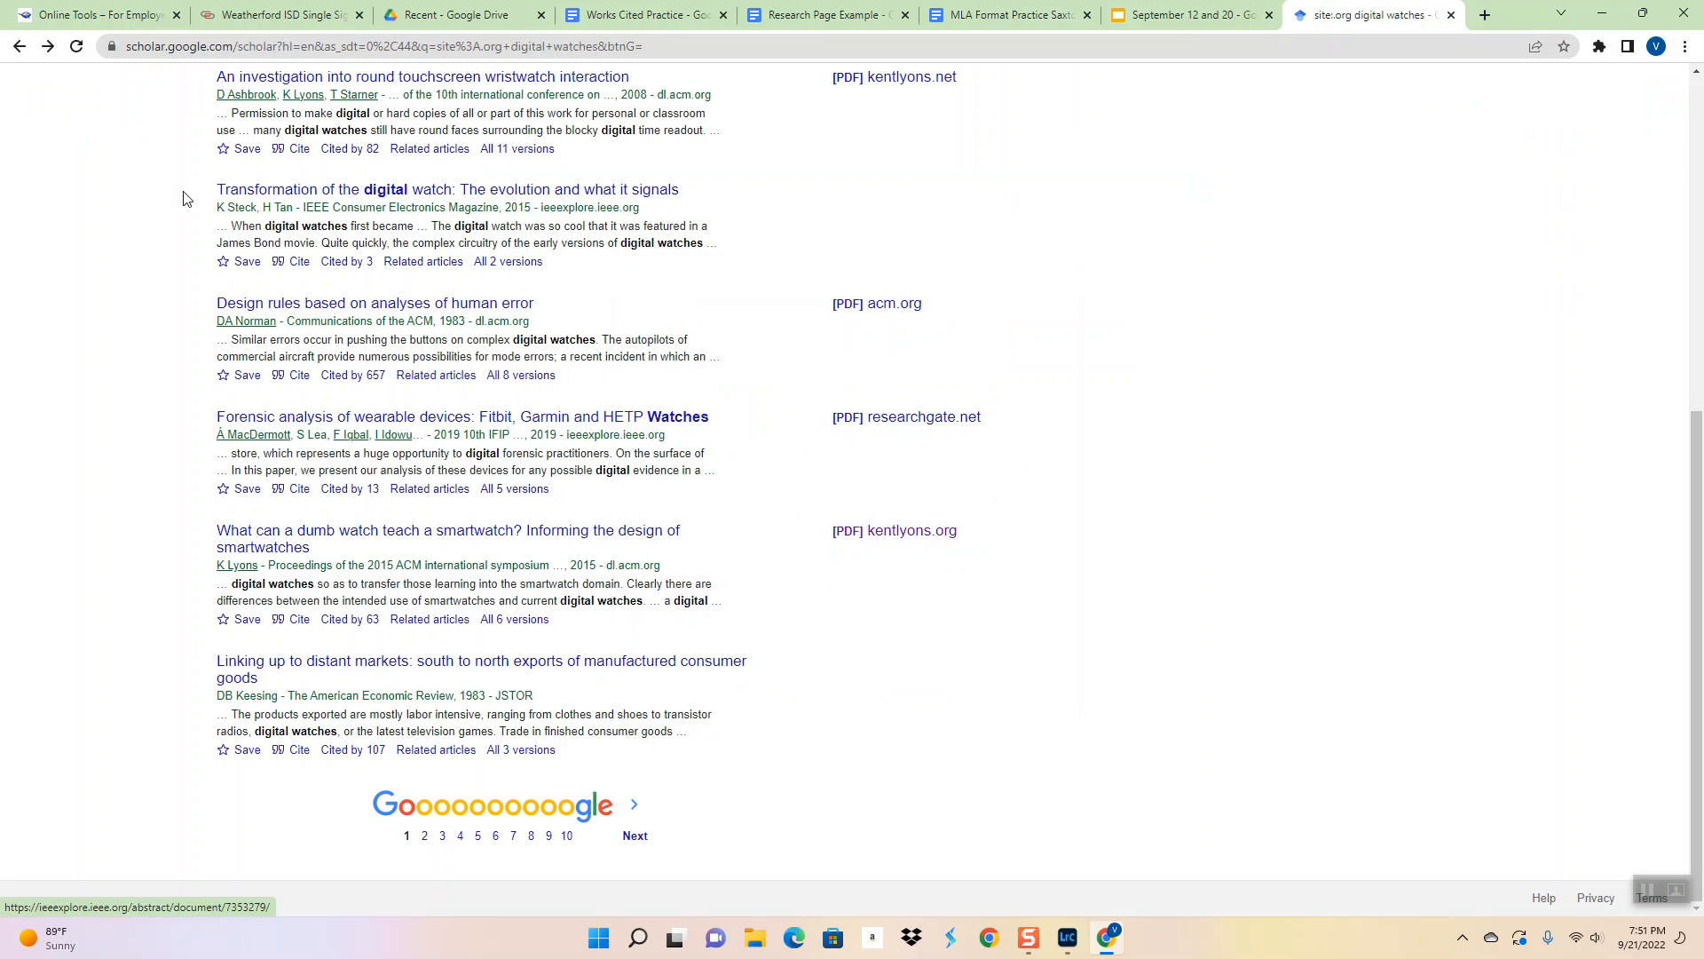
pyautogui.scroll(3)
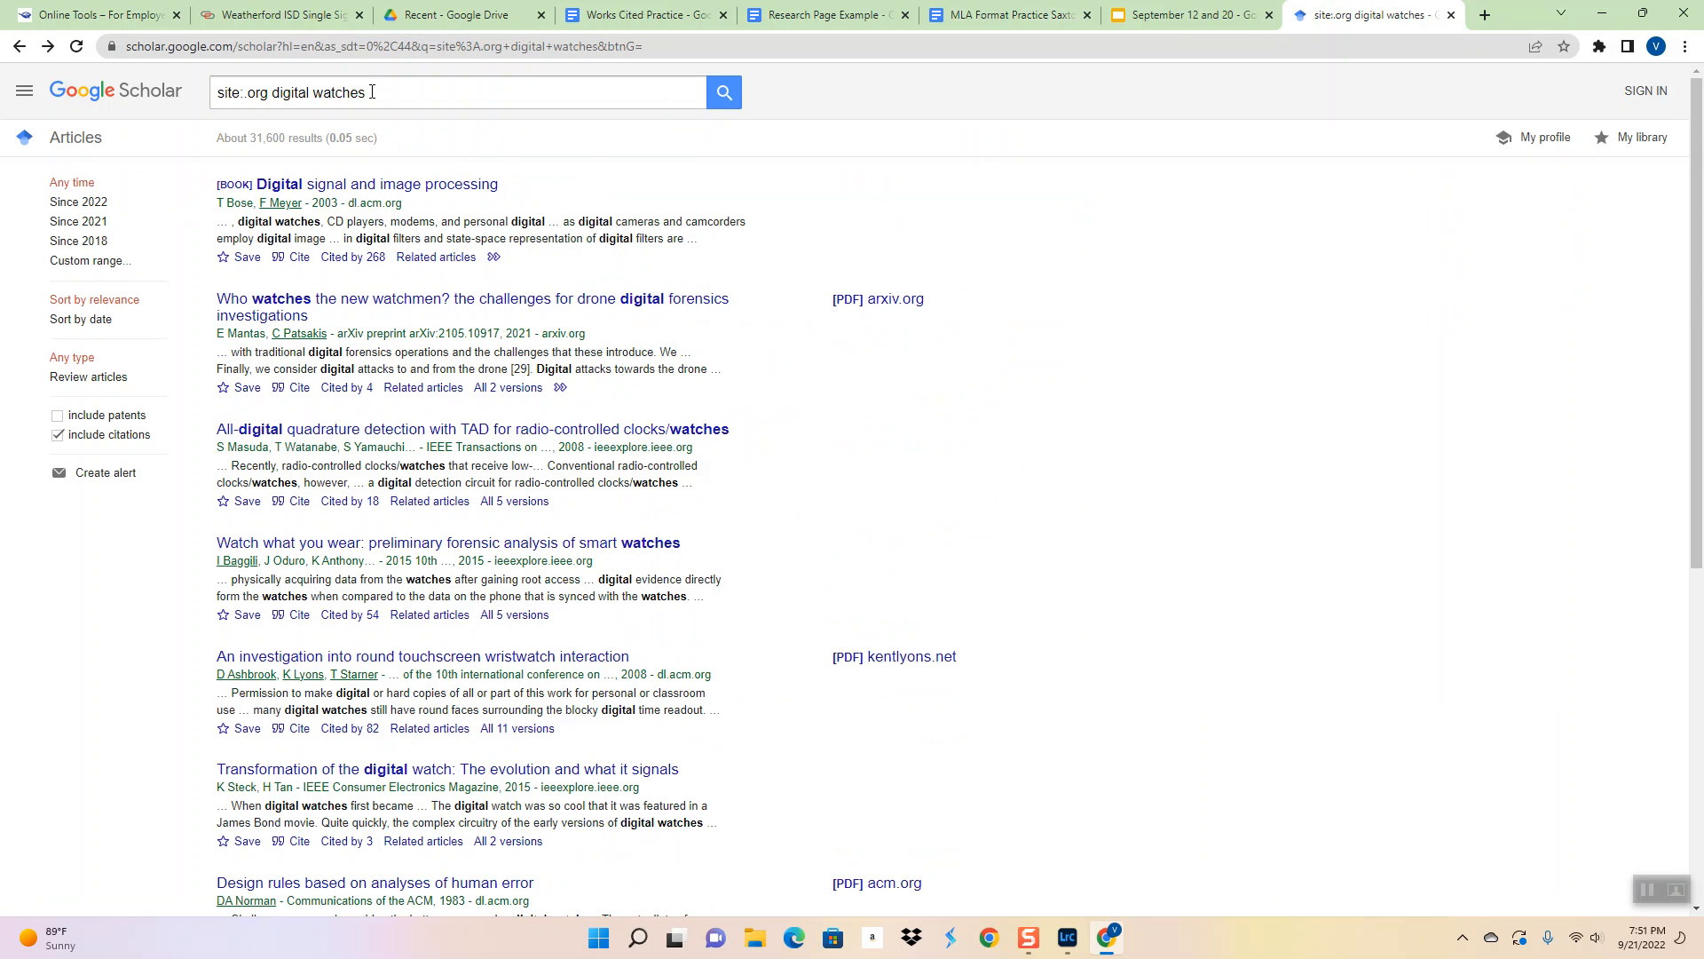
# Search Scholar for 'site:.edu 3d printers' and scroll through the results
pyautogui.press('Backspace')
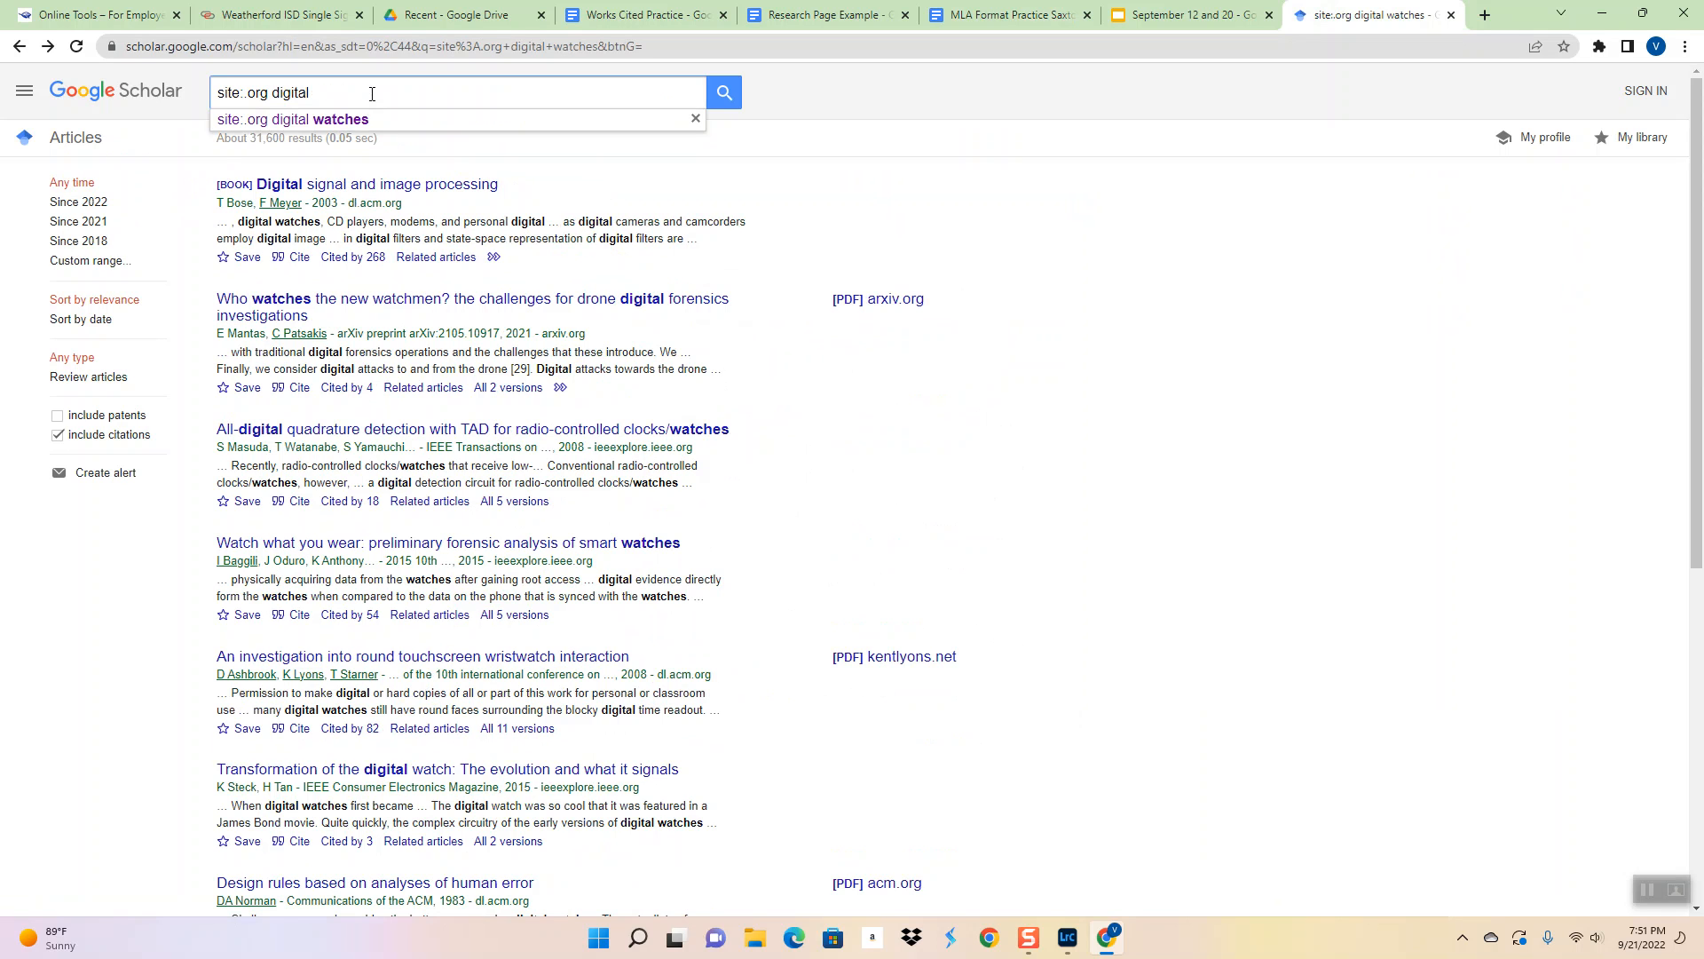
pyautogui.press('Backspace')
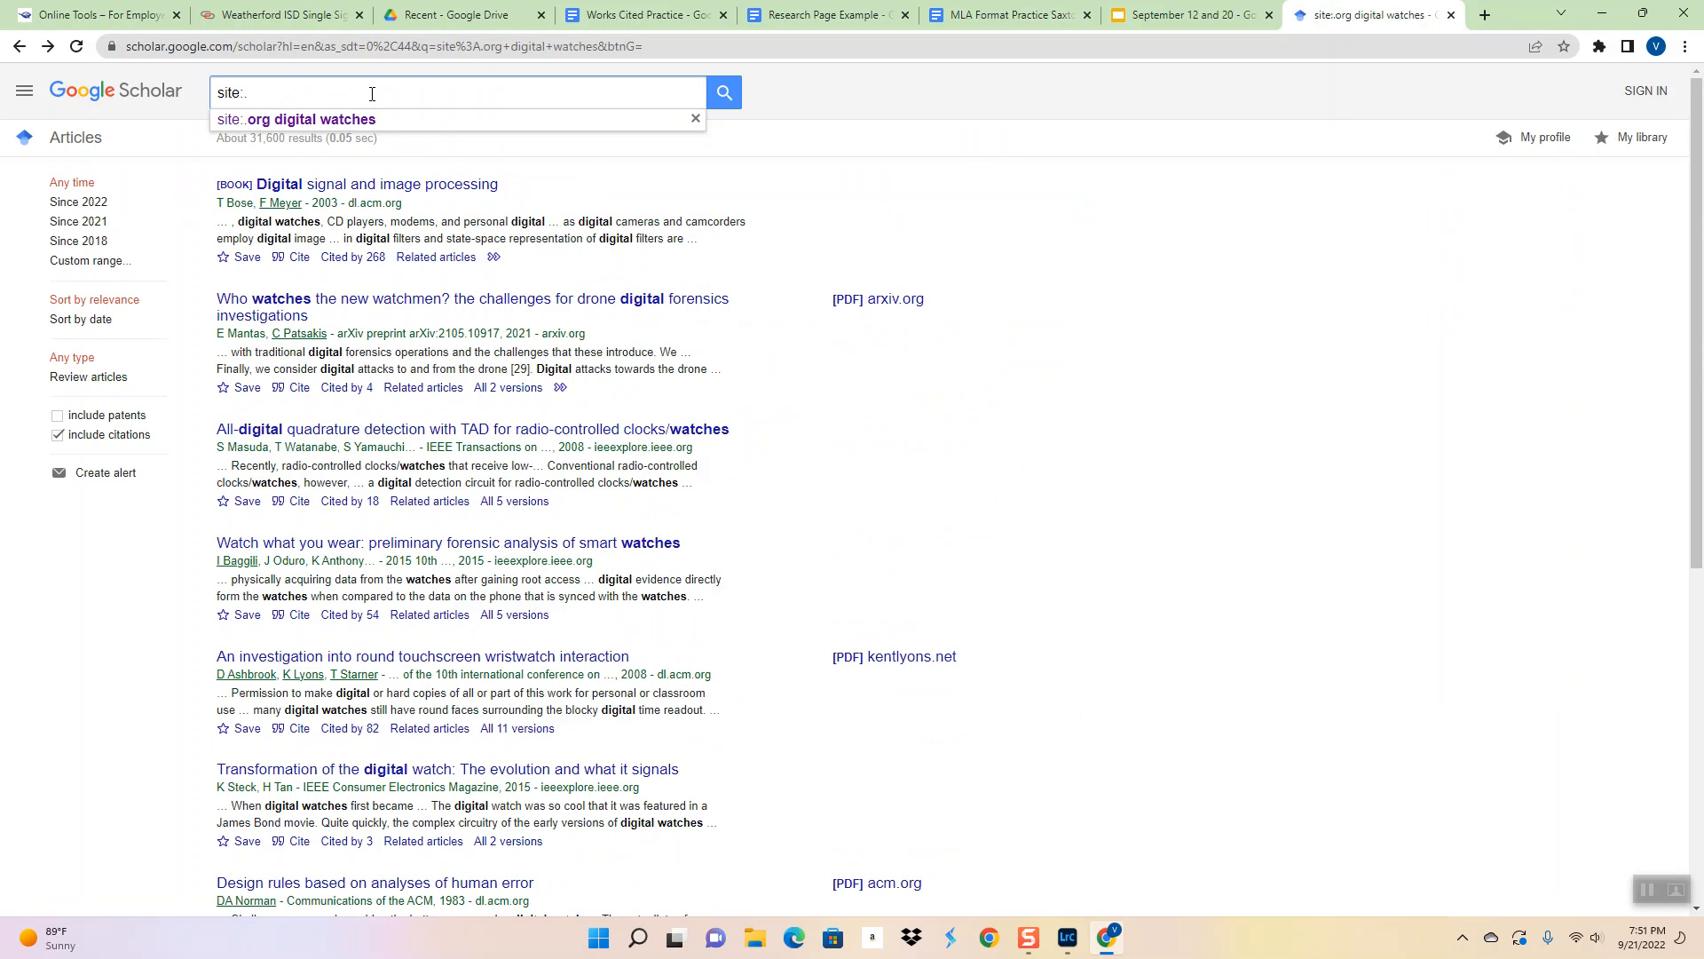
pyautogui.write('edu')
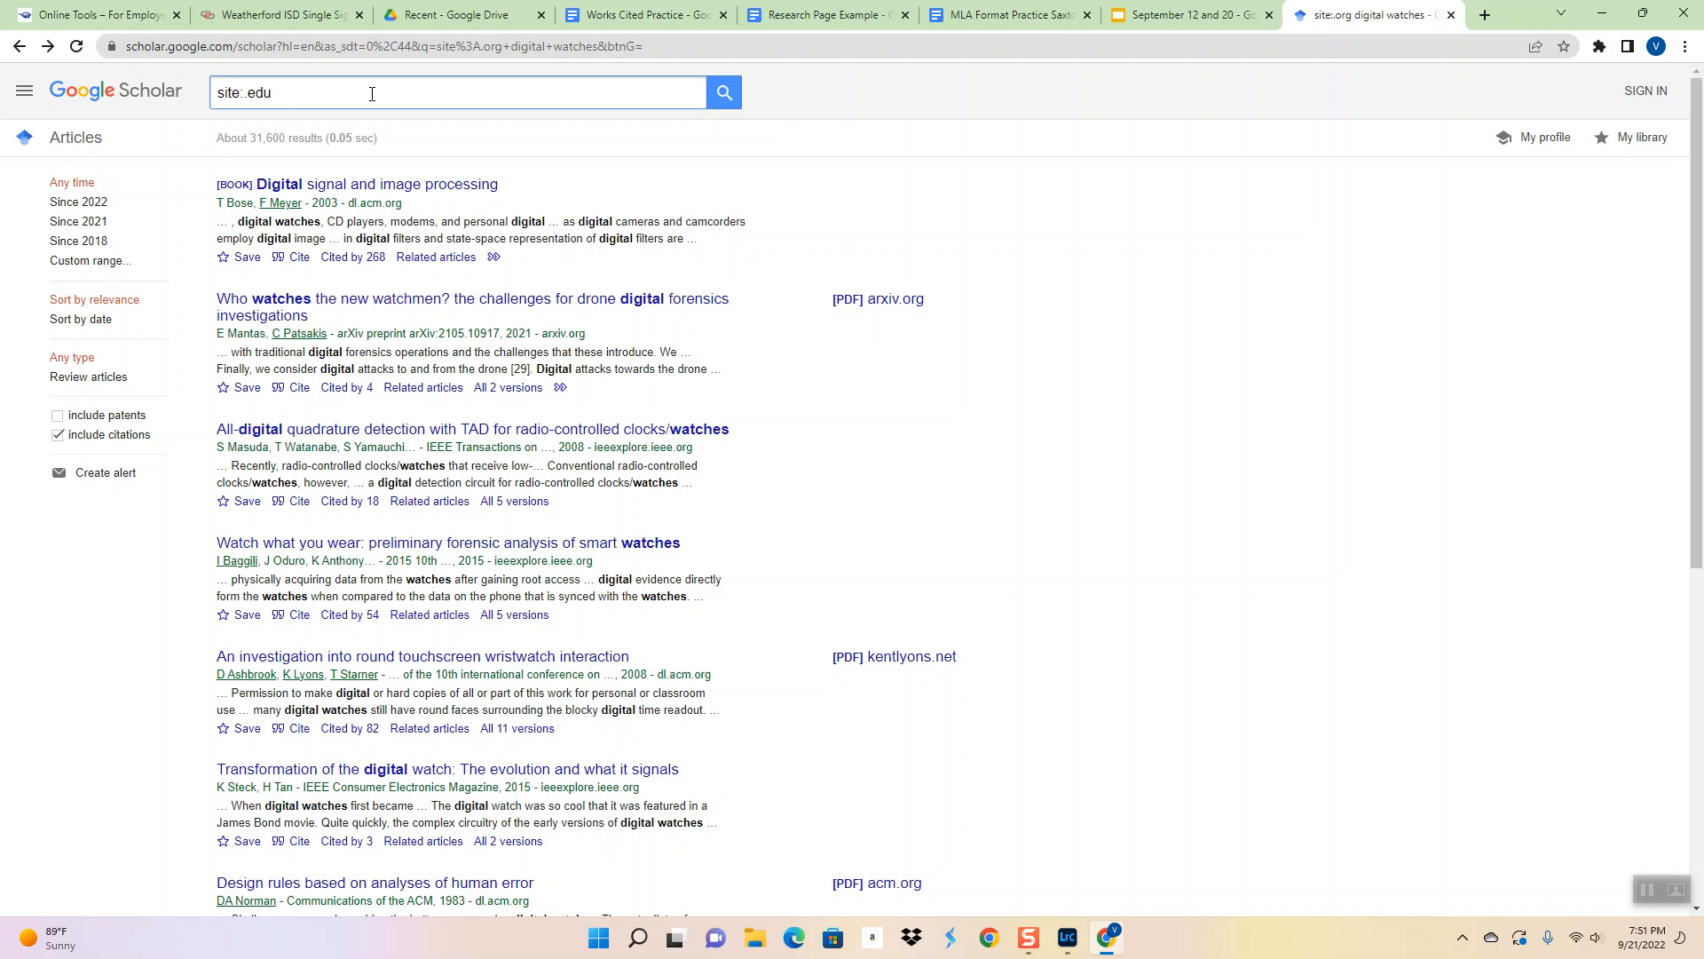
pyautogui.write('3d printers')
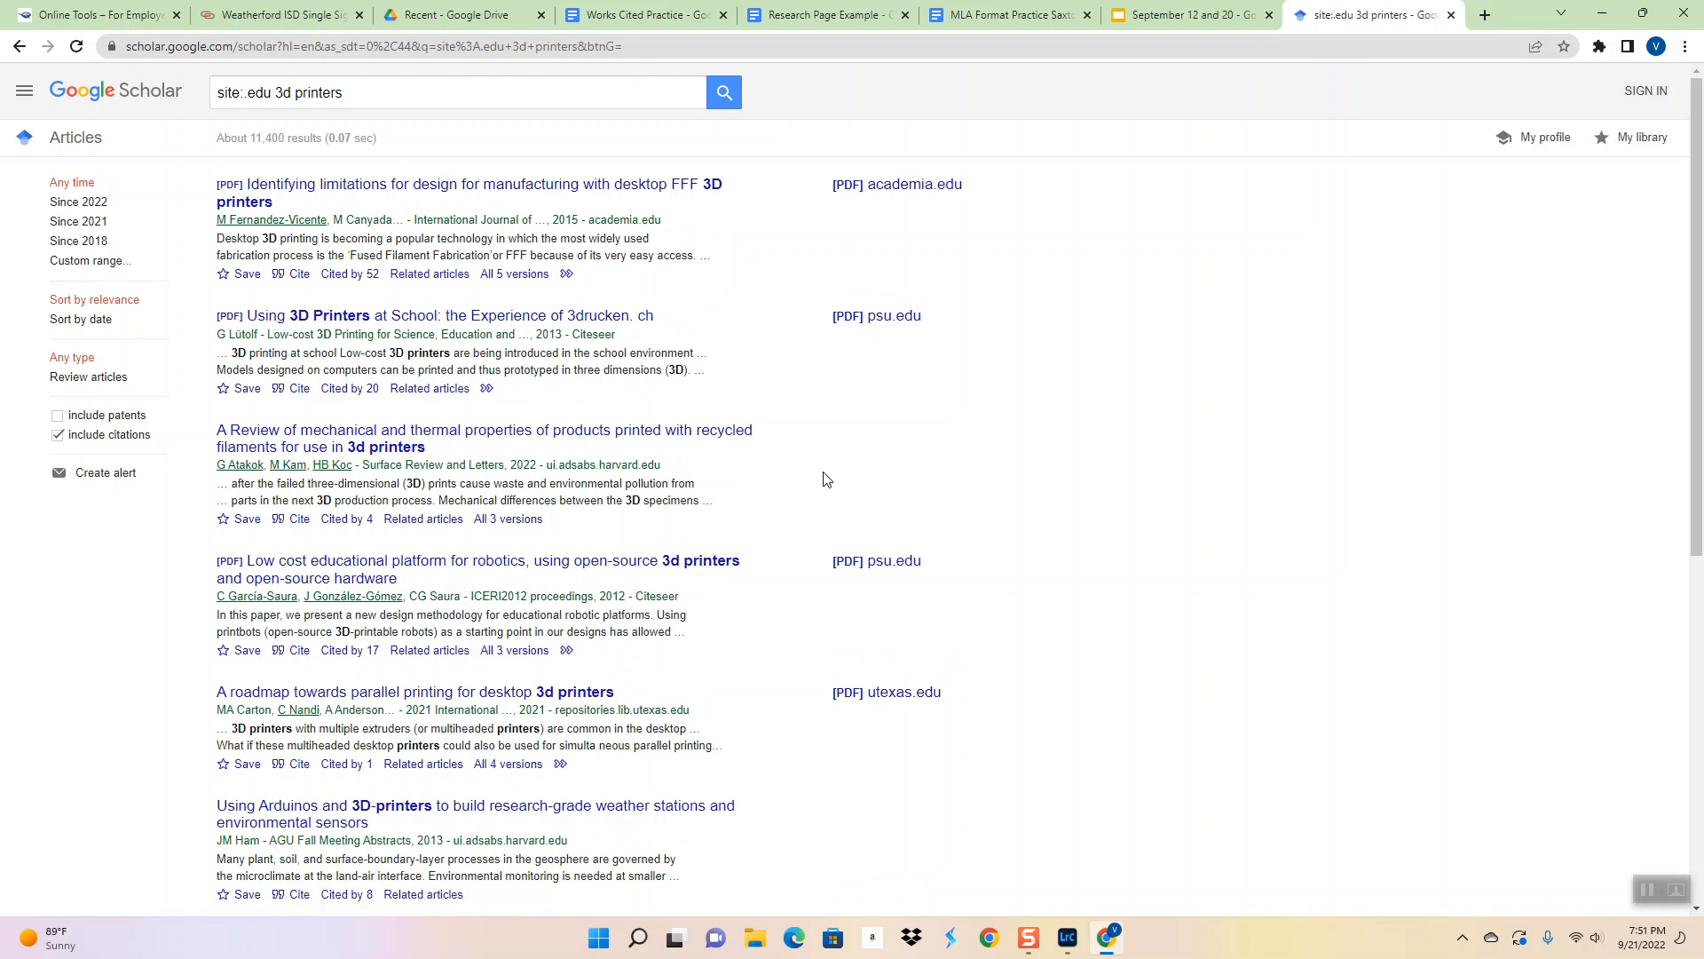
pyautogui.moveTo(576, 364)
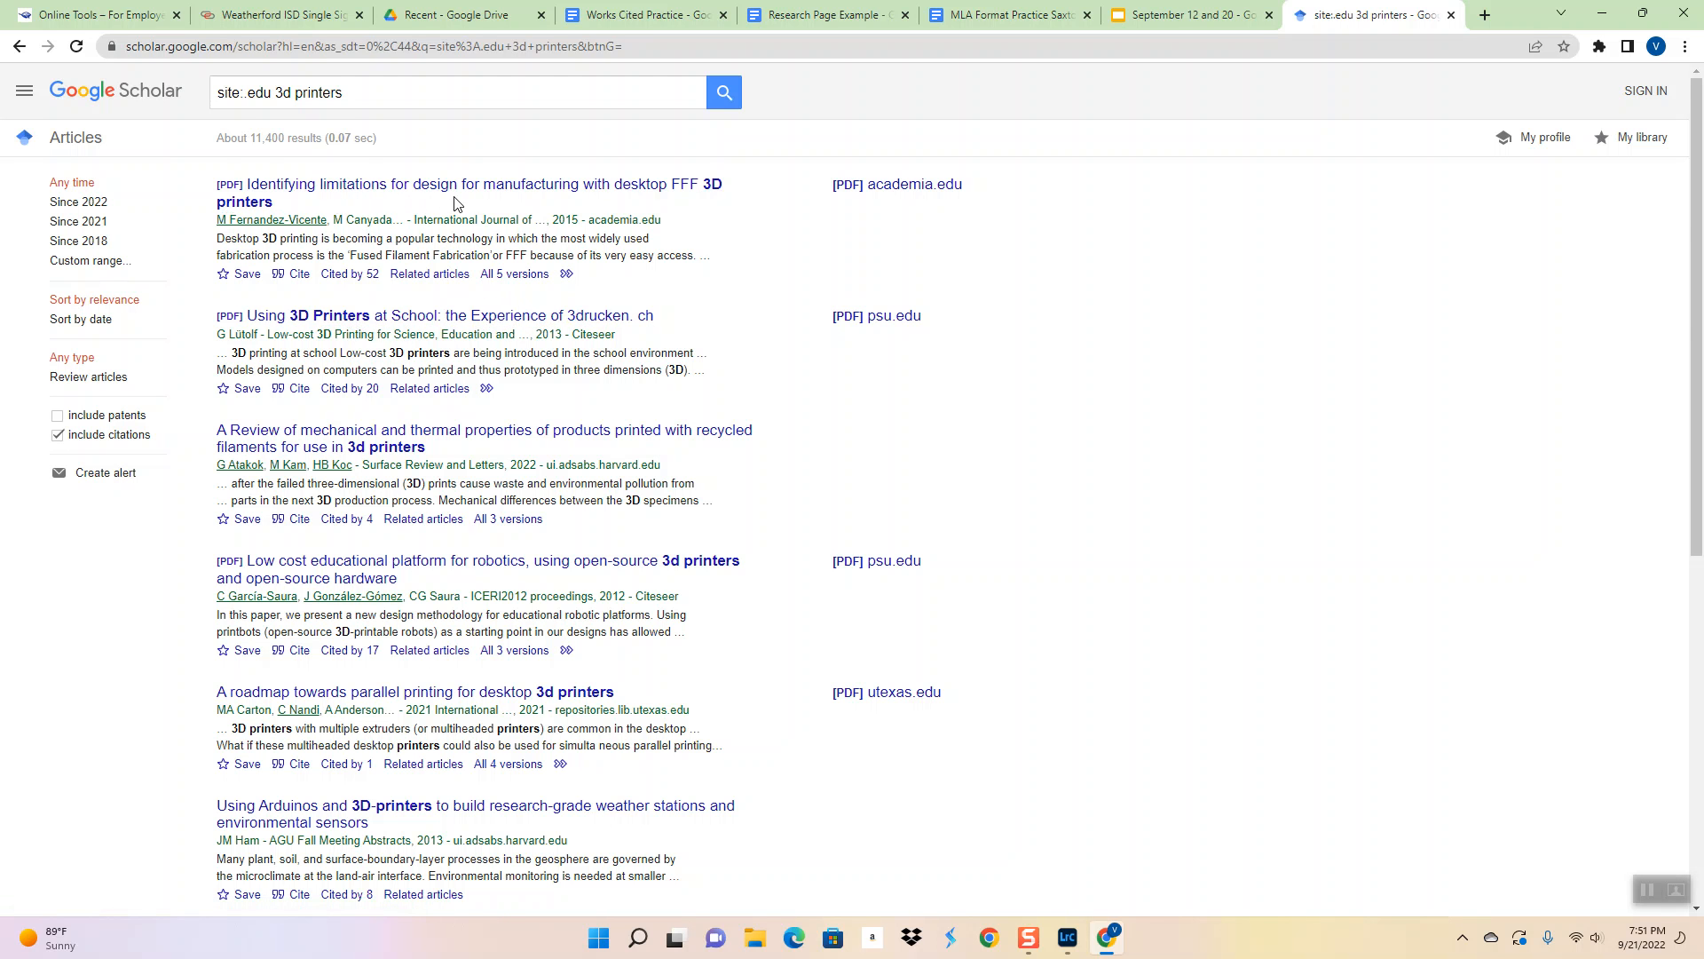
pyautogui.scroll(-3)
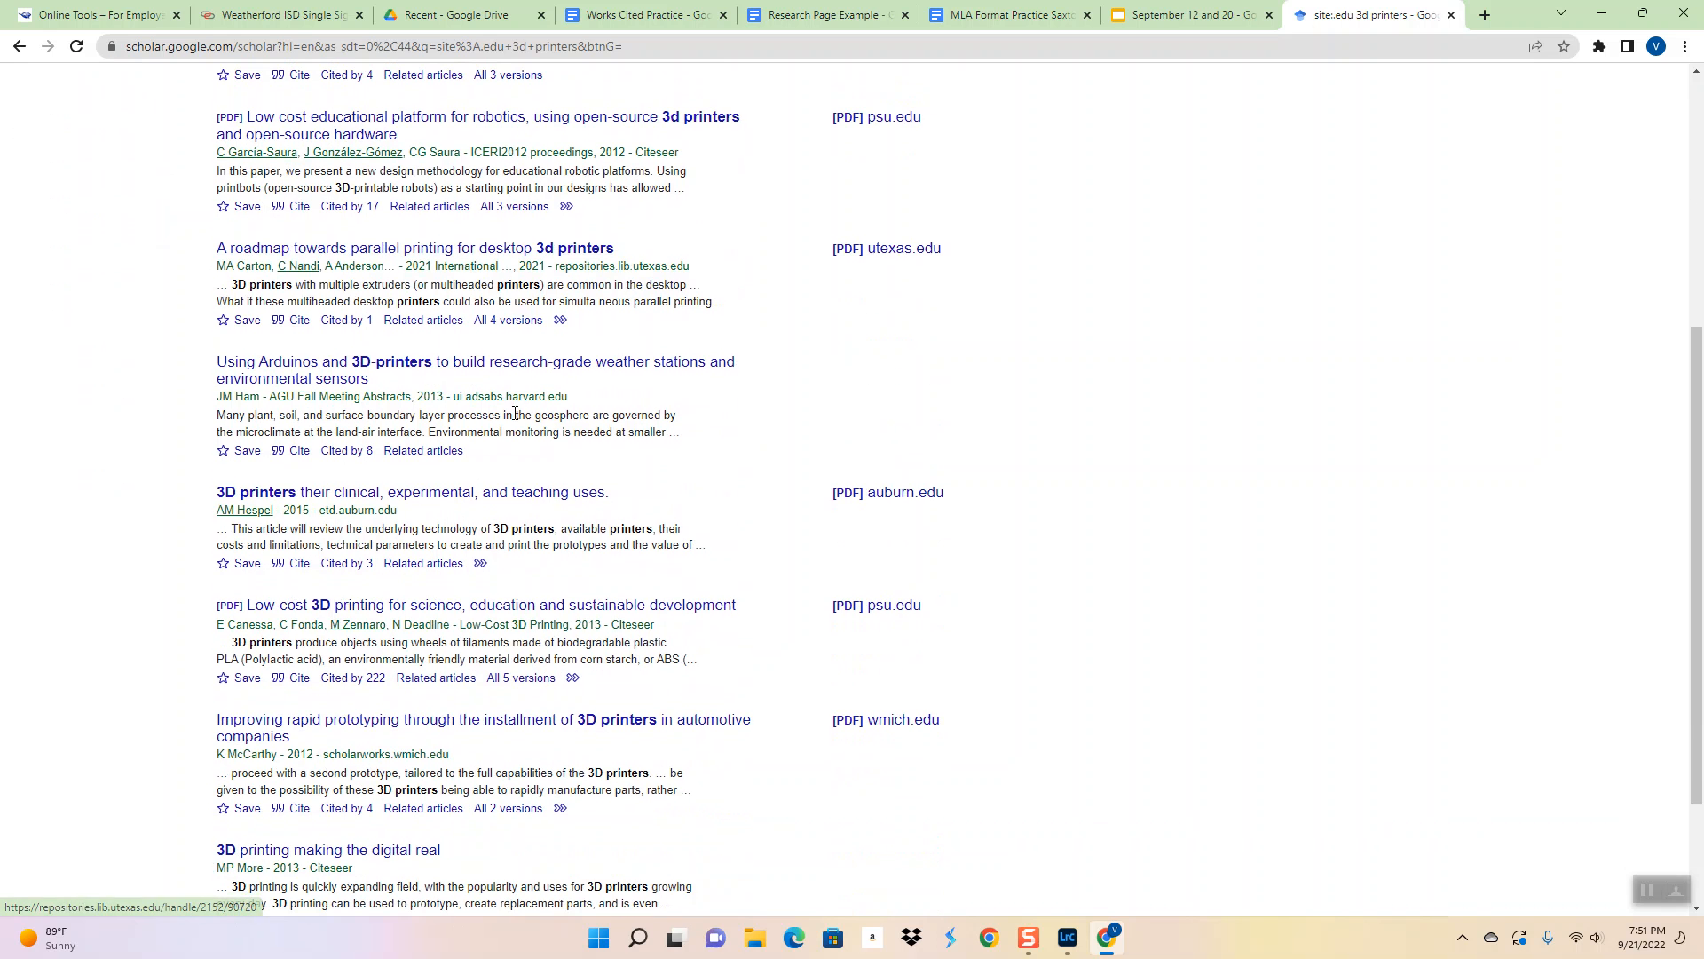
pyautogui.scroll(-3)
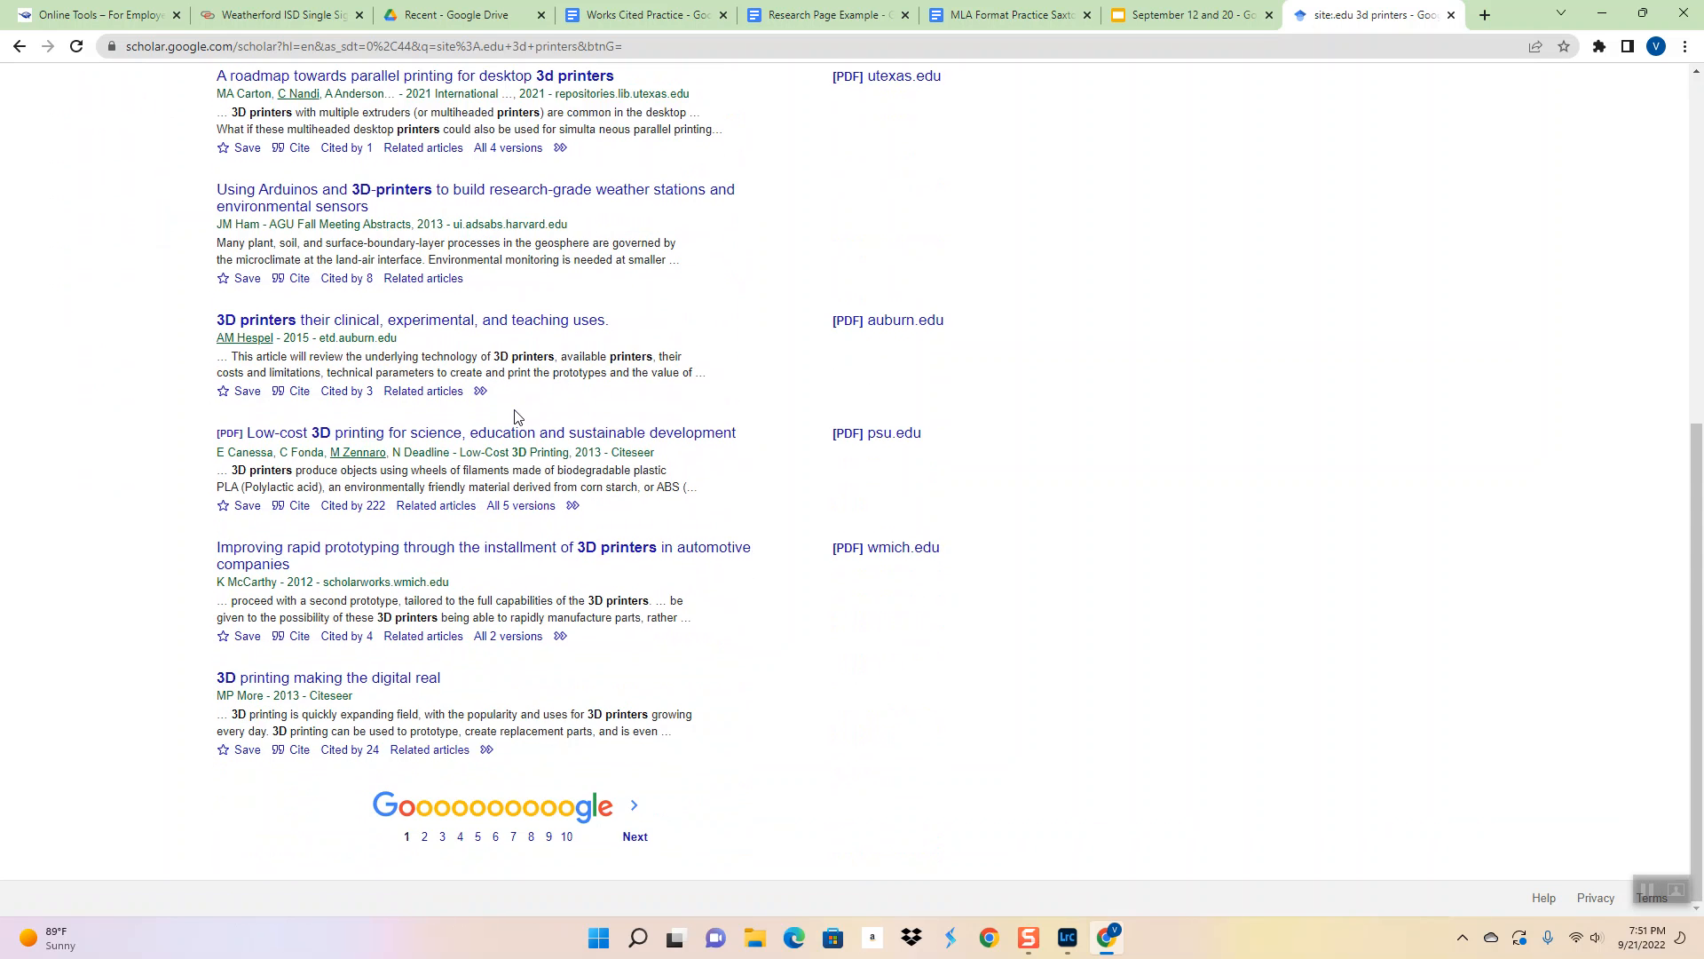
pyautogui.scroll(3)
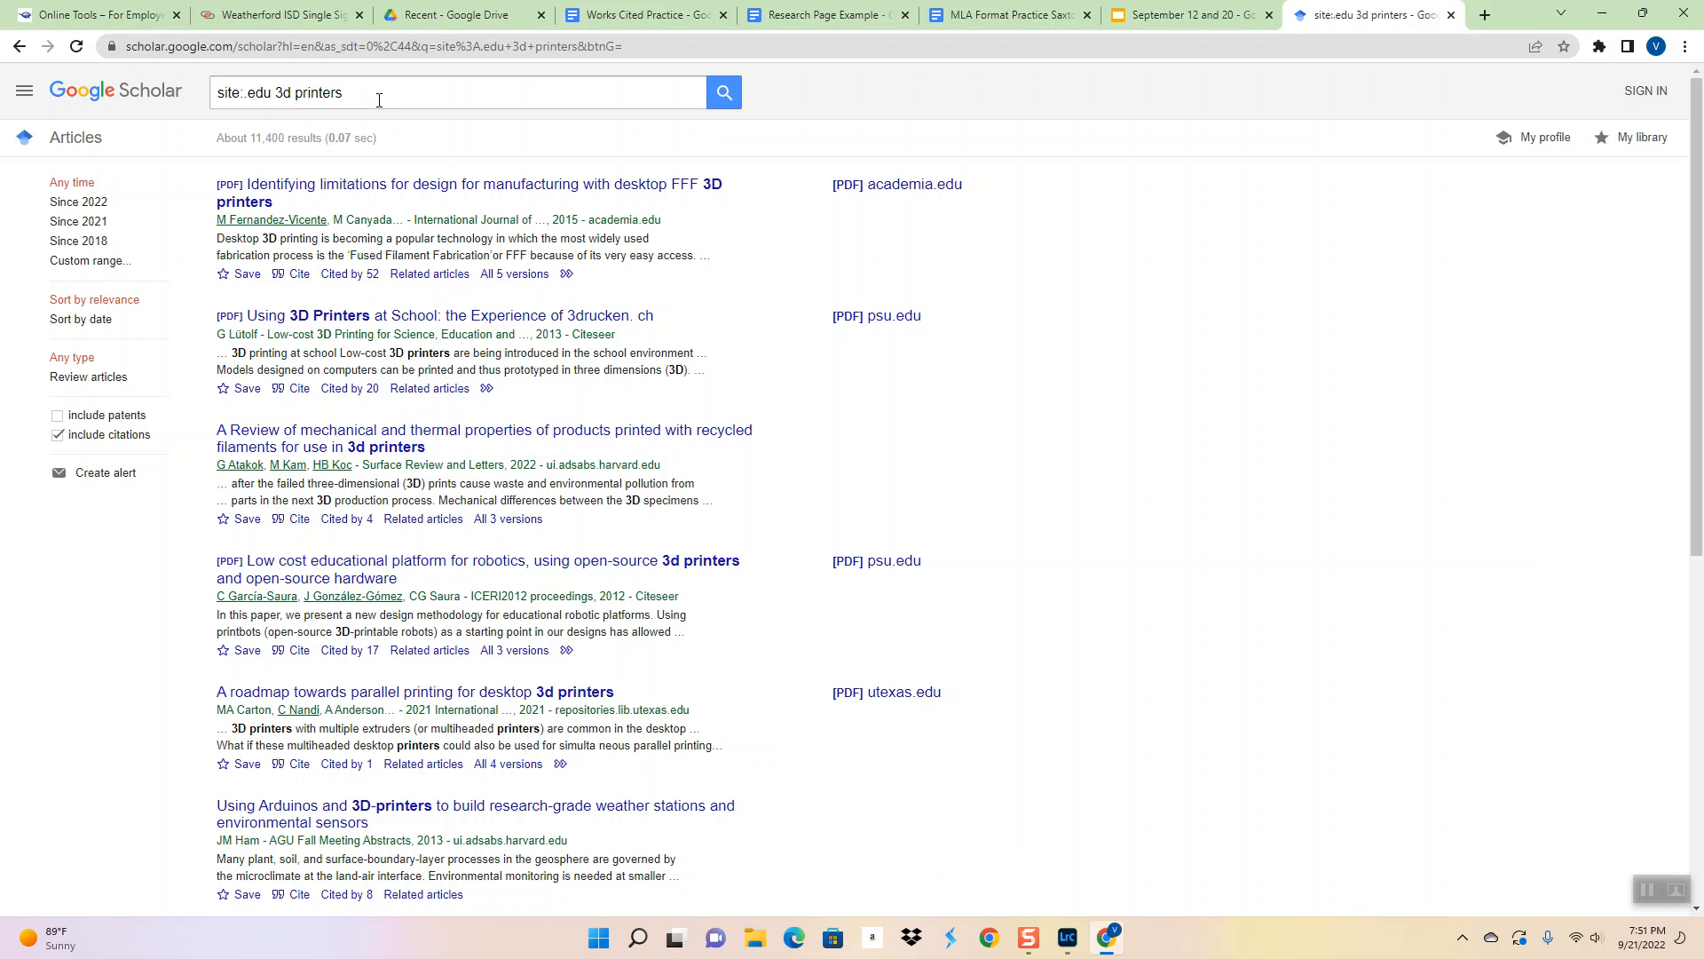
pyautogui.moveTo(435, 315)
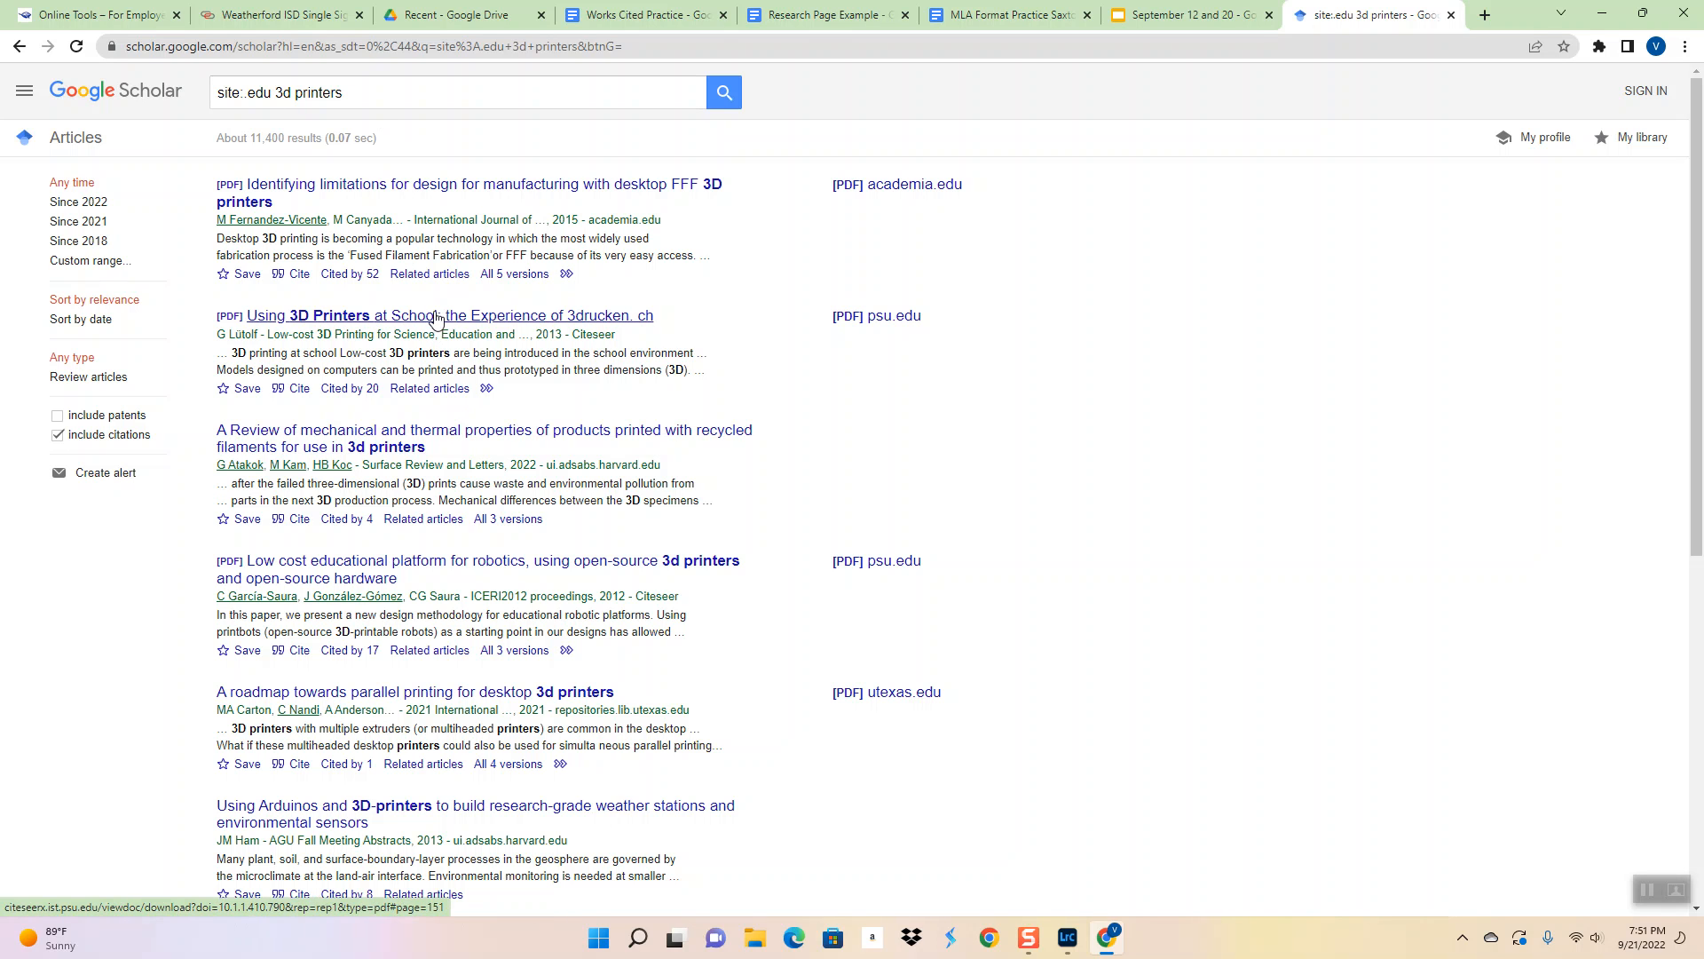
# Open the psu.edu PDF of 'Using 3D Printers at School' and scroll through it
pyautogui.click(876, 316)
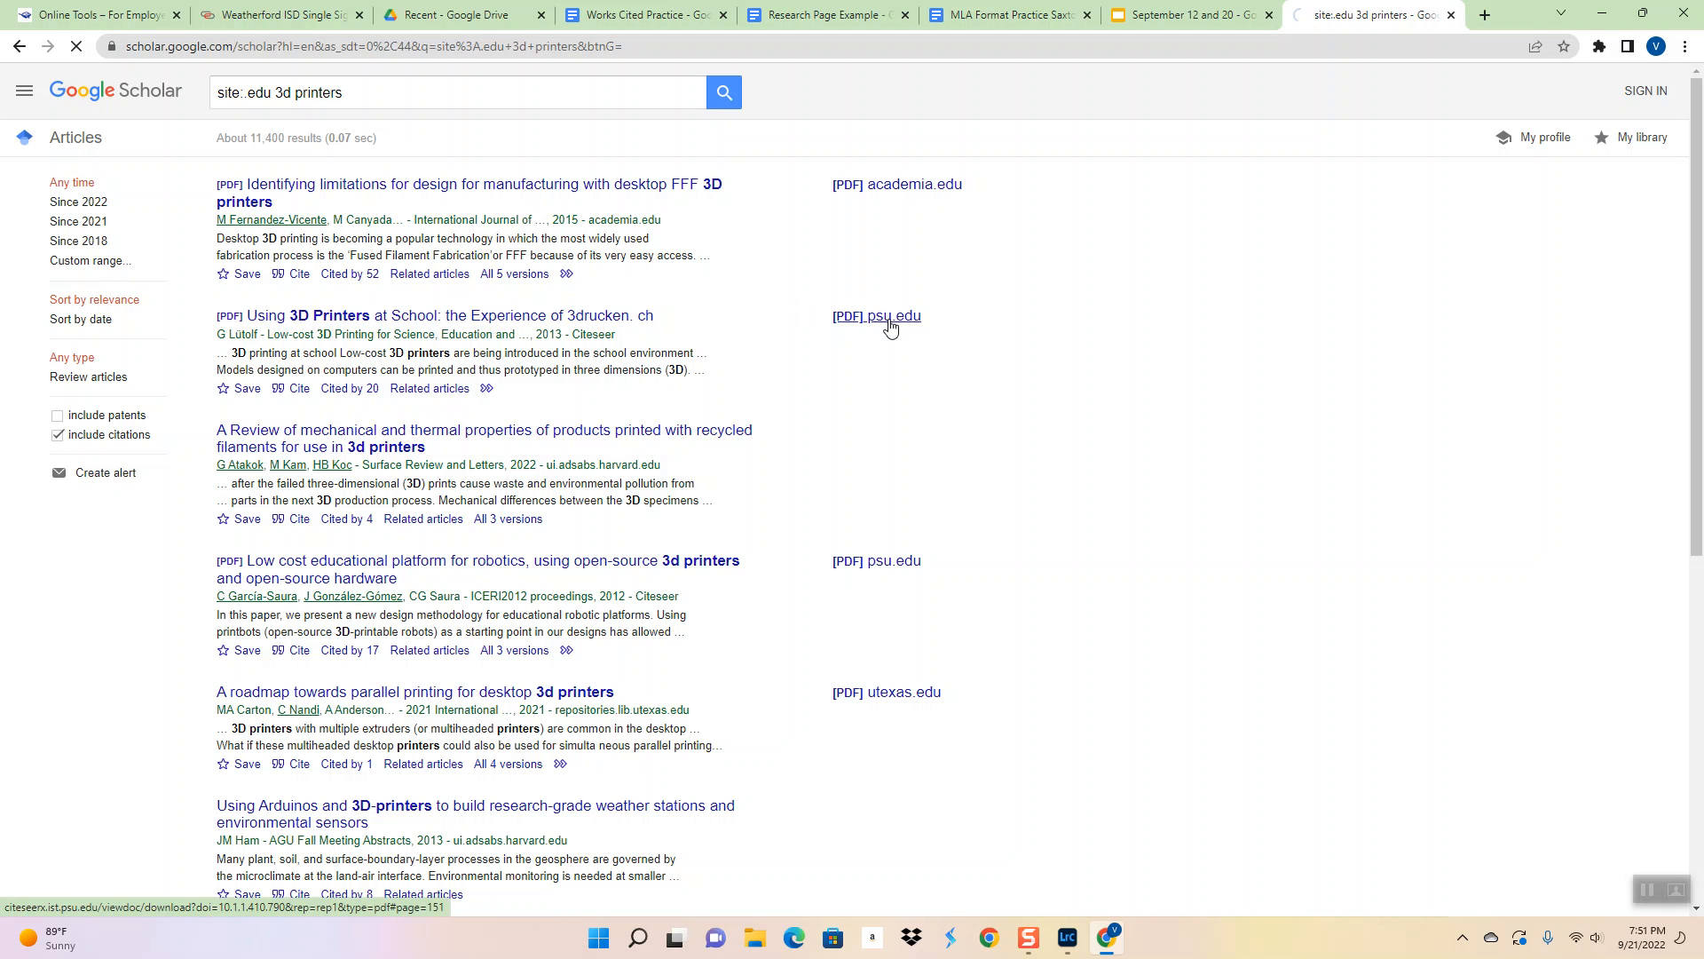
pyautogui.click(876, 316)
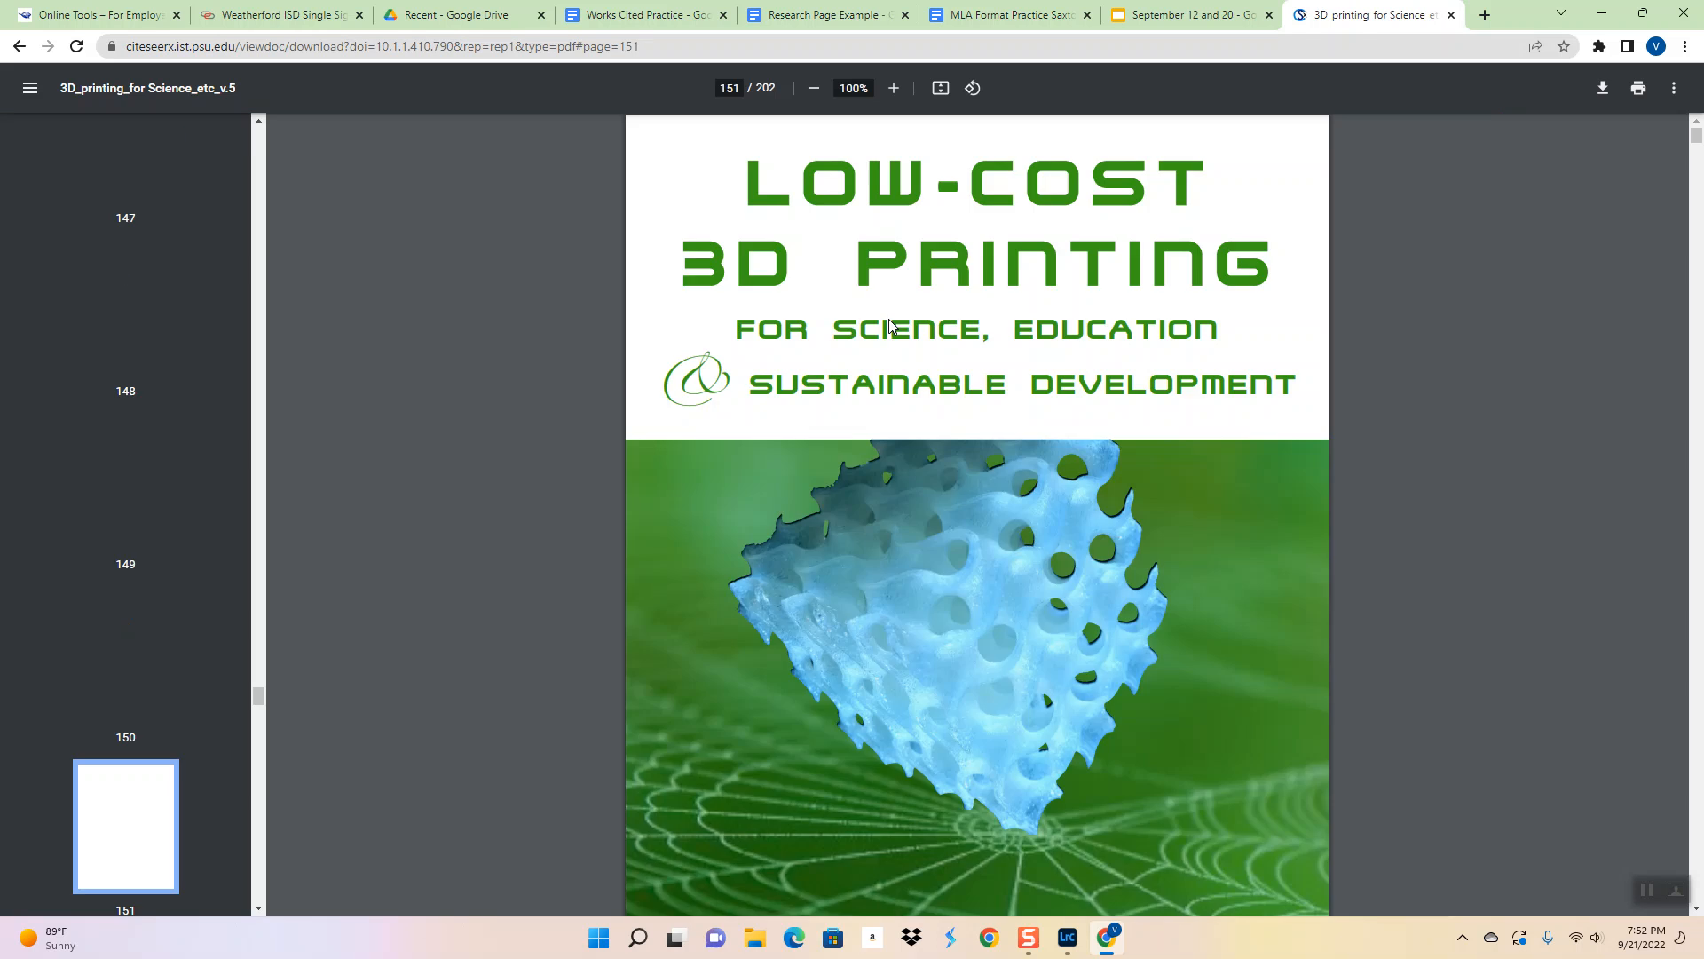
pyautogui.scroll(3)
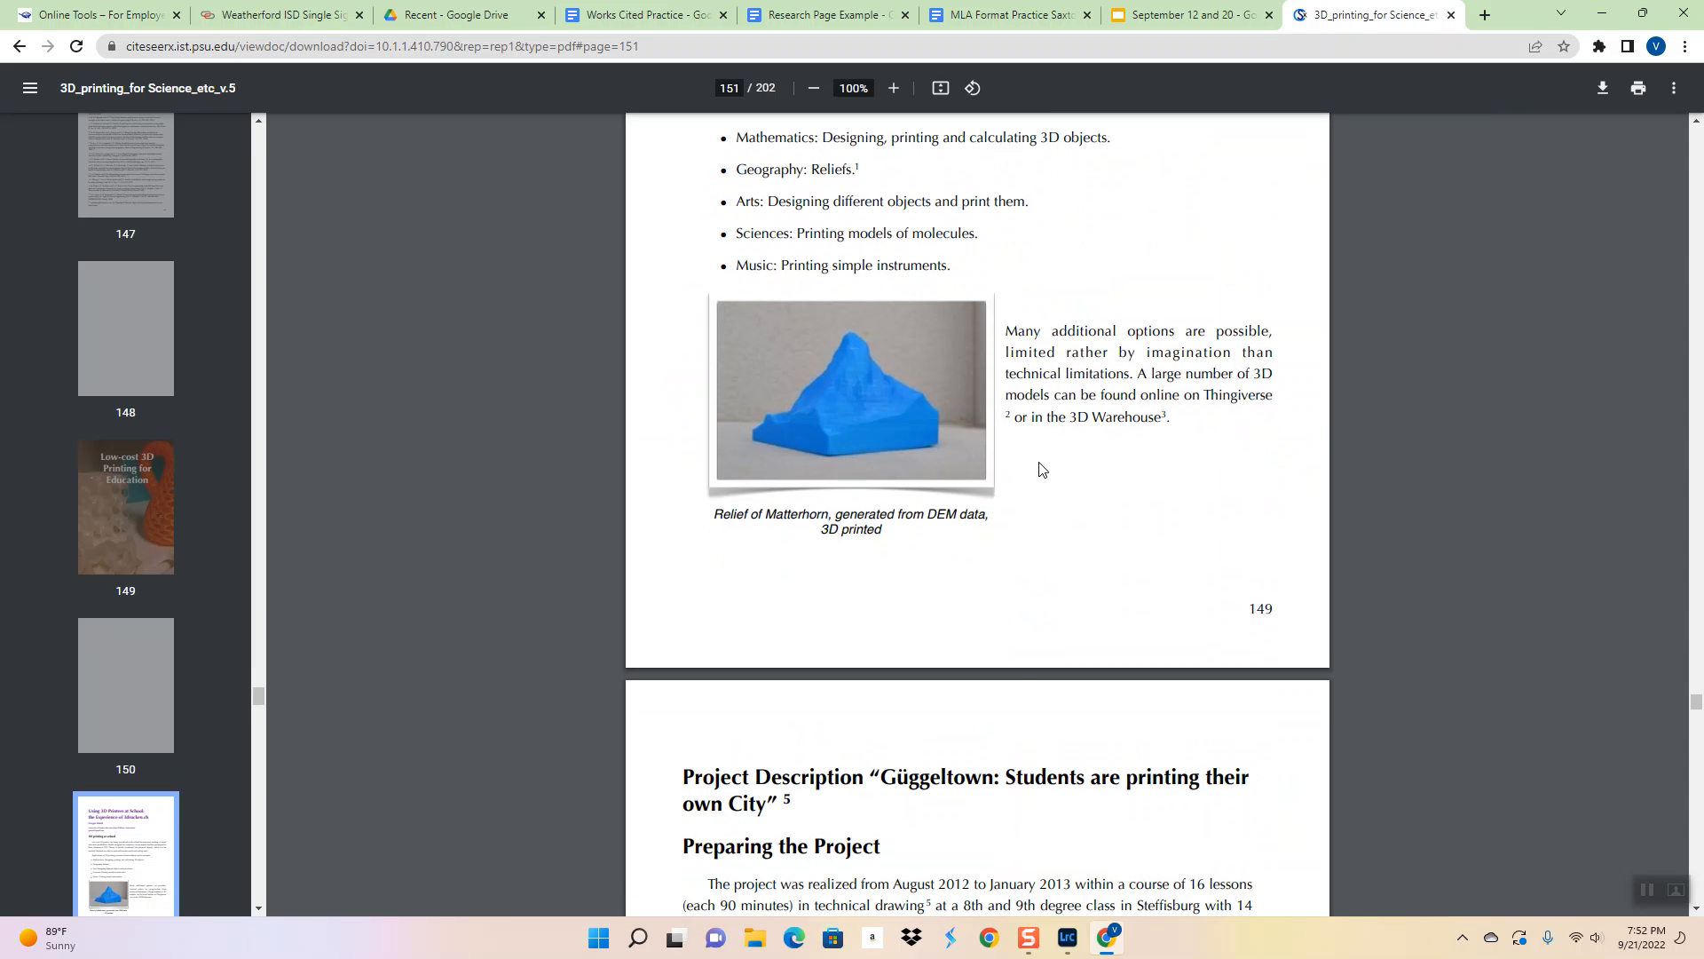
pyautogui.scroll(-3)
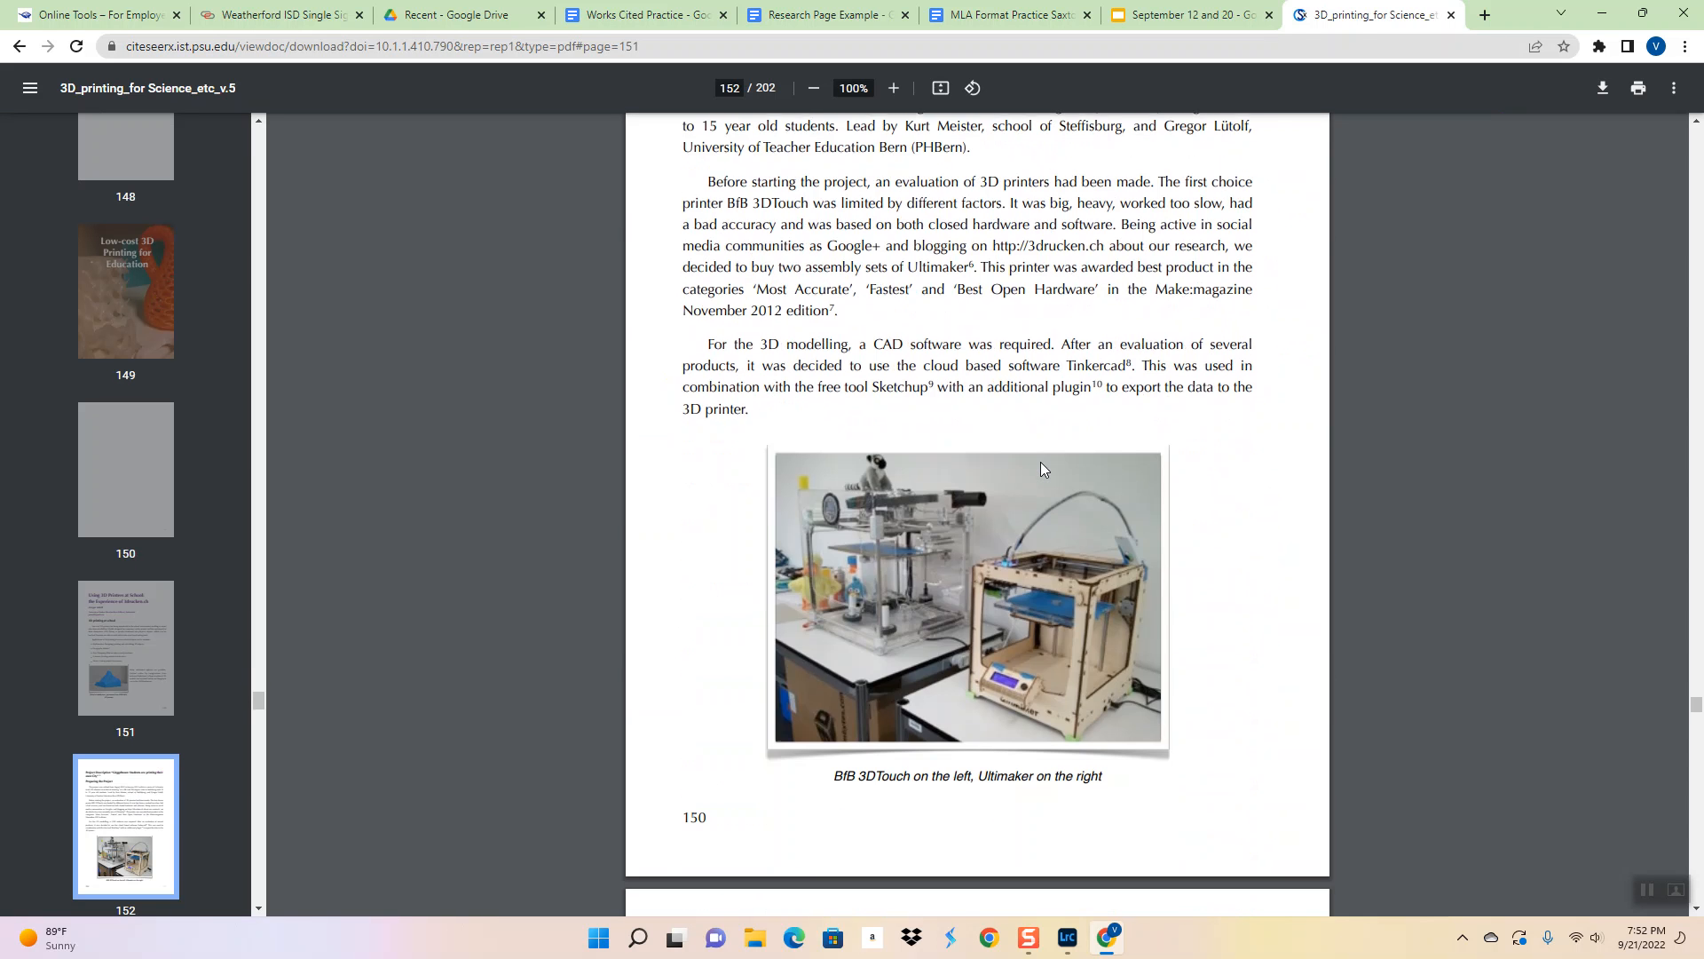
pyautogui.scroll(-3)
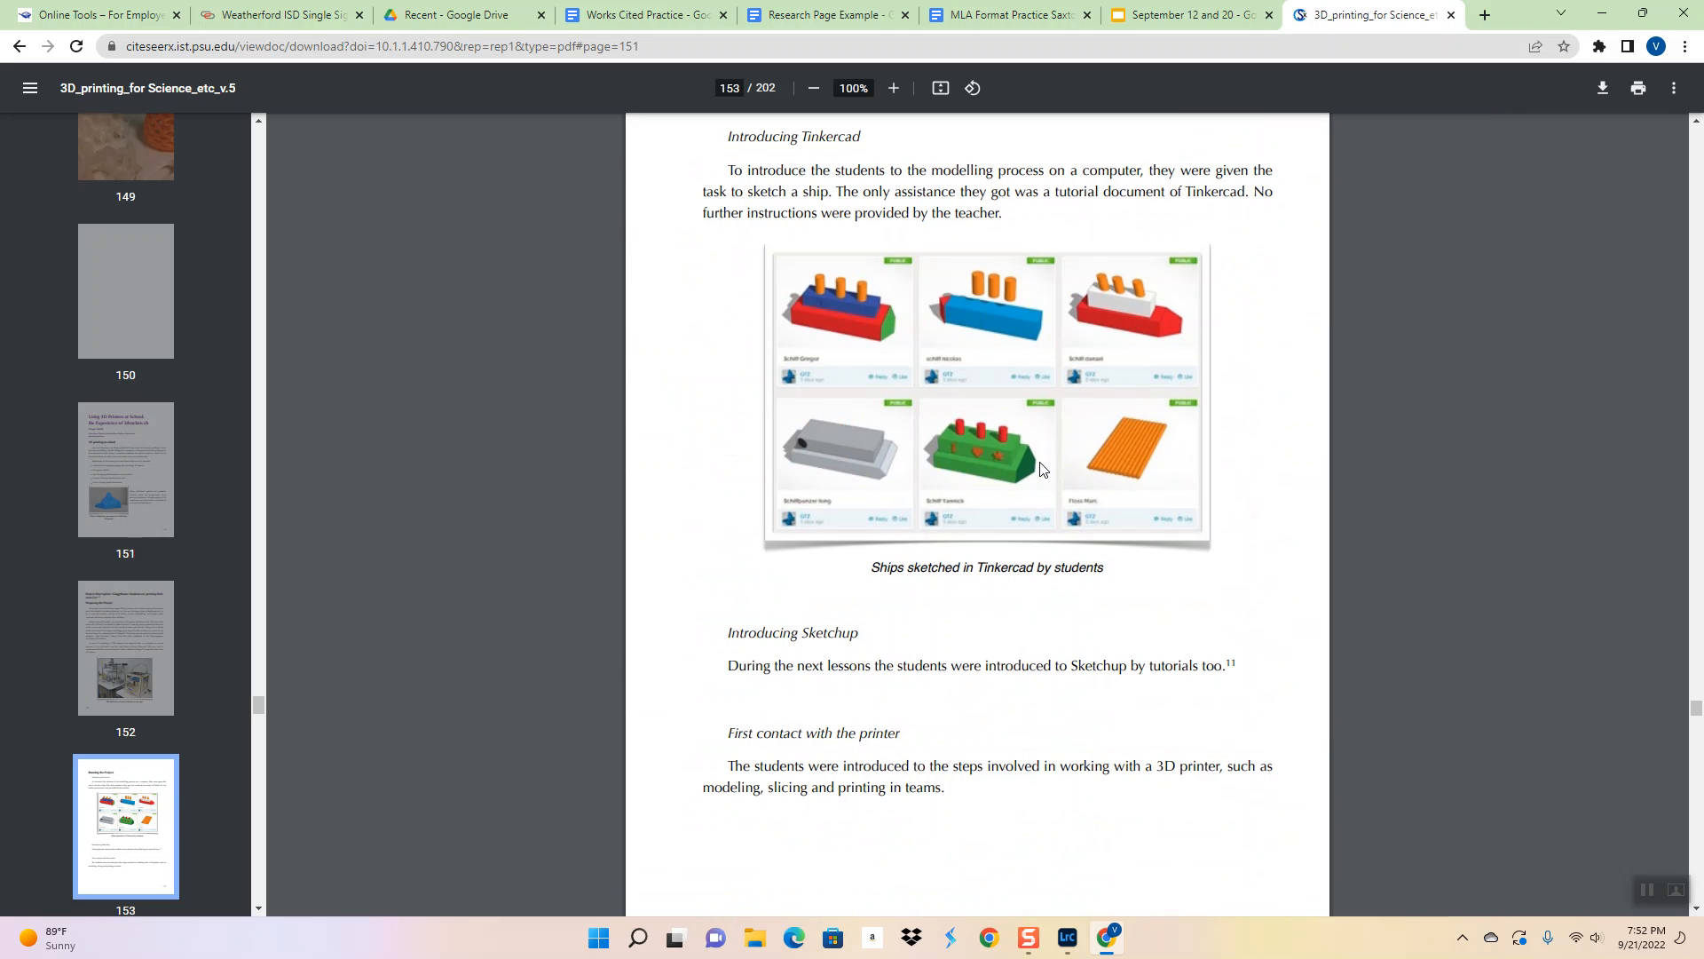
pyautogui.scroll(3)
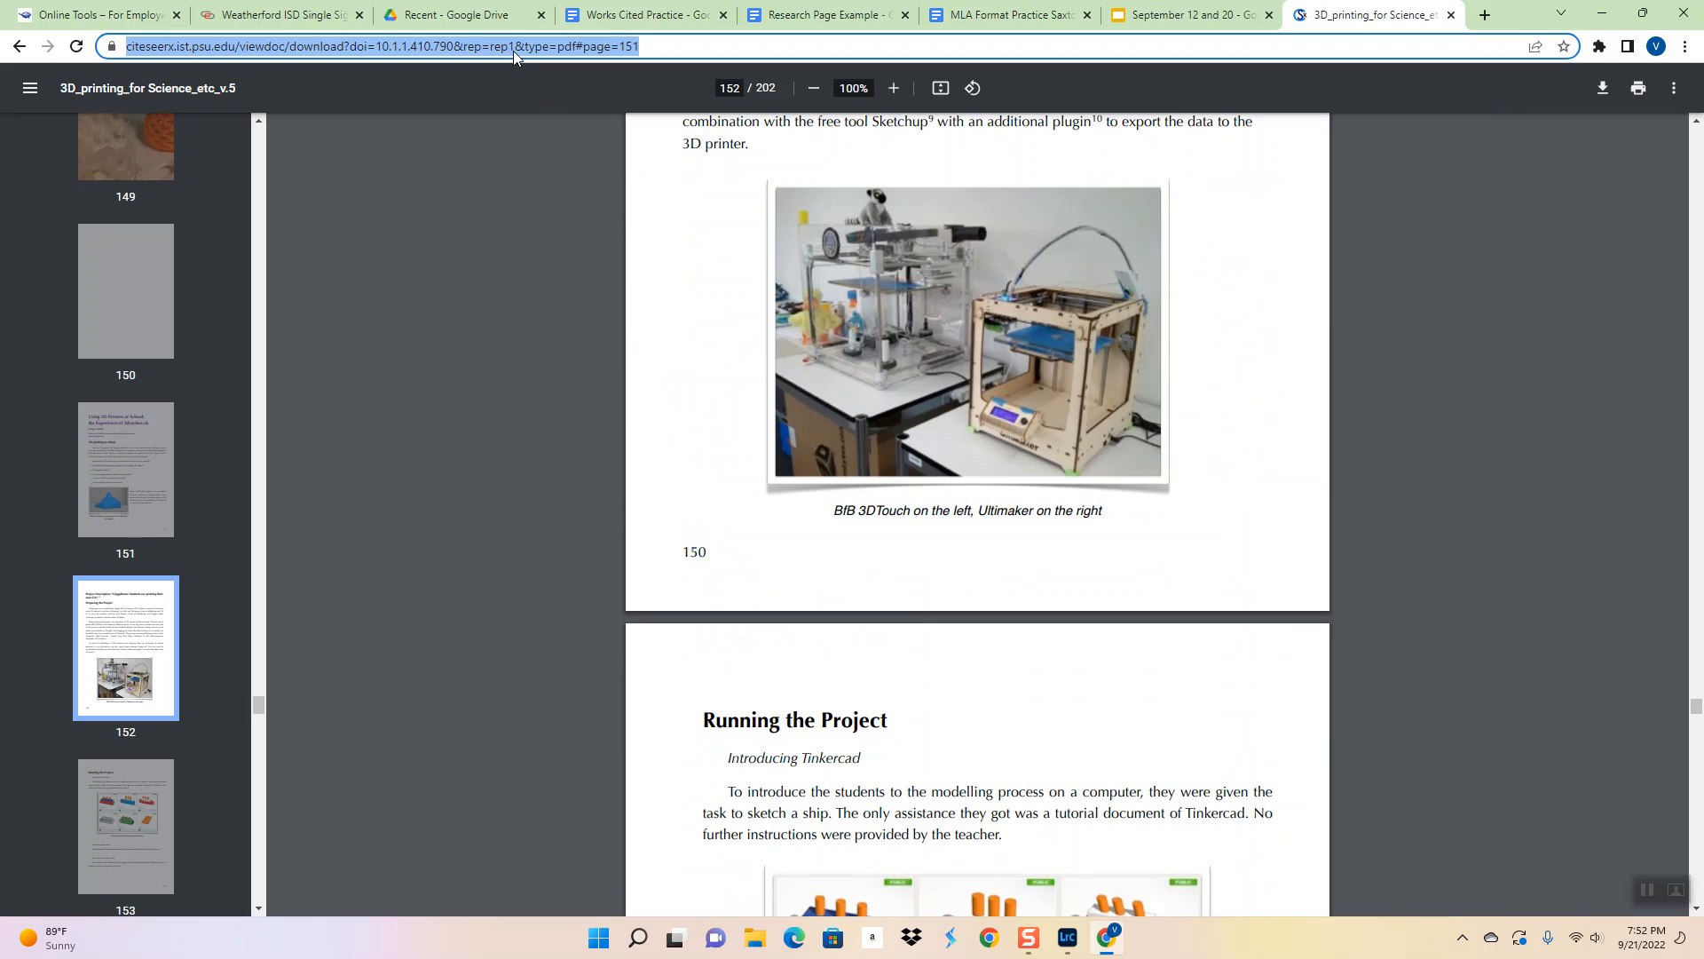
# Paste the psu.edu PDF link into Research Page Example, labelled '3d printing in schools'
pyautogui.click(826, 14)
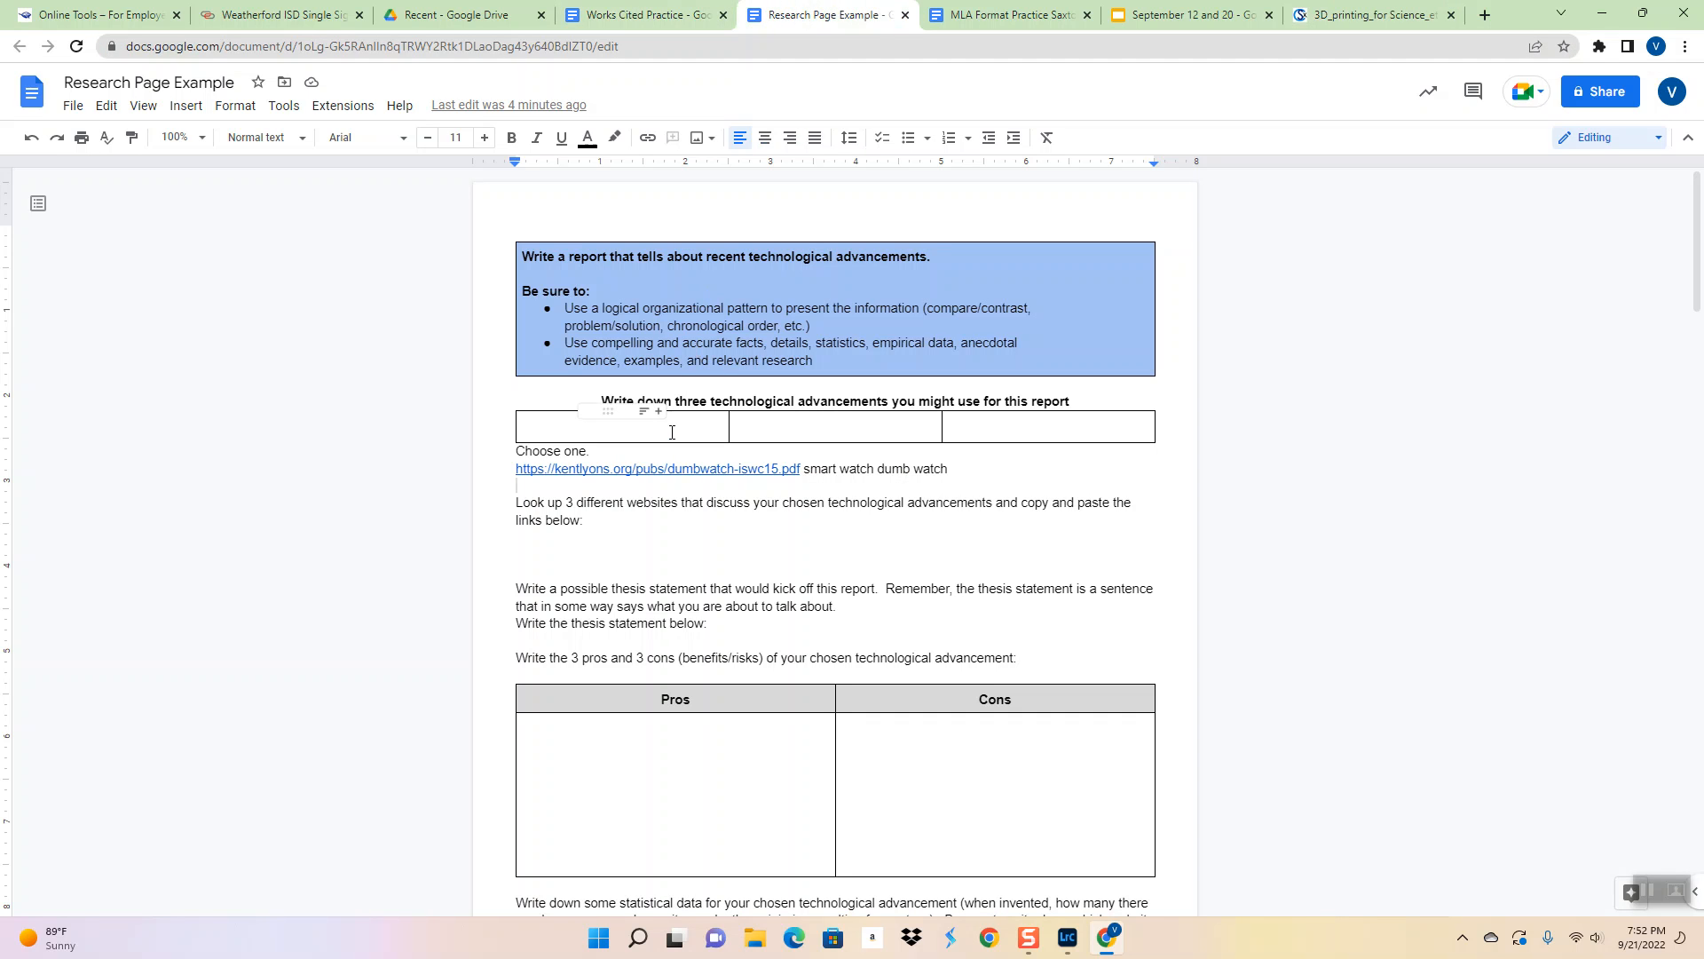
pyautogui.write('https://citeseerx.ist.psu.edu/viewdoc/download?doi=10.1.1.410.790&rep=rep1&type=pdf#page=151')
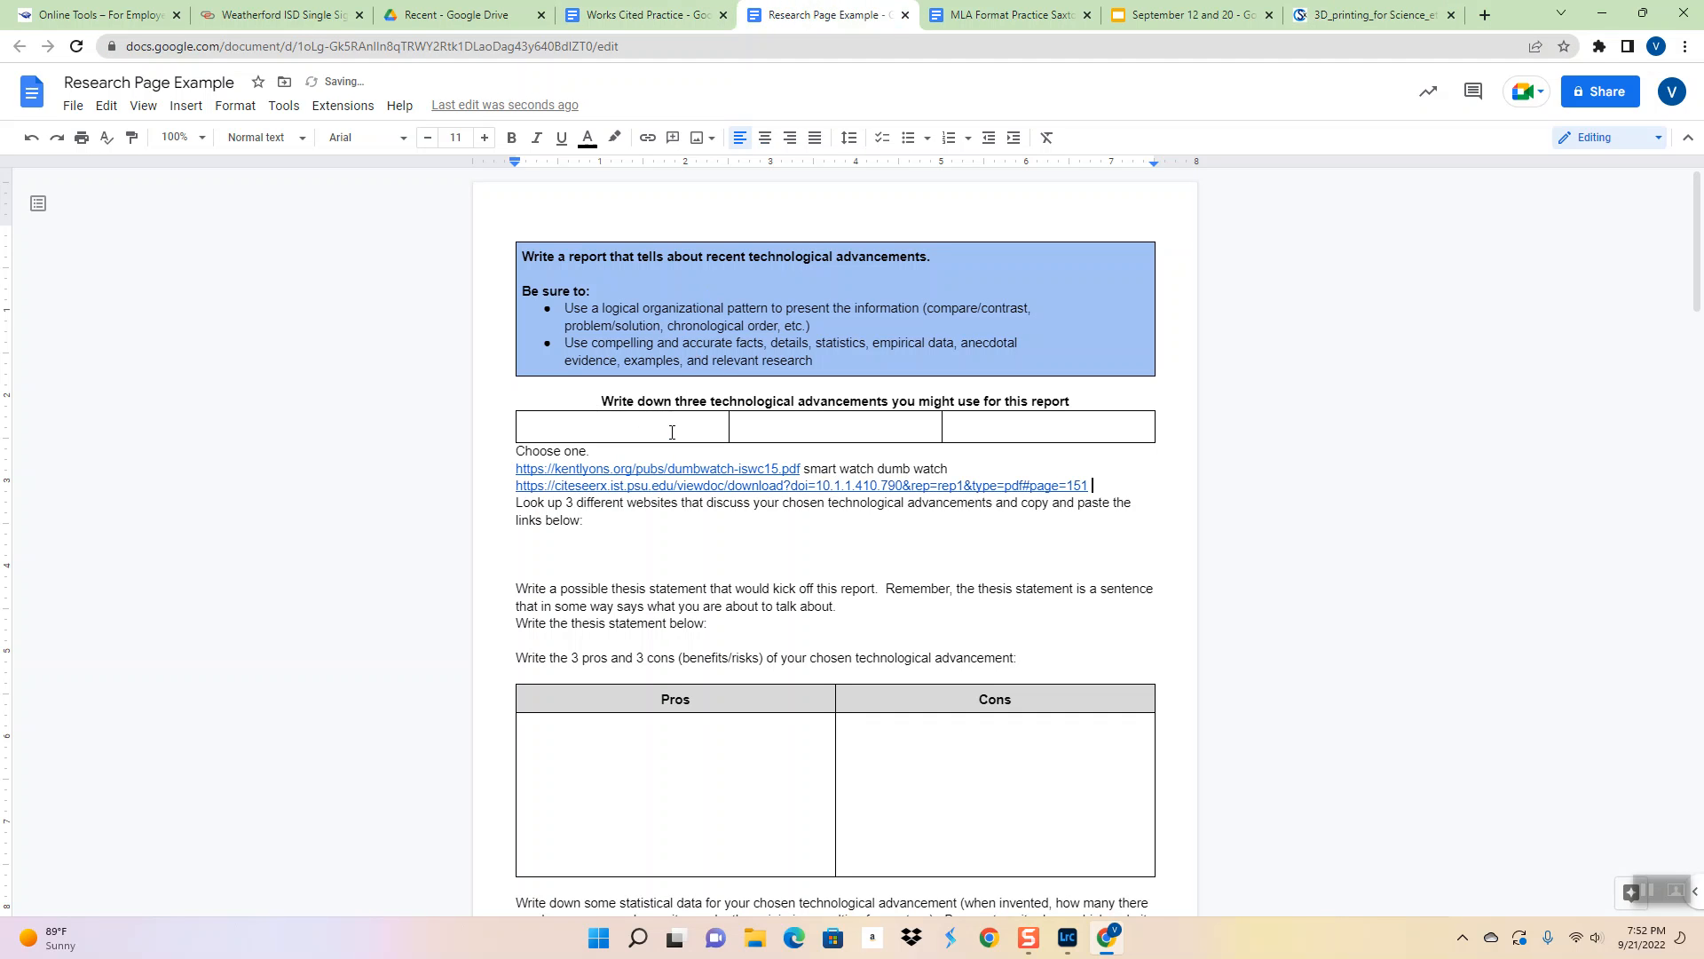
pyautogui.write('3d')
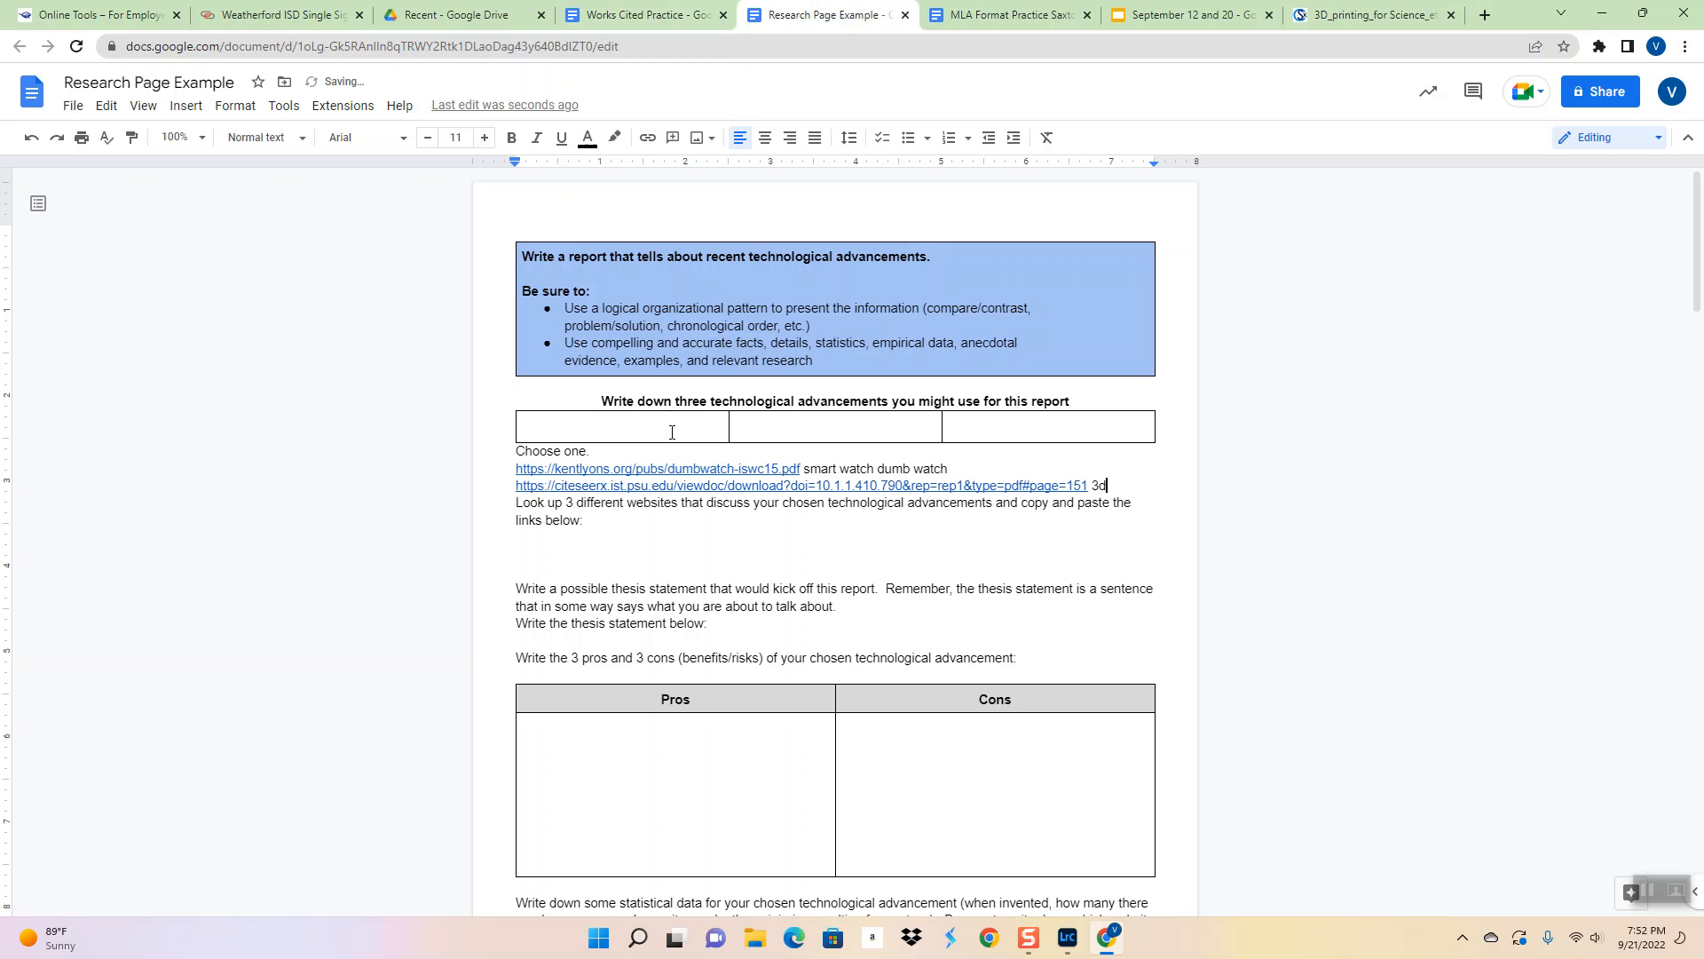
pyautogui.write('printing in schools')
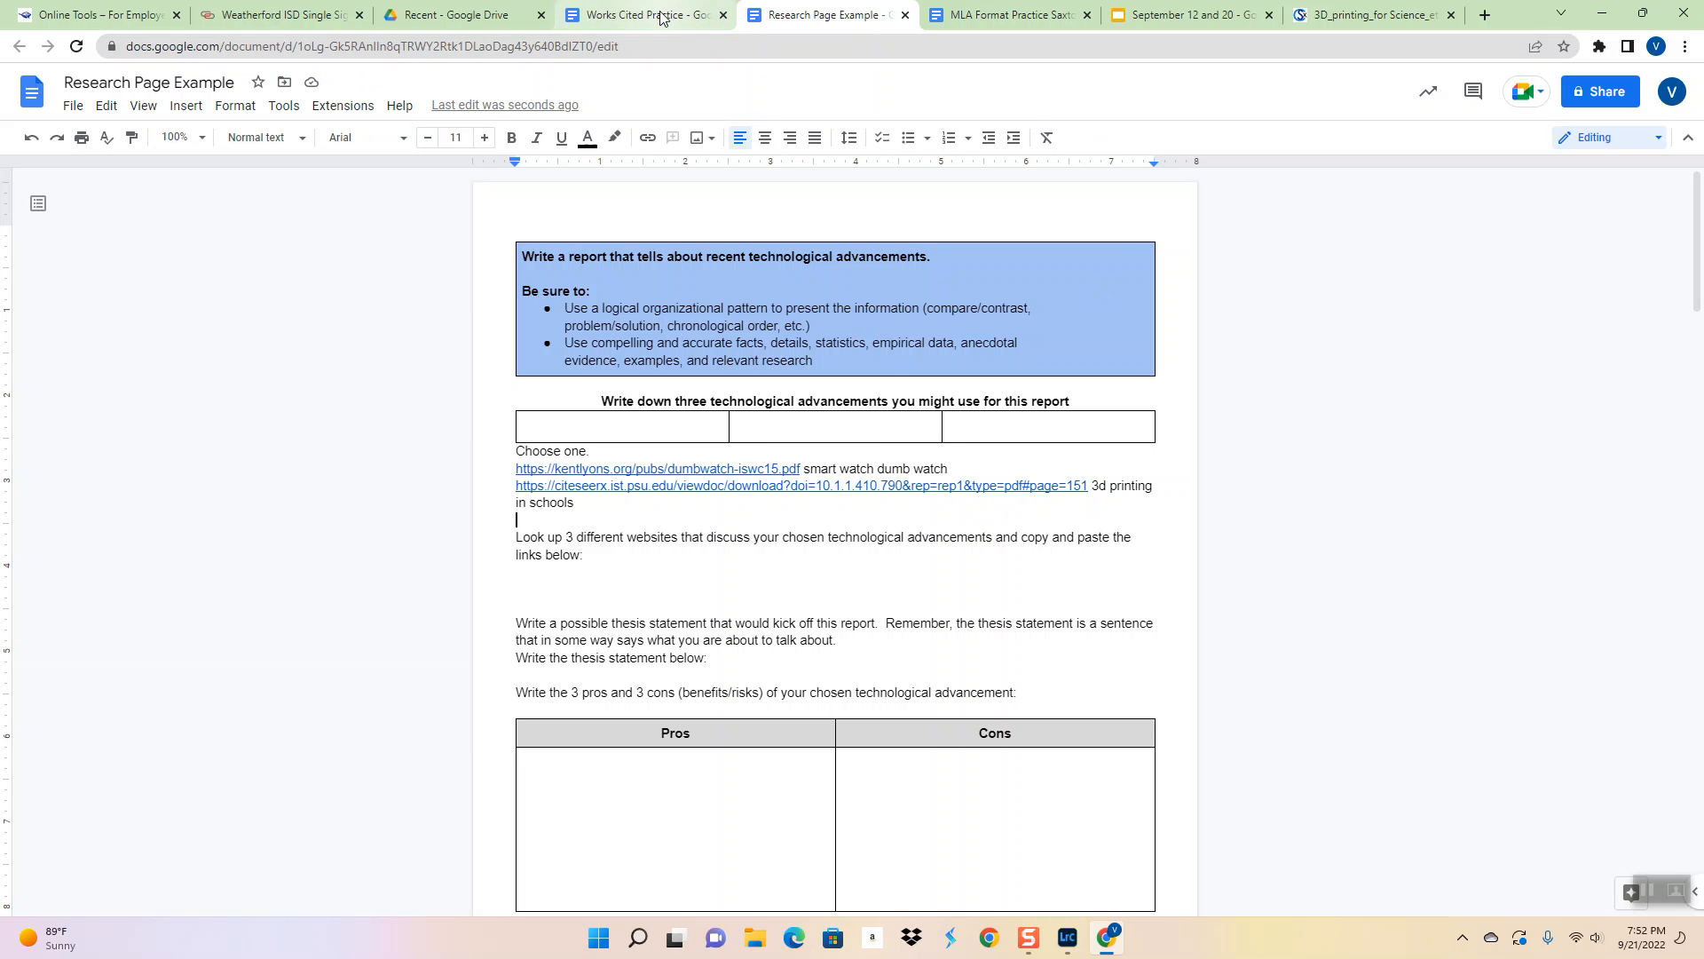
# Return to the .edu 3D printers results and open Cite for 'Using 3D Printers at School'
pyautogui.click(1006, 14)
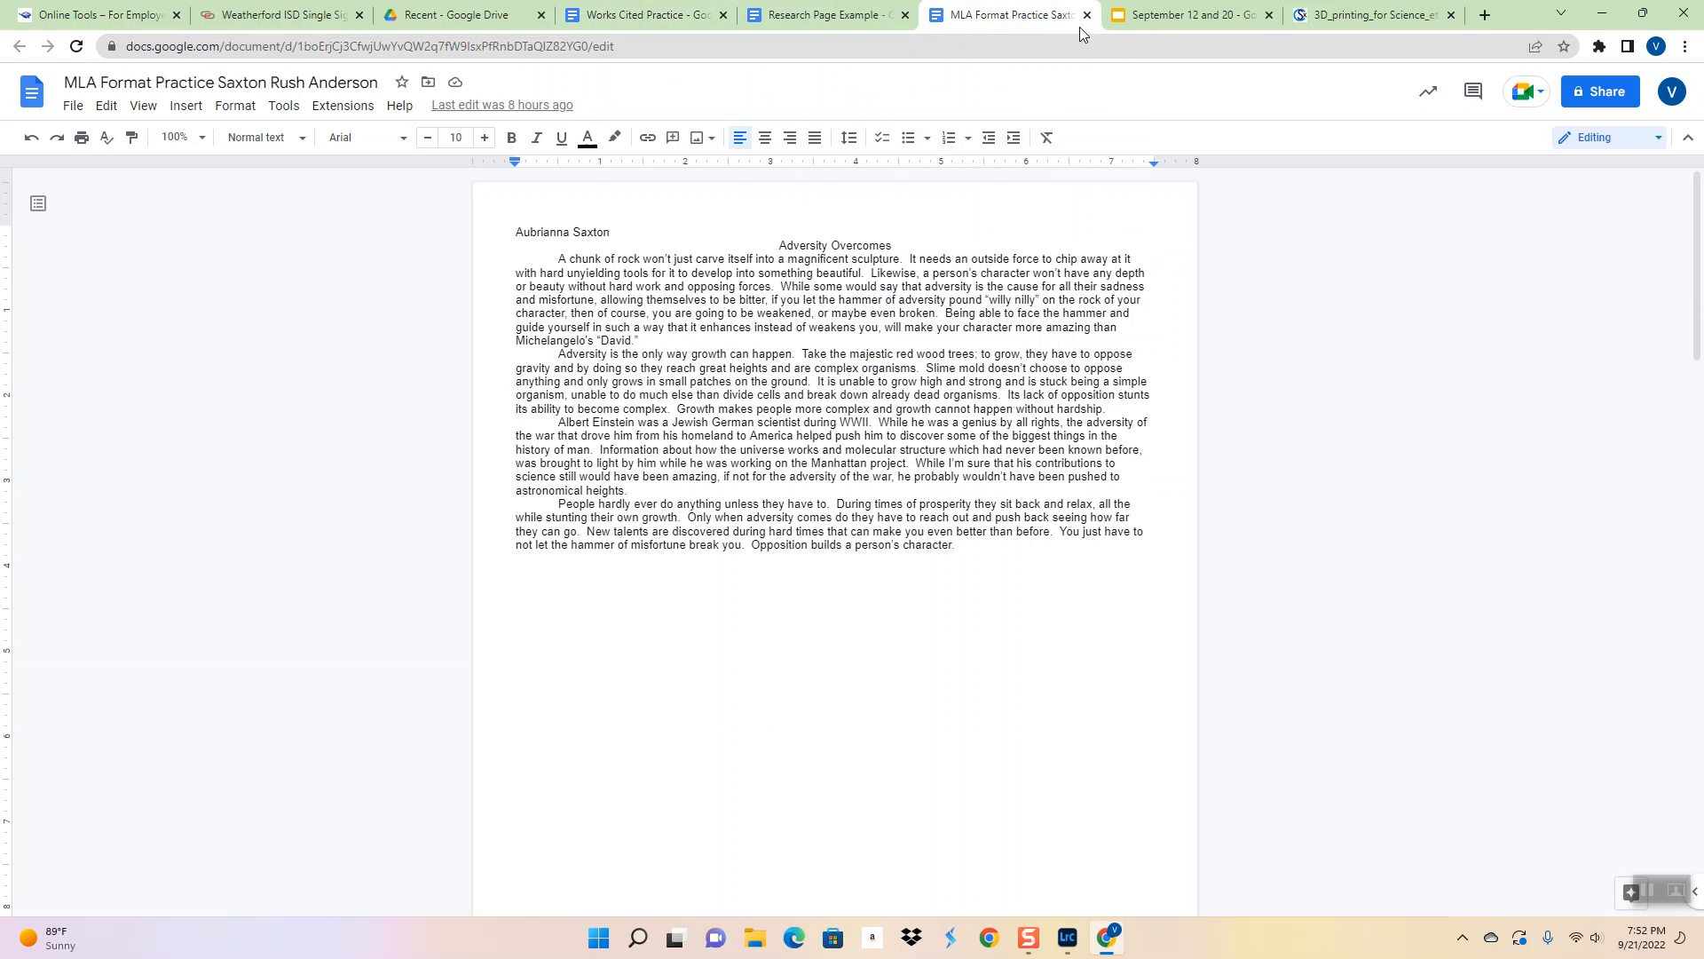
pyautogui.click(1369, 15)
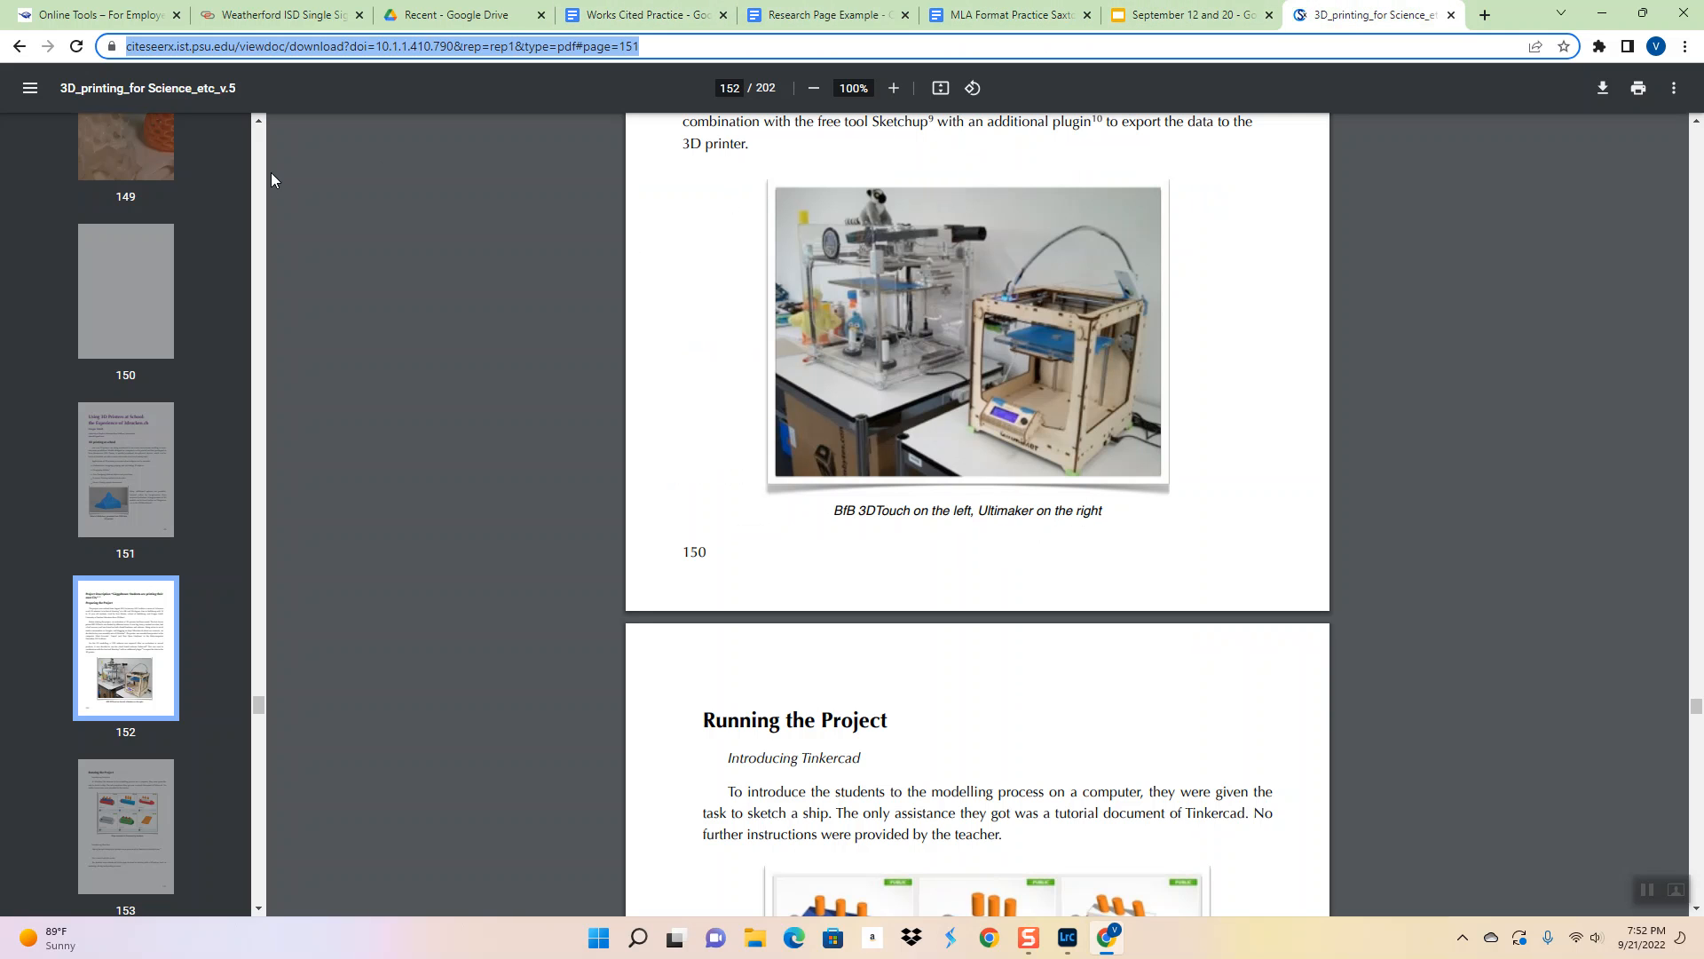
pyautogui.moveTo(19, 47)
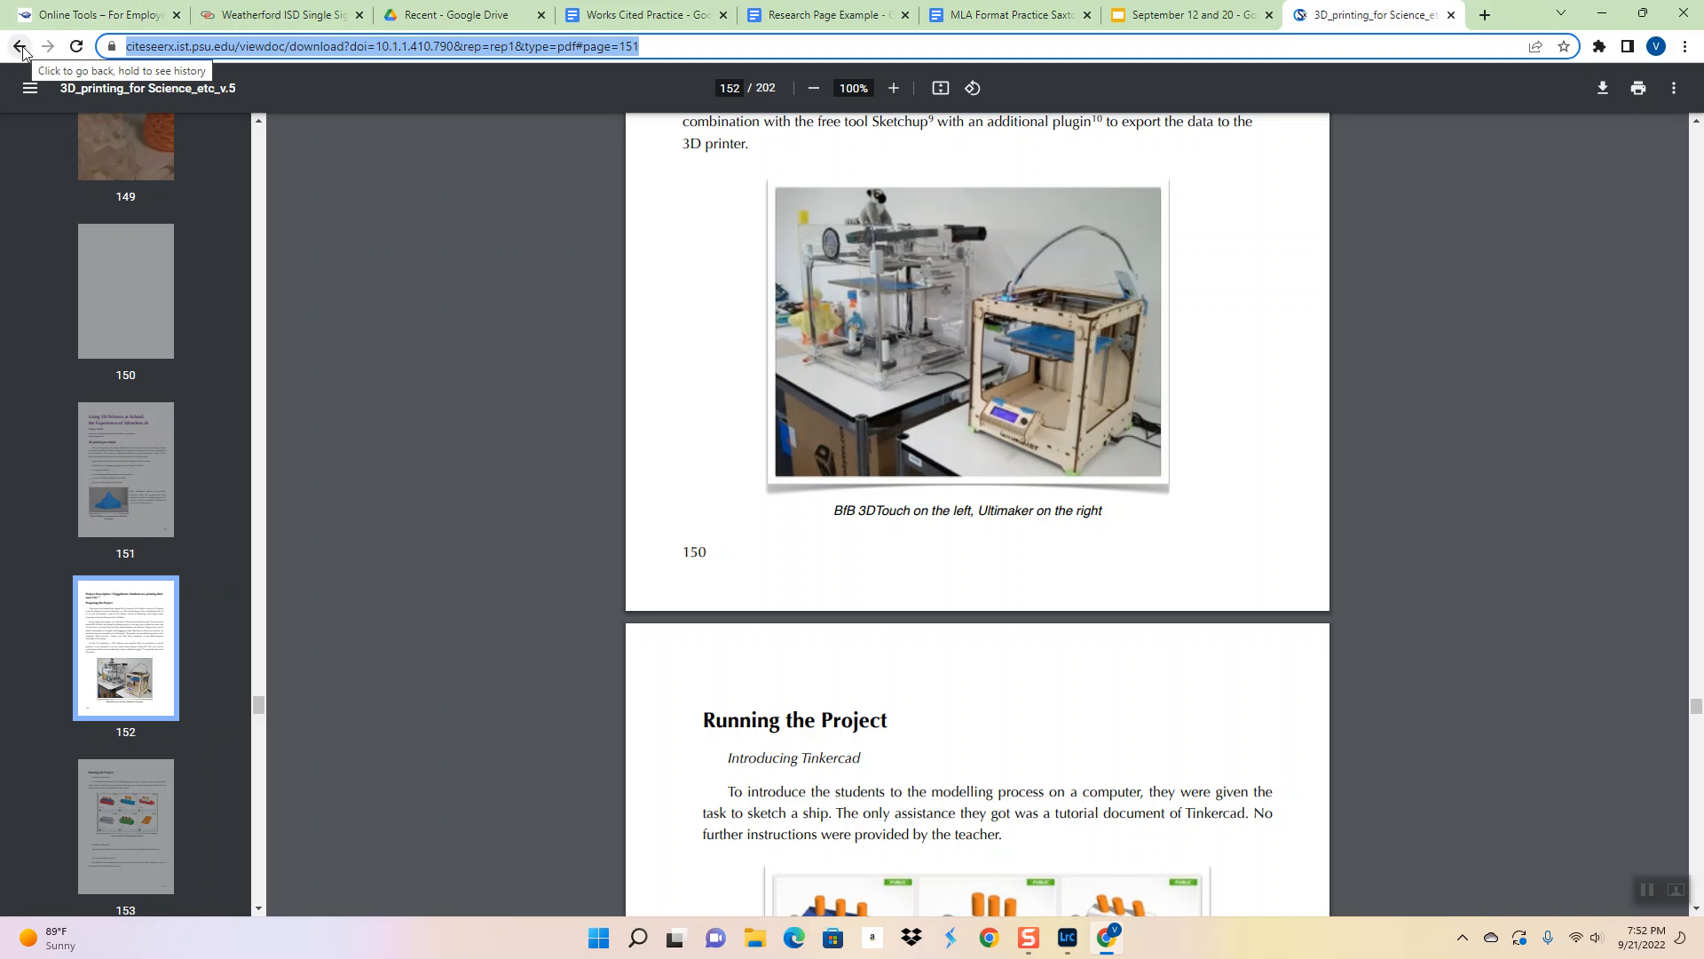
pyautogui.click(19, 45)
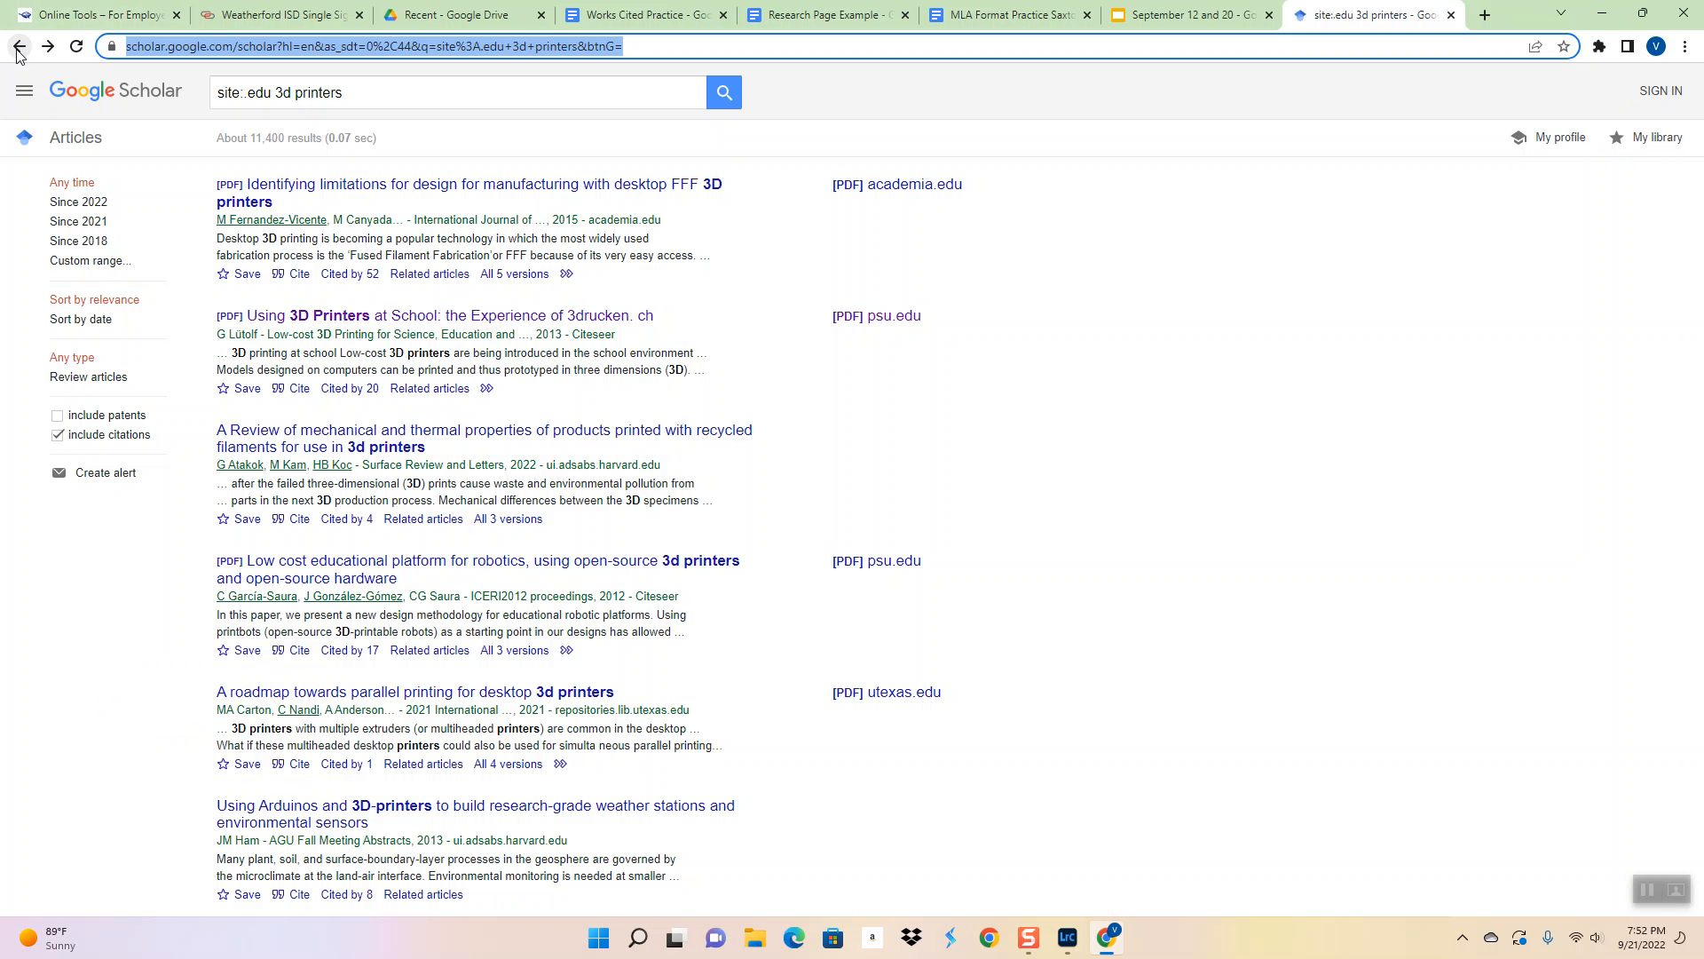
pyautogui.moveTo(299, 392)
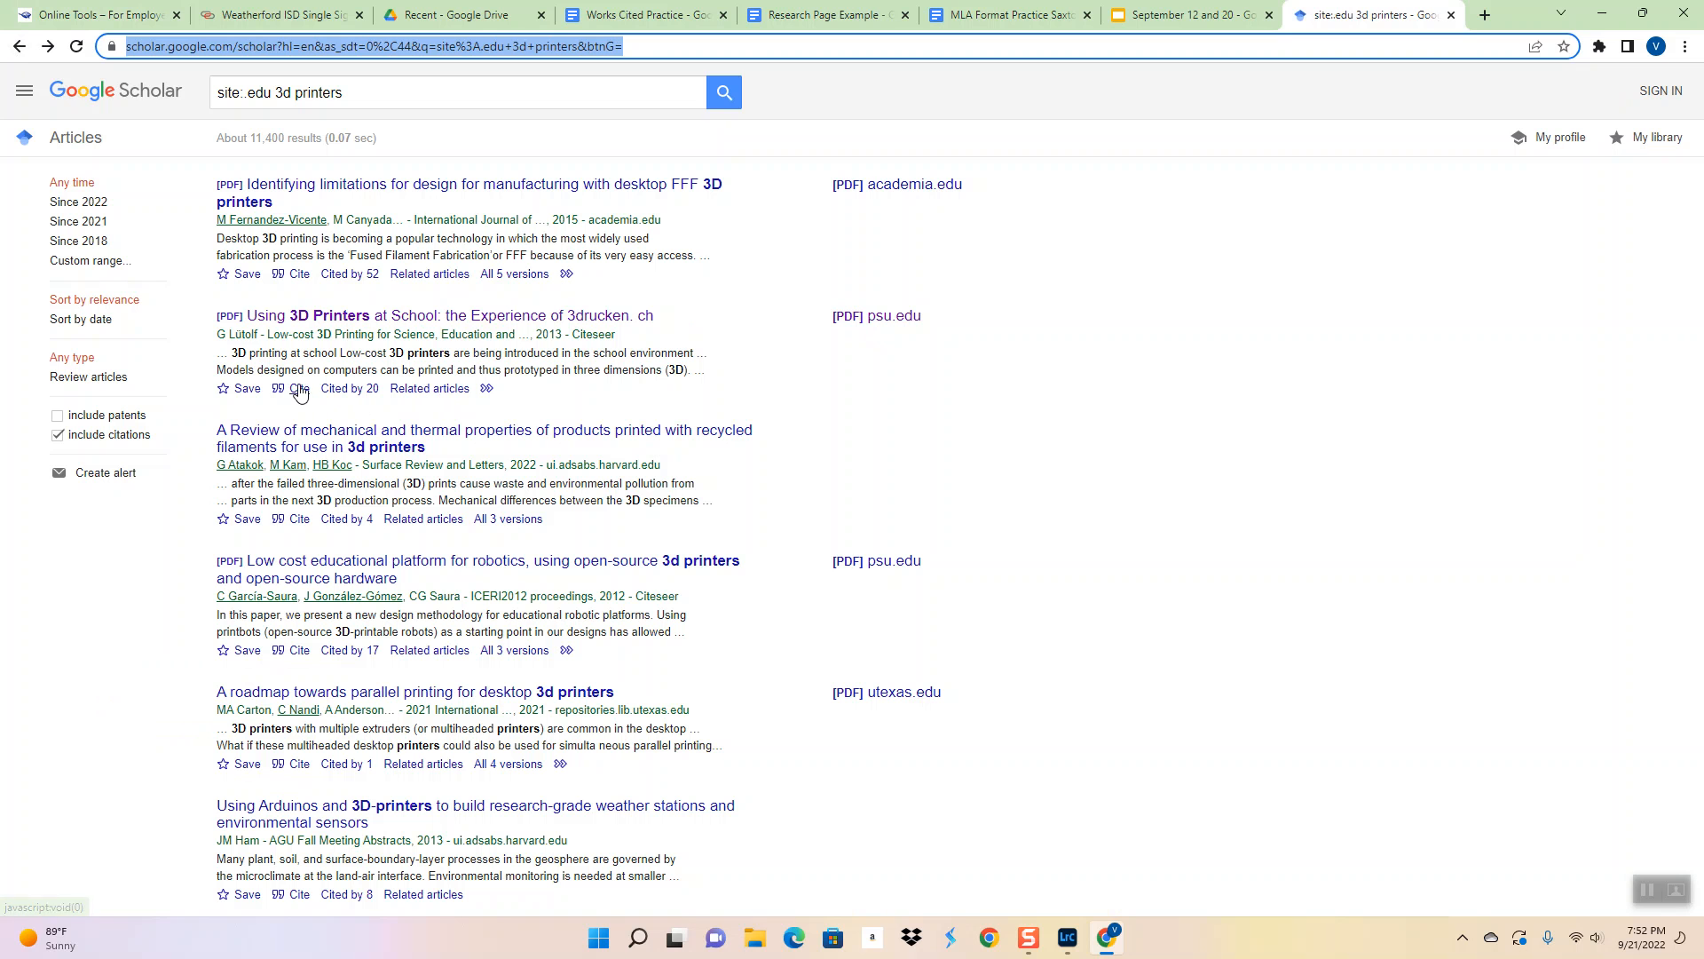
pyautogui.click(298, 388)
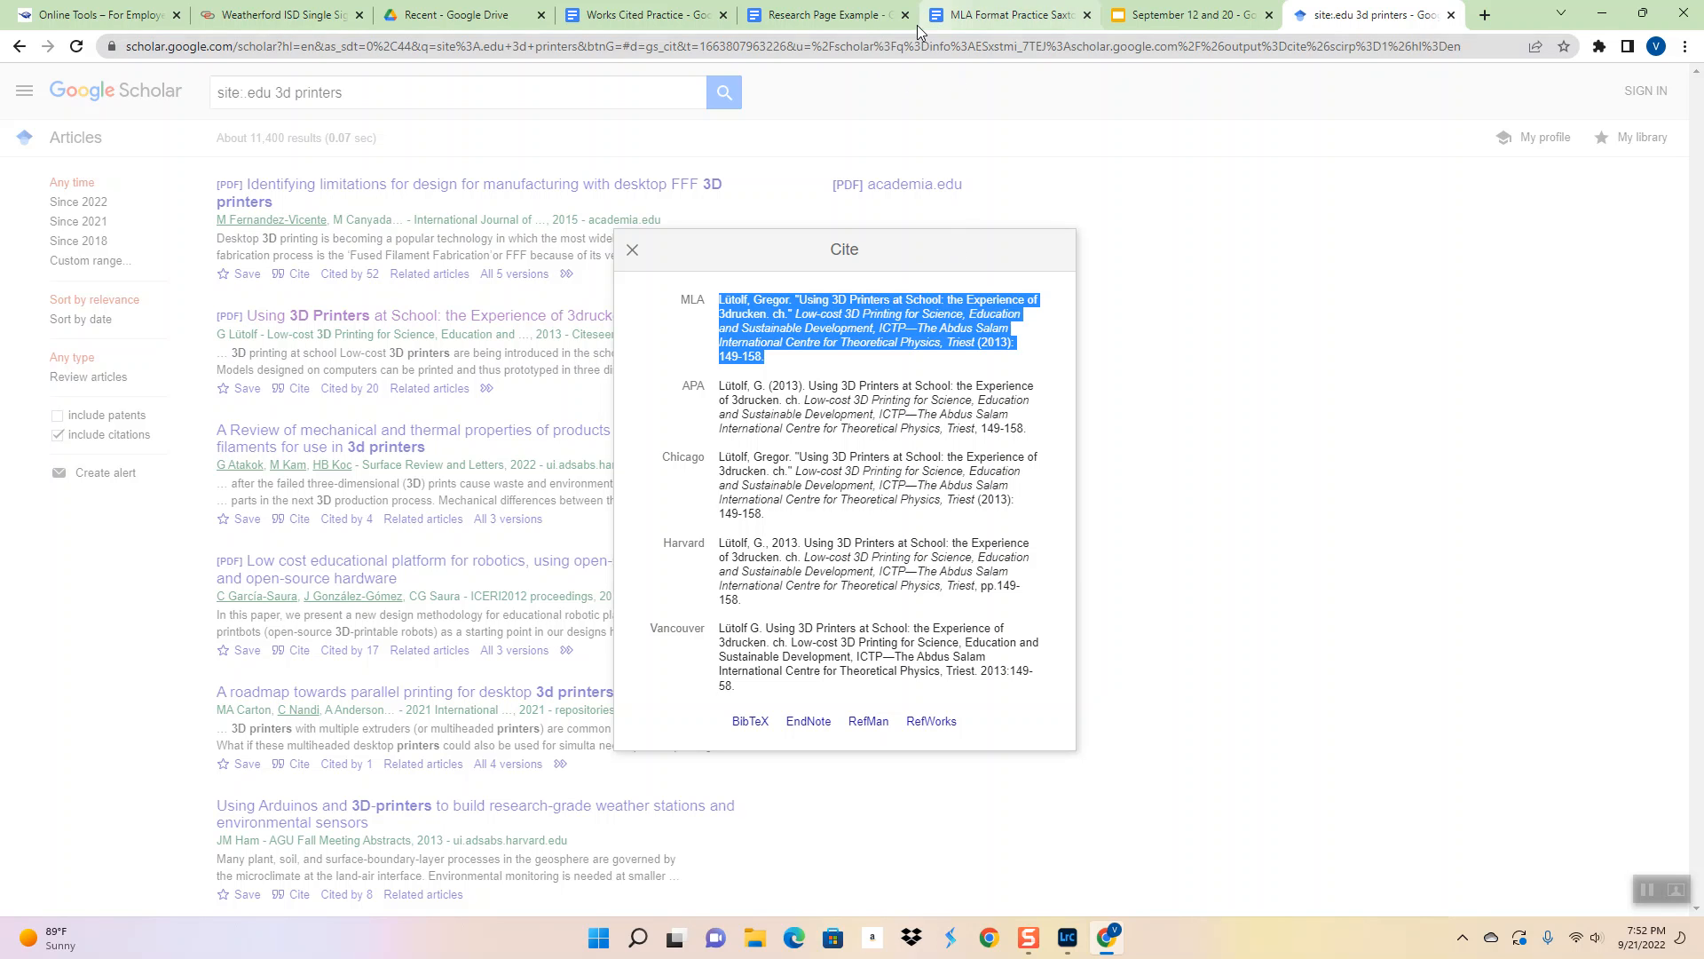
pyautogui.click(643, 15)
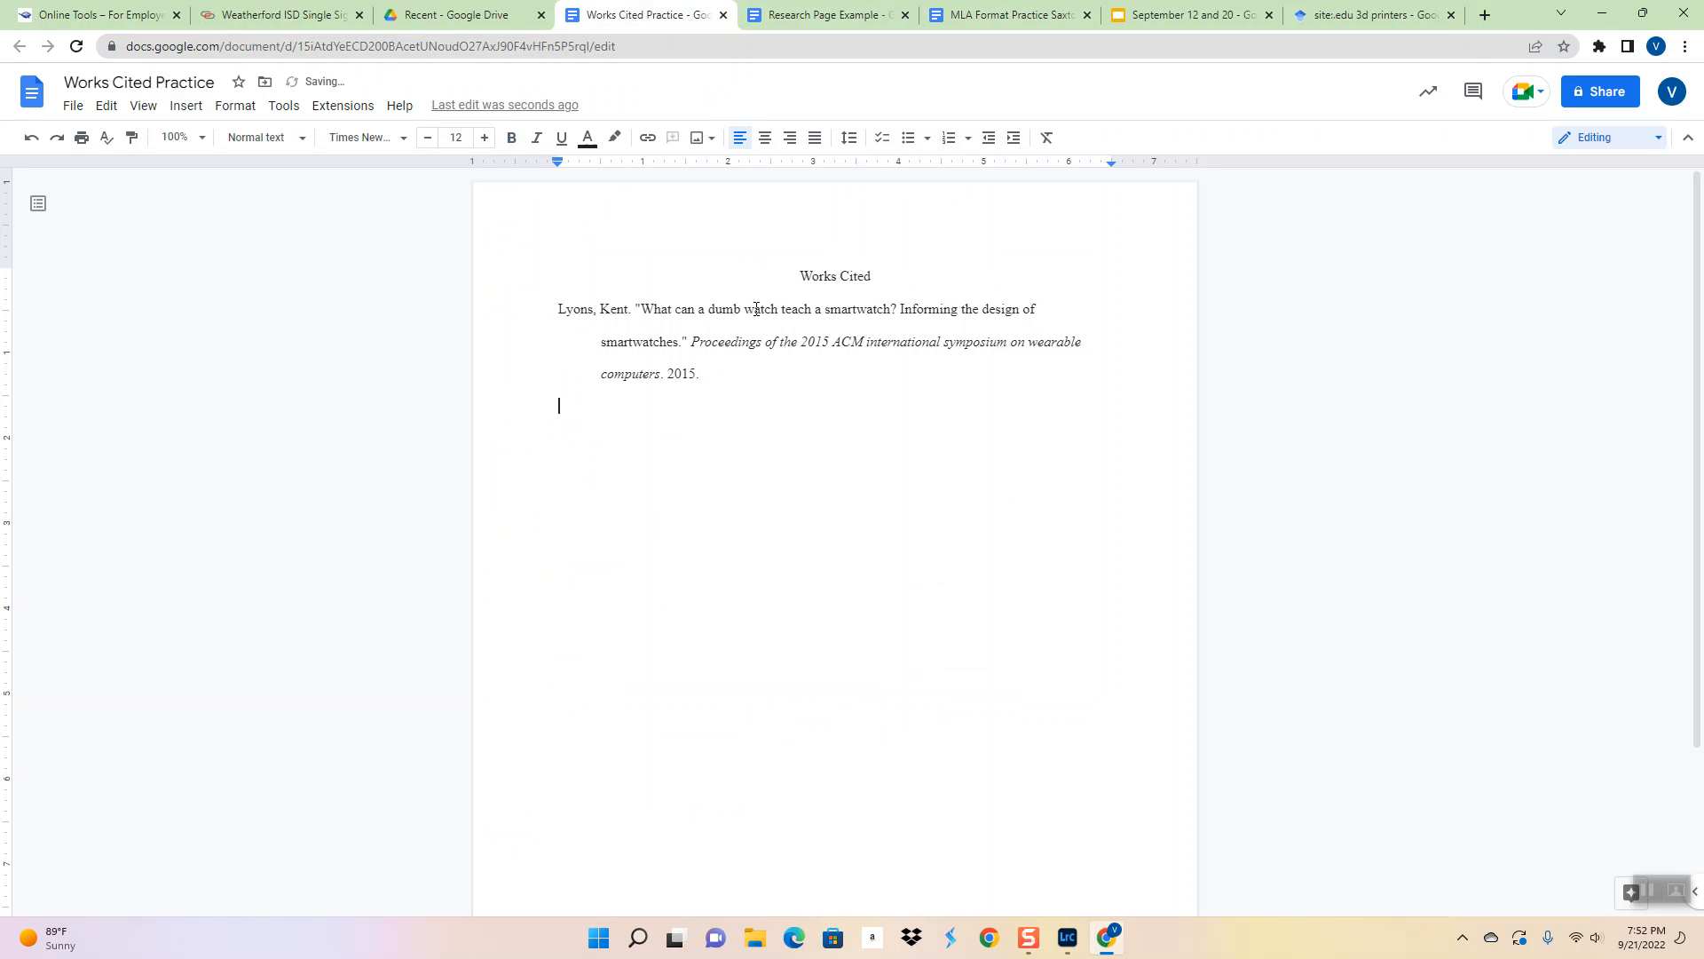
# Paste the Lütolf citation above the Lyons entry and set it to Times New Roman
pyautogui.click(1372, 15)
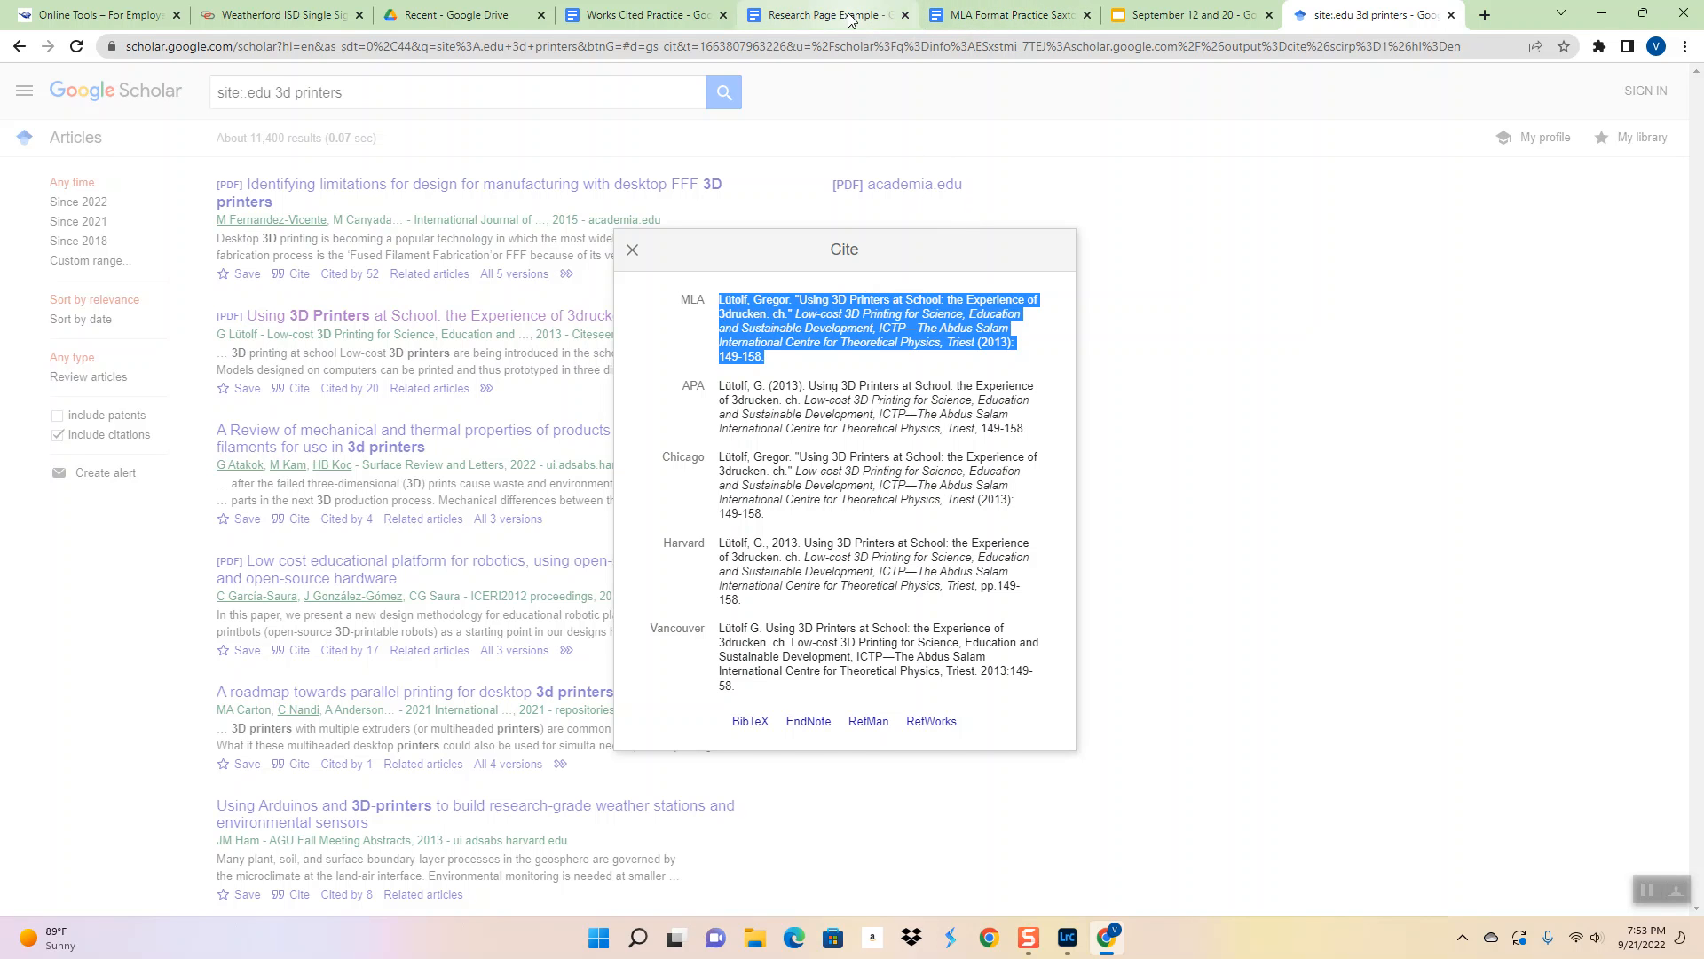
pyautogui.click(643, 14)
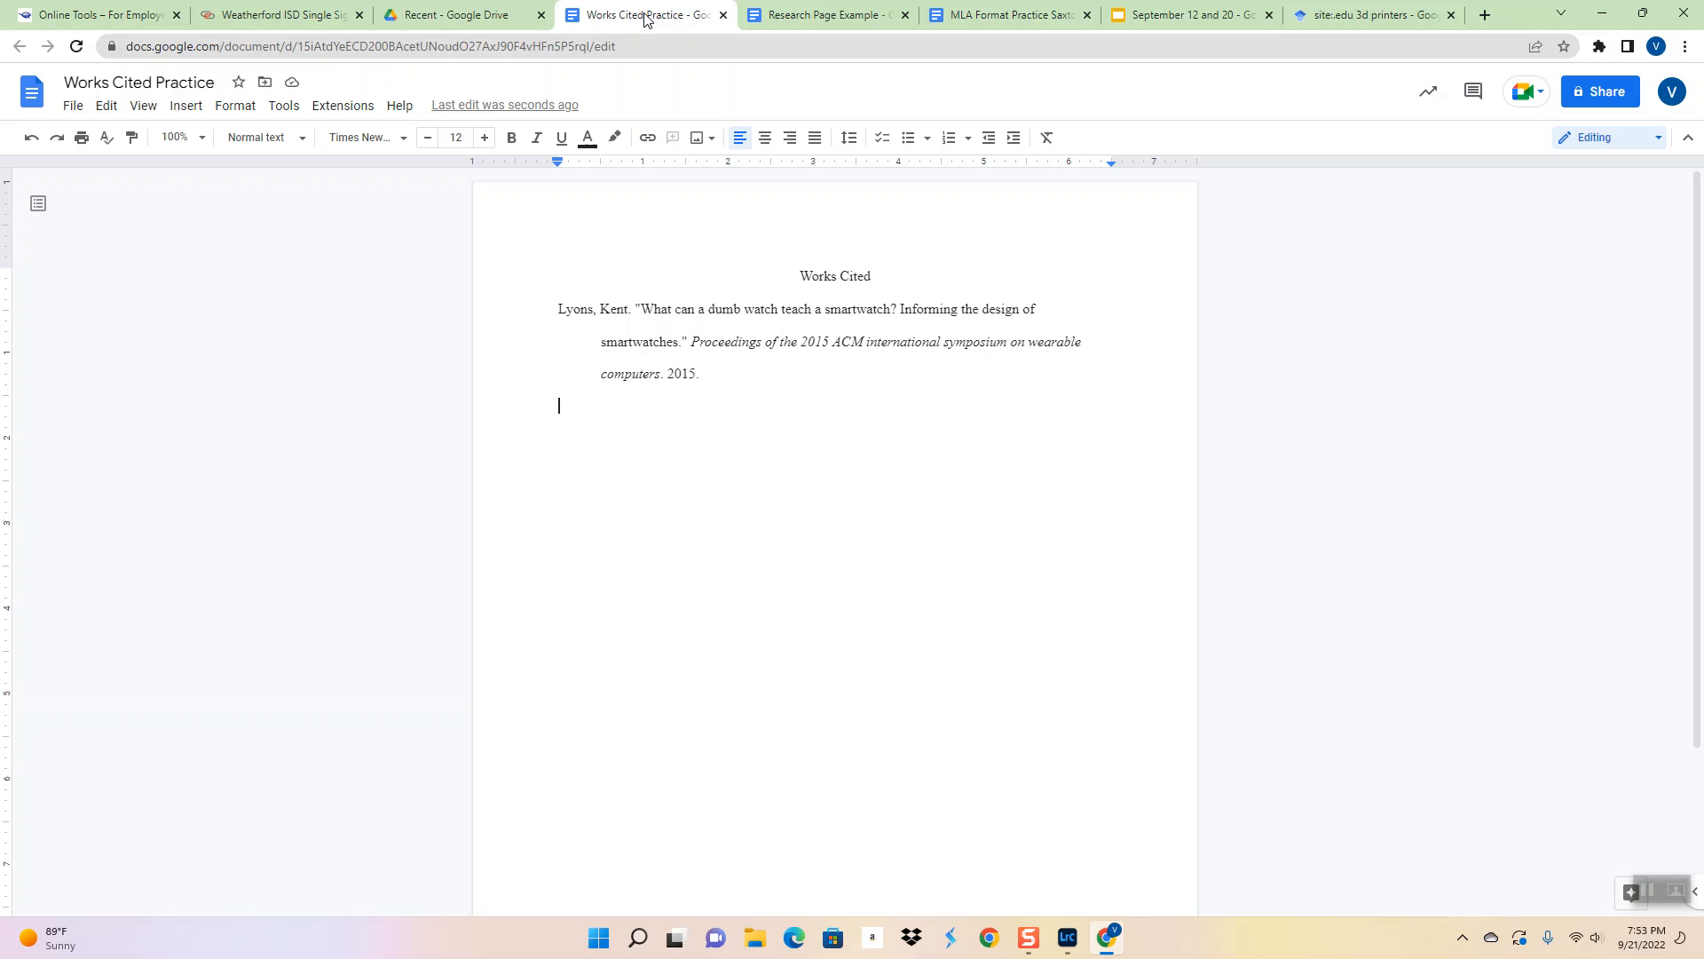
pyautogui.click(835, 276)
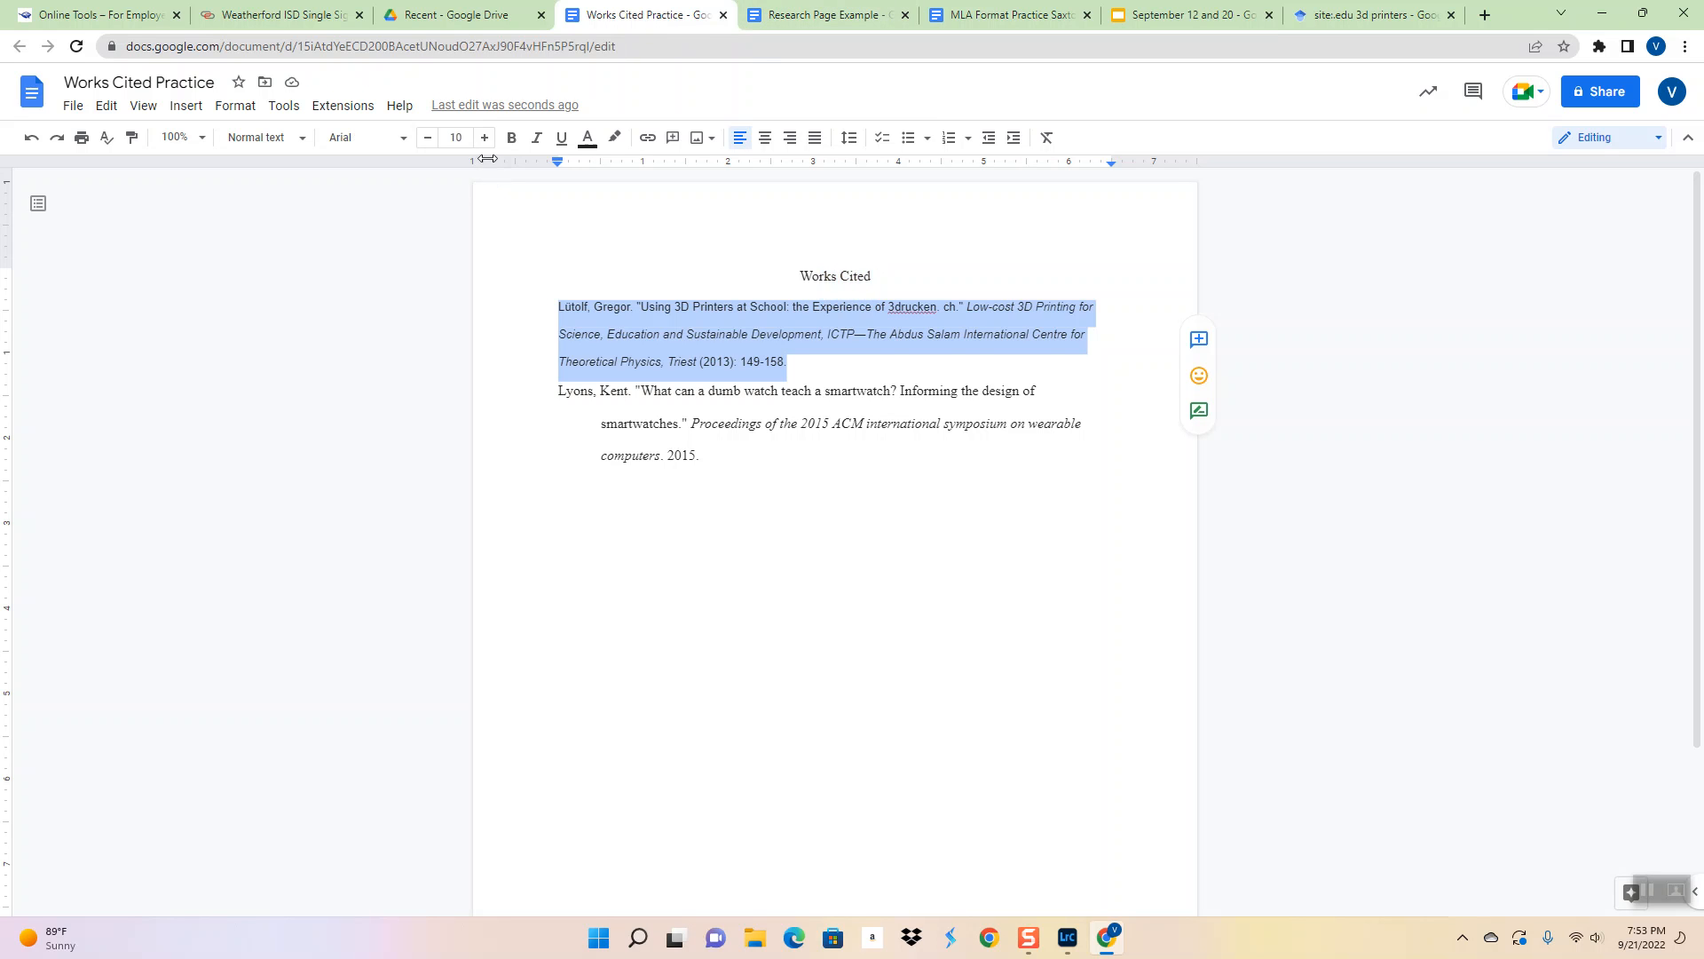
pyautogui.click(364, 137)
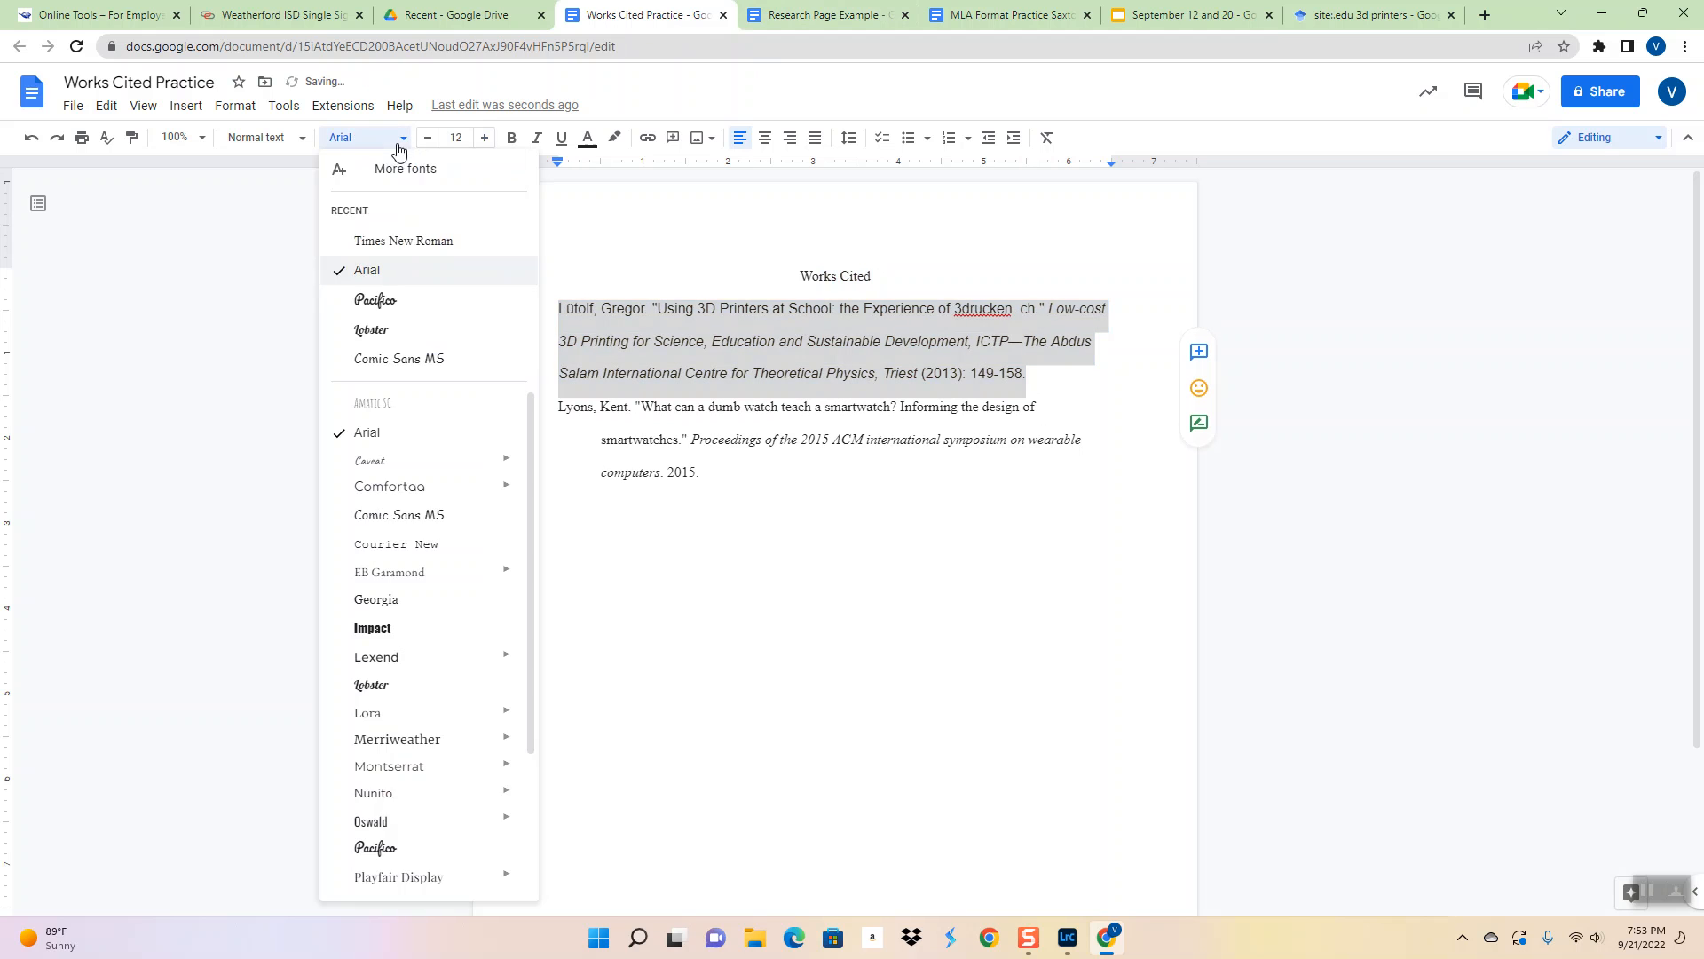
pyautogui.click(403, 241)
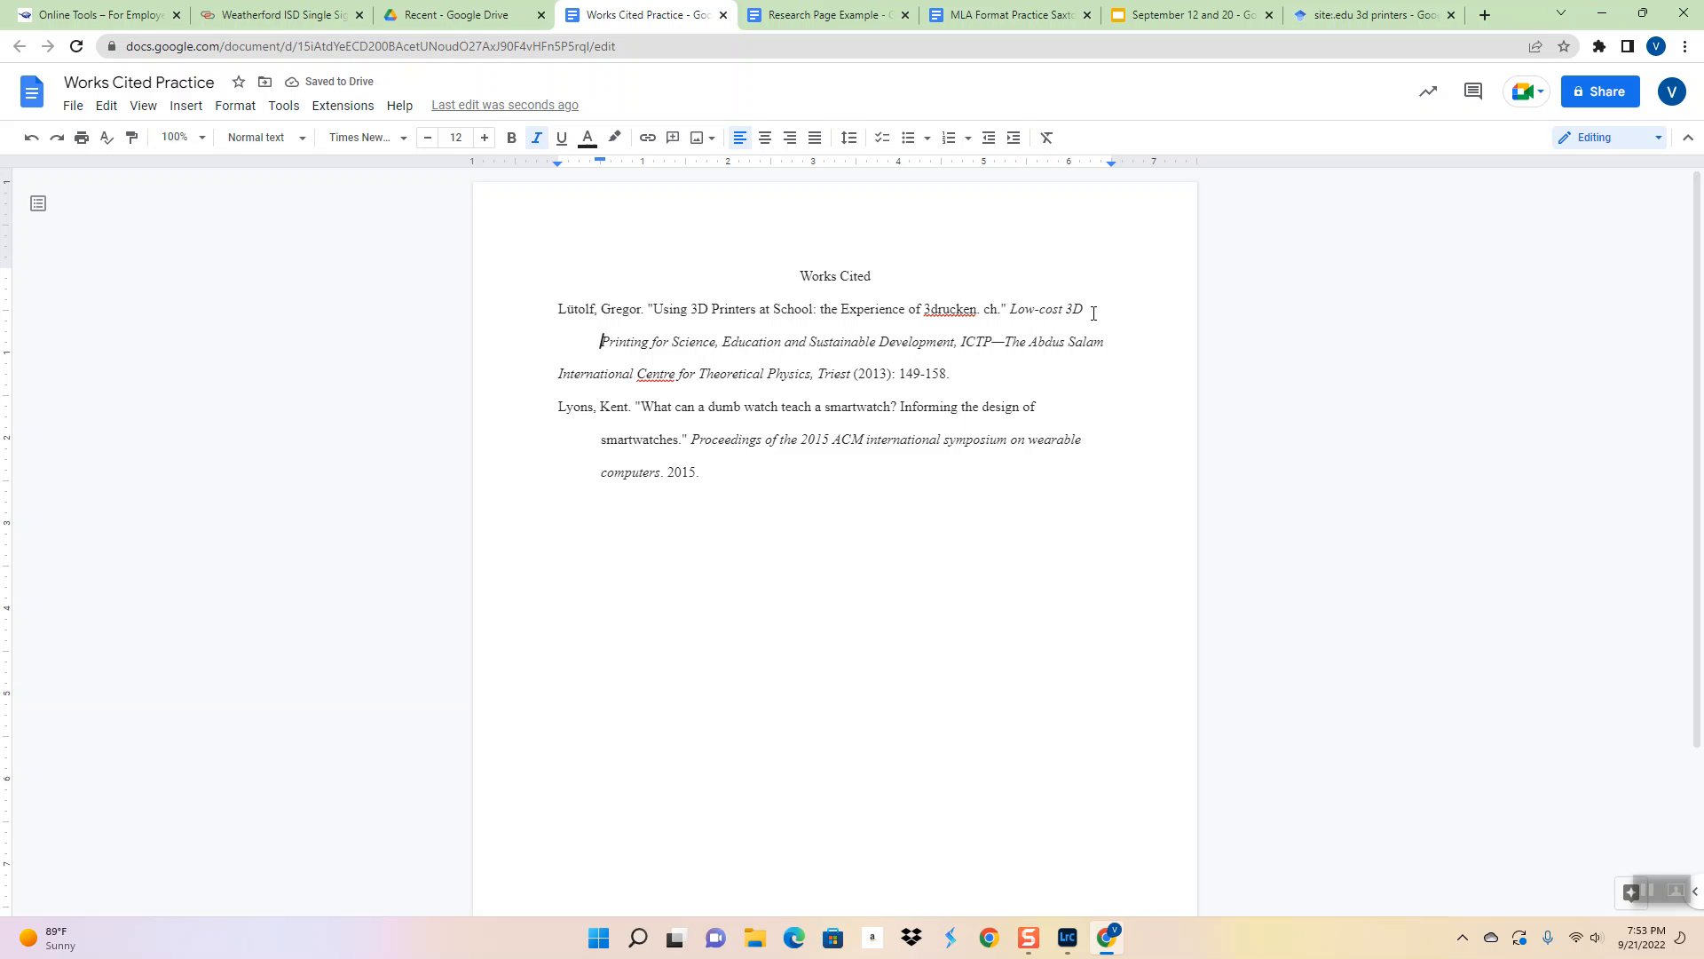
pyautogui.moveTo(1293, 313)
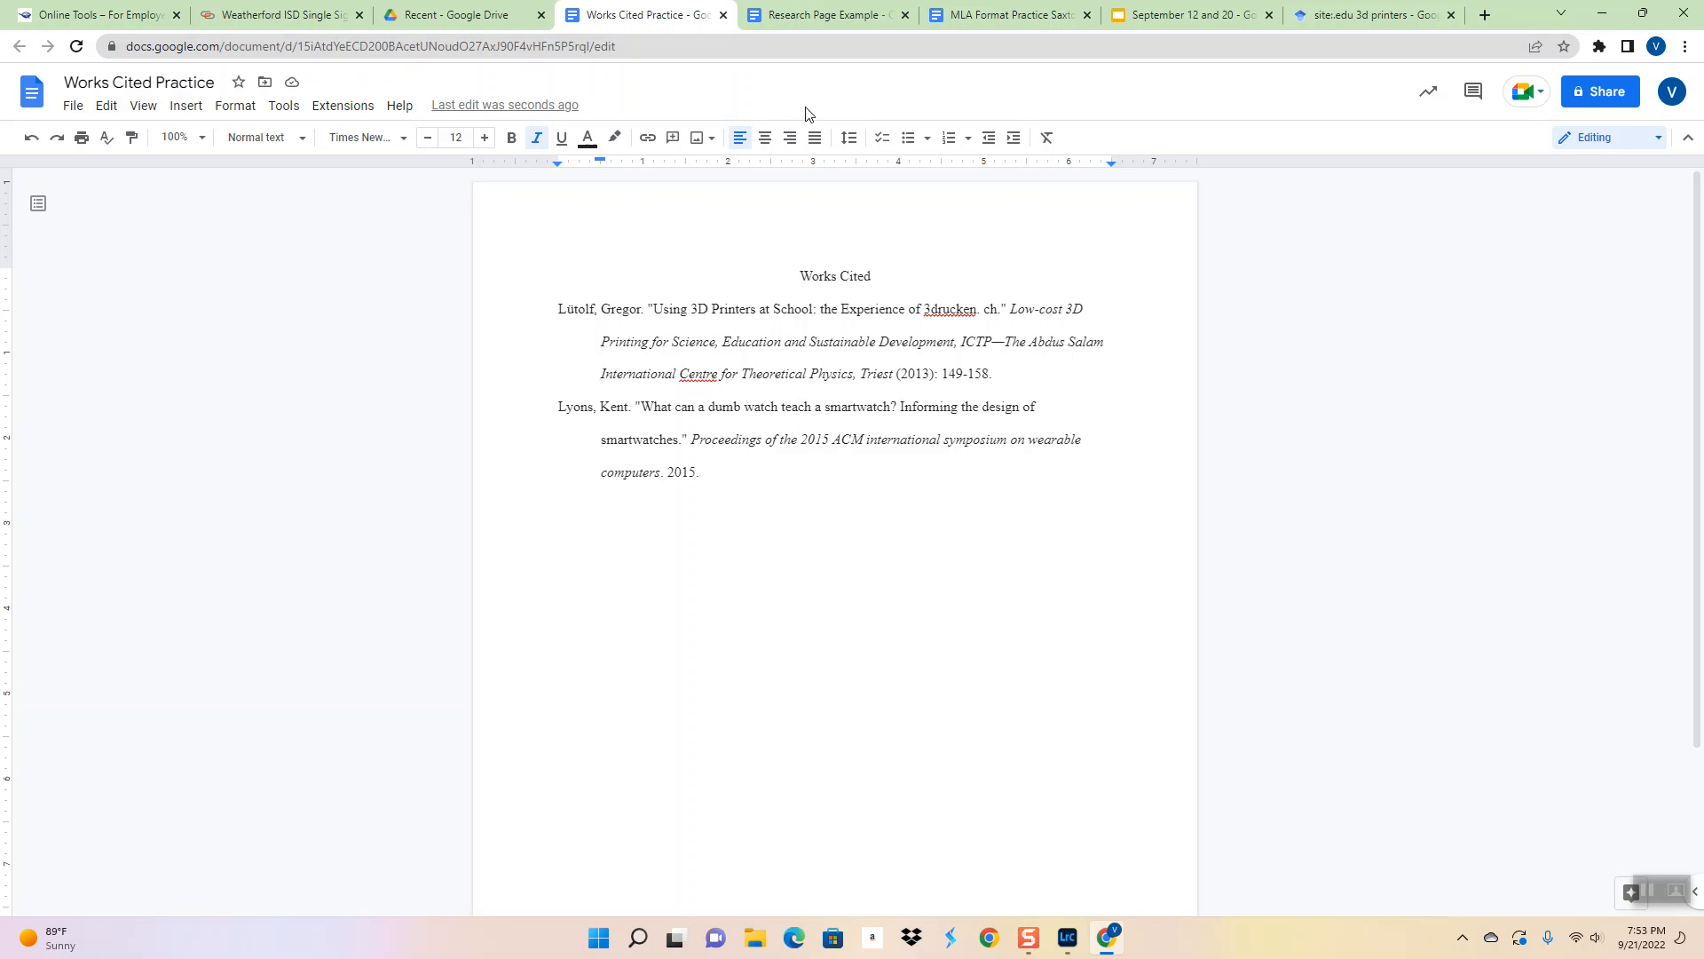
pyautogui.moveTo(1001, 14)
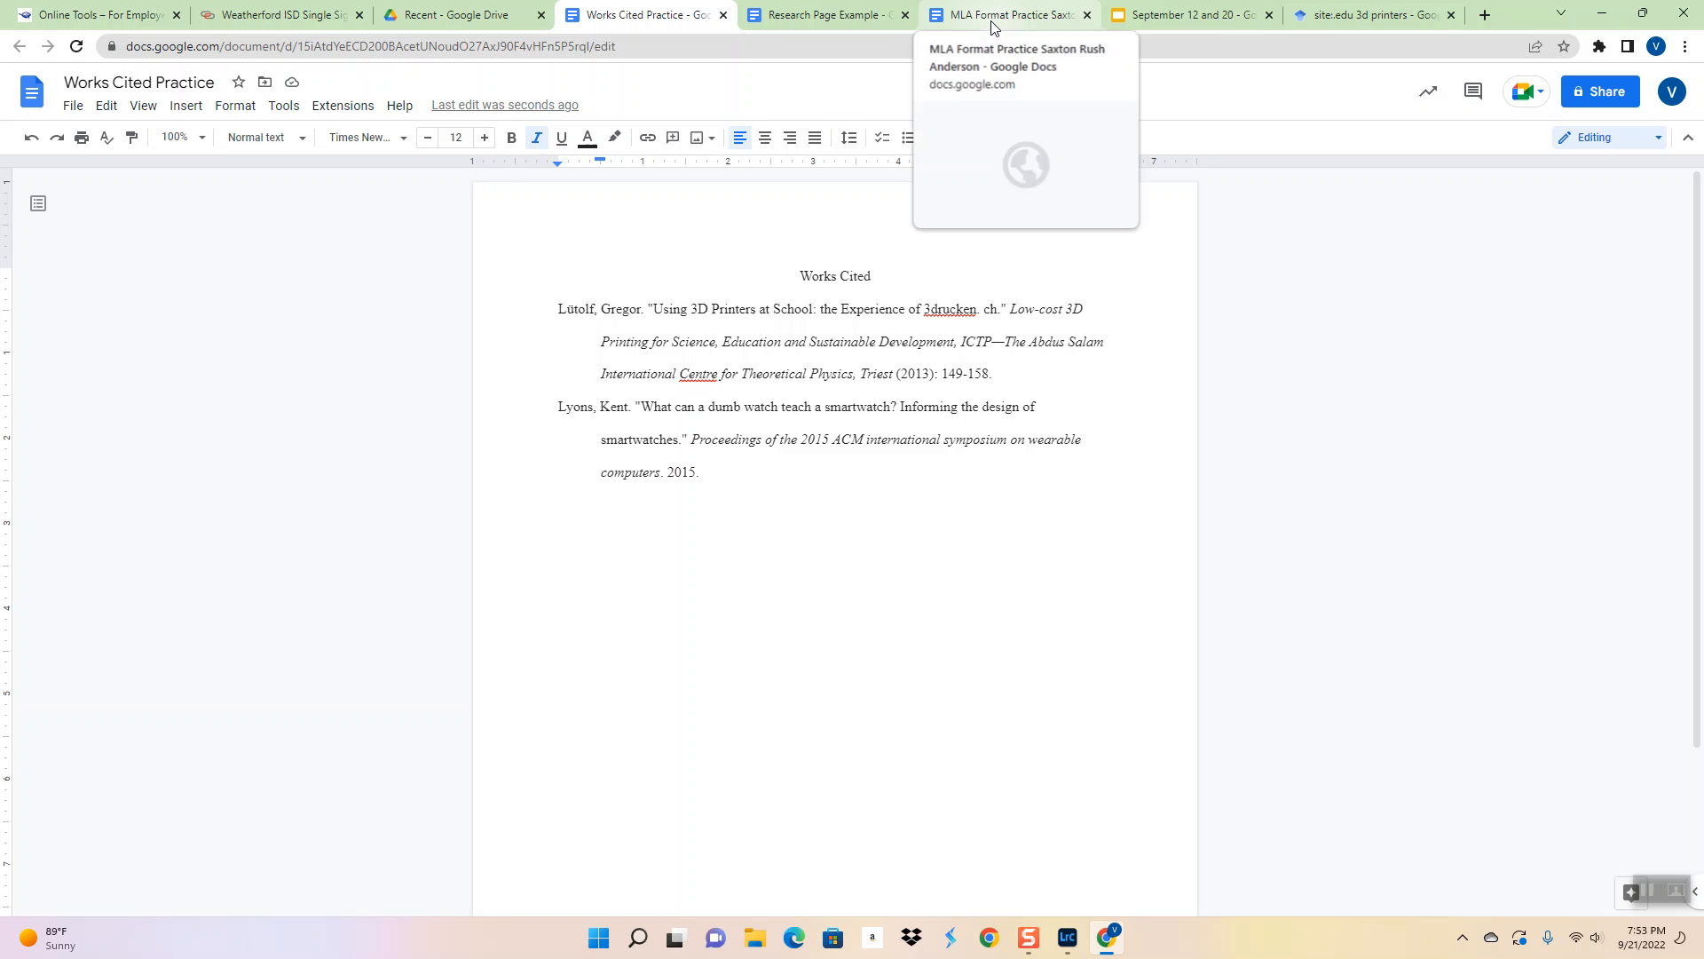
# Close the citation window and search Scholar for 'site:.gov smart watches'
pyautogui.click(1370, 14)
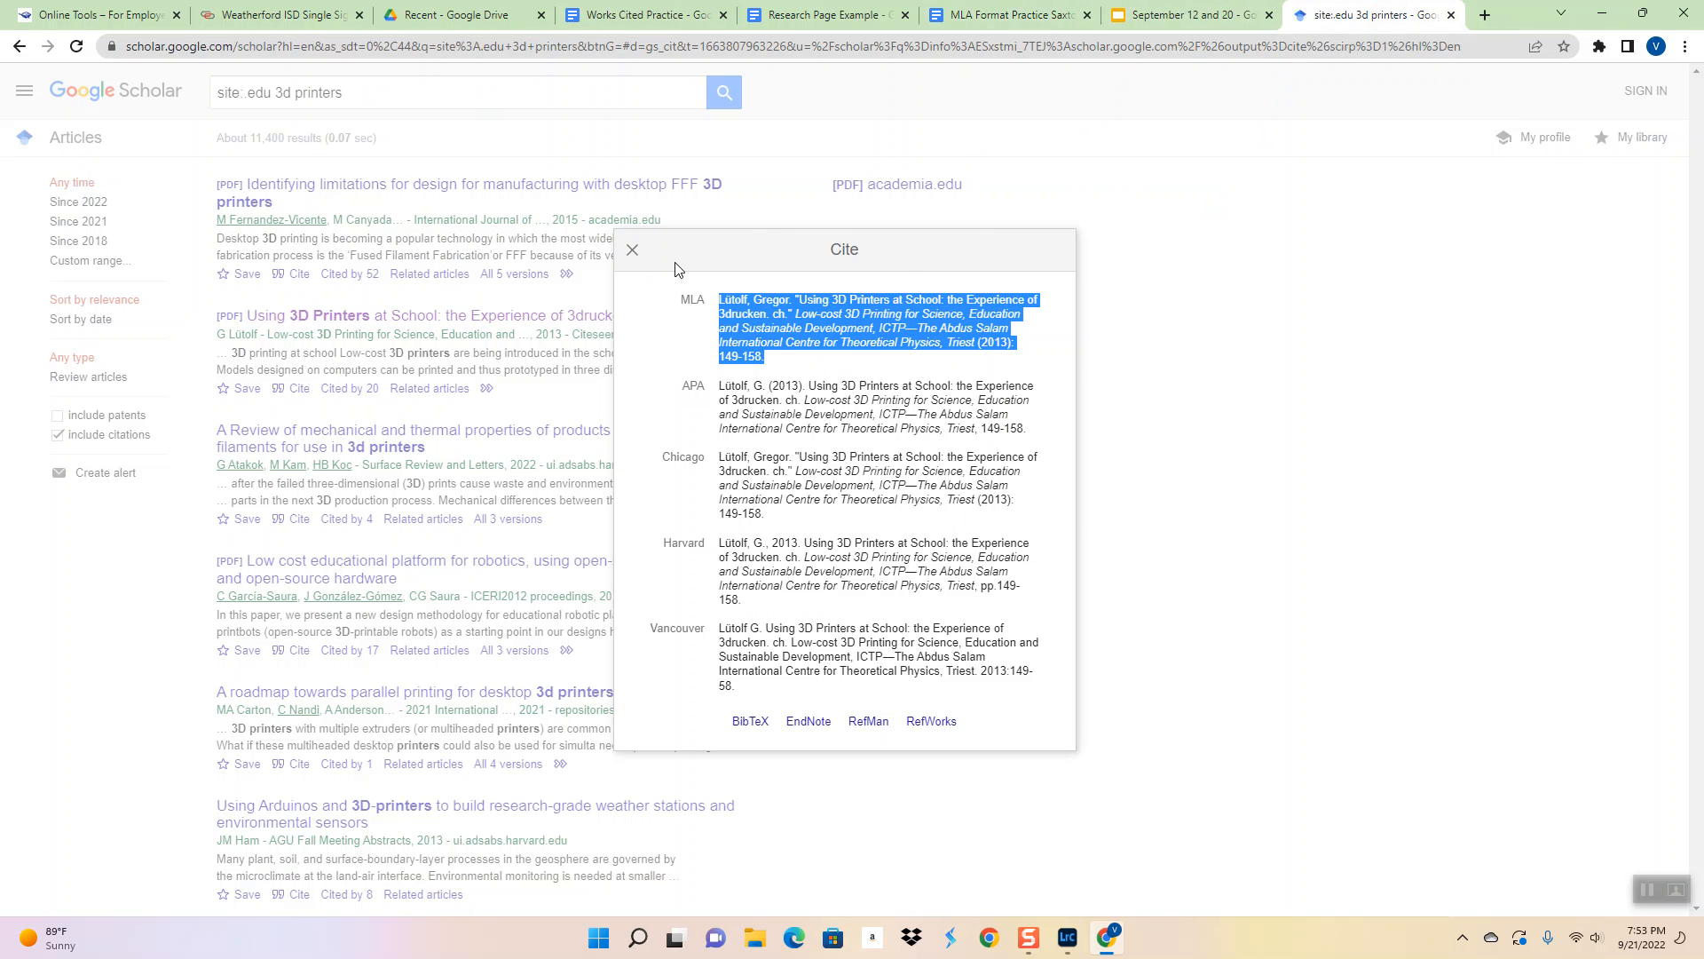
pyautogui.click(631, 250)
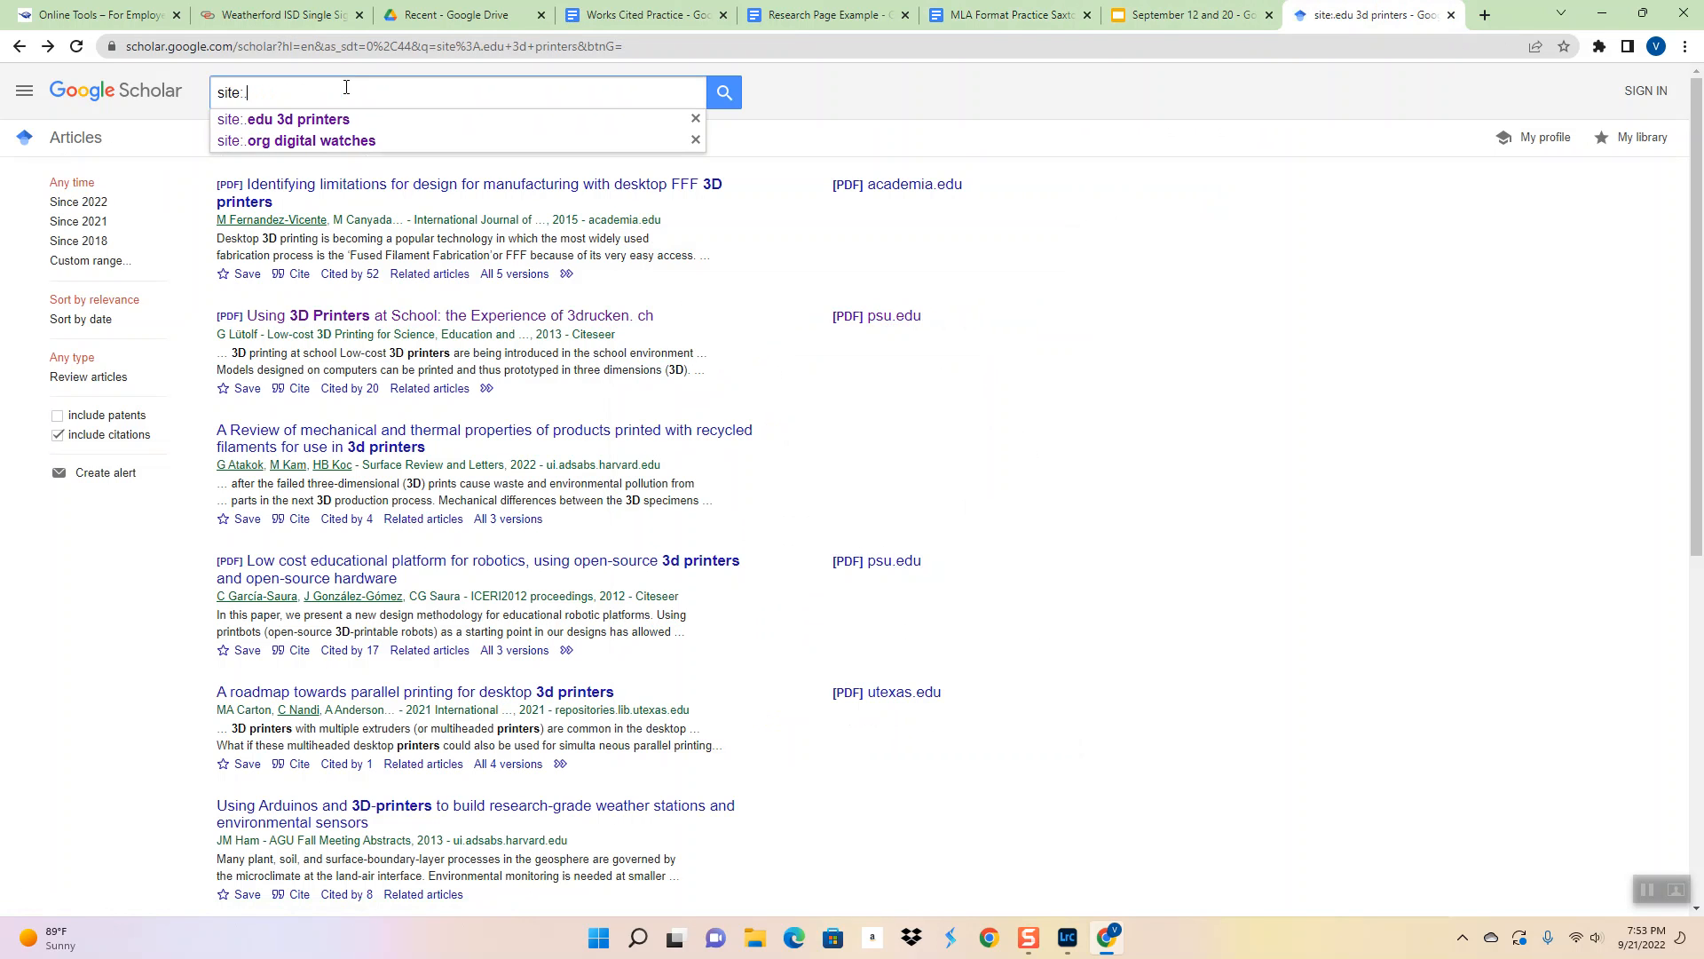
pyautogui.write('.gov')
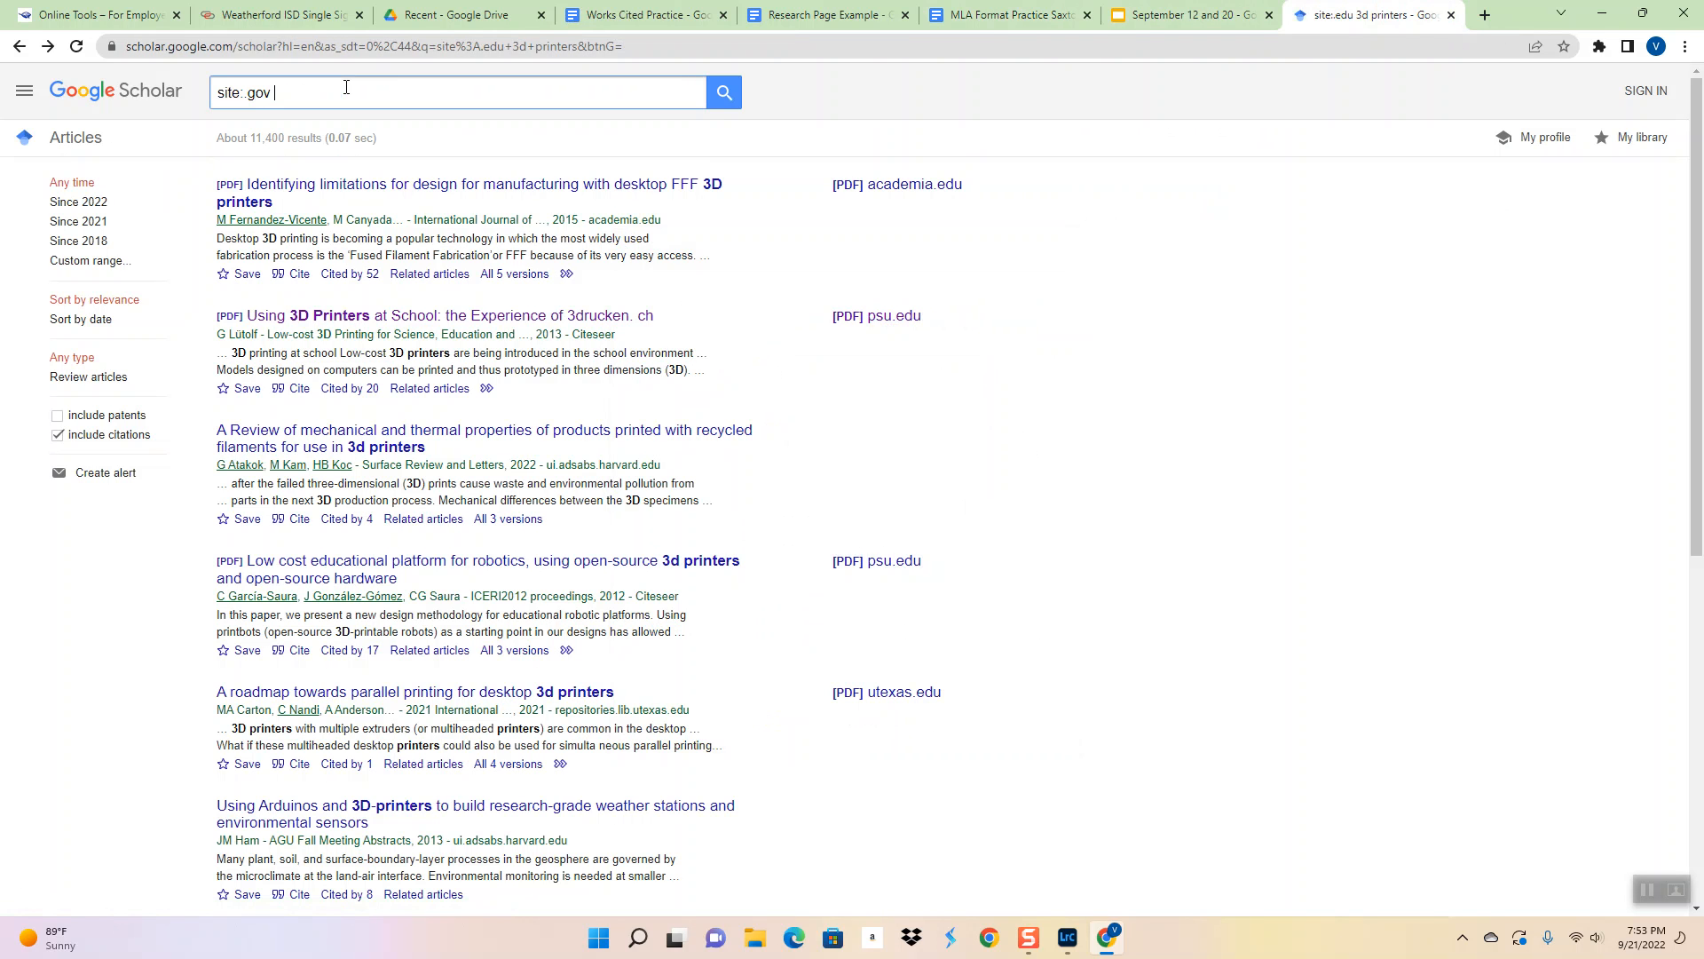
pyautogui.write('sm')
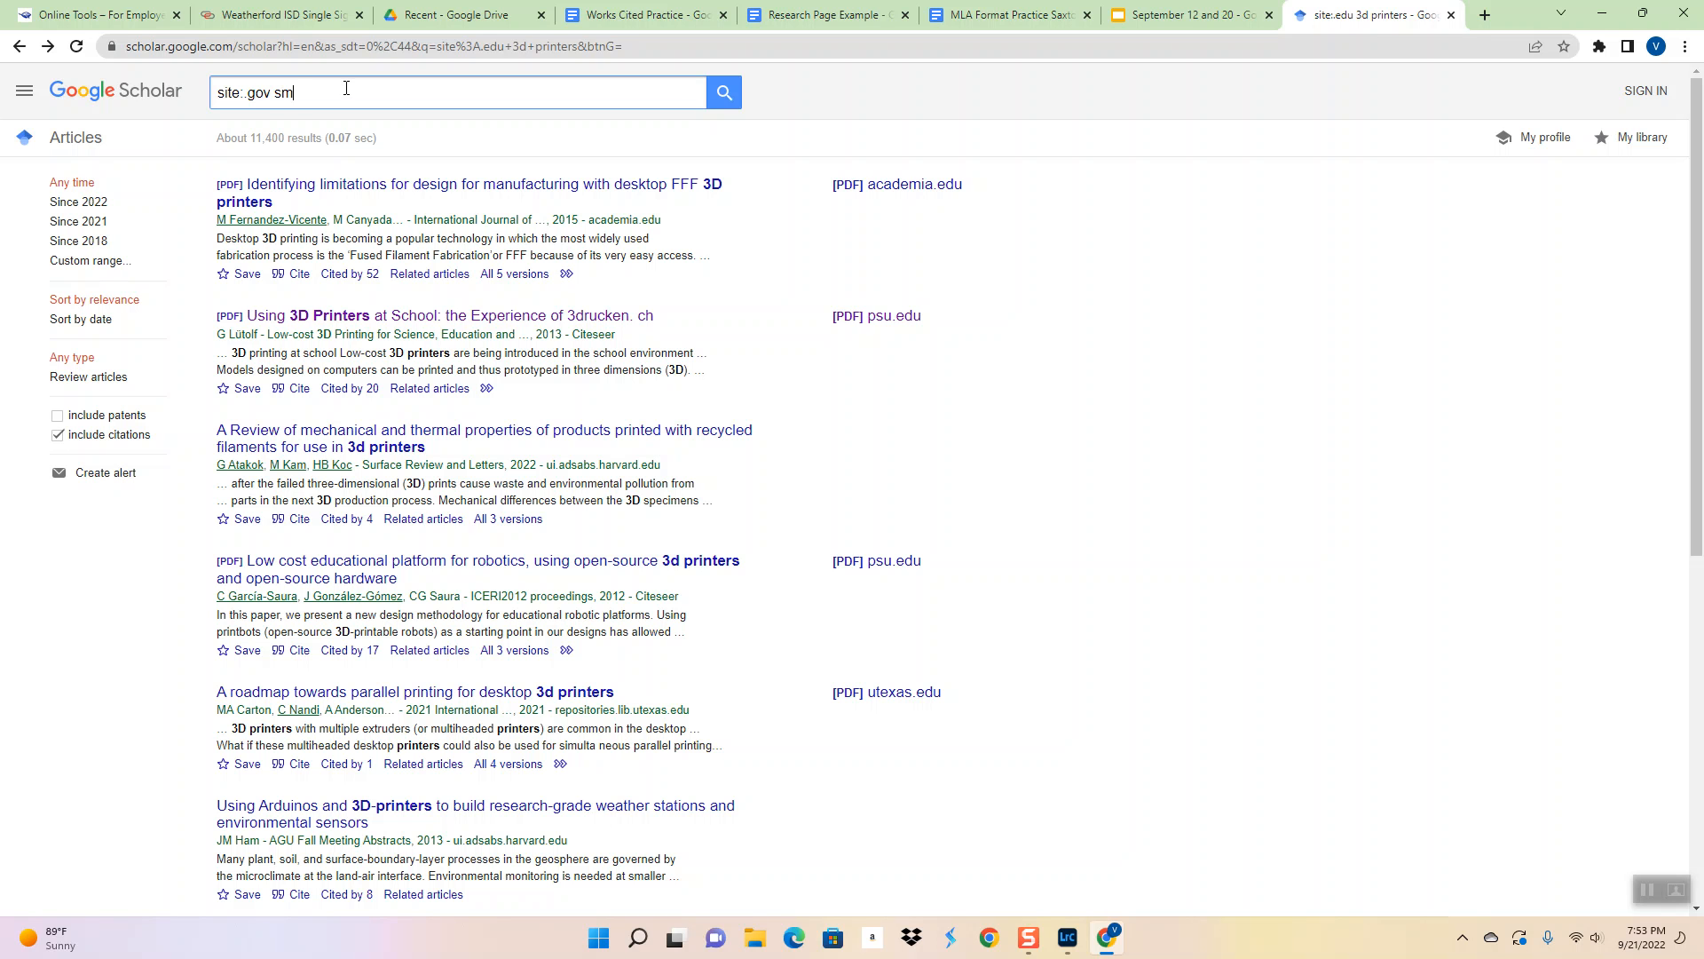
pyautogui.write('art watches')
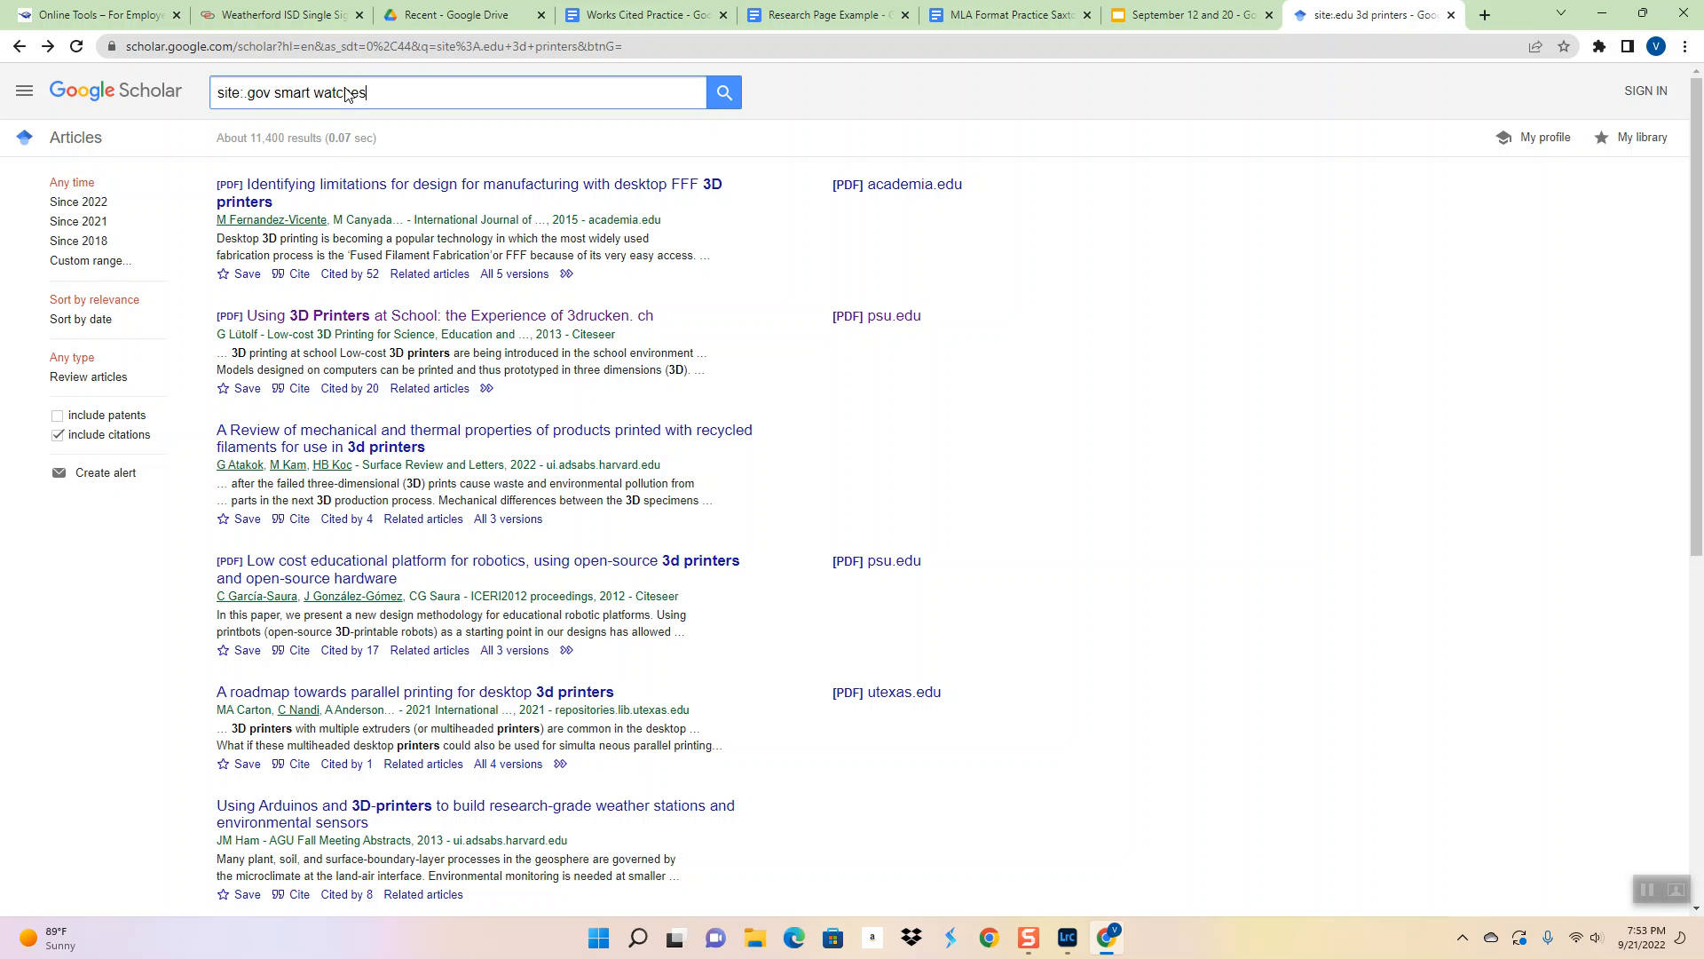
pyautogui.click(722, 92)
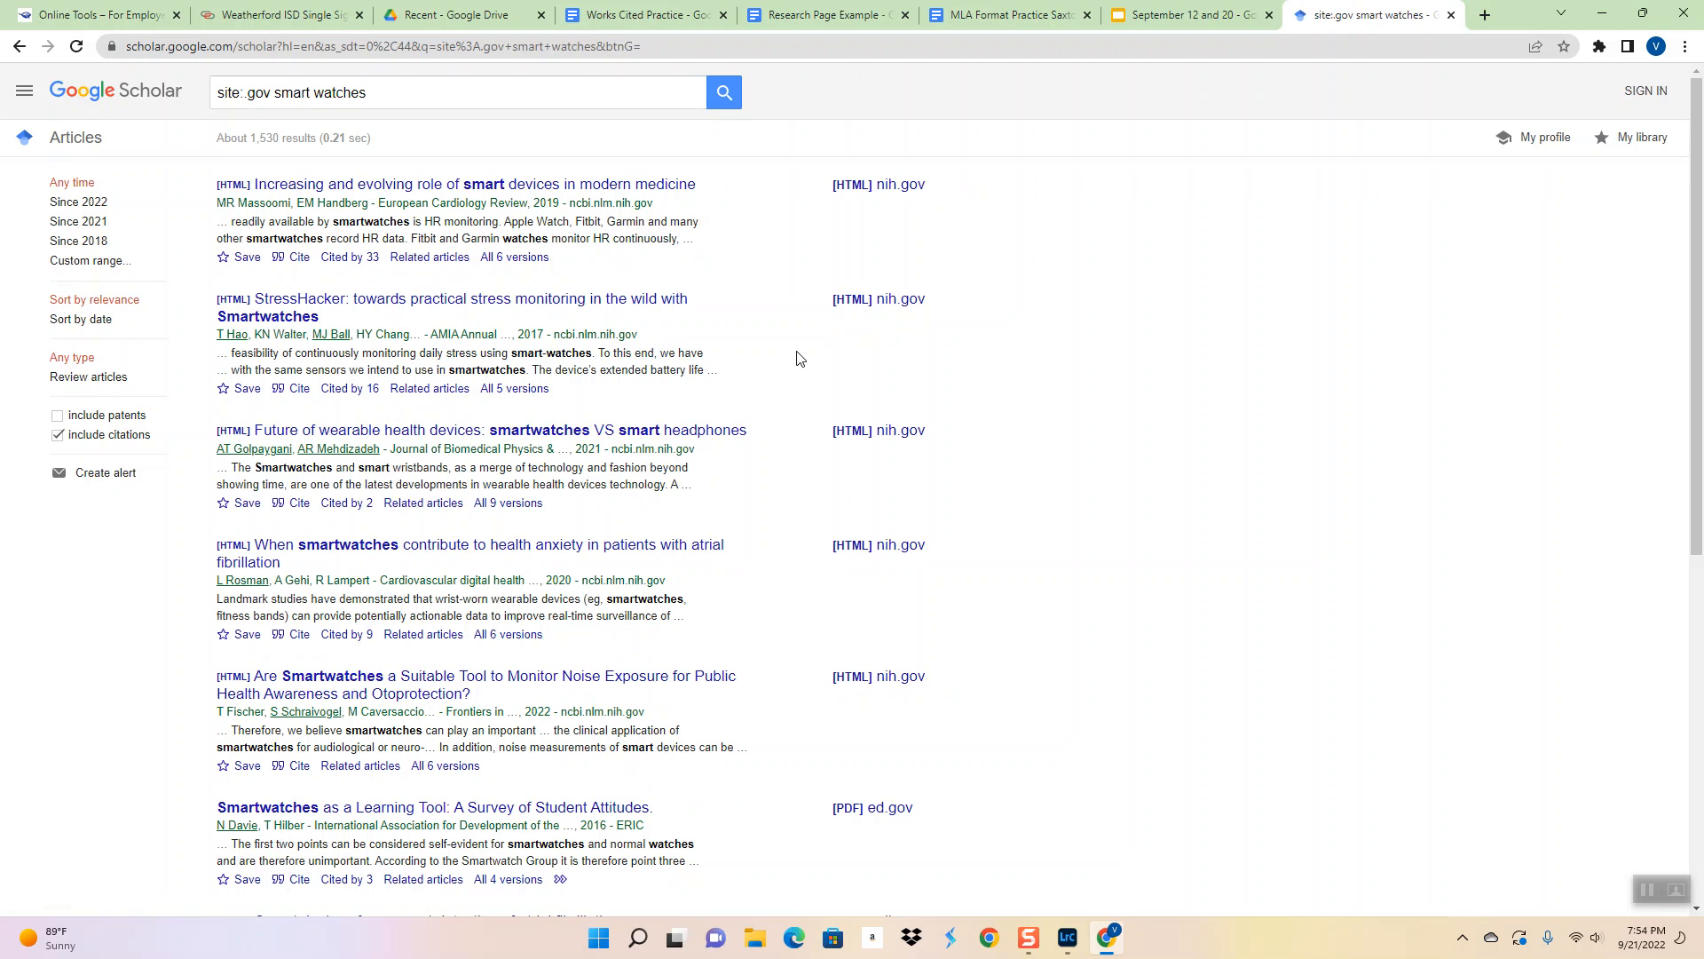
pyautogui.moveTo(548, 445)
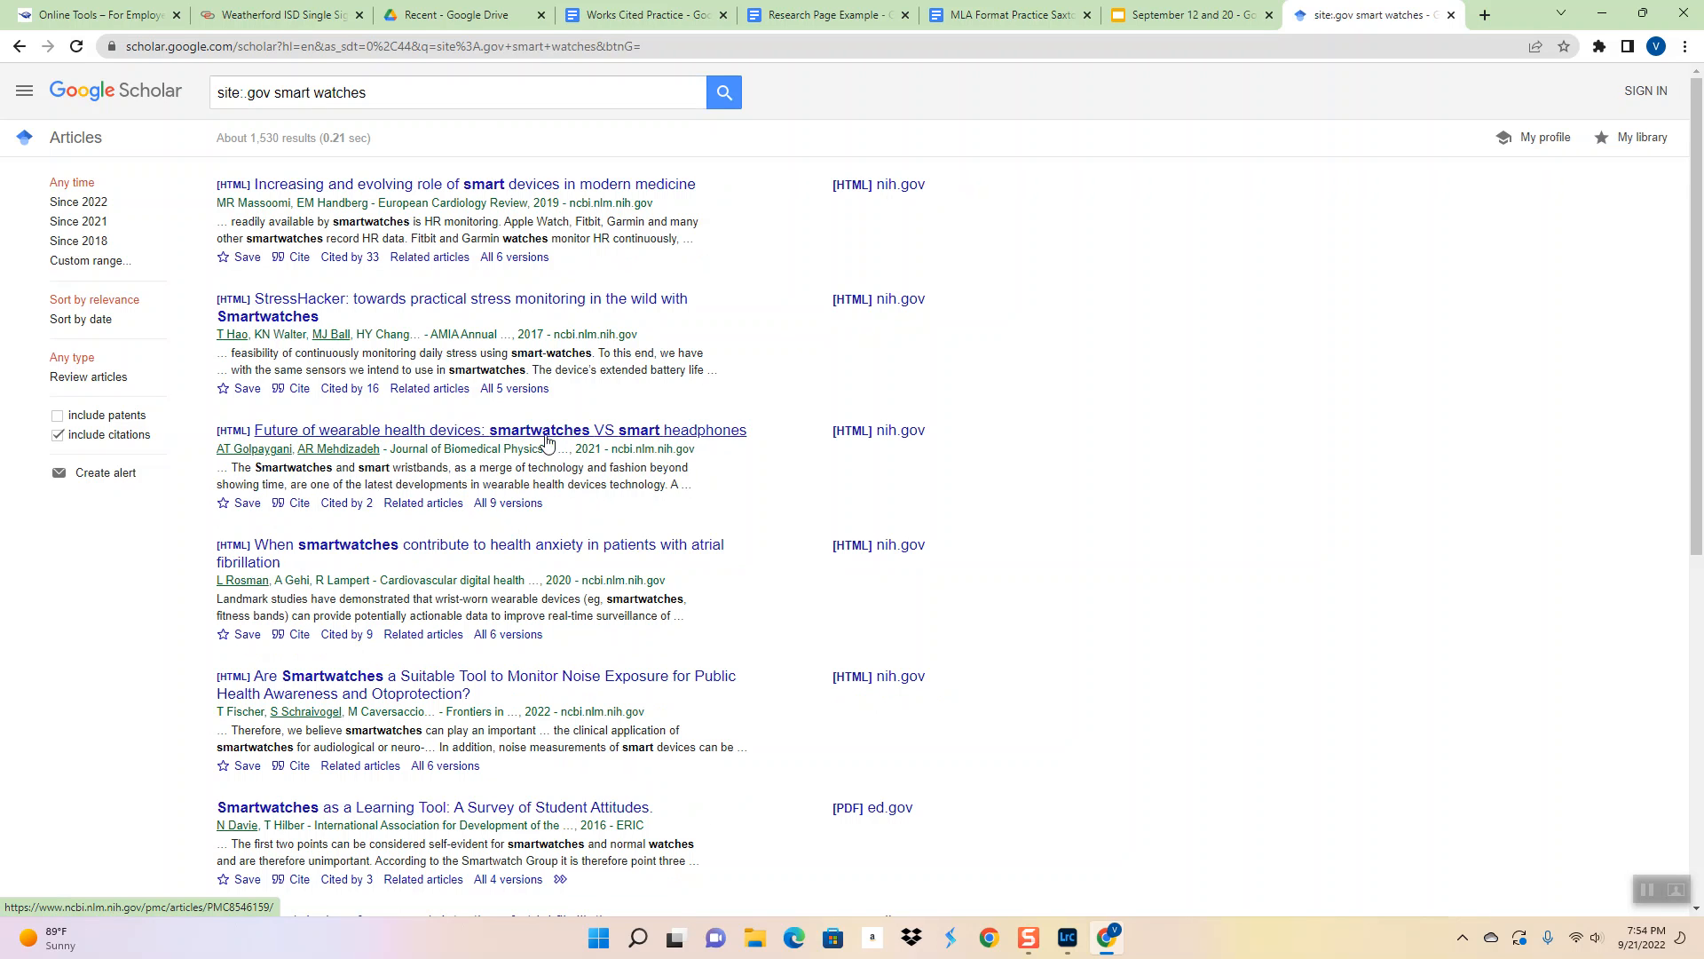
pyautogui.moveTo(405, 591)
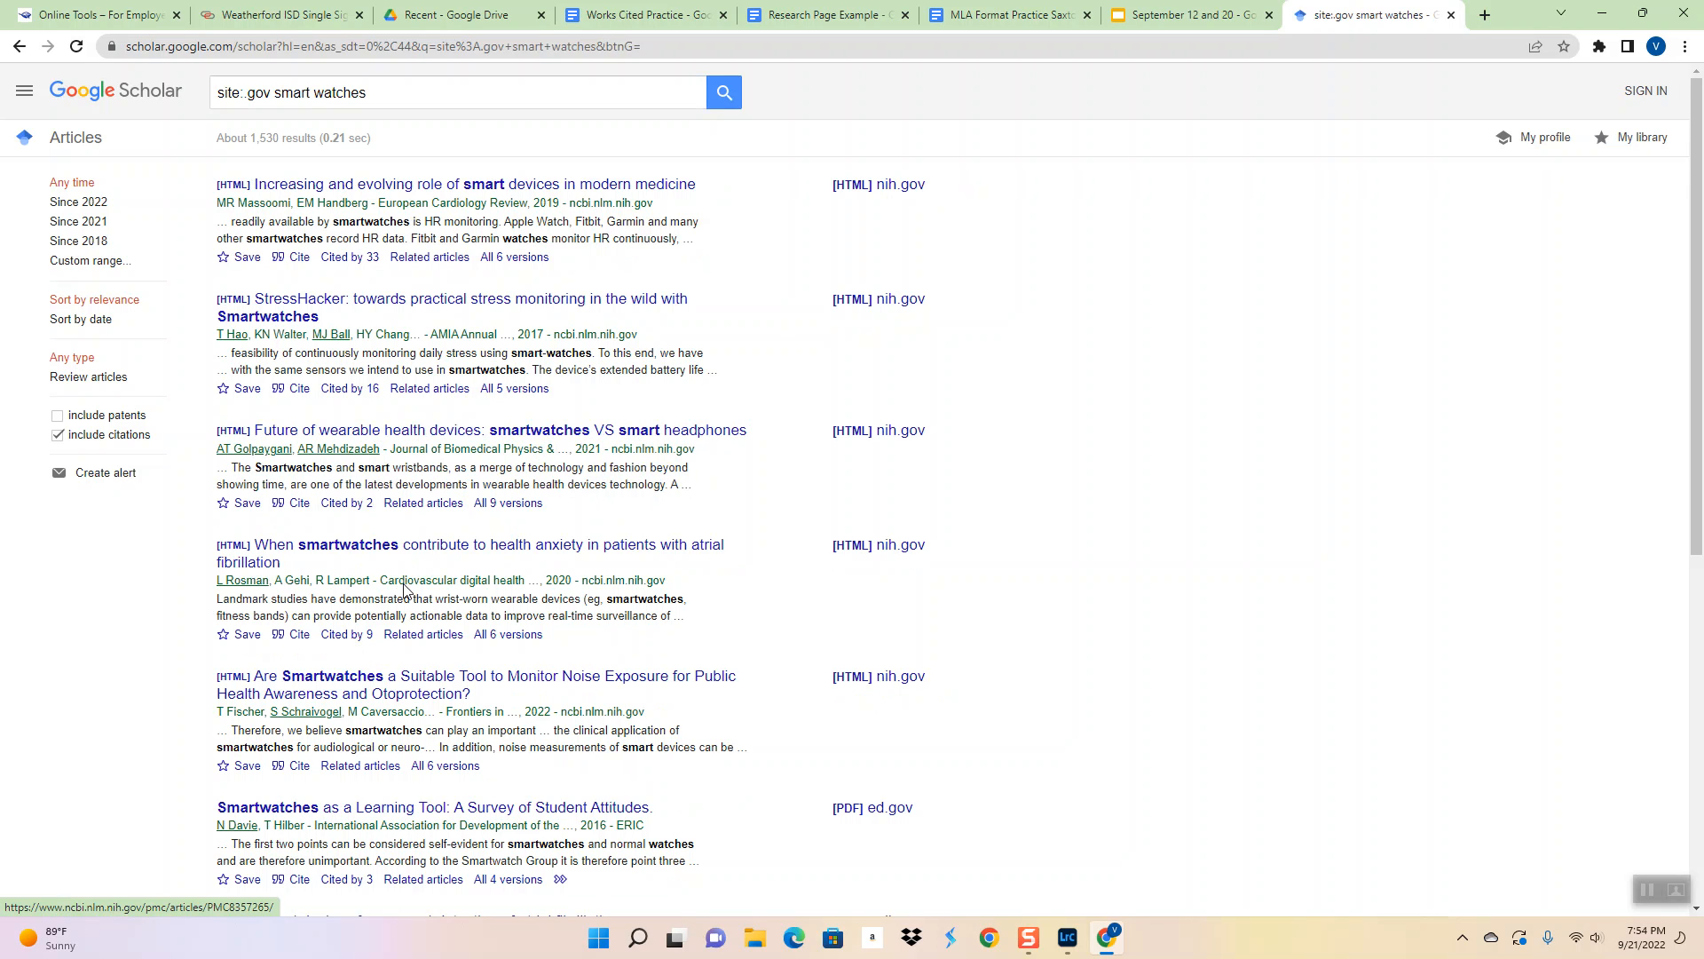
pyautogui.moveTo(609, 562)
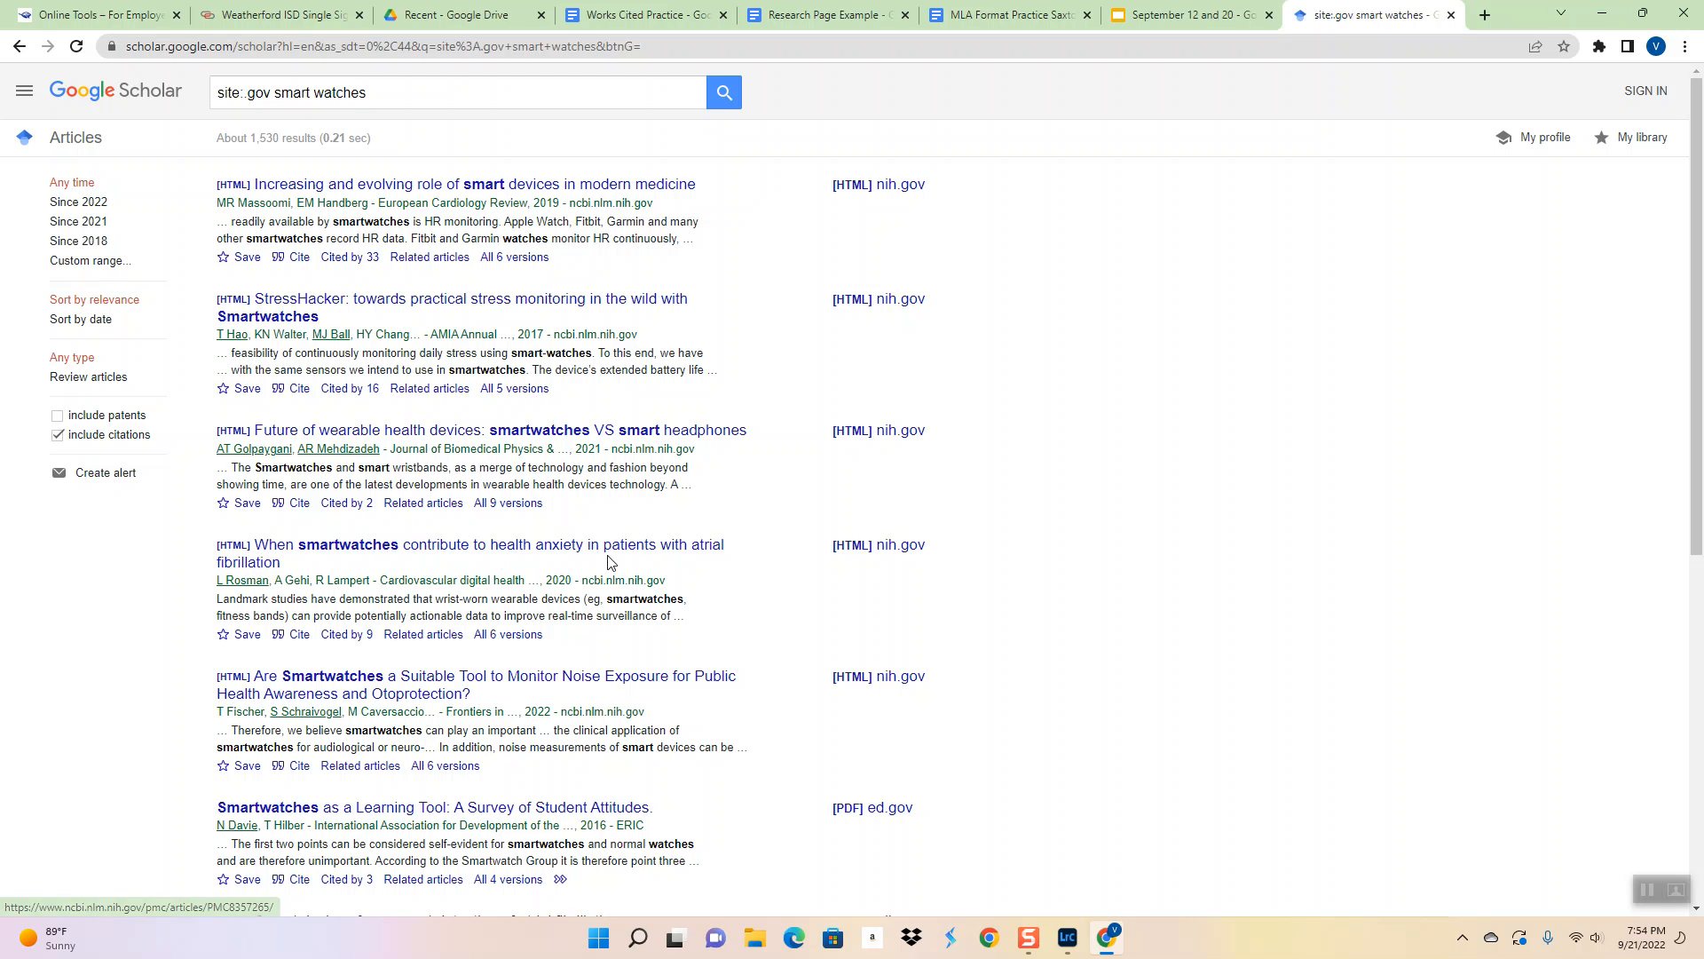
pyautogui.moveTo(586, 552)
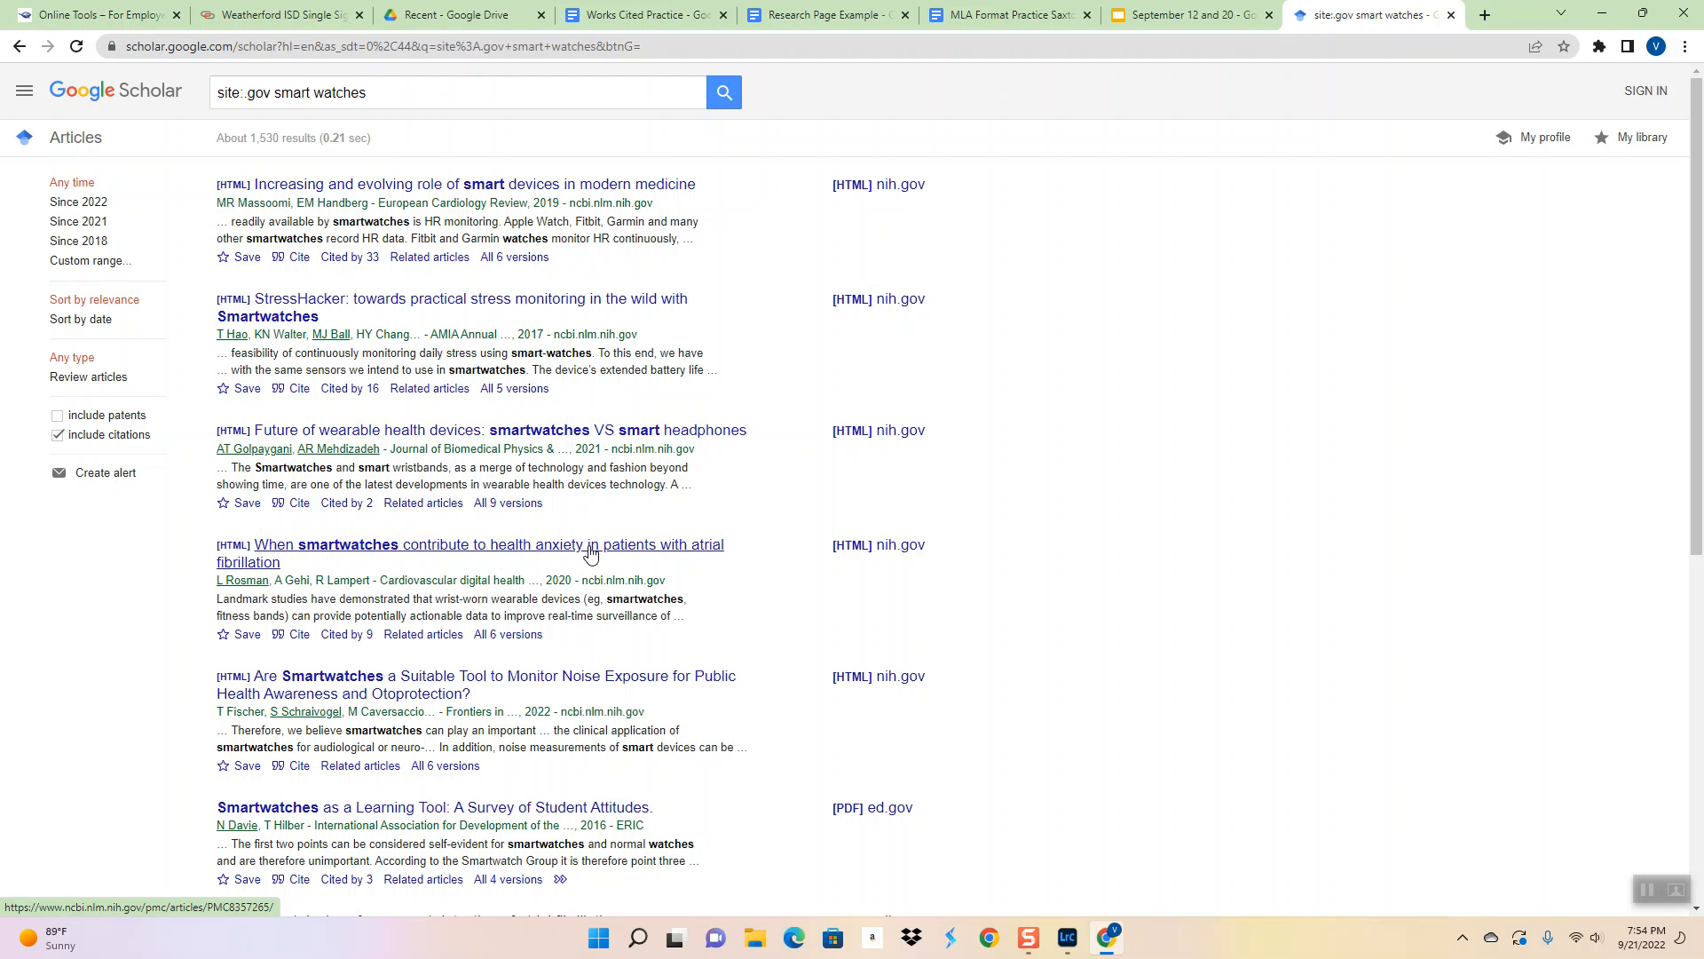
# Scroll the smart watch results and open the nih.gov 'Future of Wearable Health Devices' article
pyautogui.scroll(-3)
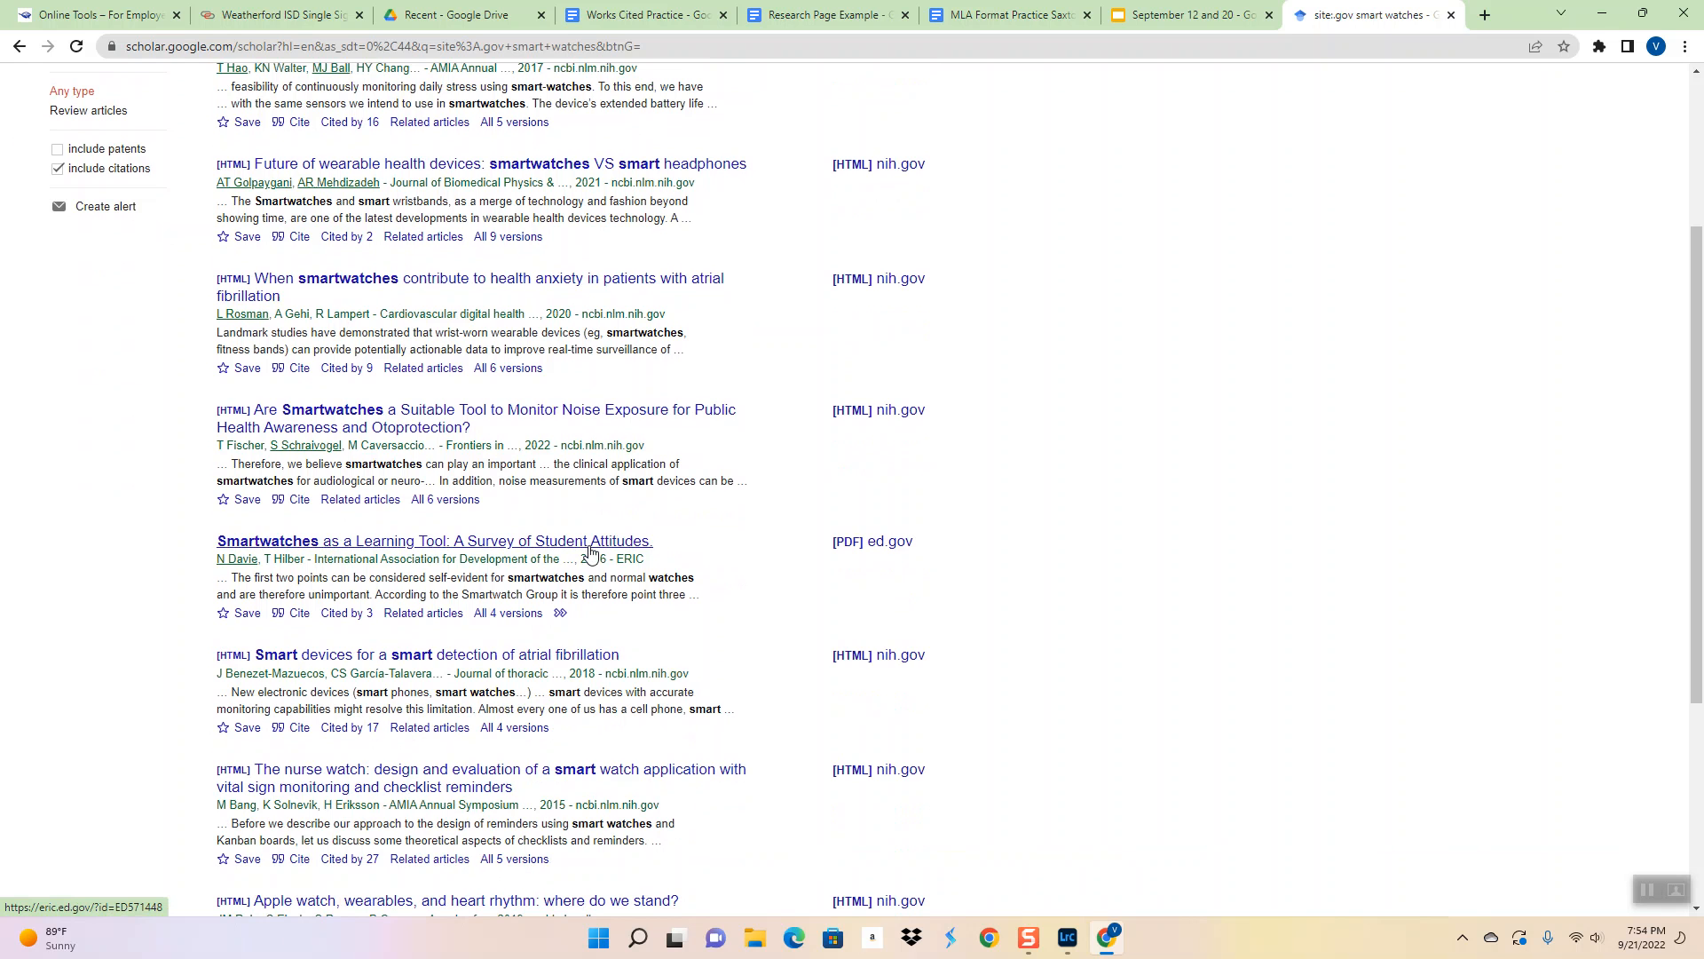
pyautogui.scroll(-3)
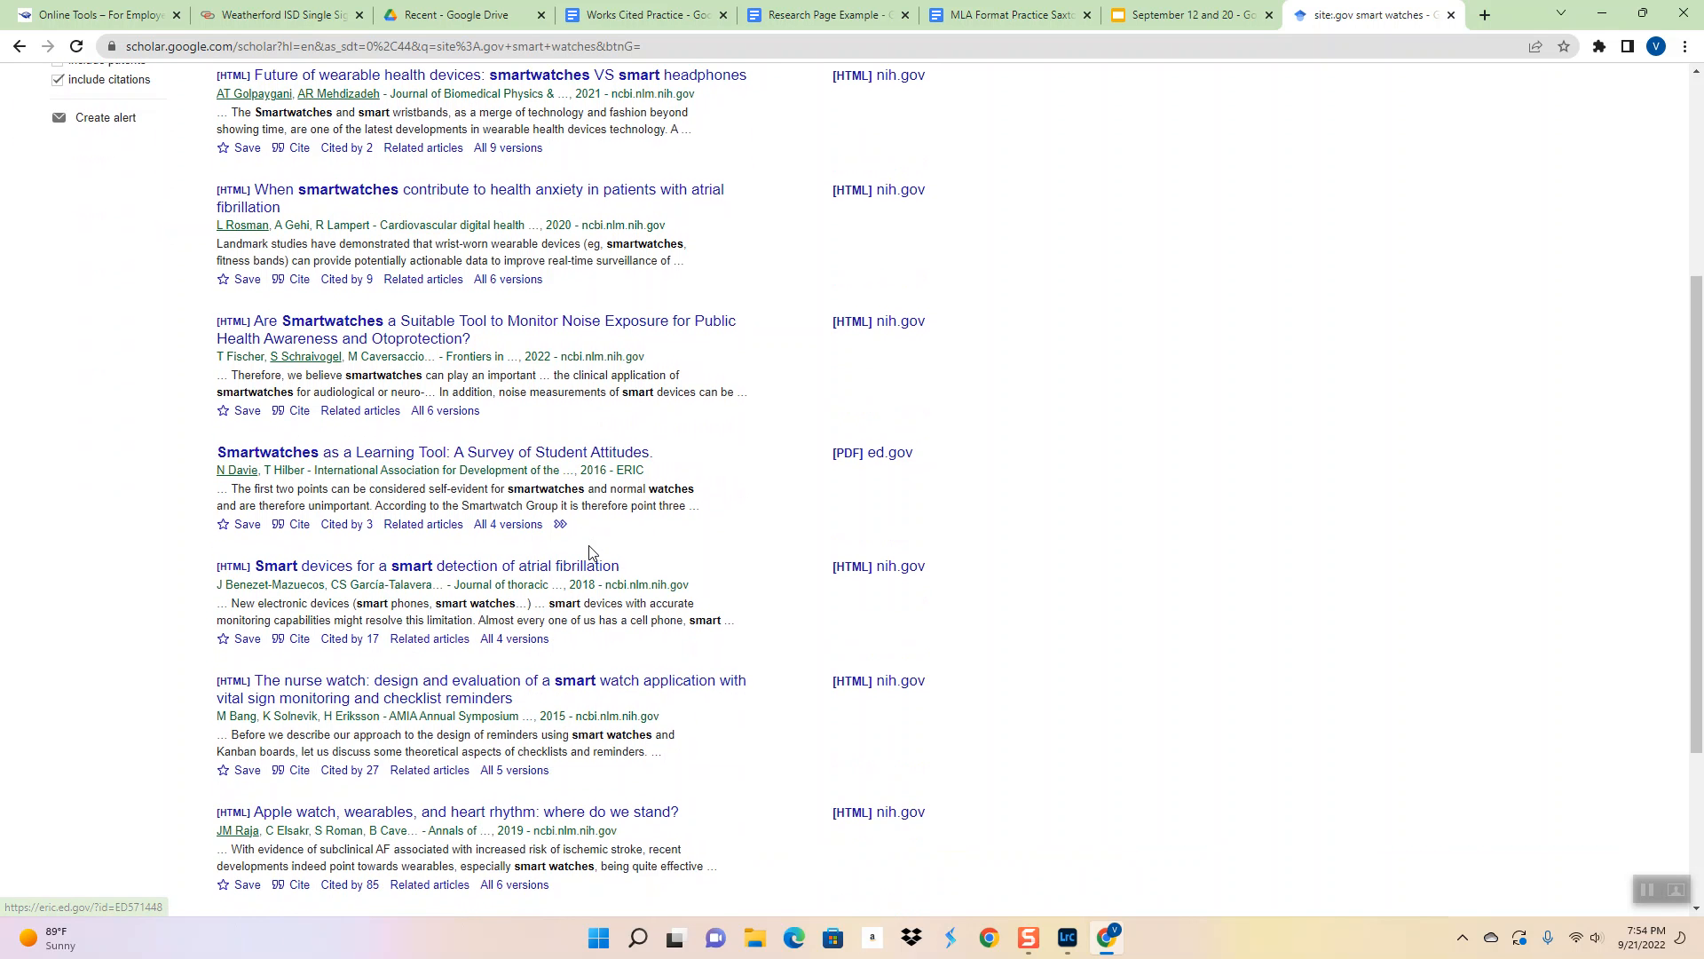
pyautogui.scroll(3)
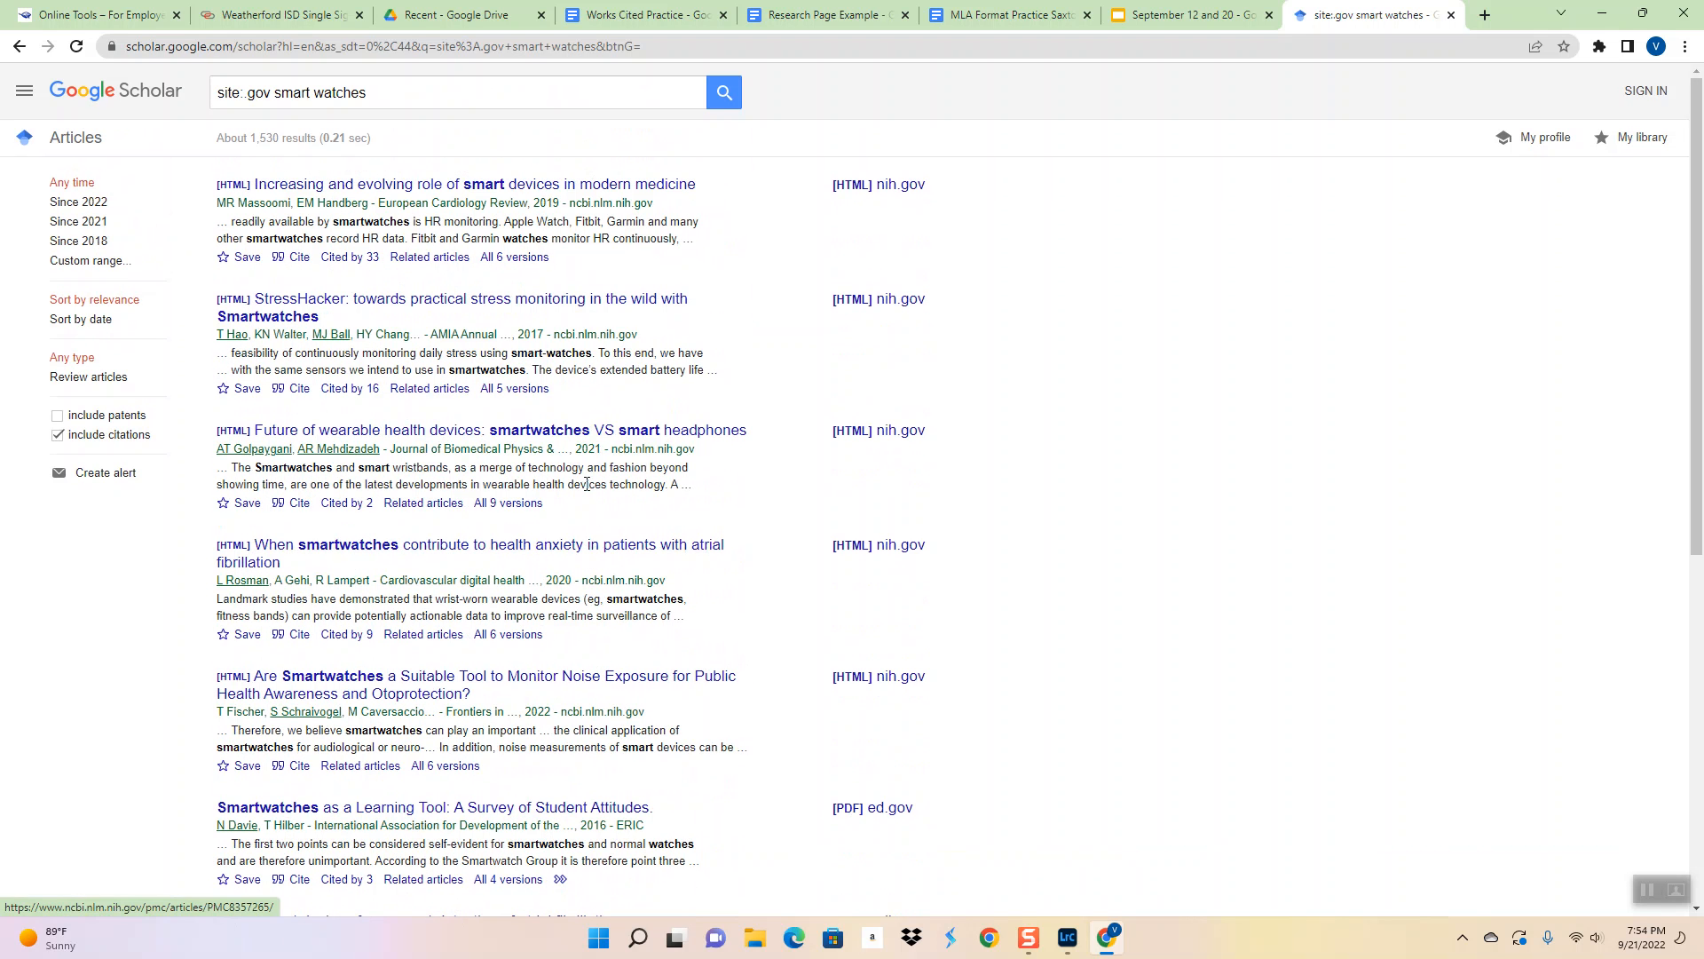
pyautogui.moveTo(897, 431)
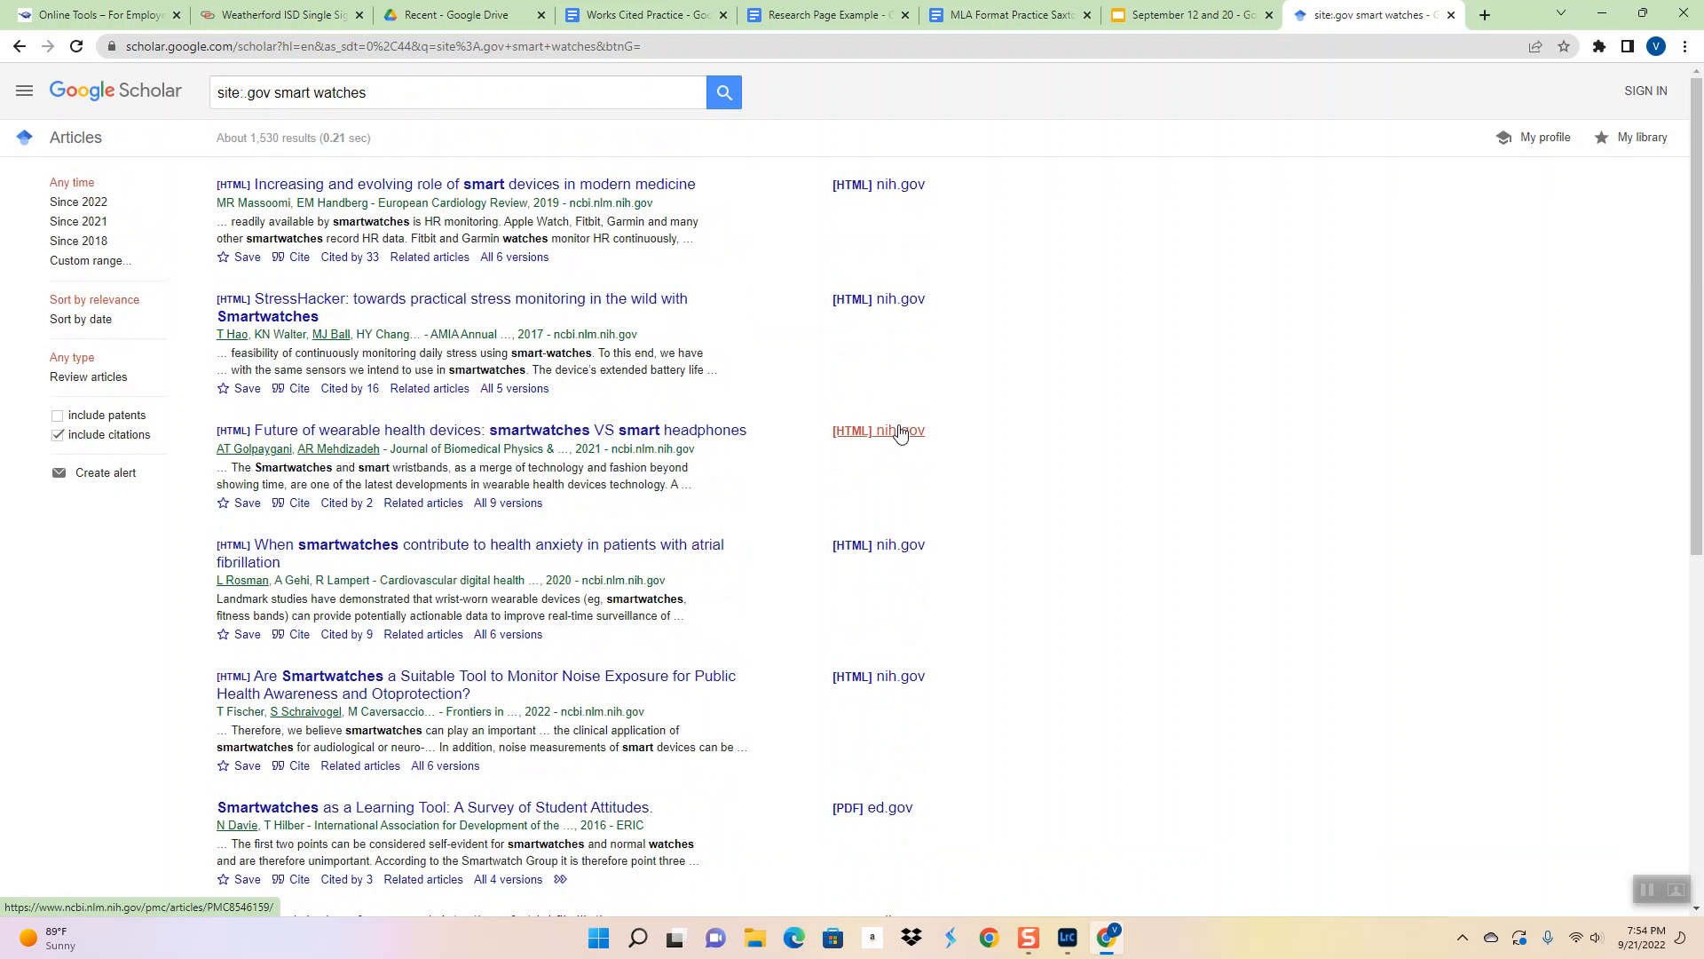
pyautogui.click(880, 431)
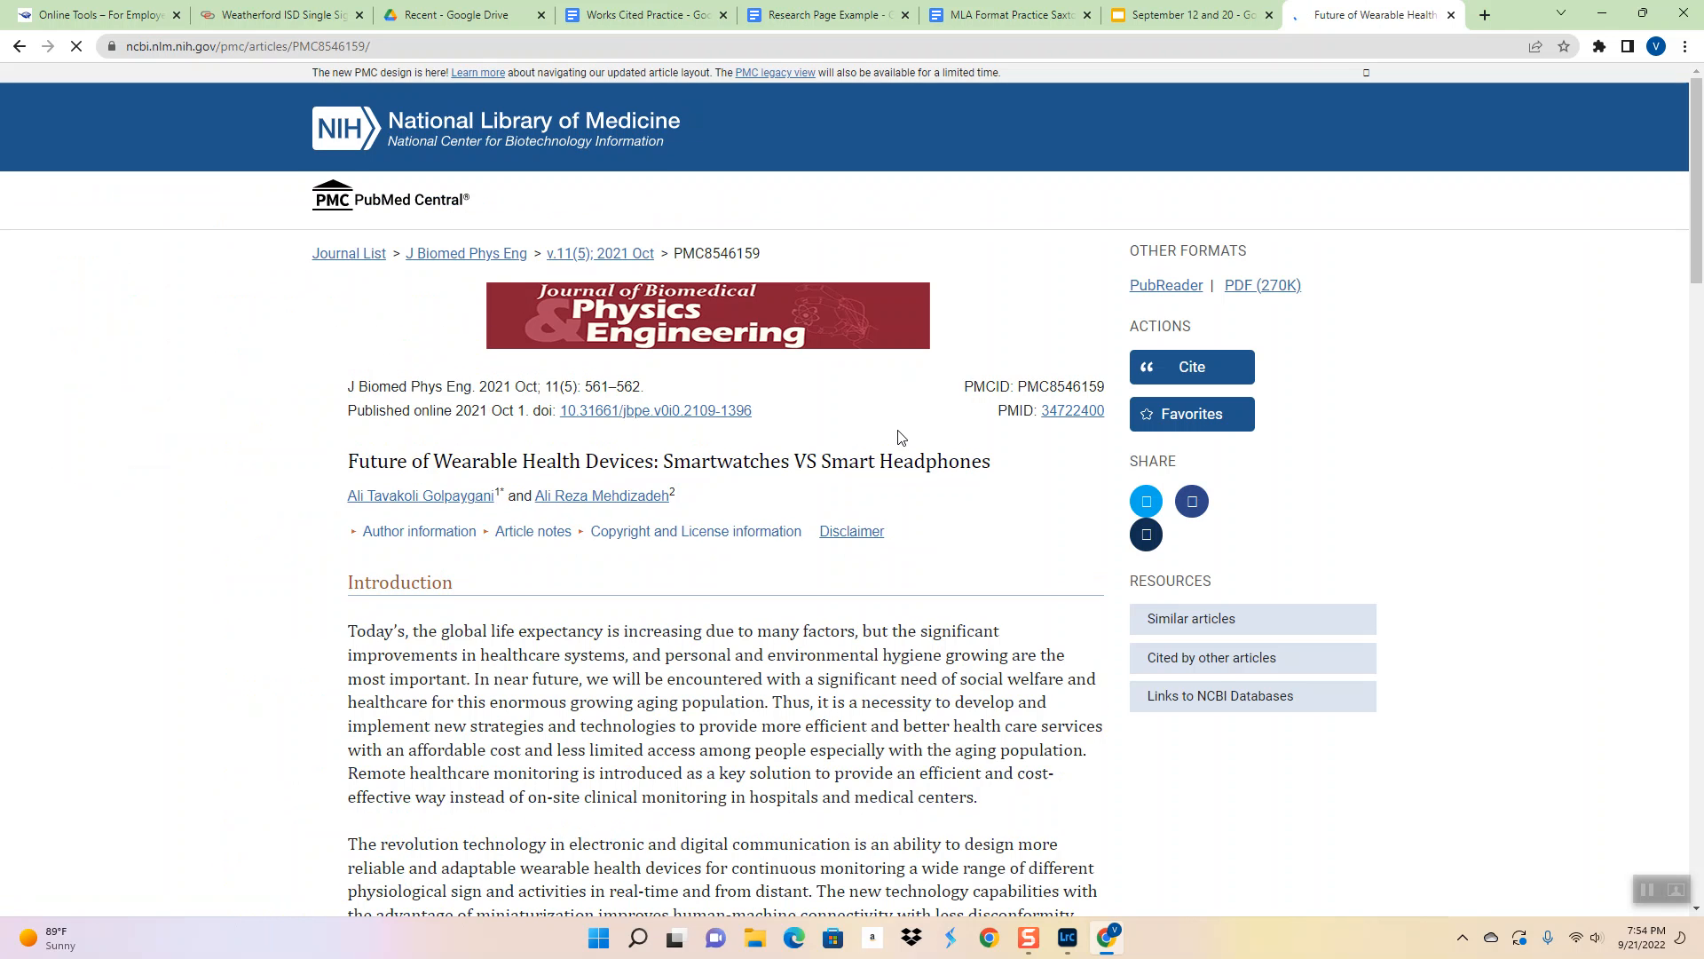
# Scroll the wearable health devices article and select its PubMed Central URL for copying
pyautogui.scroll(-3)
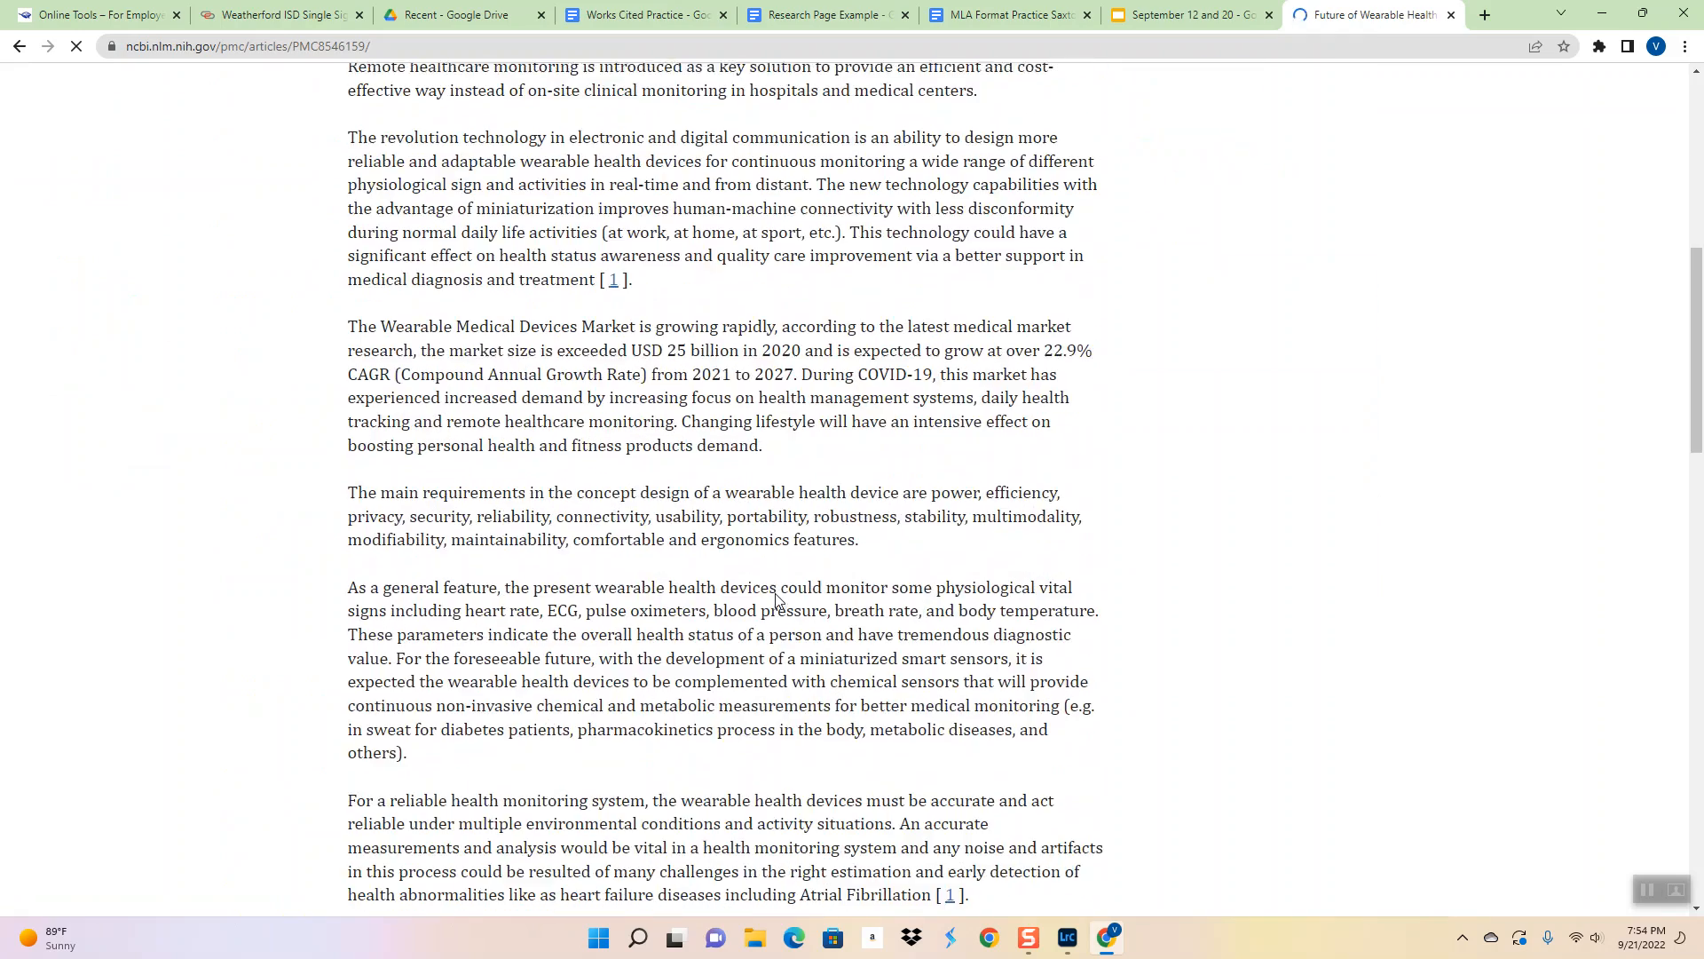
pyautogui.scroll(-3)
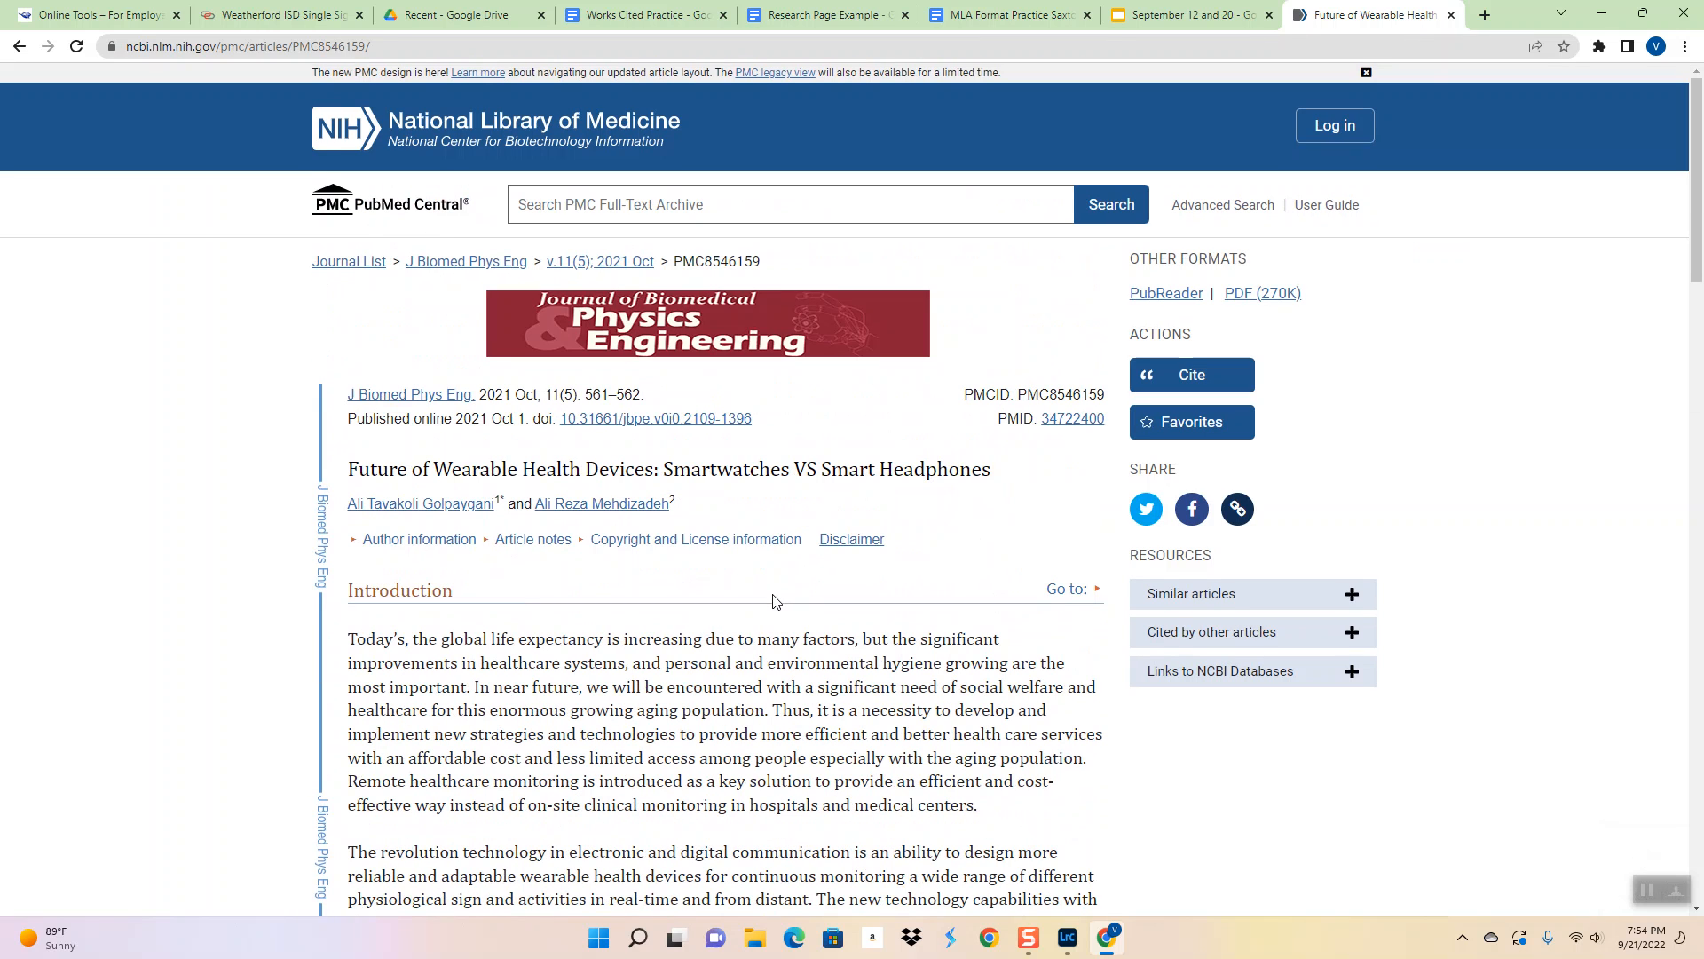
pyautogui.click(251, 45)
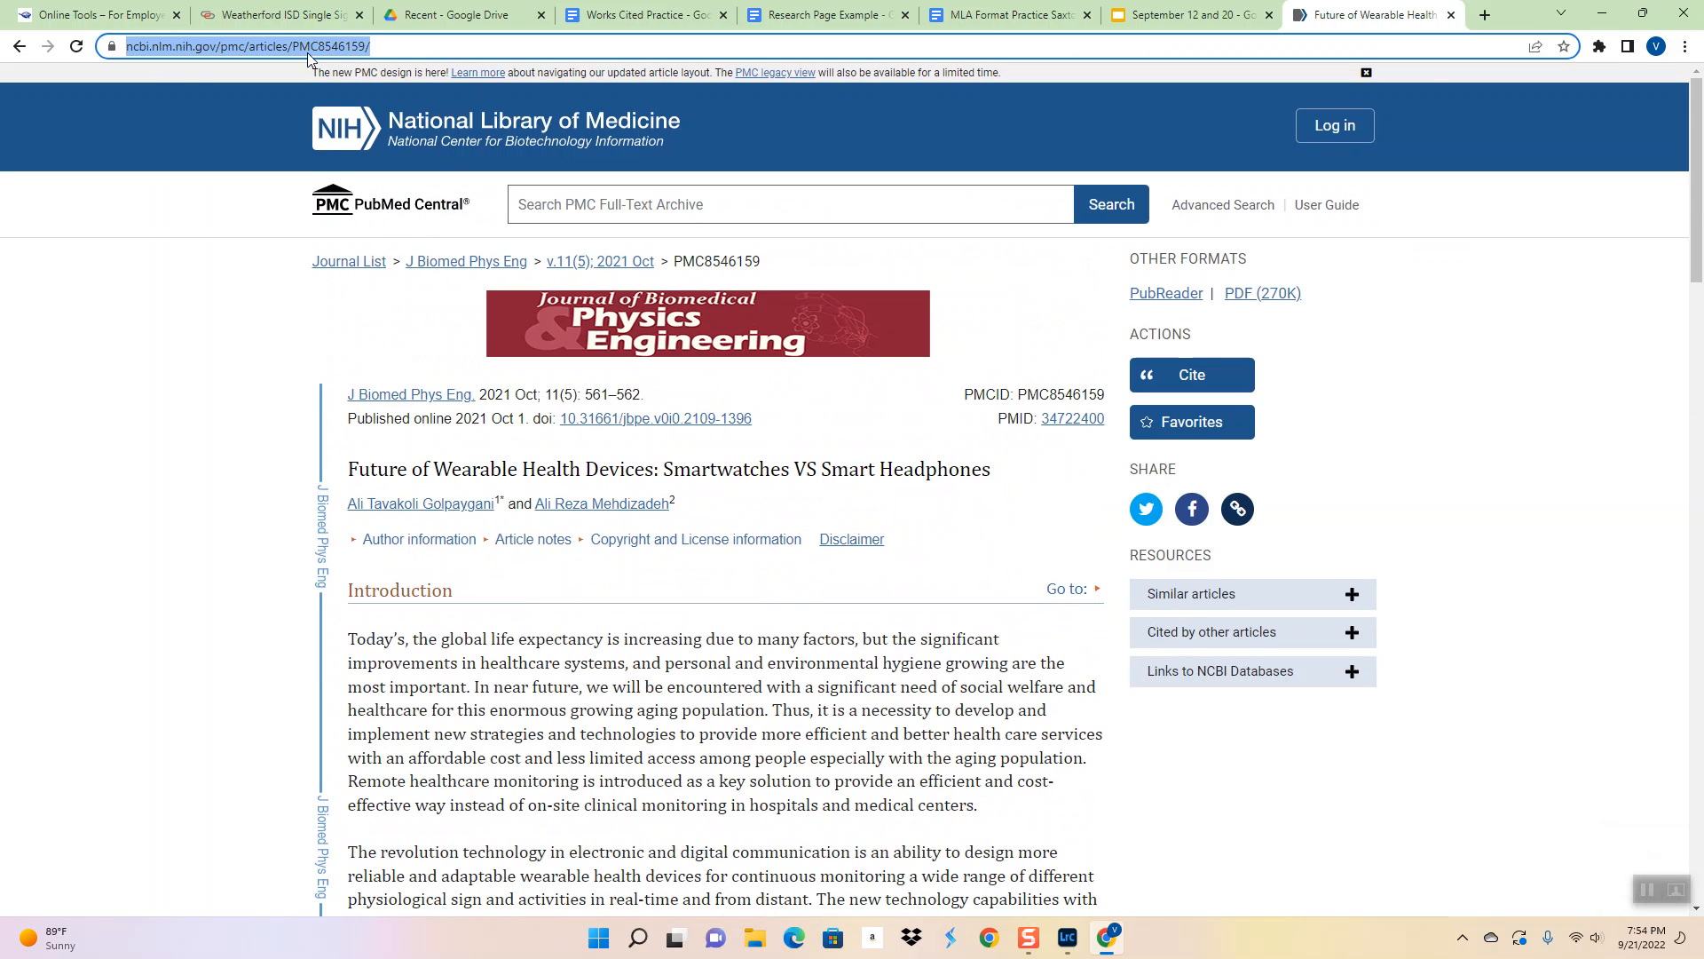
pyautogui.click(827, 15)
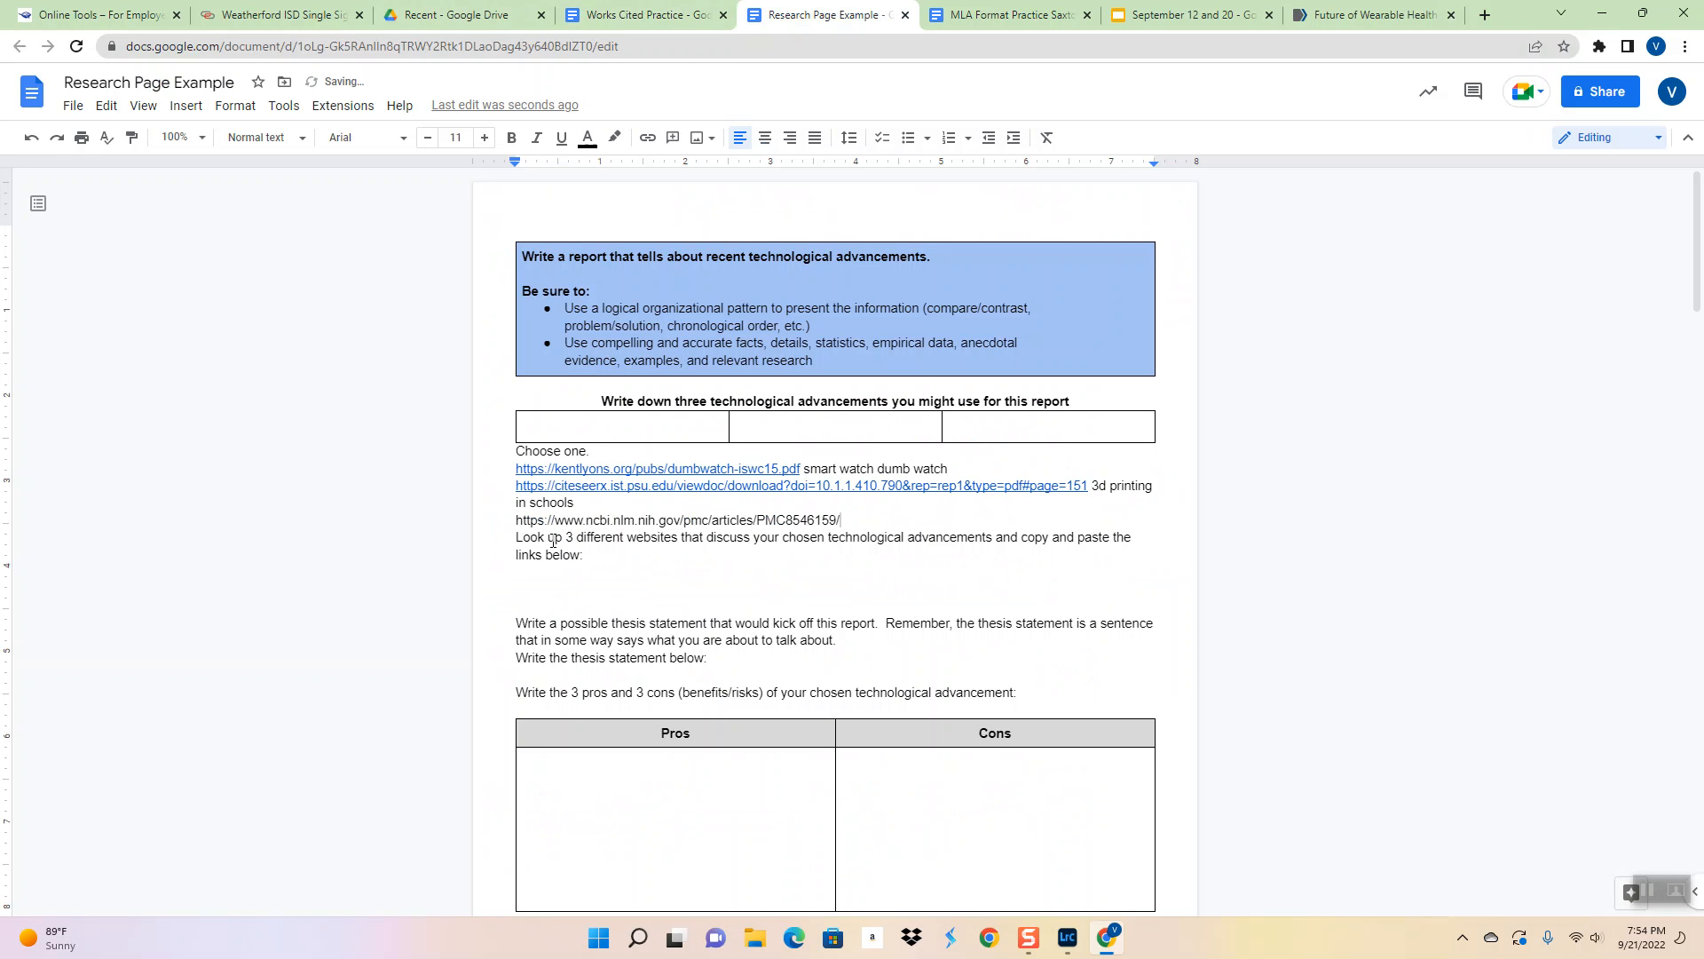
# Label the pasted PubMed Central link 'smart watches' in Research Page Example
pyautogui.write('smart watches')
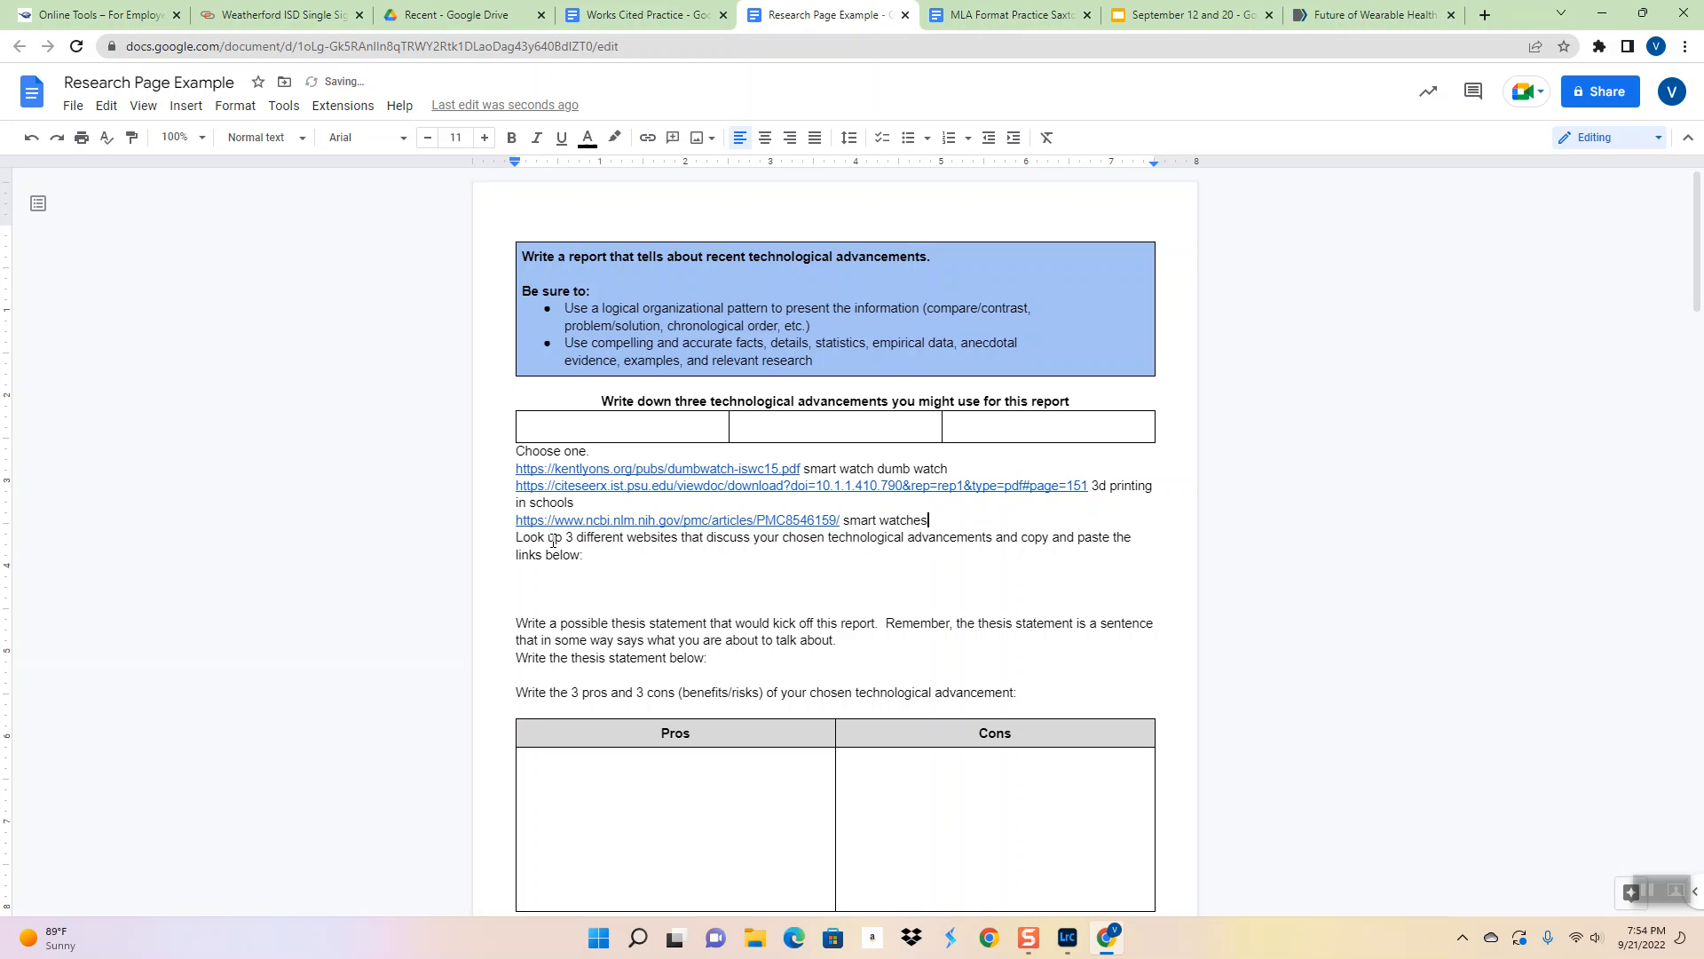
pyautogui.moveTo(979, 494)
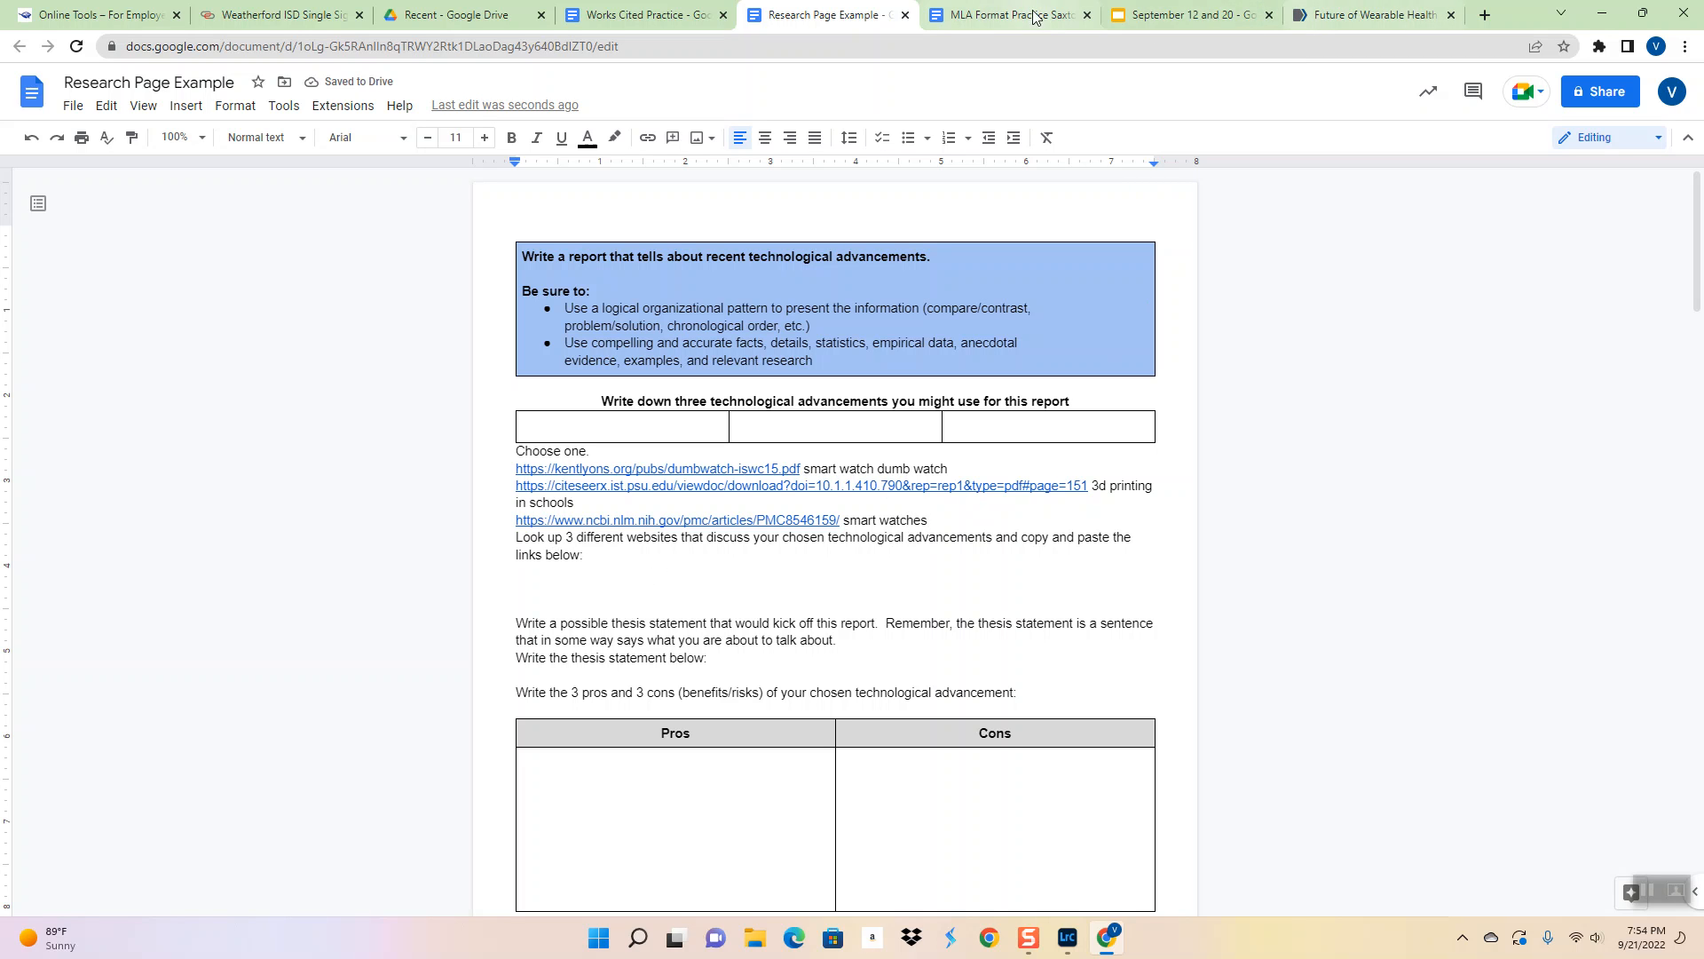
pyautogui.moveTo(641, 14)
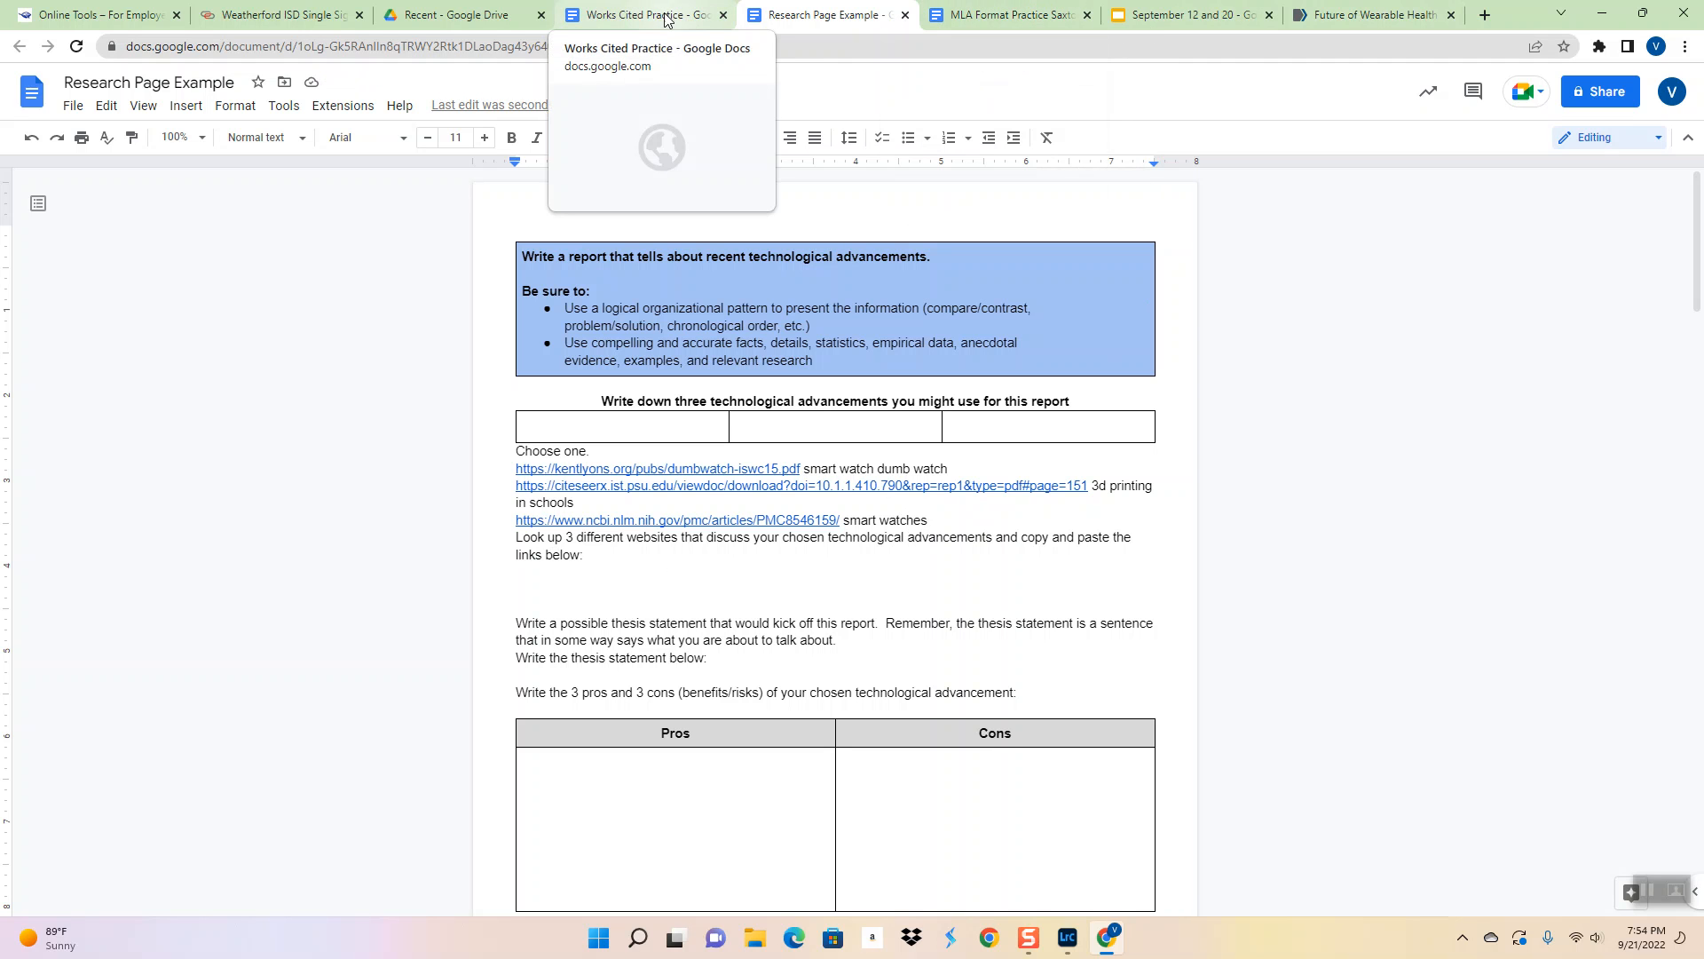
pyautogui.moveTo(1000, 14)
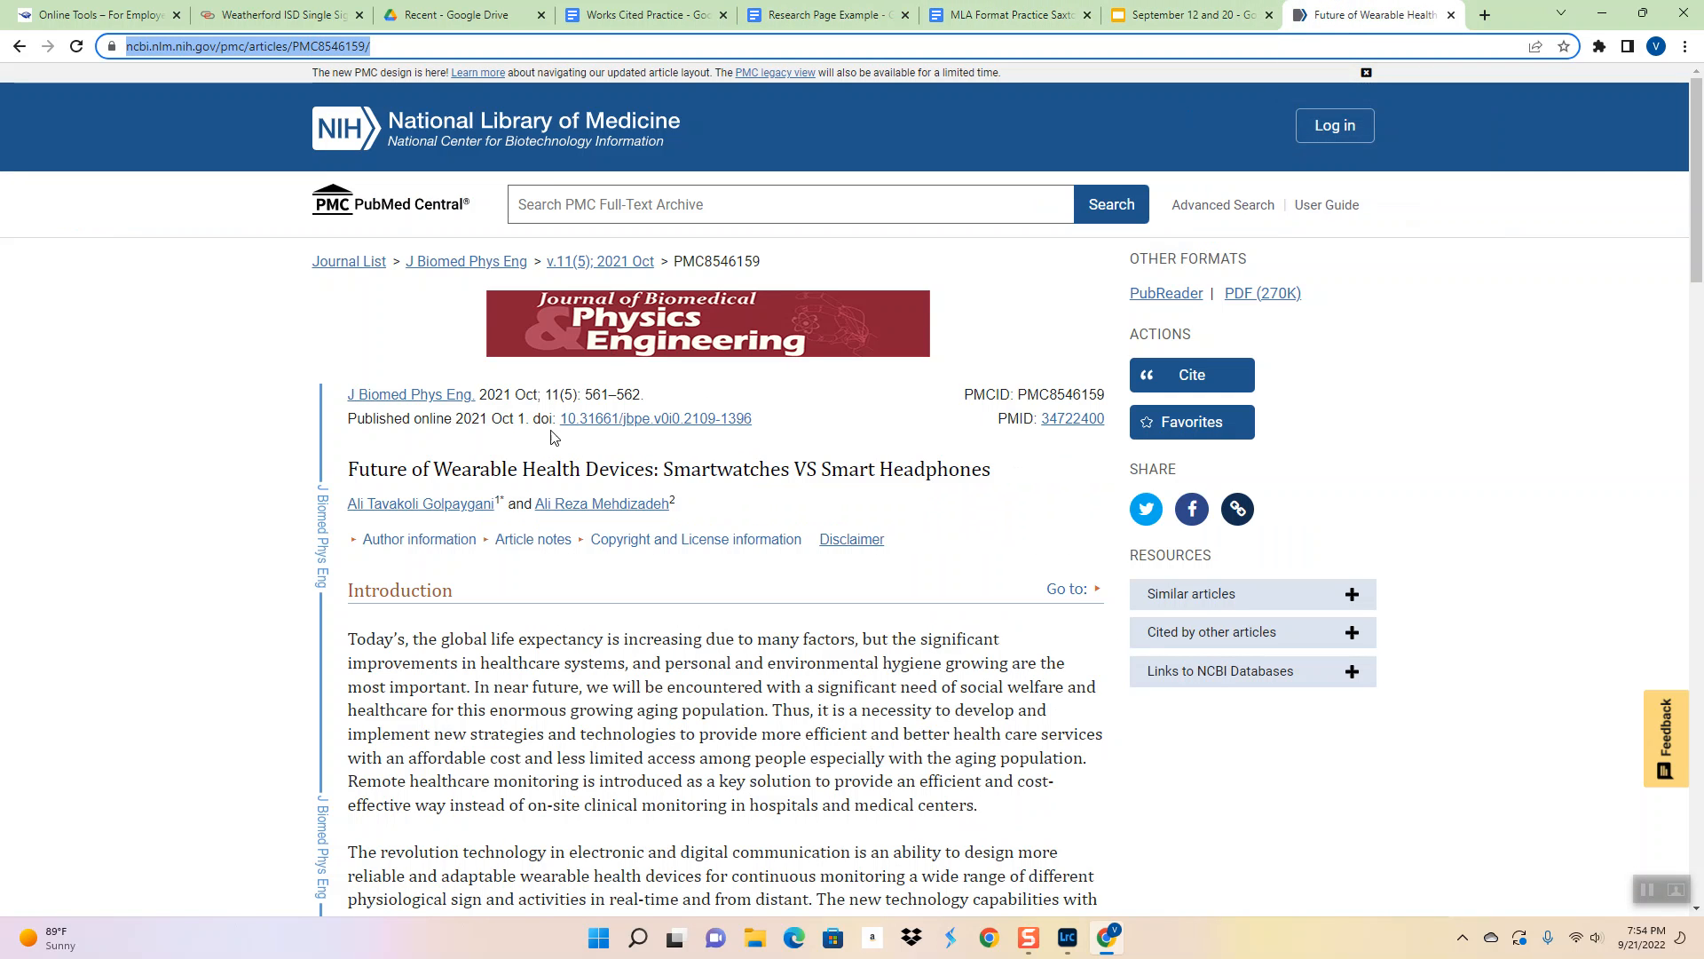
pyautogui.moveTo(321, 253)
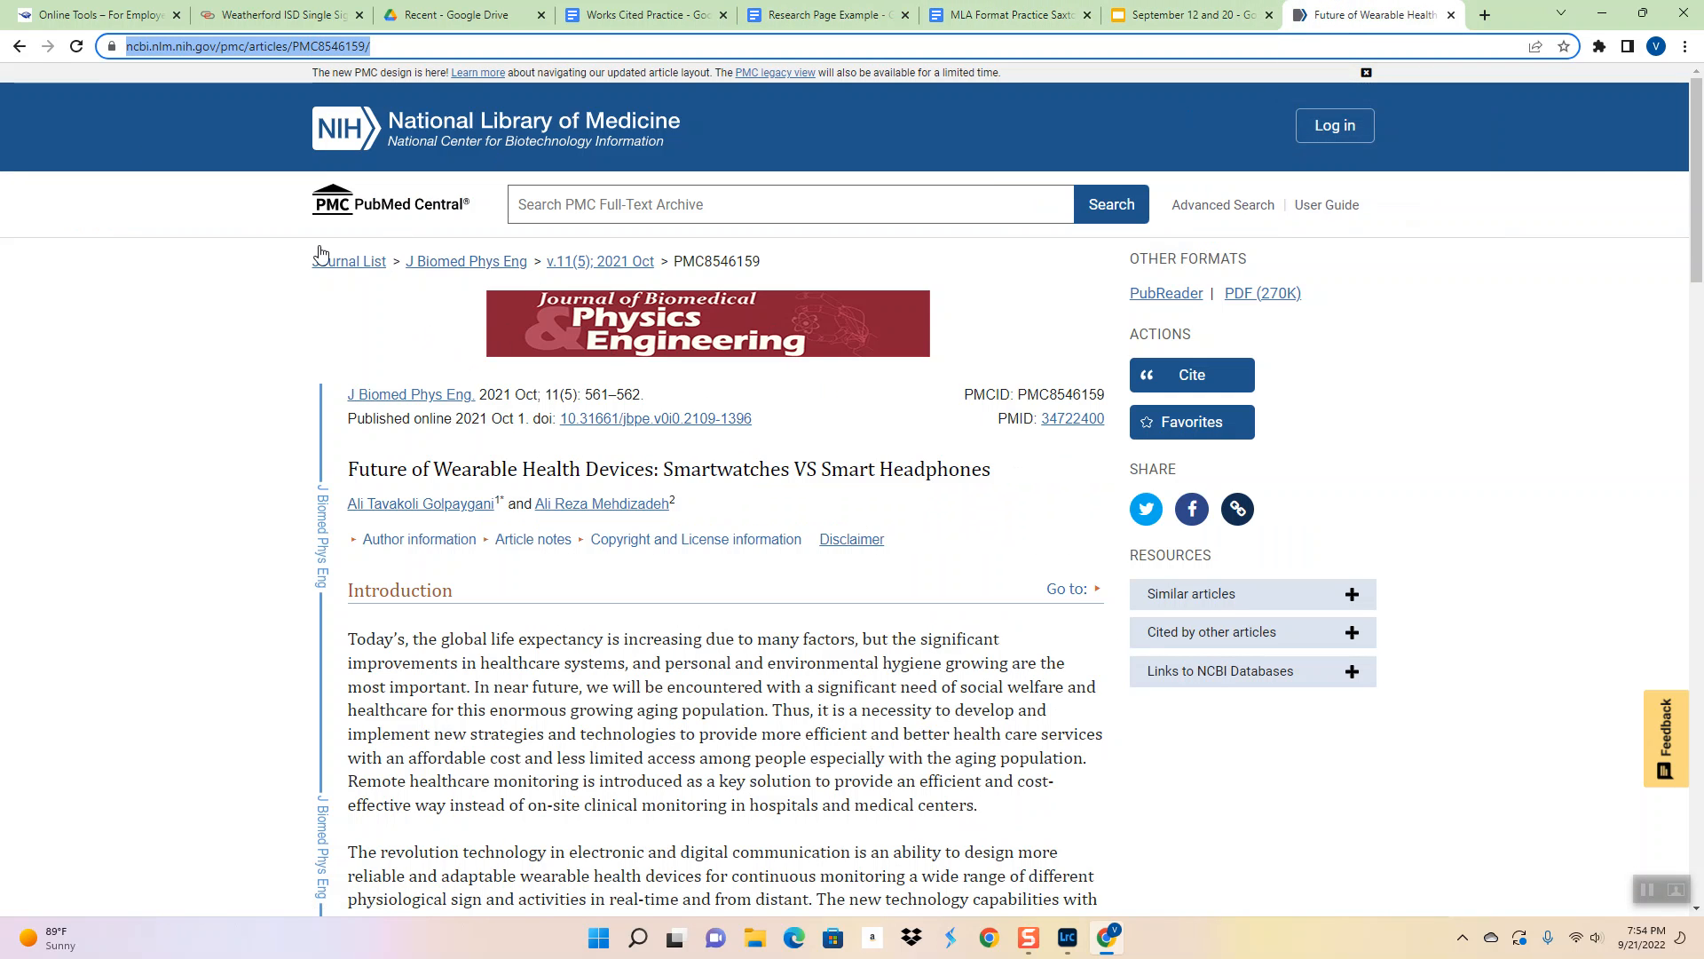
# Copy the MLA citation for the Golpaygani wearable health devices article from Google Scholar
pyautogui.click(16, 46)
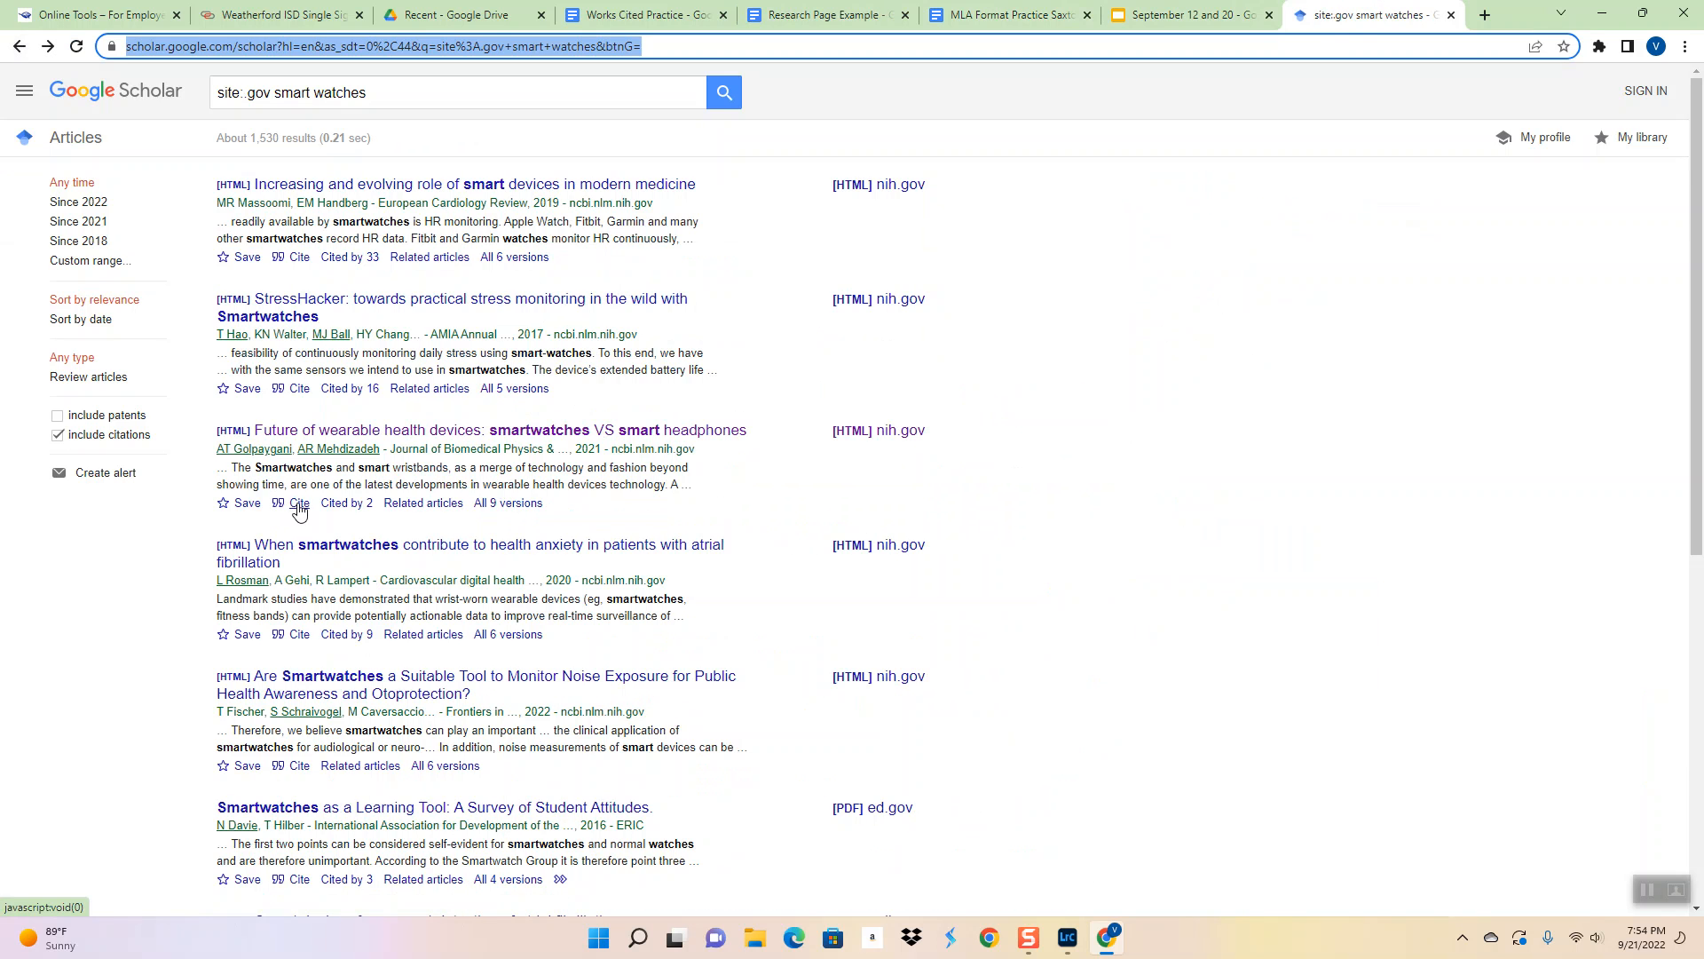
pyautogui.click(299, 502)
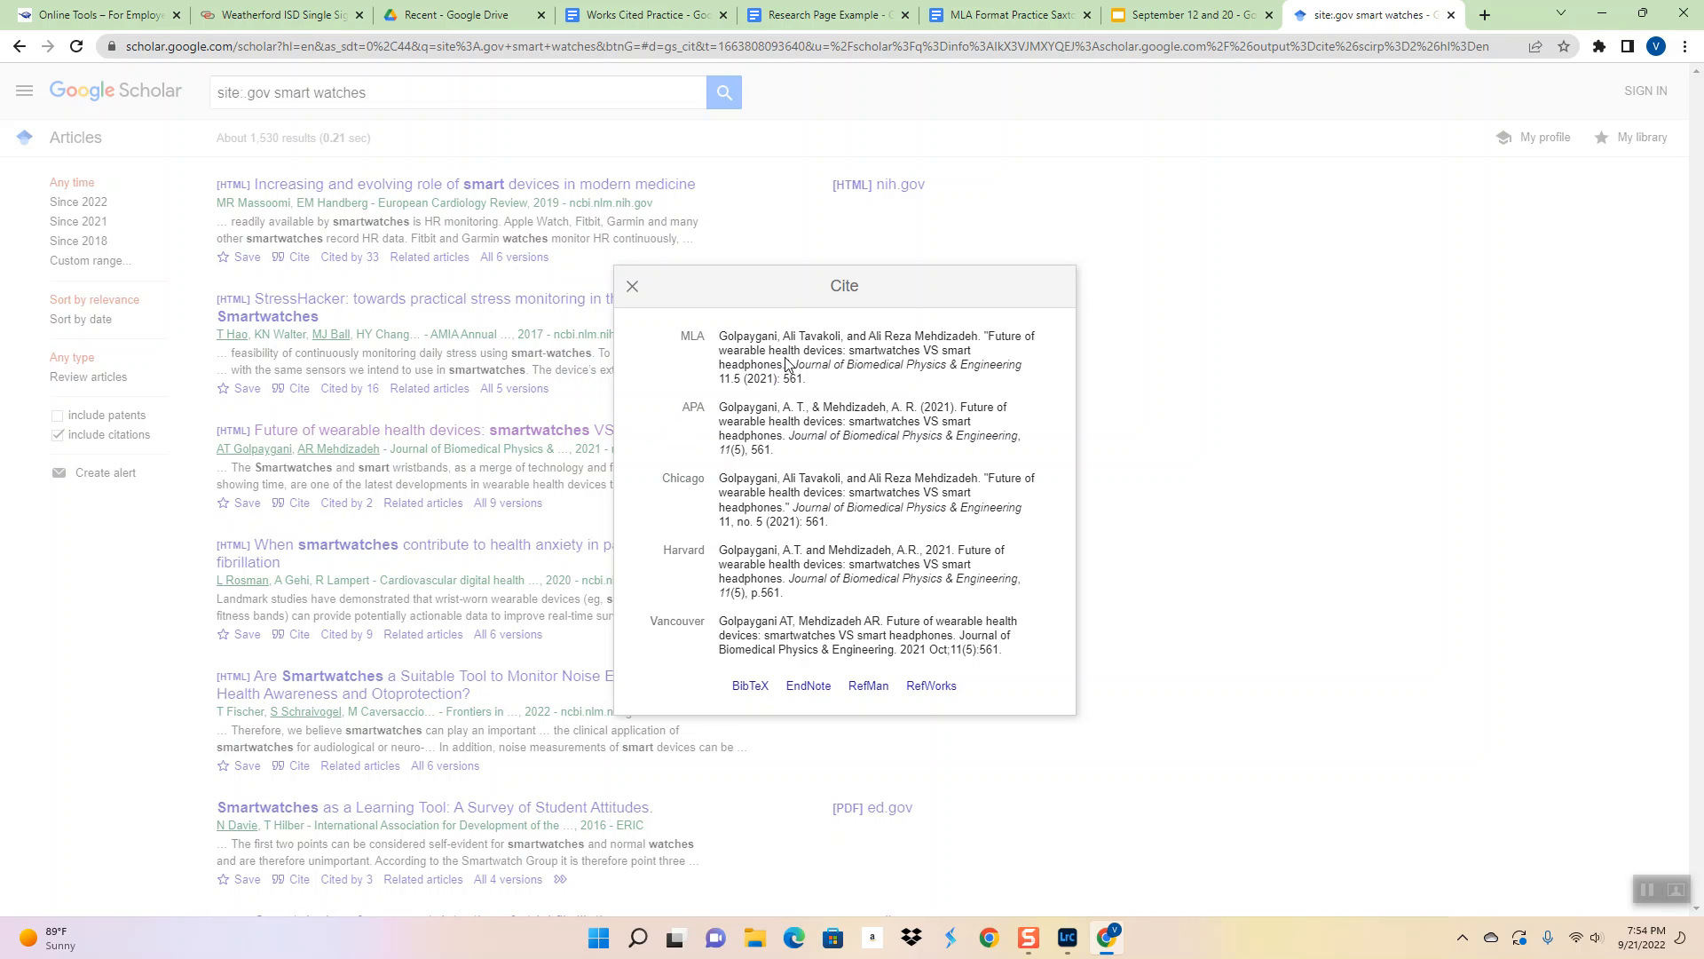
pyautogui.moveTo(785, 358)
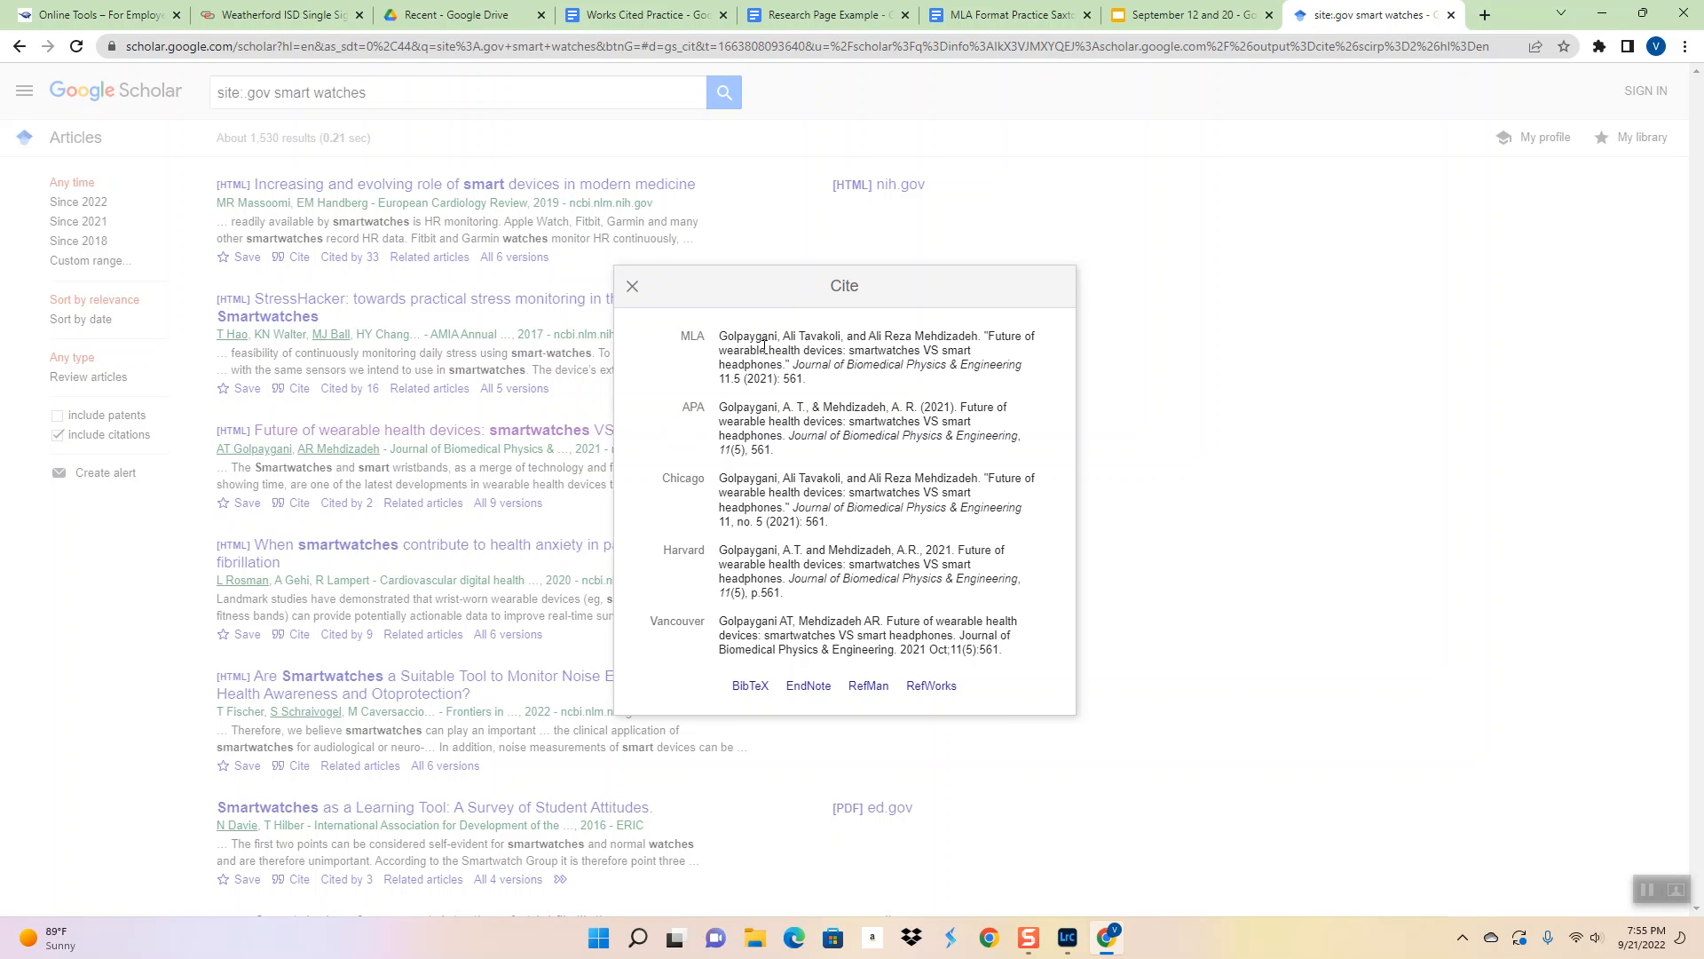
pyautogui.tripleClick(875, 357)
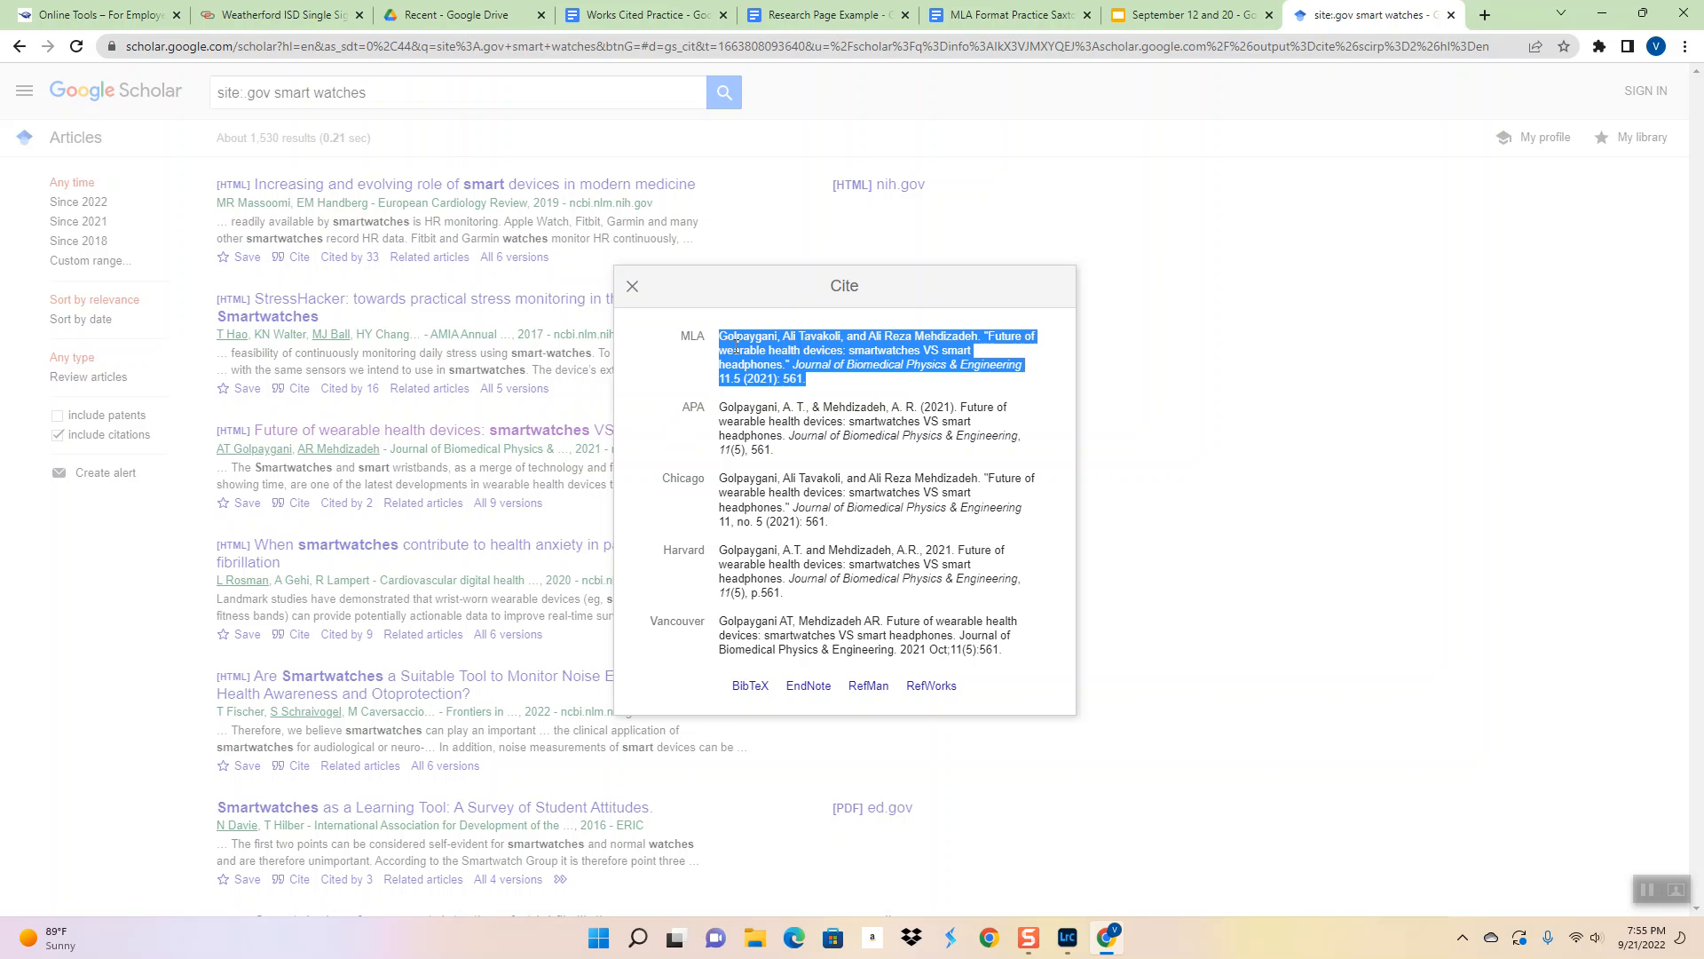
pyautogui.click(644, 14)
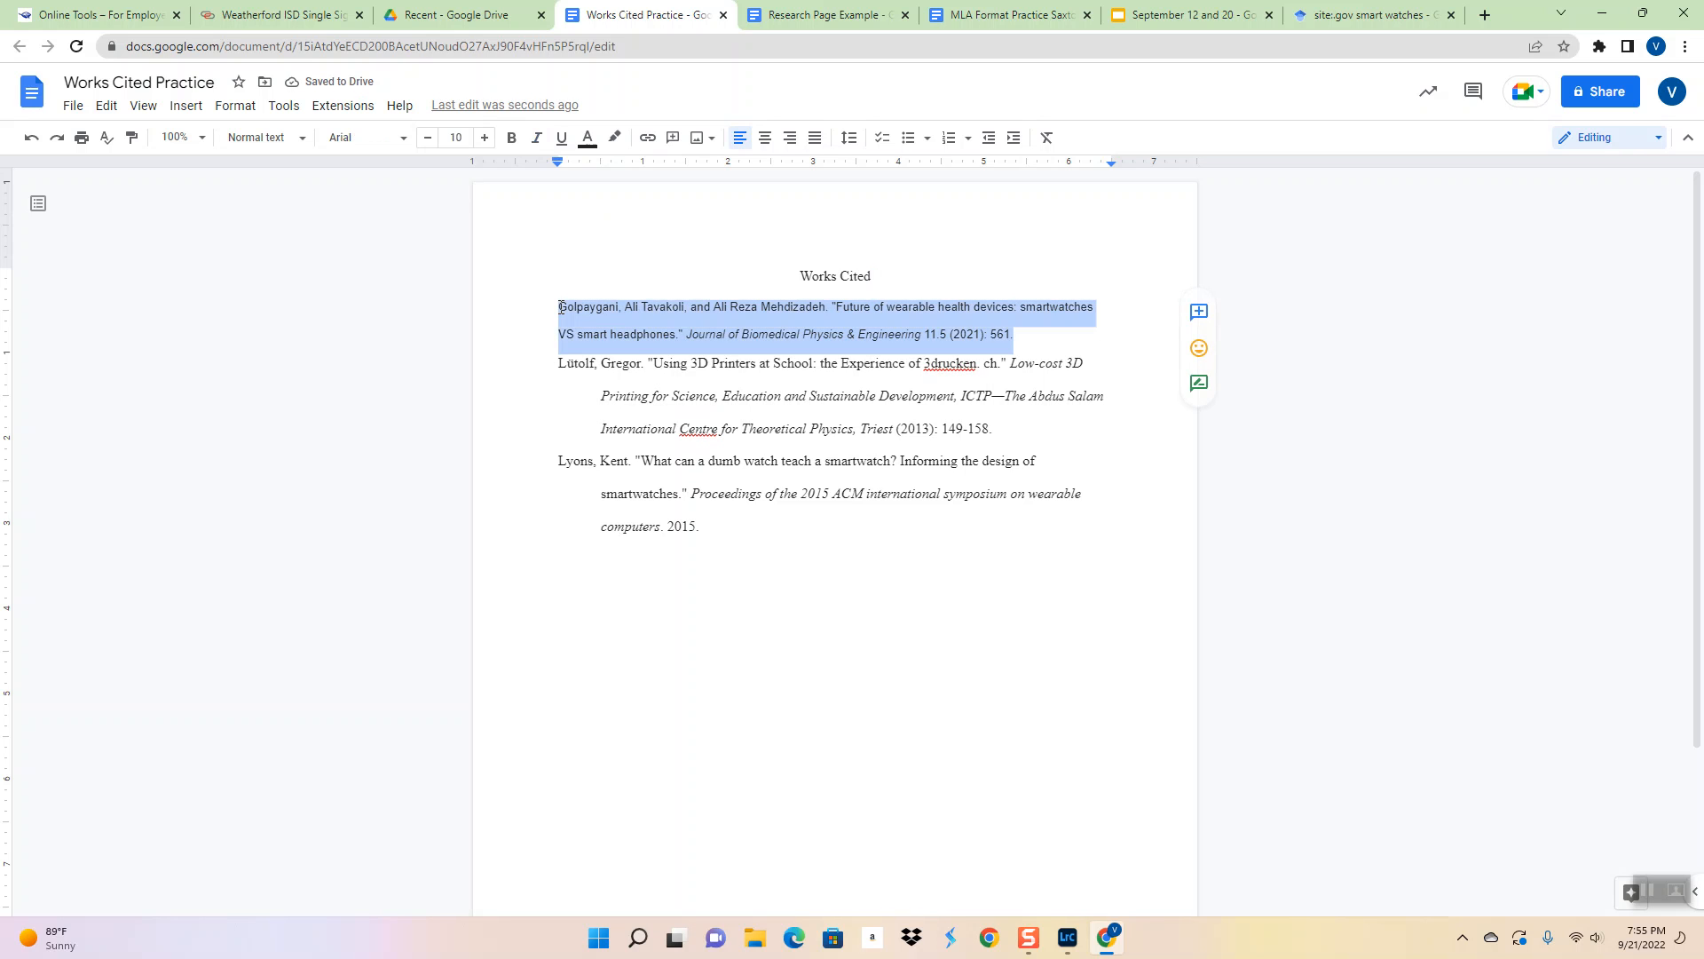
# Format the pasted Golpaygani citation as 12pt Times New Roman with a hanging indent
pyautogui.click(484, 137)
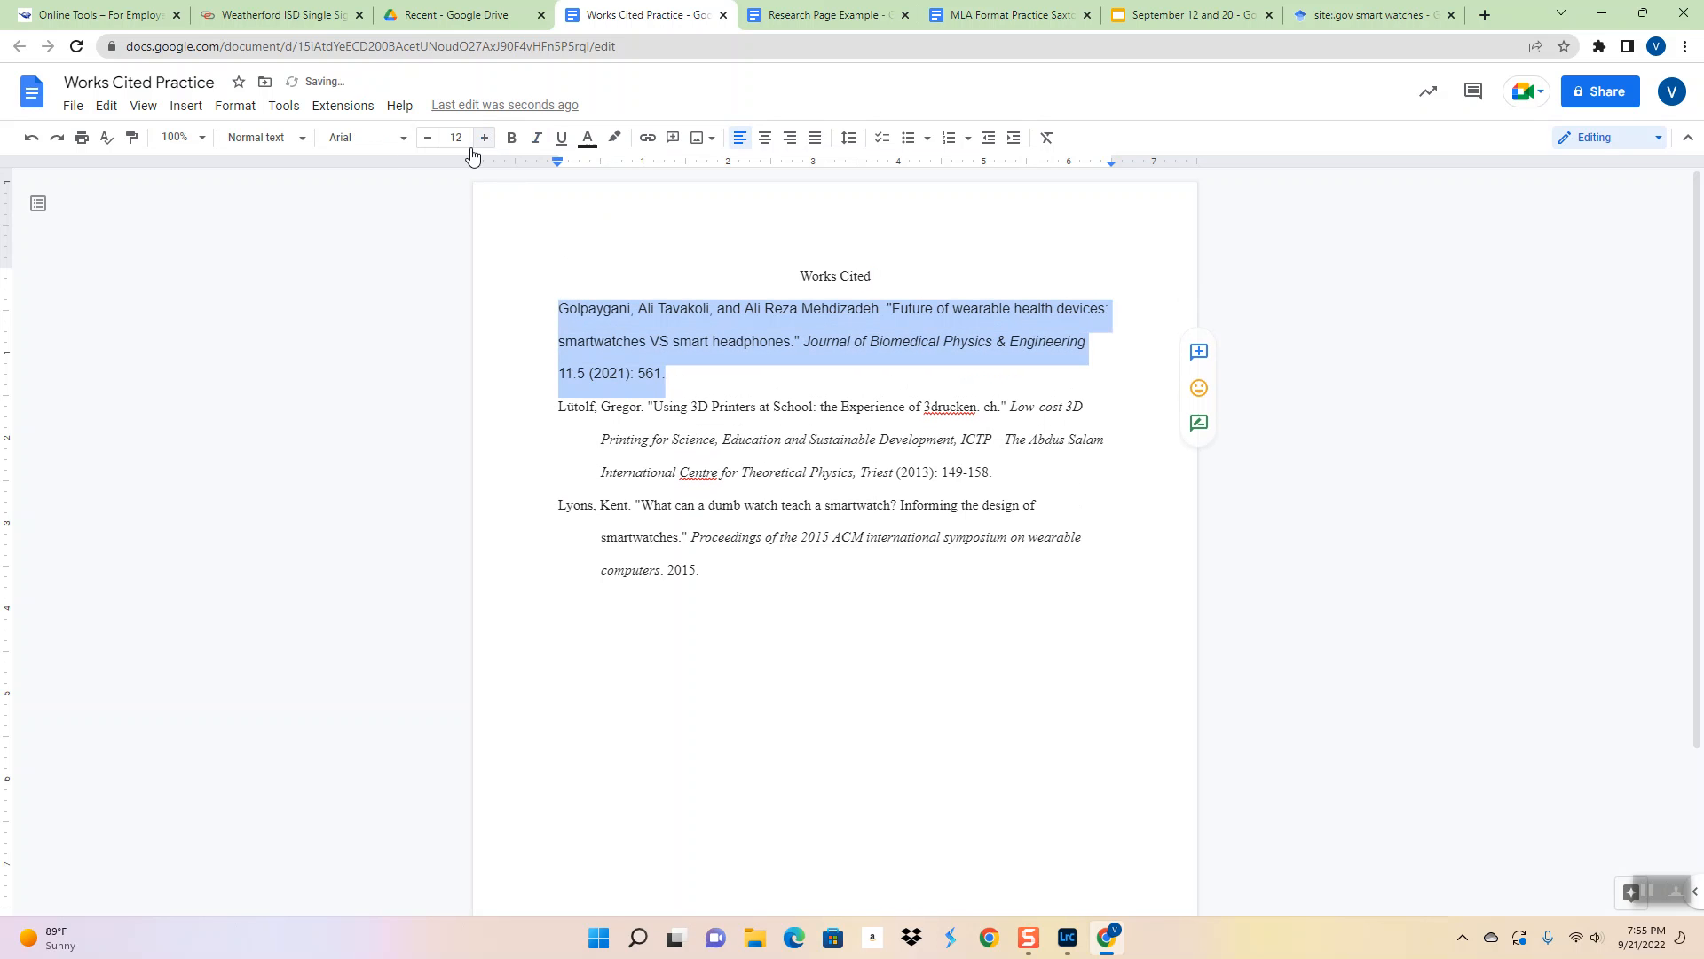
pyautogui.click(358, 137)
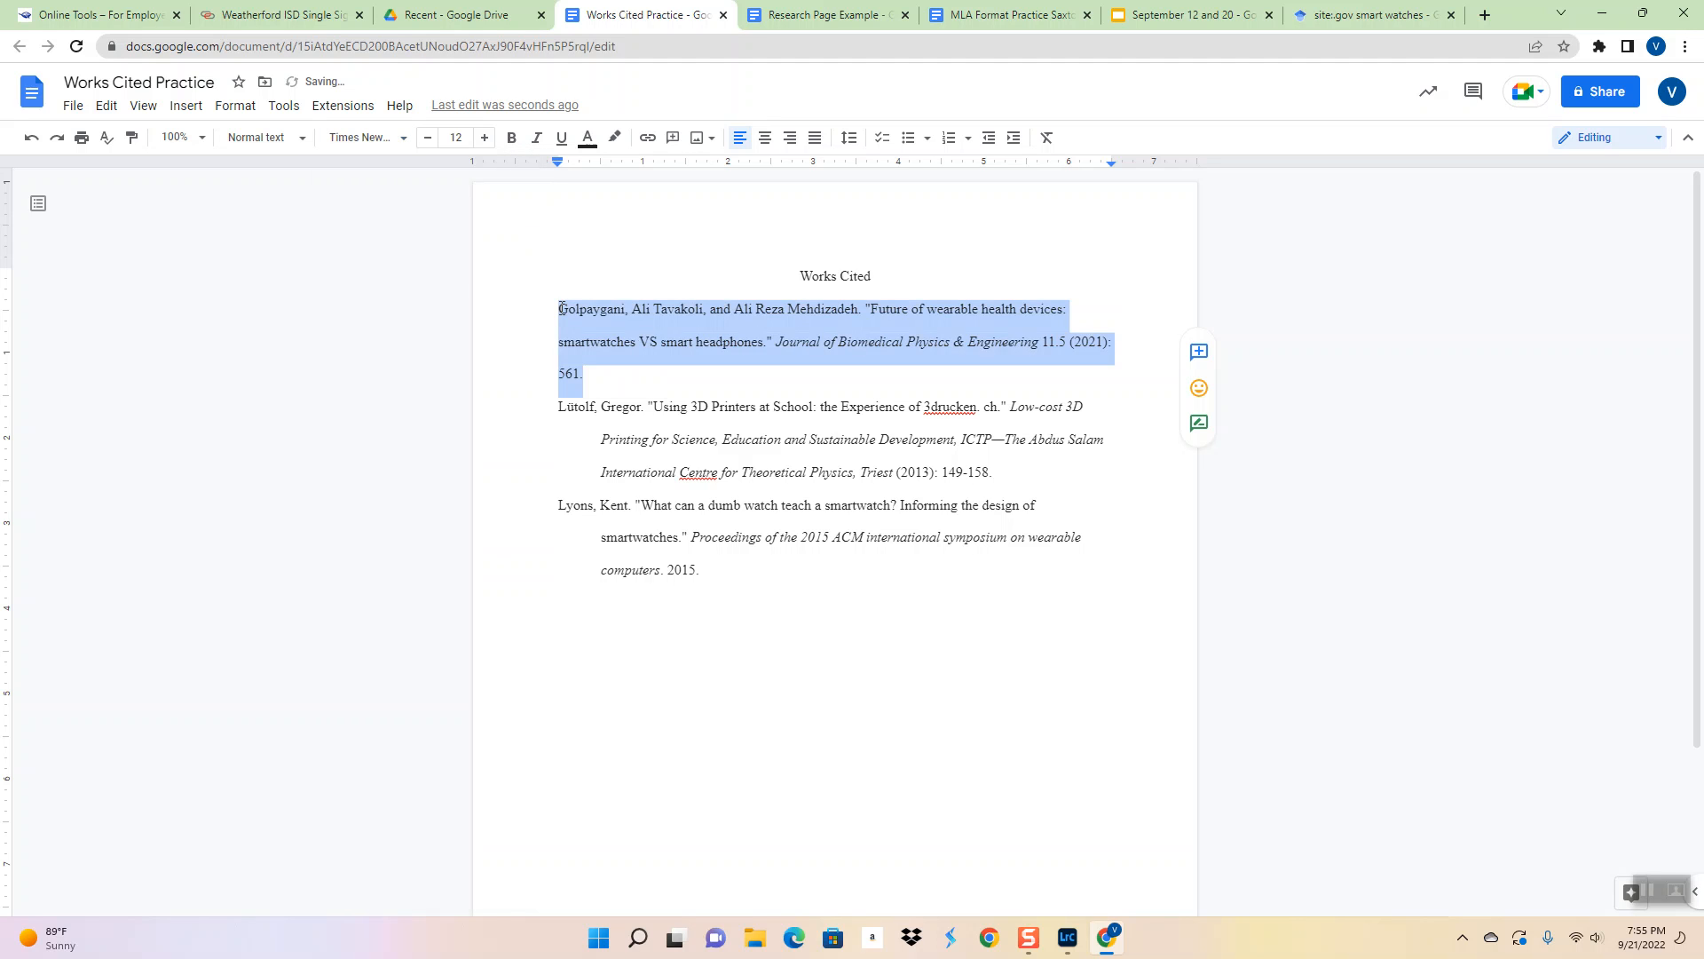
pyautogui.click(1084, 311)
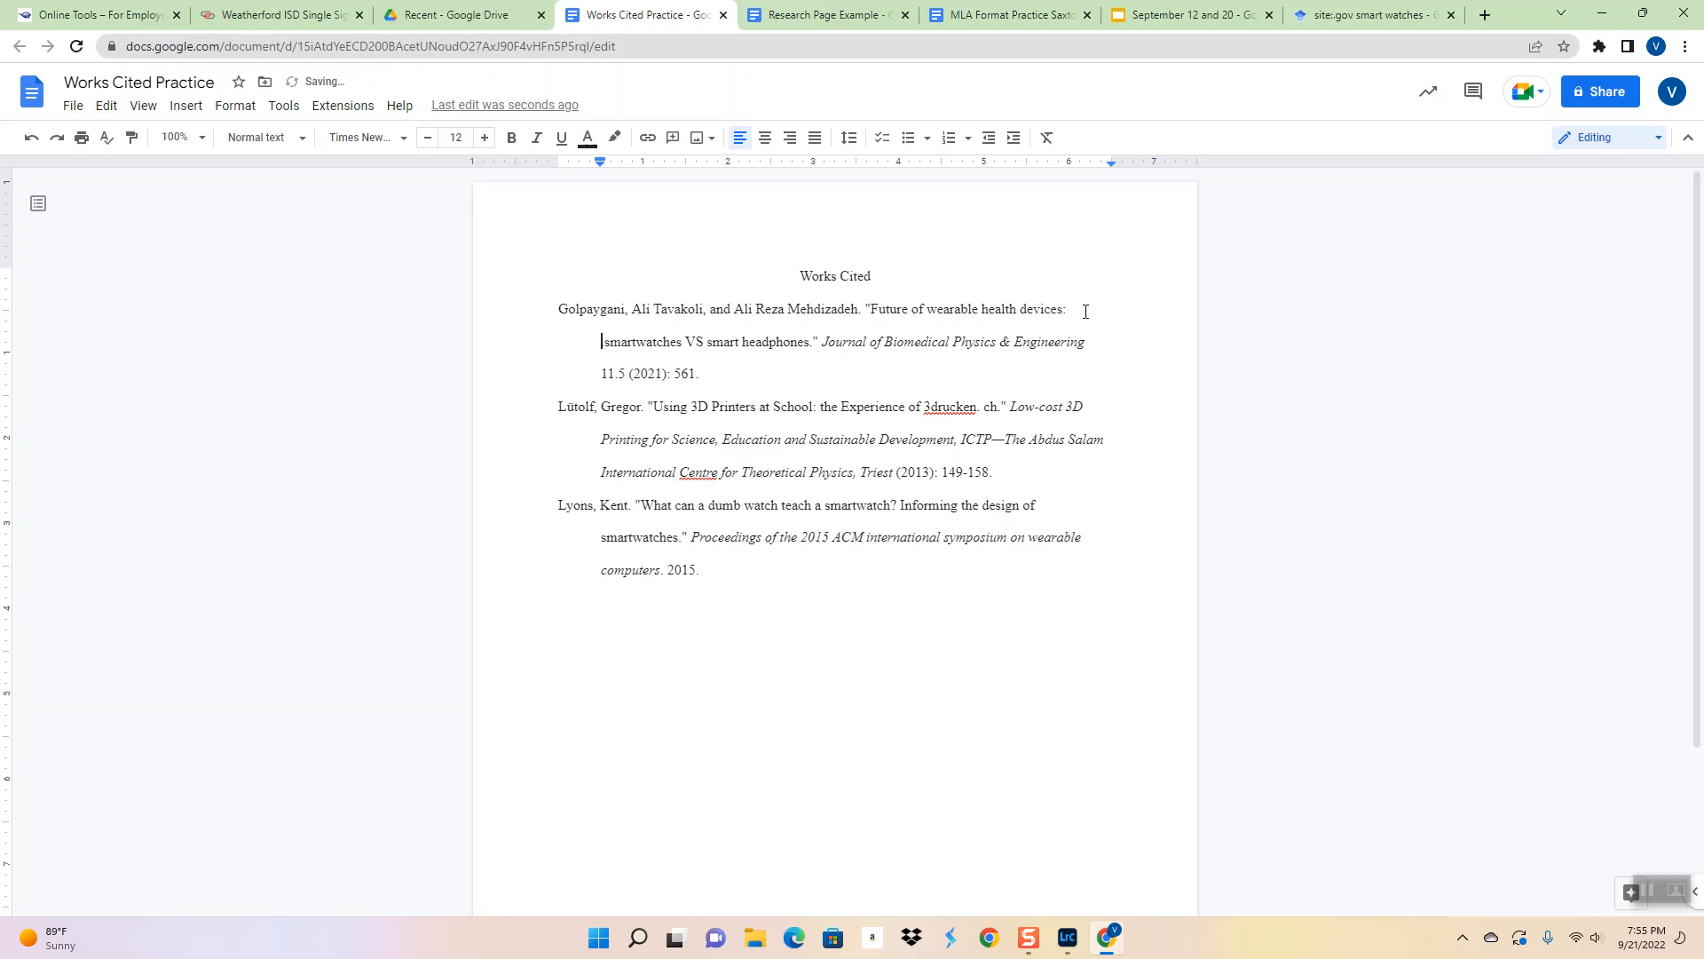
pyautogui.moveTo(661, 344)
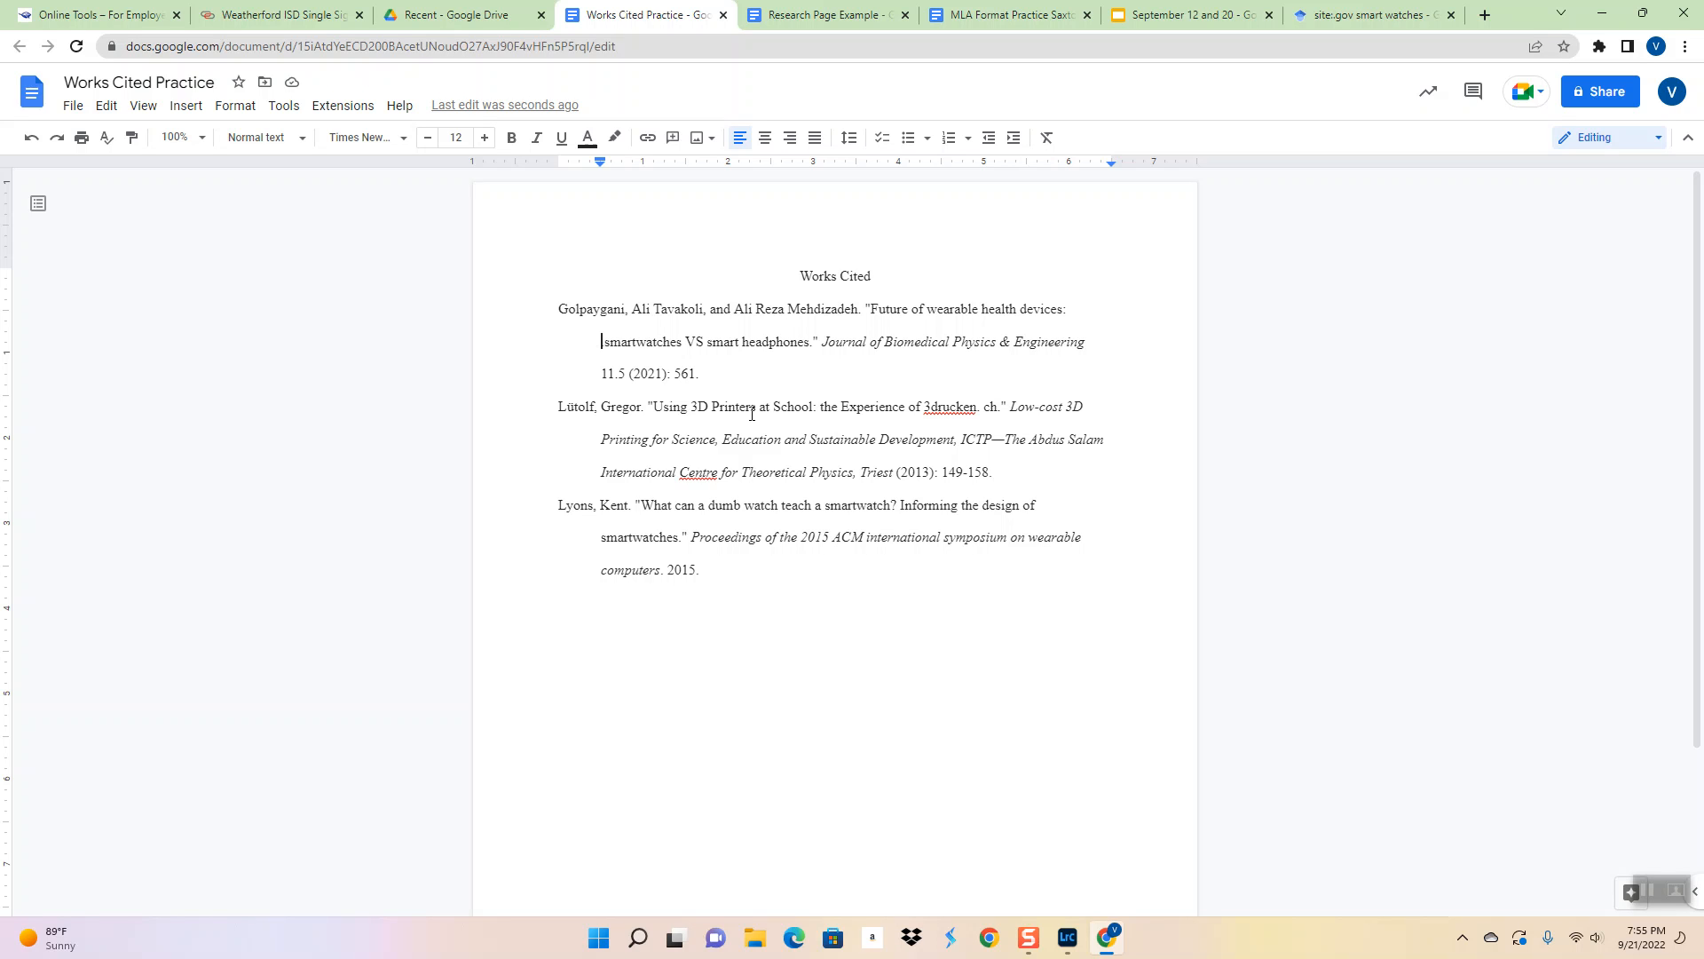
pyautogui.moveTo(568, 394)
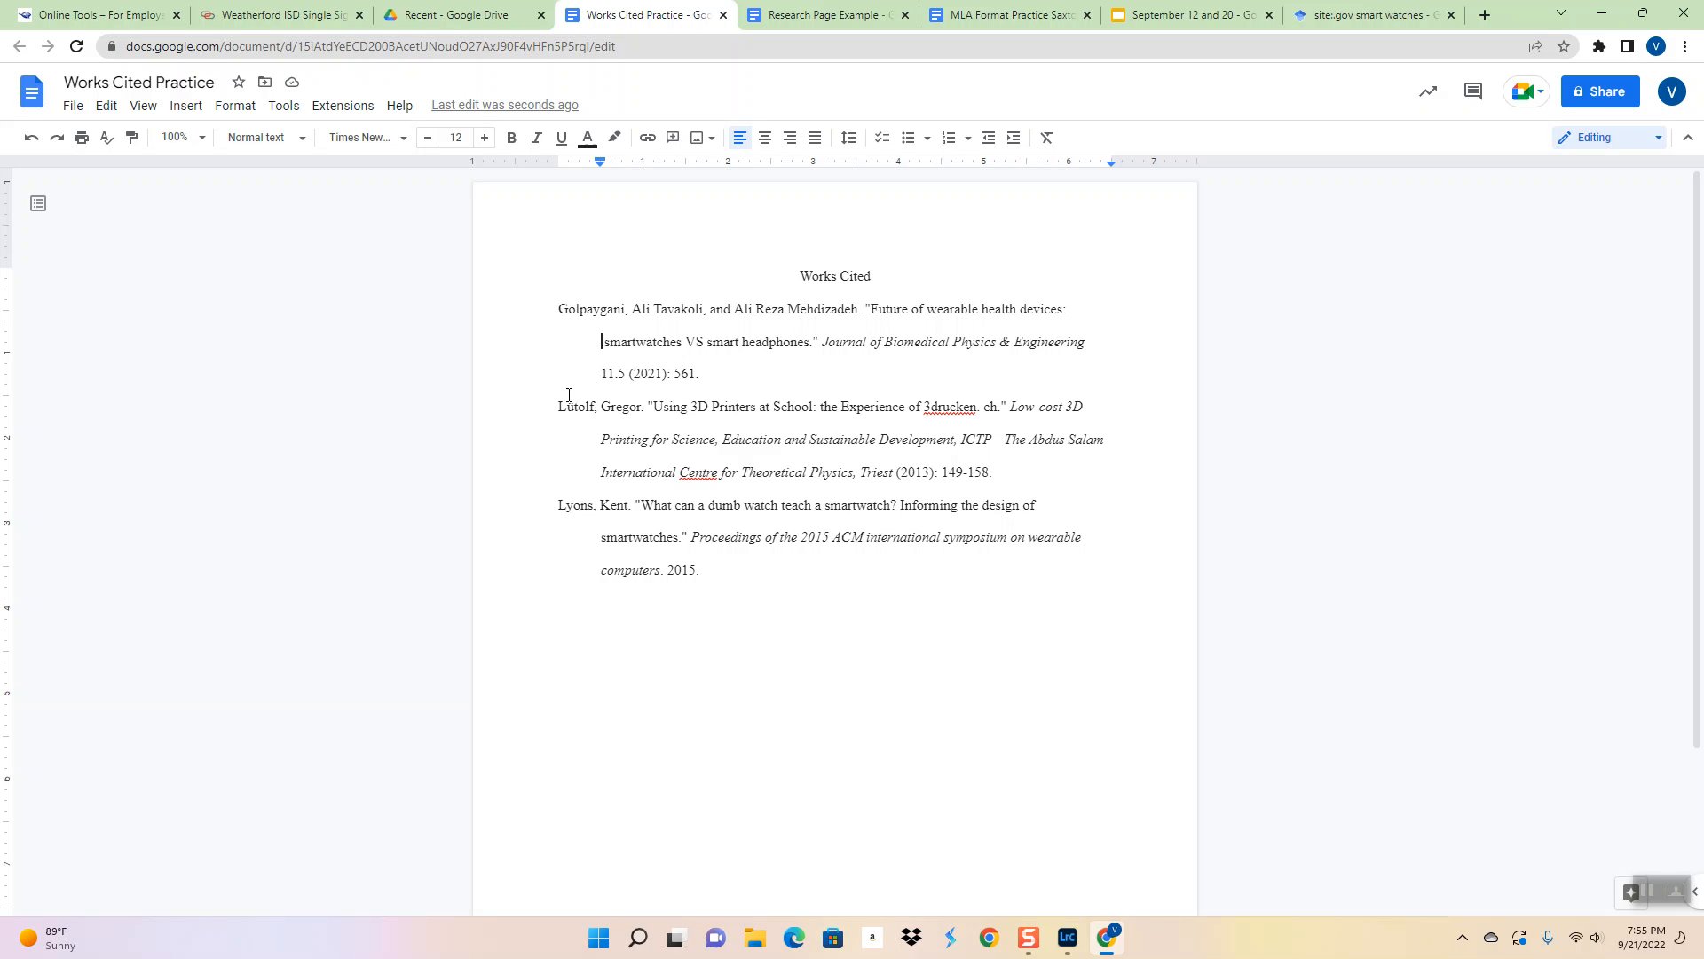
pyautogui.moveTo(769, 413)
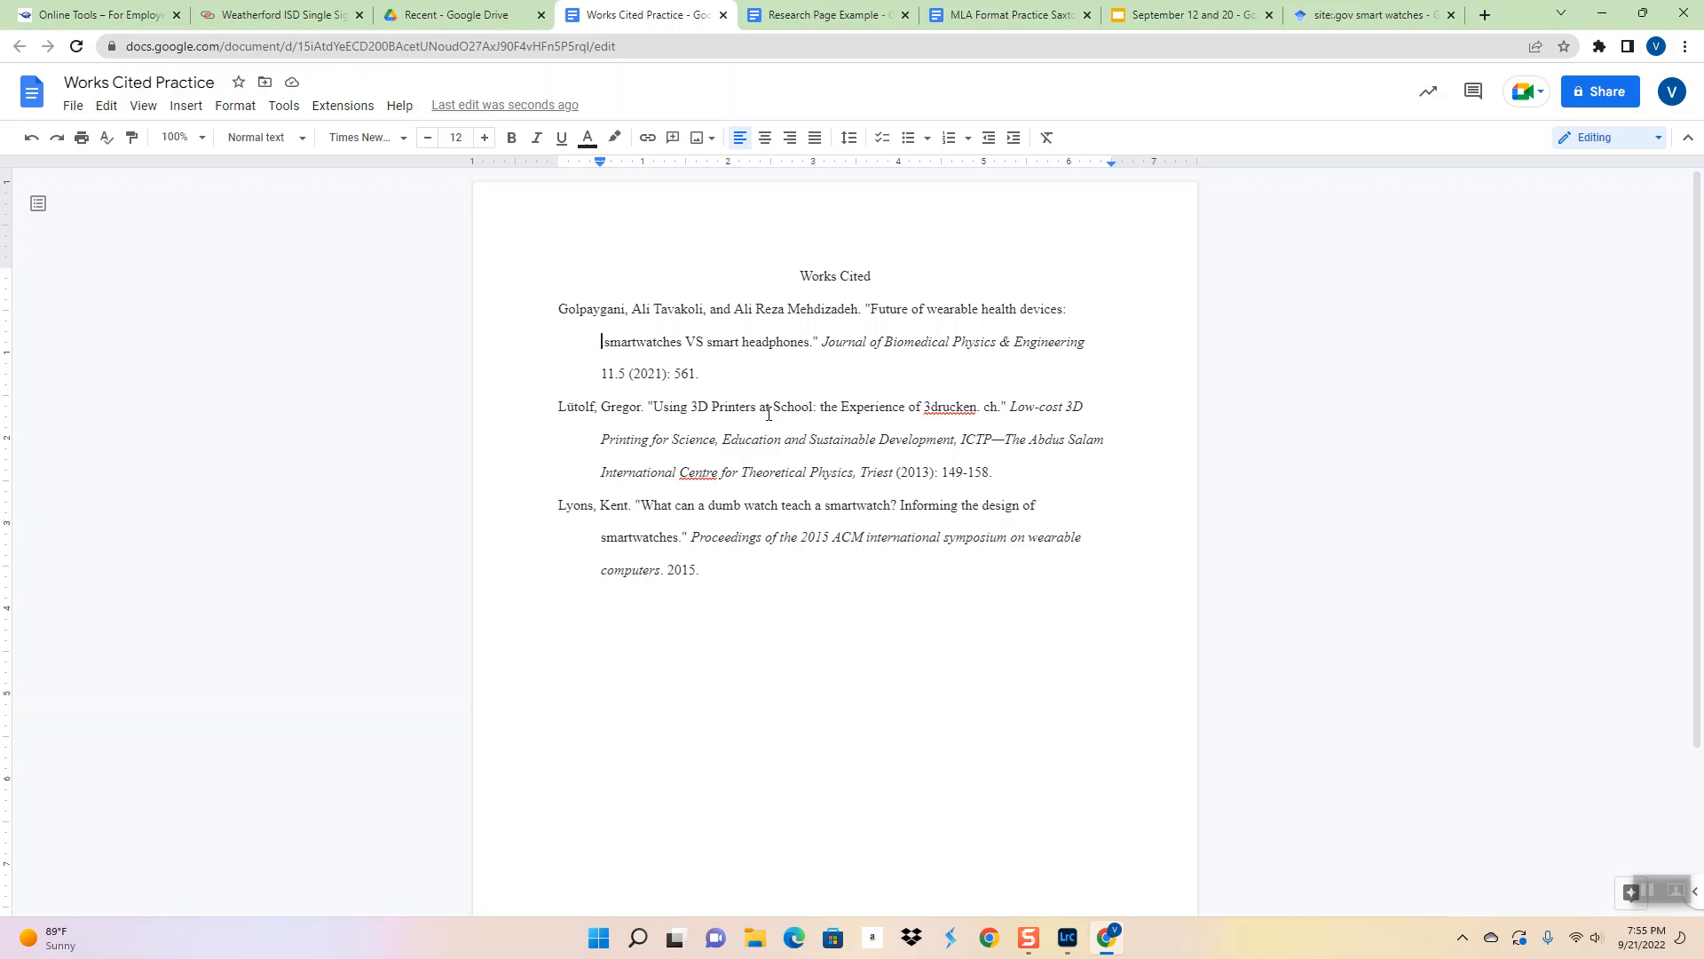
pyautogui.moveTo(837, 397)
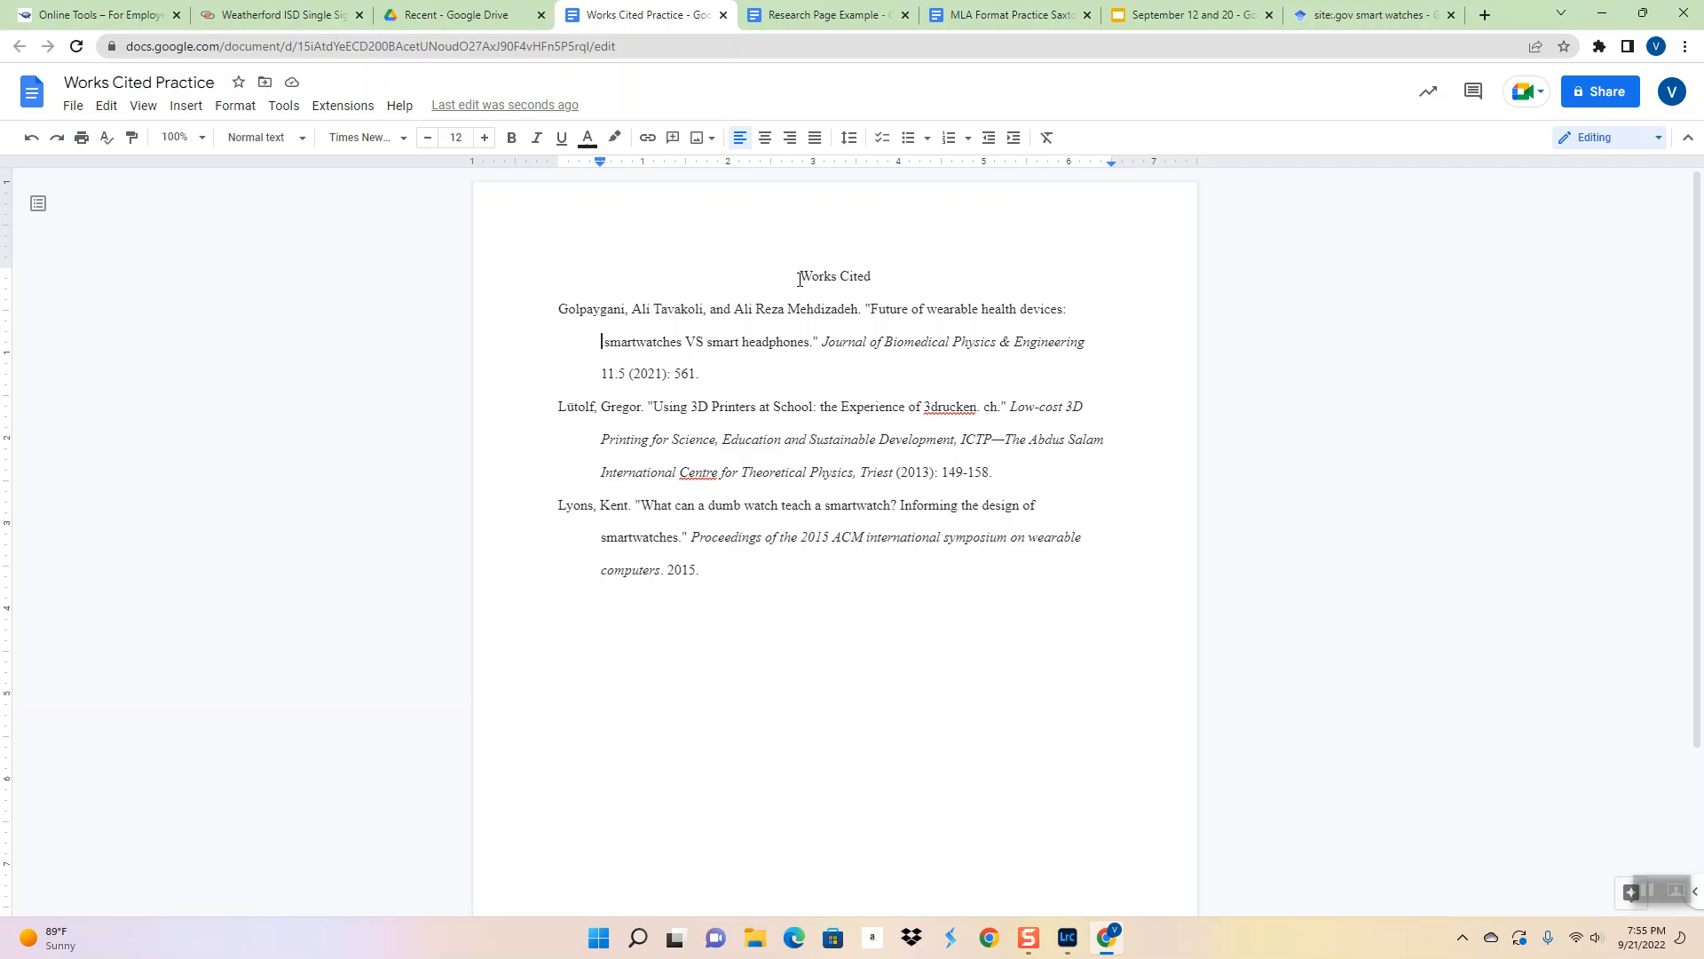
pyautogui.doubleClick(833, 276)
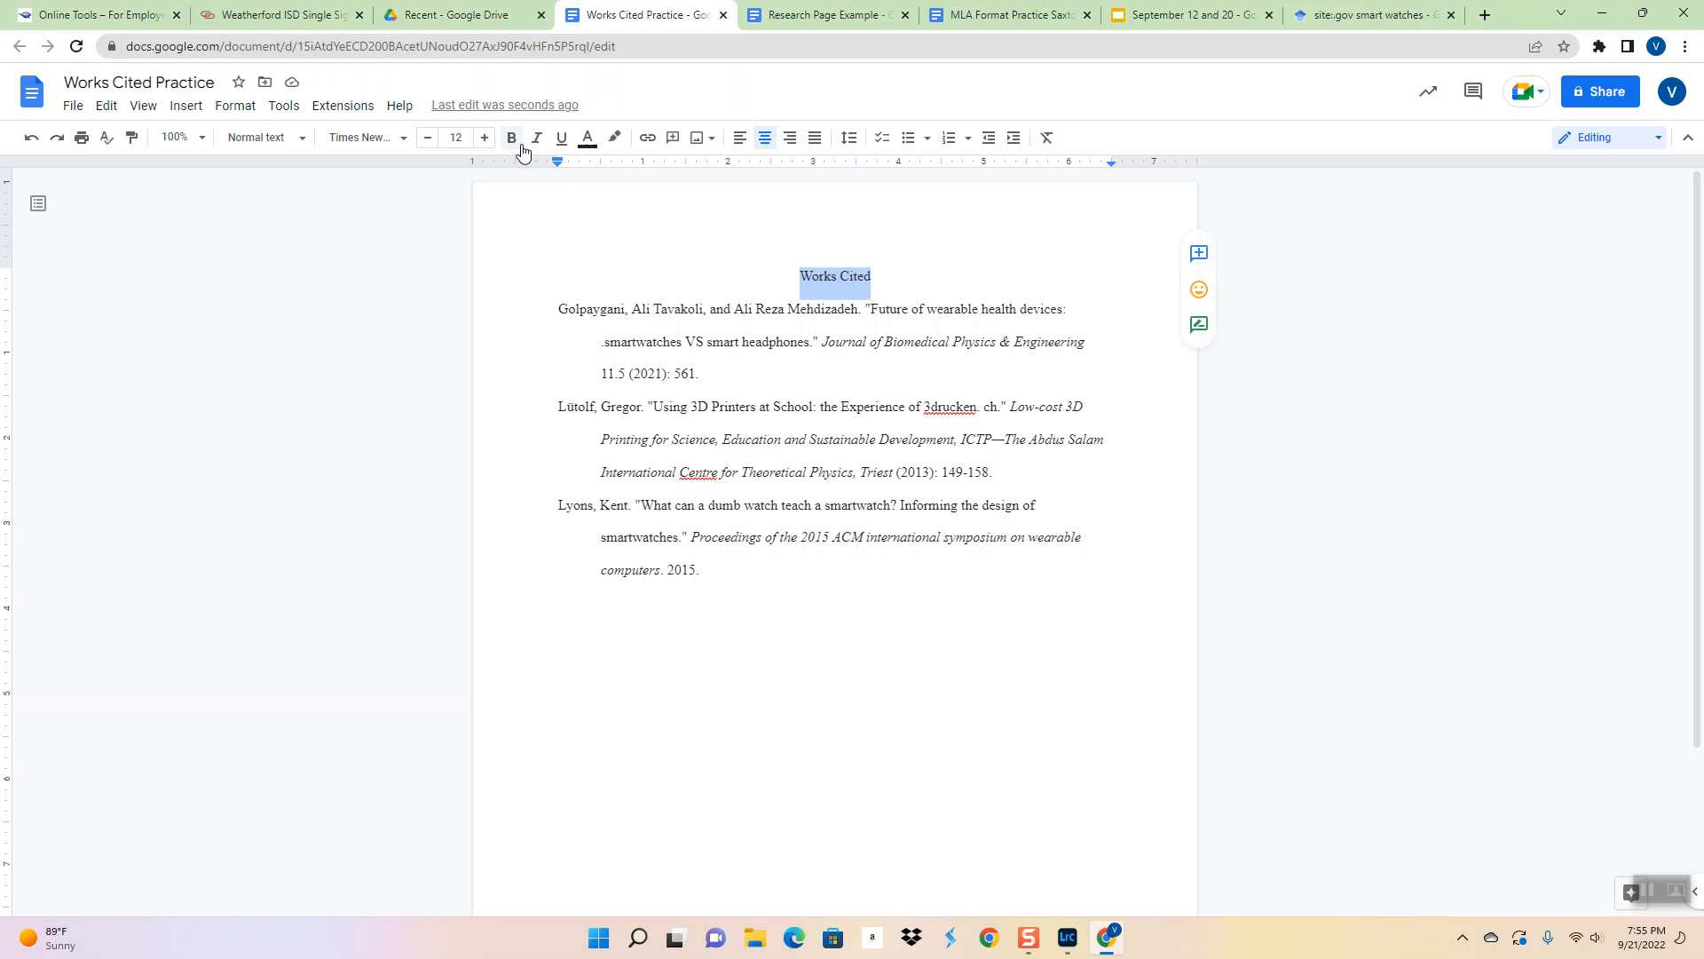
pyautogui.click(483, 137)
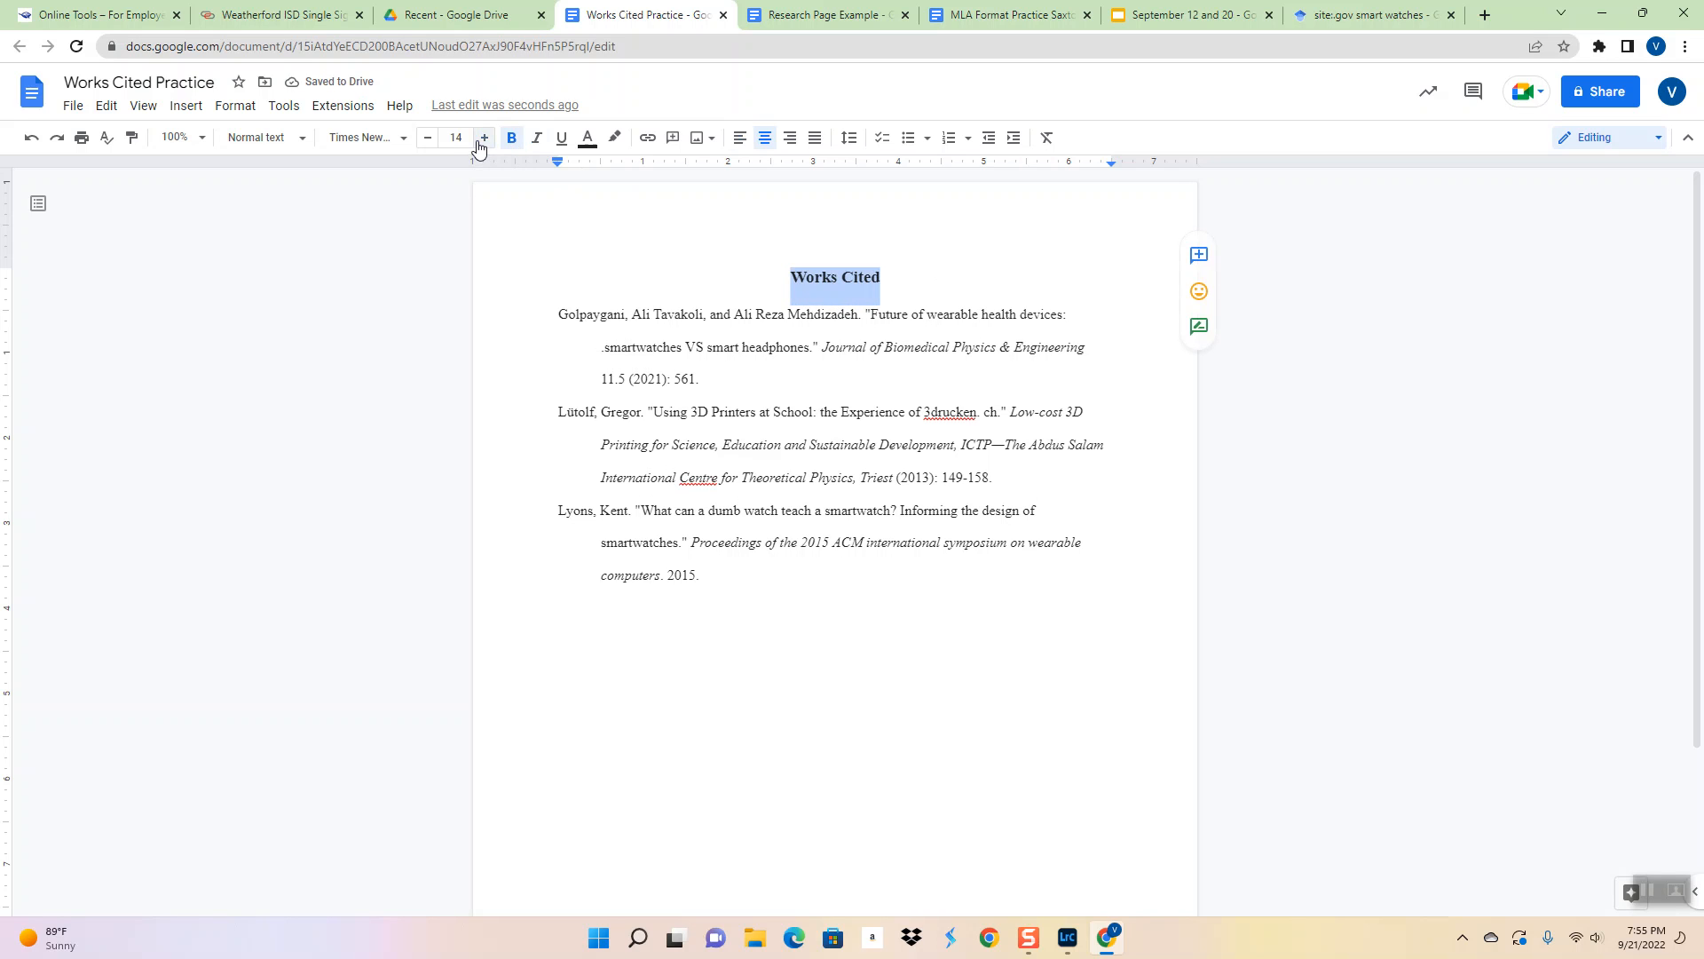
pyautogui.click(32, 139)
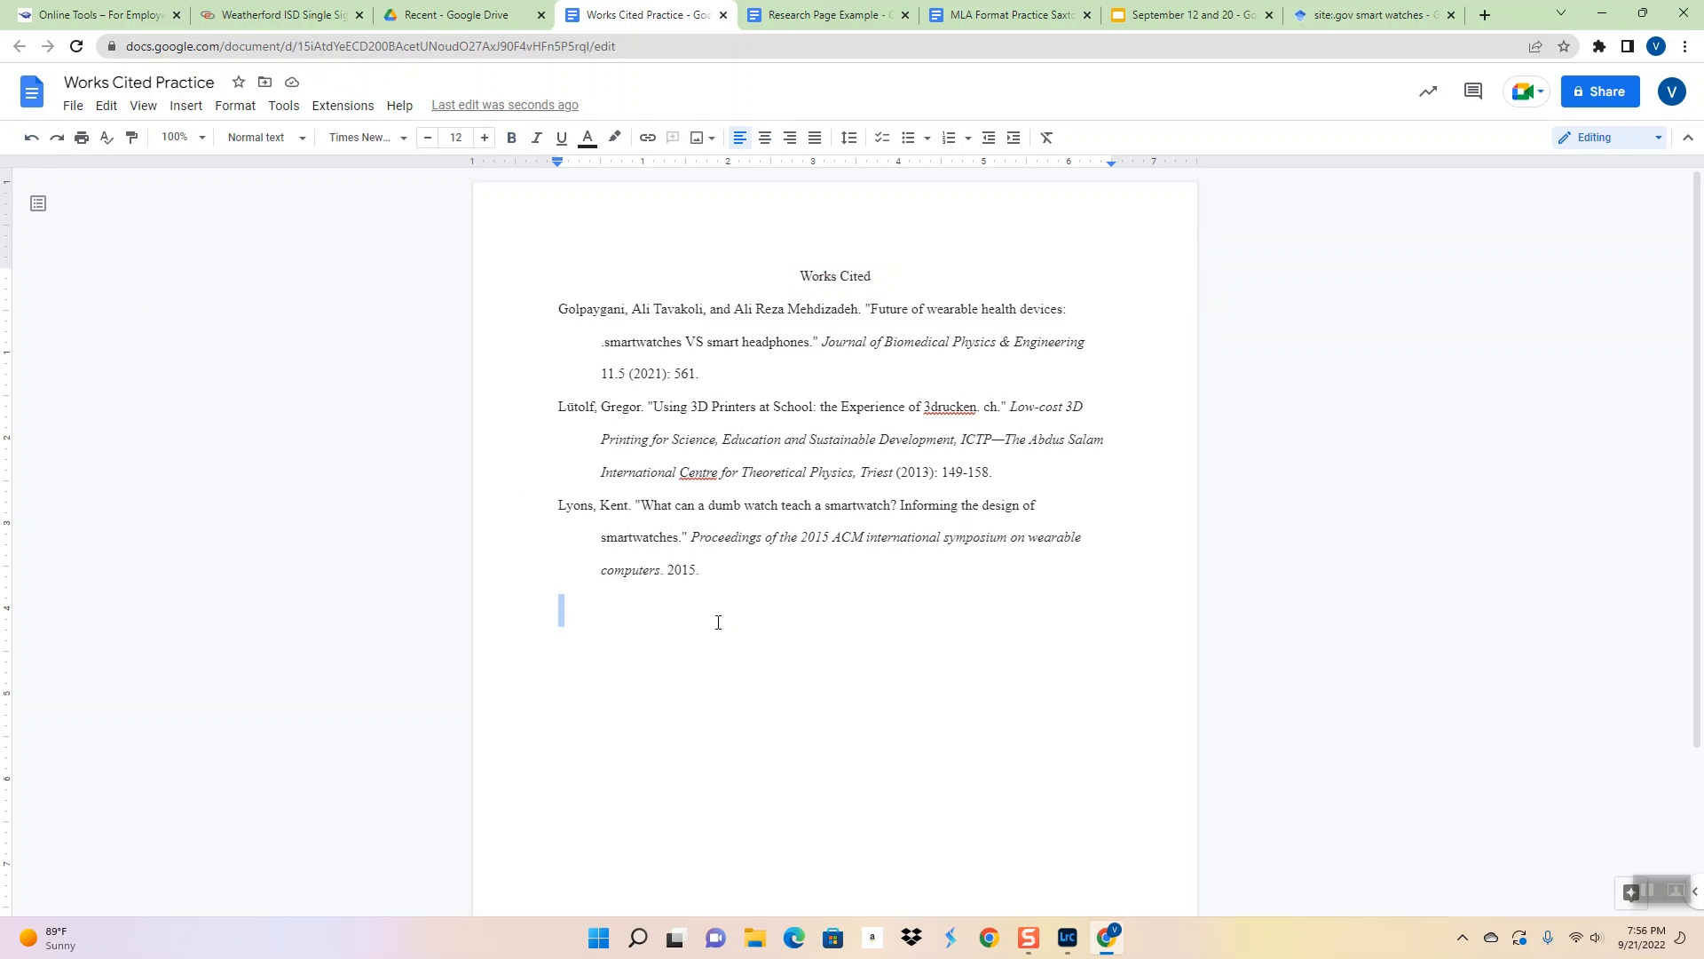
pyautogui.moveTo(1161, 272)
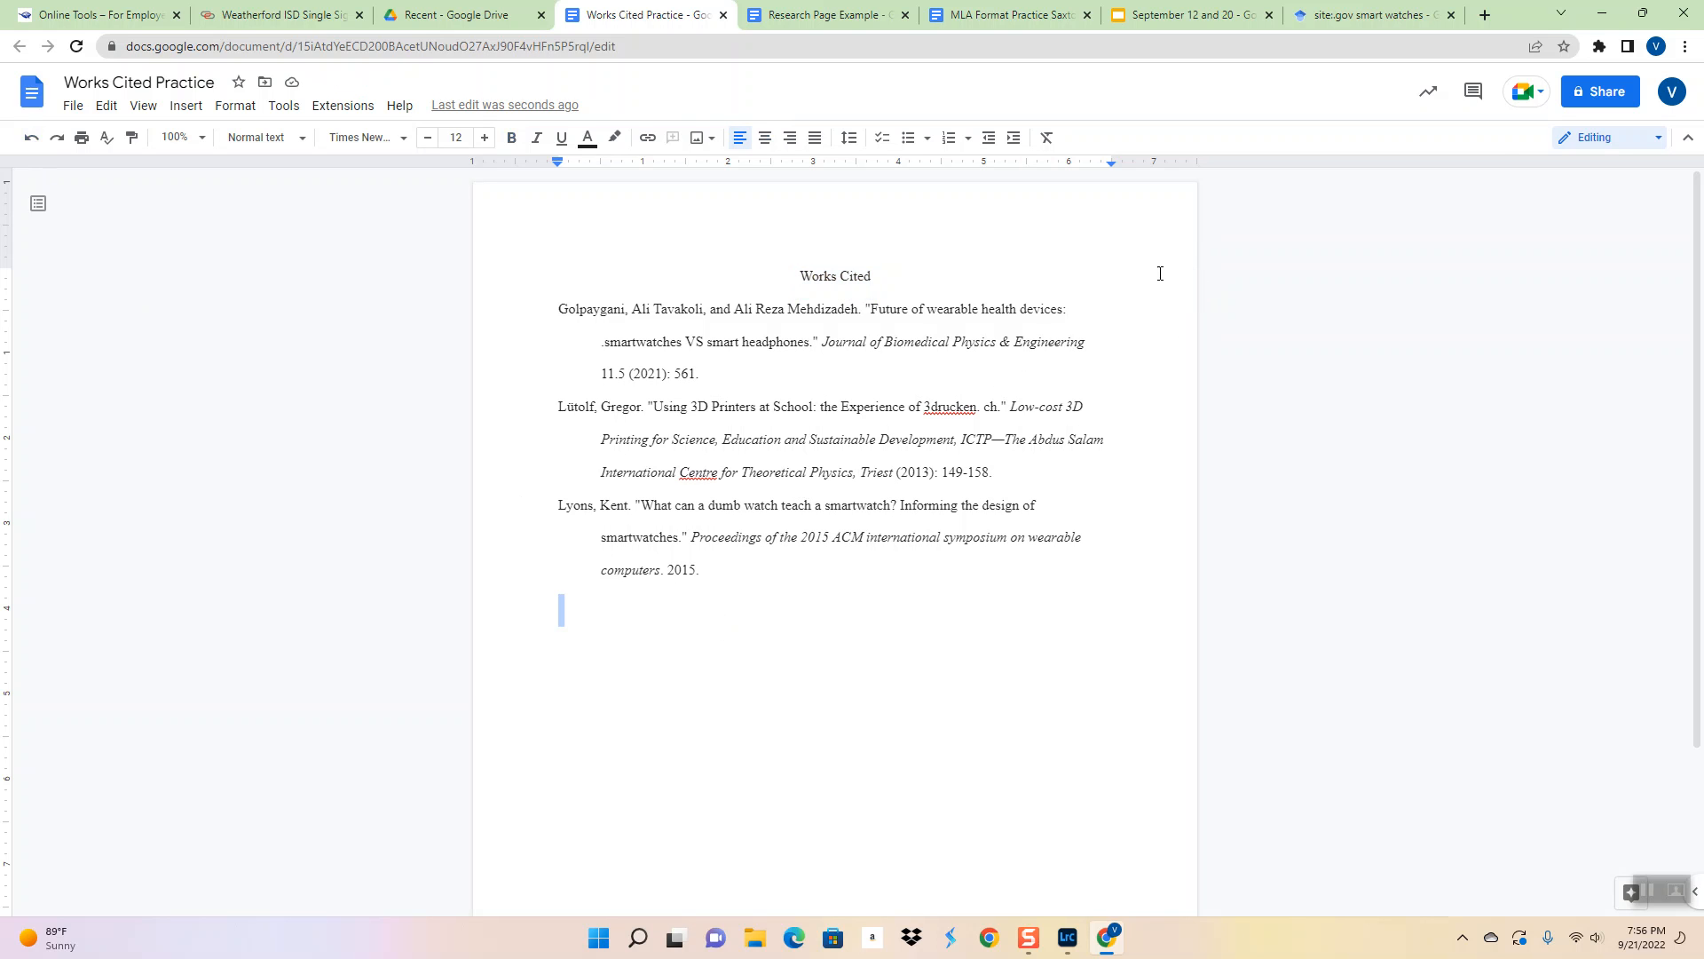
# Close Scholar's Cite dialog, then return to the September 12 and 20 slide deck
pyautogui.click(1369, 14)
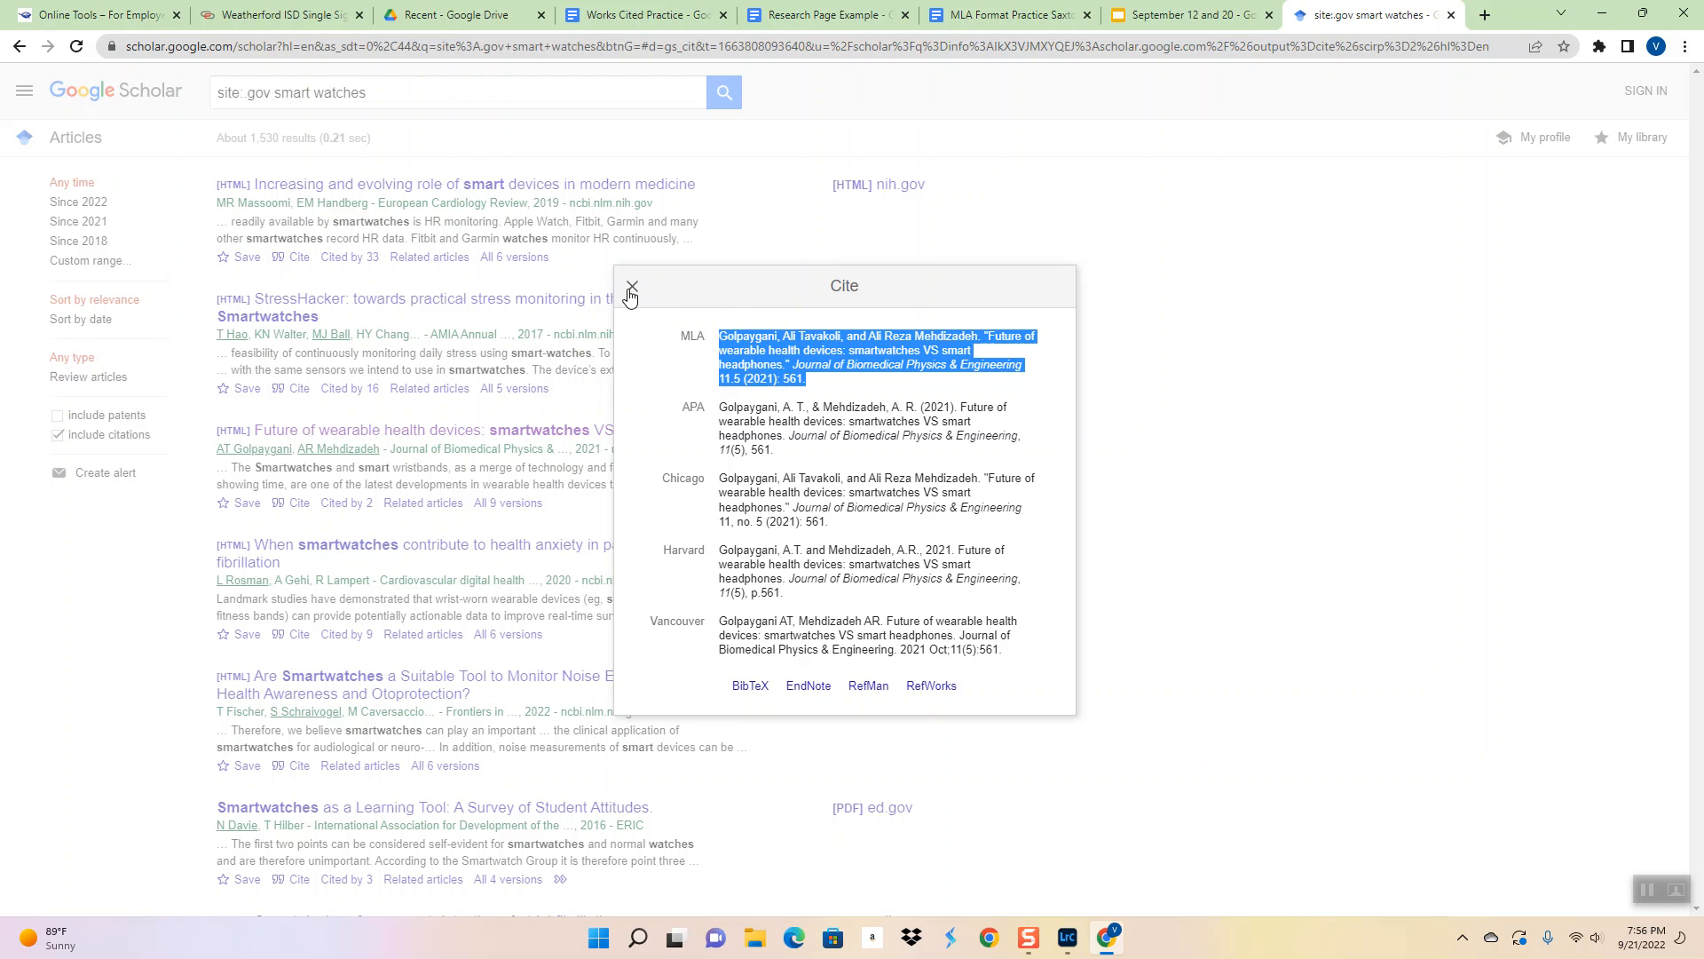
pyautogui.click(630, 292)
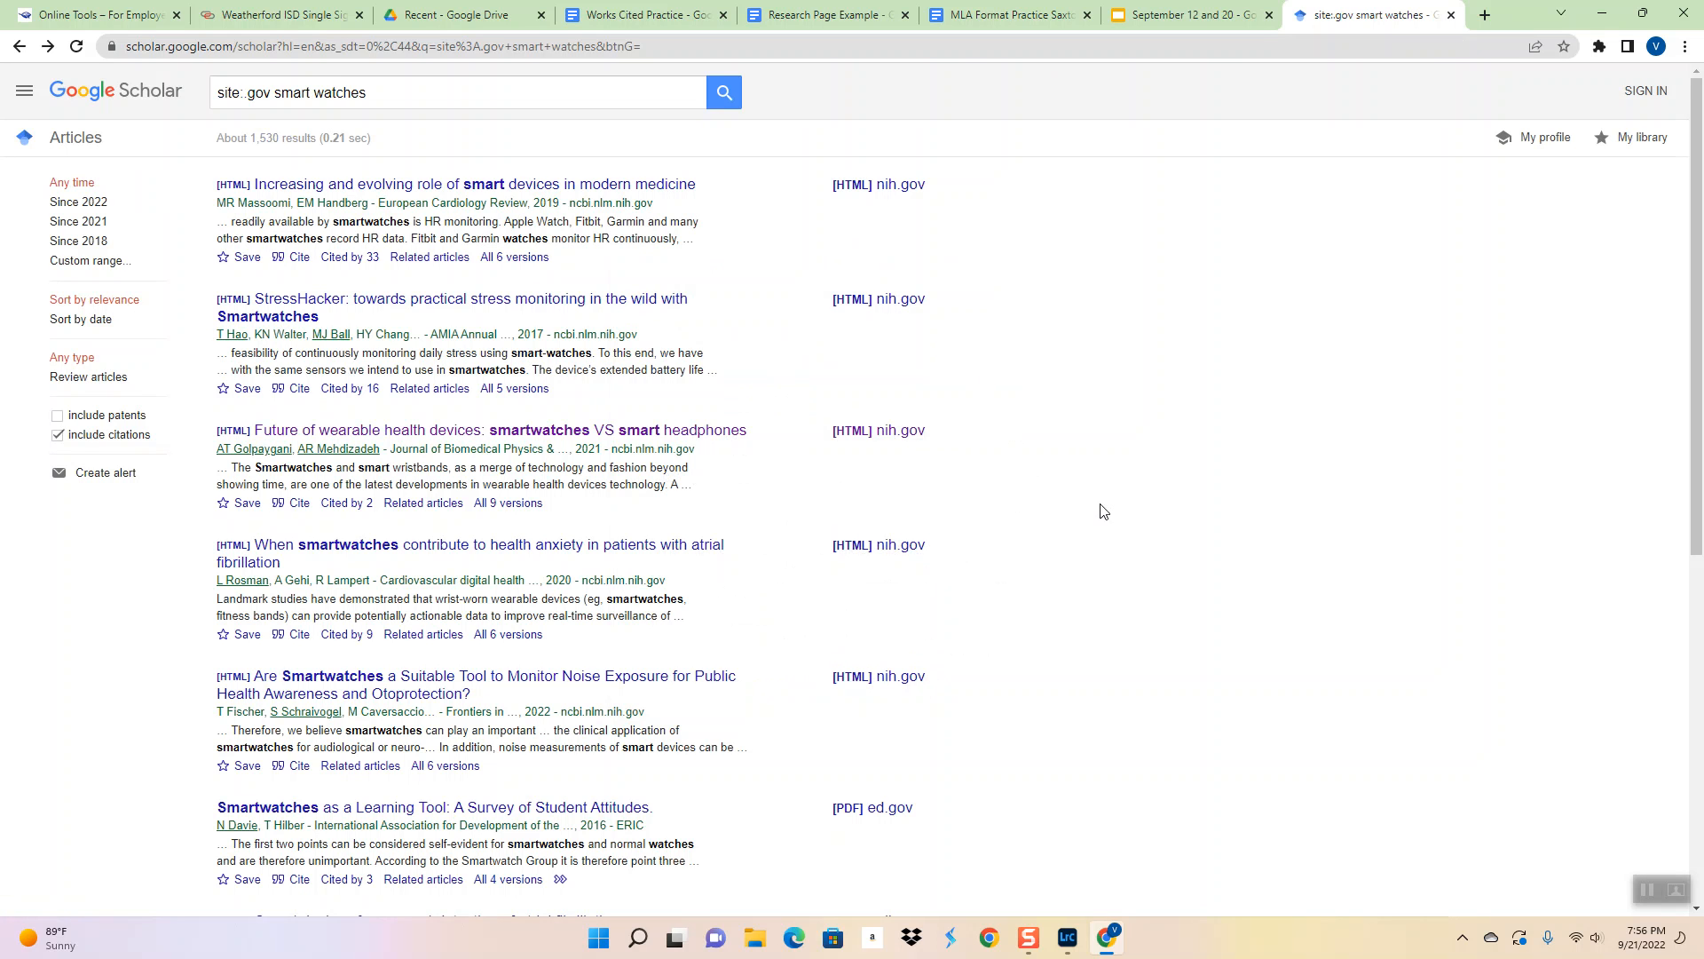
pyautogui.click(1186, 14)
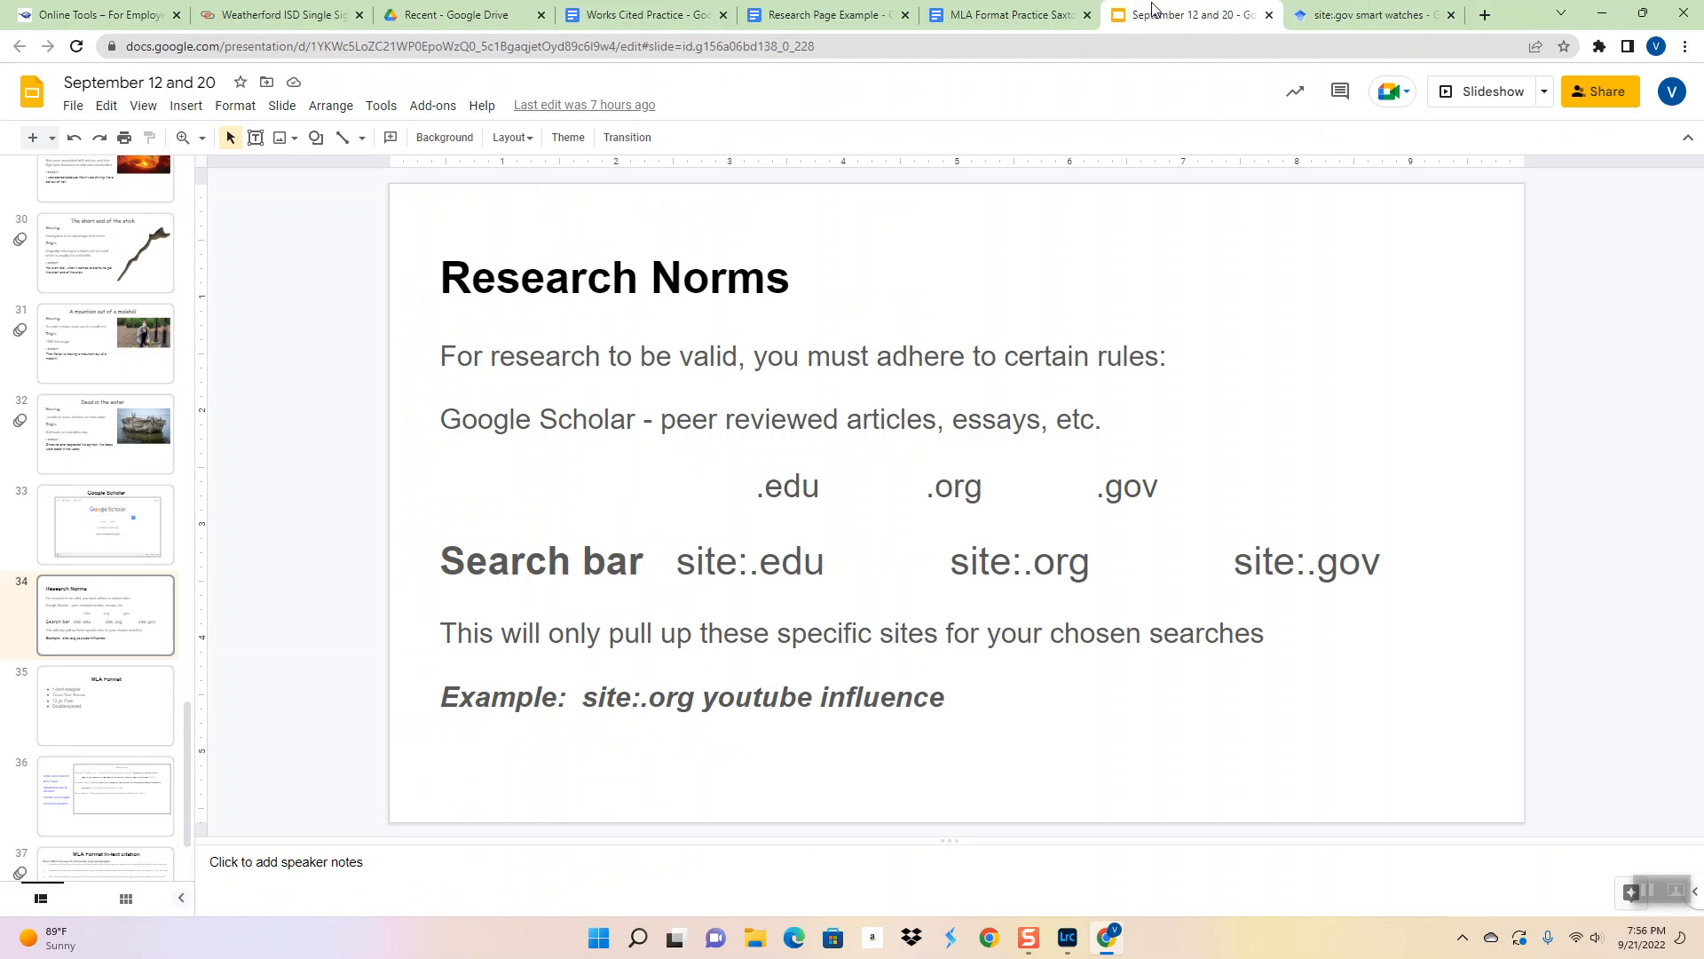
pyautogui.moveTo(221, 707)
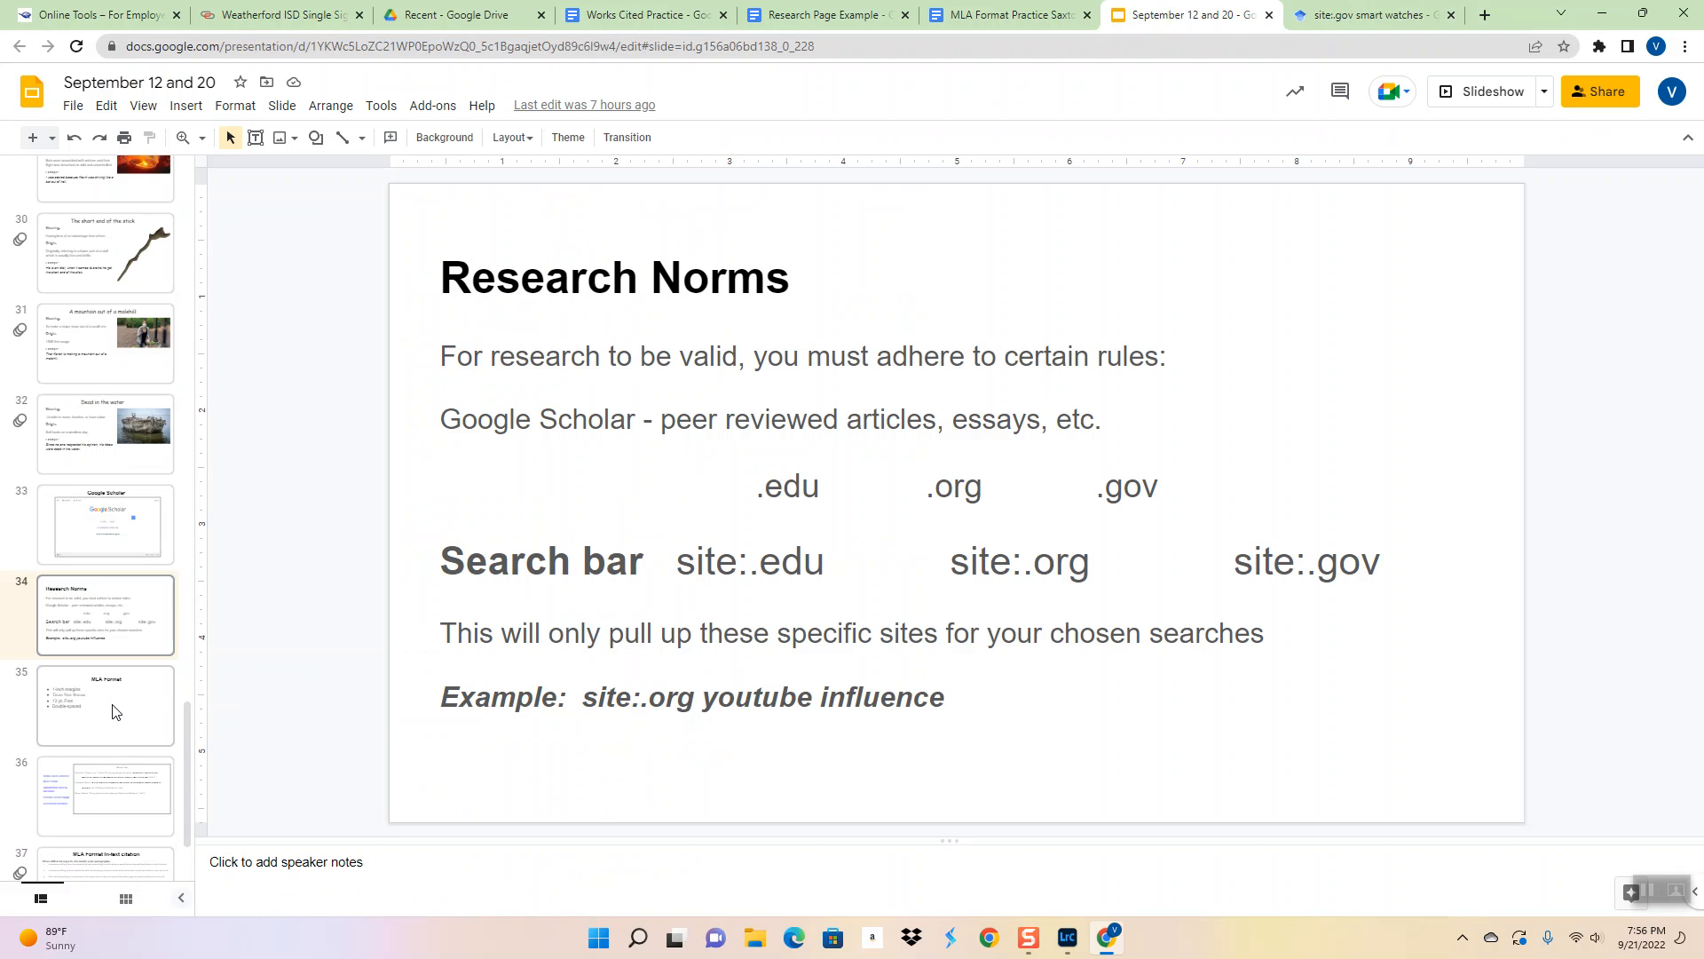
# Step through slides 35–38: MLA Format, Works Cited example, in-text citation, MLA Heading
pyautogui.click(106, 703)
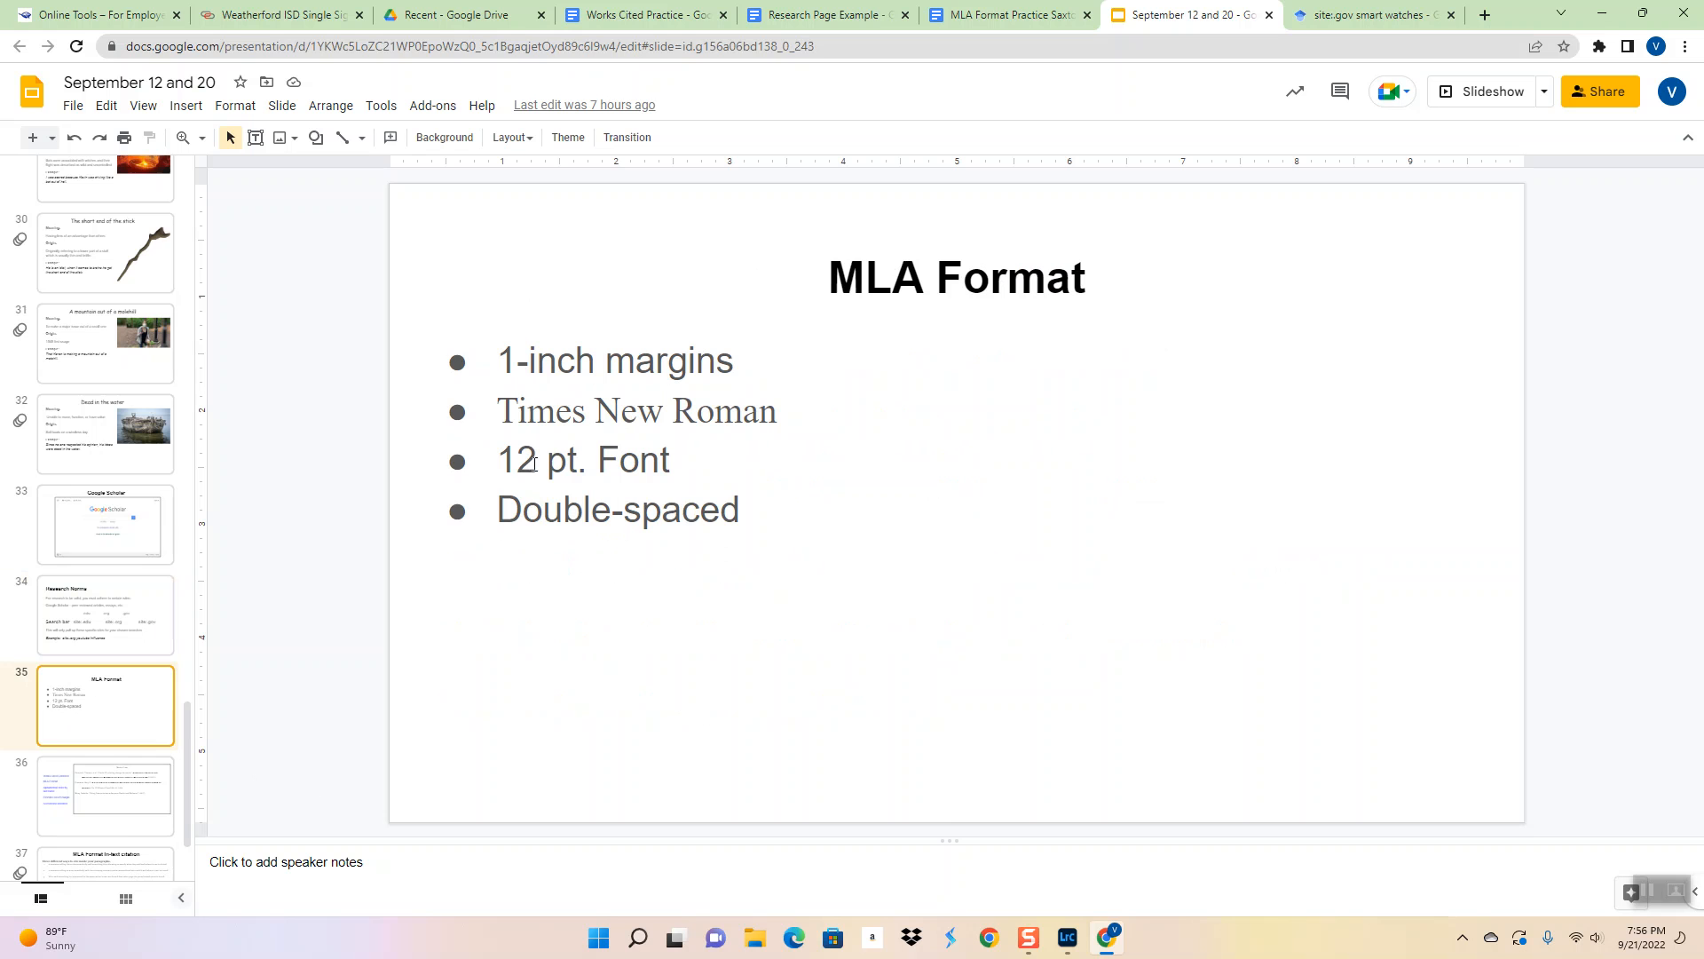
pyautogui.click(105, 795)
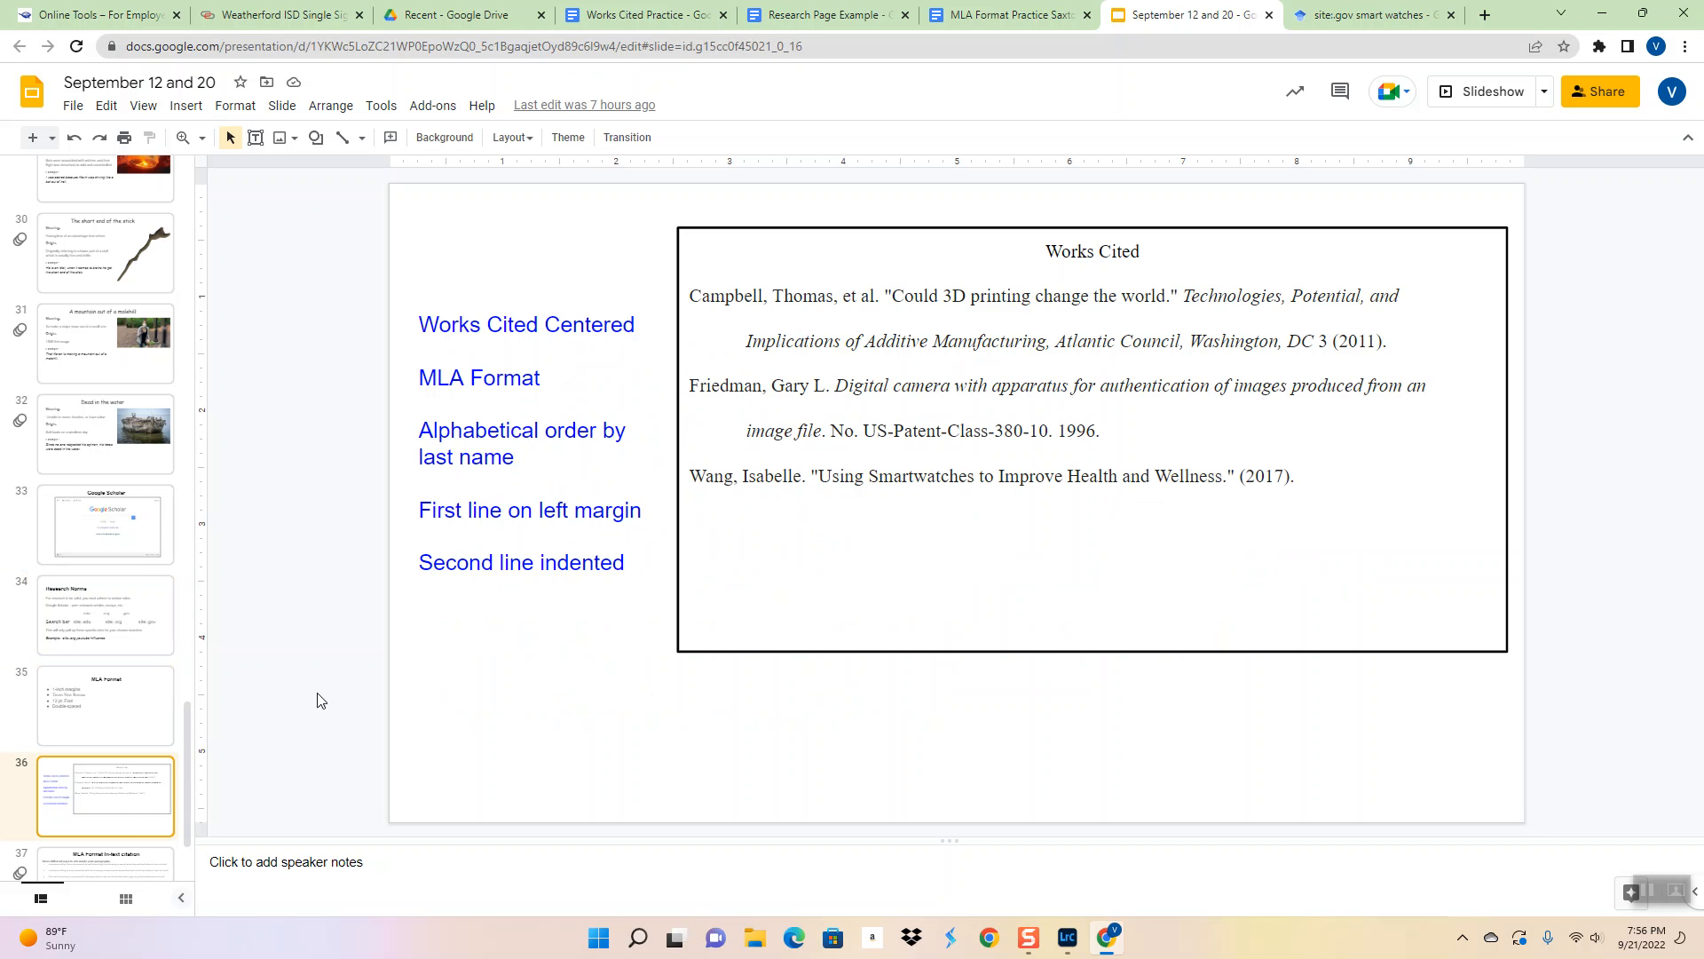
pyautogui.scroll(-3)
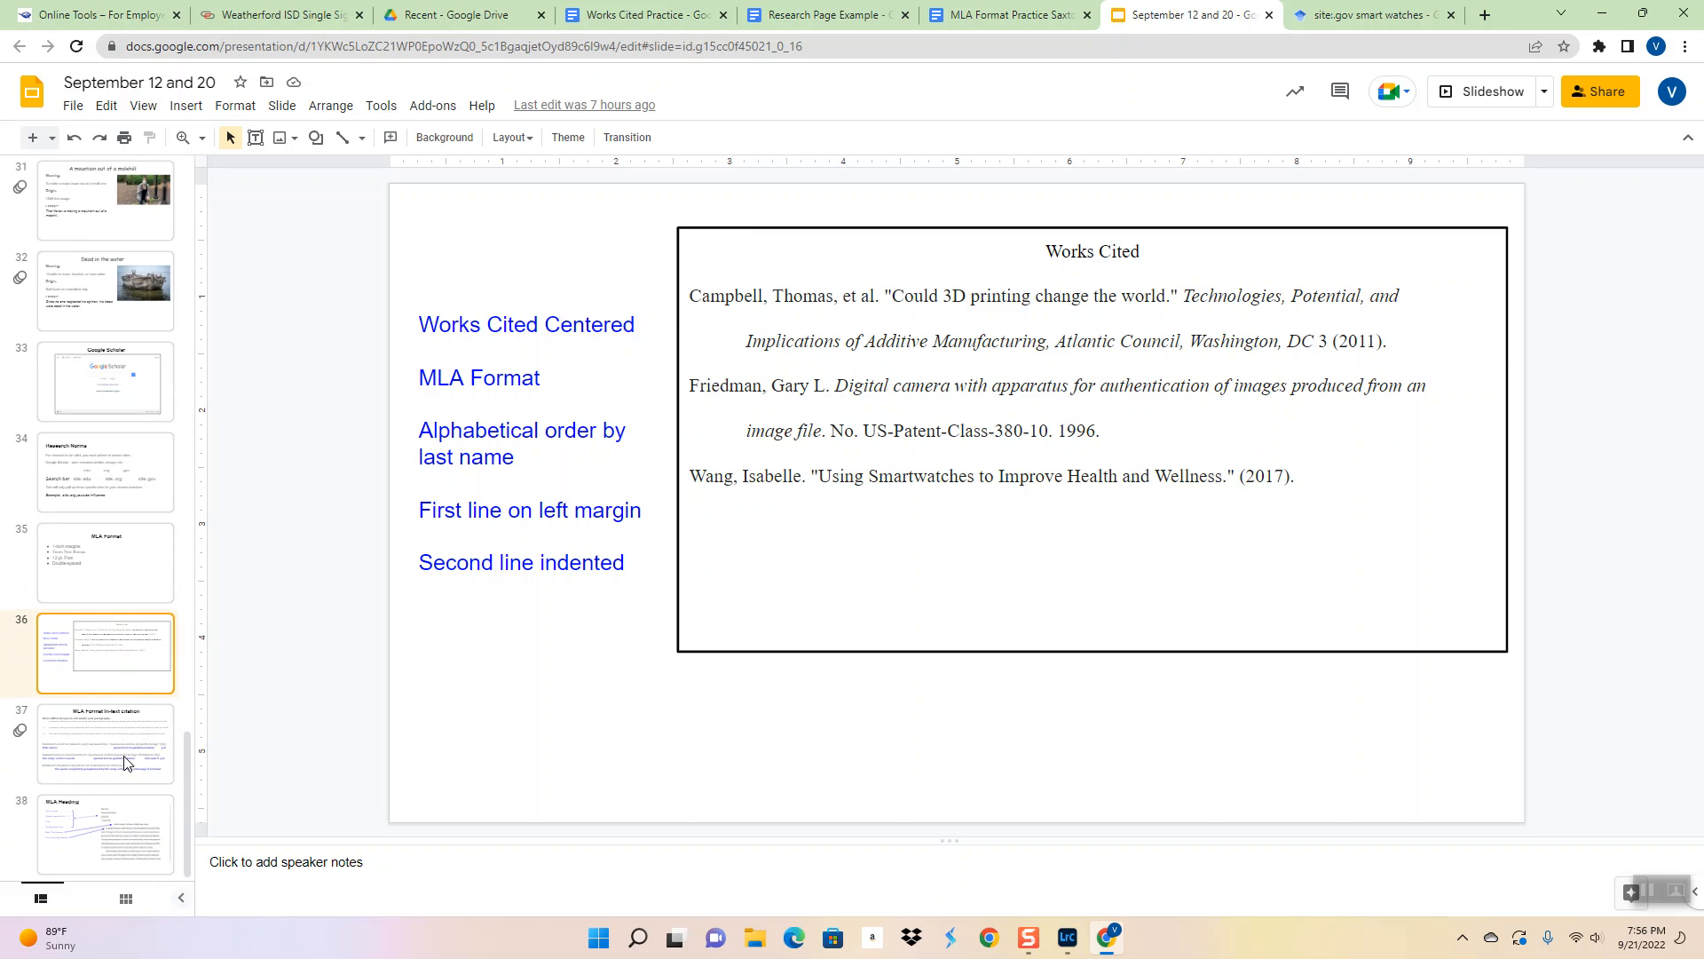
pyautogui.click(105, 743)
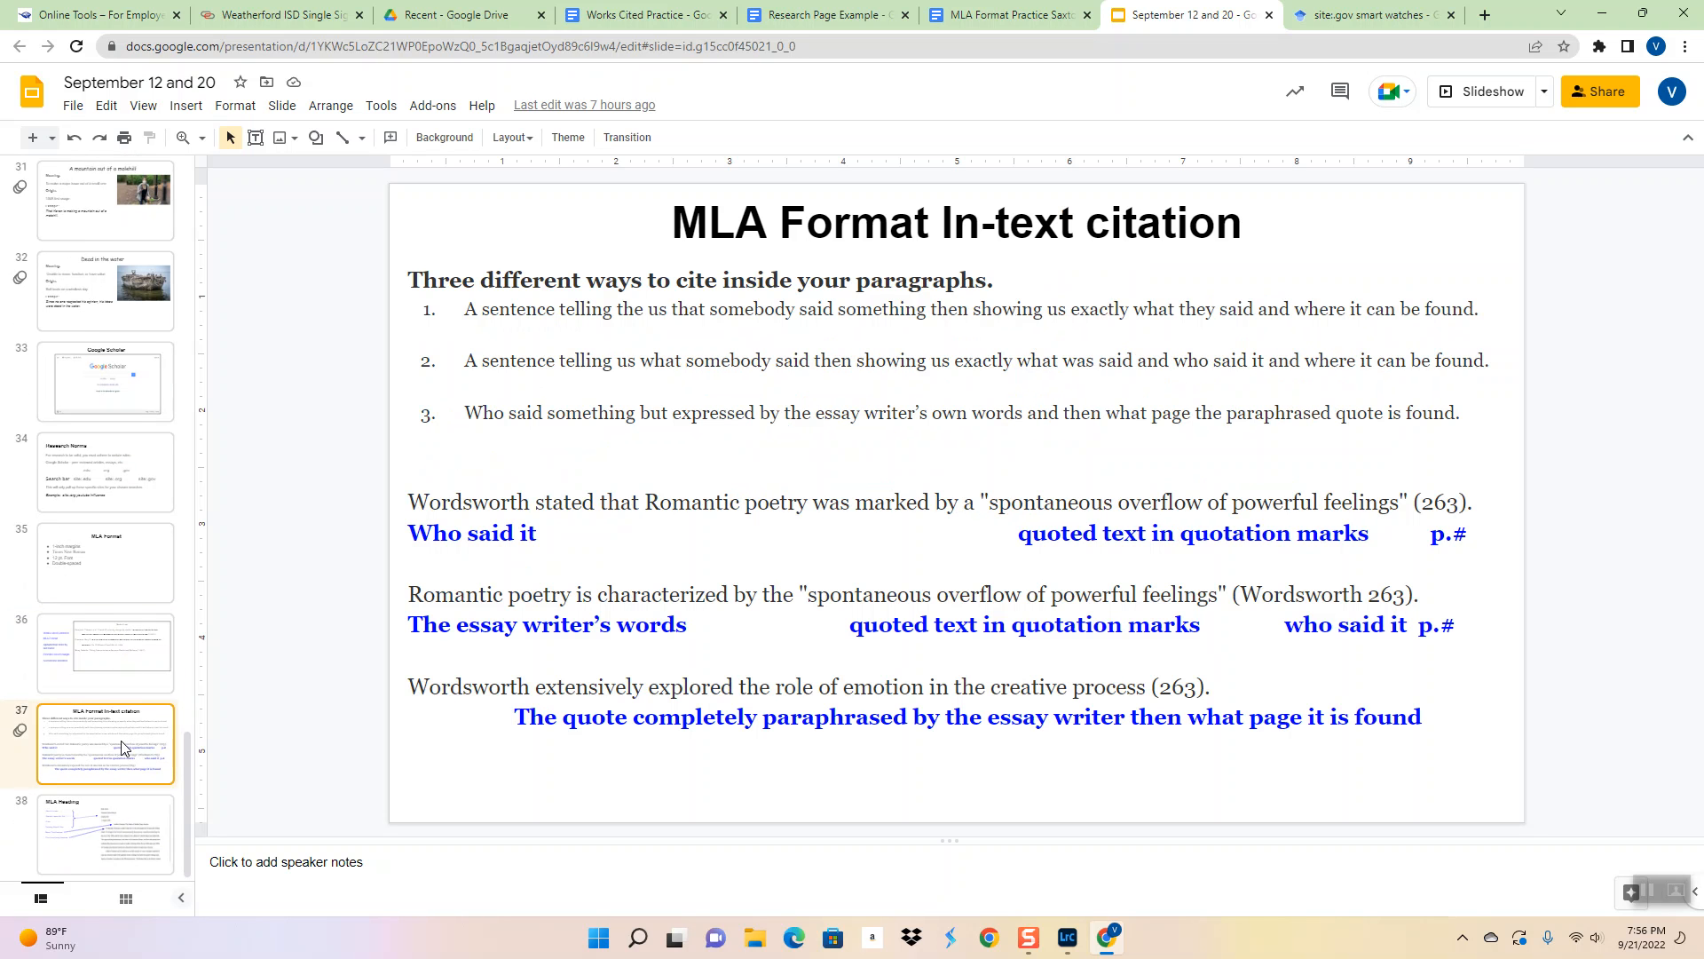
pyautogui.moveTo(123, 822)
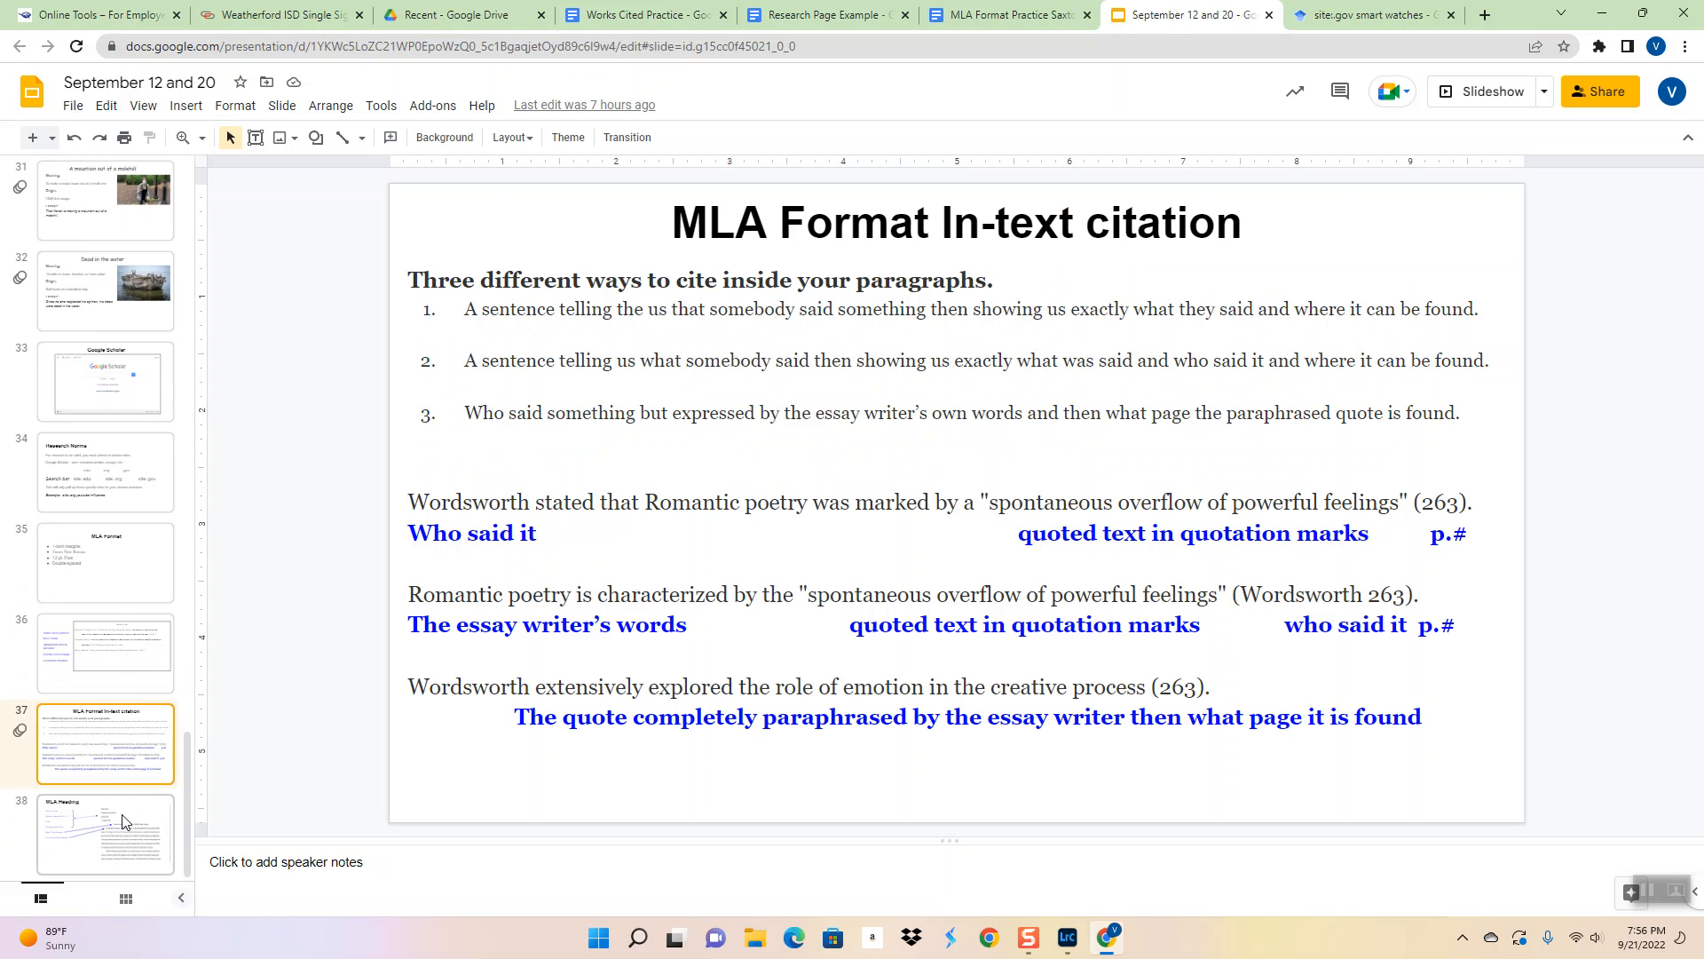
pyautogui.click(105, 833)
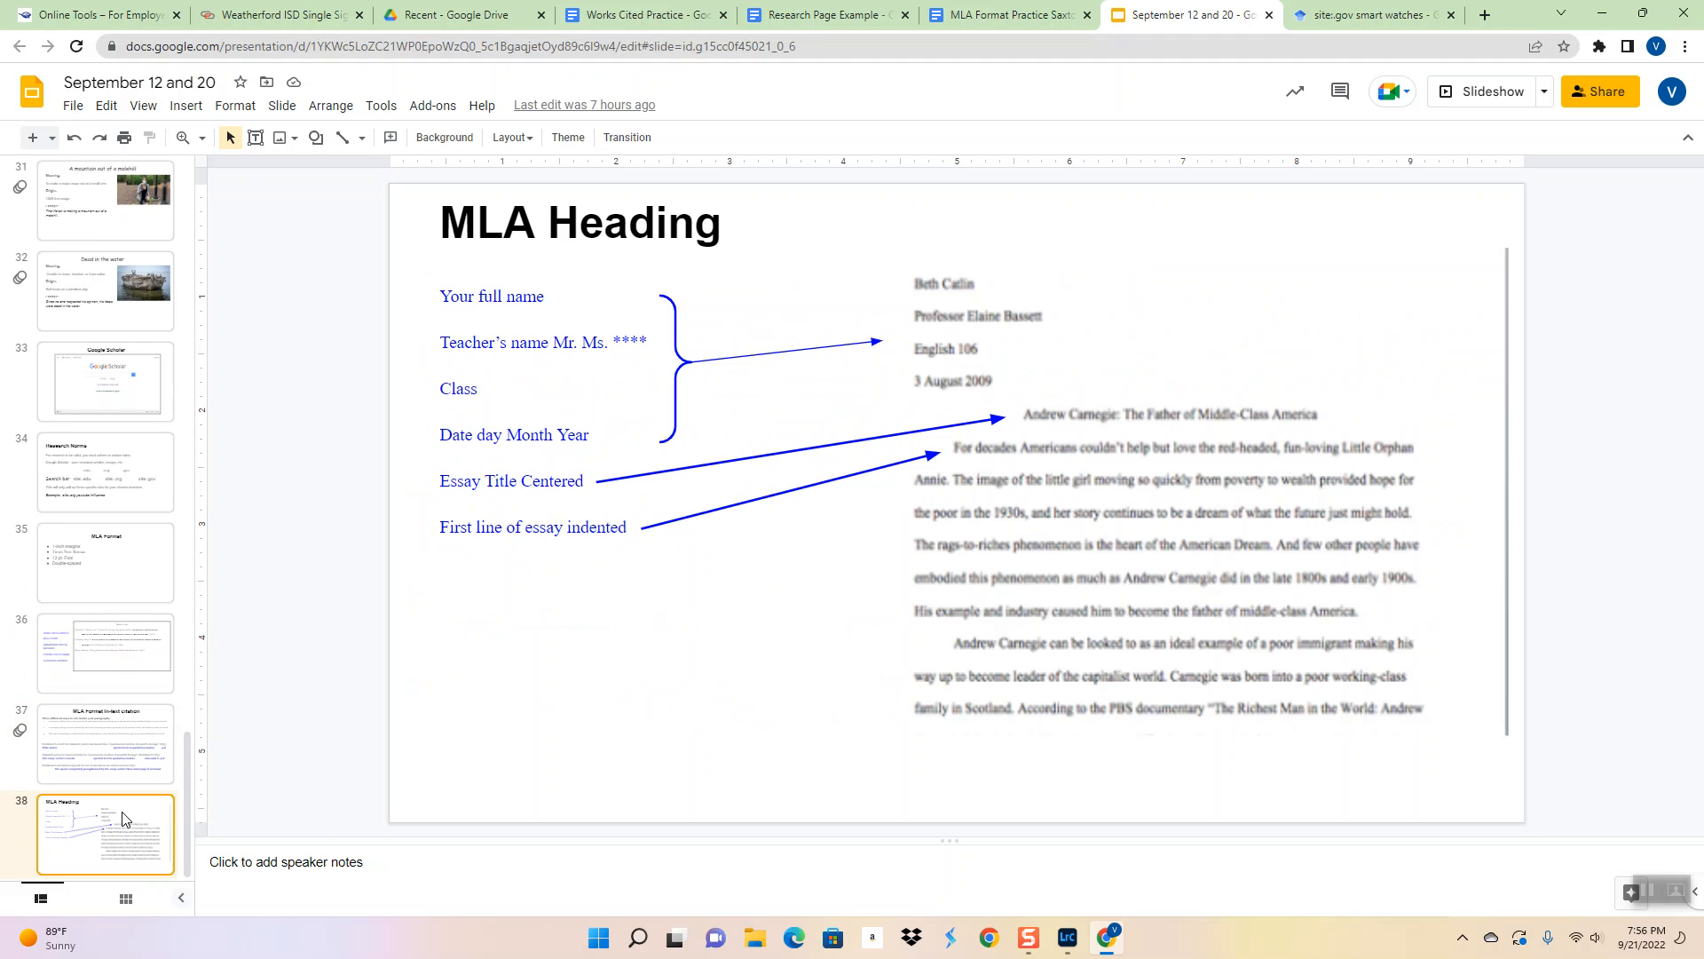
pyautogui.moveTo(1122, 420)
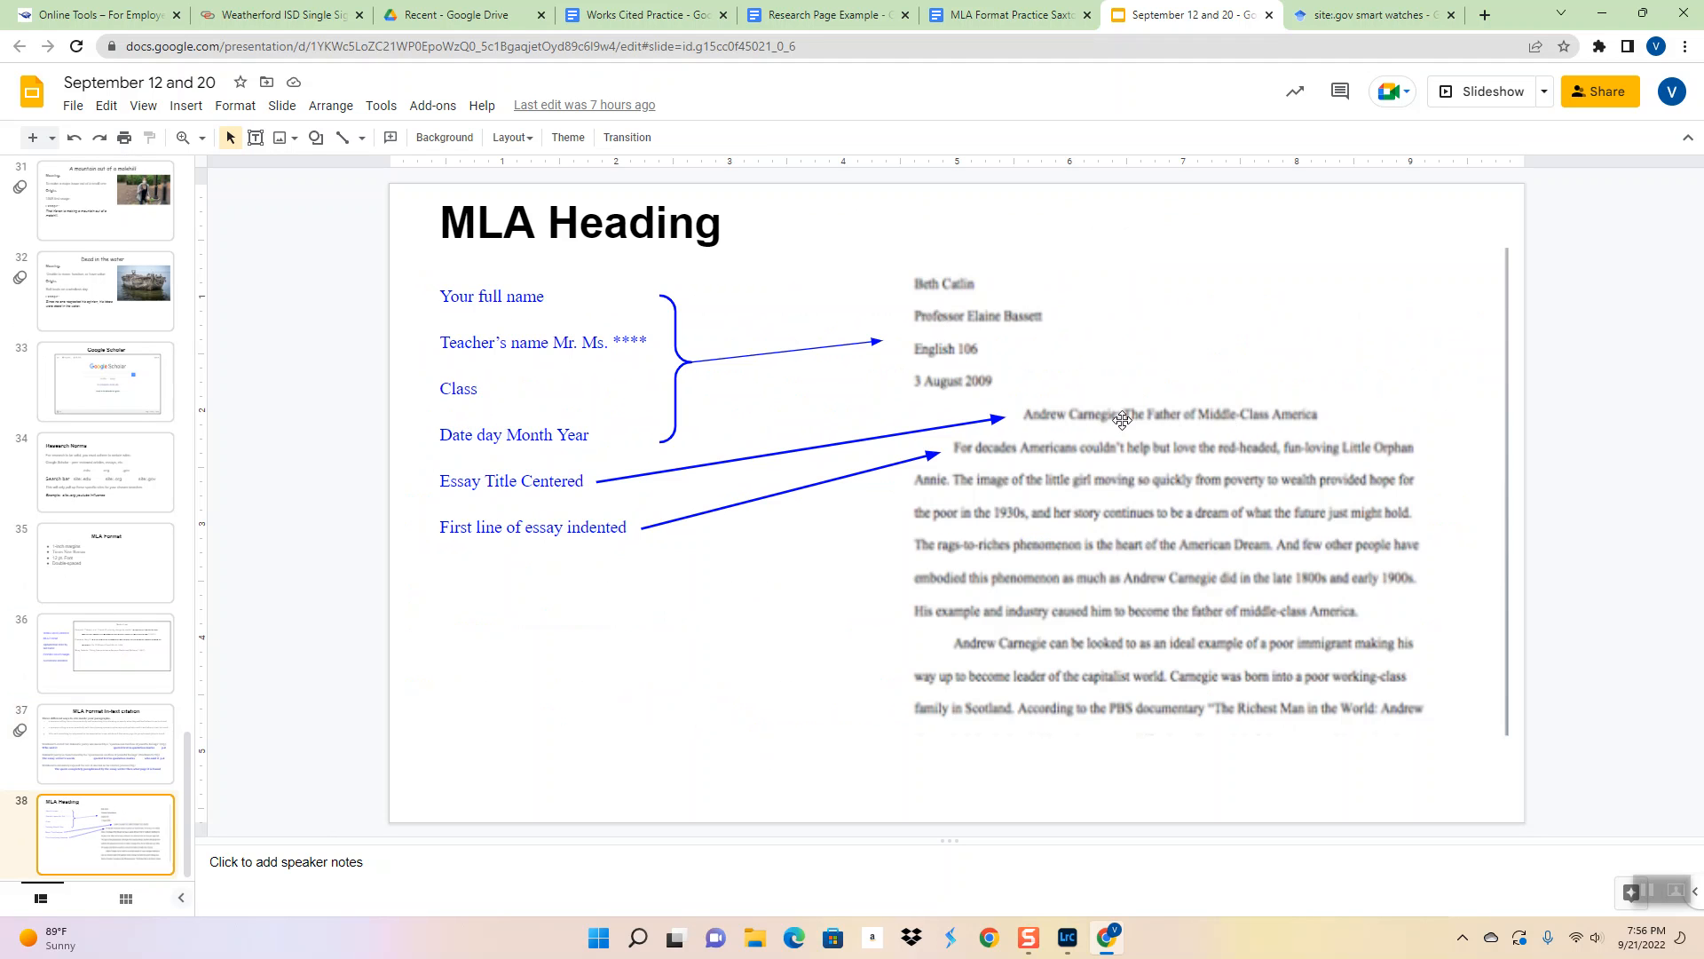
pyautogui.moveTo(1086, 483)
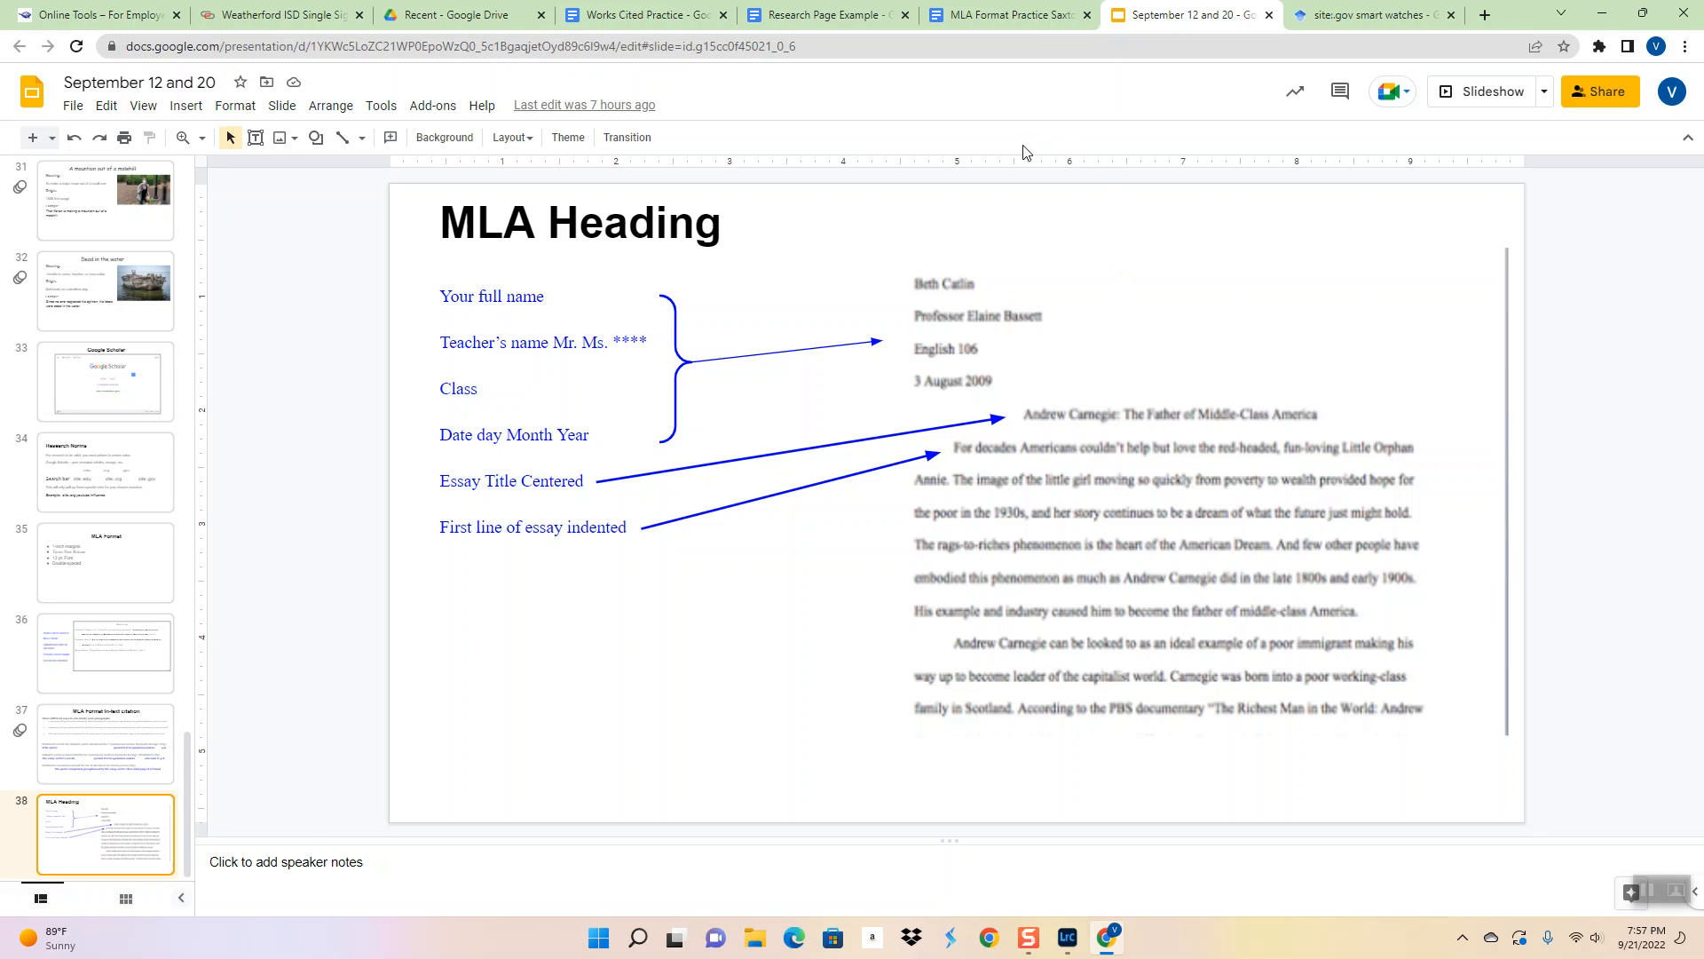
pyautogui.moveTo(1661, 894)
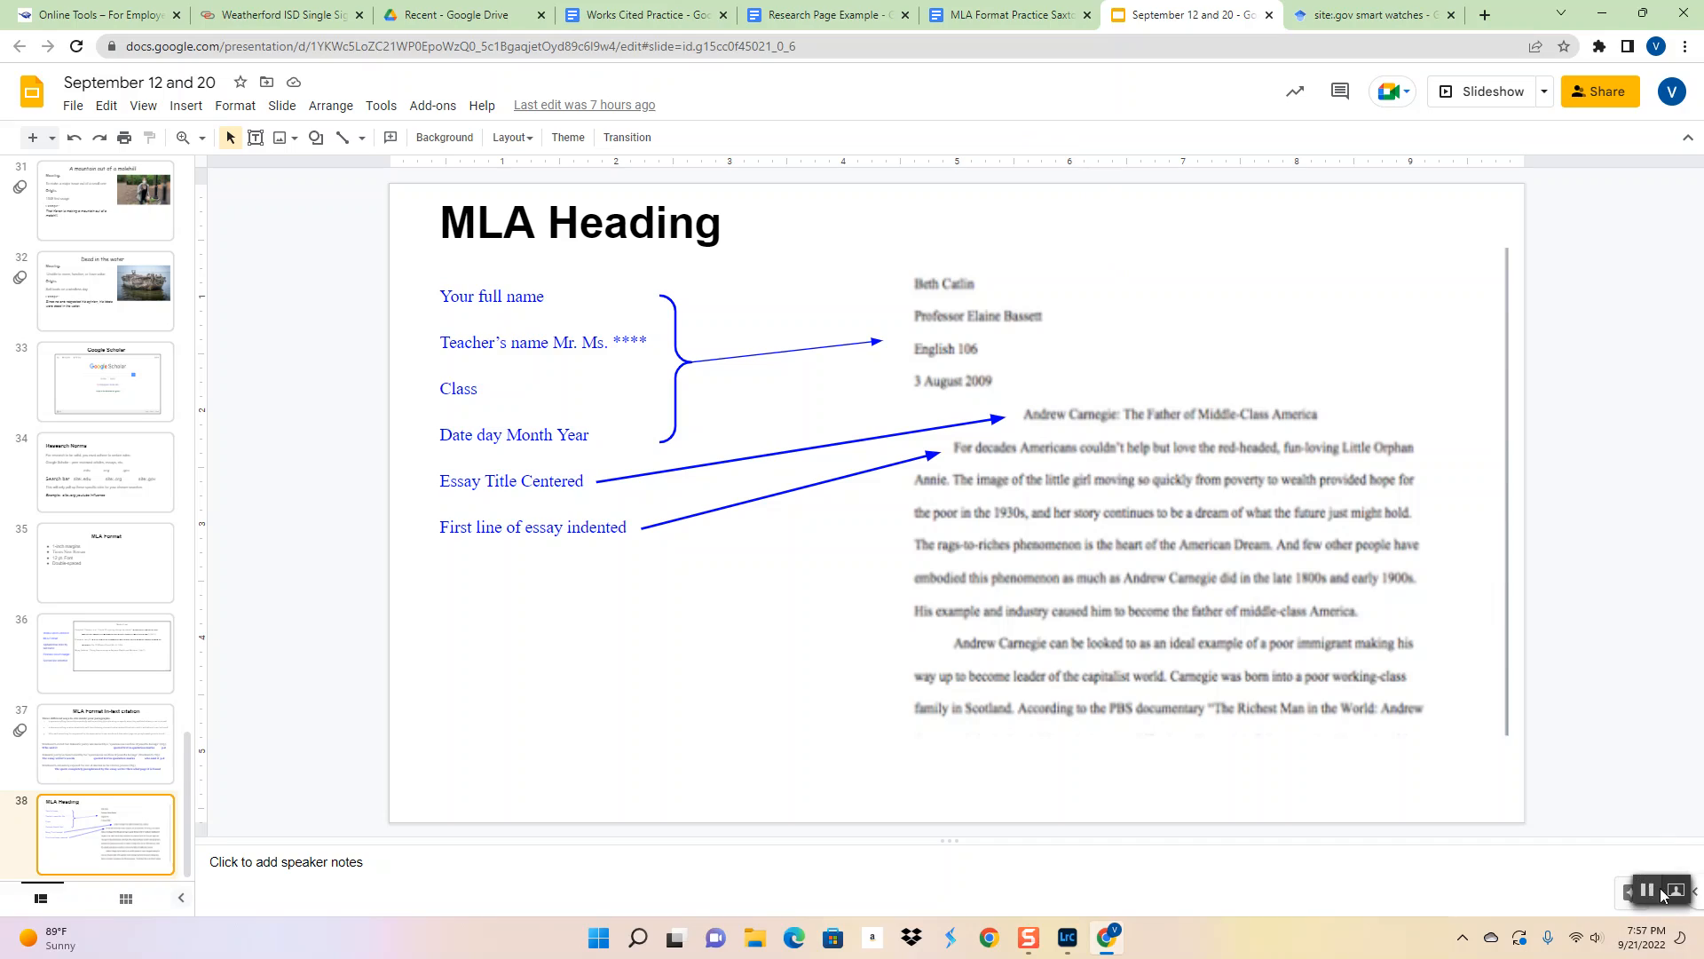